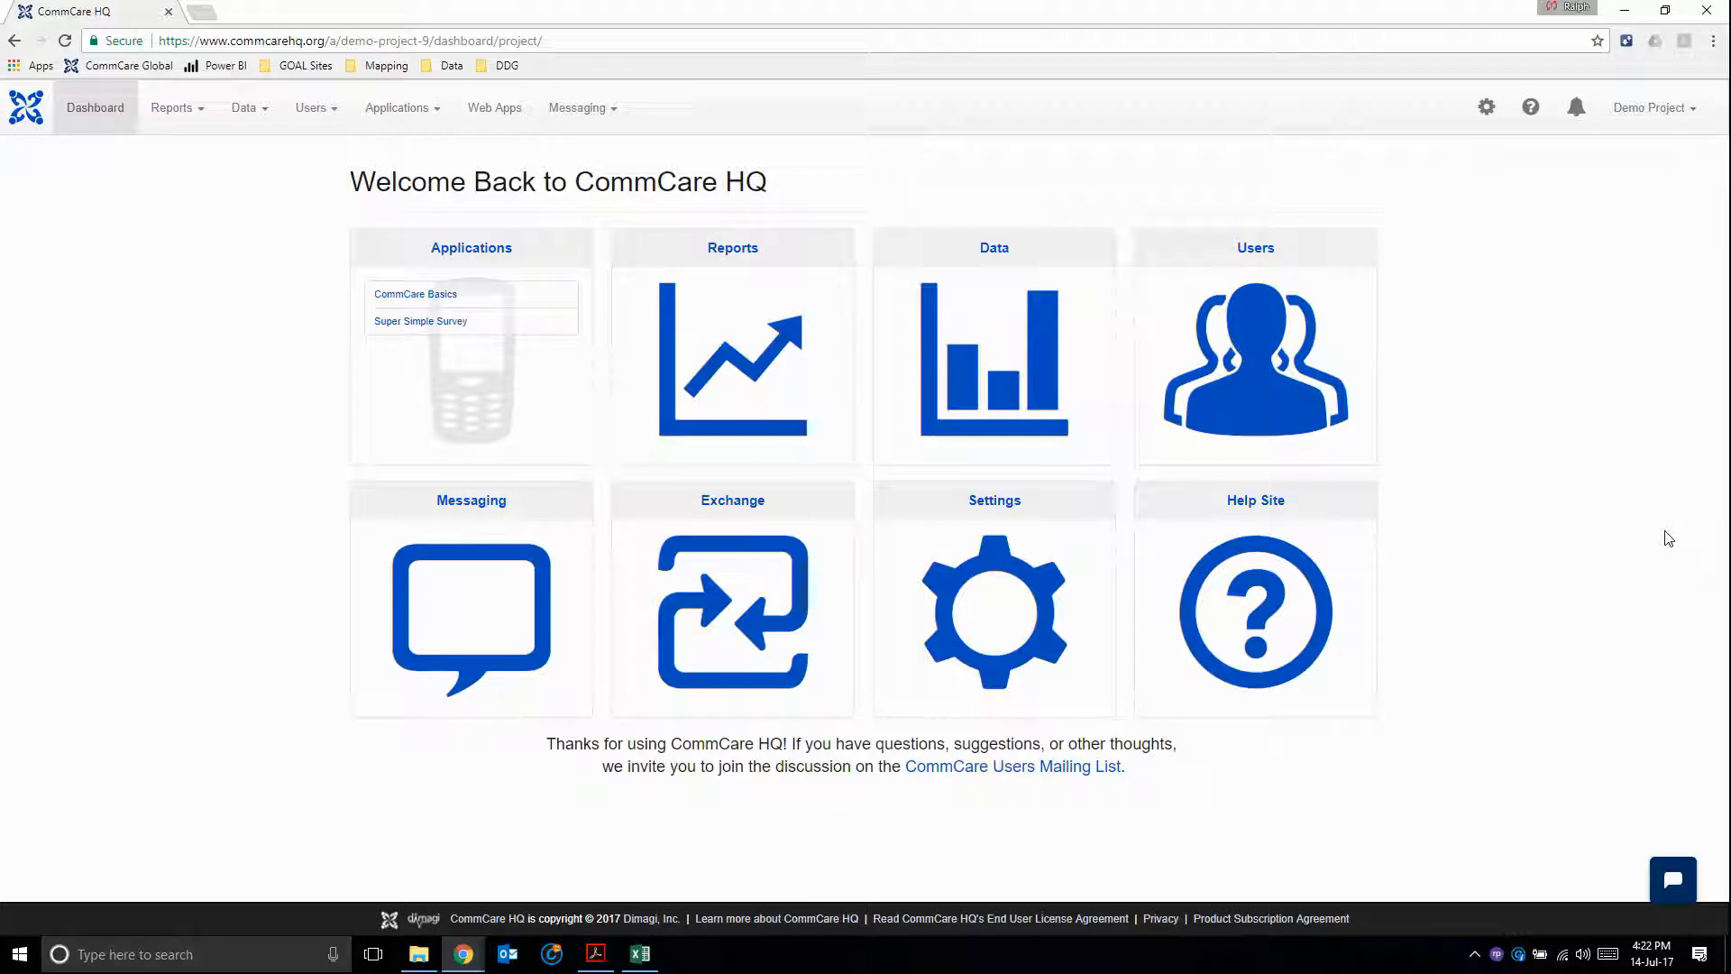
mouse_move(1629, 490)
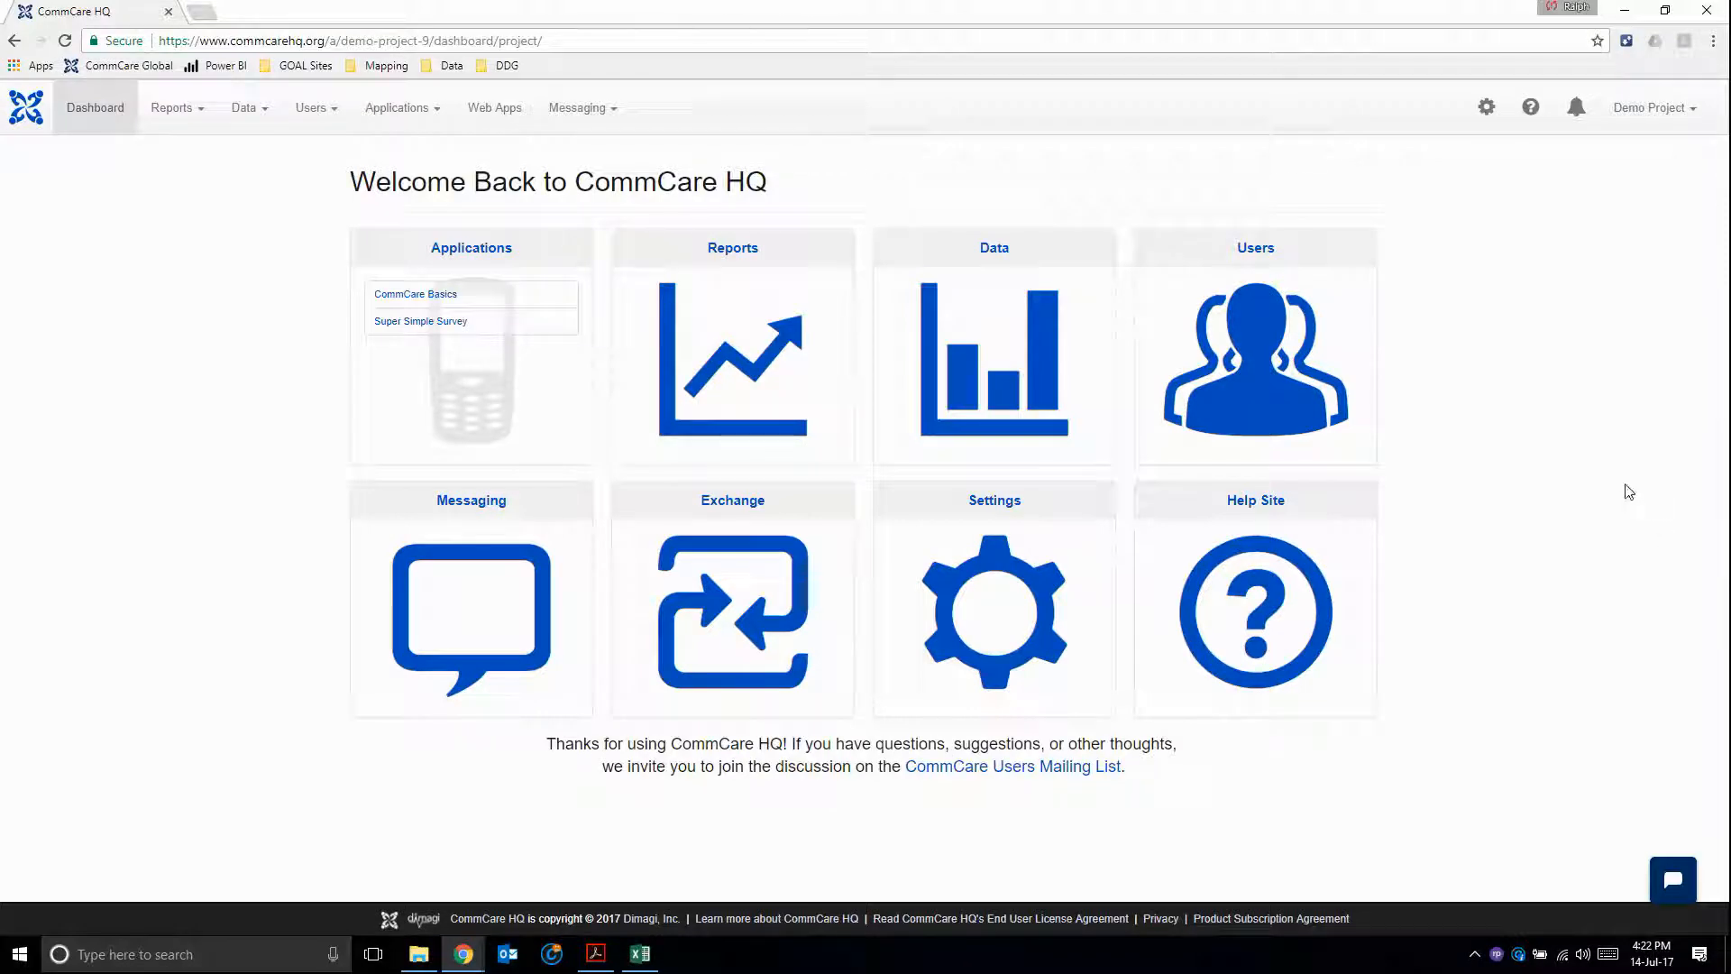
mouse_move(1069, 209)
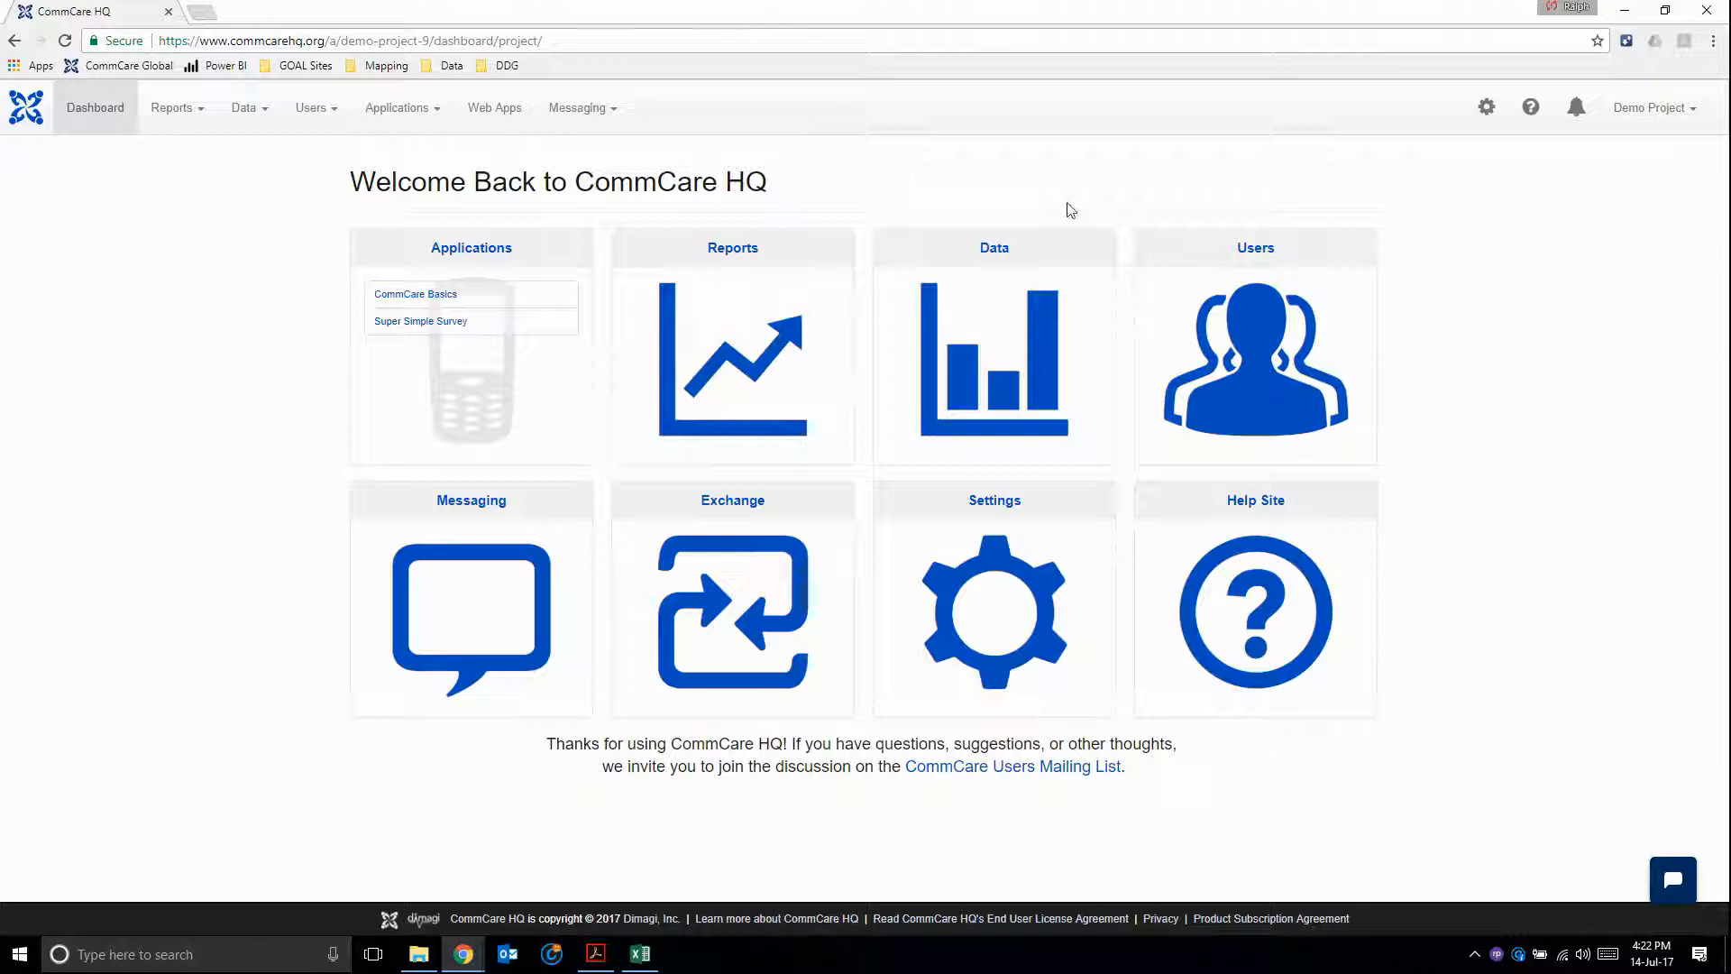
mouse_move(971, 299)
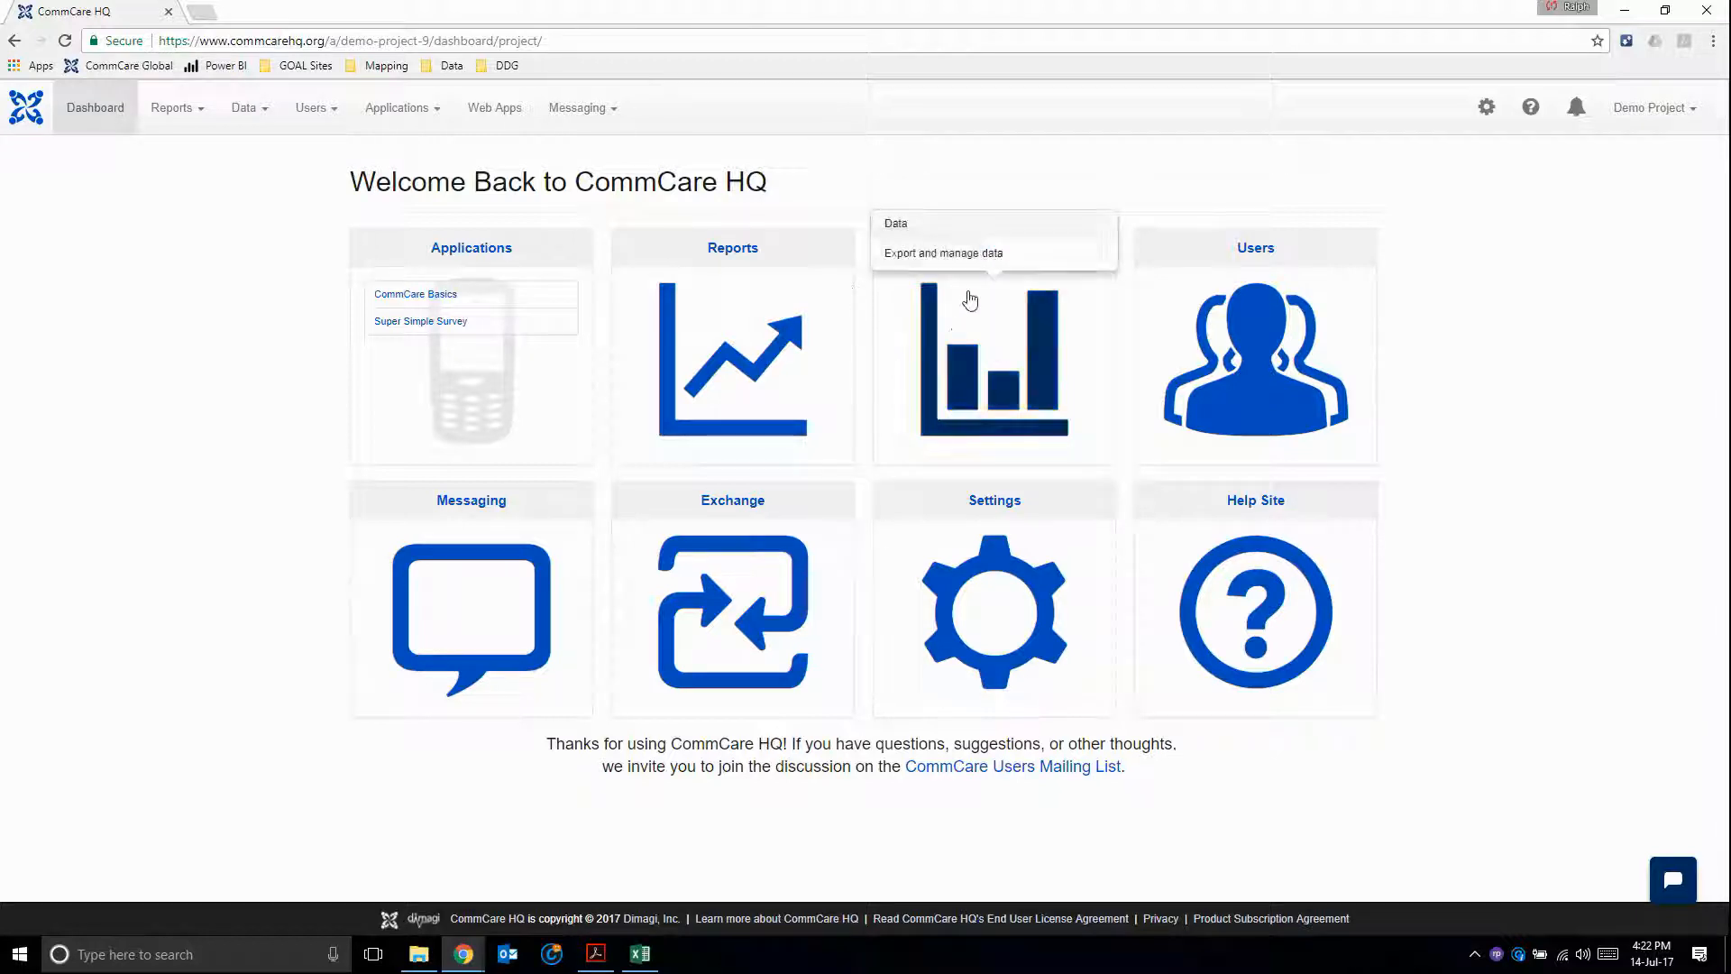
mouse_move(1077, 364)
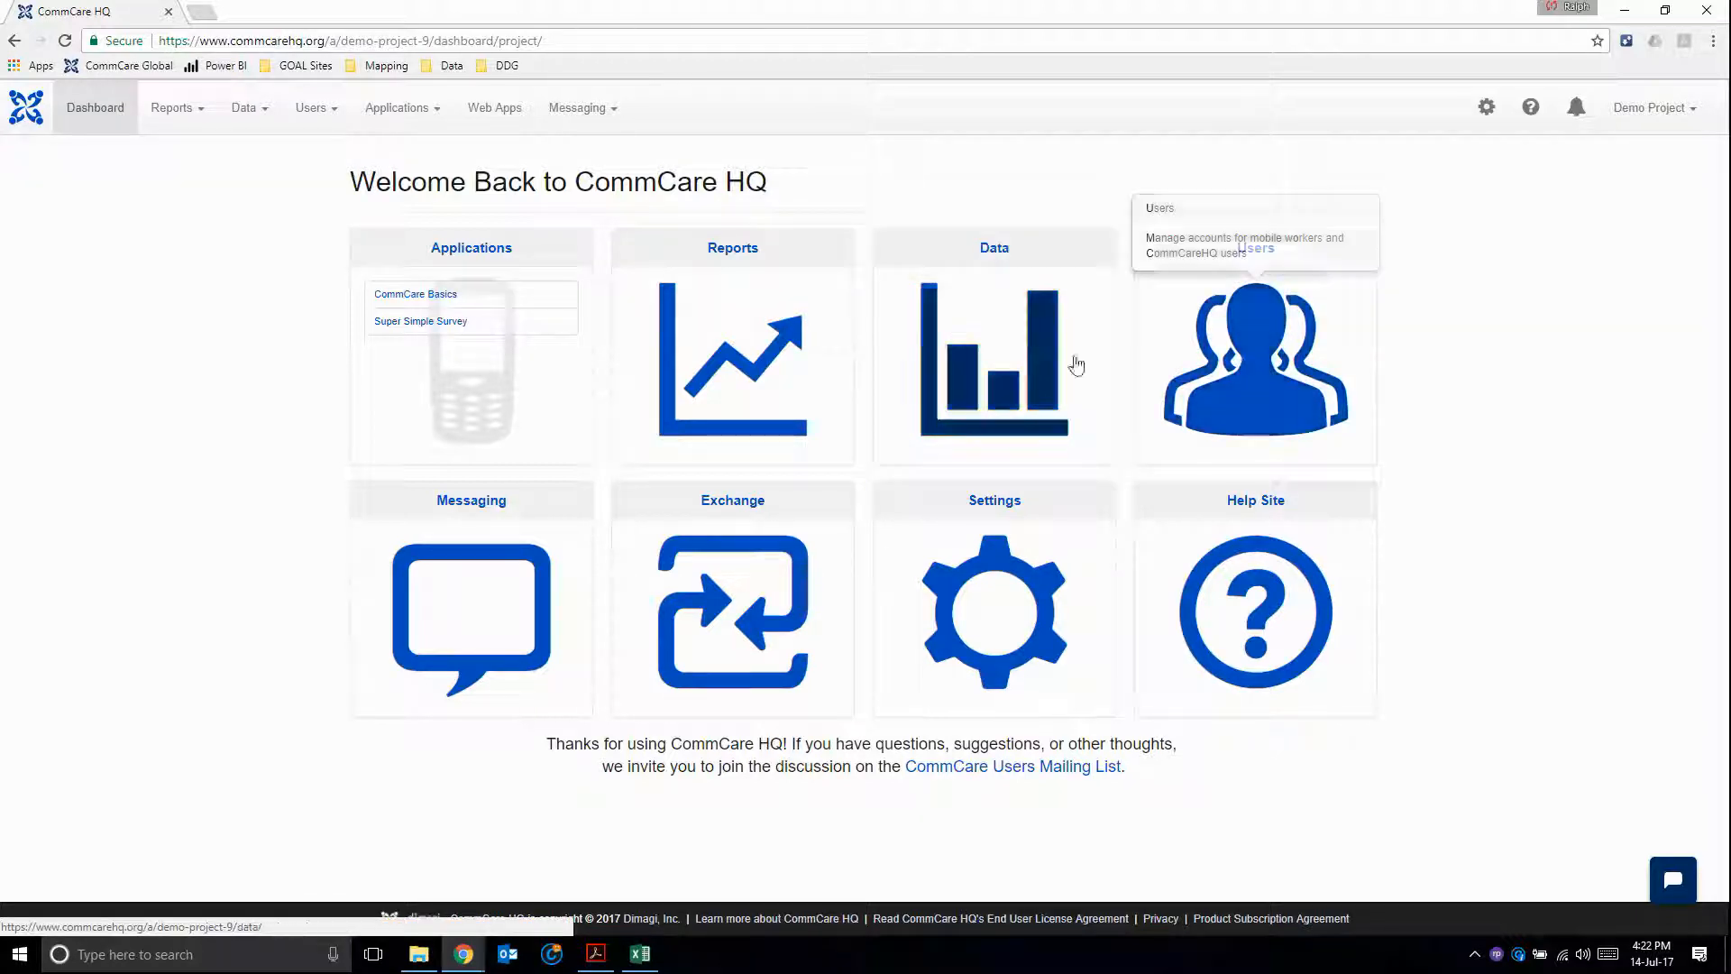
mouse_move(243, 106)
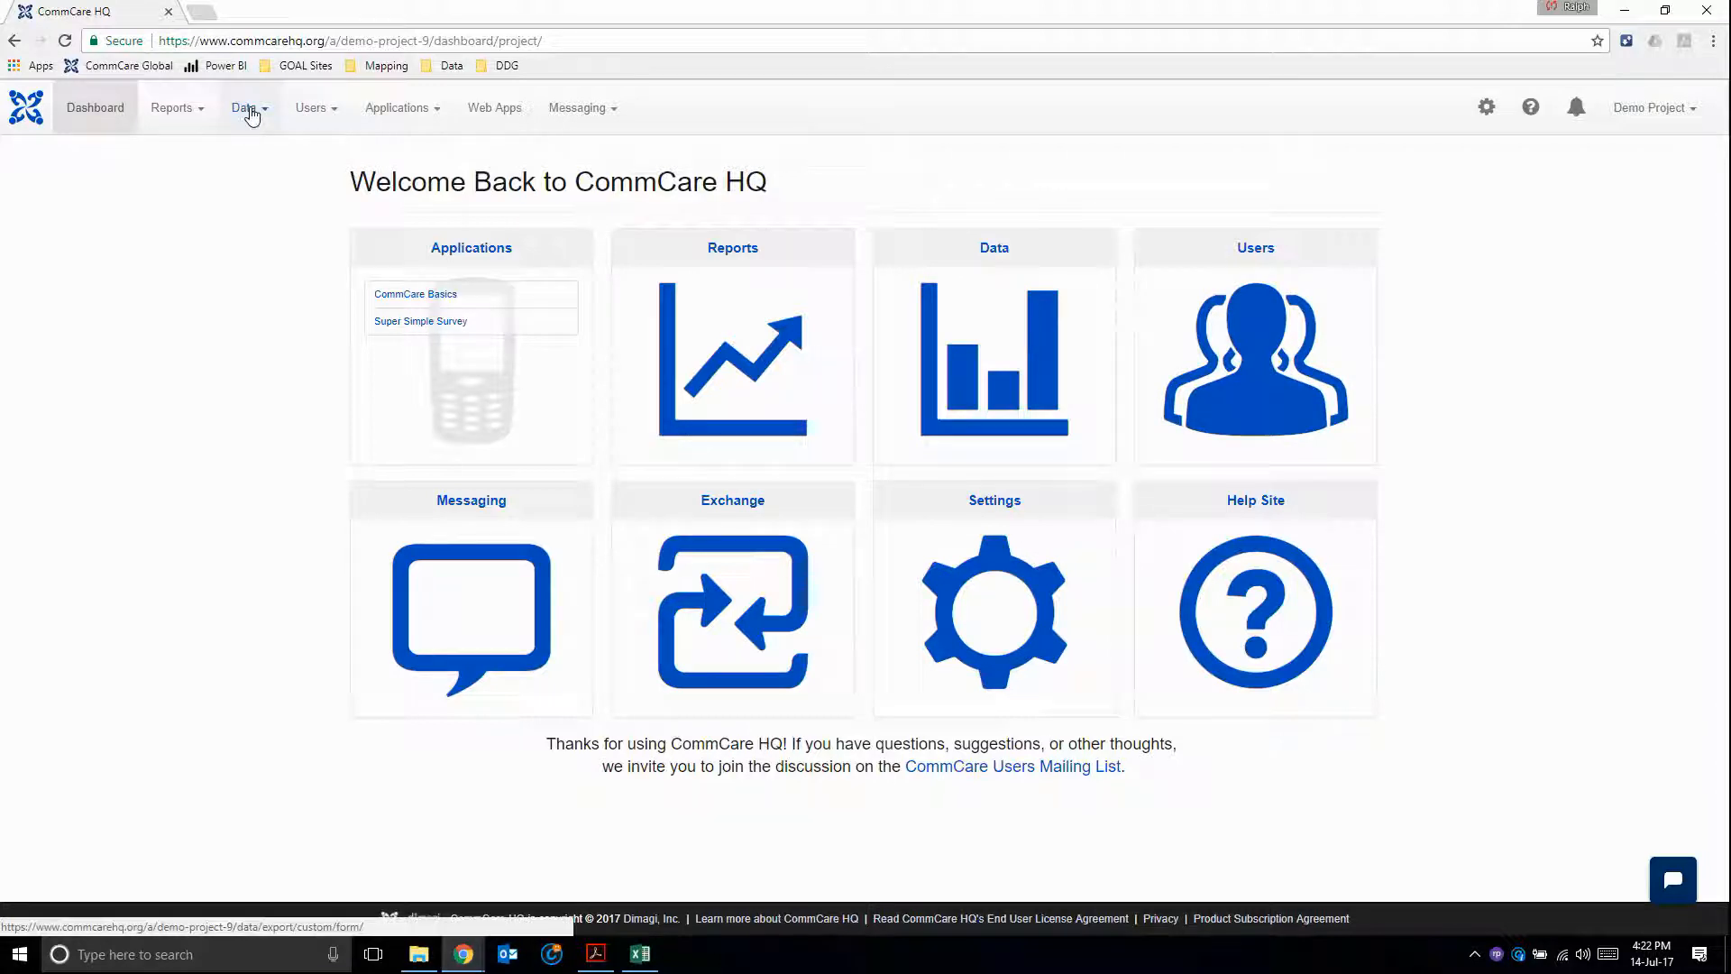
- Show the project's data export options from the Data menu on the dashboard
left_click(245, 106)
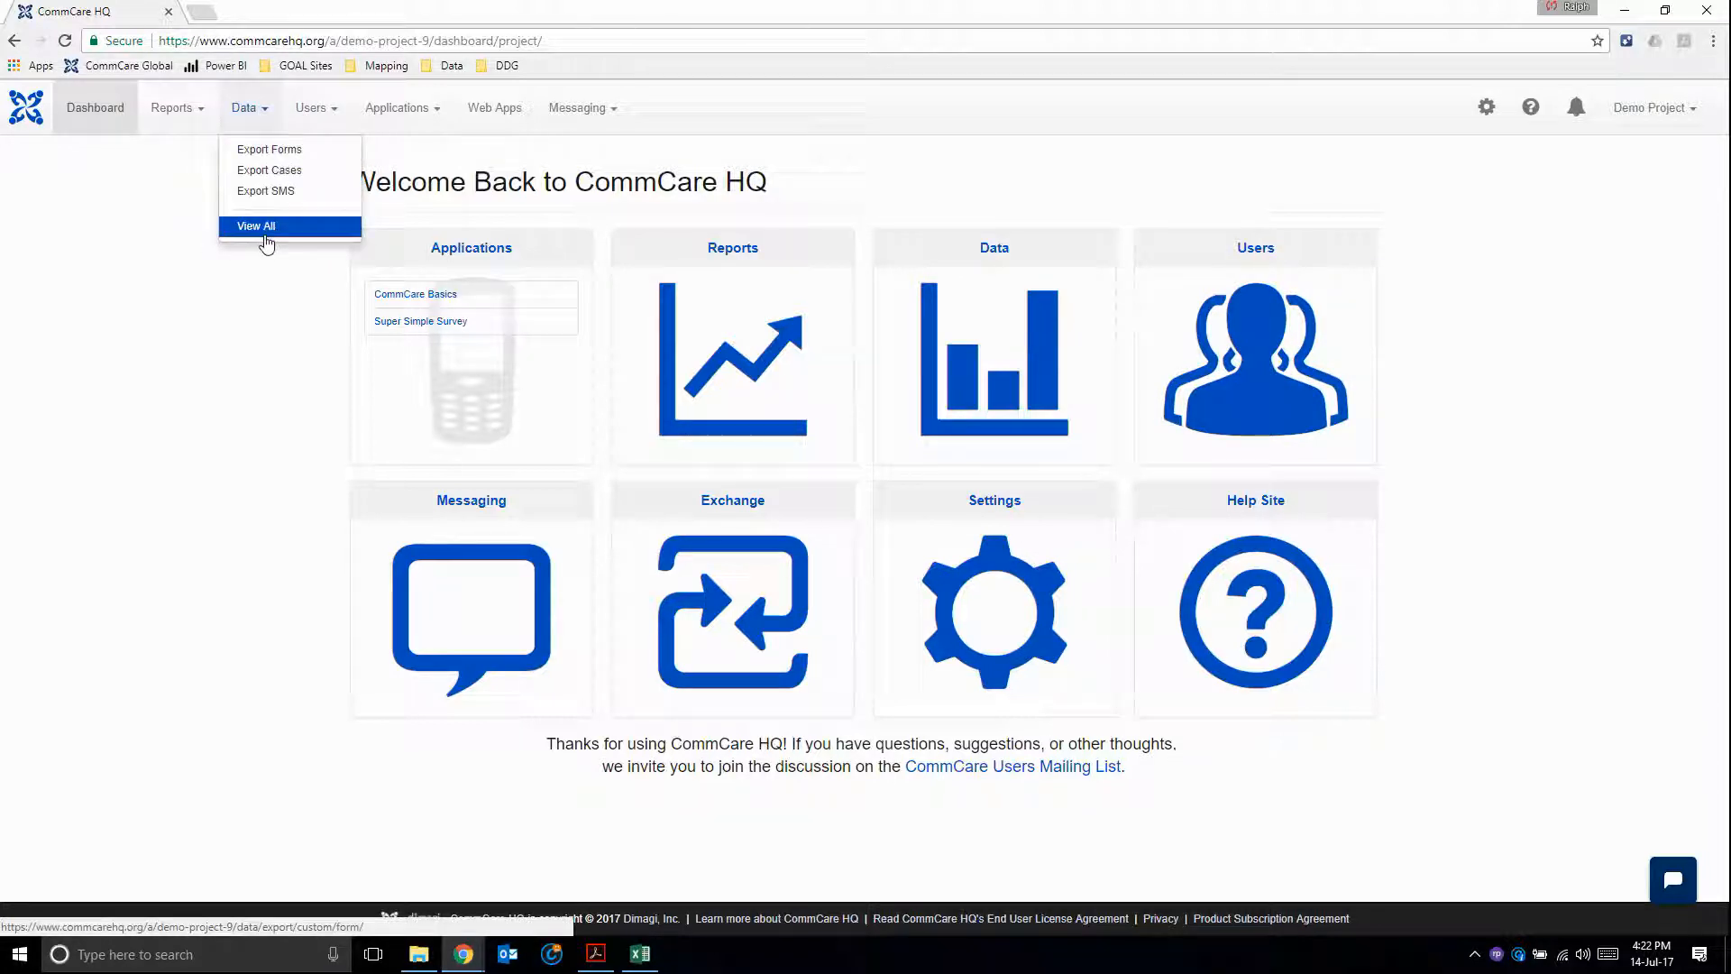
mouse_move(269, 150)
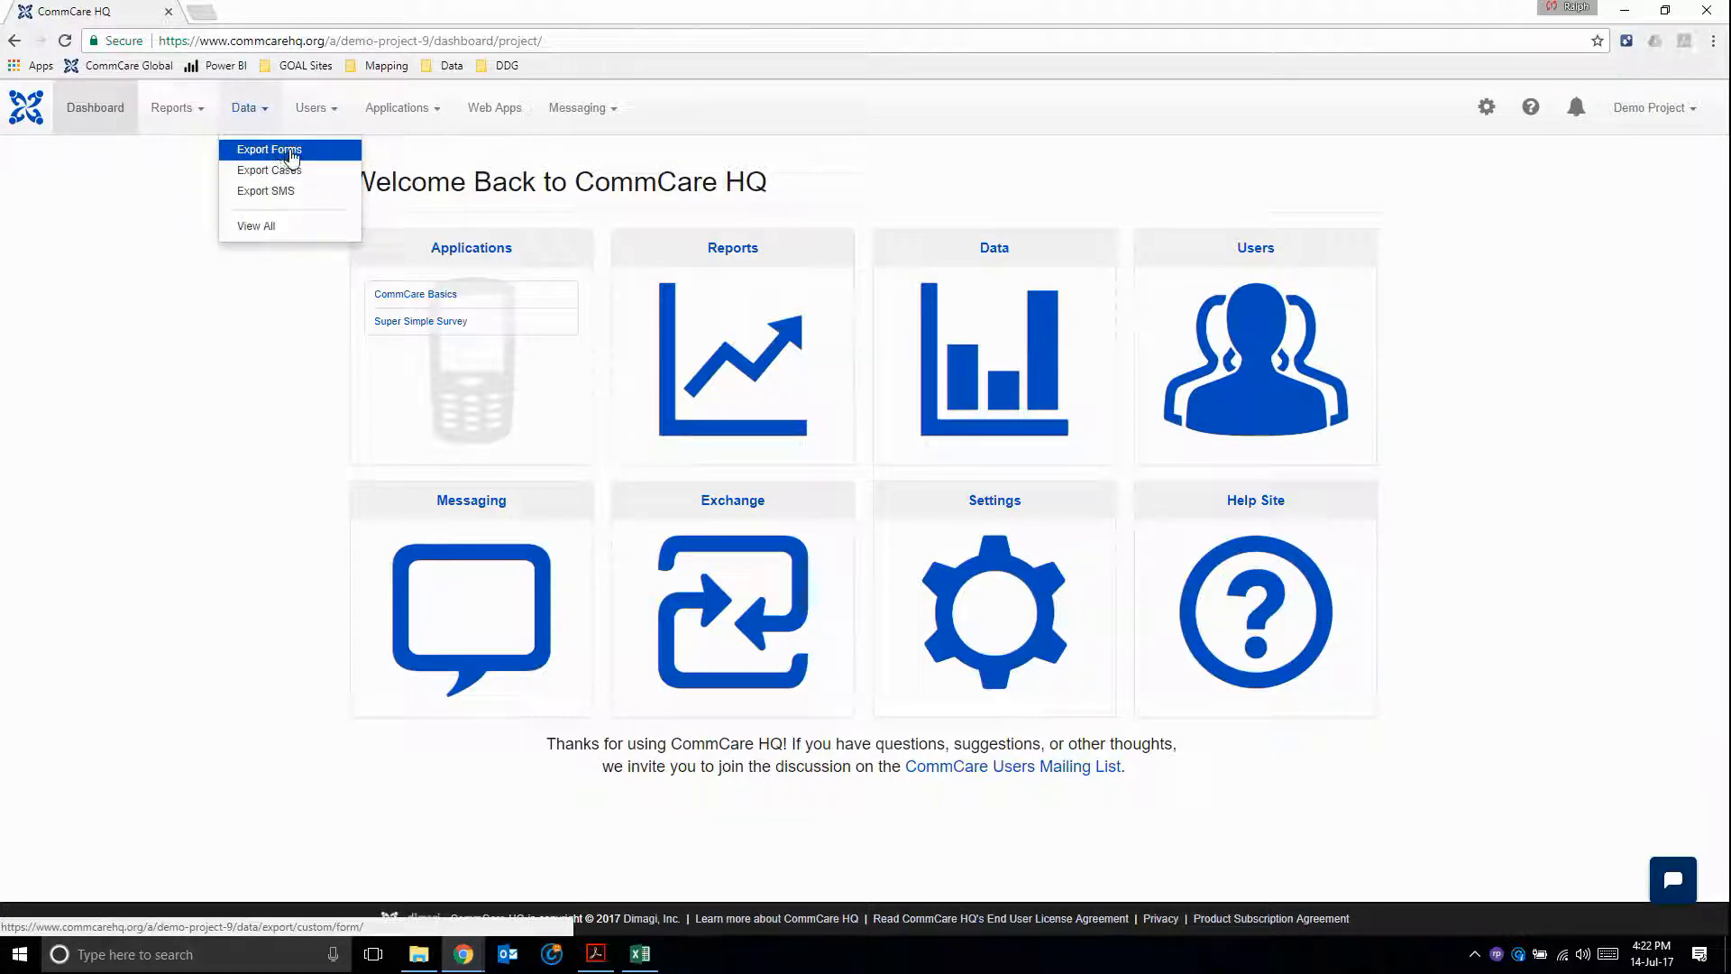
- Go to Export Forms, listing the Health Facility survey and Super Simple Survey exports
left_click(268, 150)
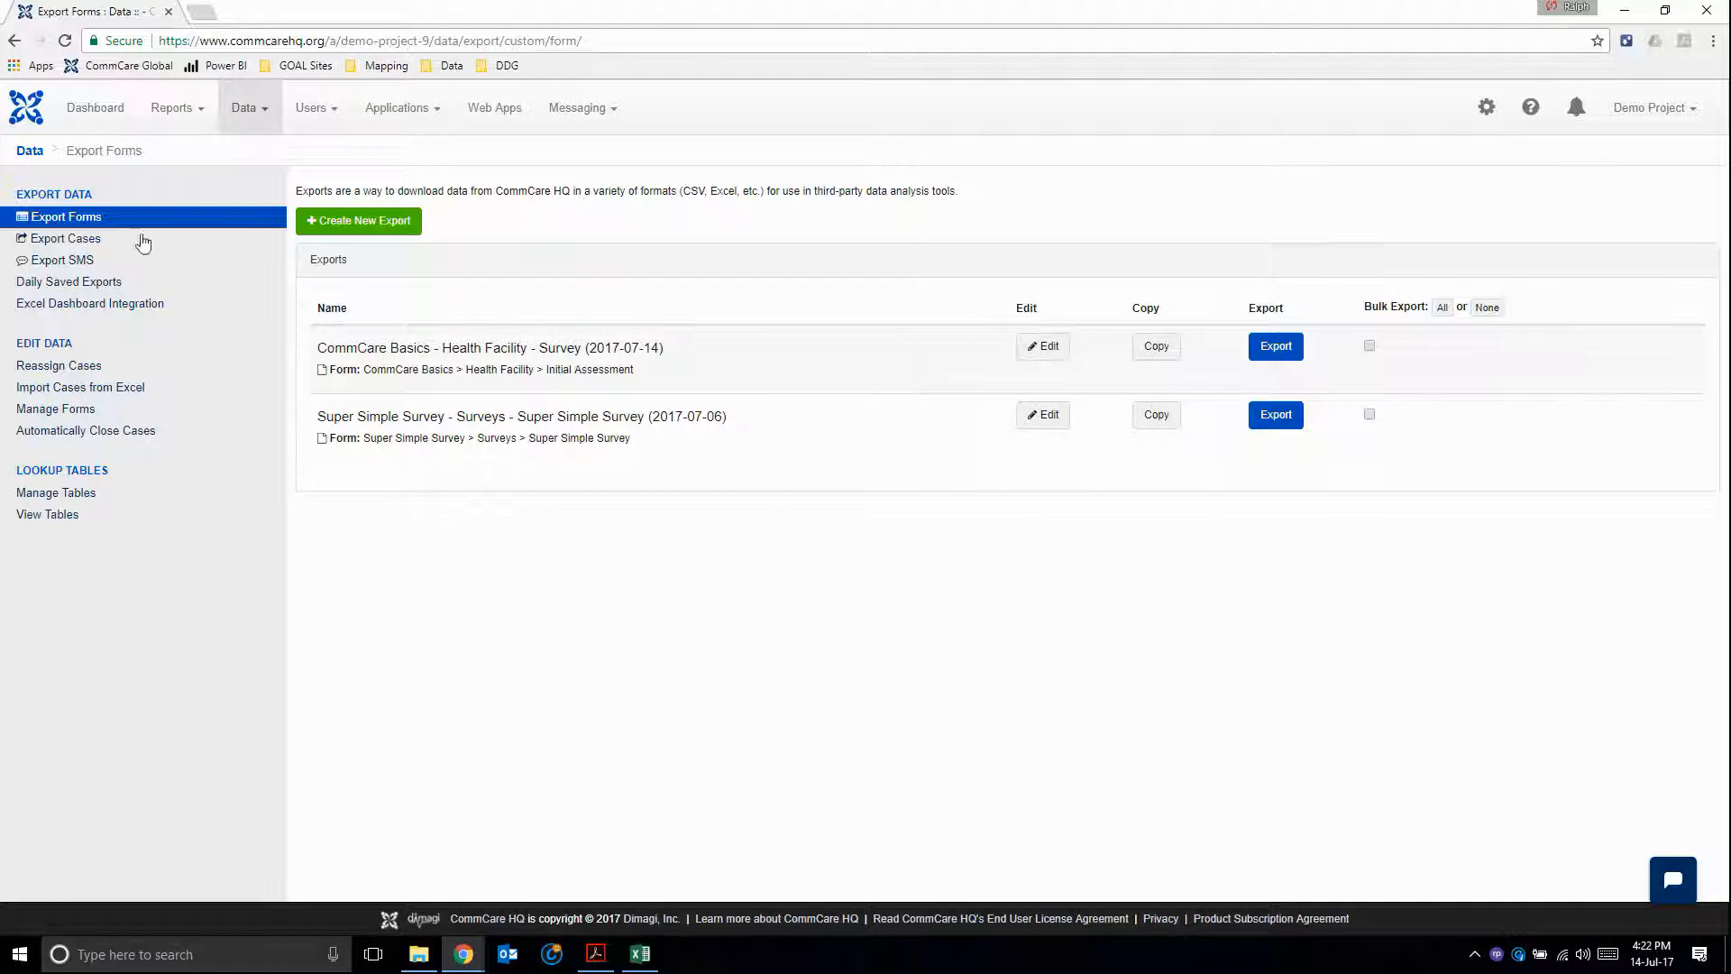
mouse_move(63, 238)
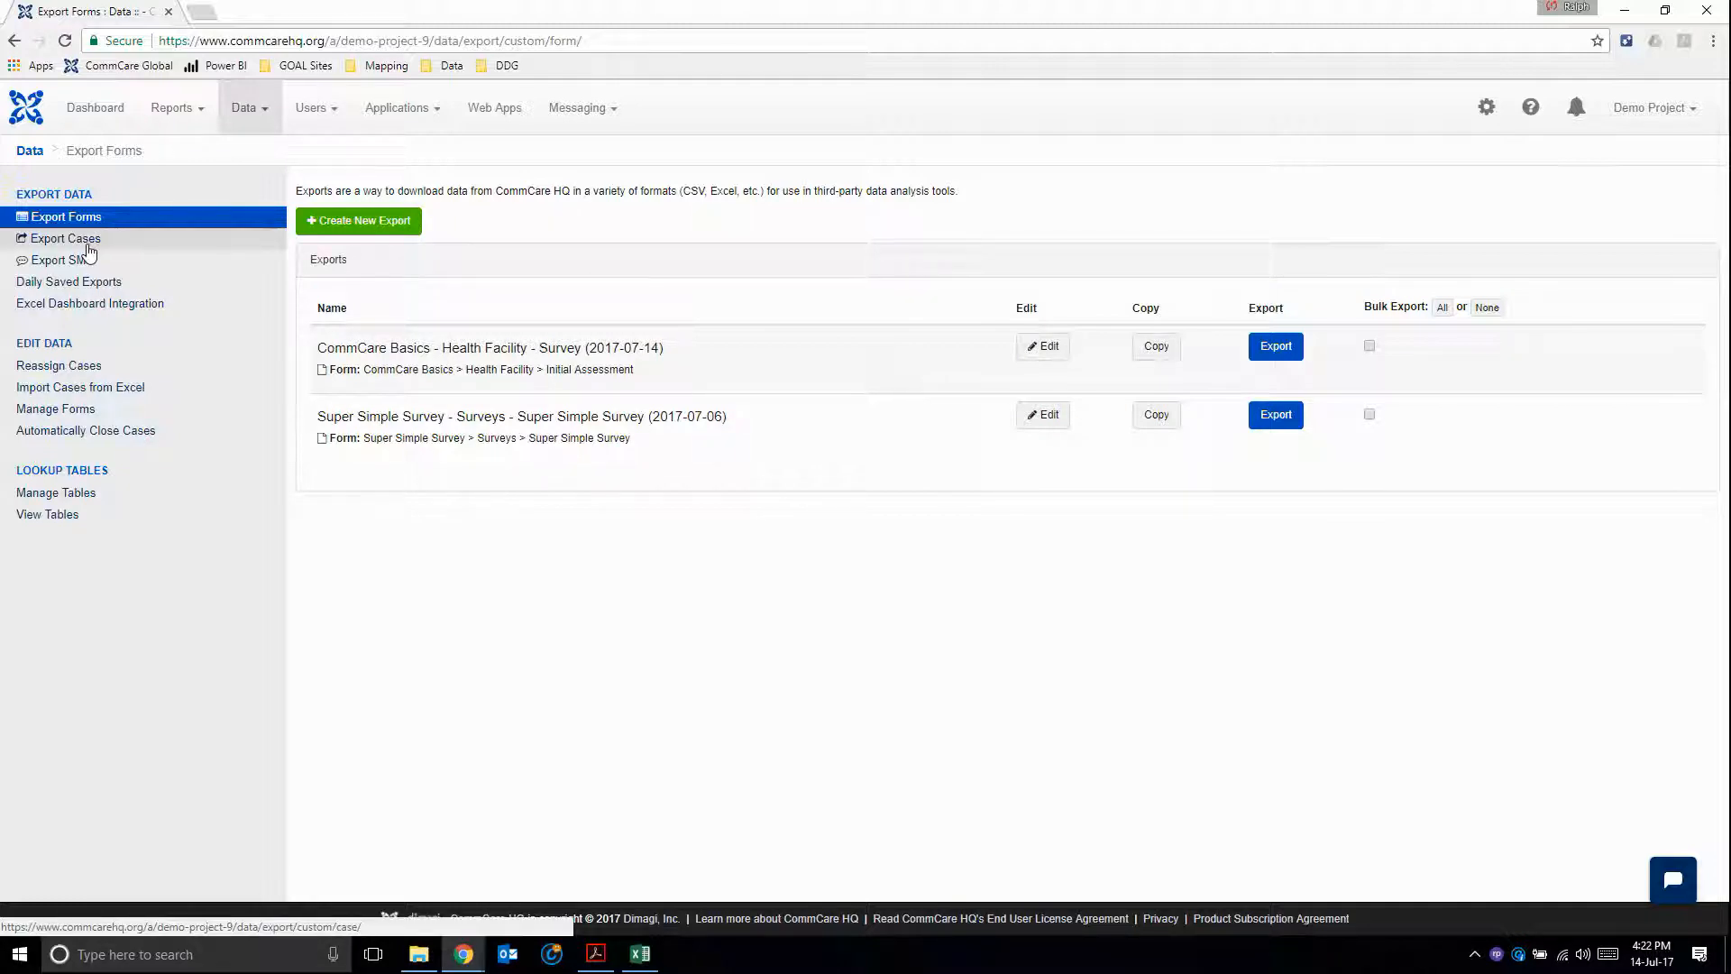
mouse_move(65, 217)
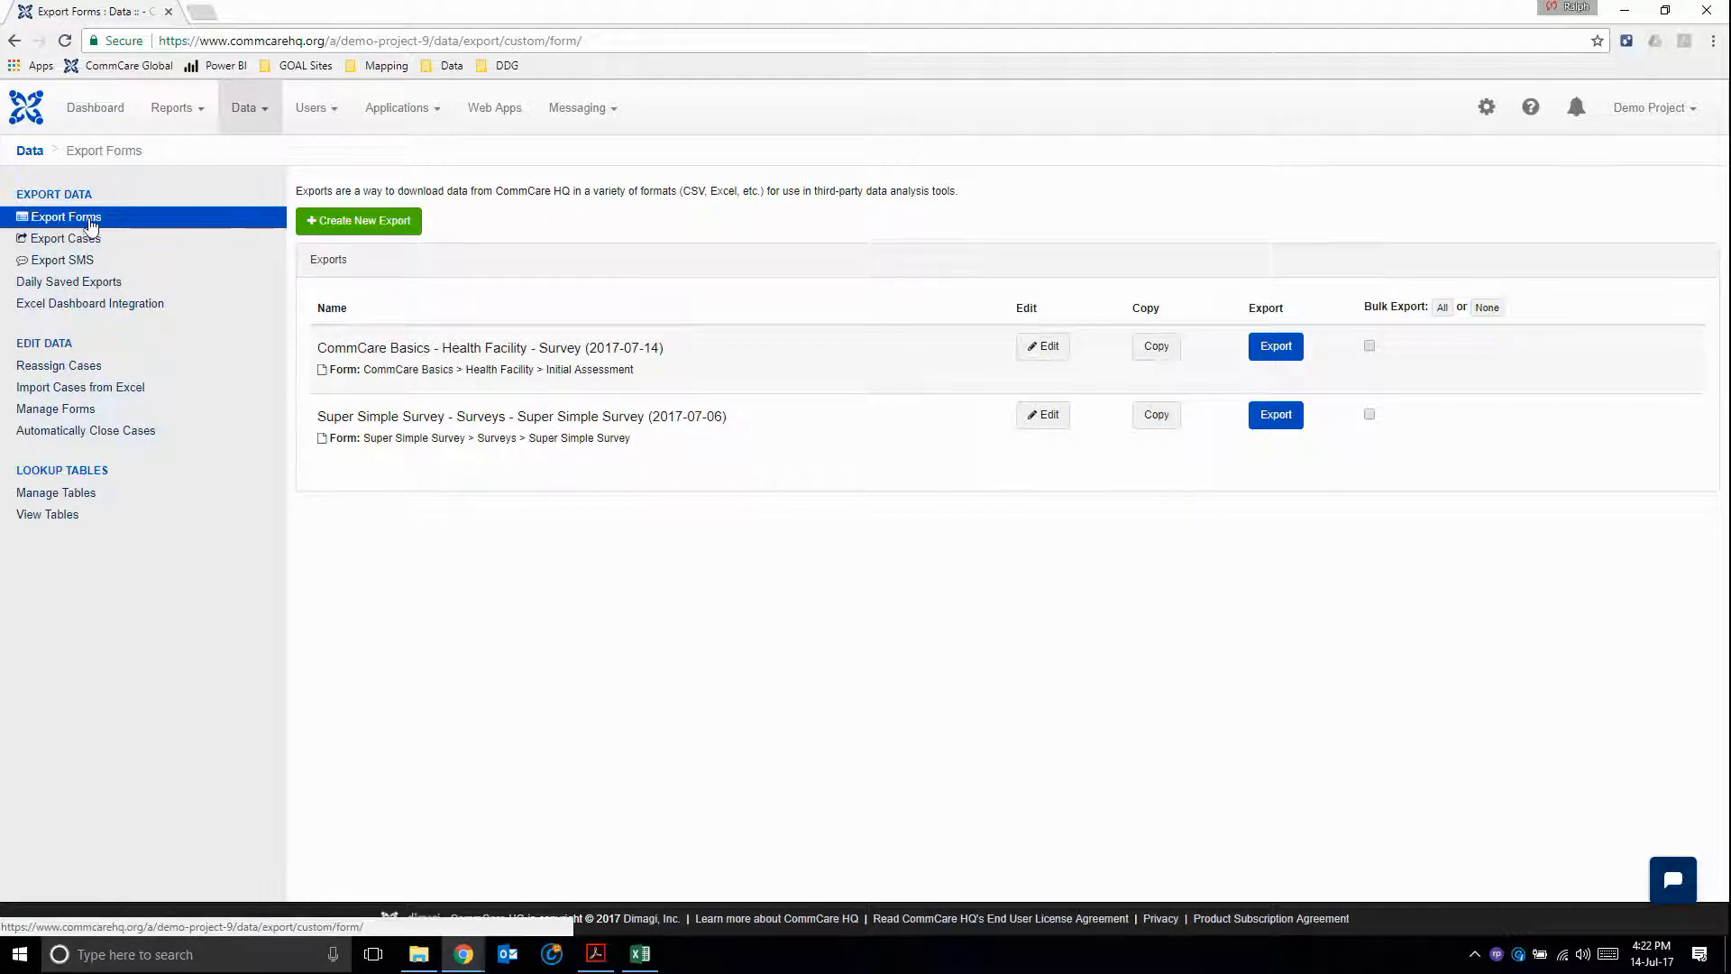
mouse_move(101, 224)
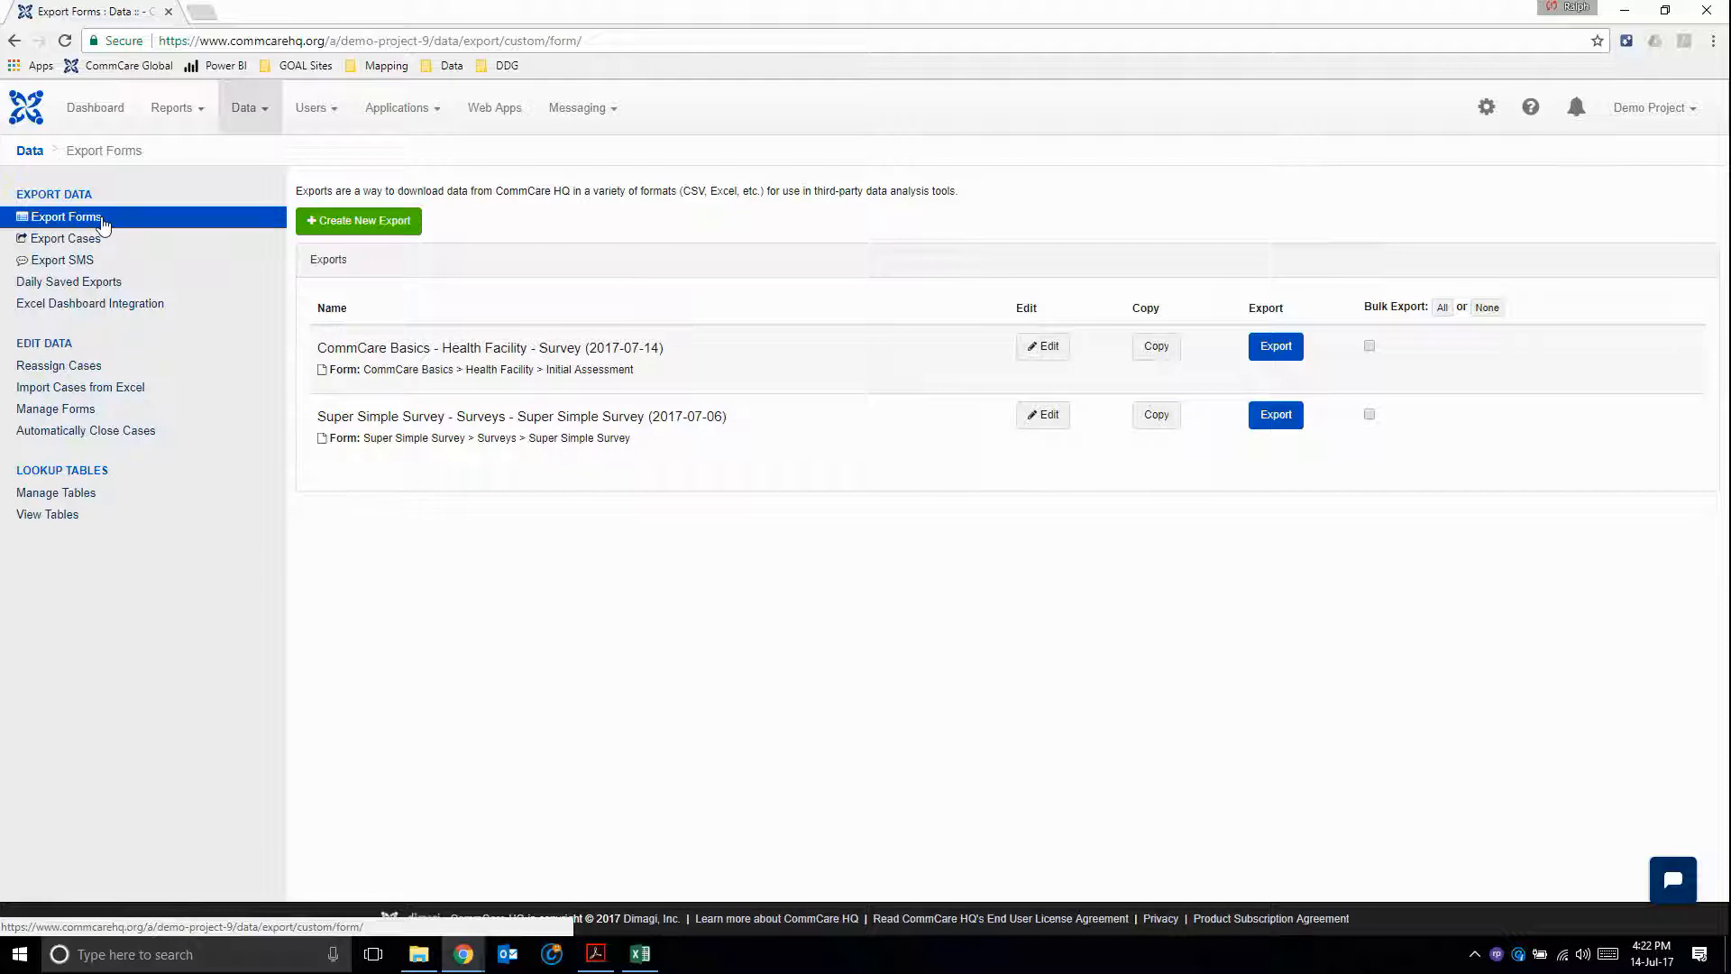
mouse_move(110, 309)
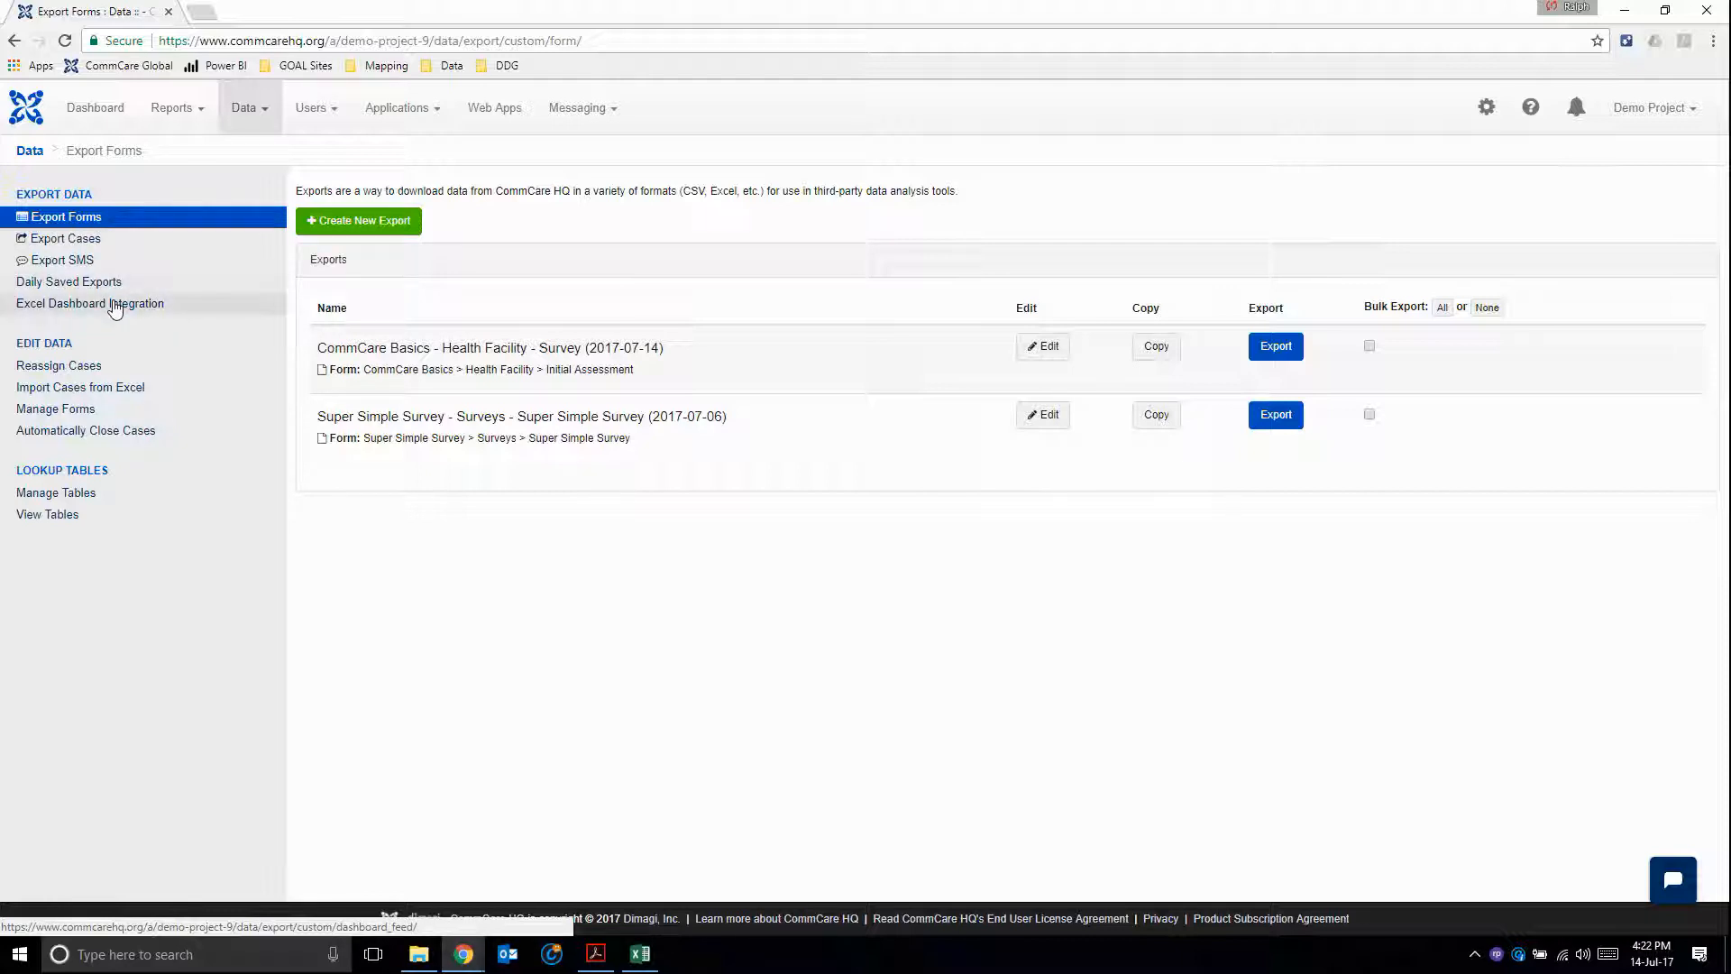
mouse_move(150, 277)
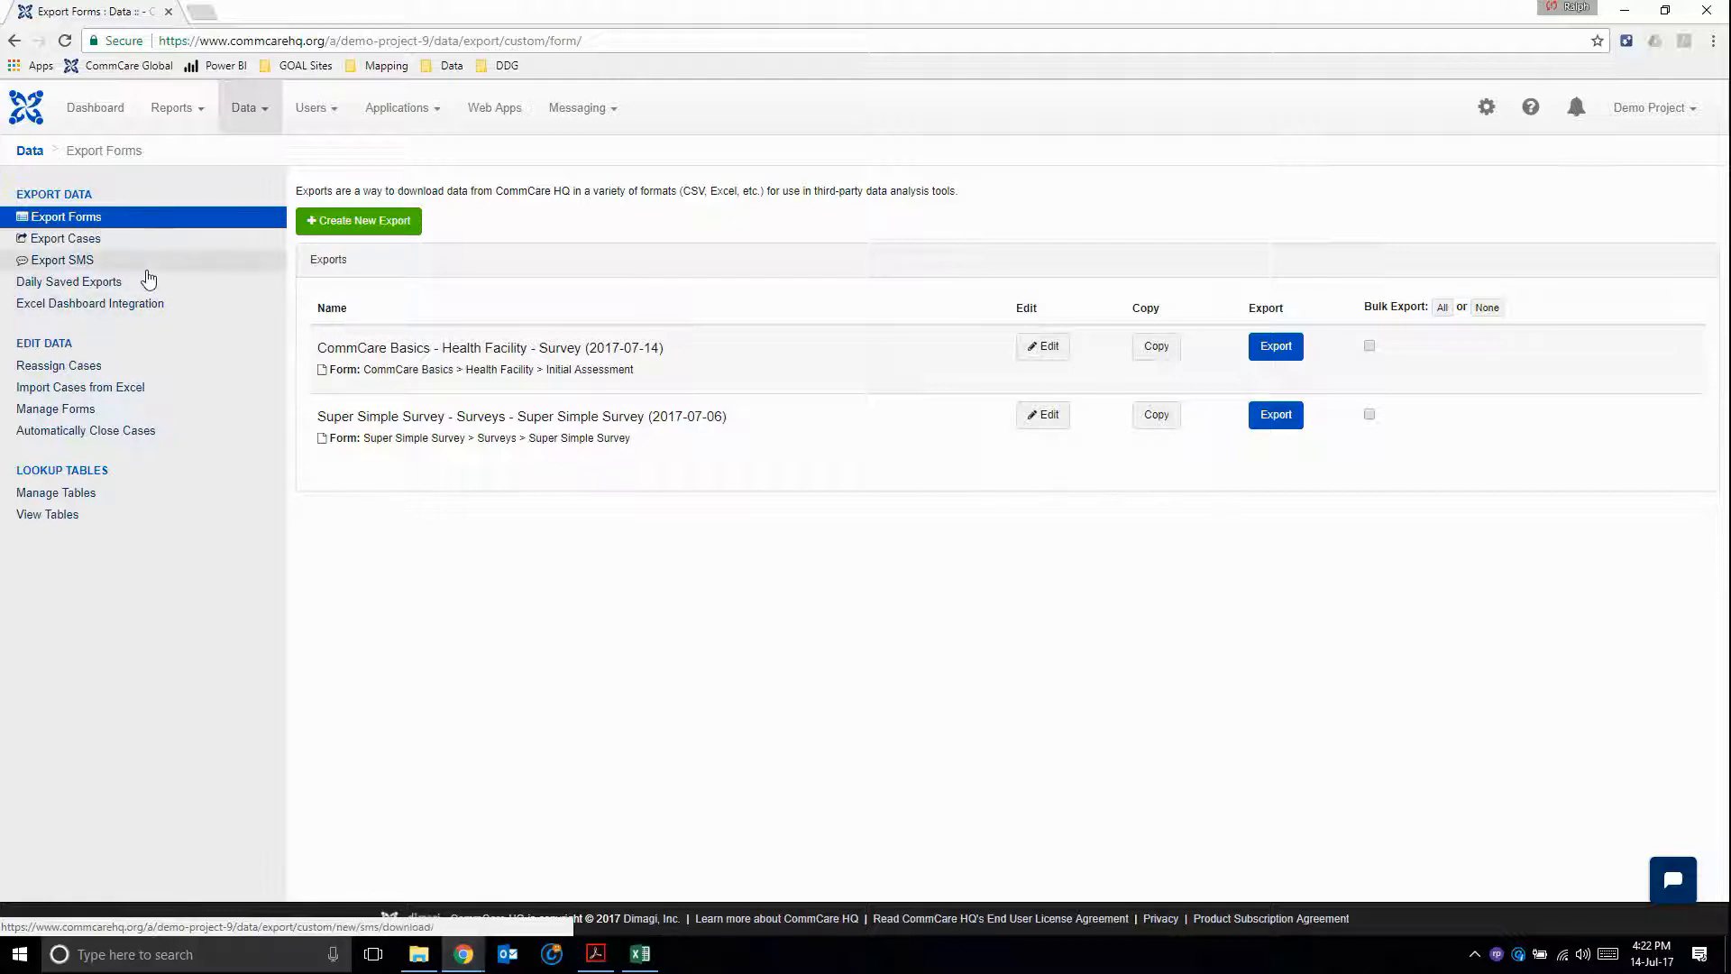
mouse_move(63, 238)
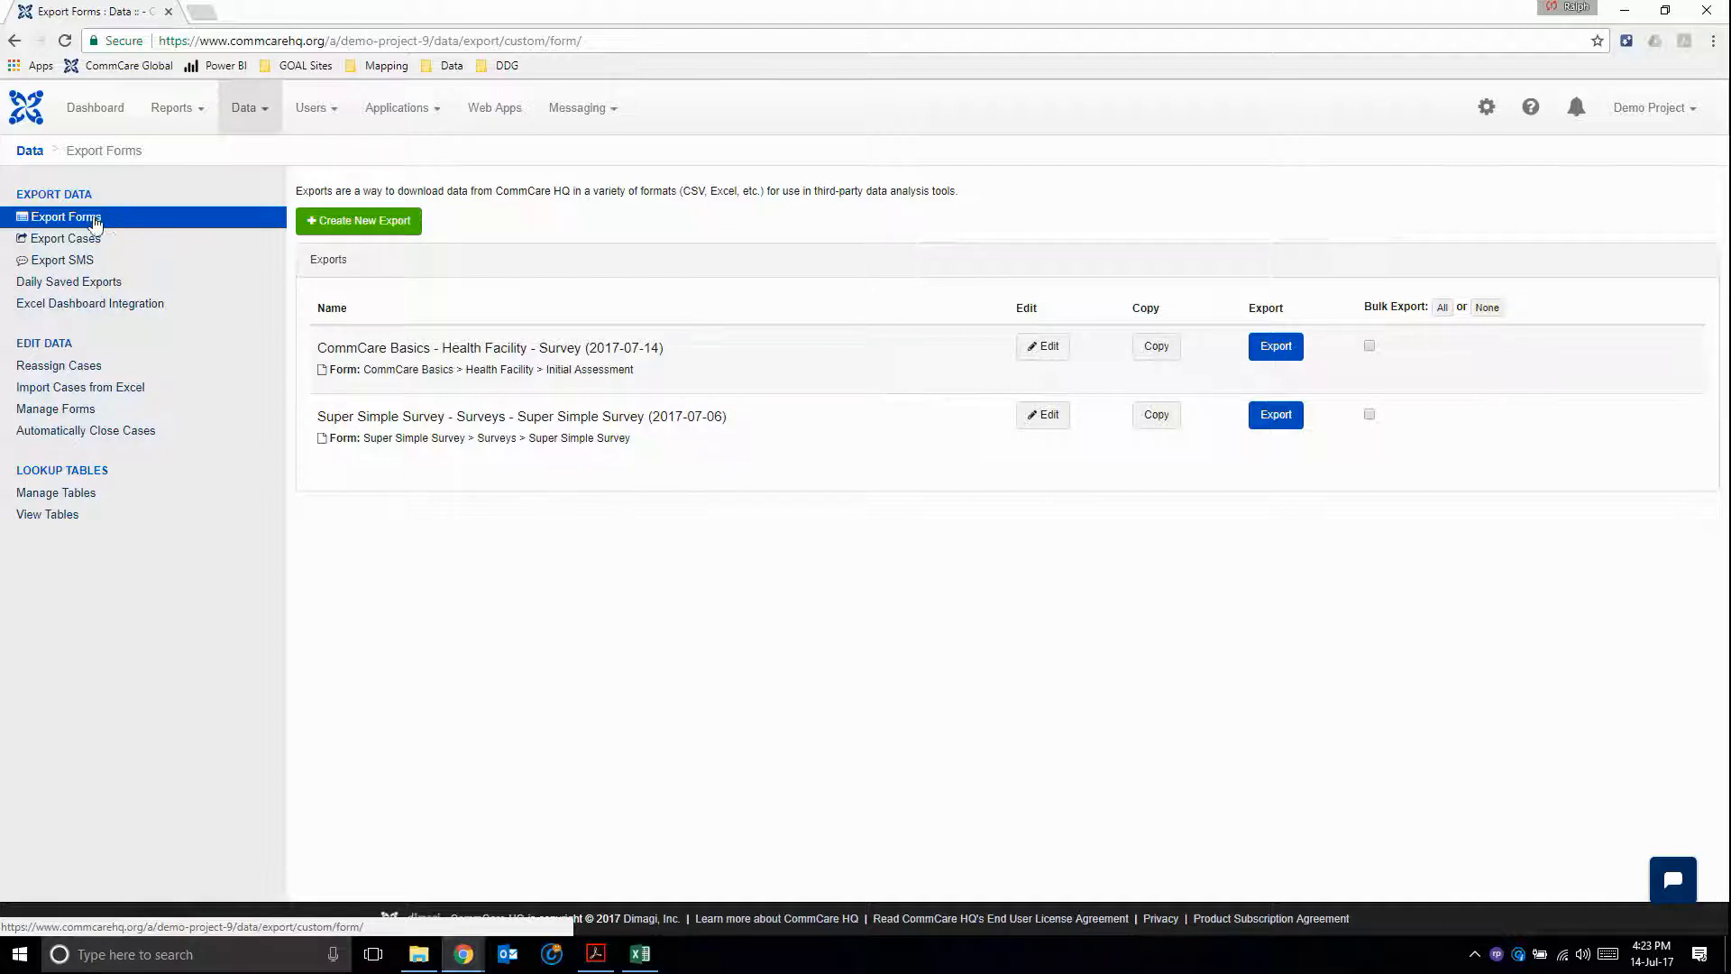
mouse_move(107, 308)
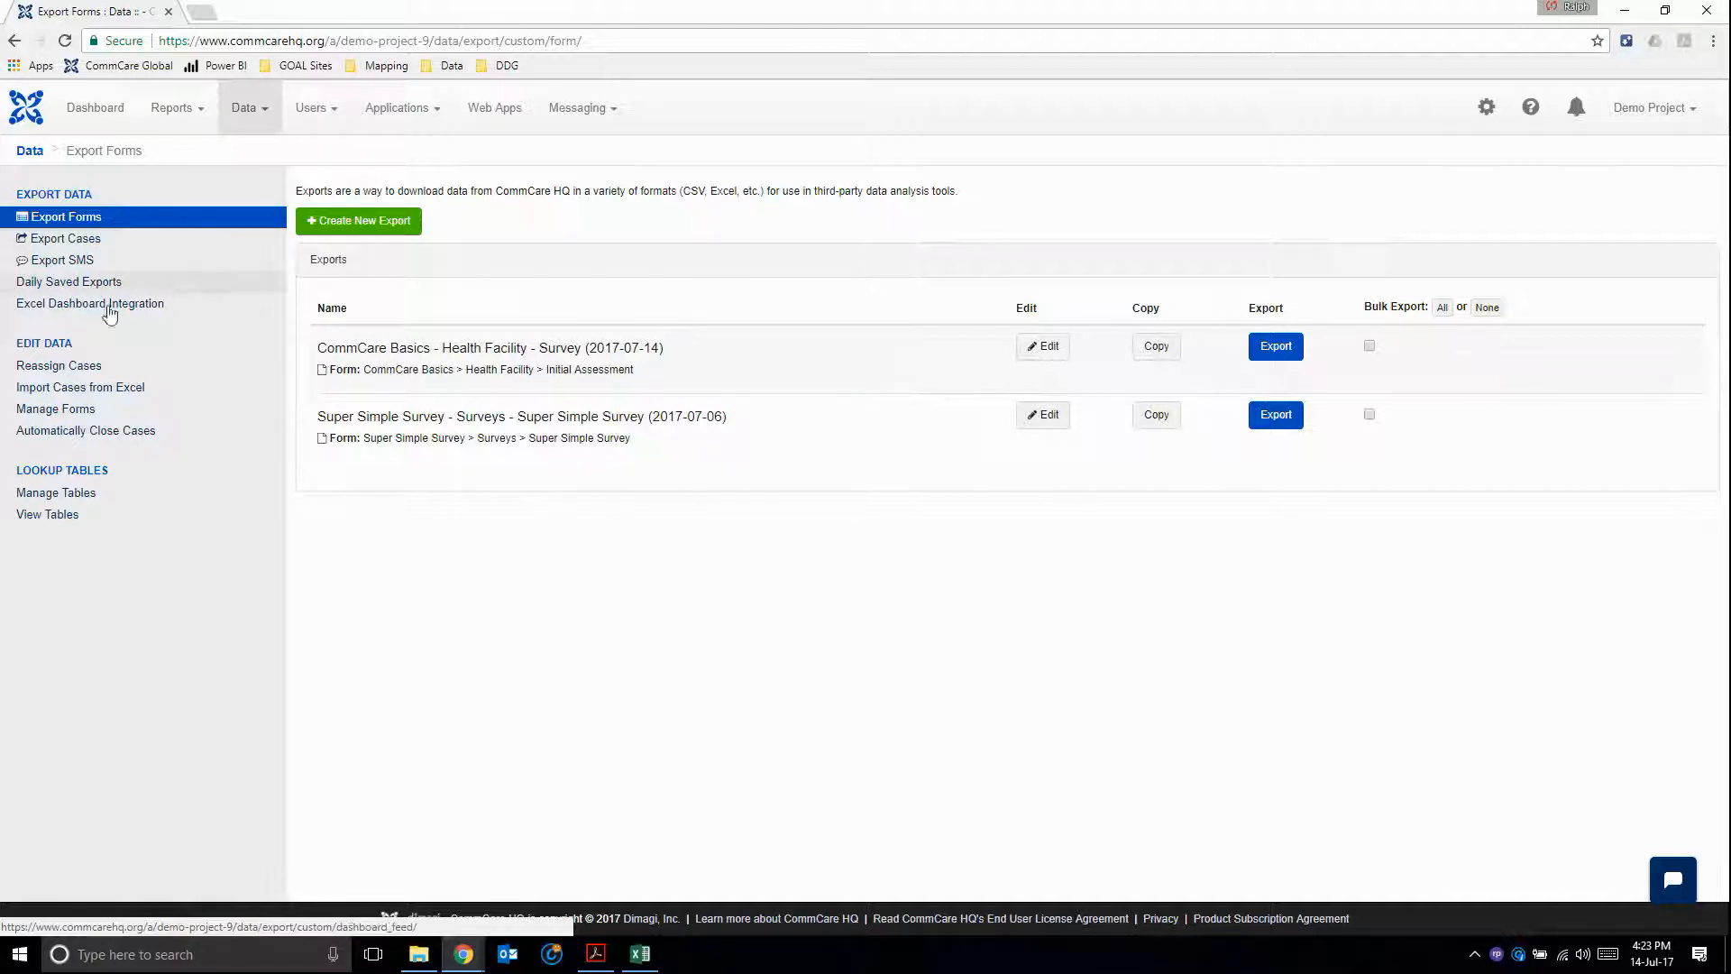
mouse_move(372, 547)
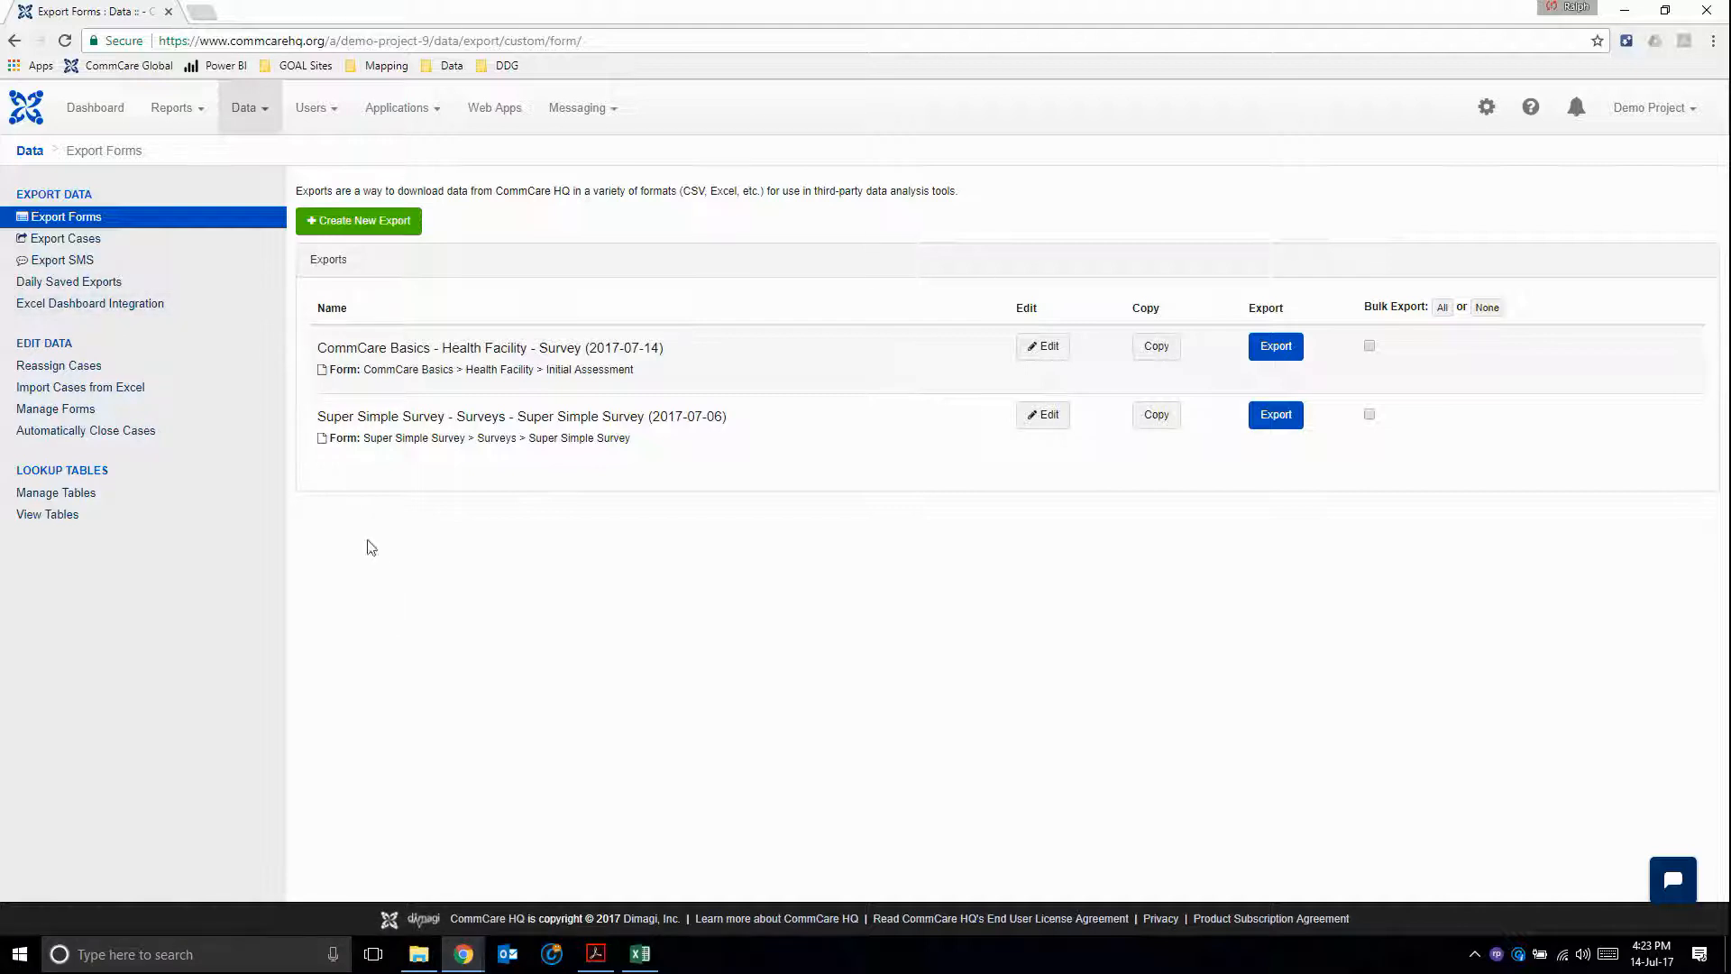
mouse_move(140, 232)
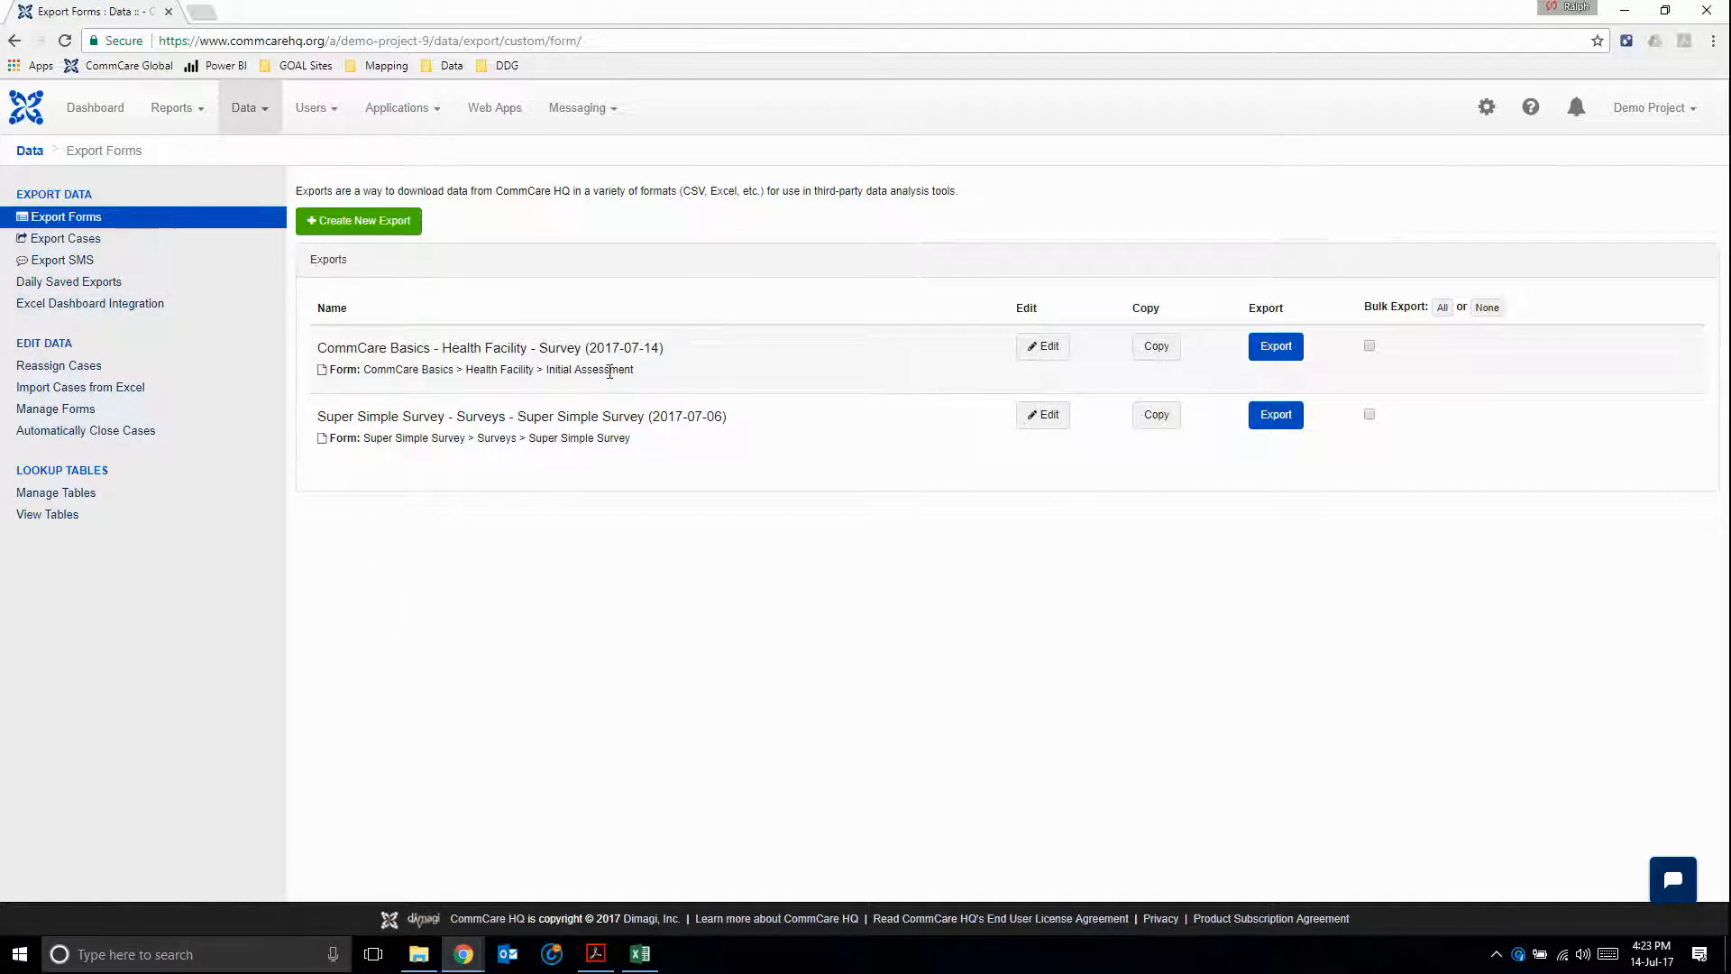
mouse_move(678, 375)
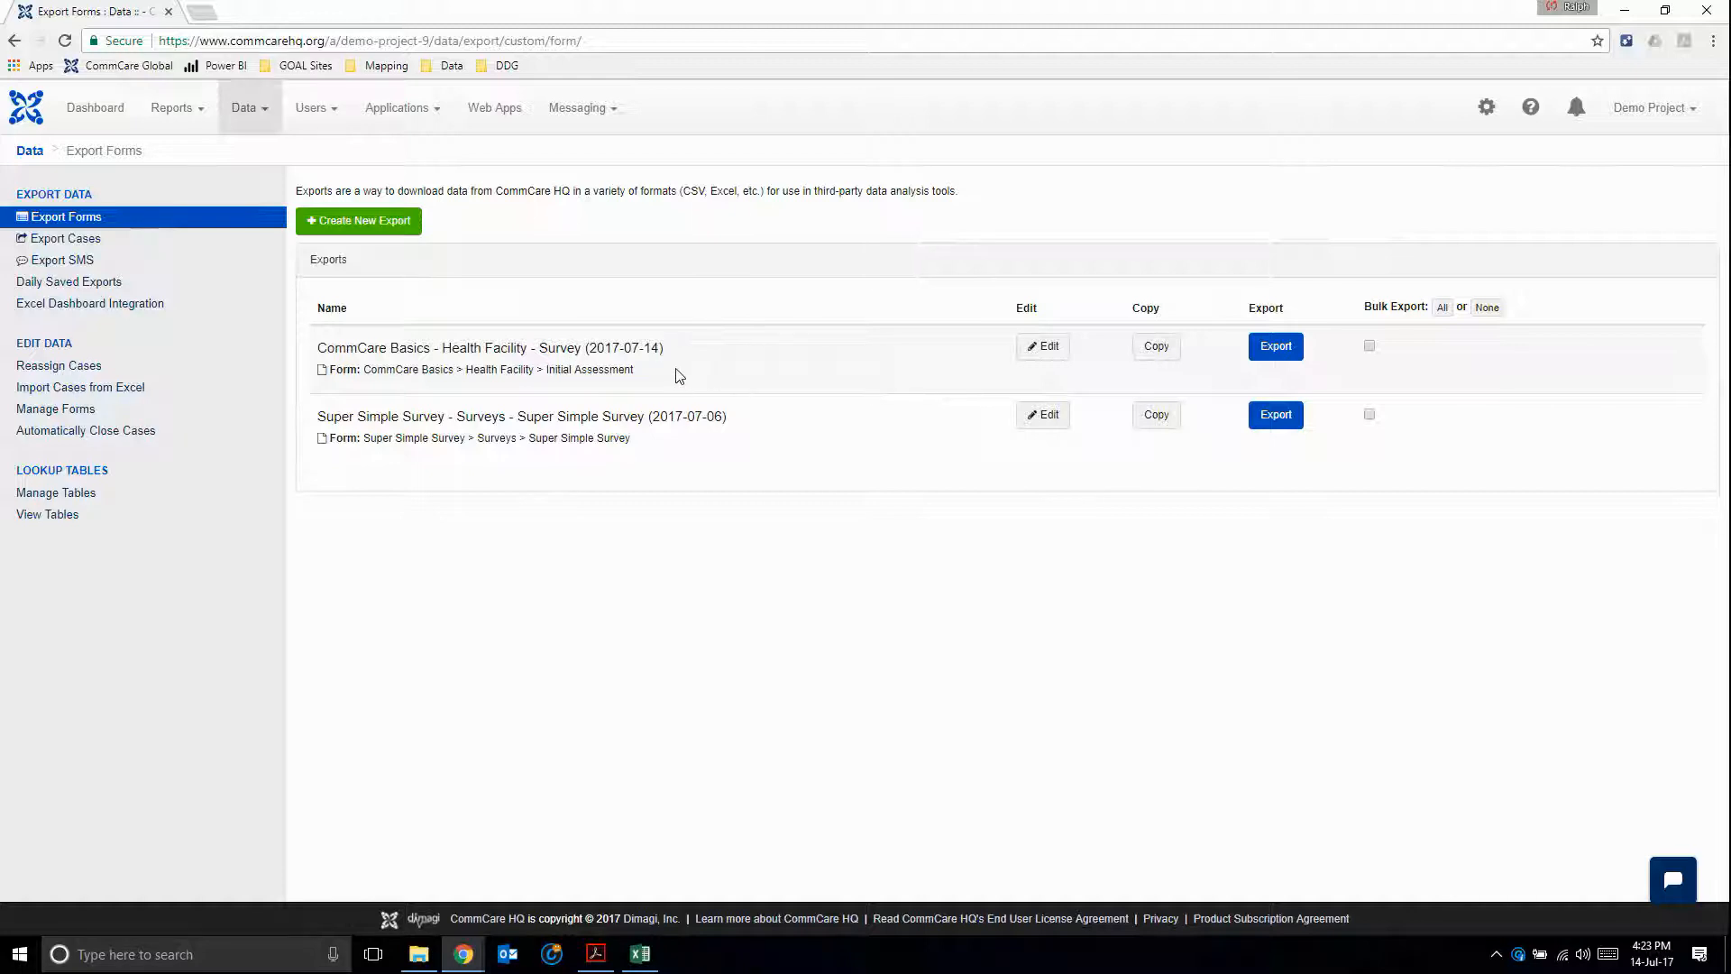
mouse_move(775, 603)
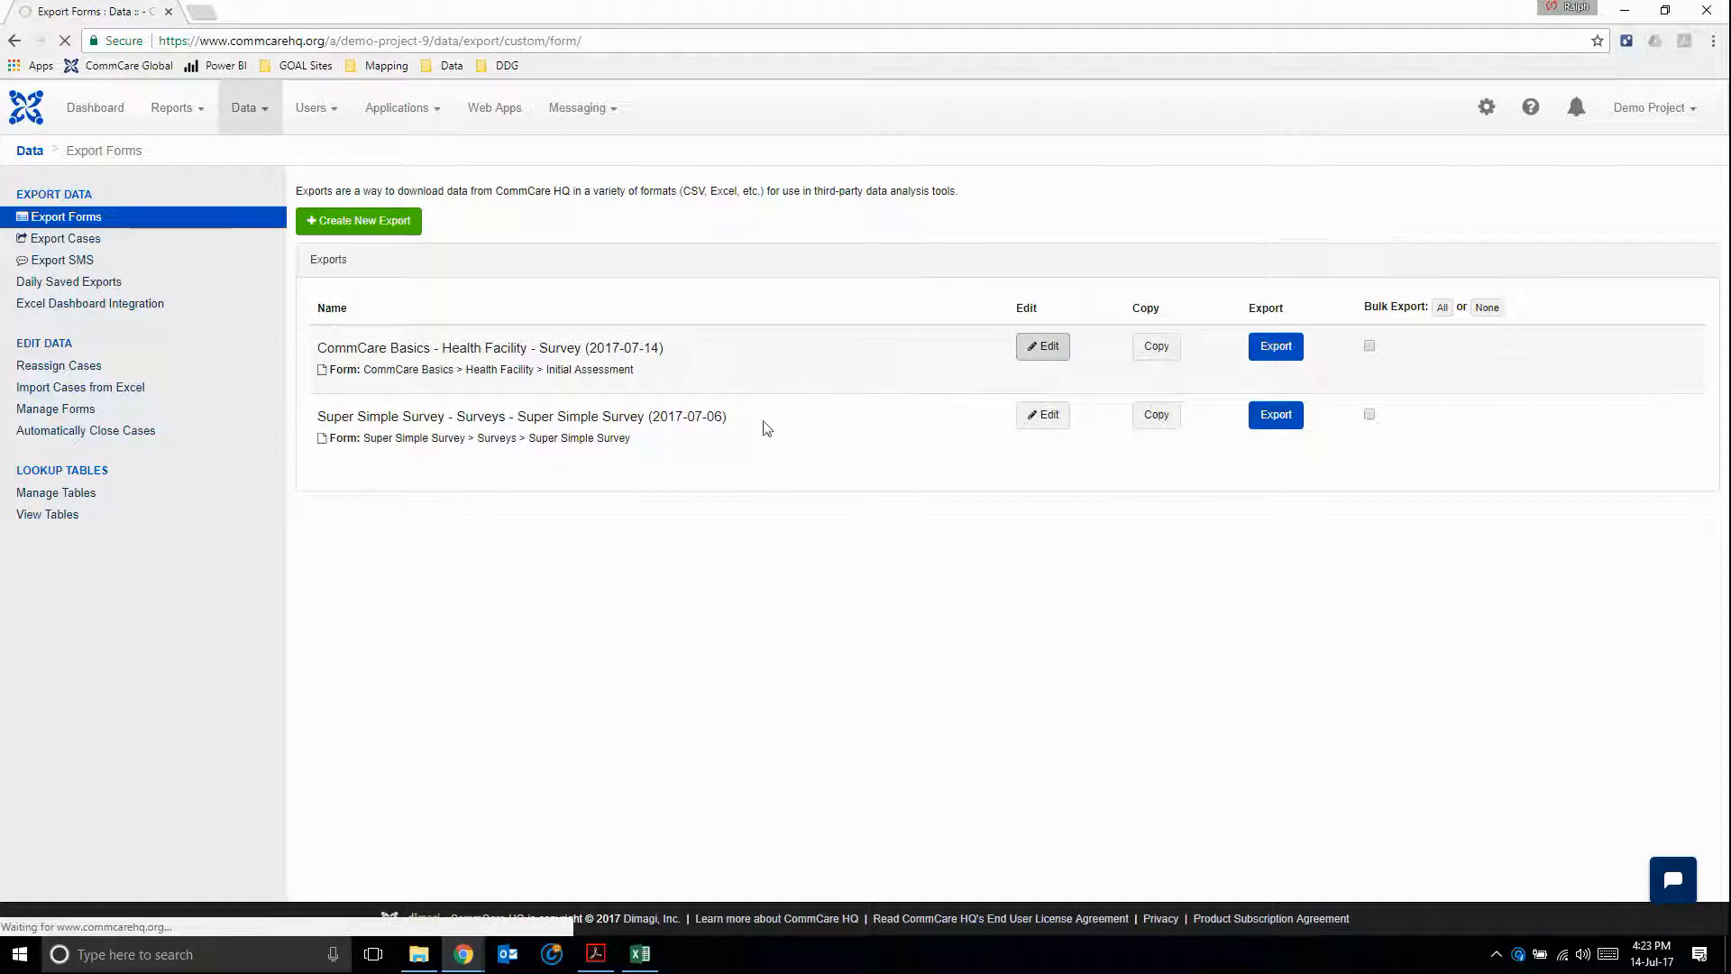
- Review the Health Facility survey export's settings down to the delete option
left_click(1040, 346)
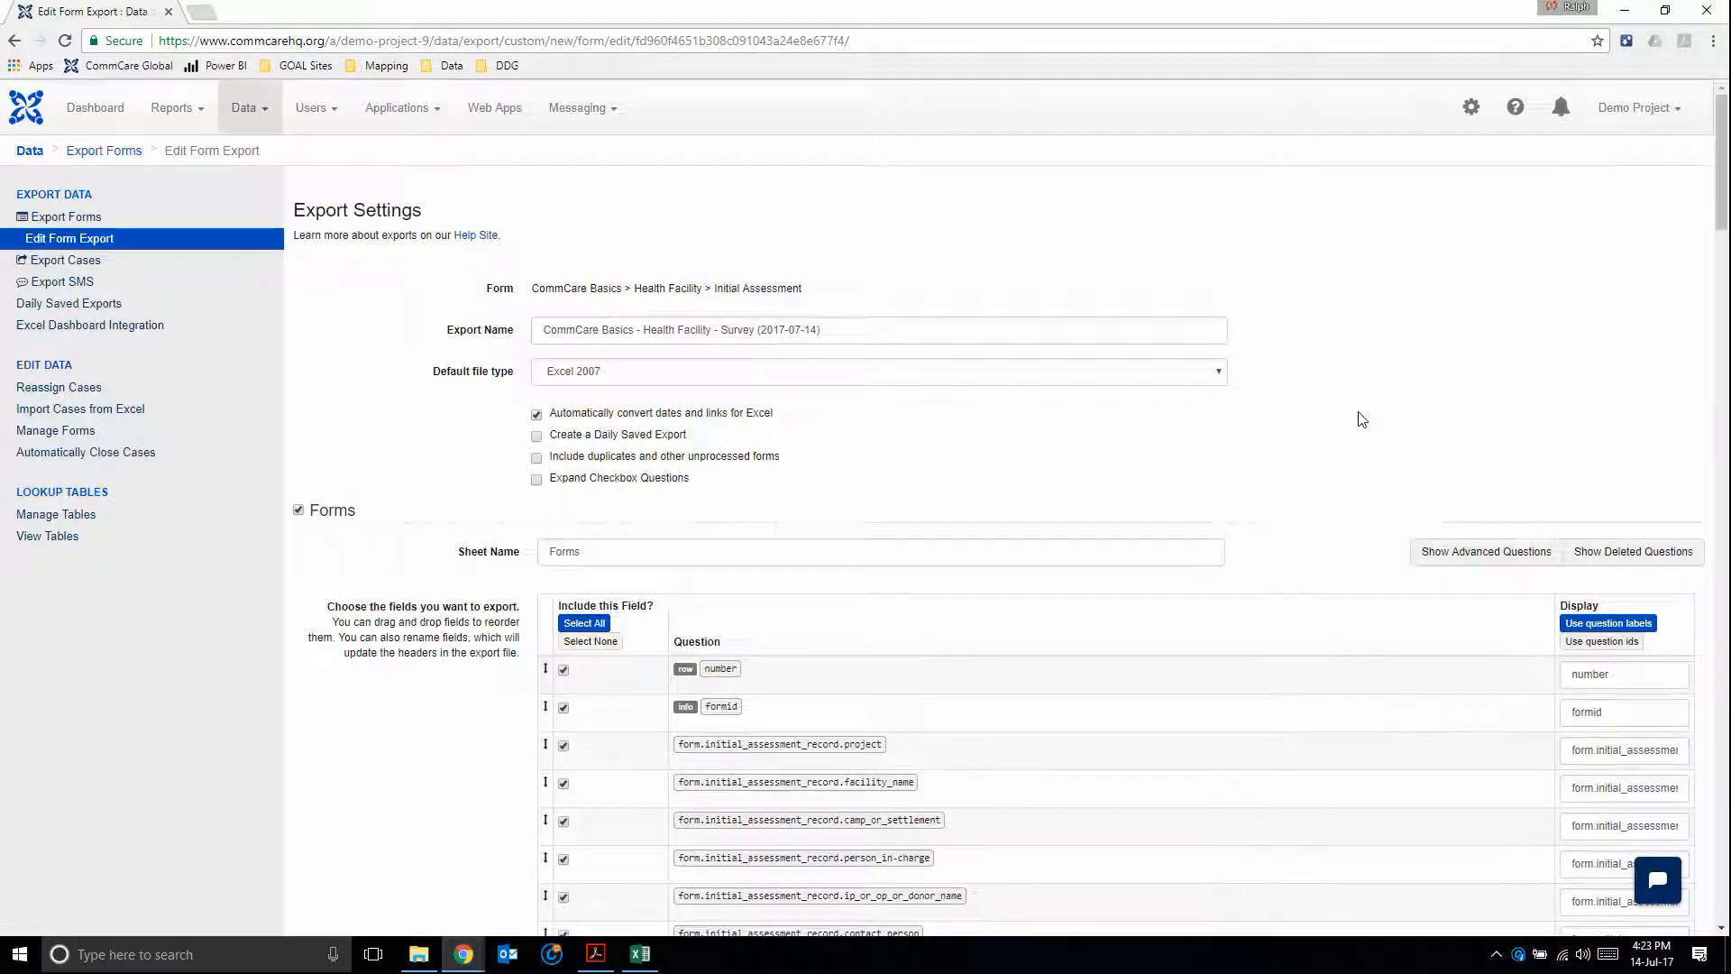
scroll("down", 3)
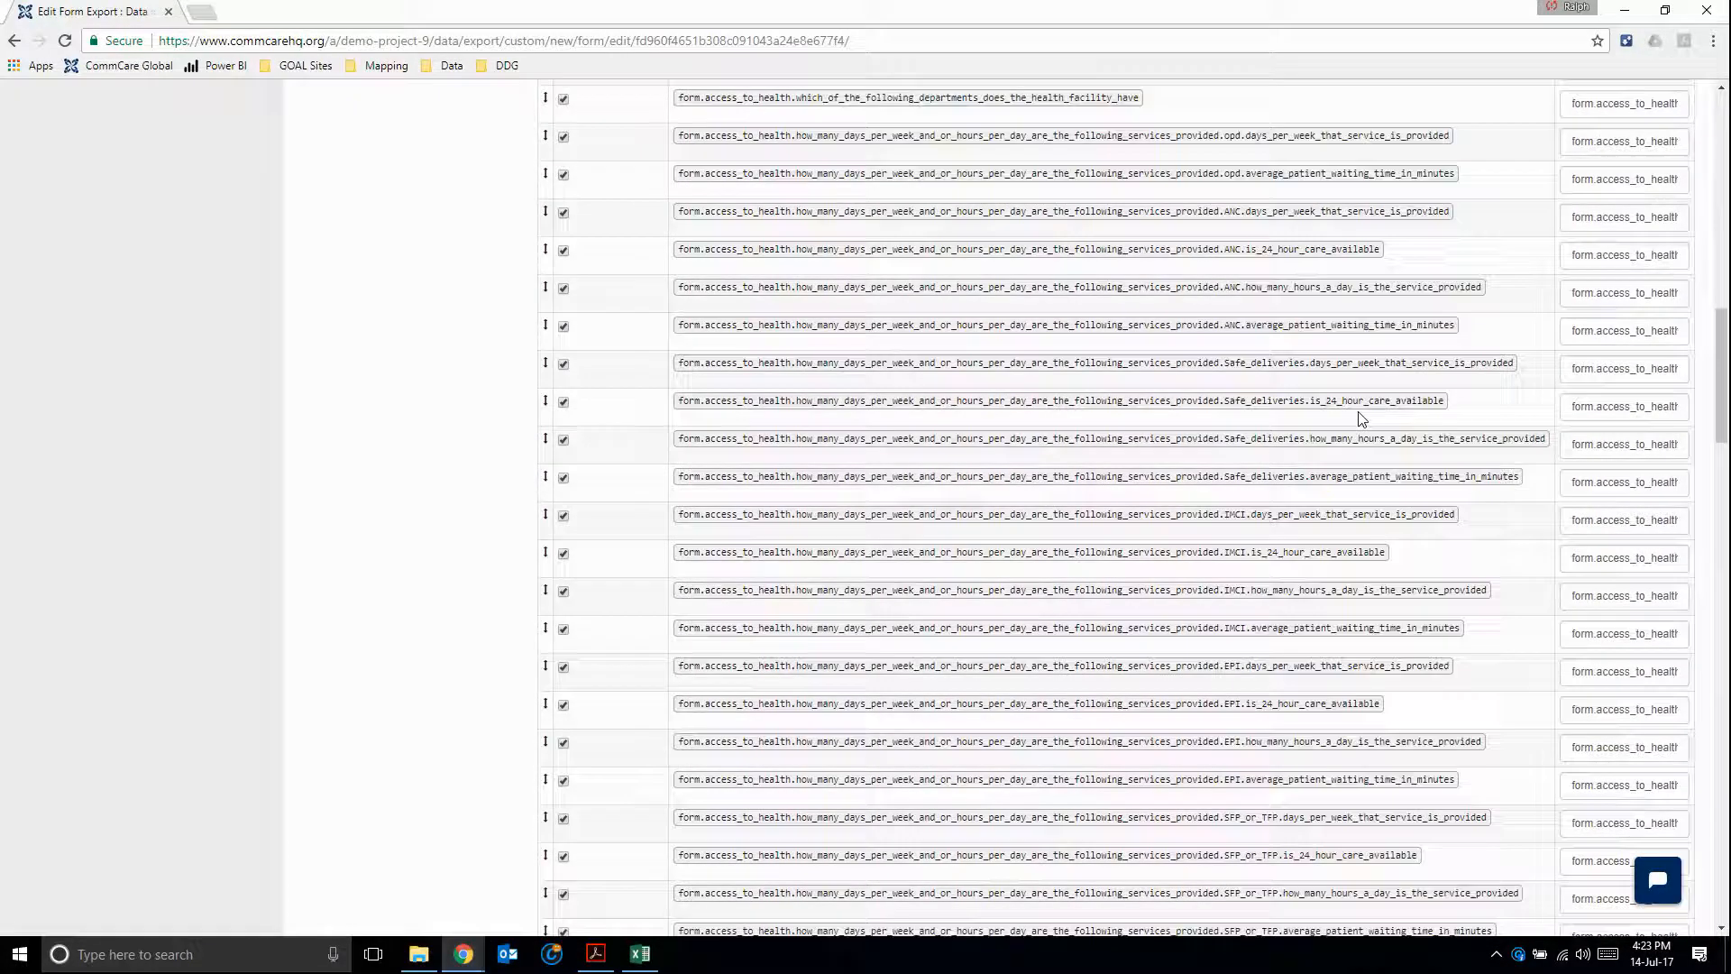
scroll("down", 3)
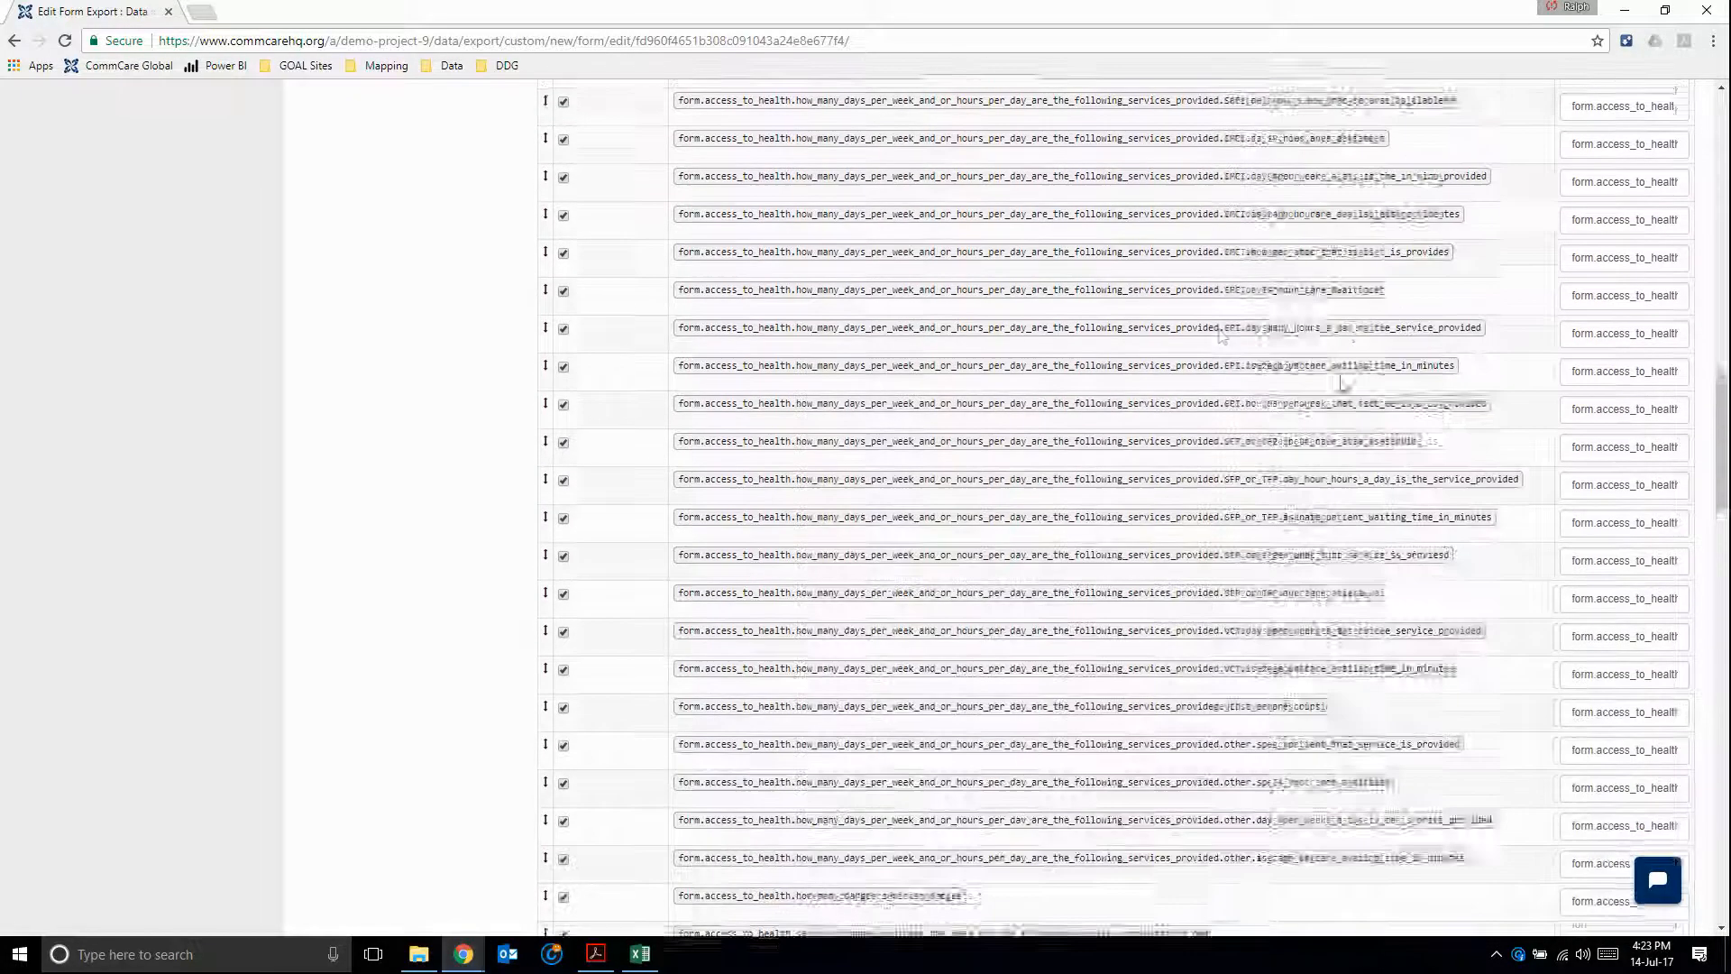
scroll("down", 3)
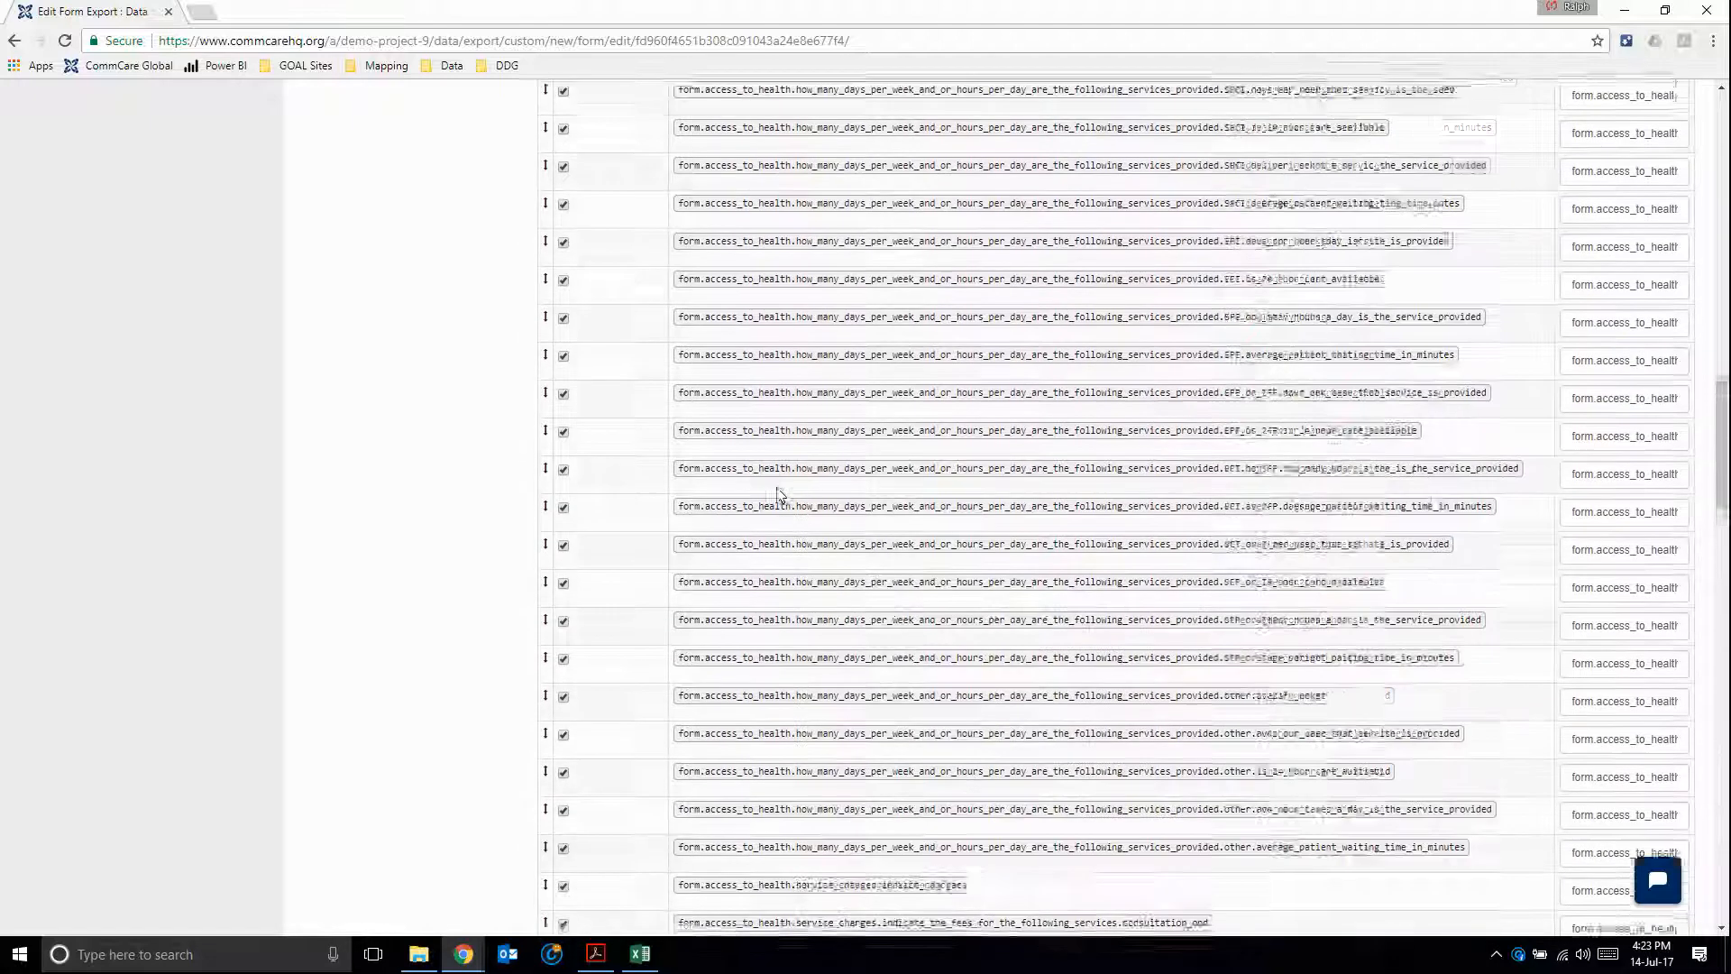
scroll("up", 3)
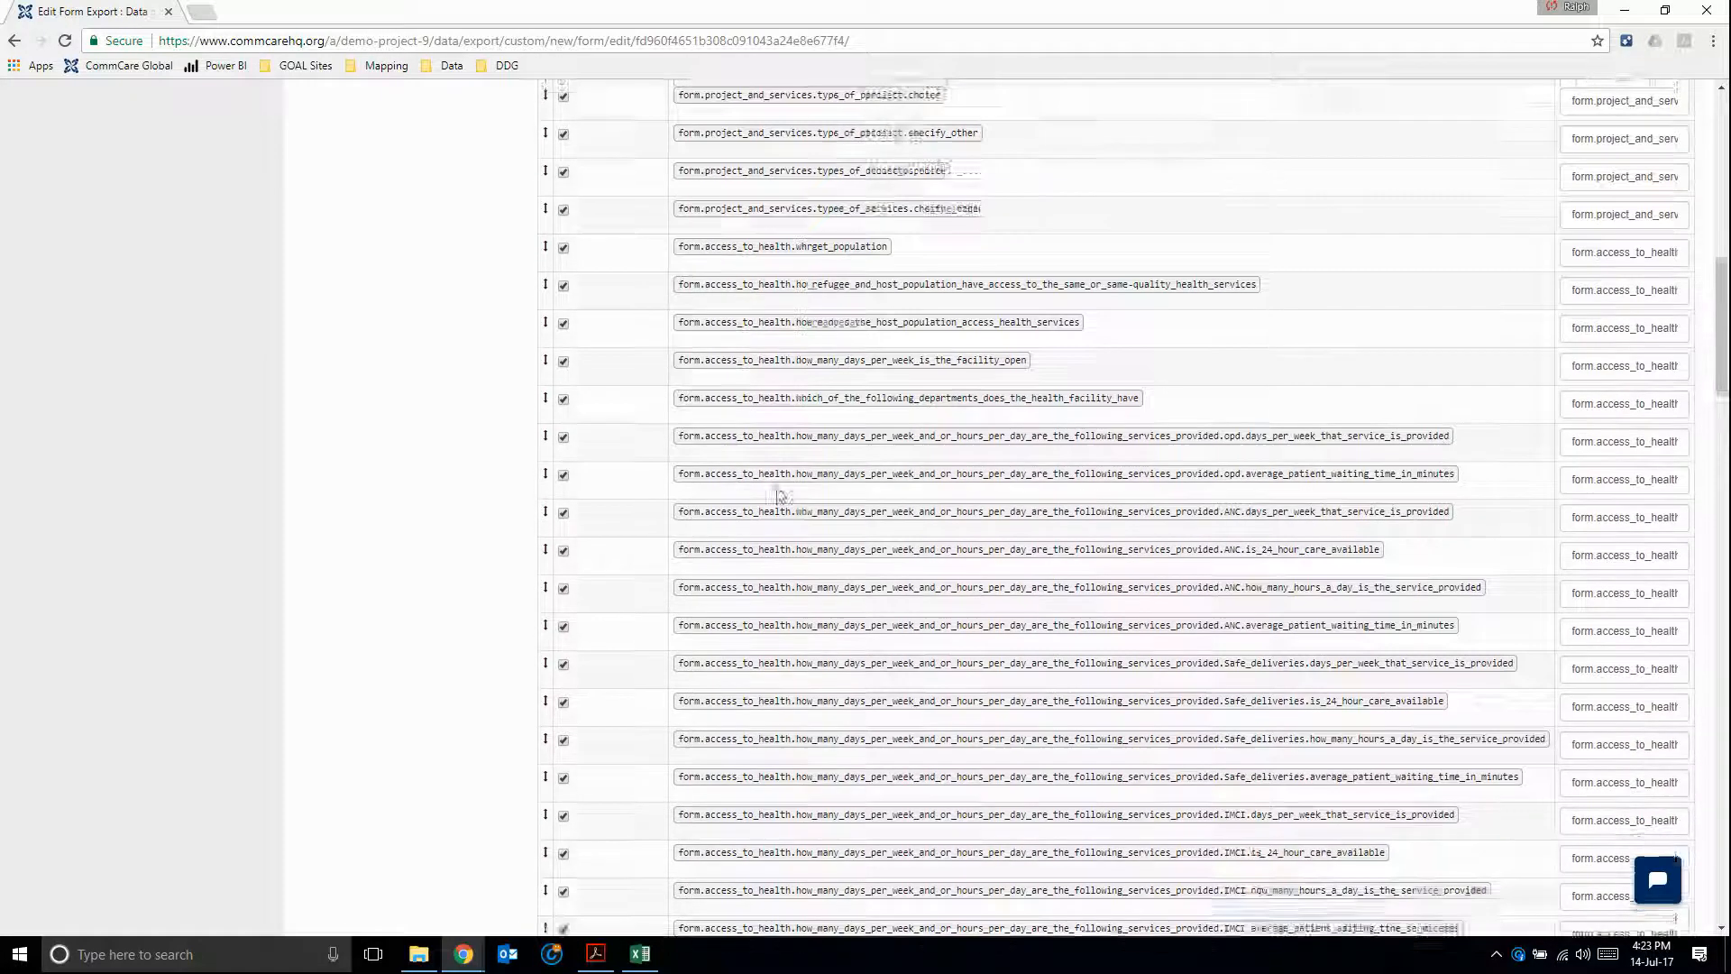
scroll("down", 3)
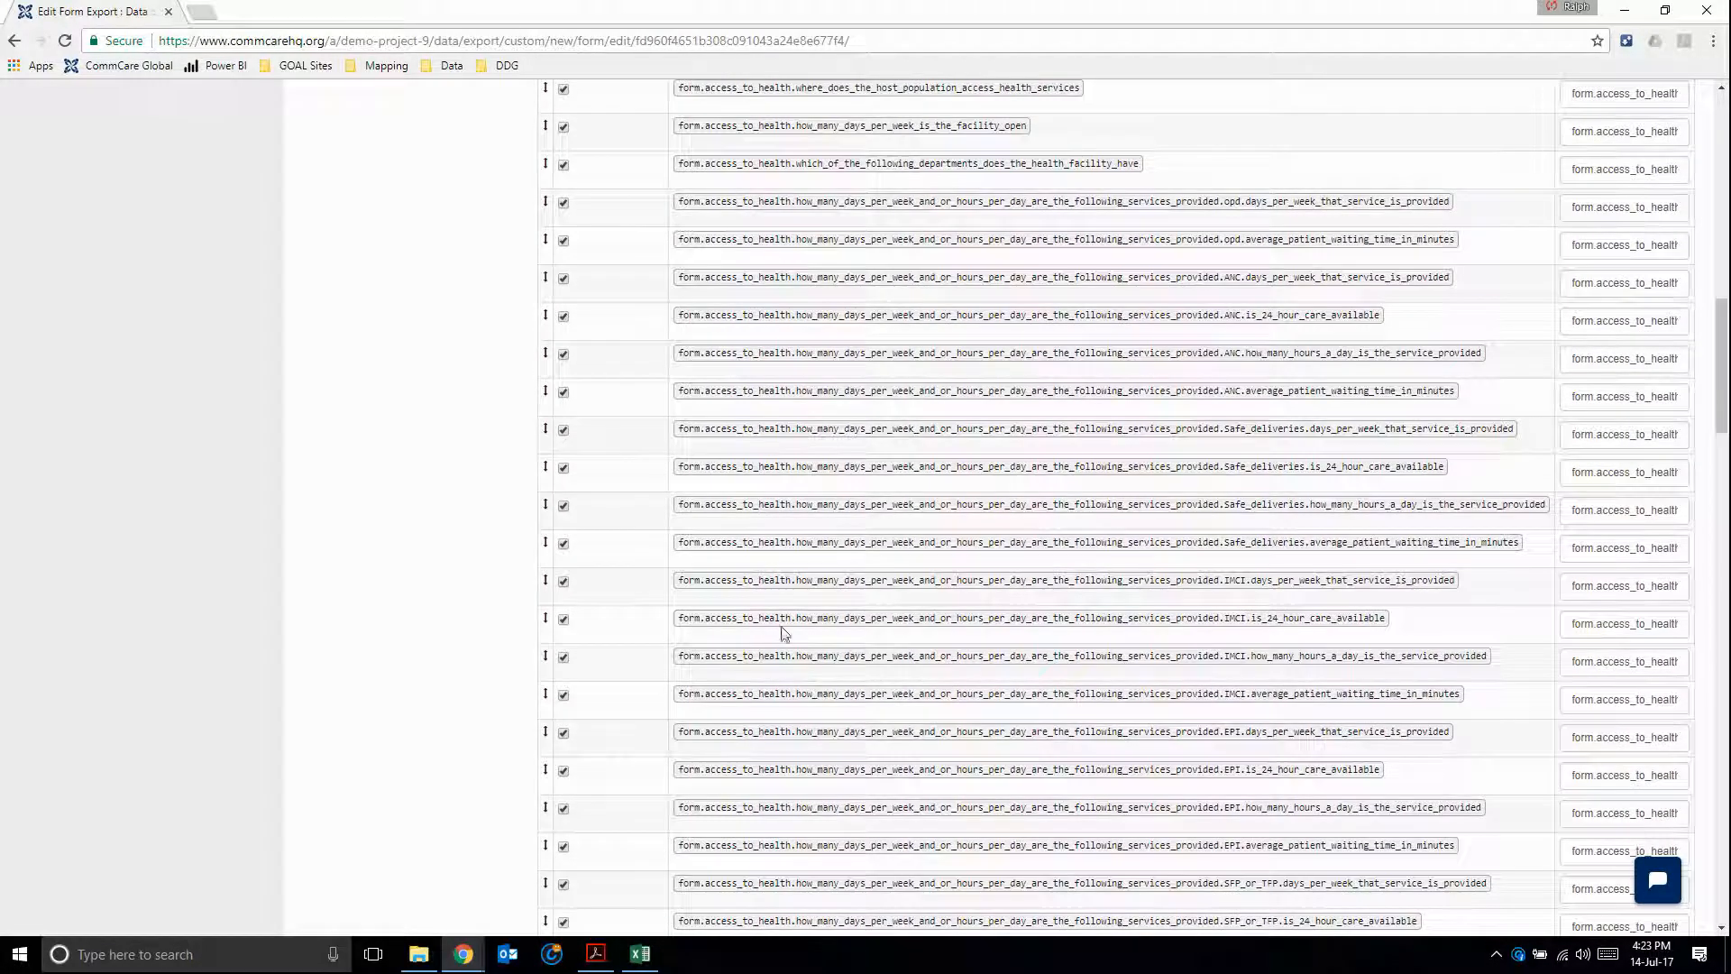
scroll("down", 3)
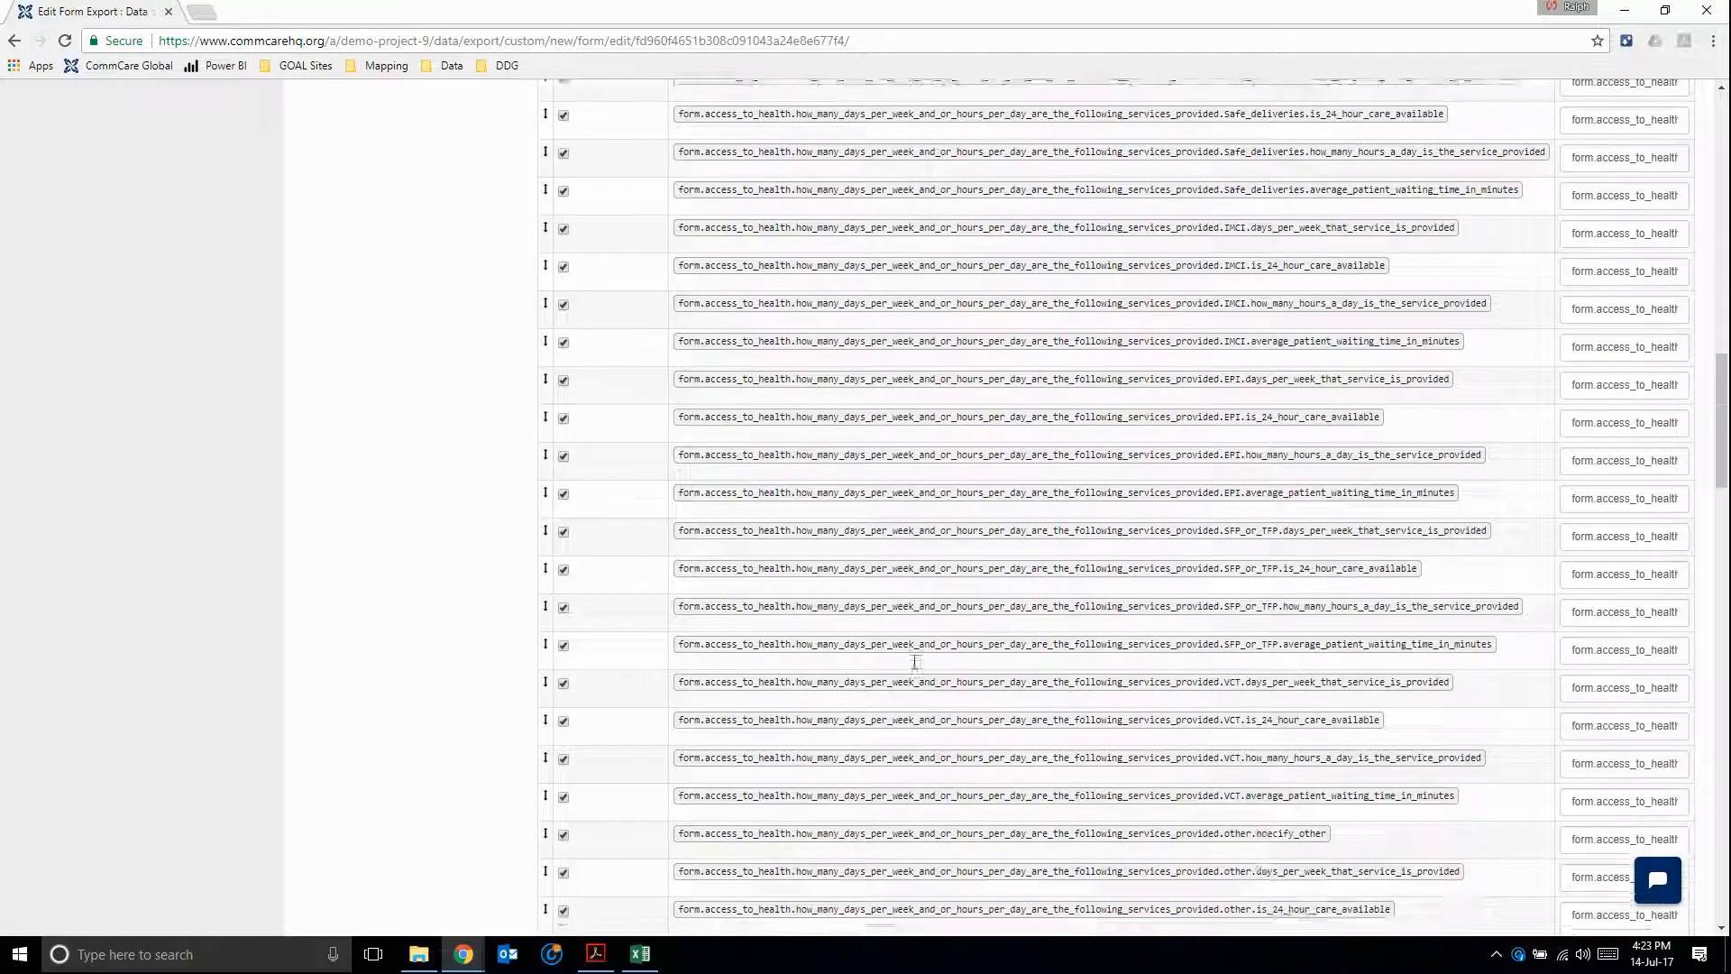
scroll("down", 3)
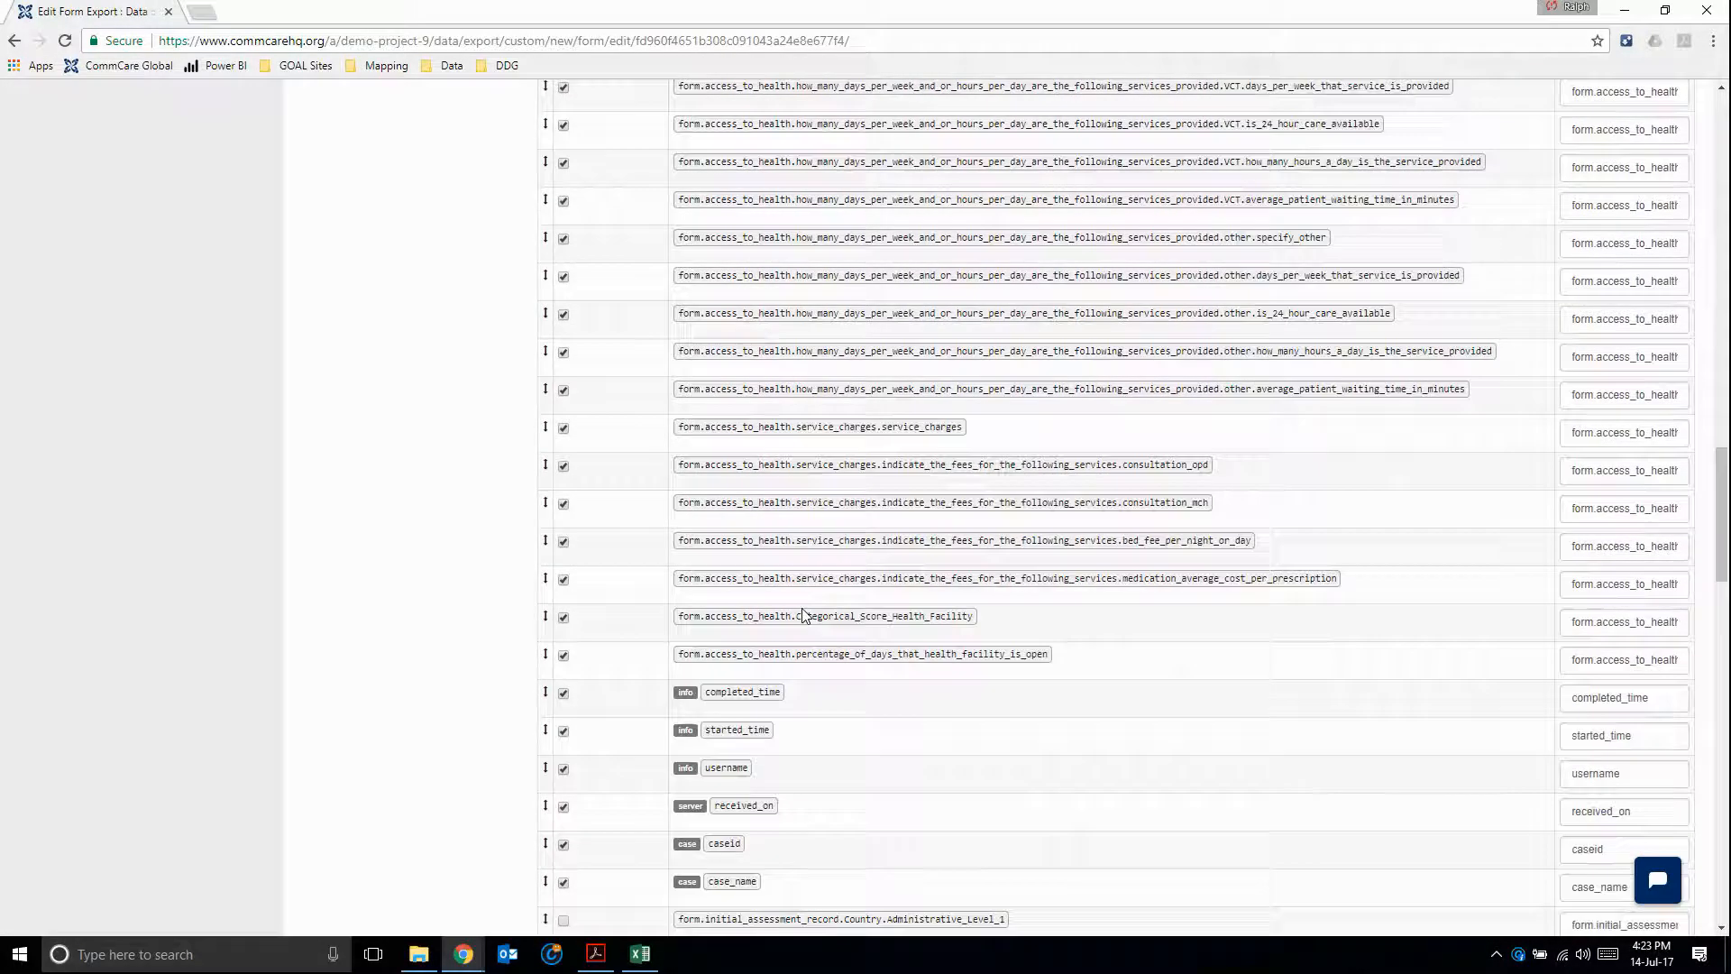
scroll("down", 3)
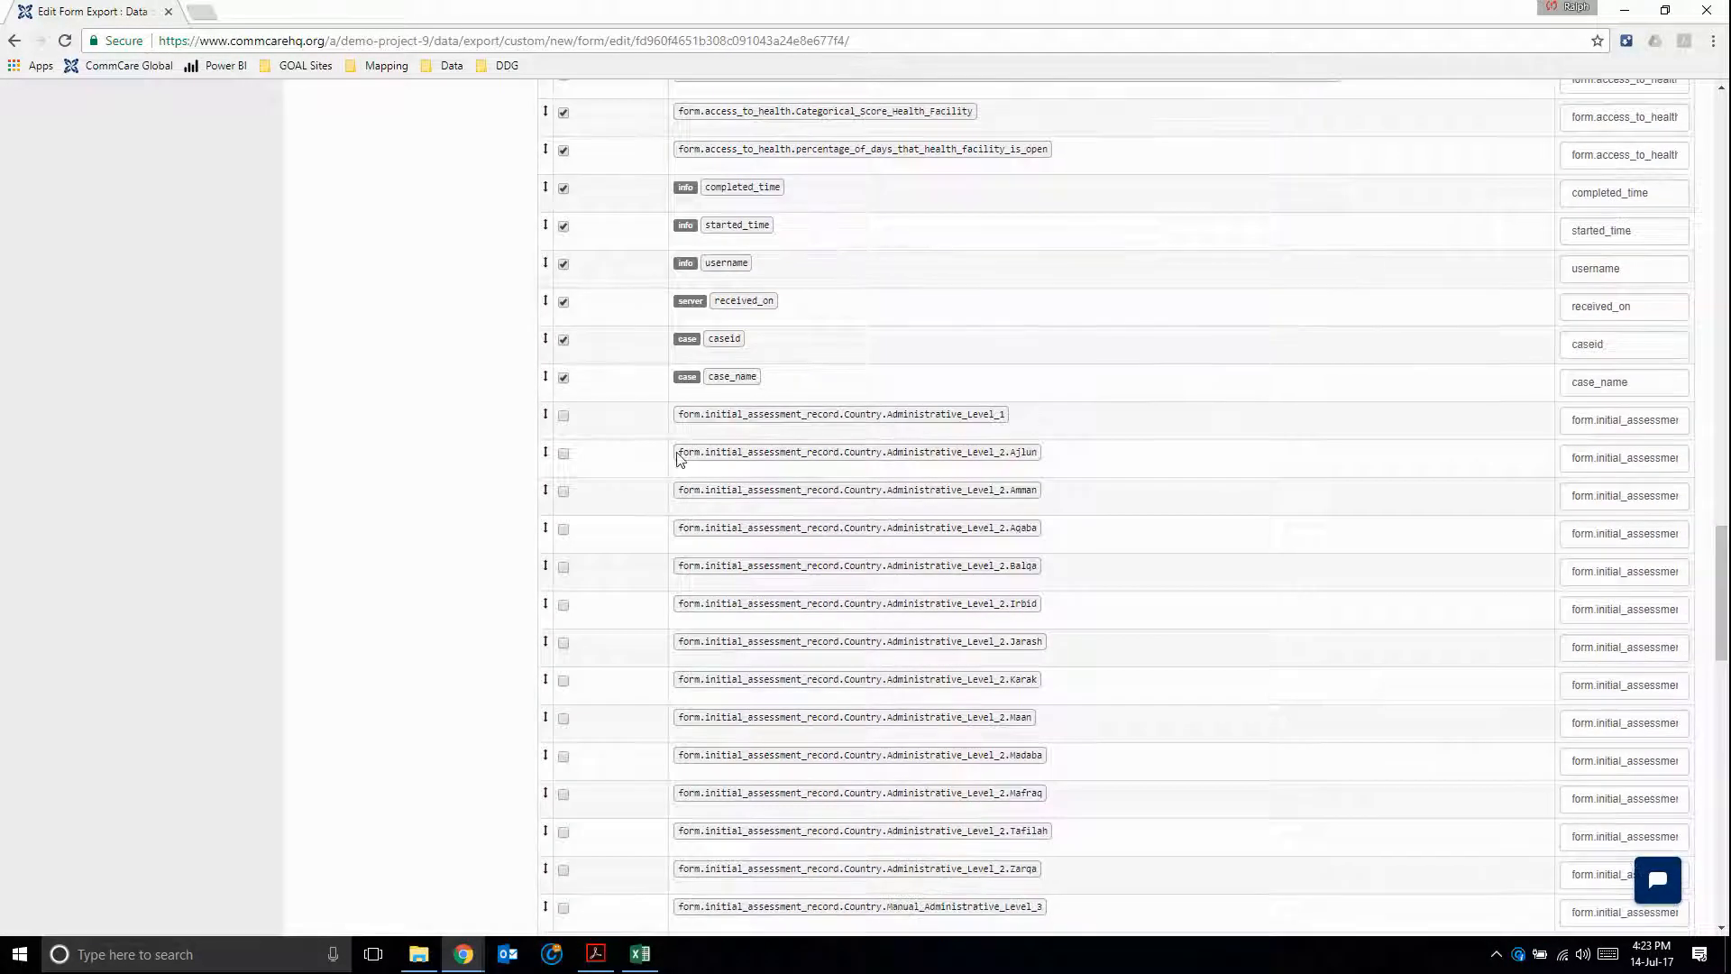
scroll("down", 3)
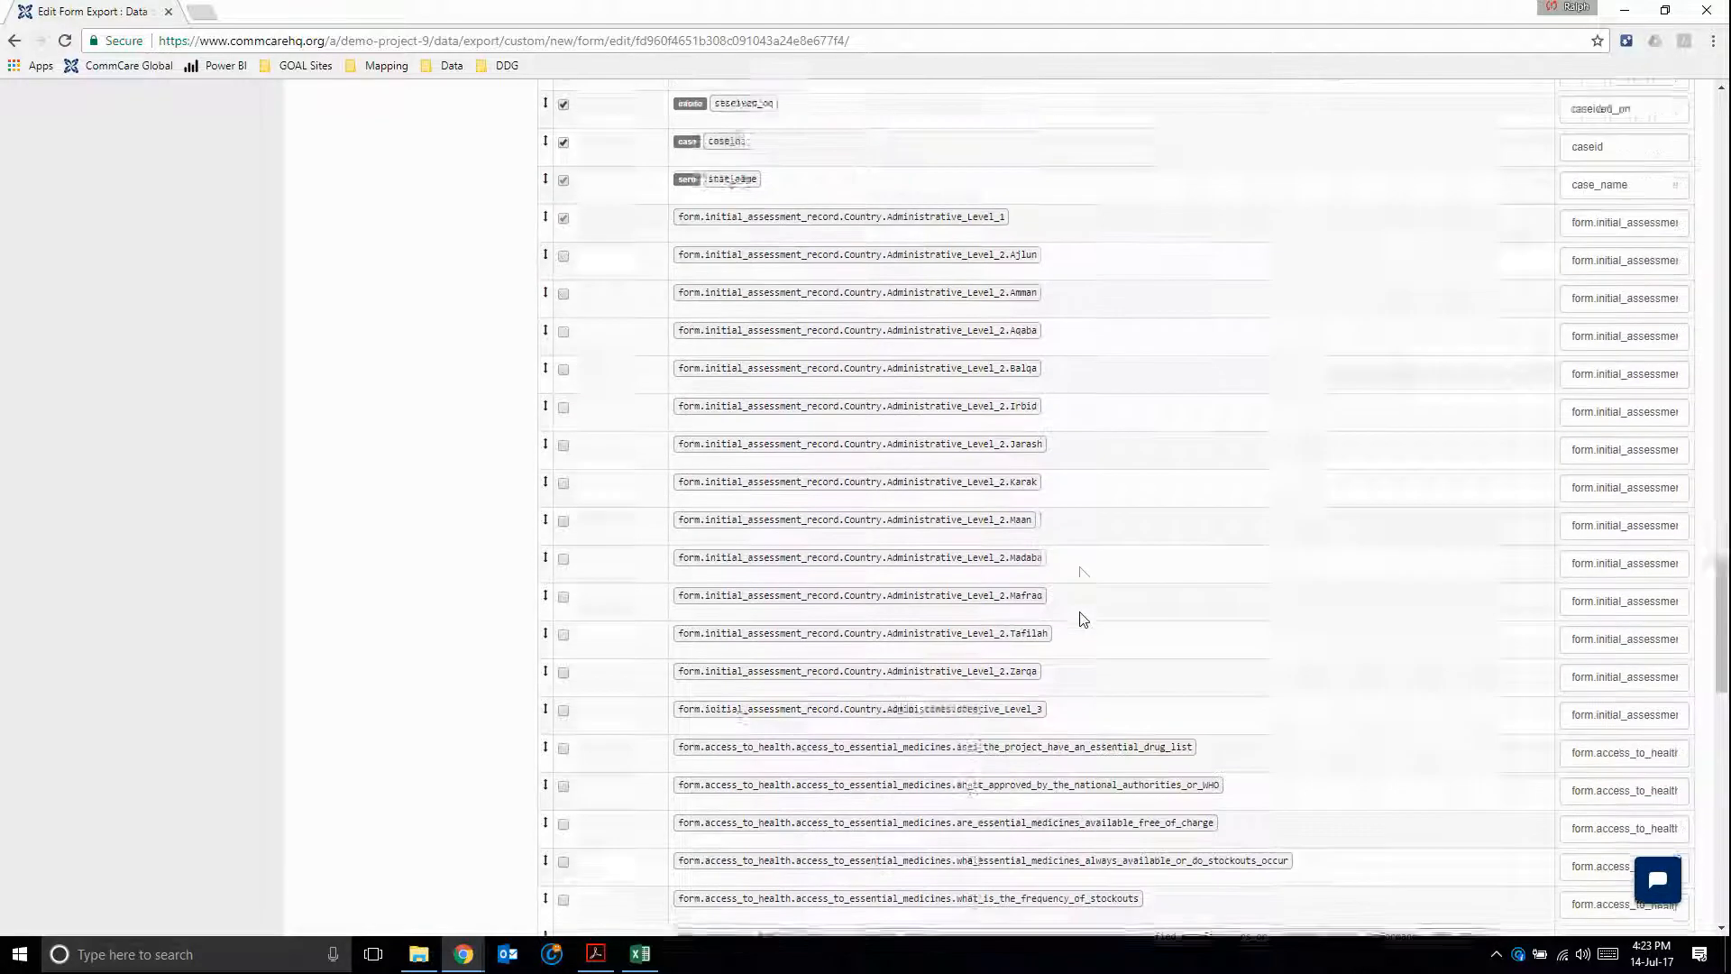
scroll("down", 3)
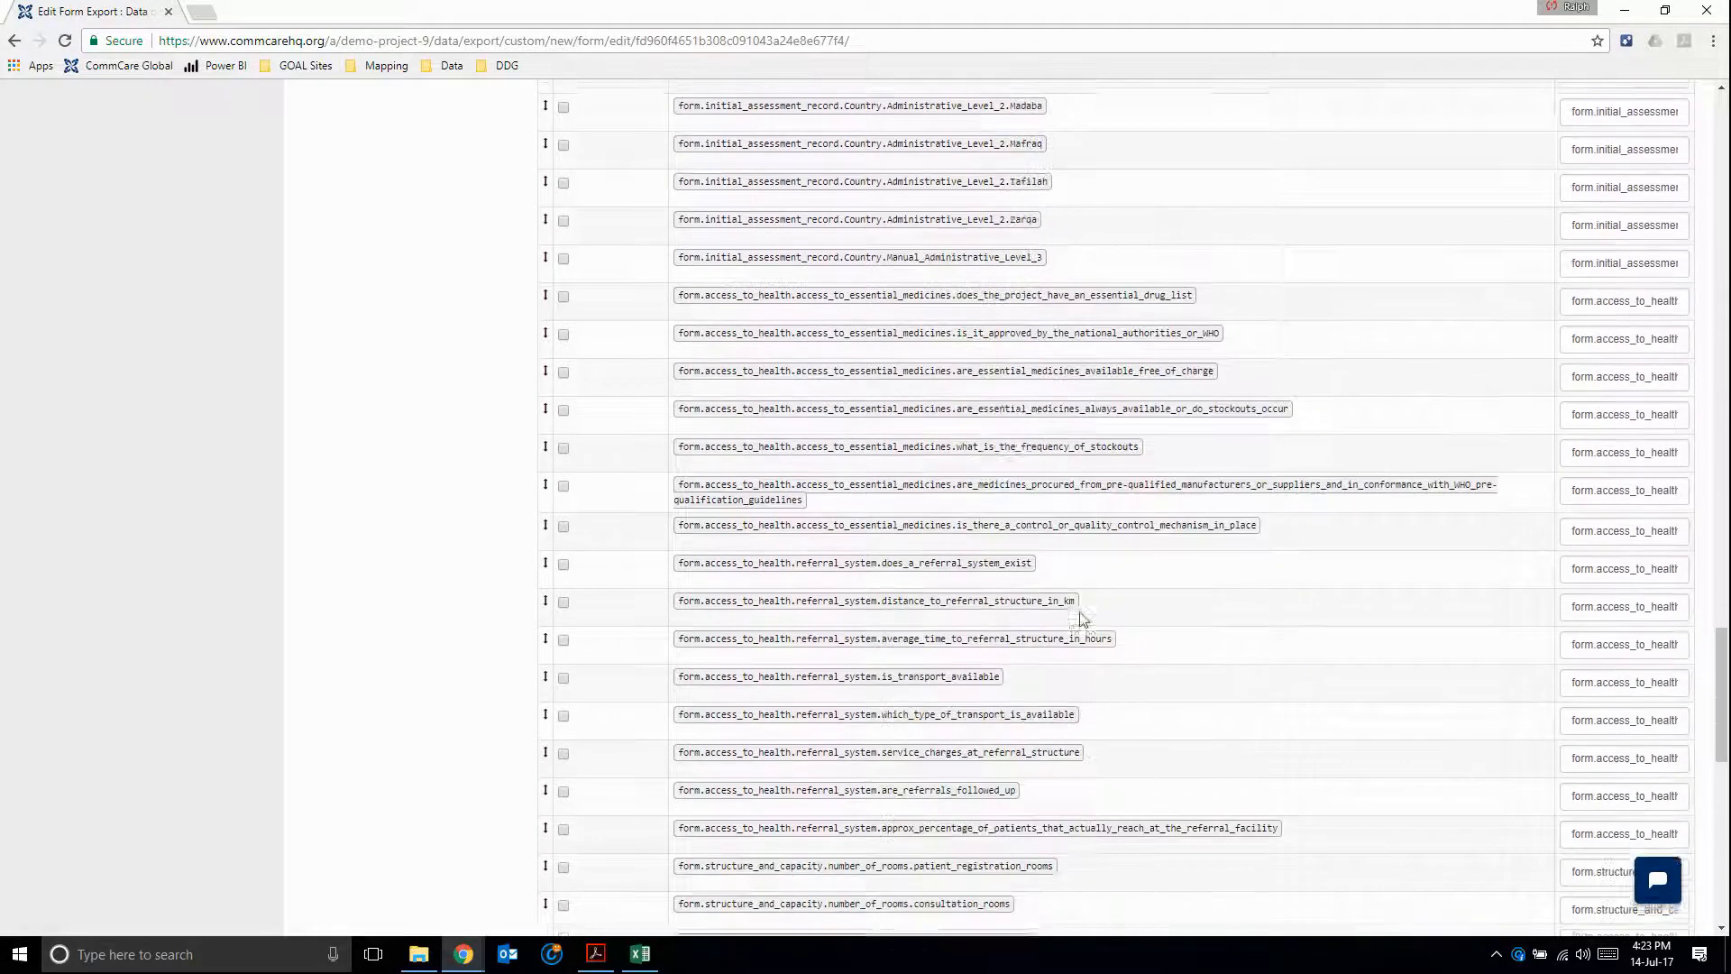
scroll("down", 3)
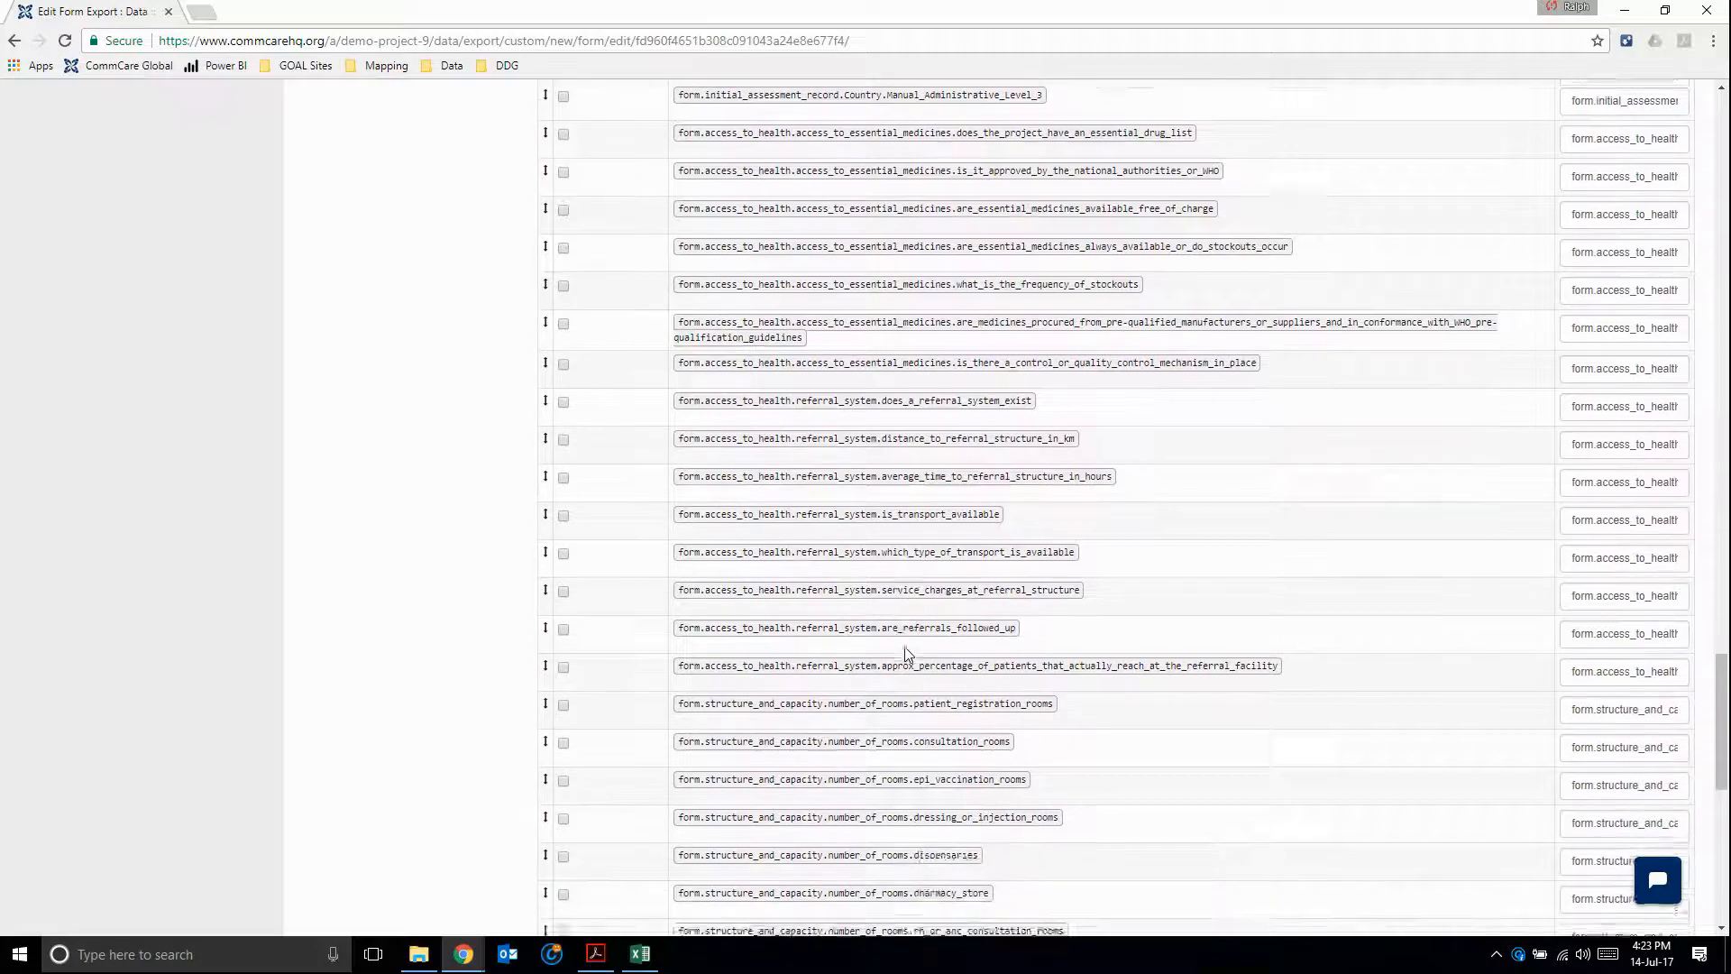
scroll("down", 3)
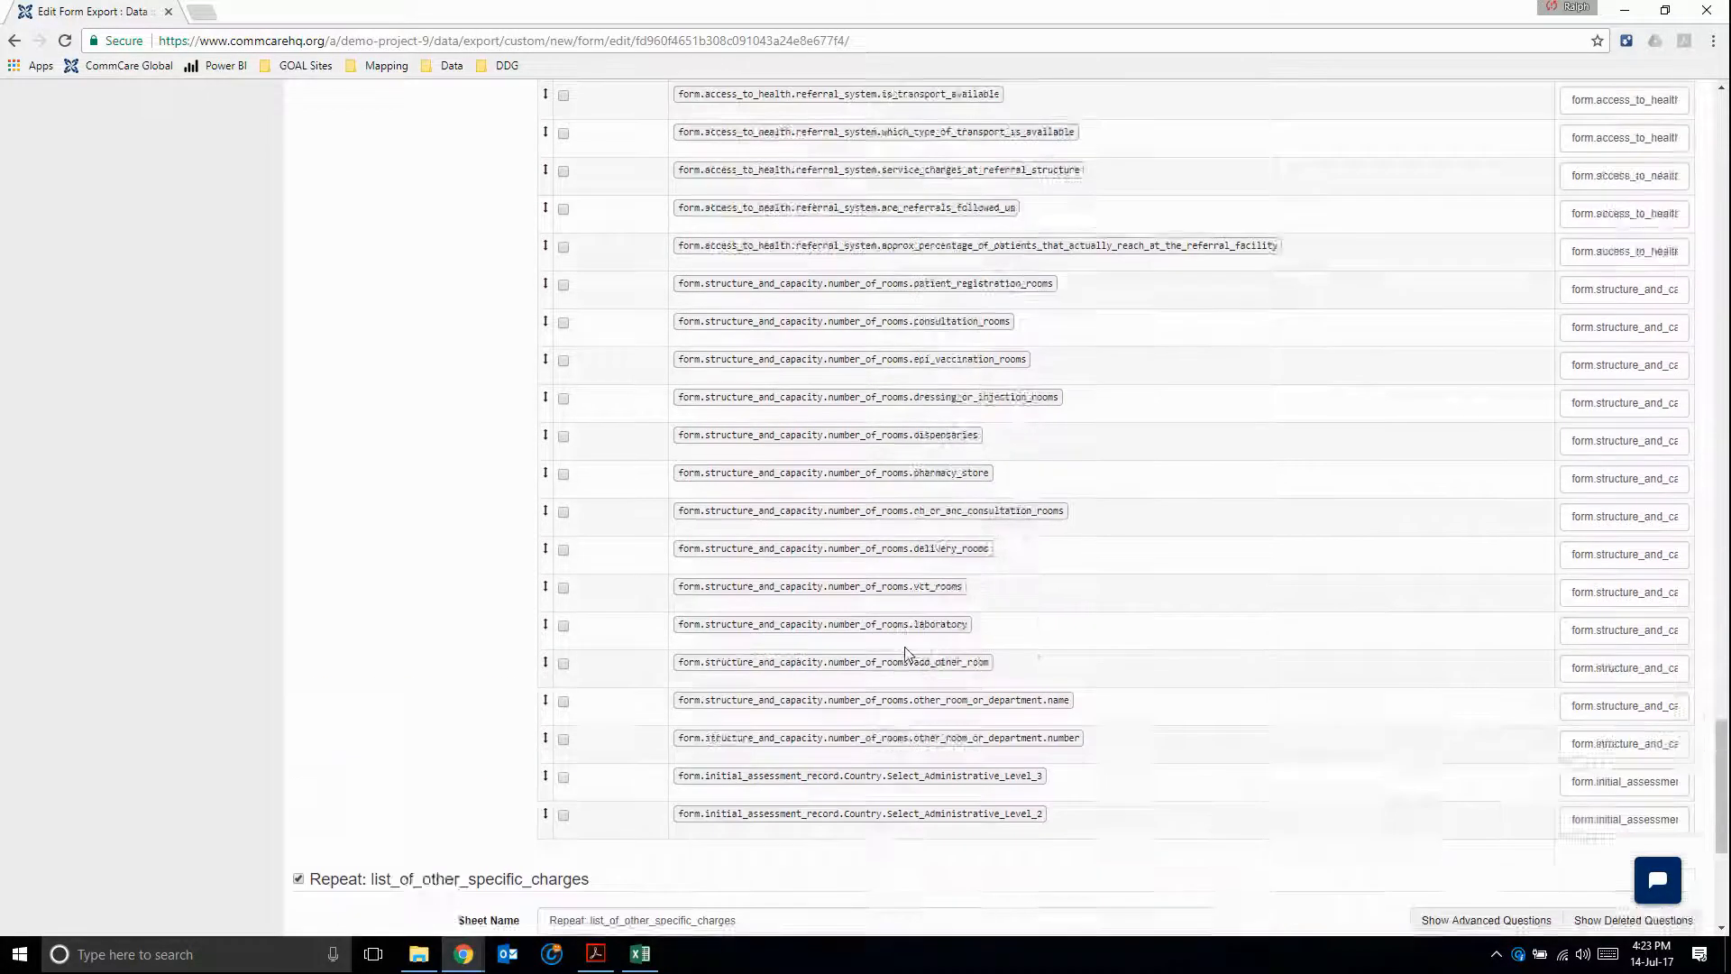
scroll("down", 3)
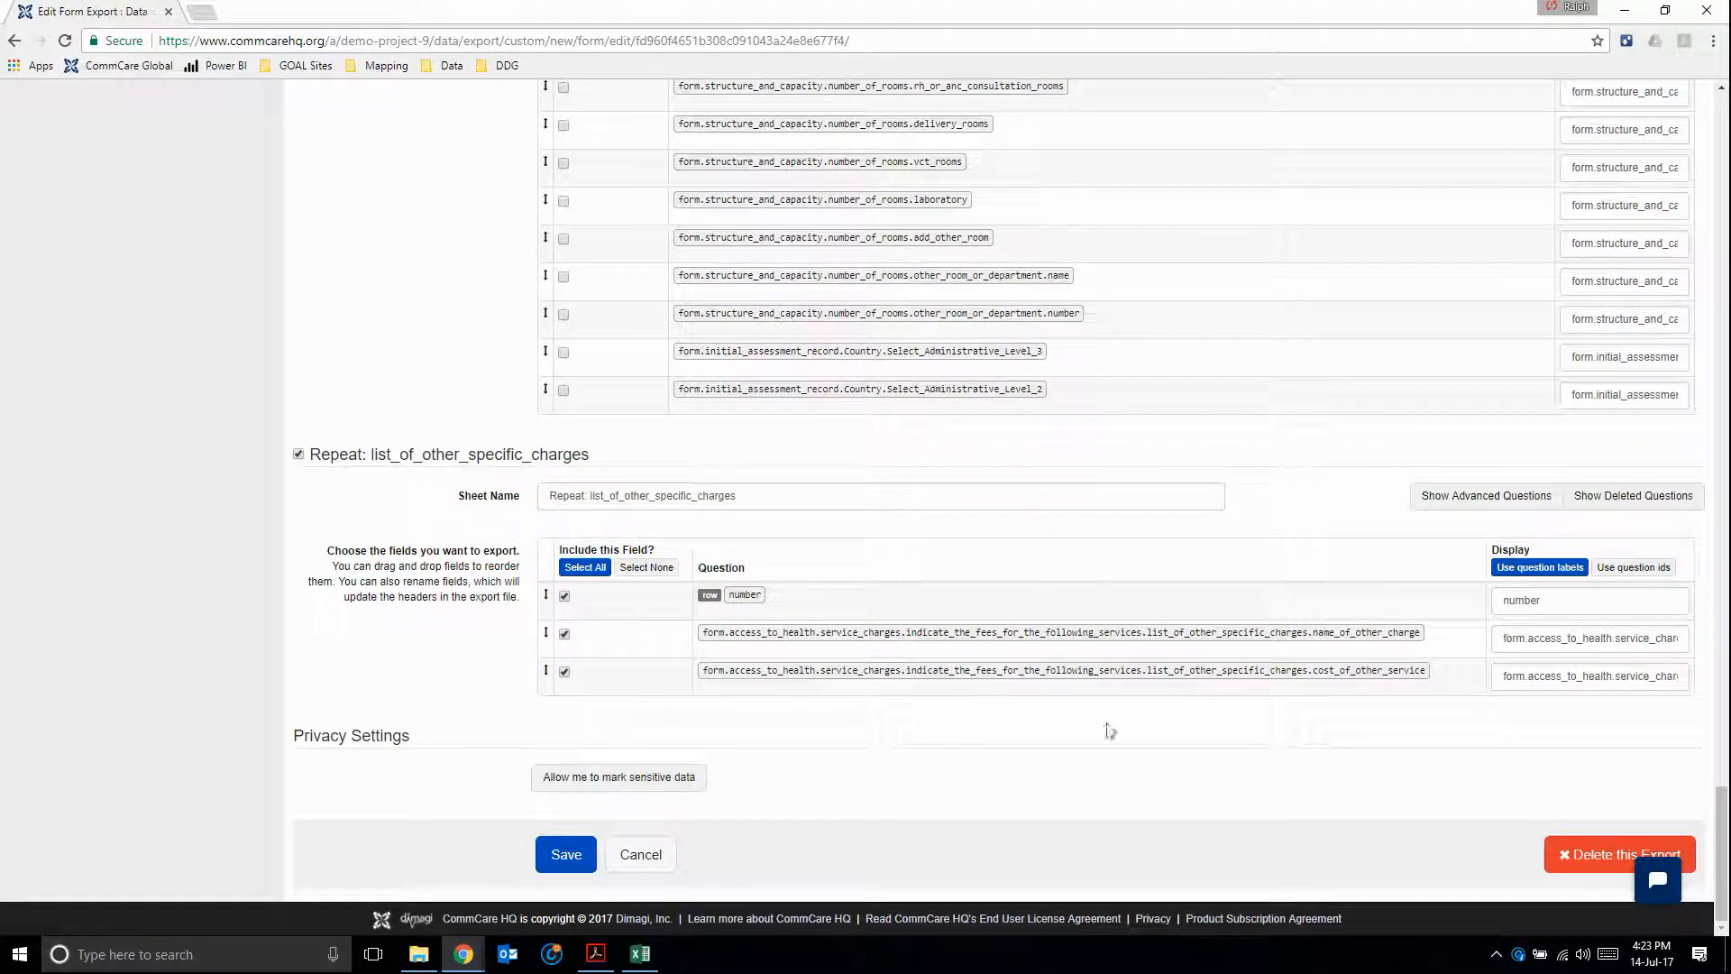
scroll("up", 3)
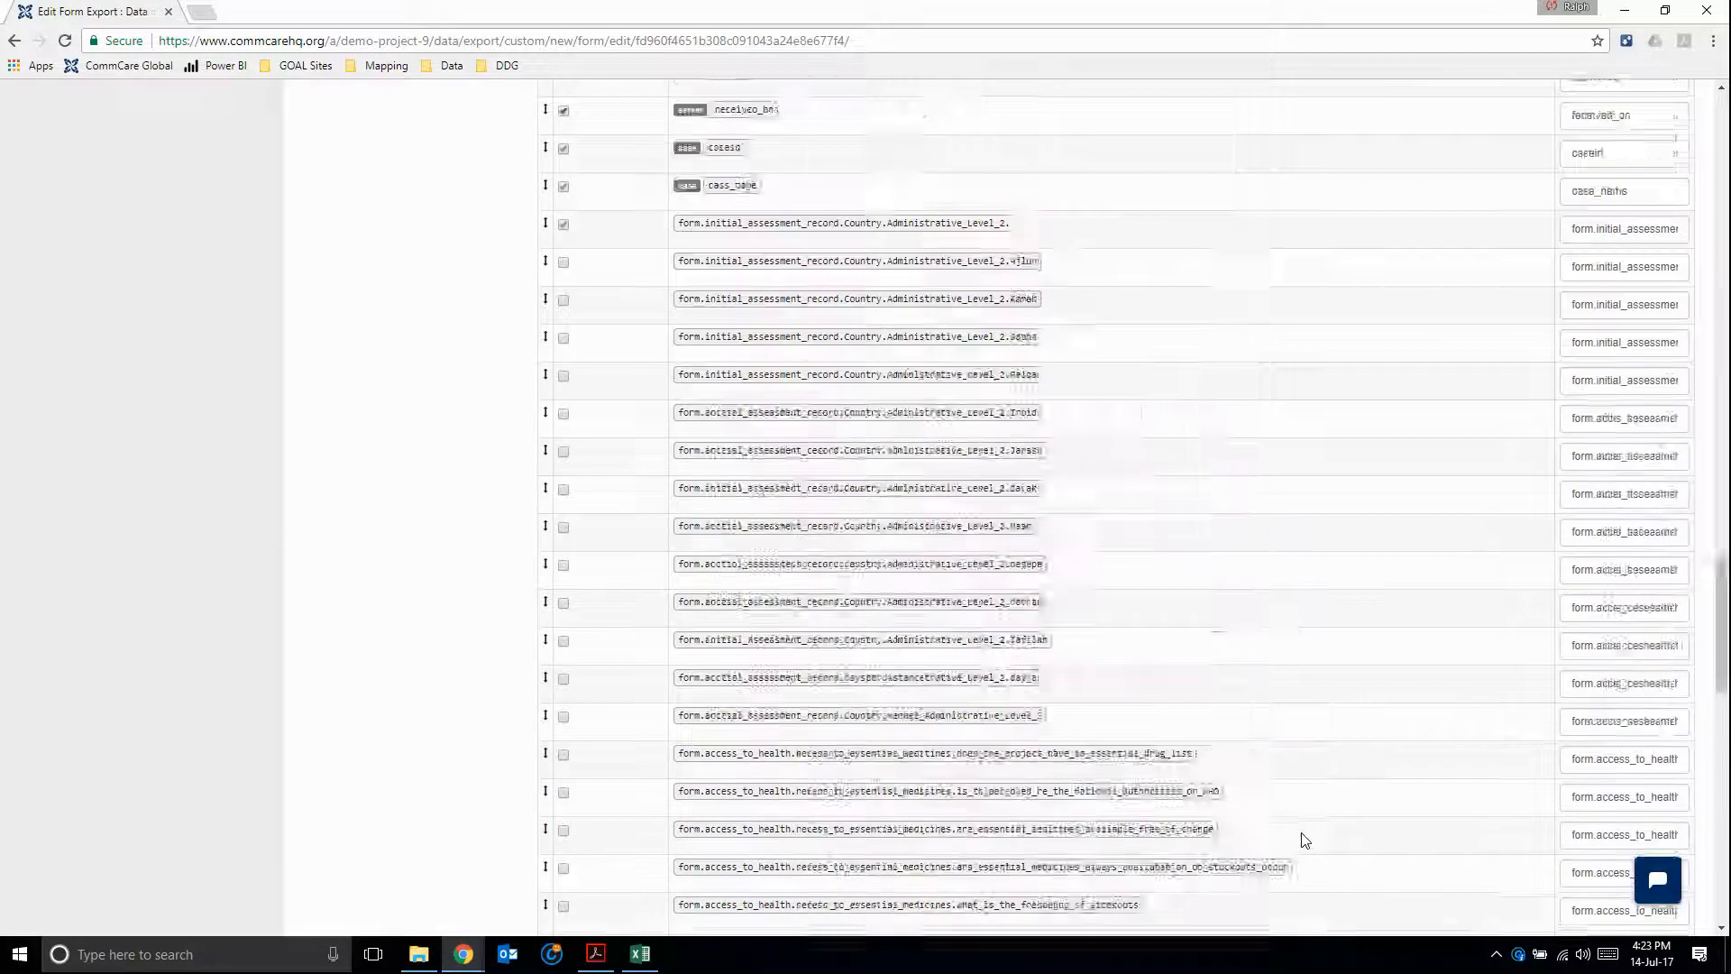
scroll("up", 3)
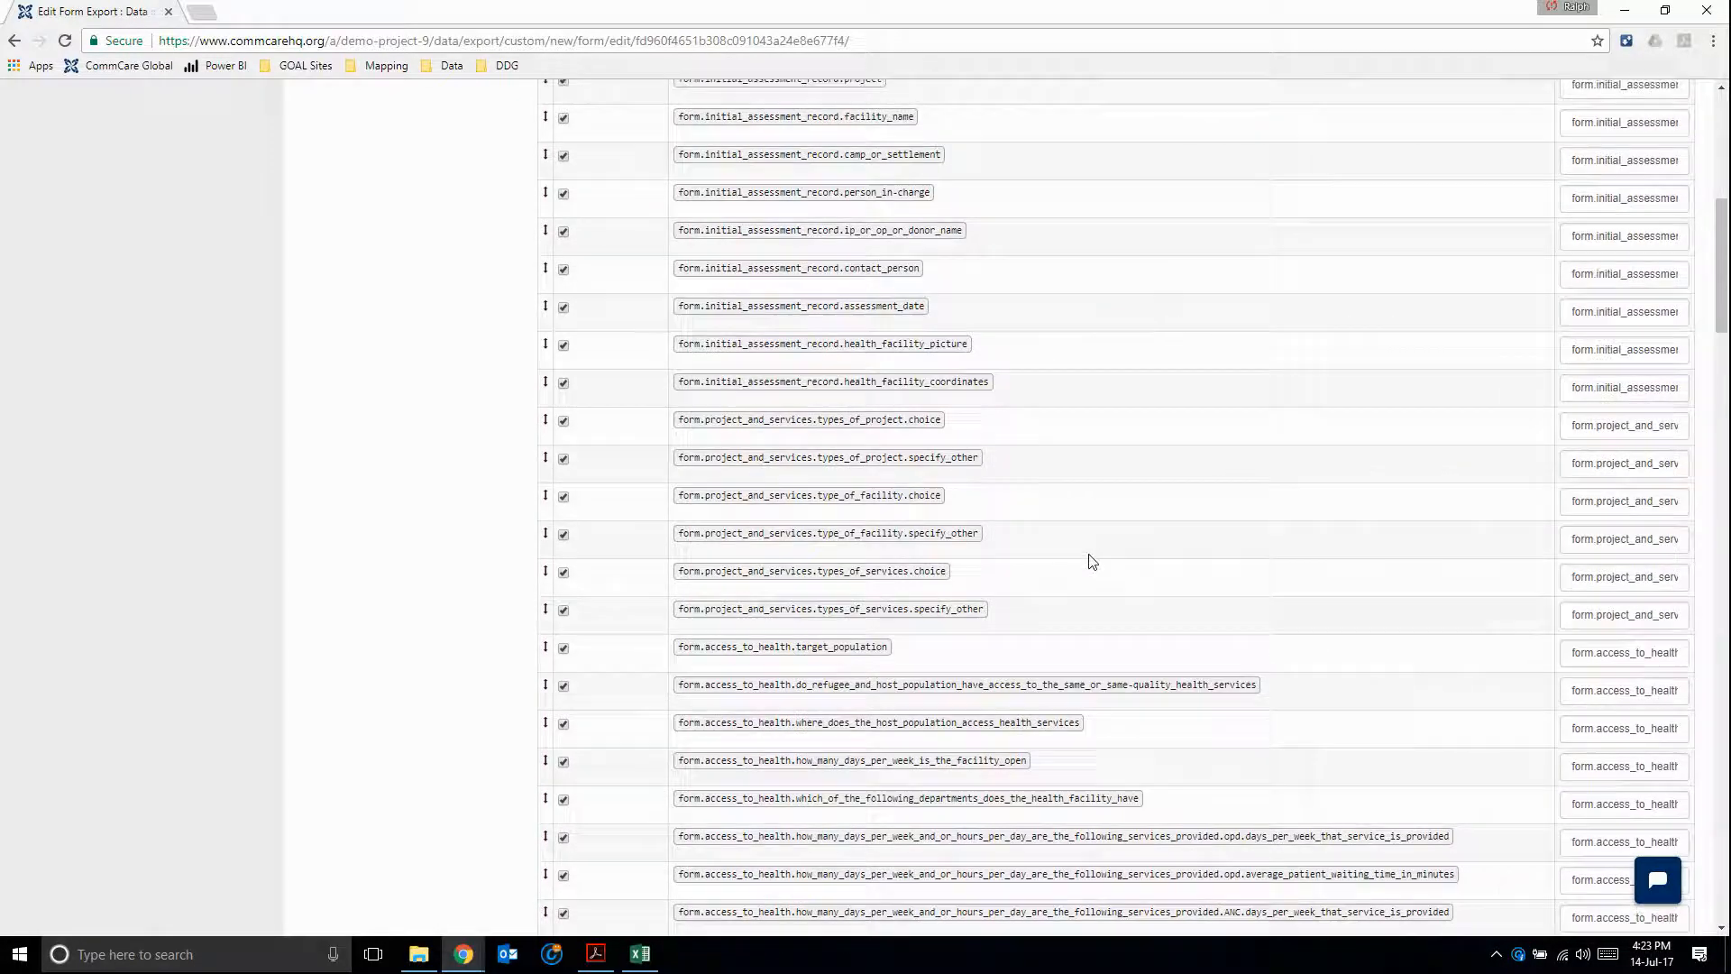
scroll("up", 3)
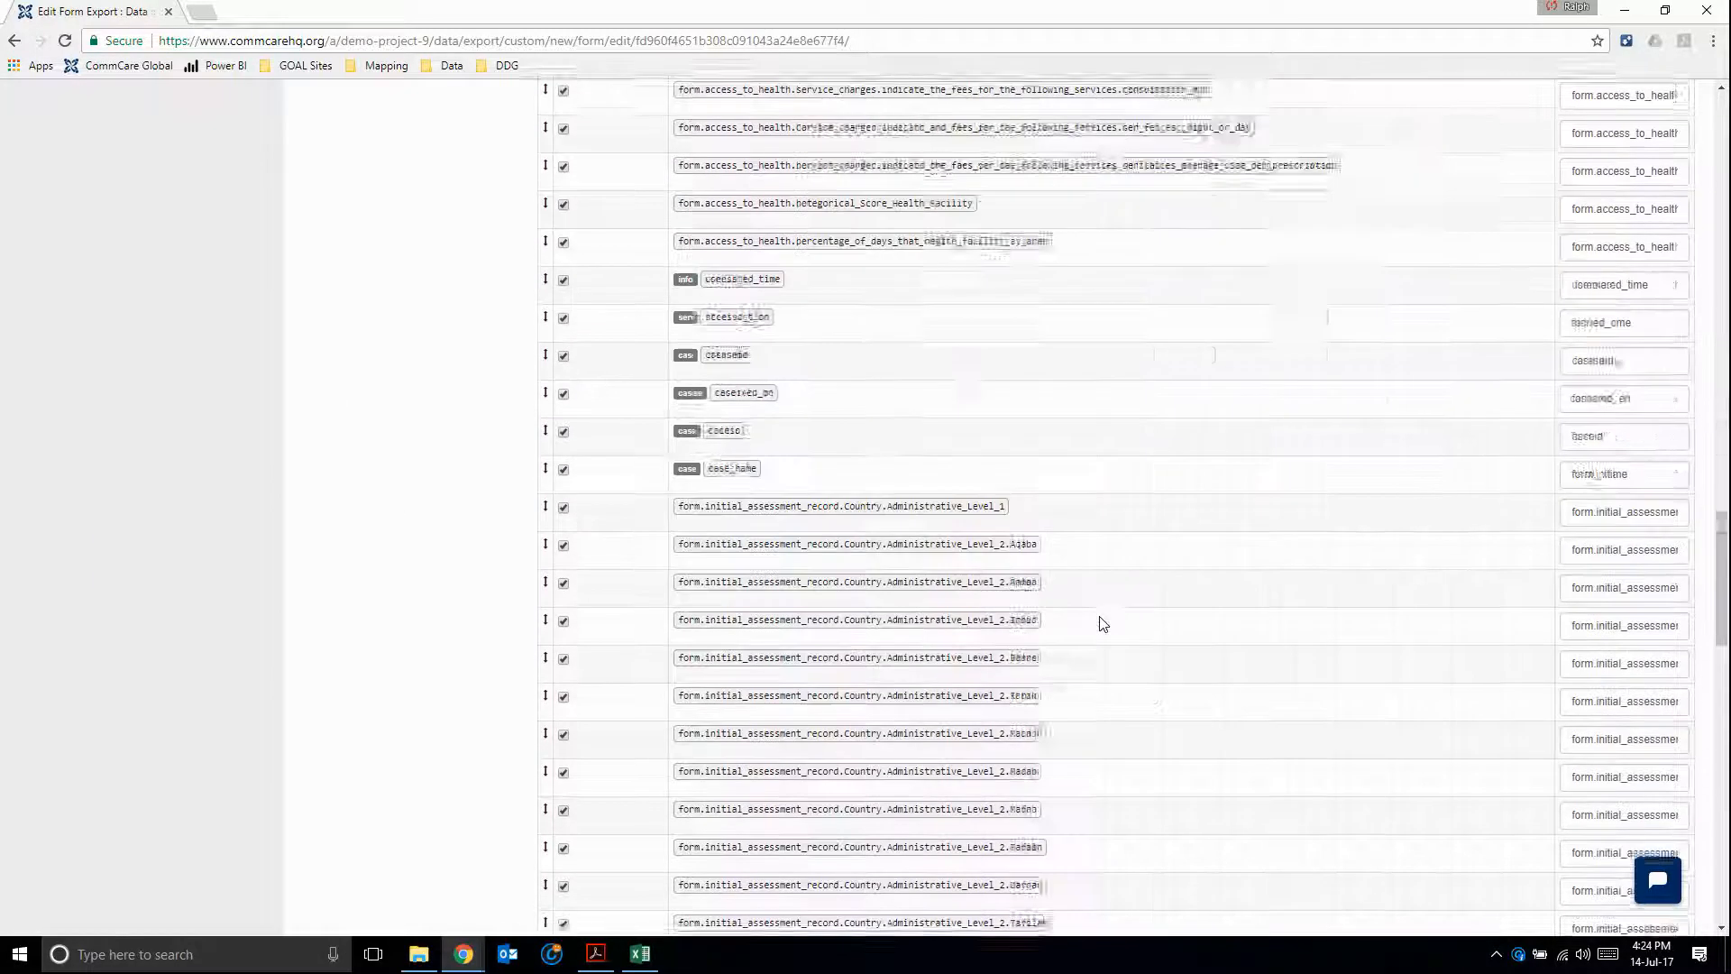
scroll("down", 3)
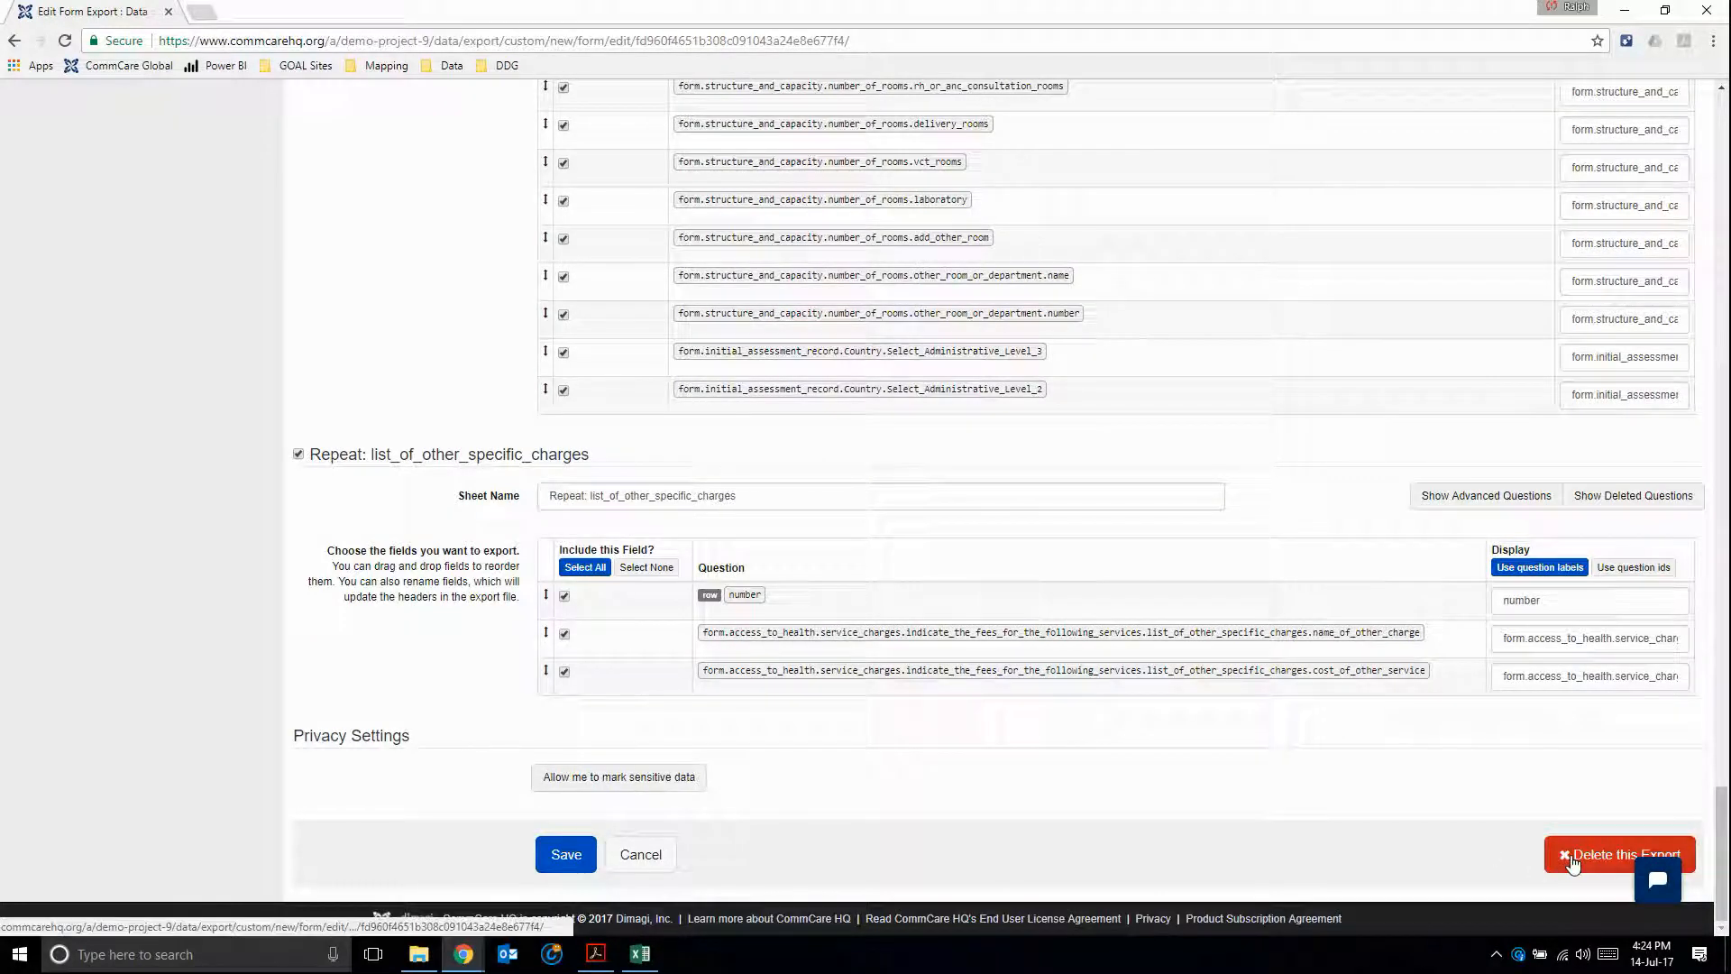
- Delete the Health Facility survey export and confirm, leaving only Super Simple Survey
left_click(1620, 853)
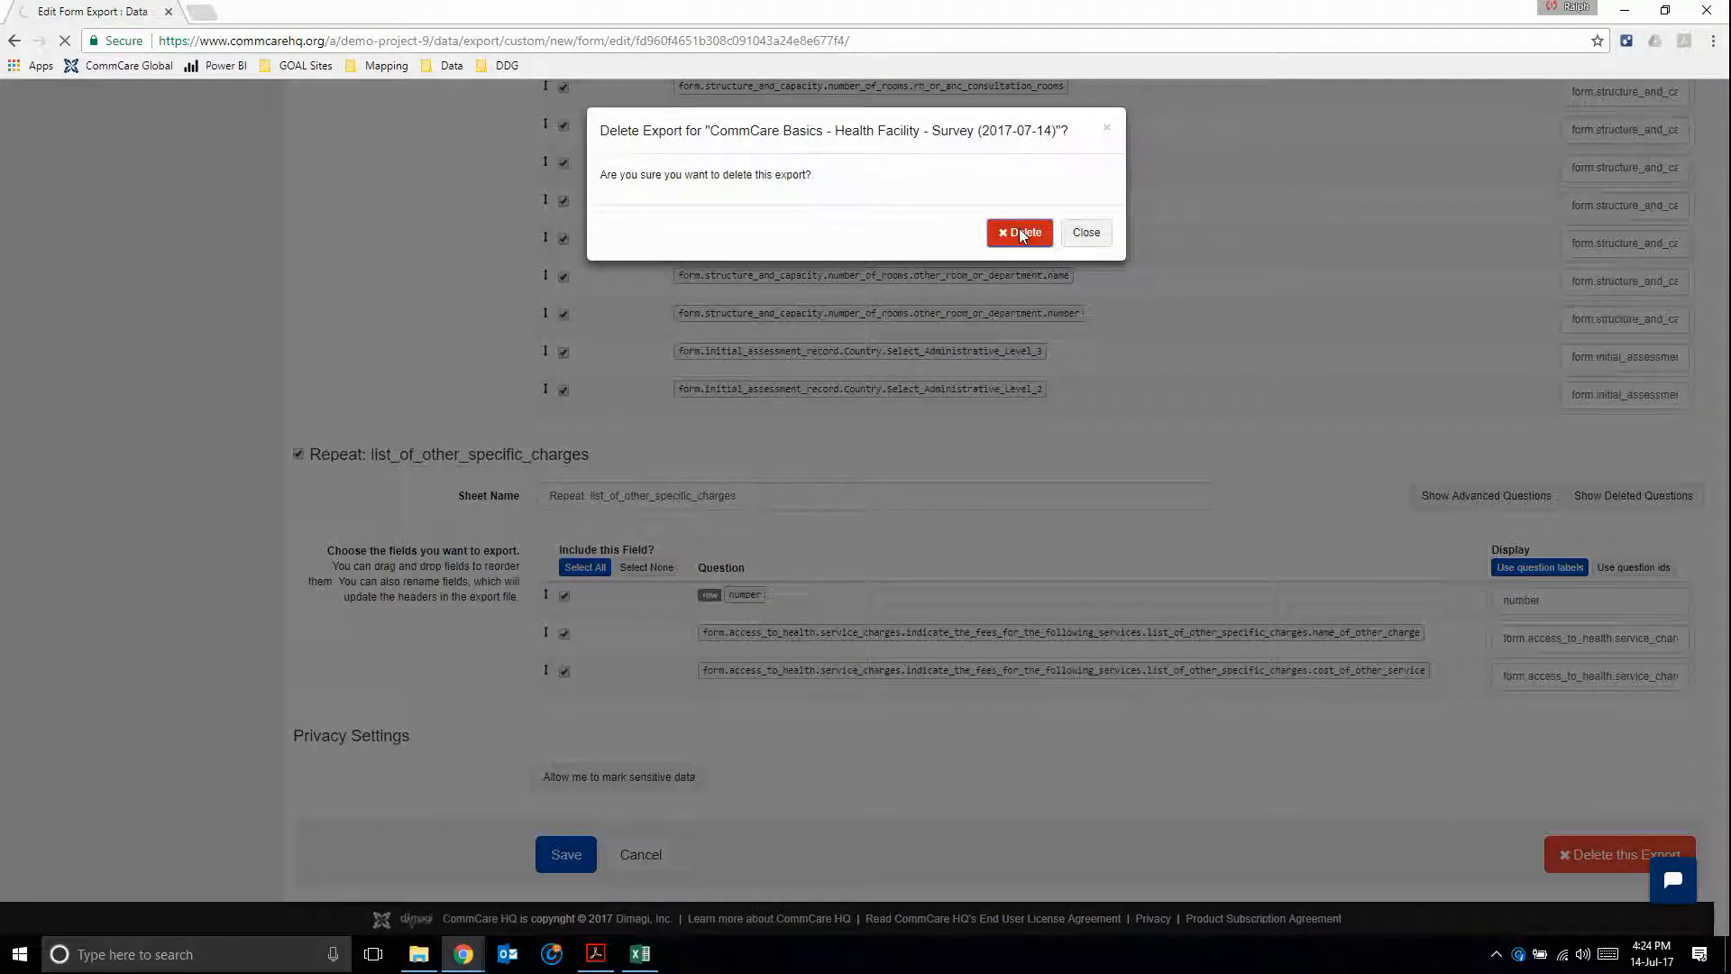
left_click(1019, 233)
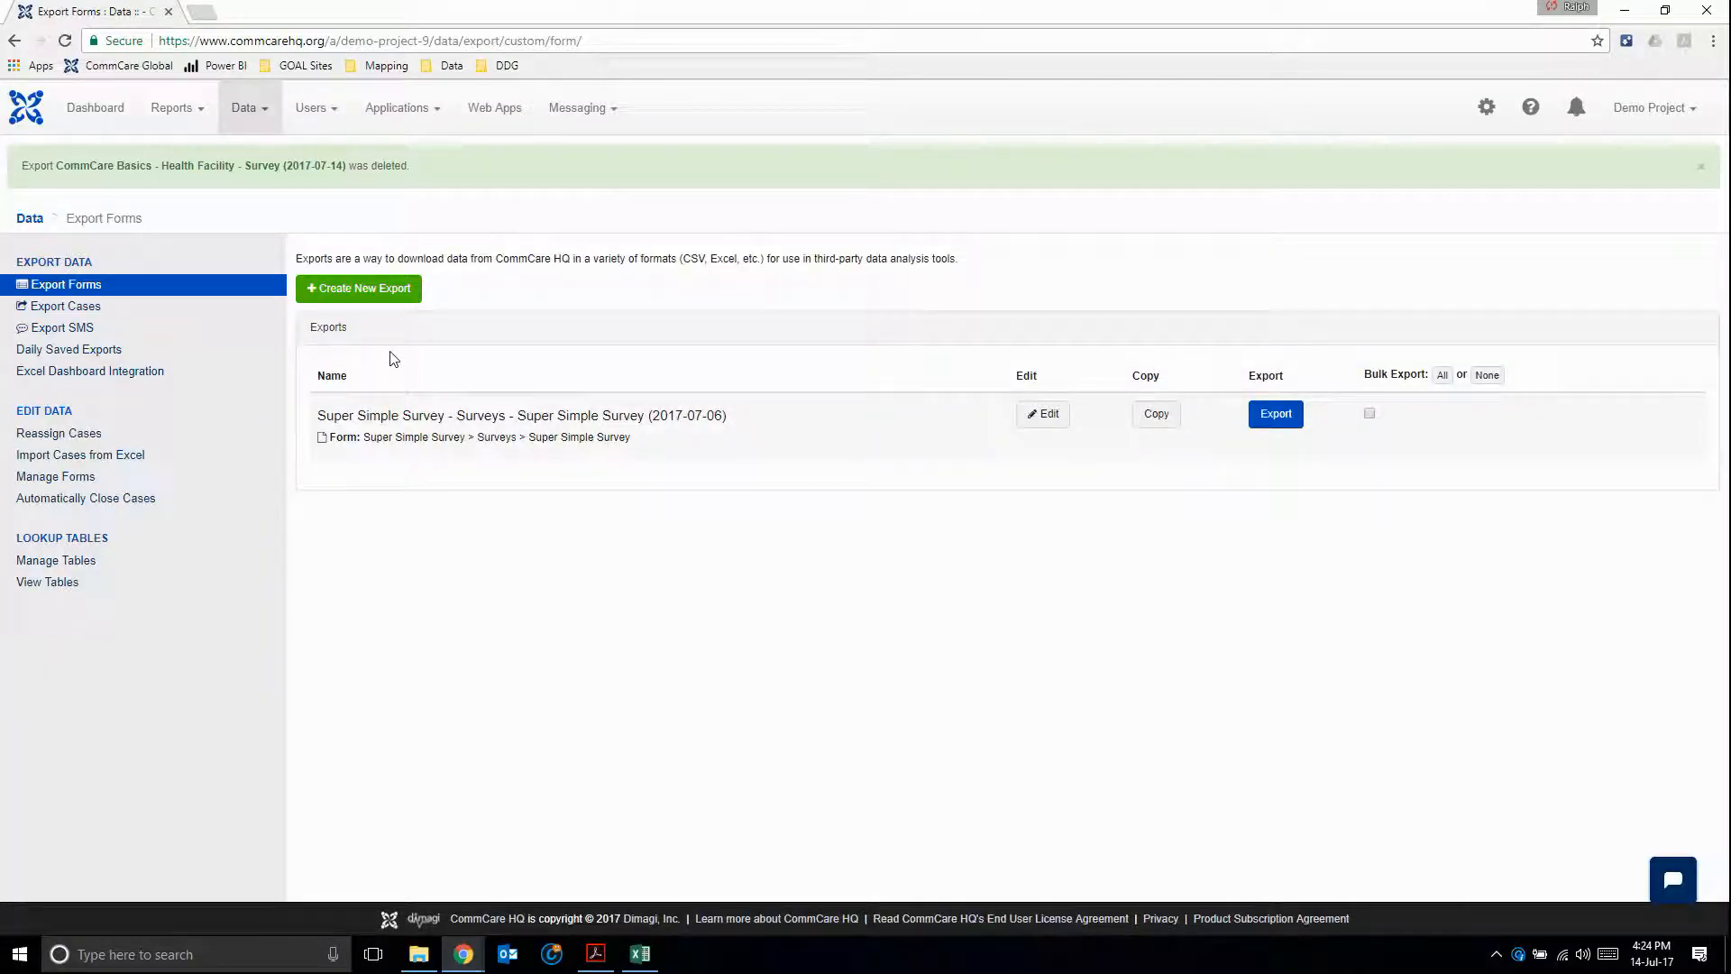
- Create a new export for CommCare Basics > Health Facility > Initial Assessment form
left_click(357, 289)
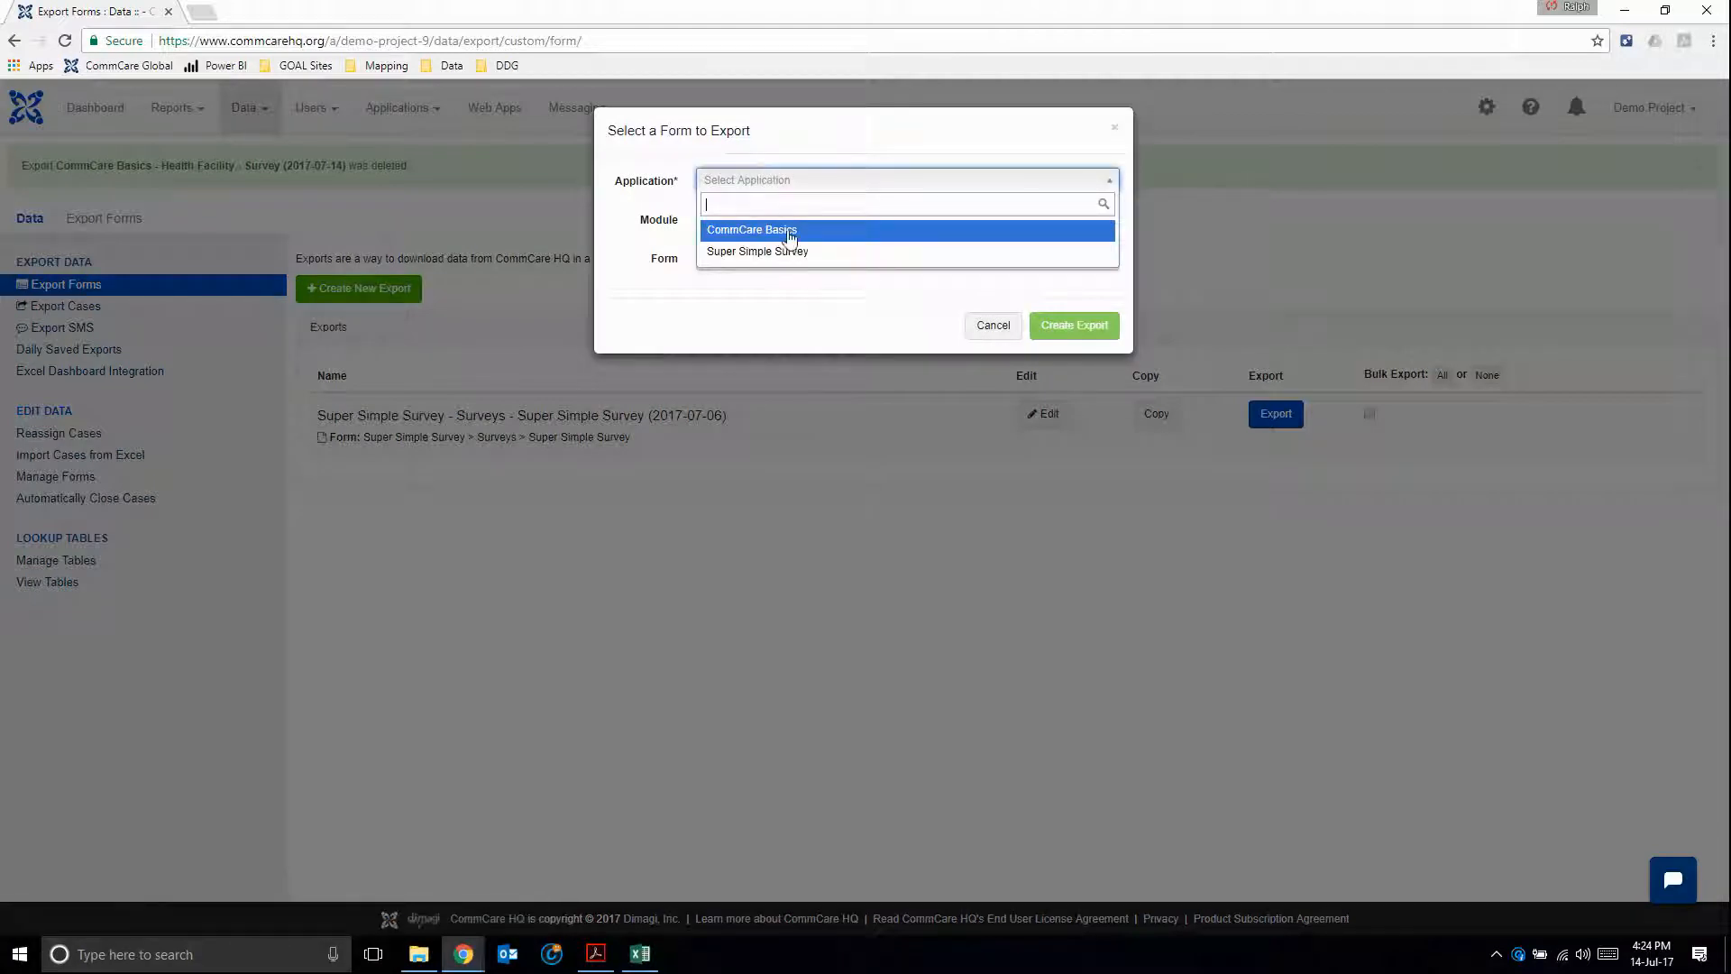
left_click(750, 229)
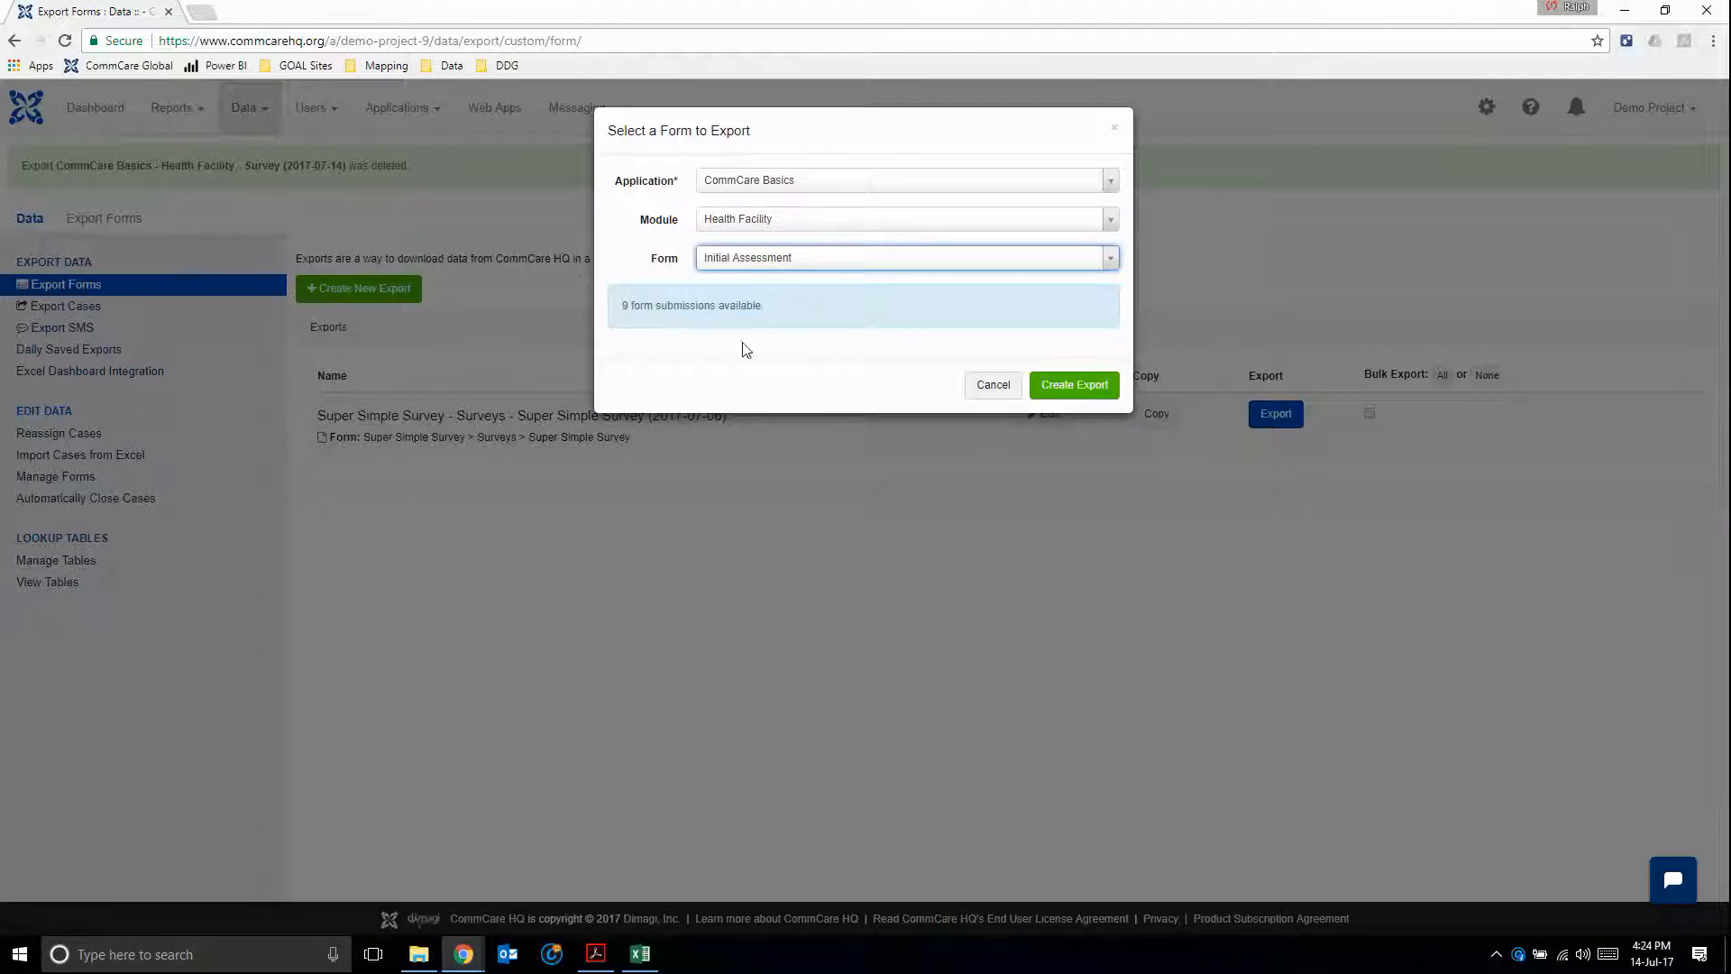
mouse_move(1110, 378)
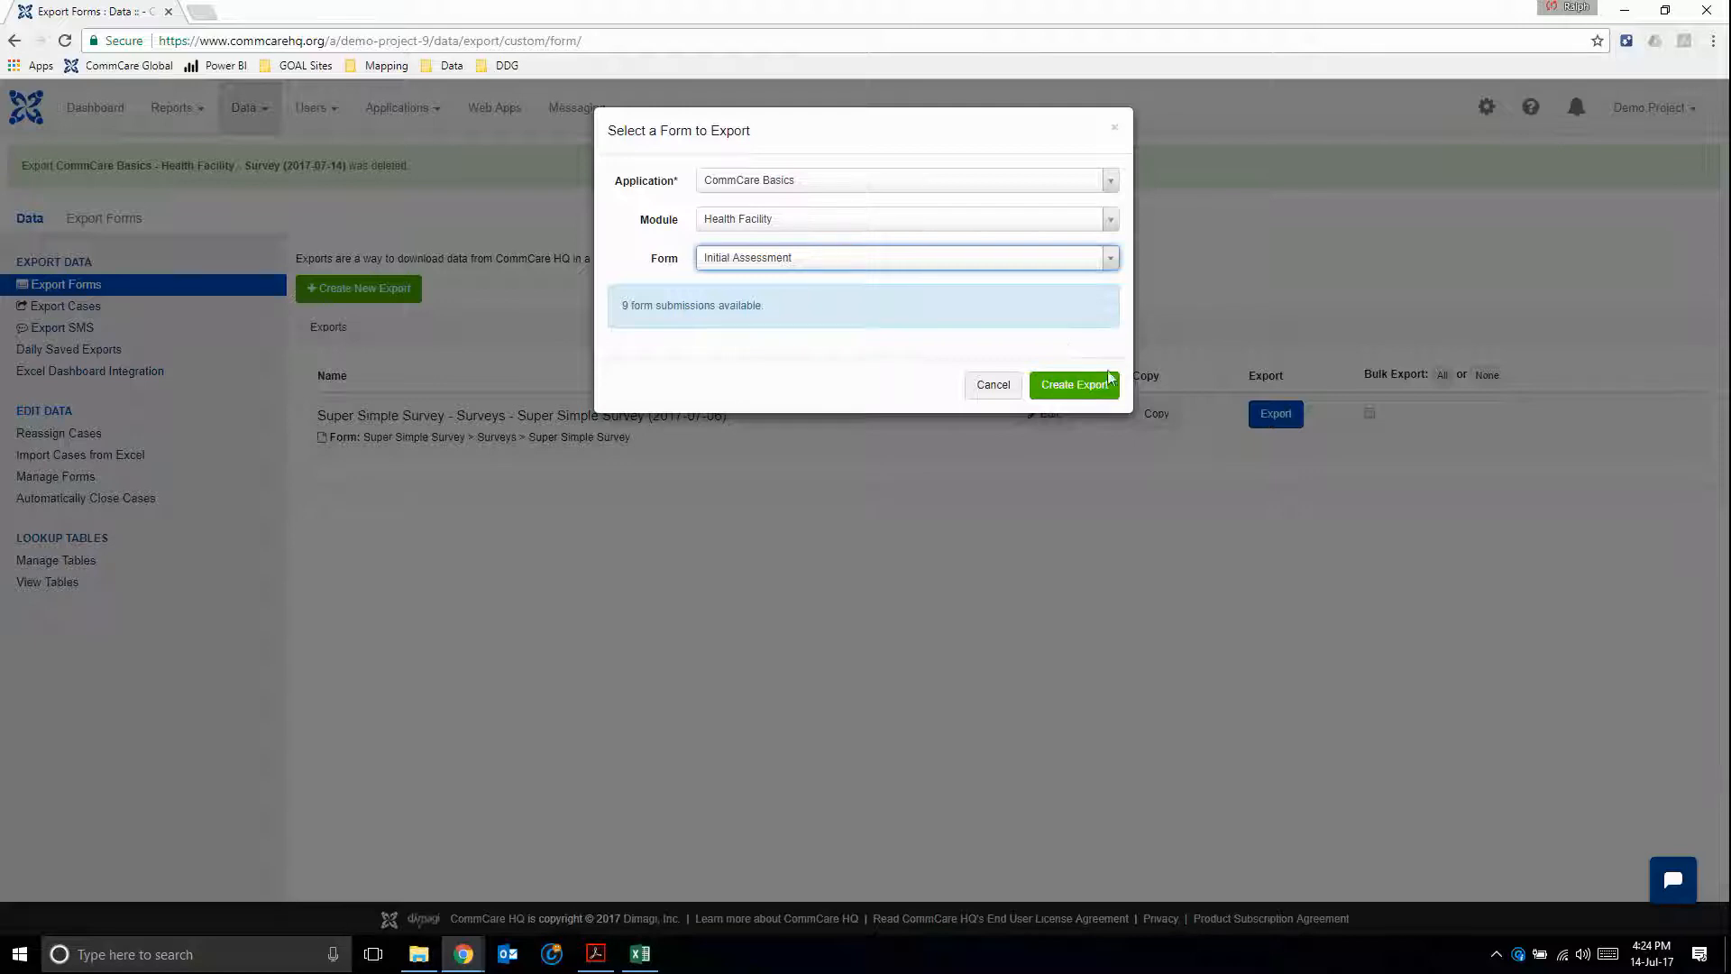
left_click(1071, 384)
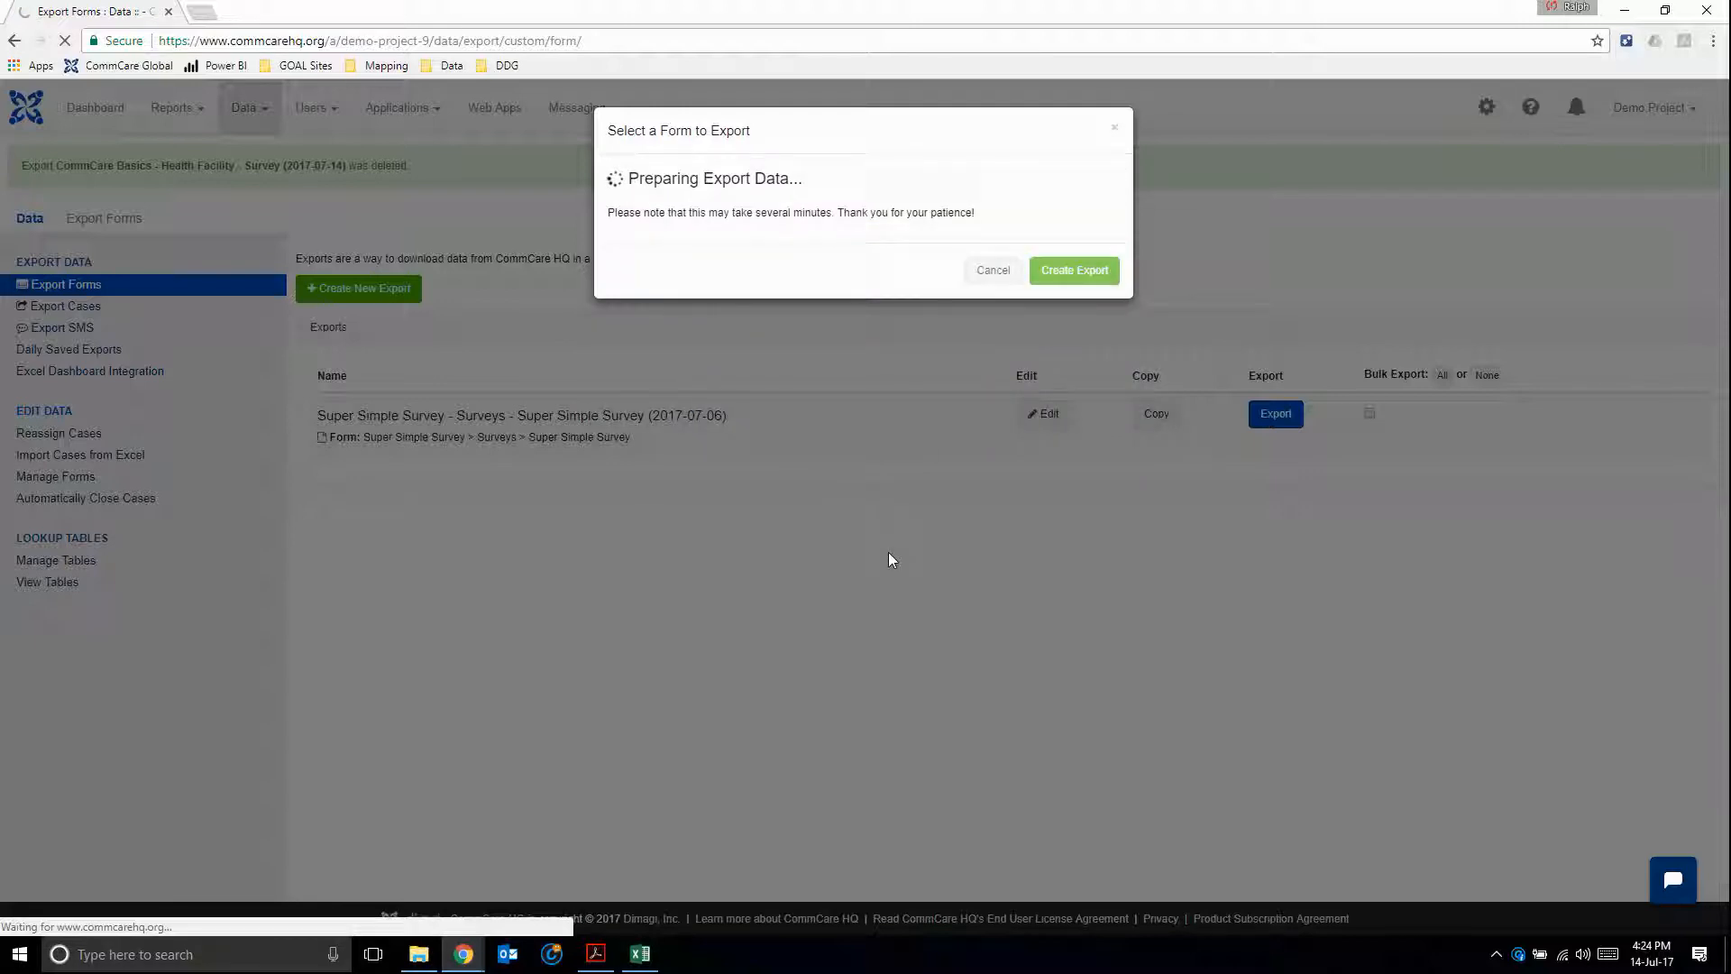
- Set the default file type to Excel 2007 and check the Export Name field
left_click(1073, 270)
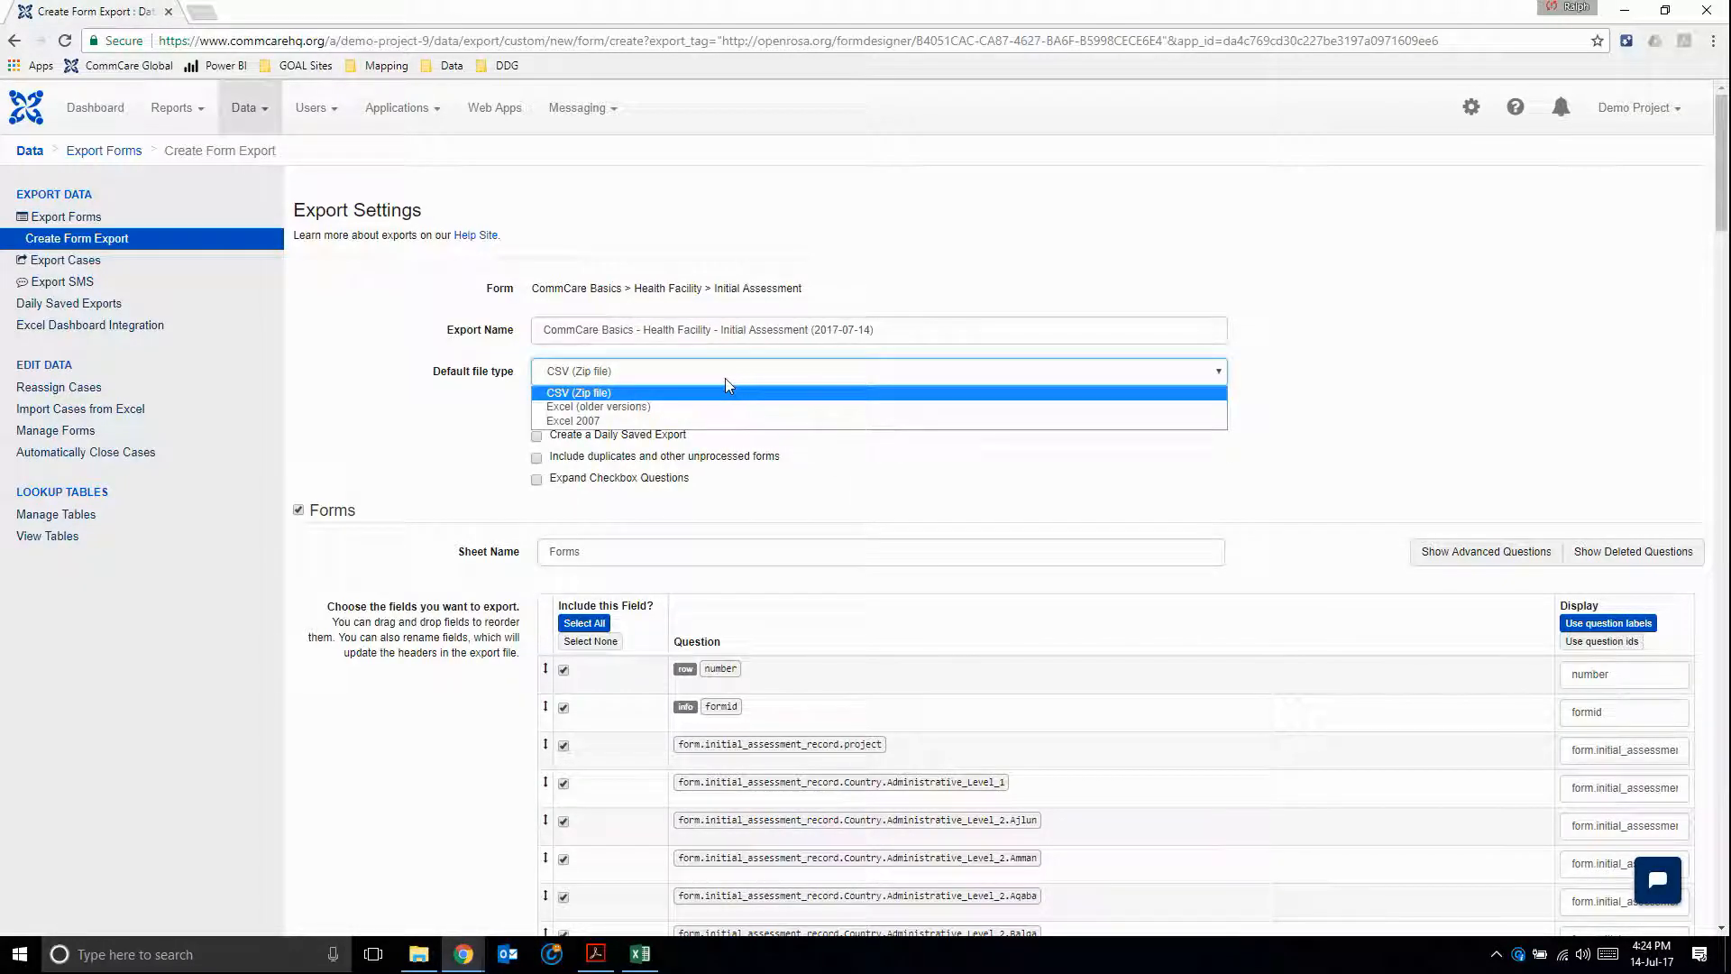
left_click(573, 420)
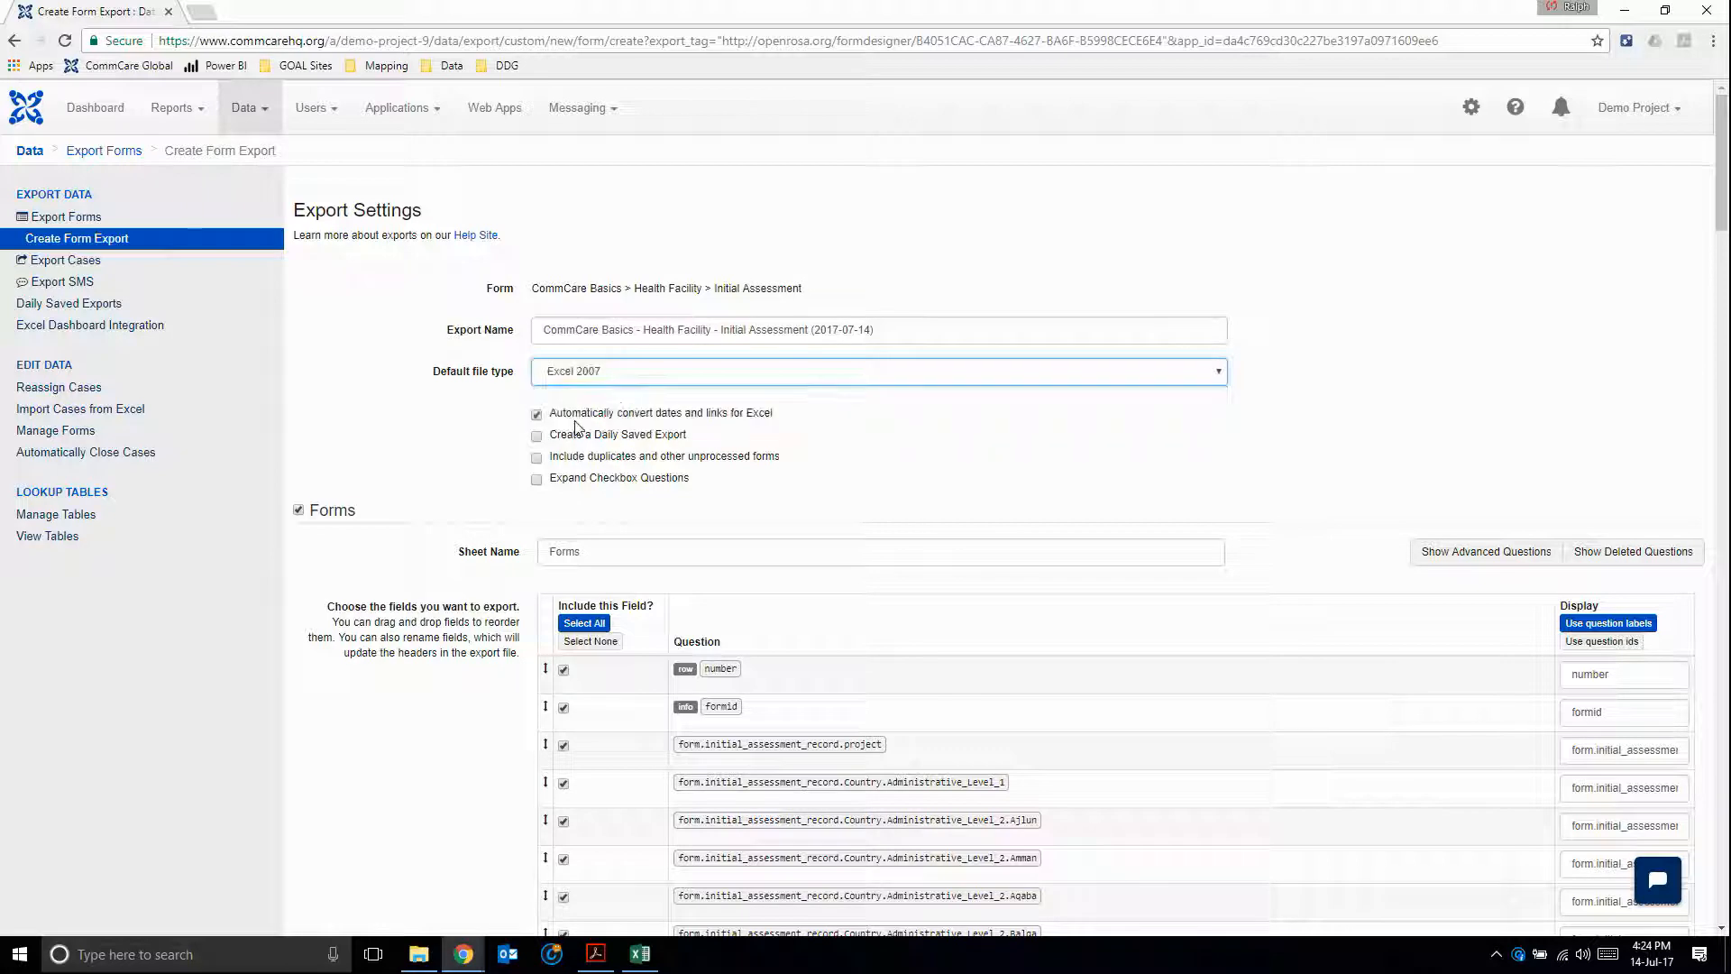
mouse_move(464, 346)
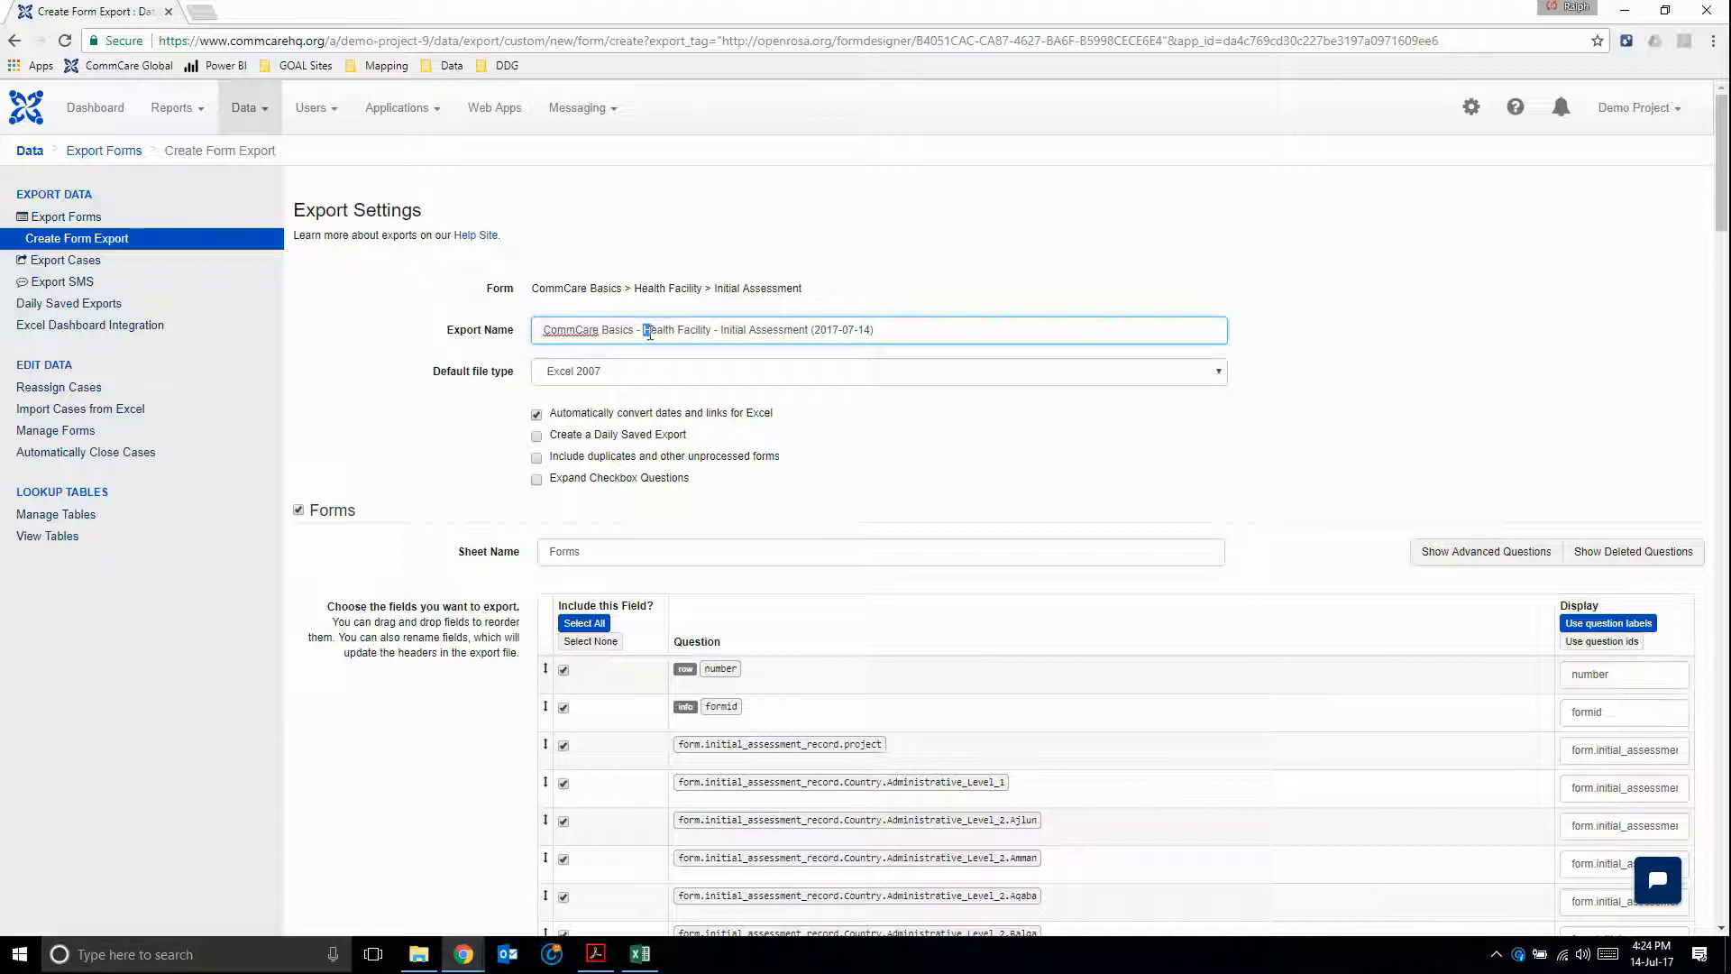
double_click(759, 328)
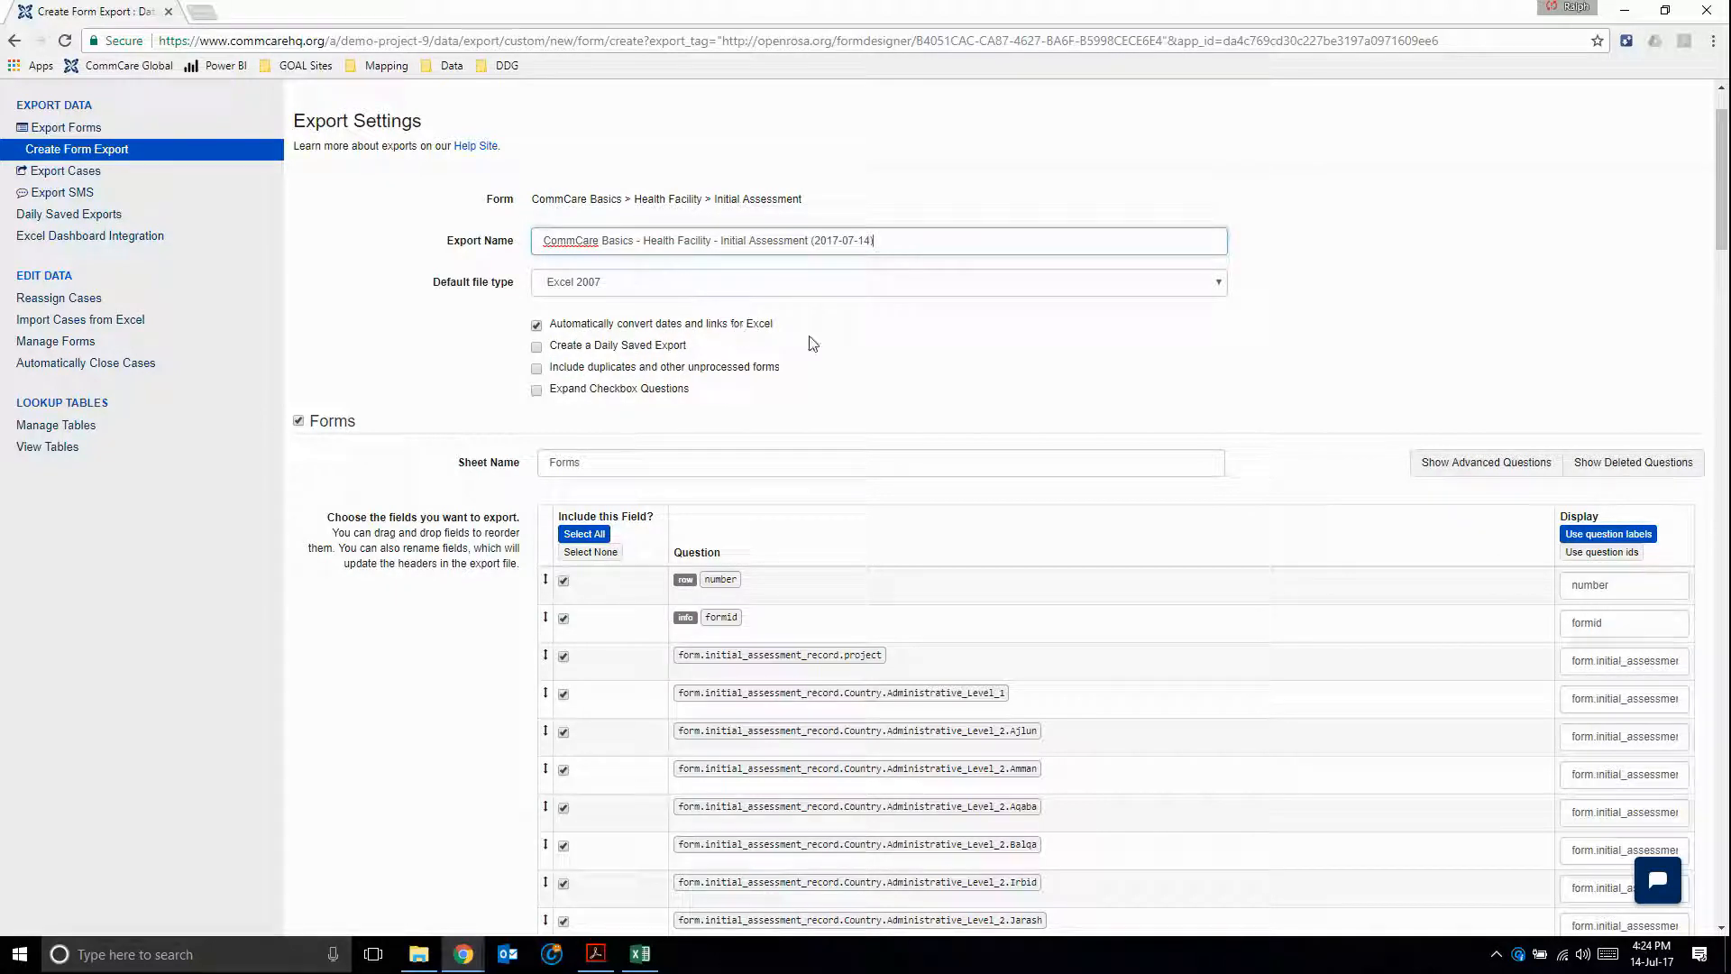
mouse_move(599, 348)
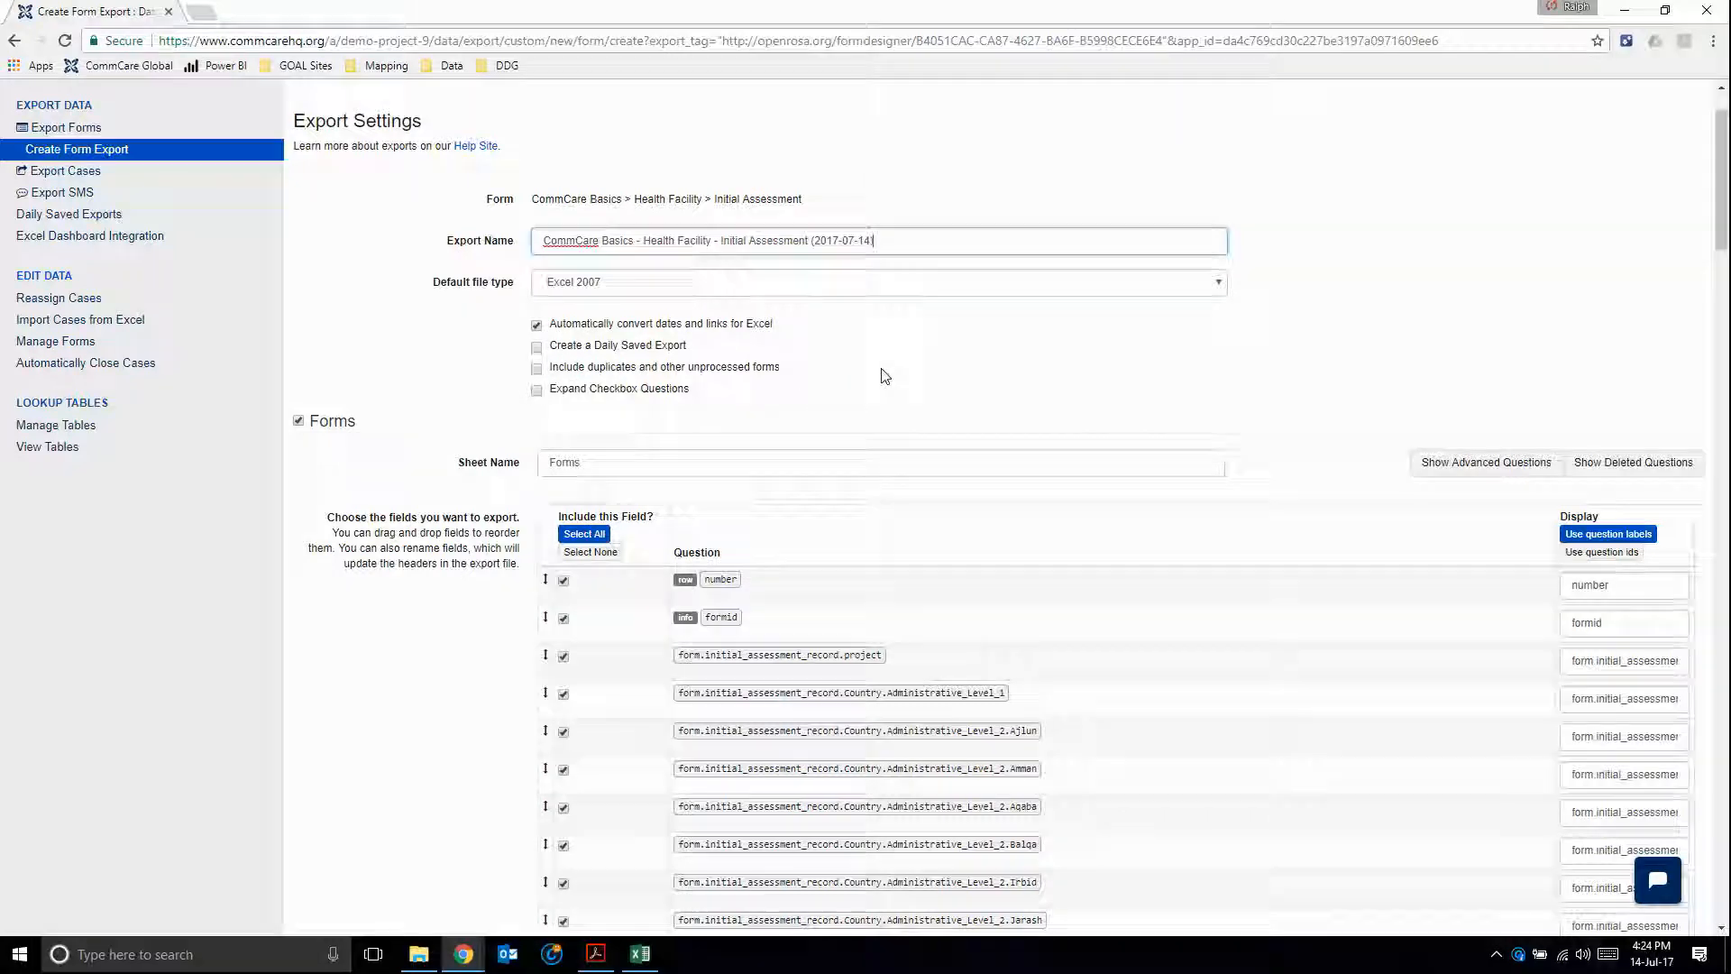
- Name the forms sheet 'Initial Assessment' and review the question fields below
scroll("down", 3)
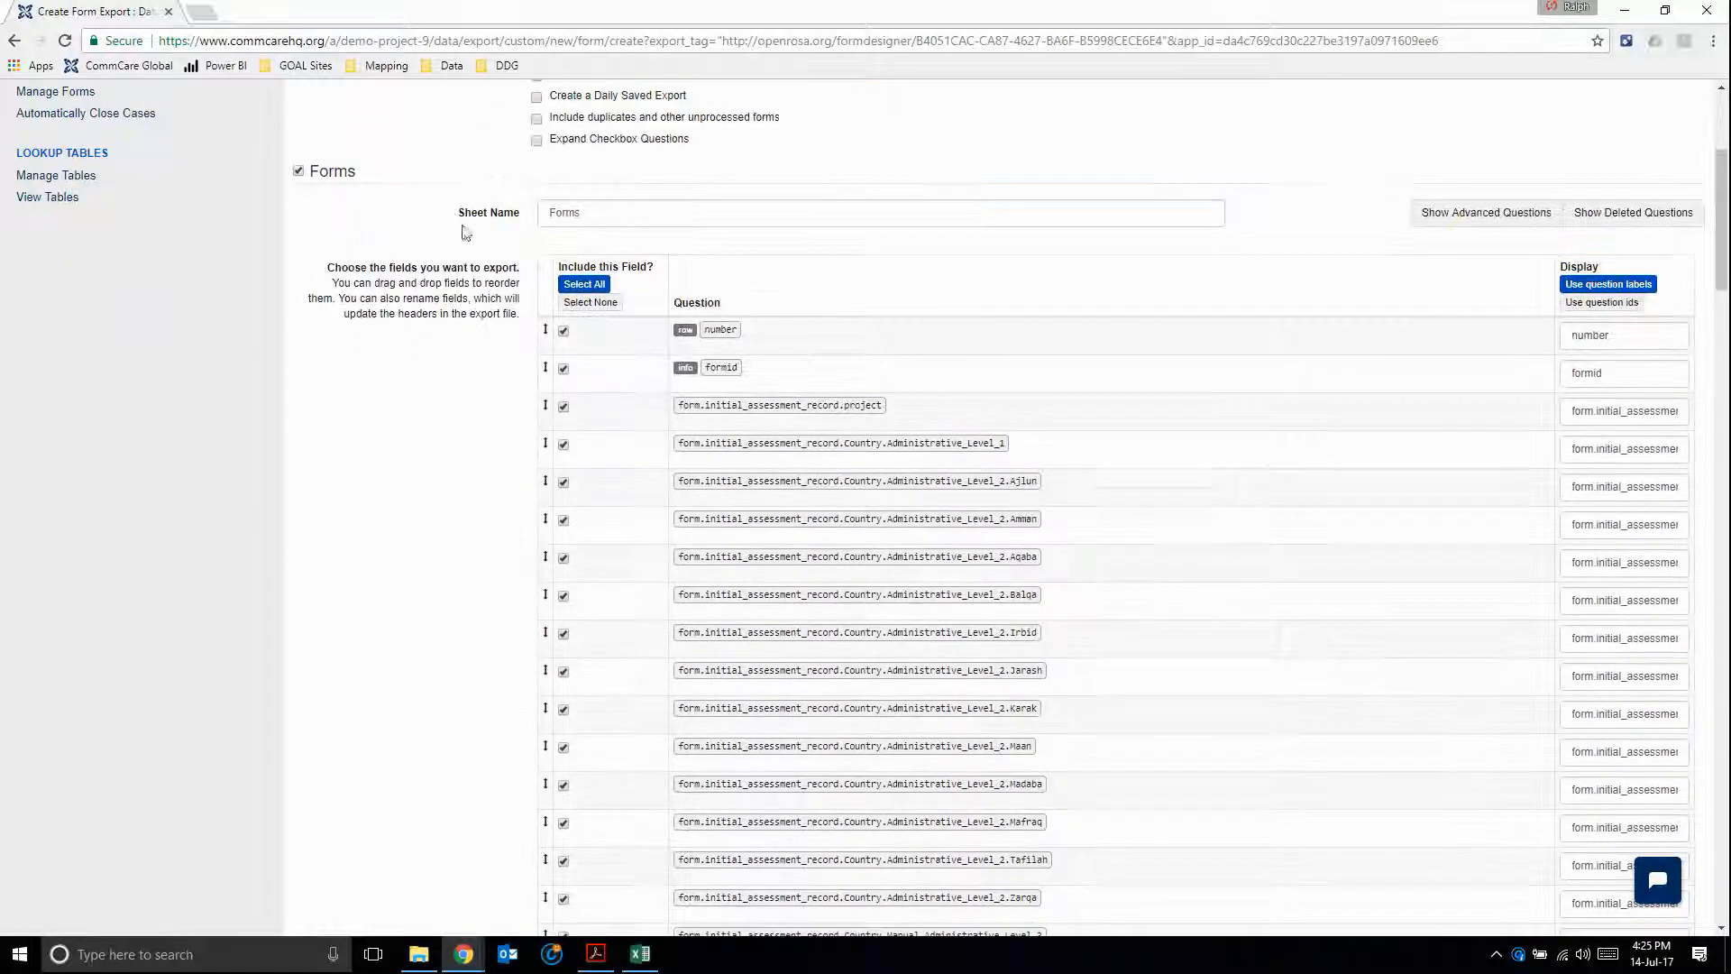
mouse_move(614, 244)
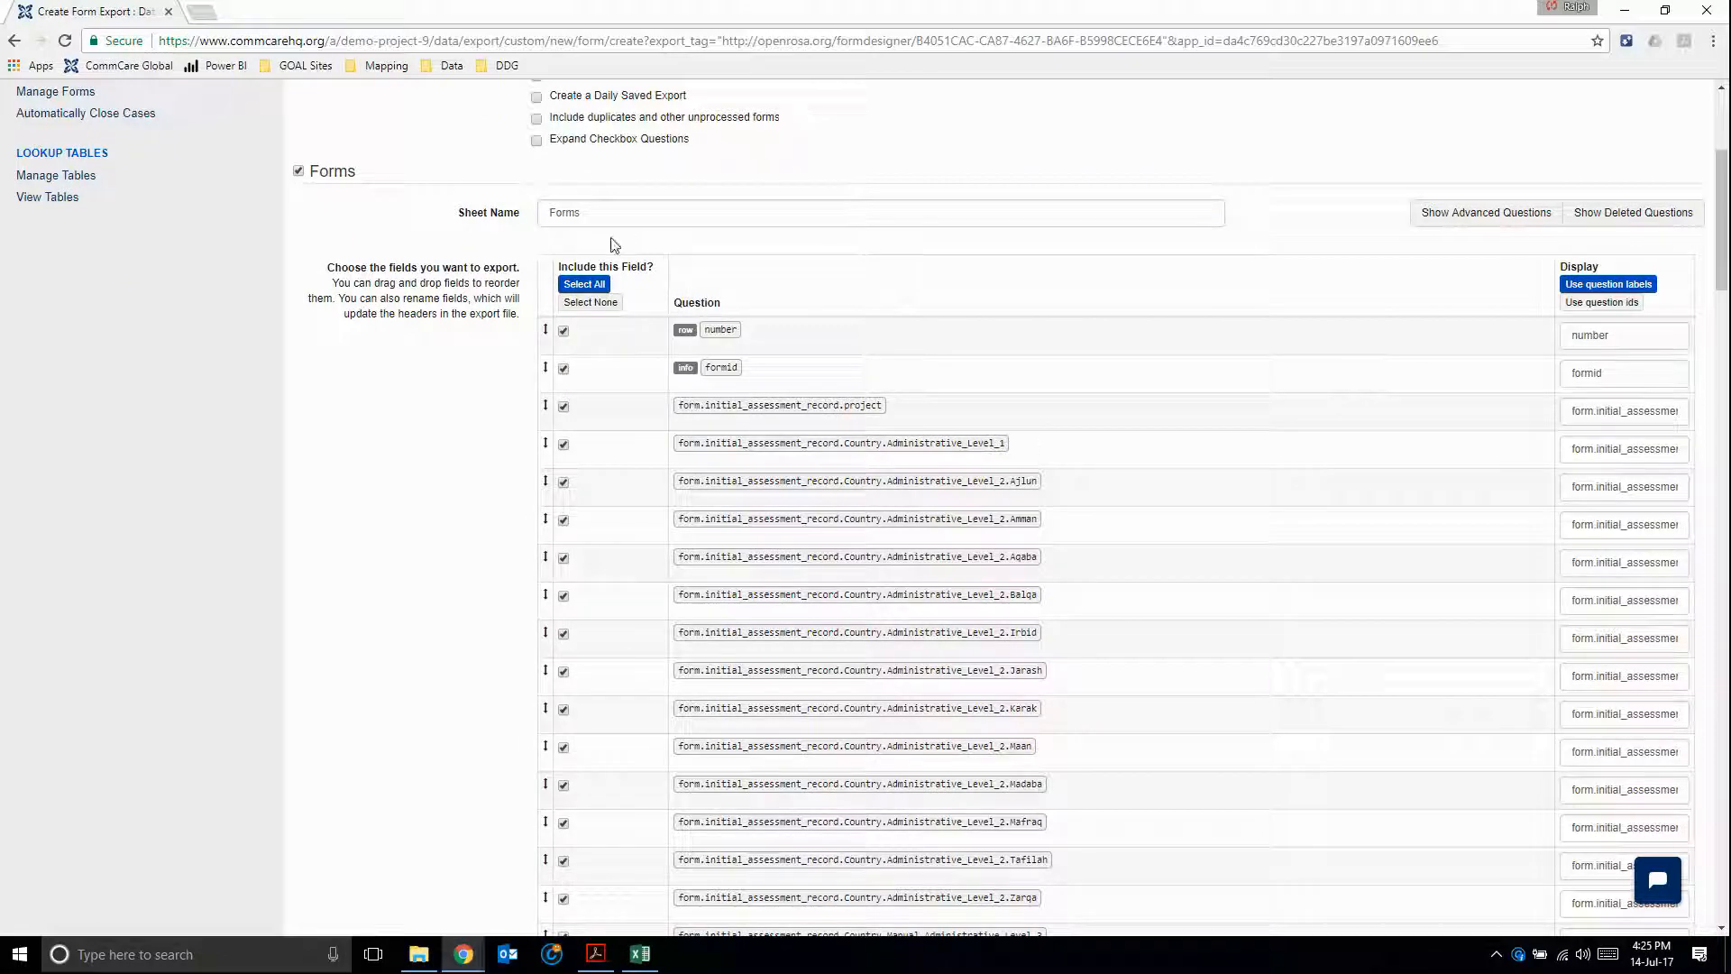
mouse_move(417, 447)
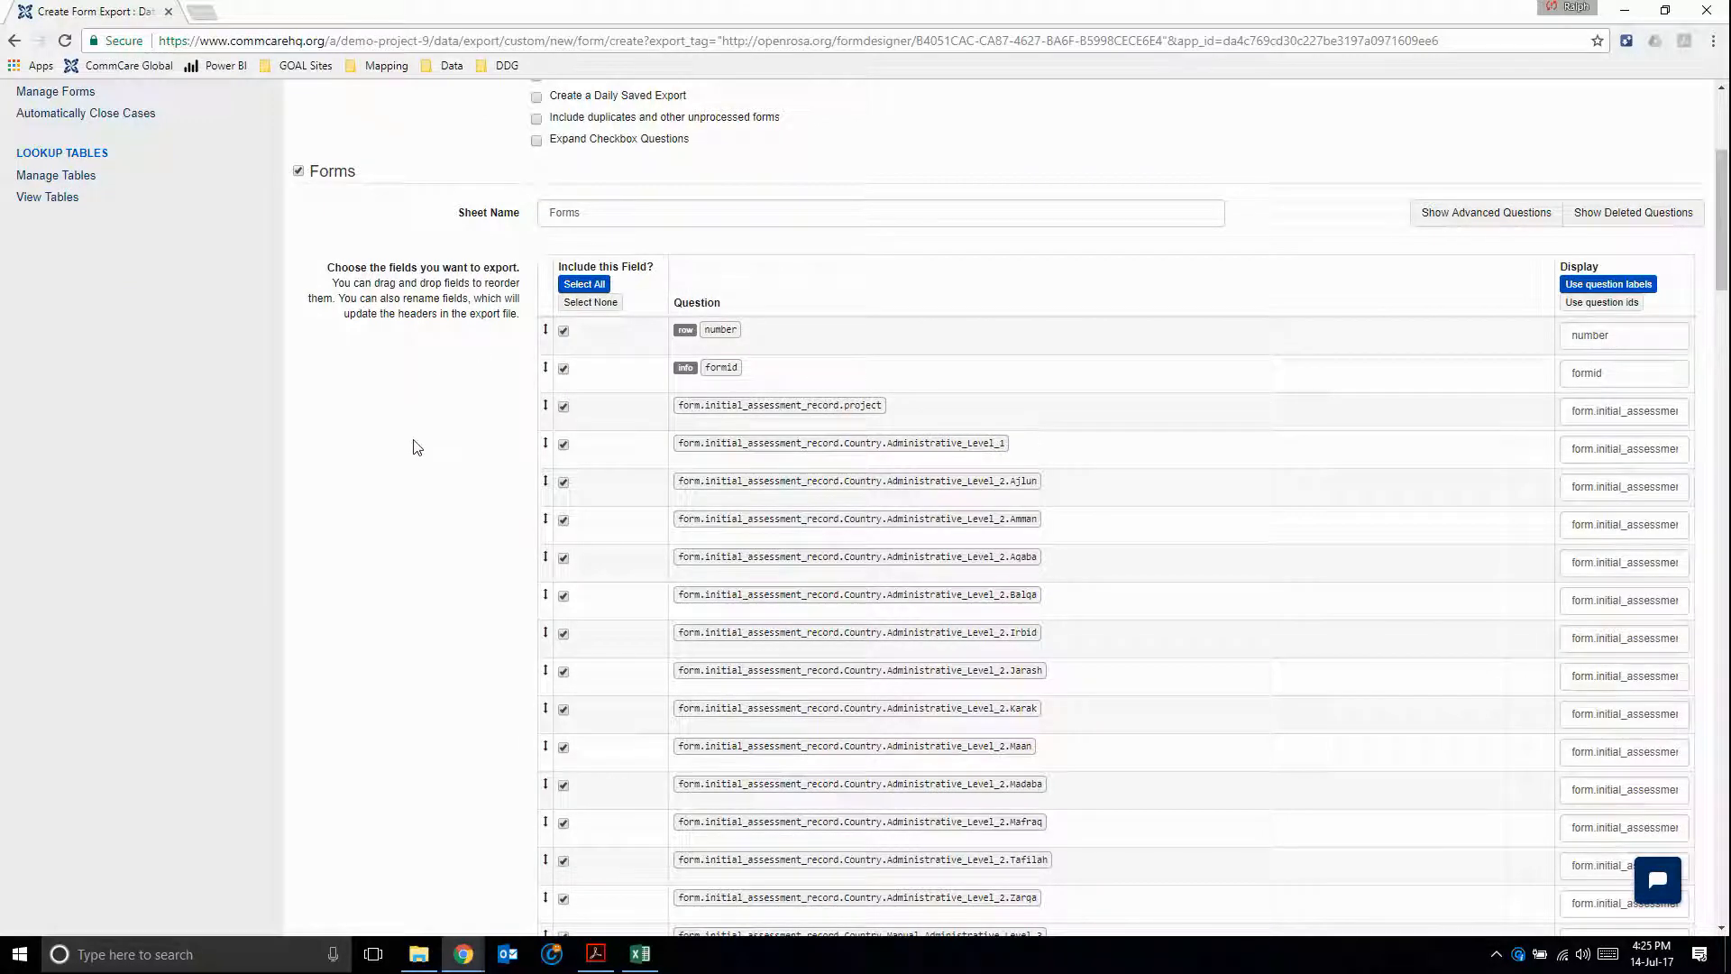
scroll("up", 3)
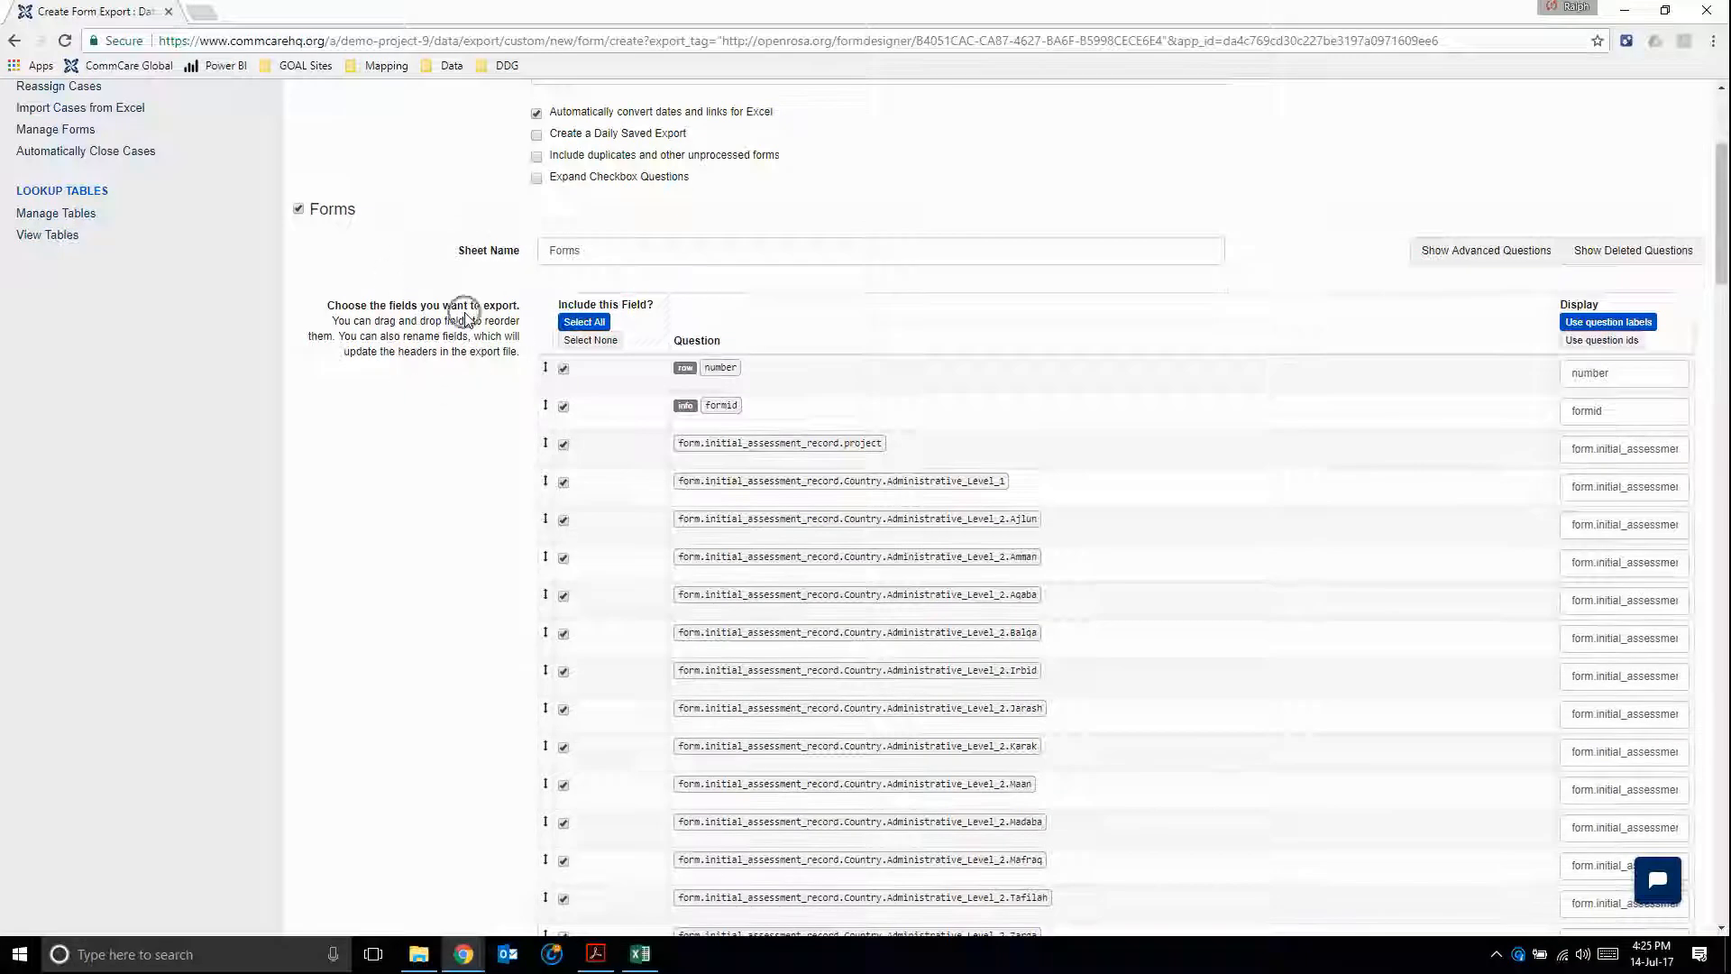
scroll("up", 3)
type("Initial Assessment")
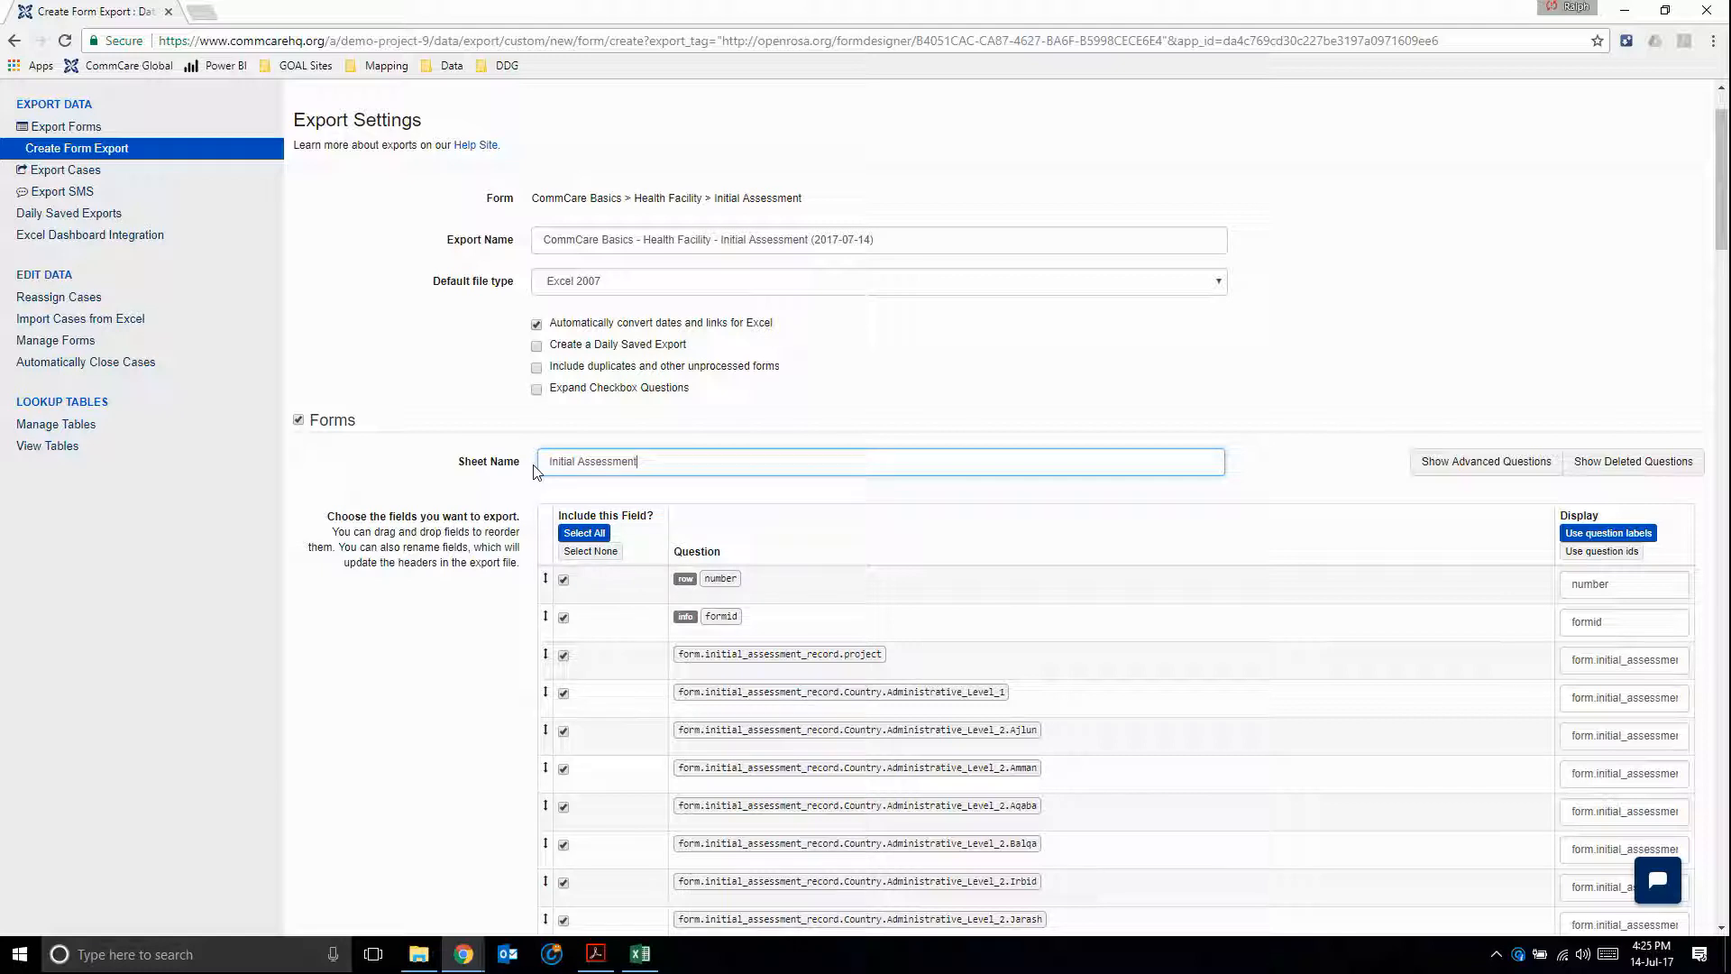
mouse_move(386, 705)
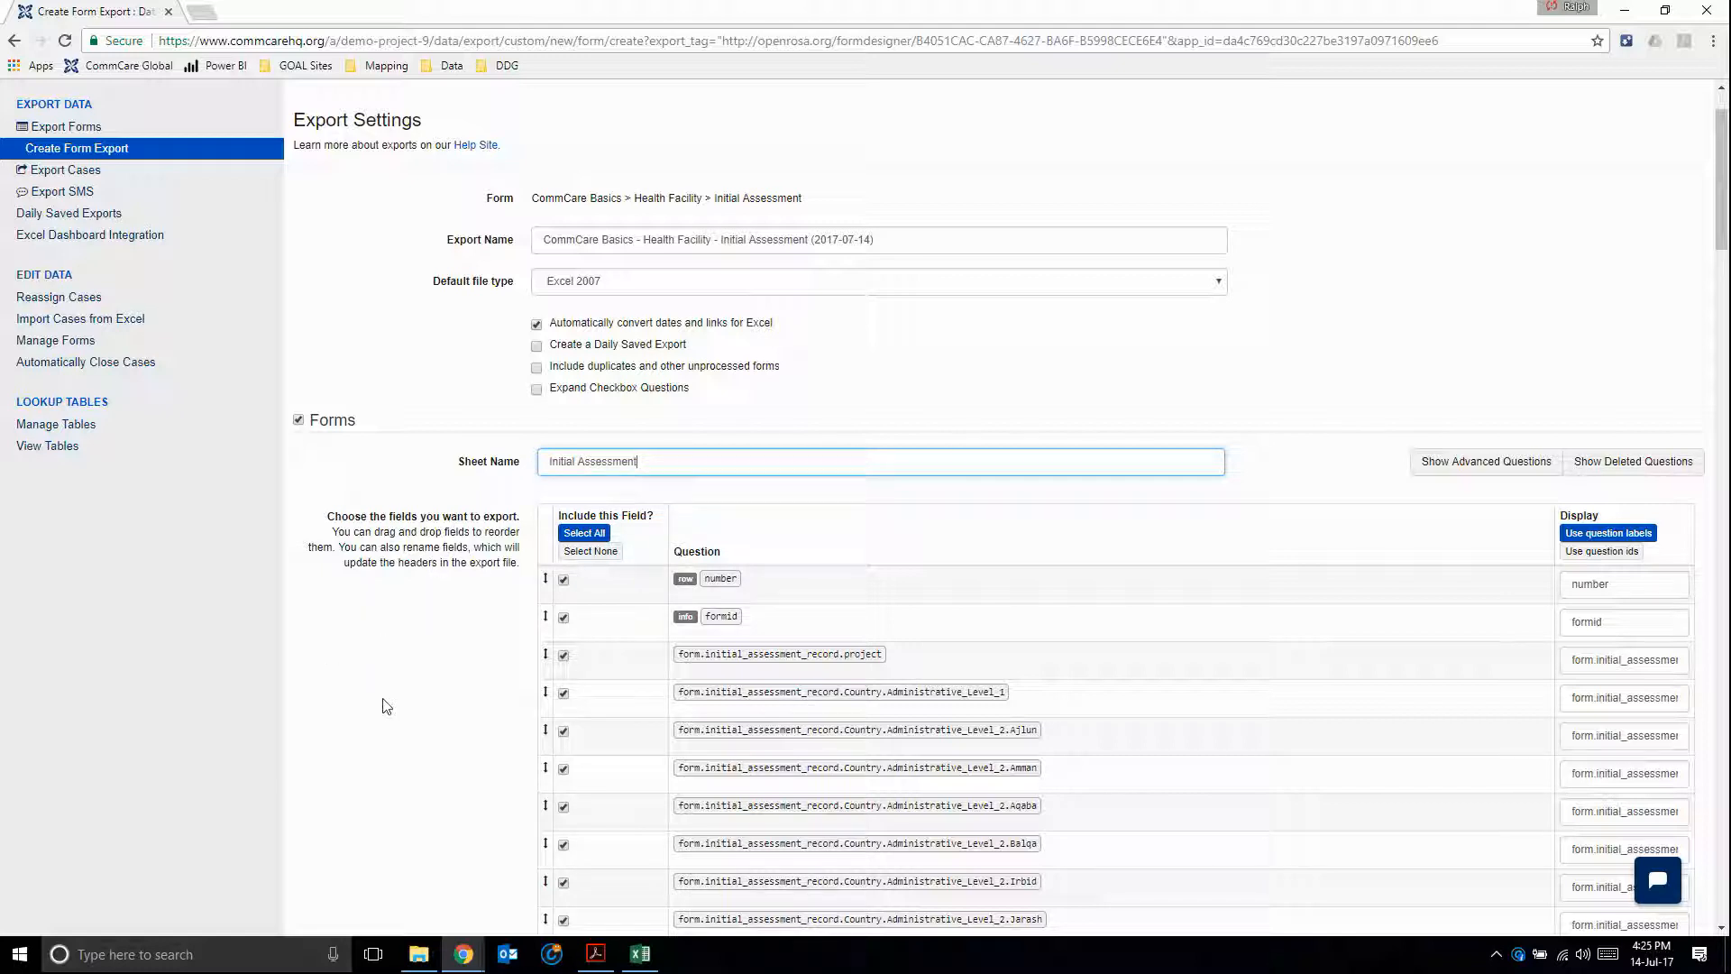
mouse_move(430, 631)
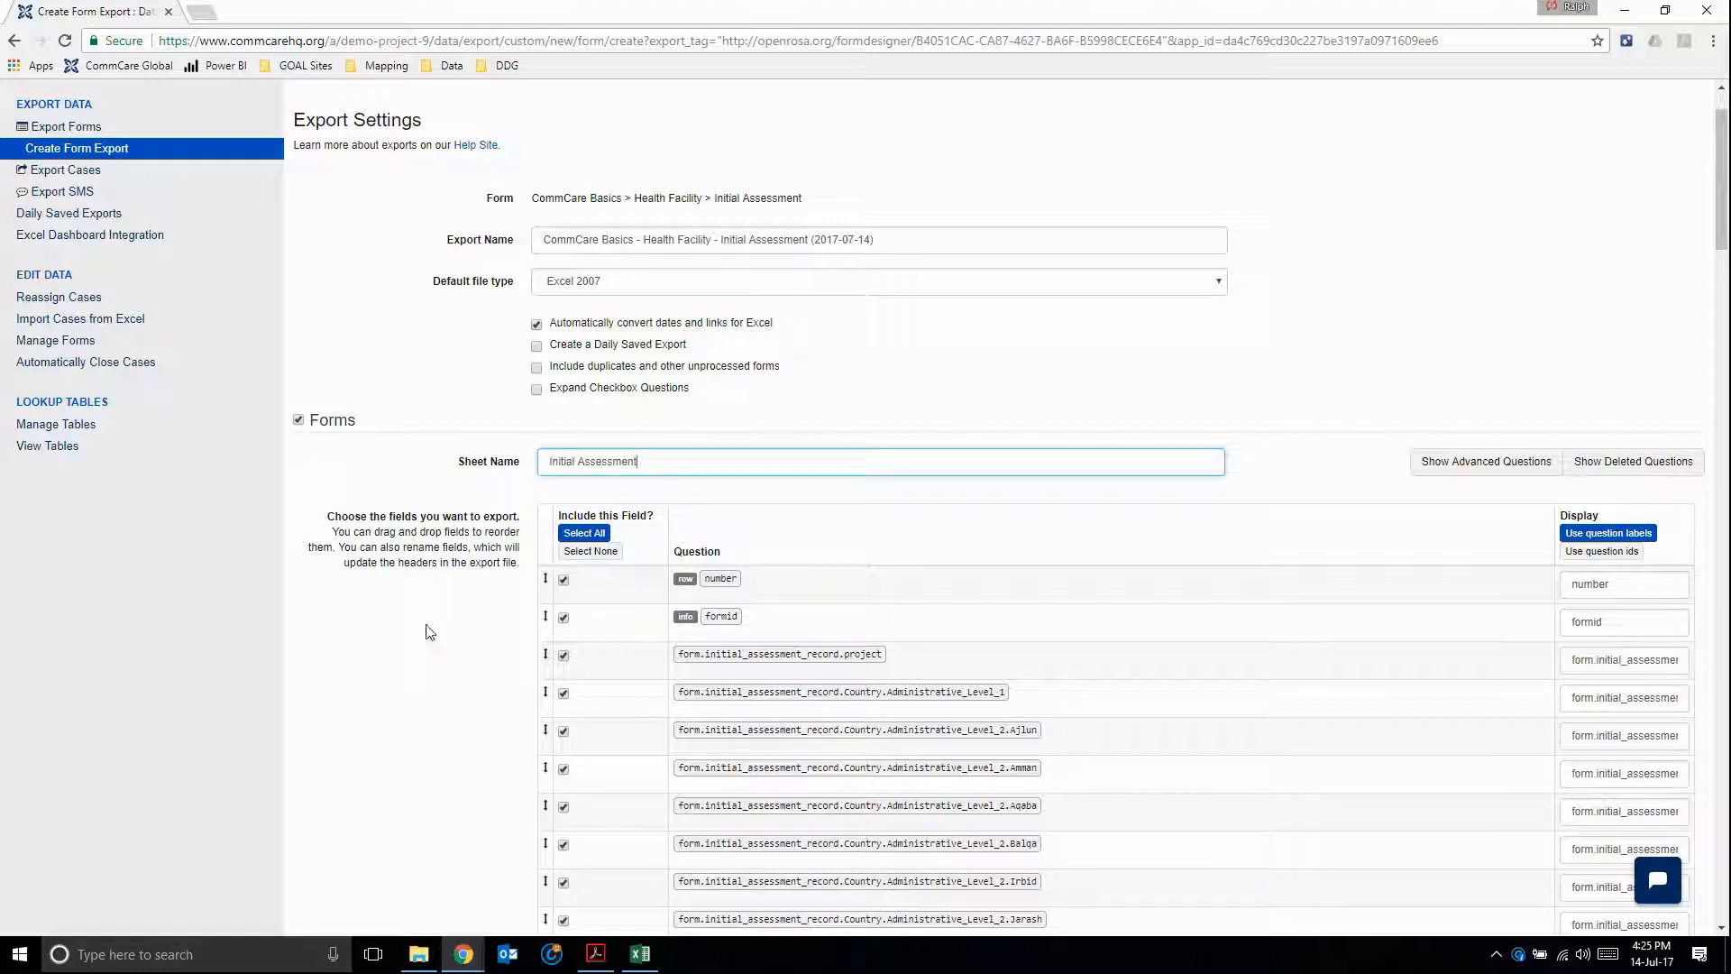
scroll("down", 3)
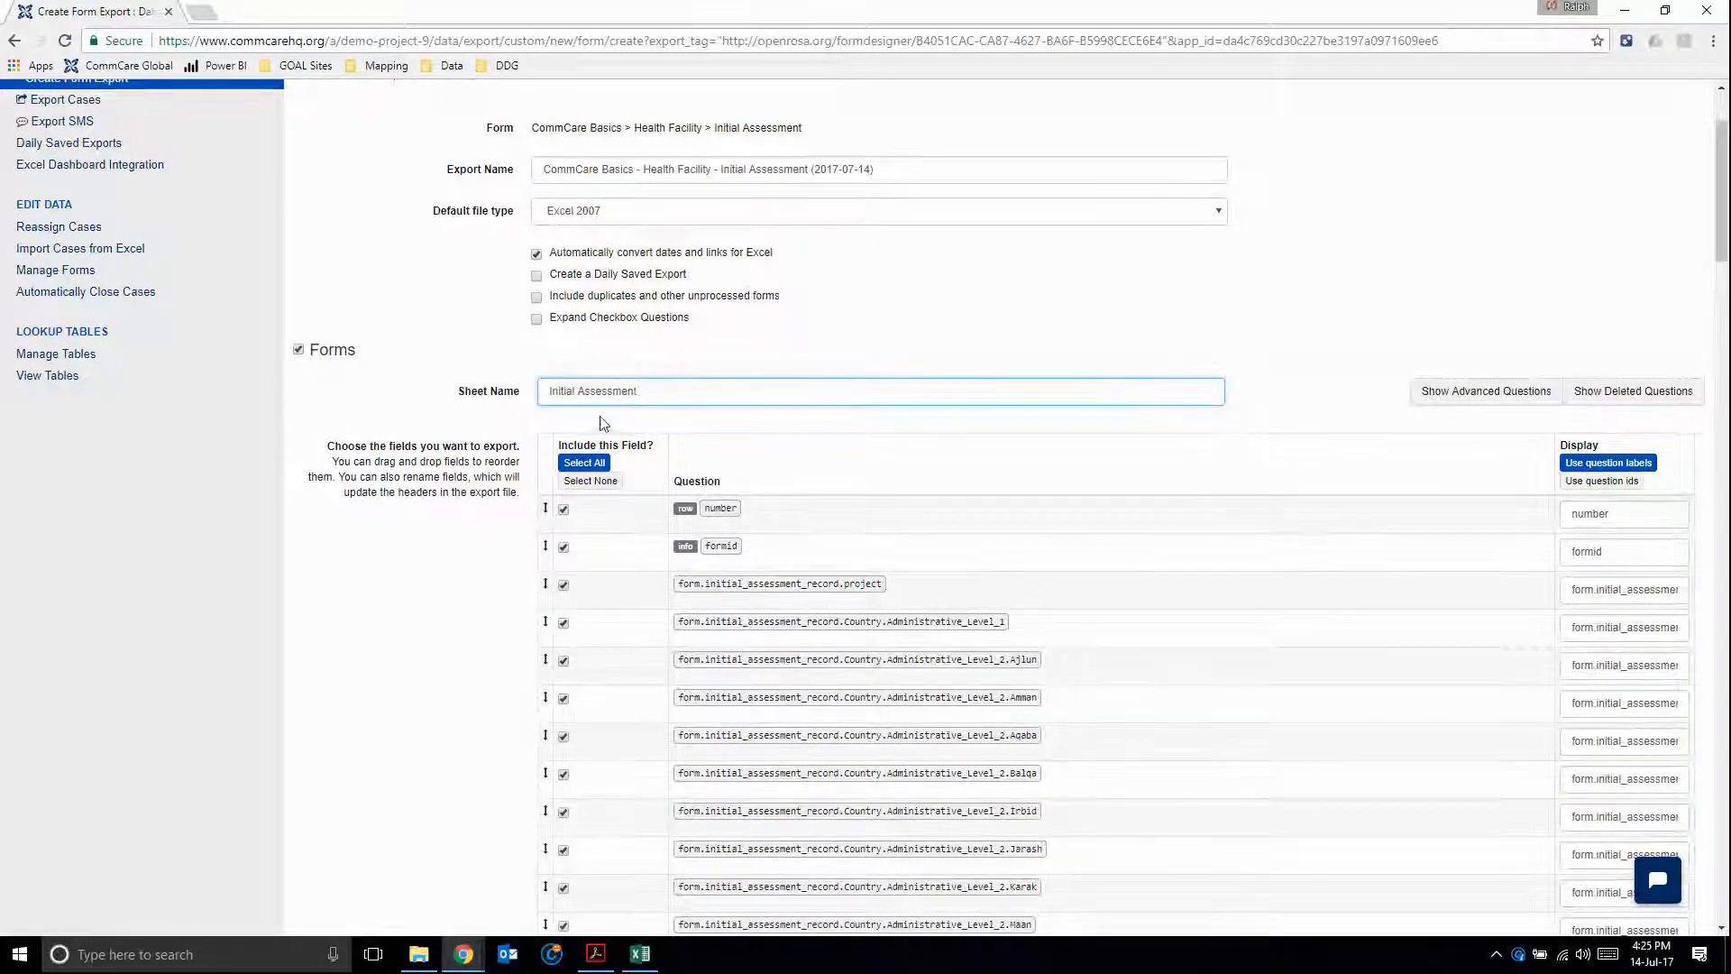
scroll("down", 3)
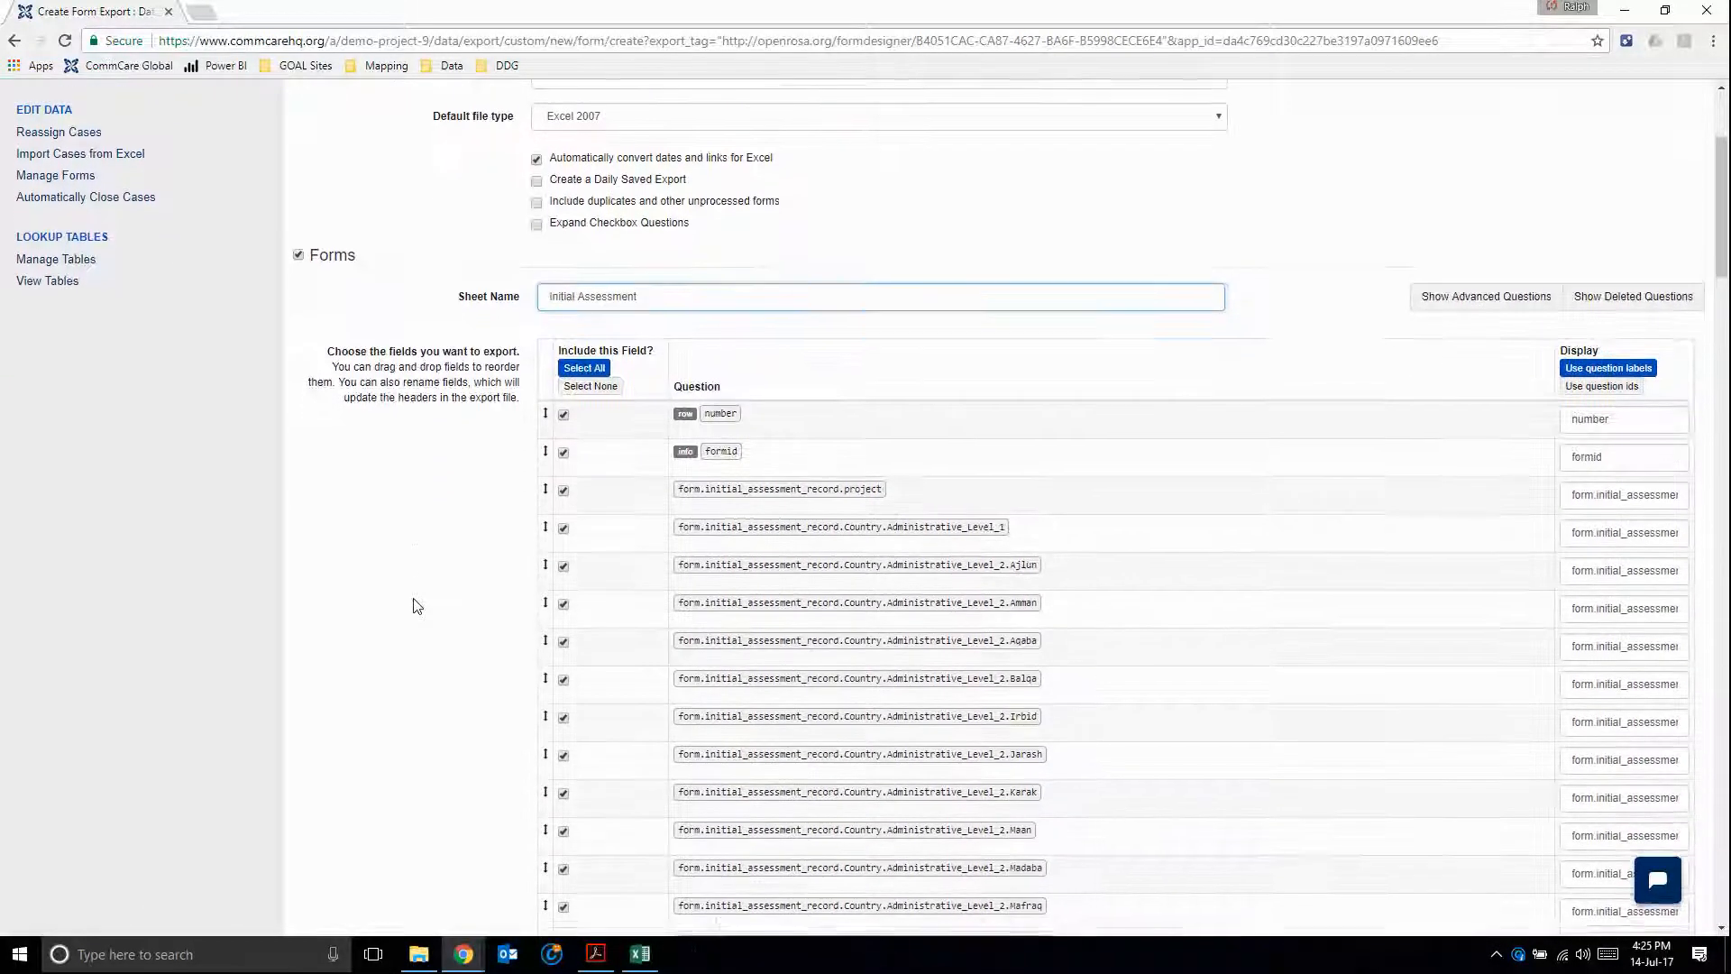
scroll("down", 3)
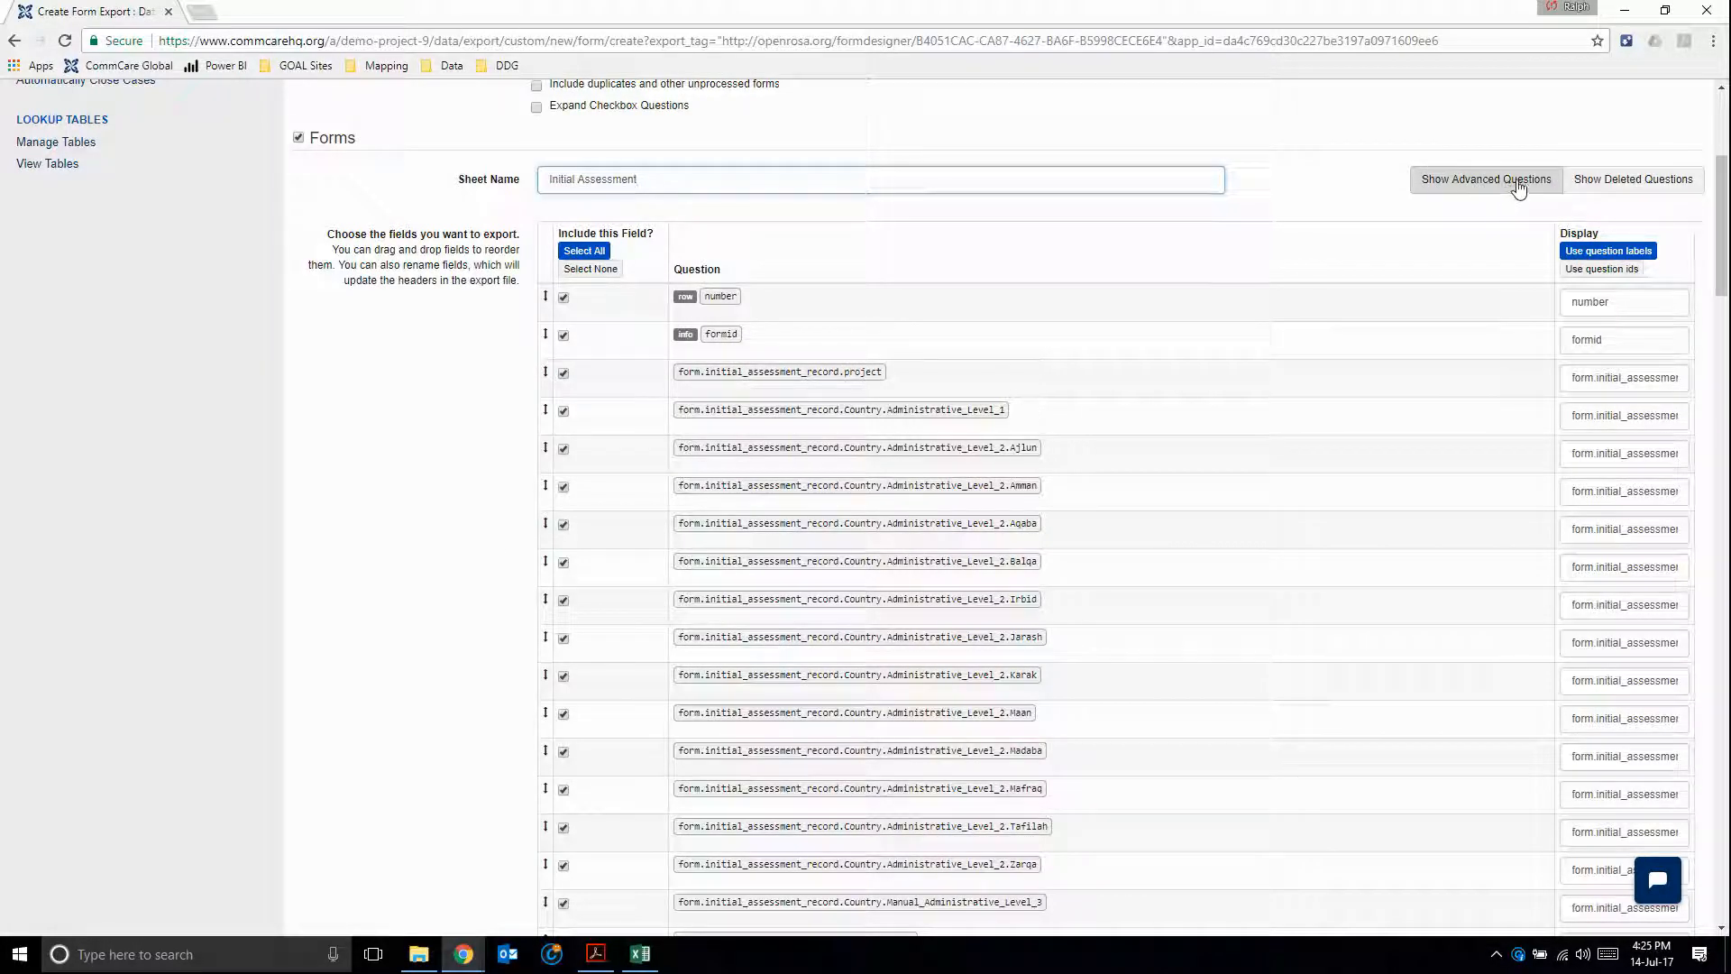
scroll("down", 3)
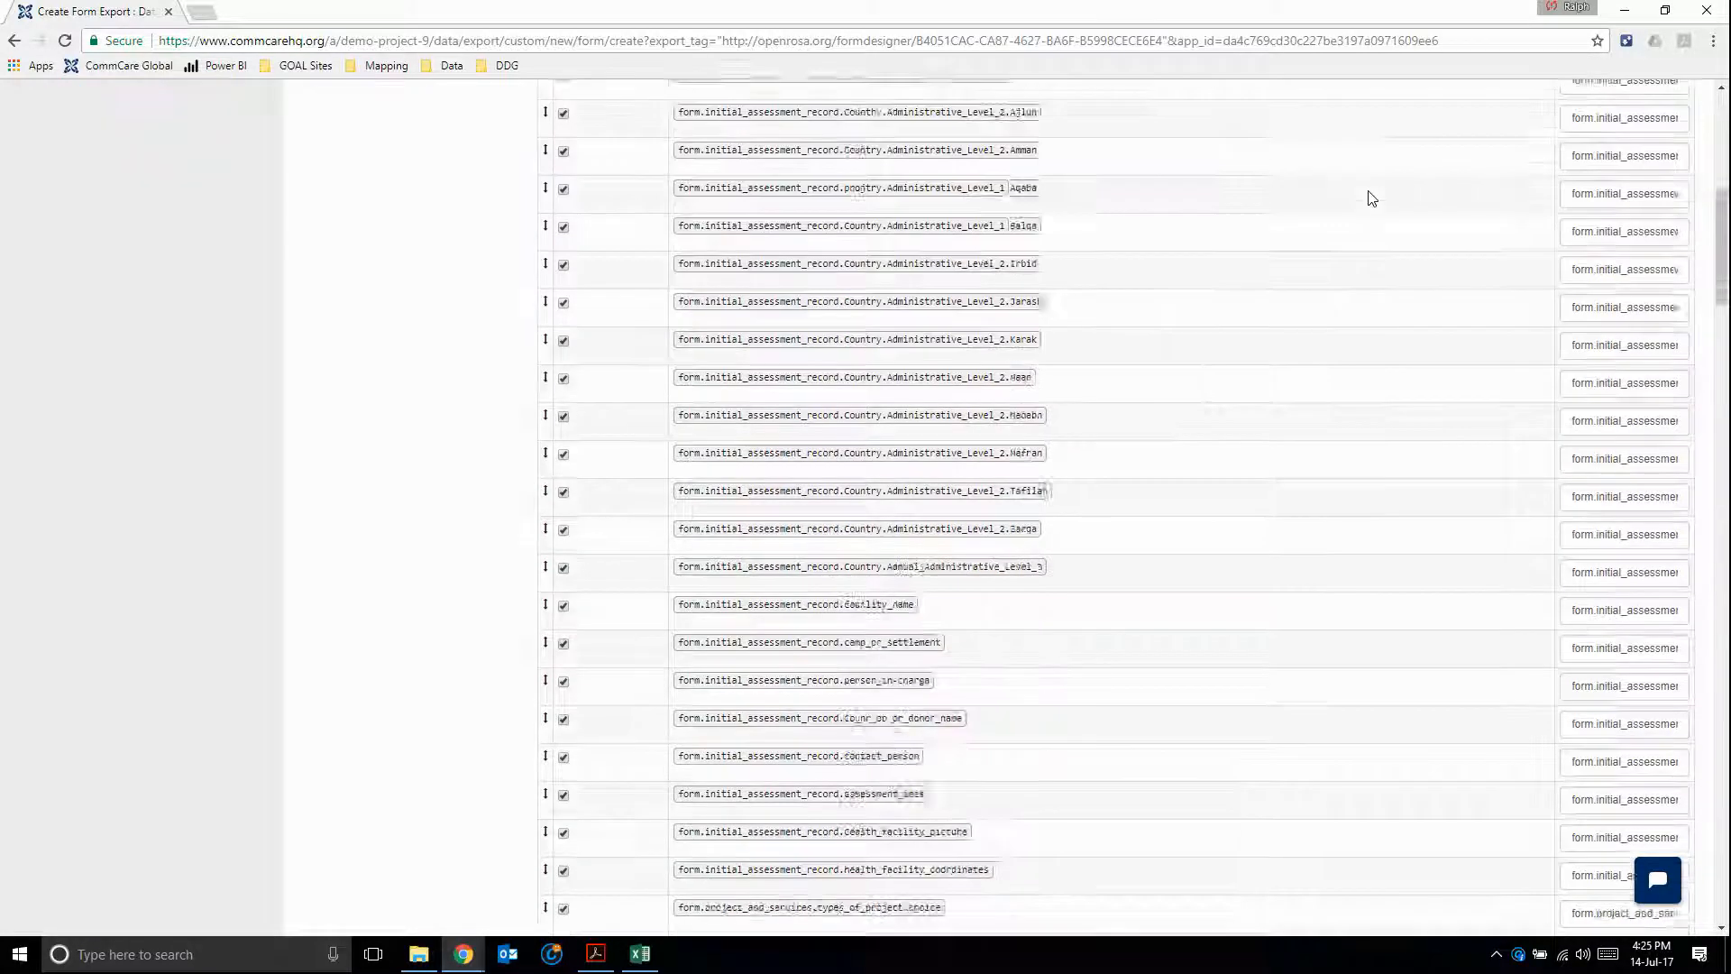
scroll("down", 3)
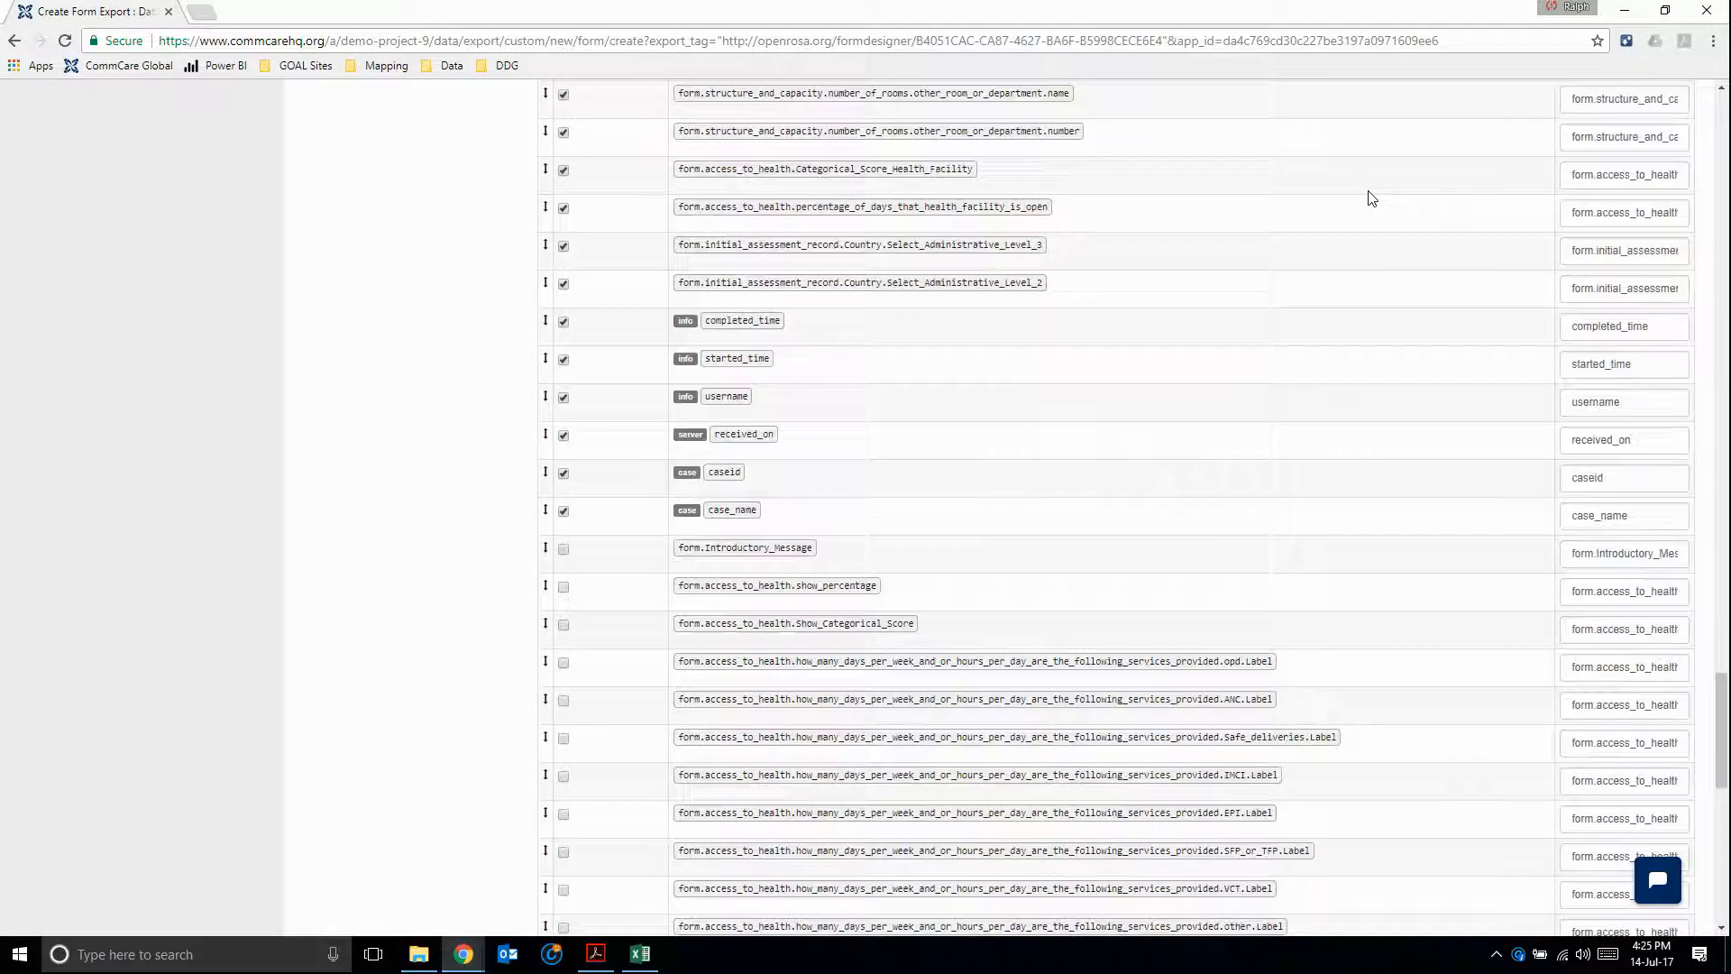
scroll("down", 3)
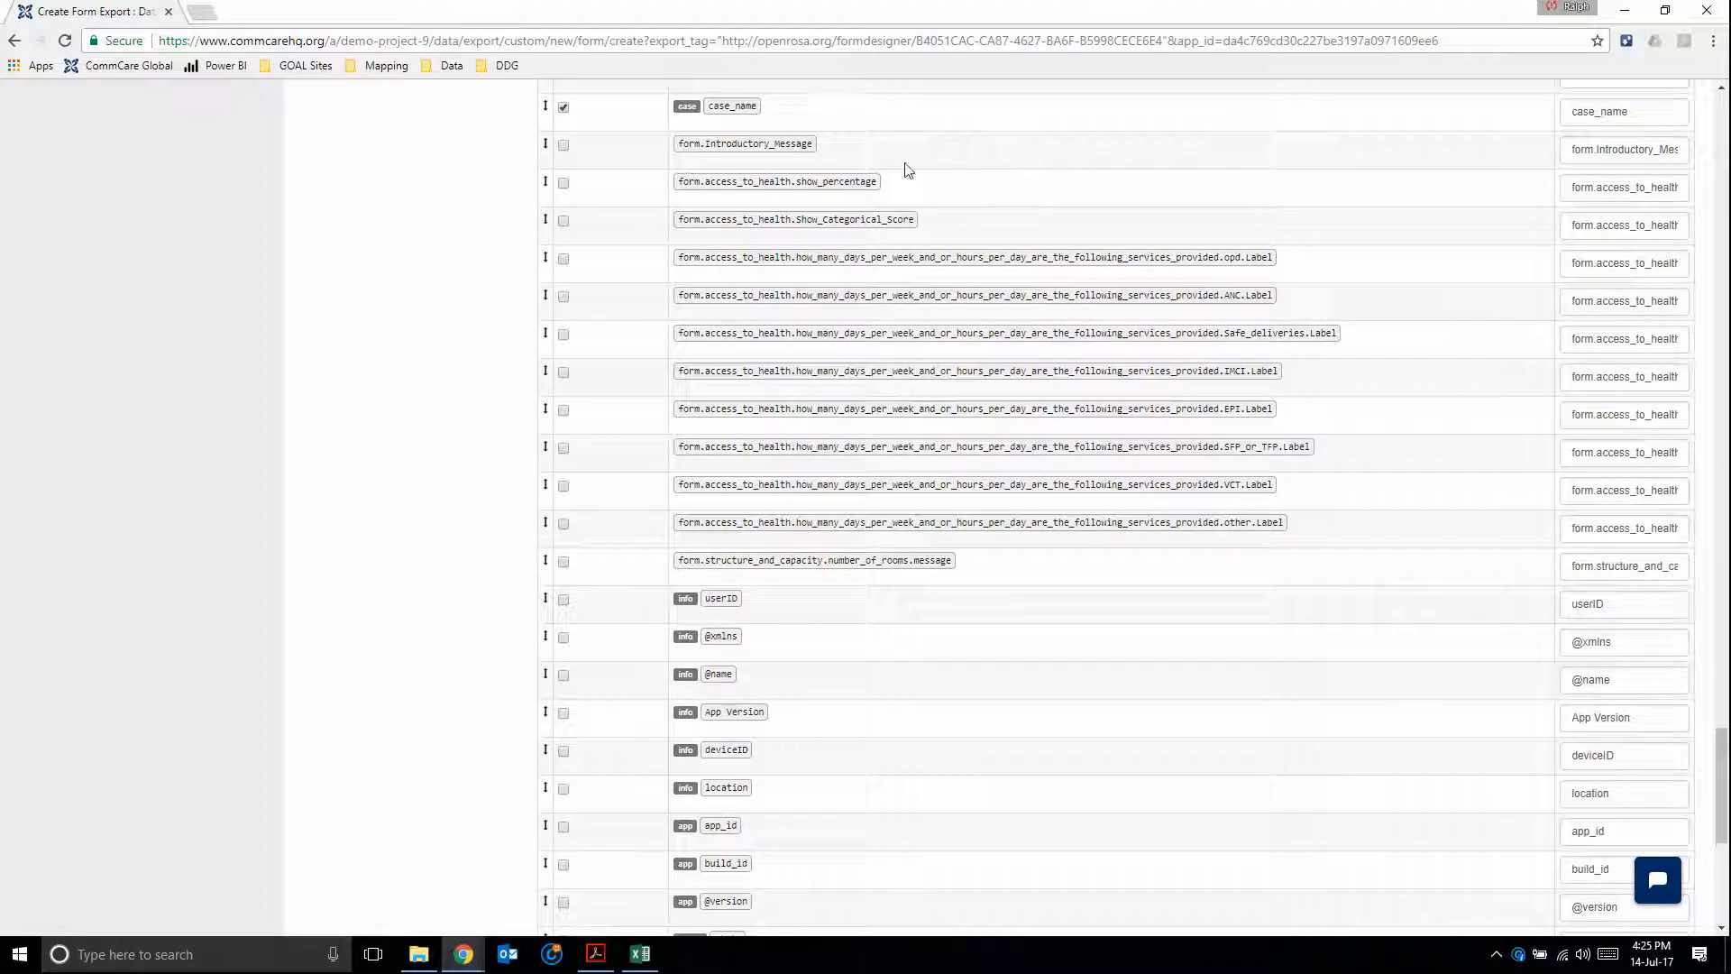
mouse_move(709, 164)
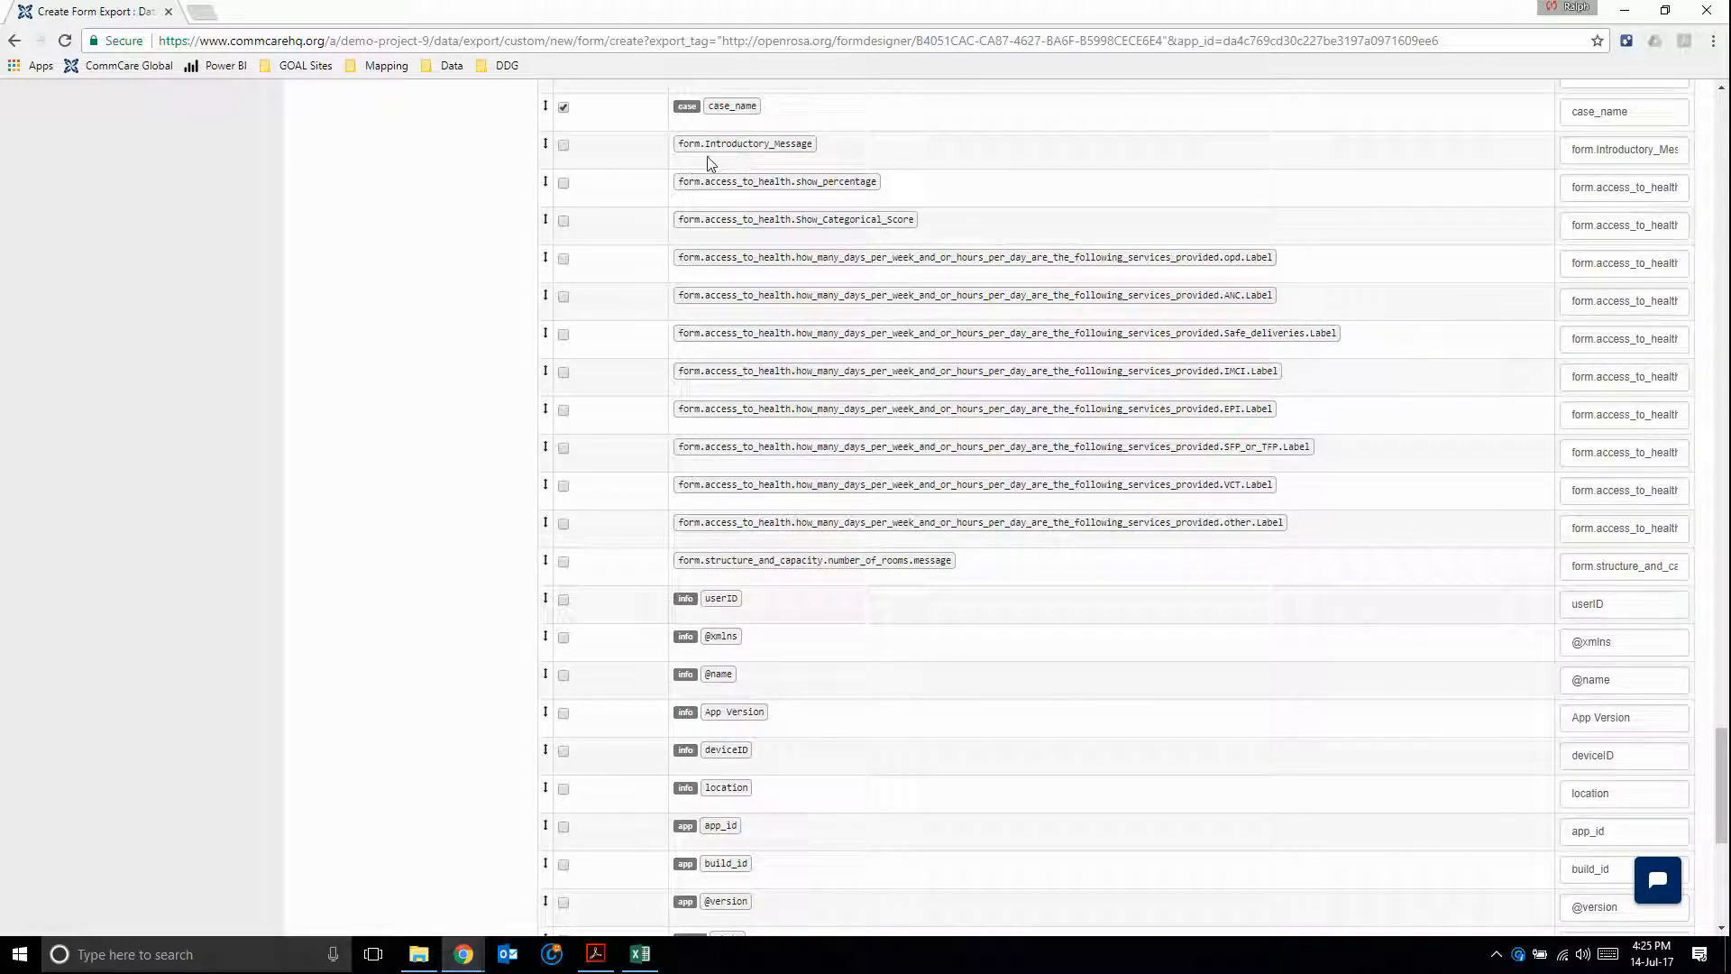
mouse_move(851, 462)
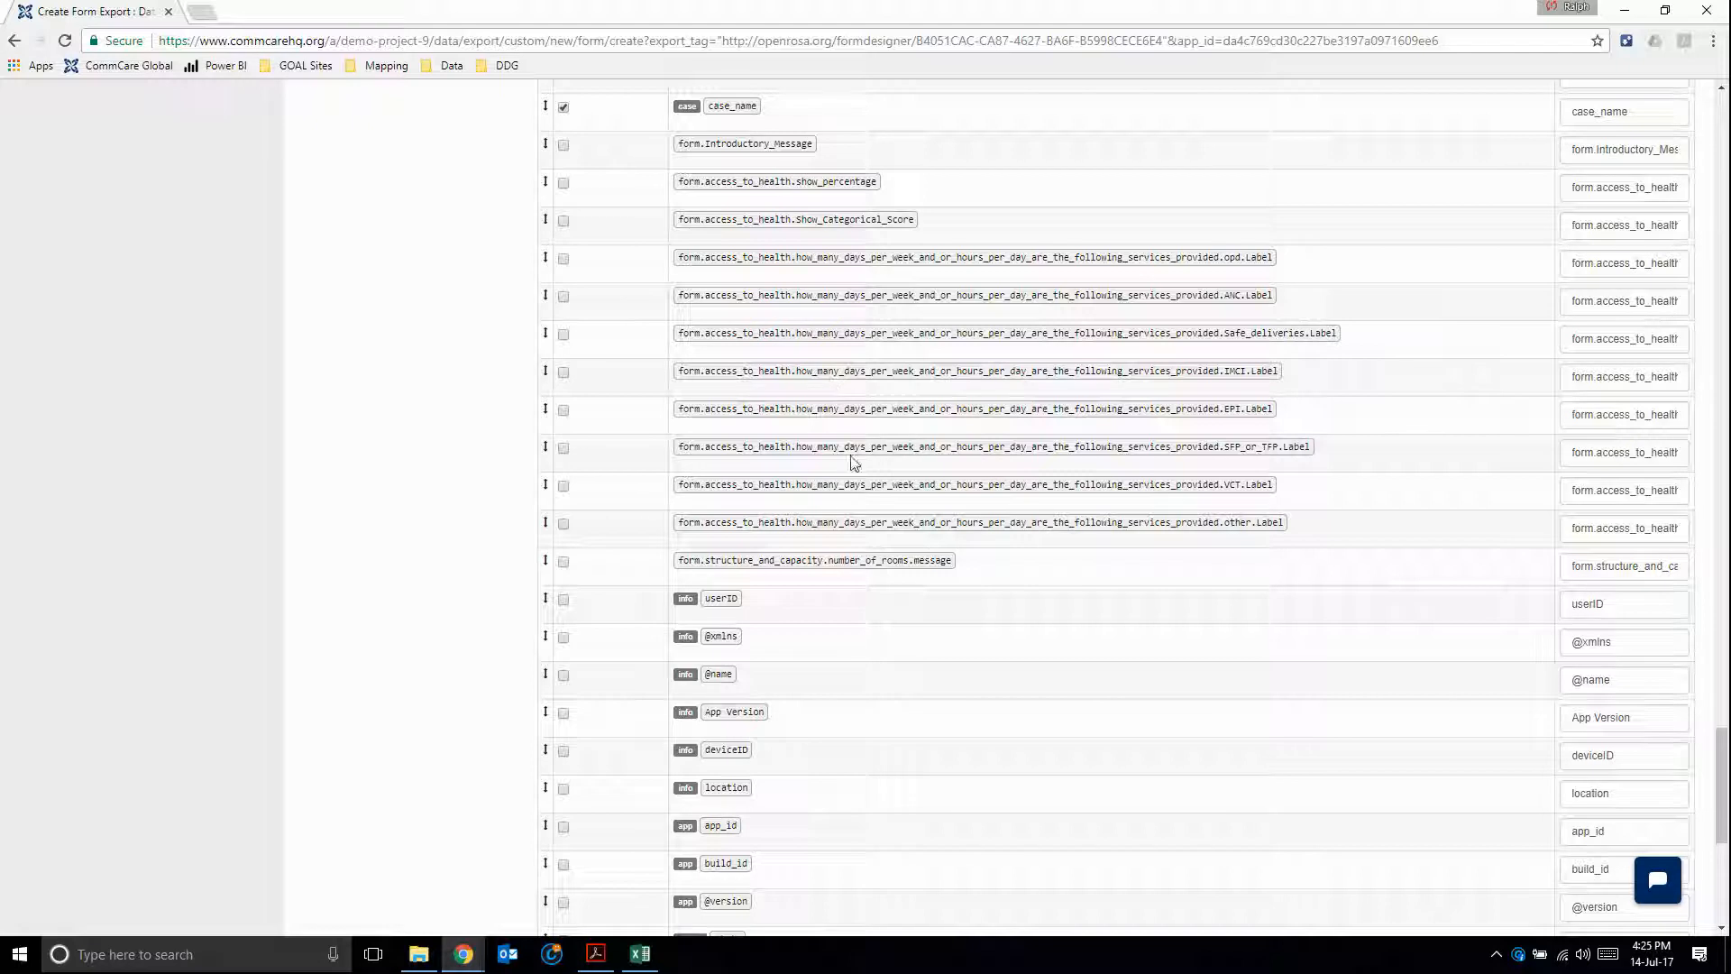
scroll("down", 3)
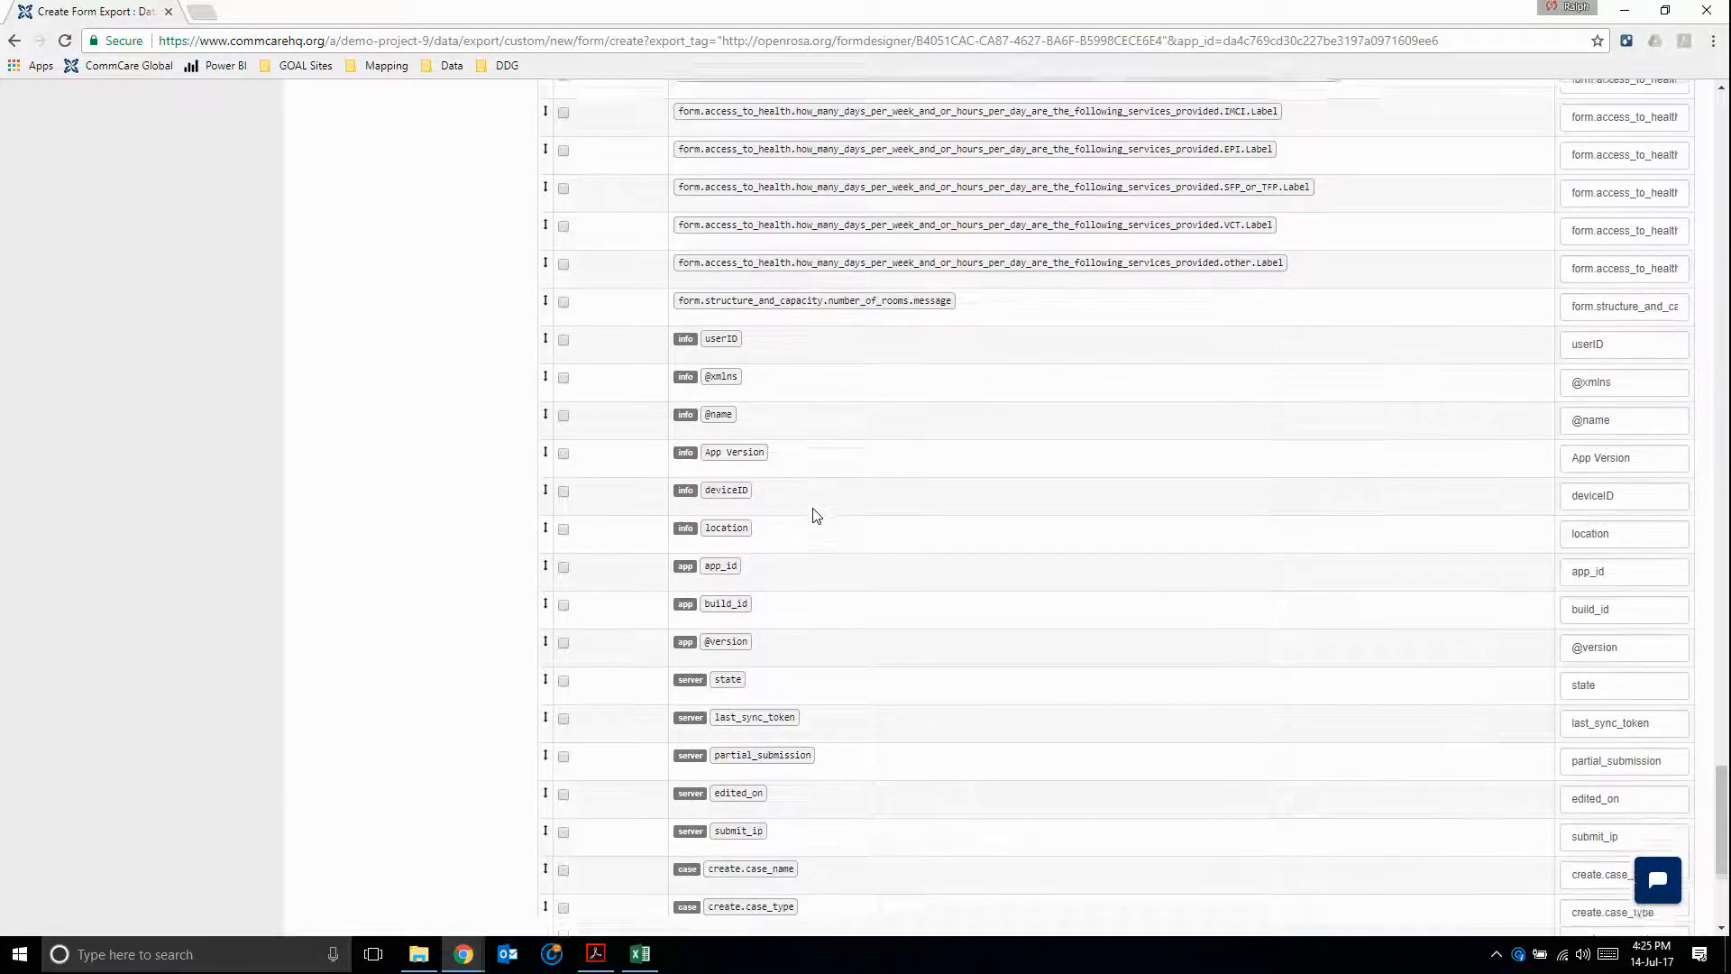
scroll("down", 3)
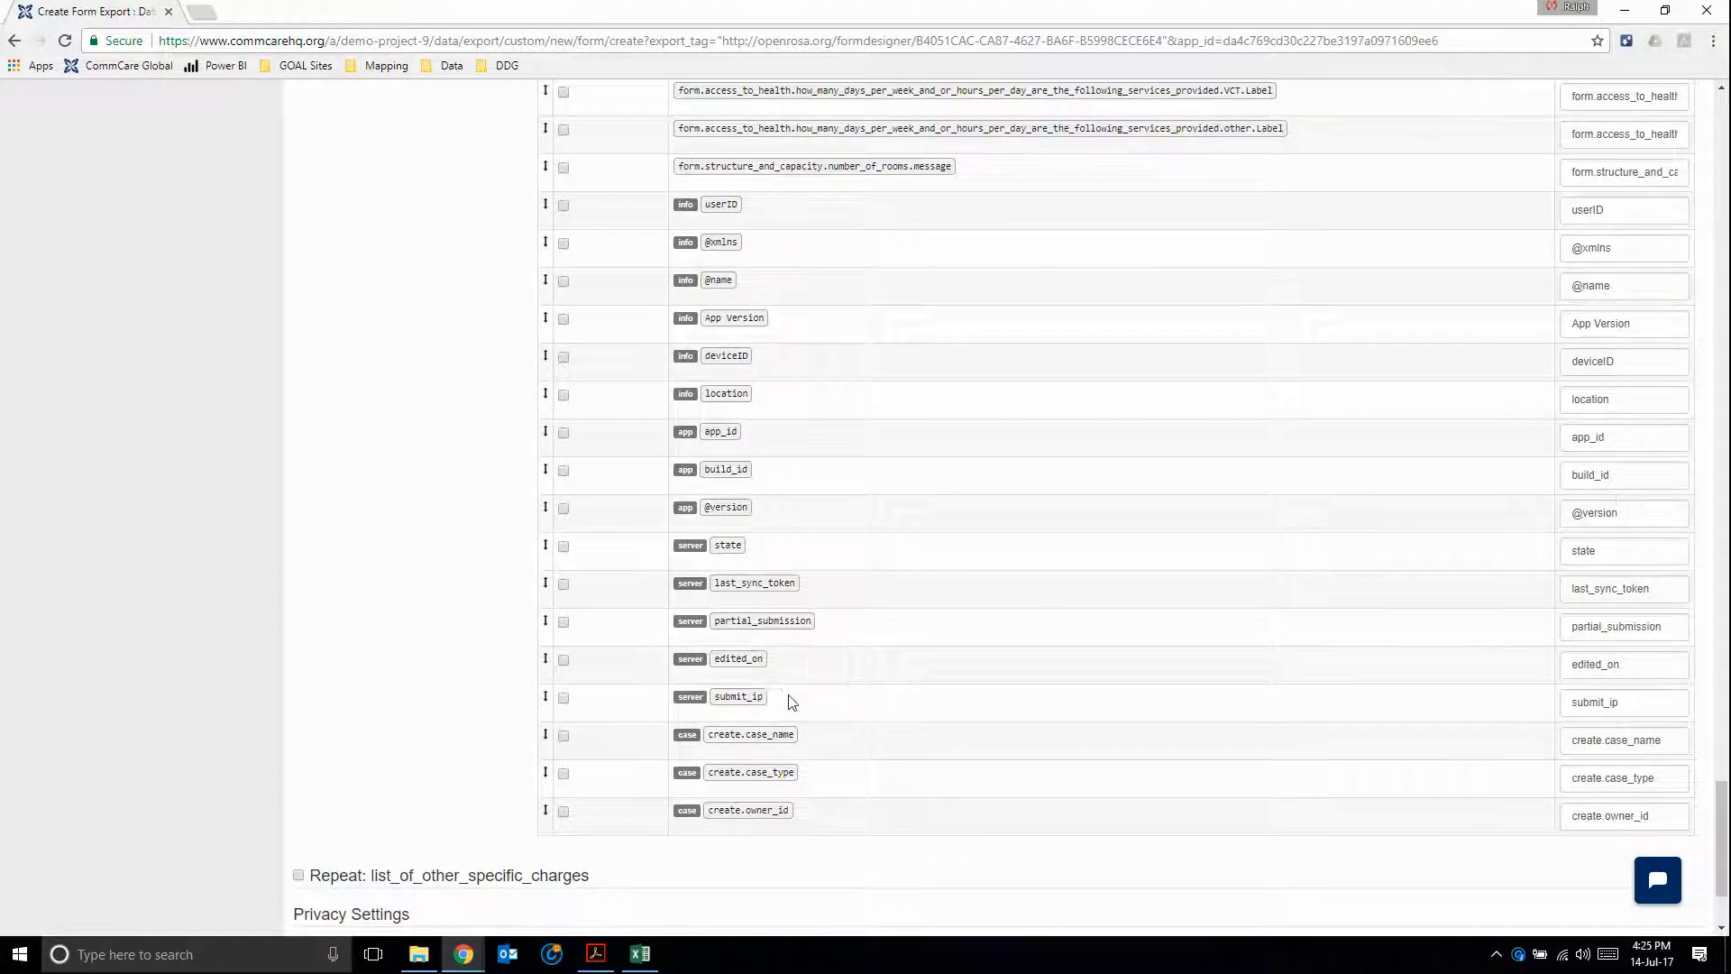
mouse_move(839, 730)
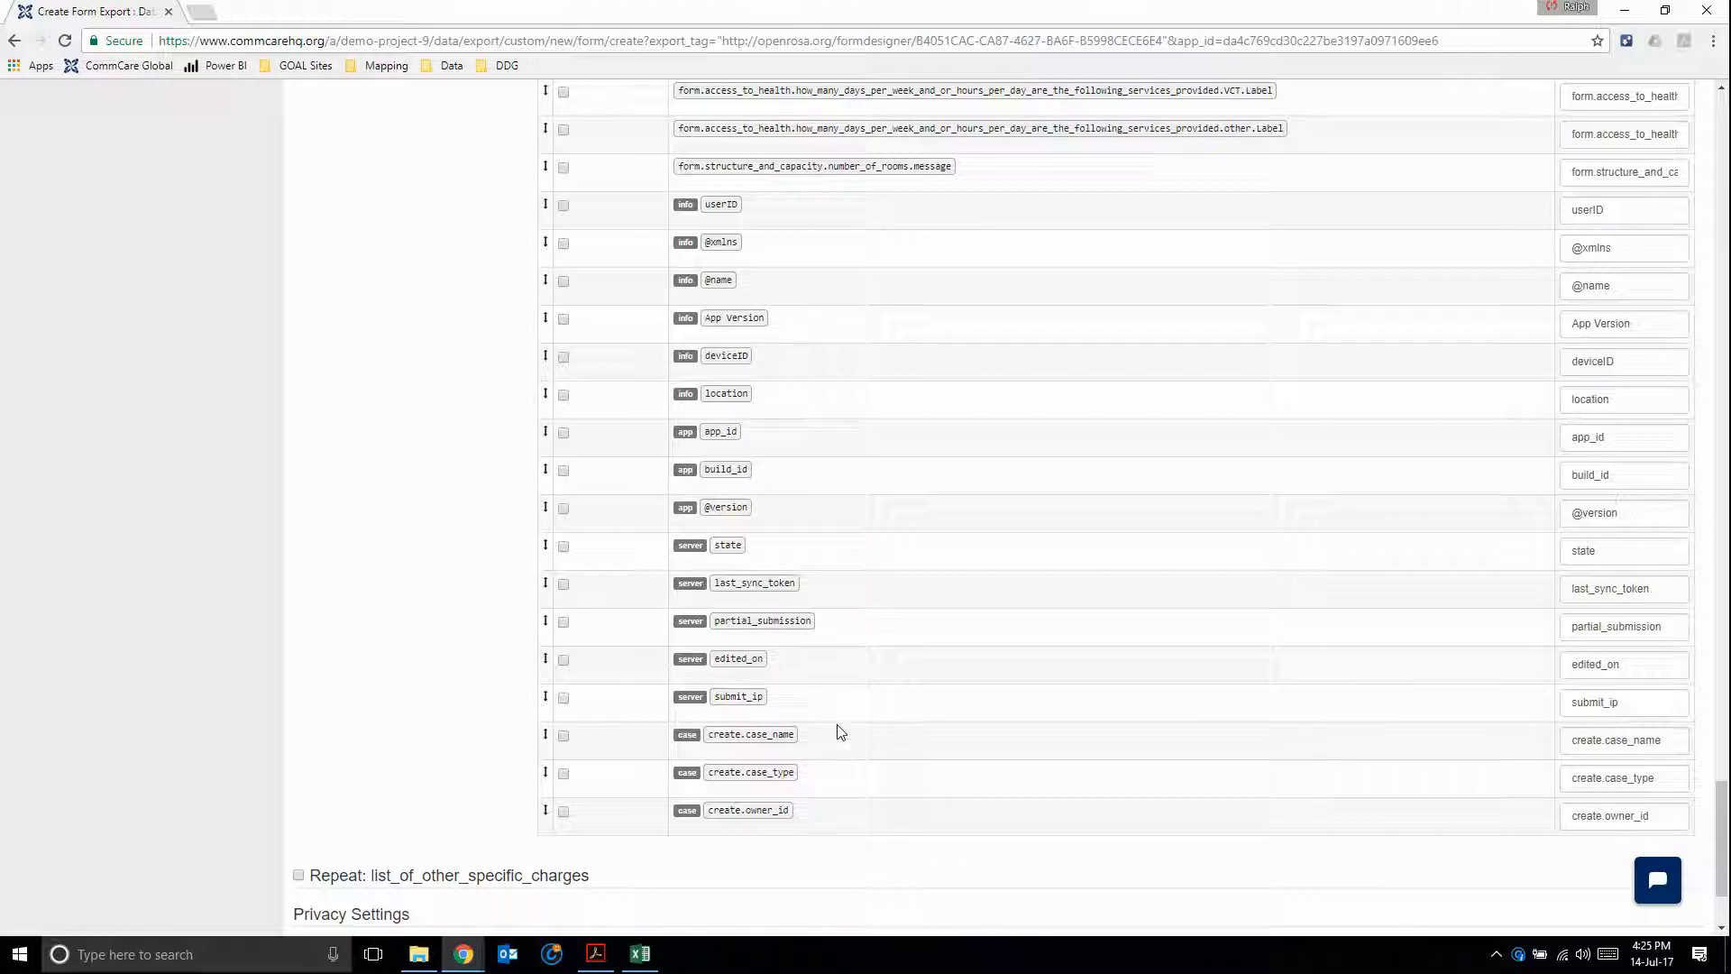
mouse_move(842, 395)
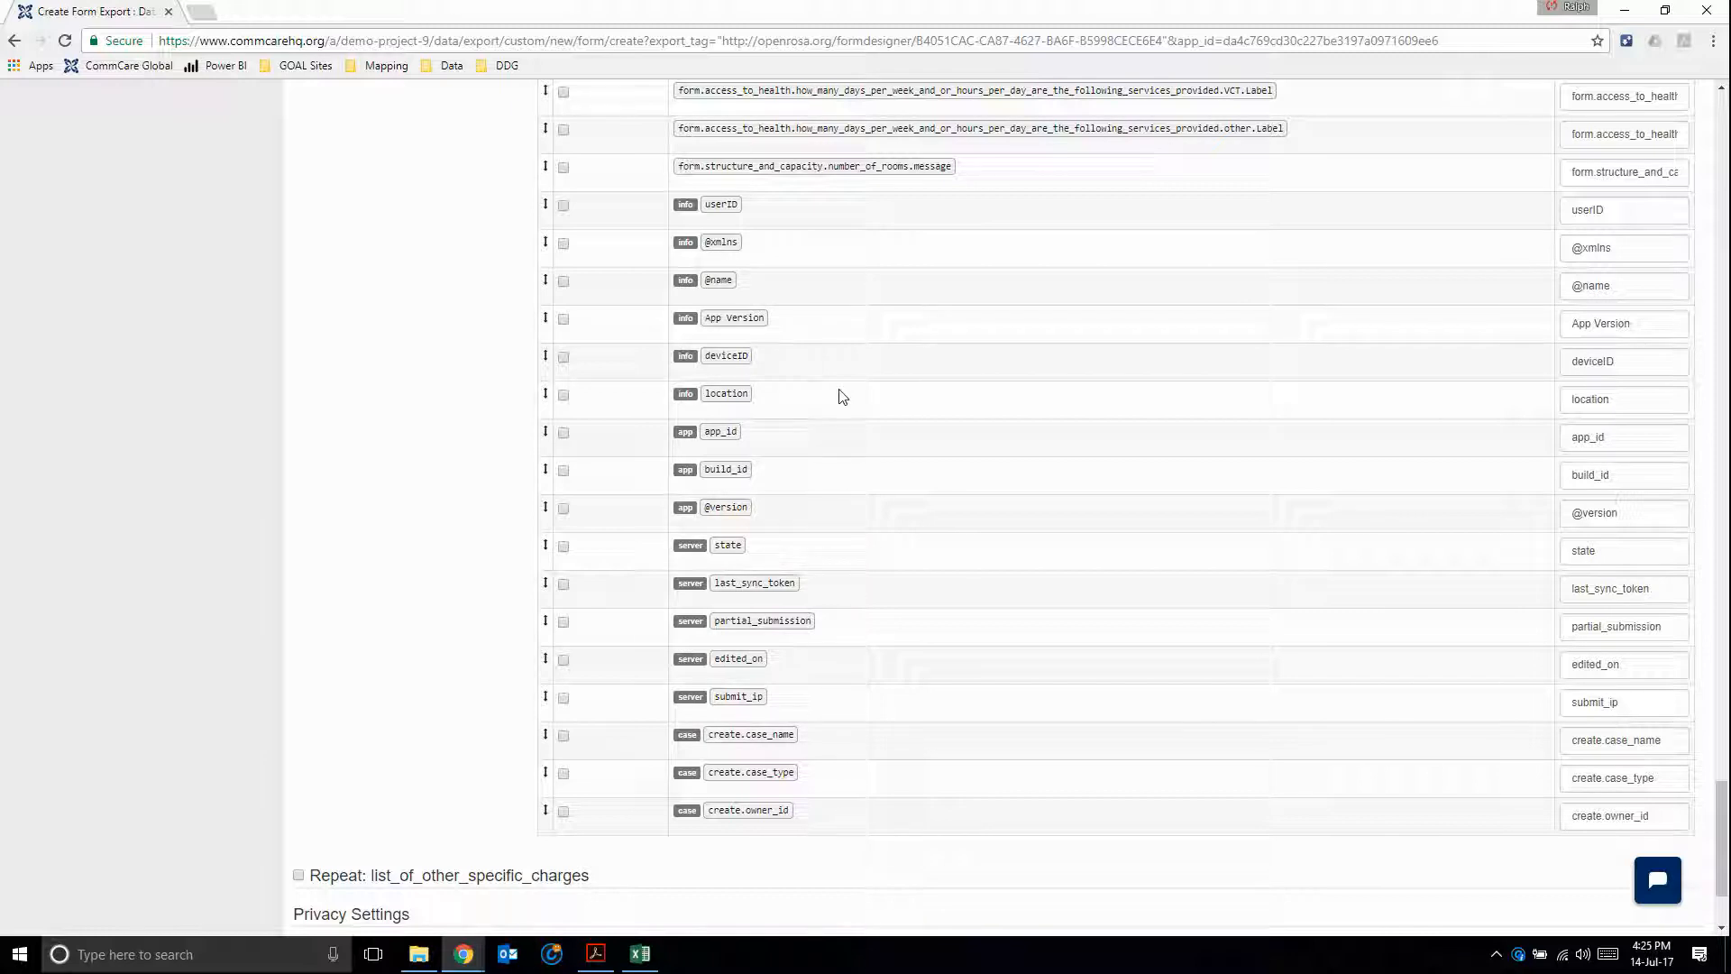
mouse_move(810, 303)
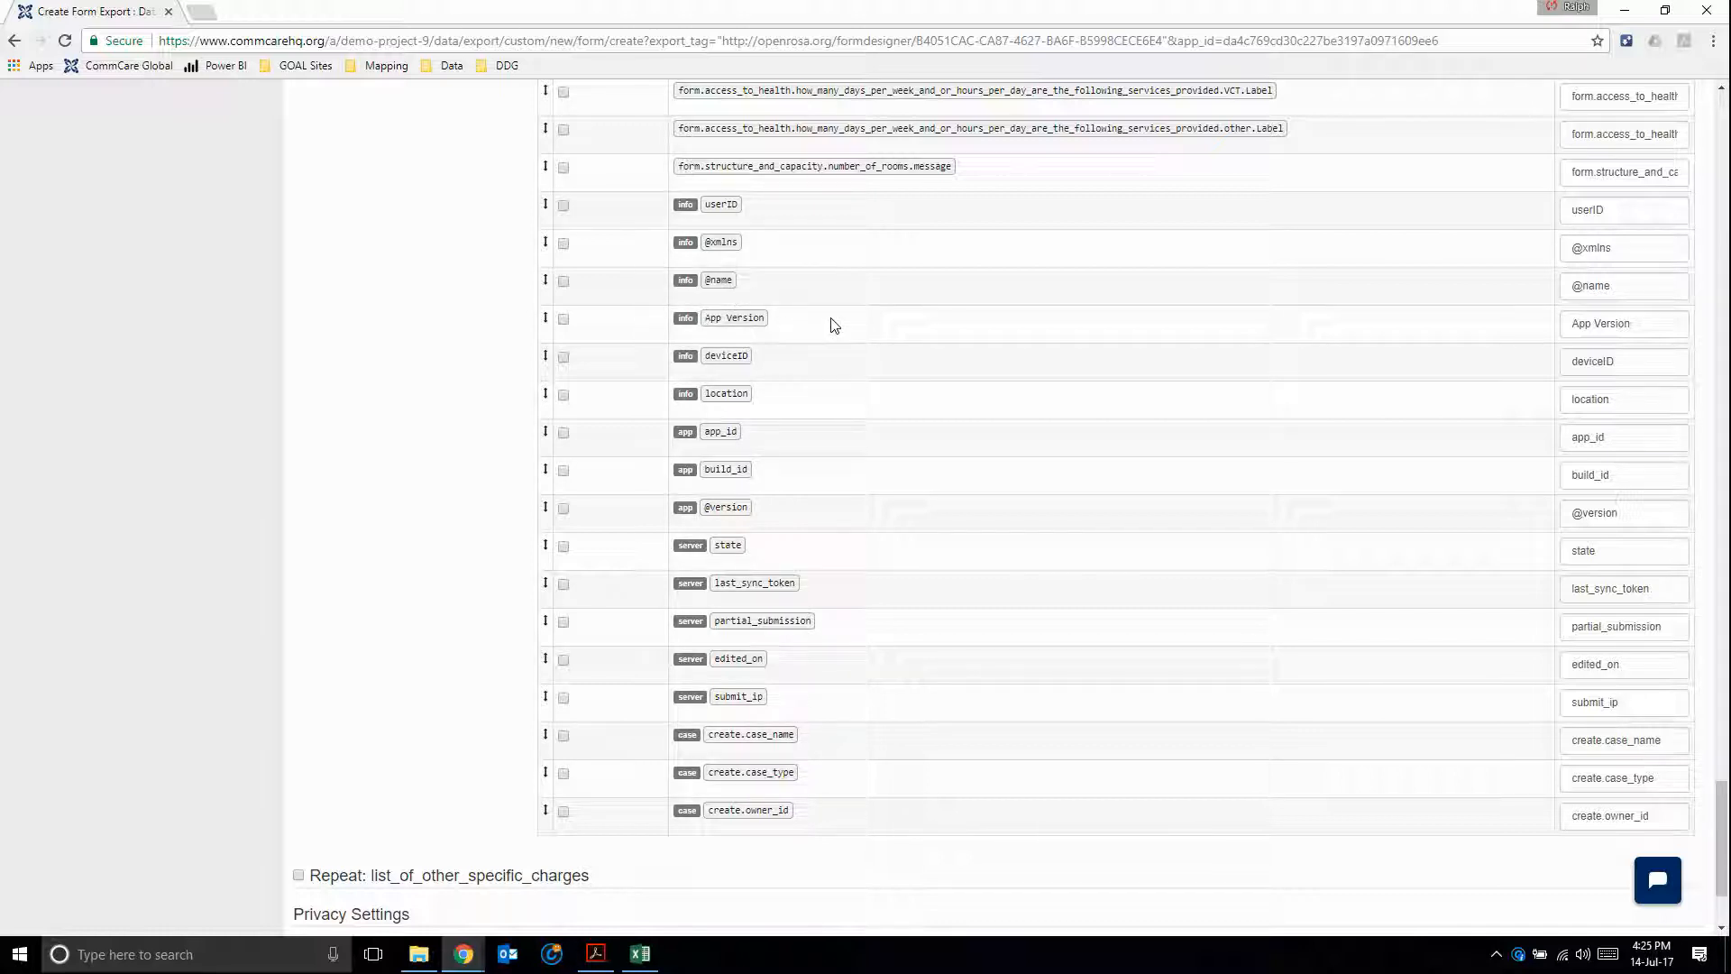
scroll("down", 3)
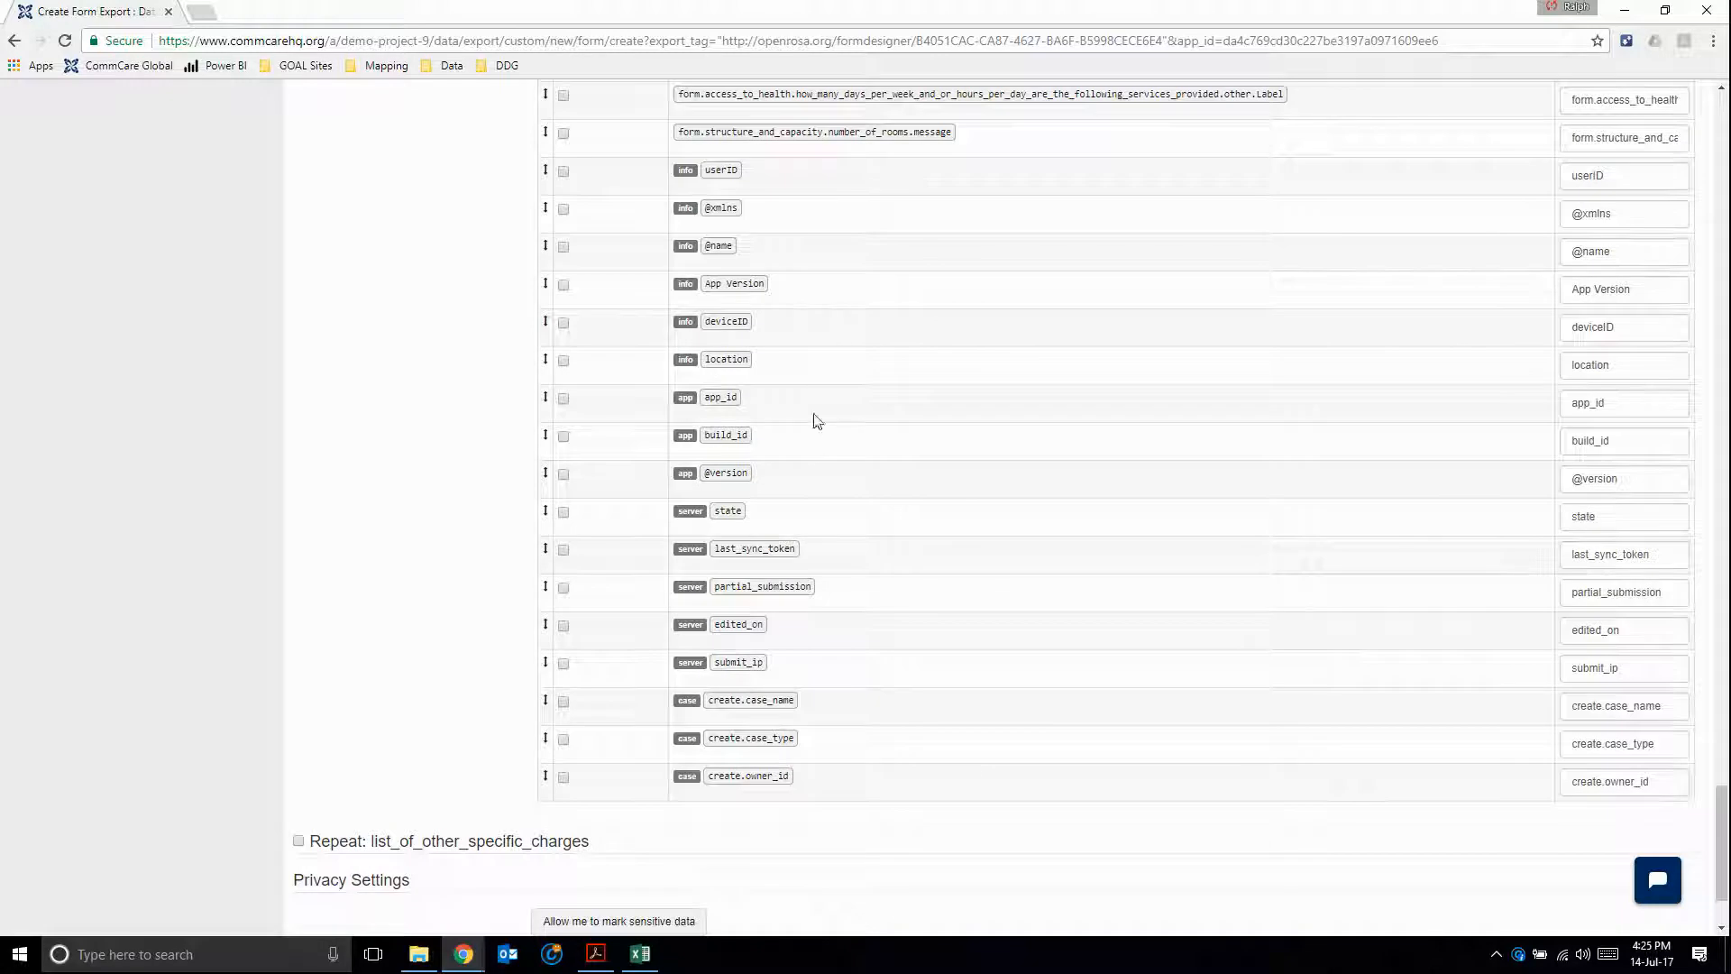
mouse_move(823, 328)
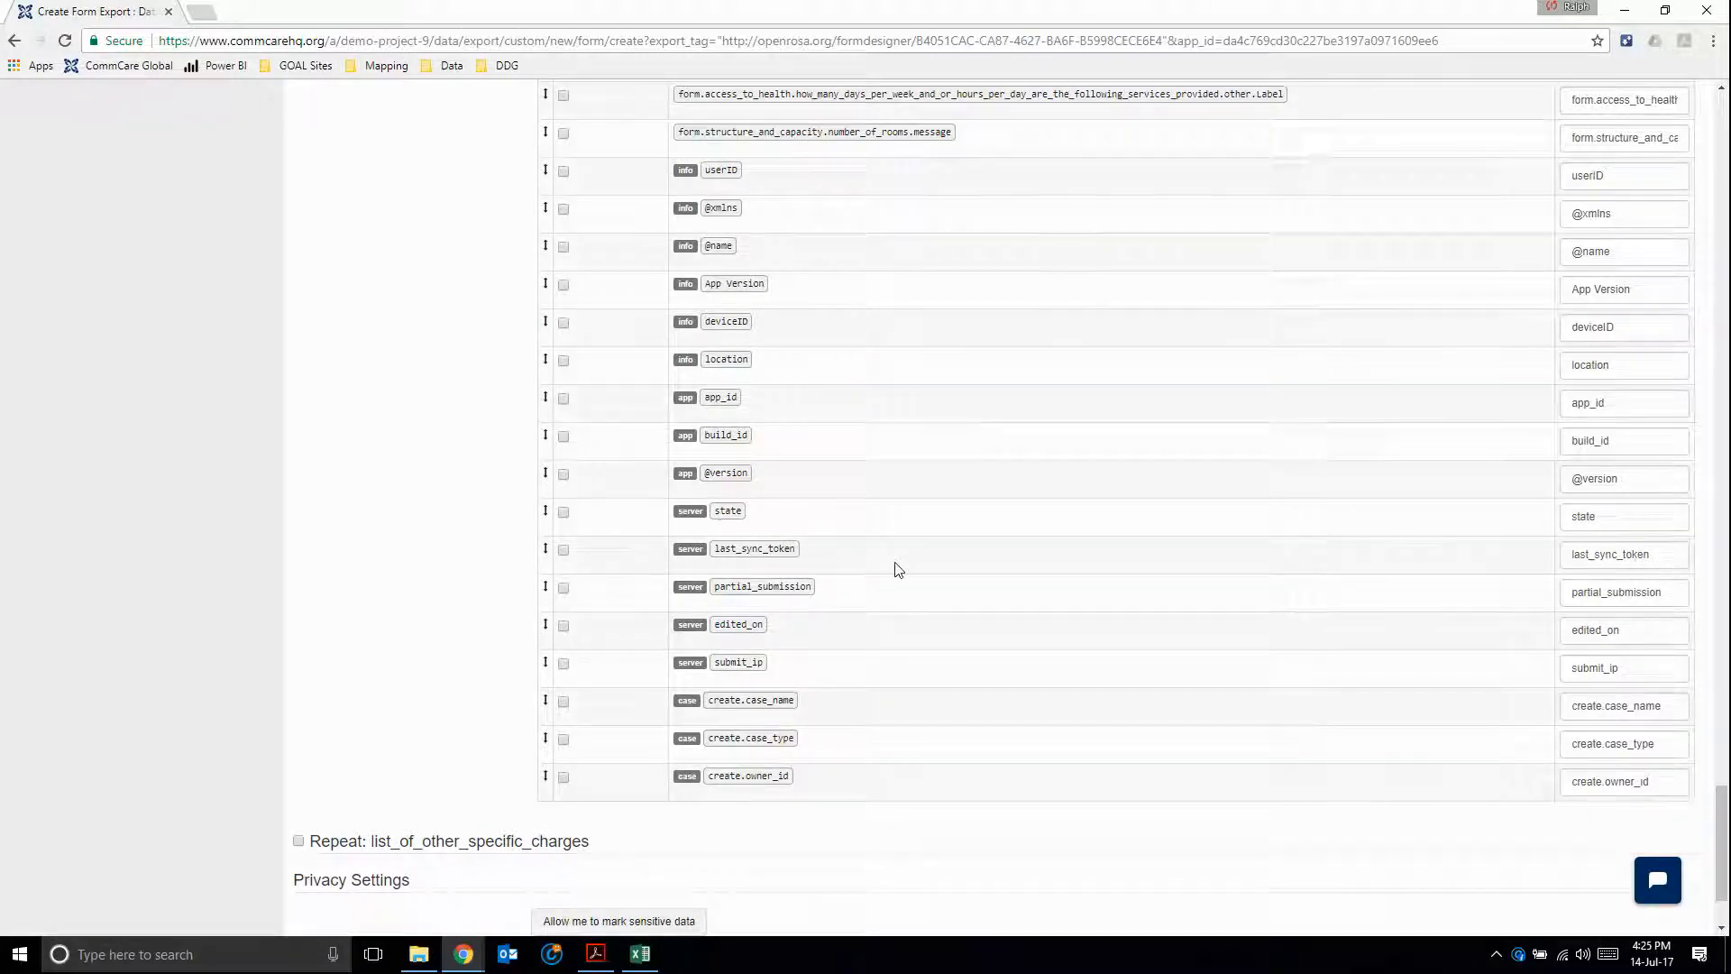
scroll("down", 3)
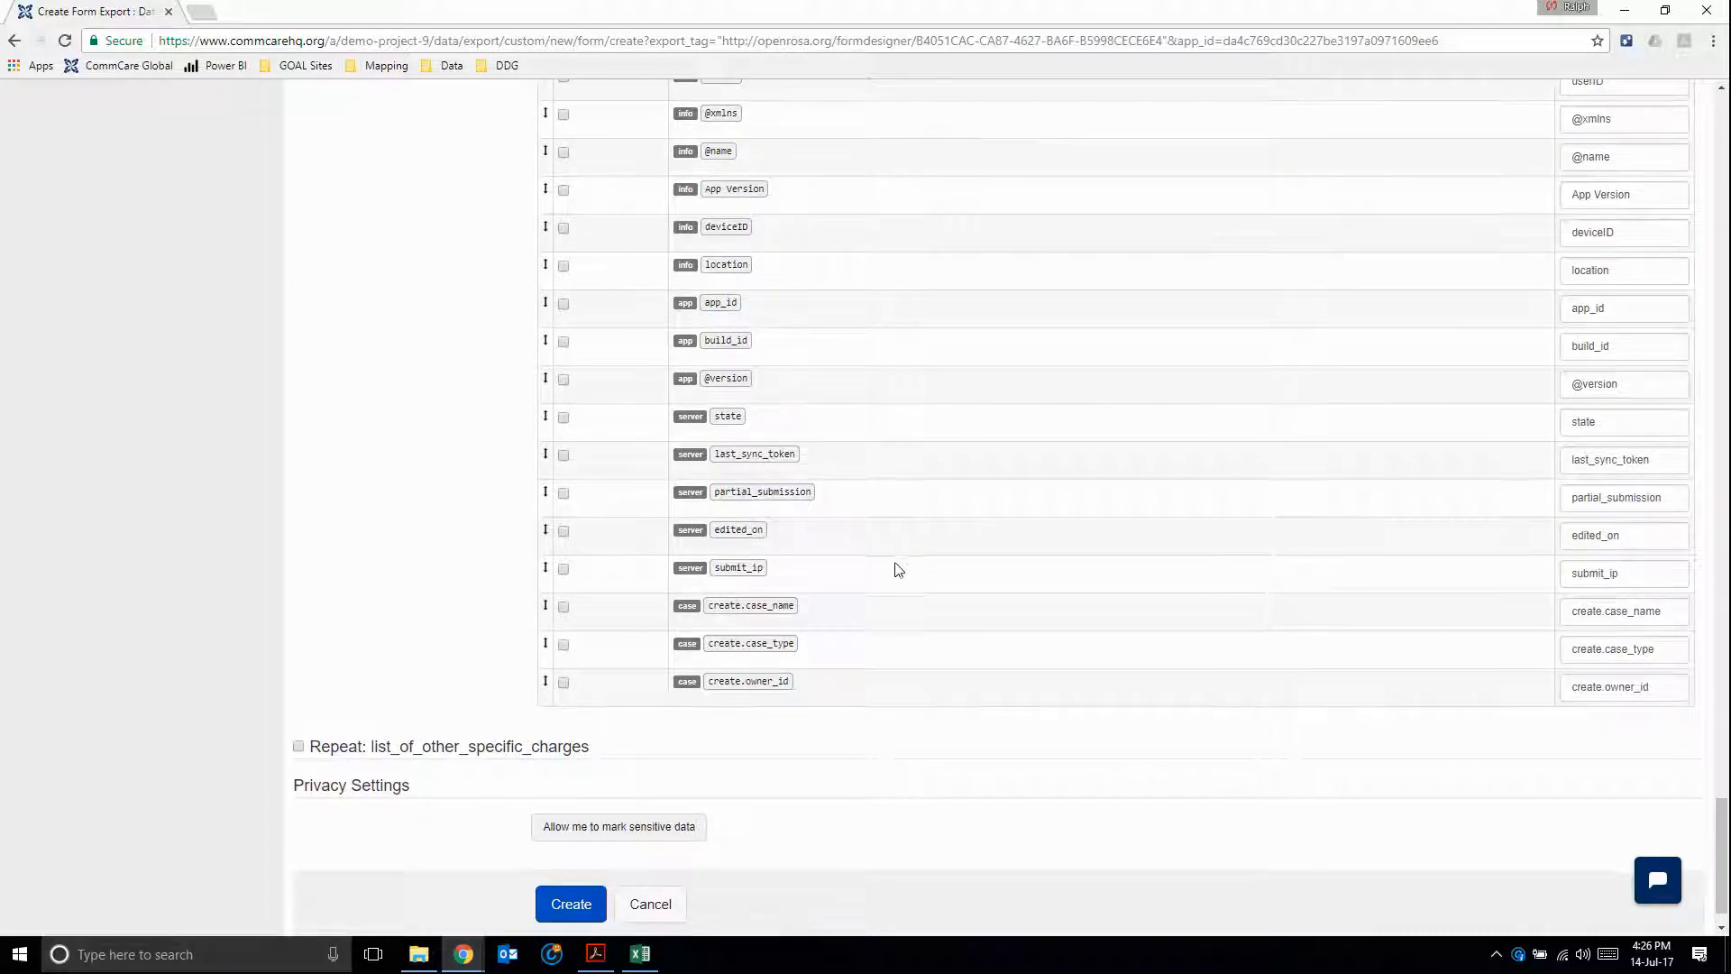
mouse_move(956, 566)
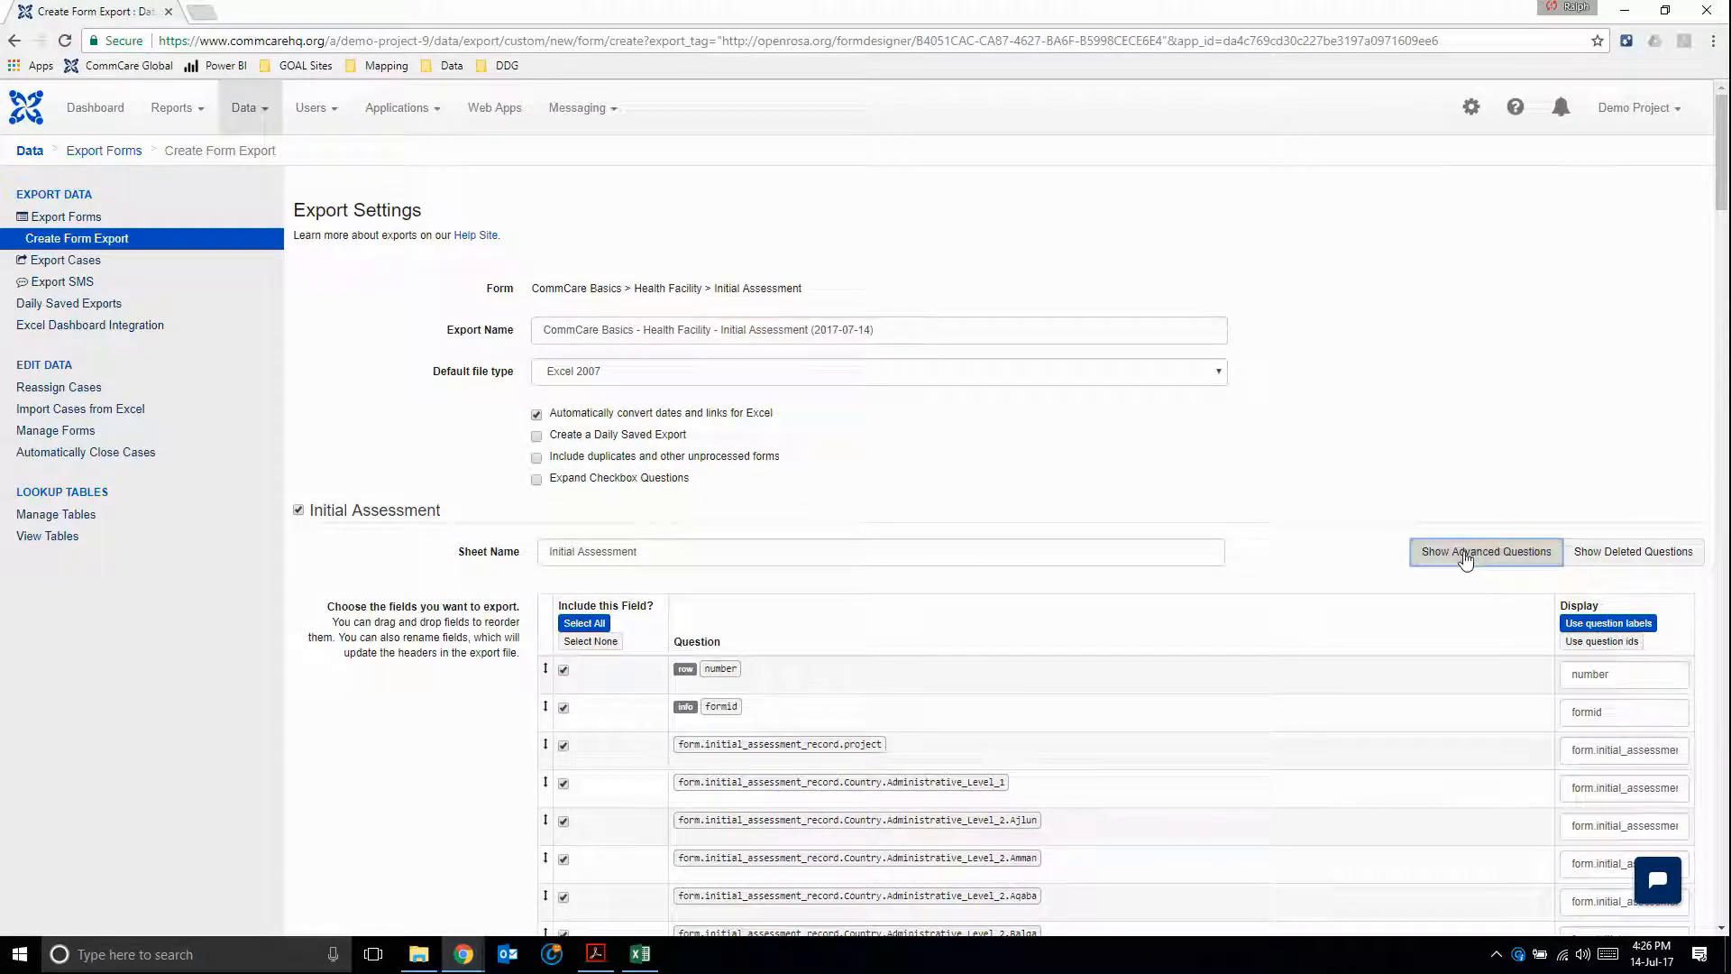
- Process old app versions for deleted questions, then refresh the export page
left_click(1633, 552)
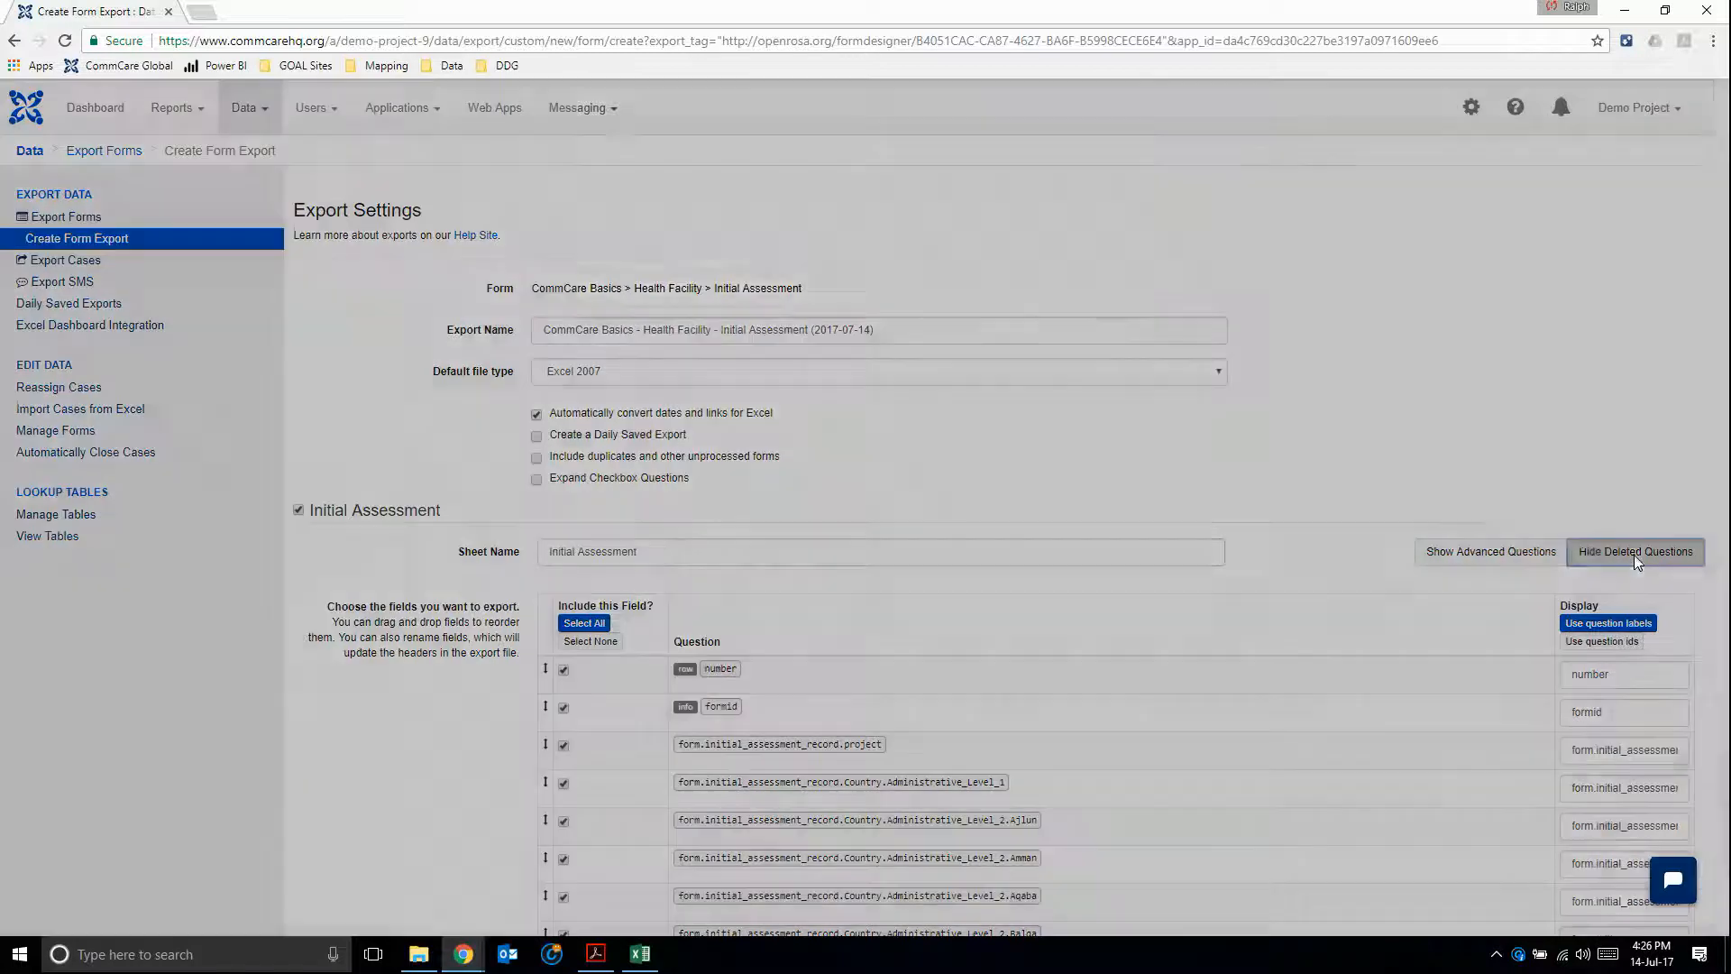
left_click(1634, 552)
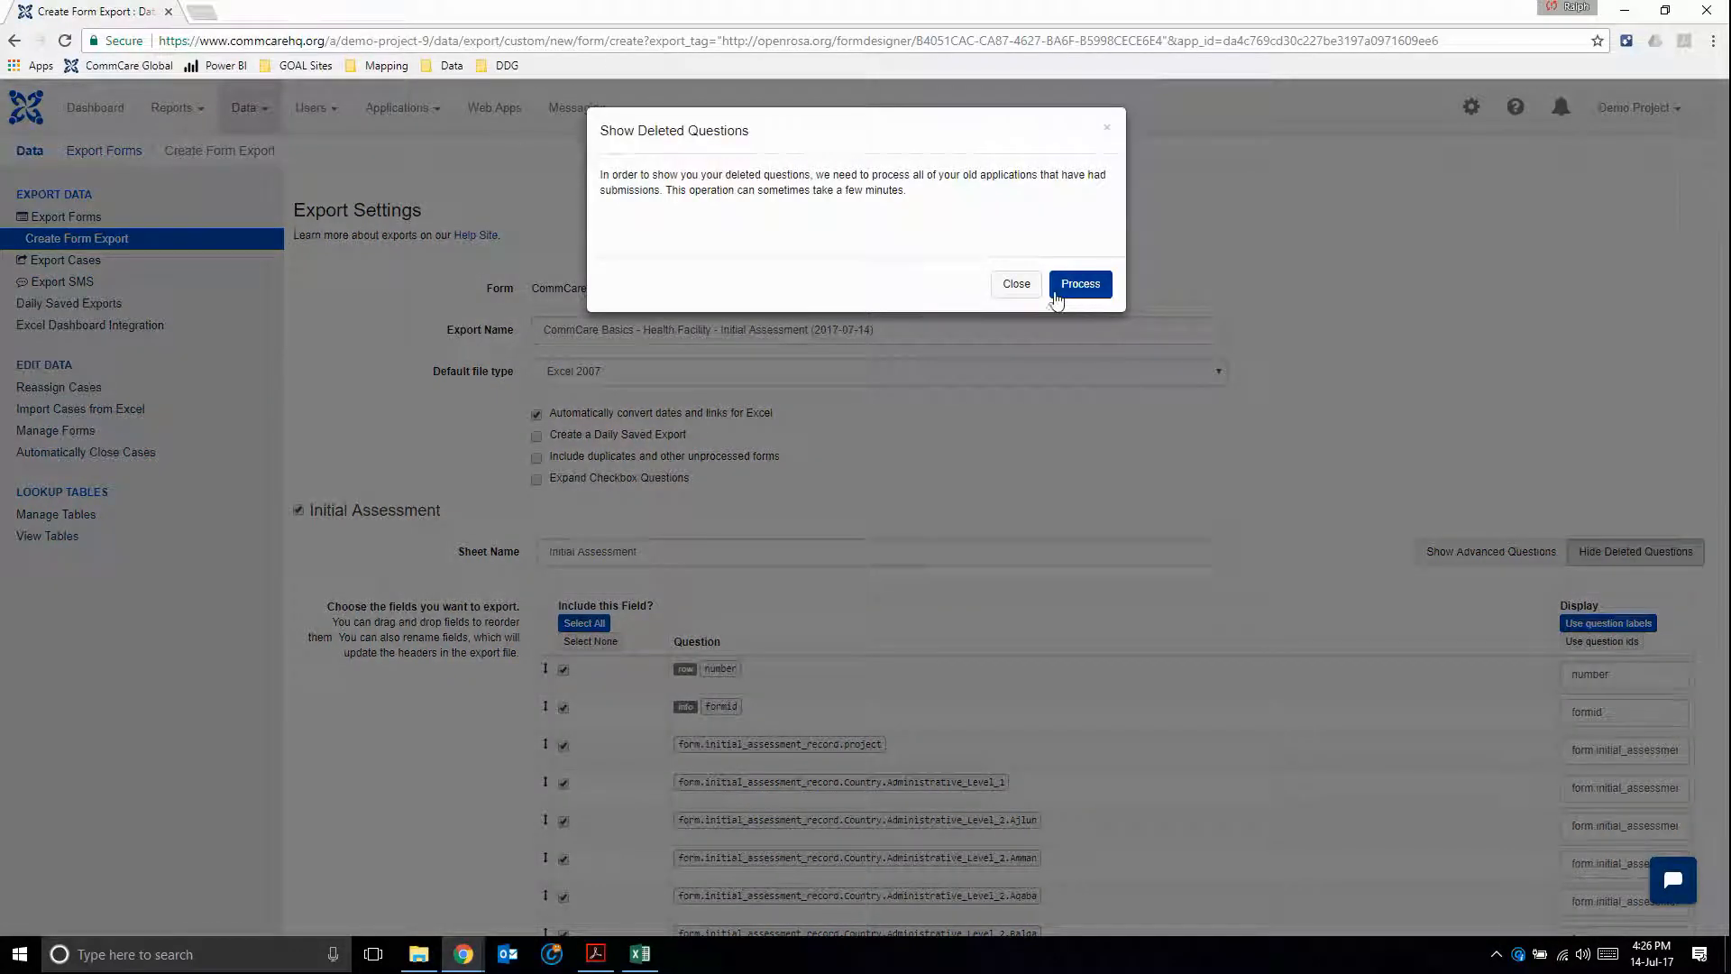
mouse_move(963, 180)
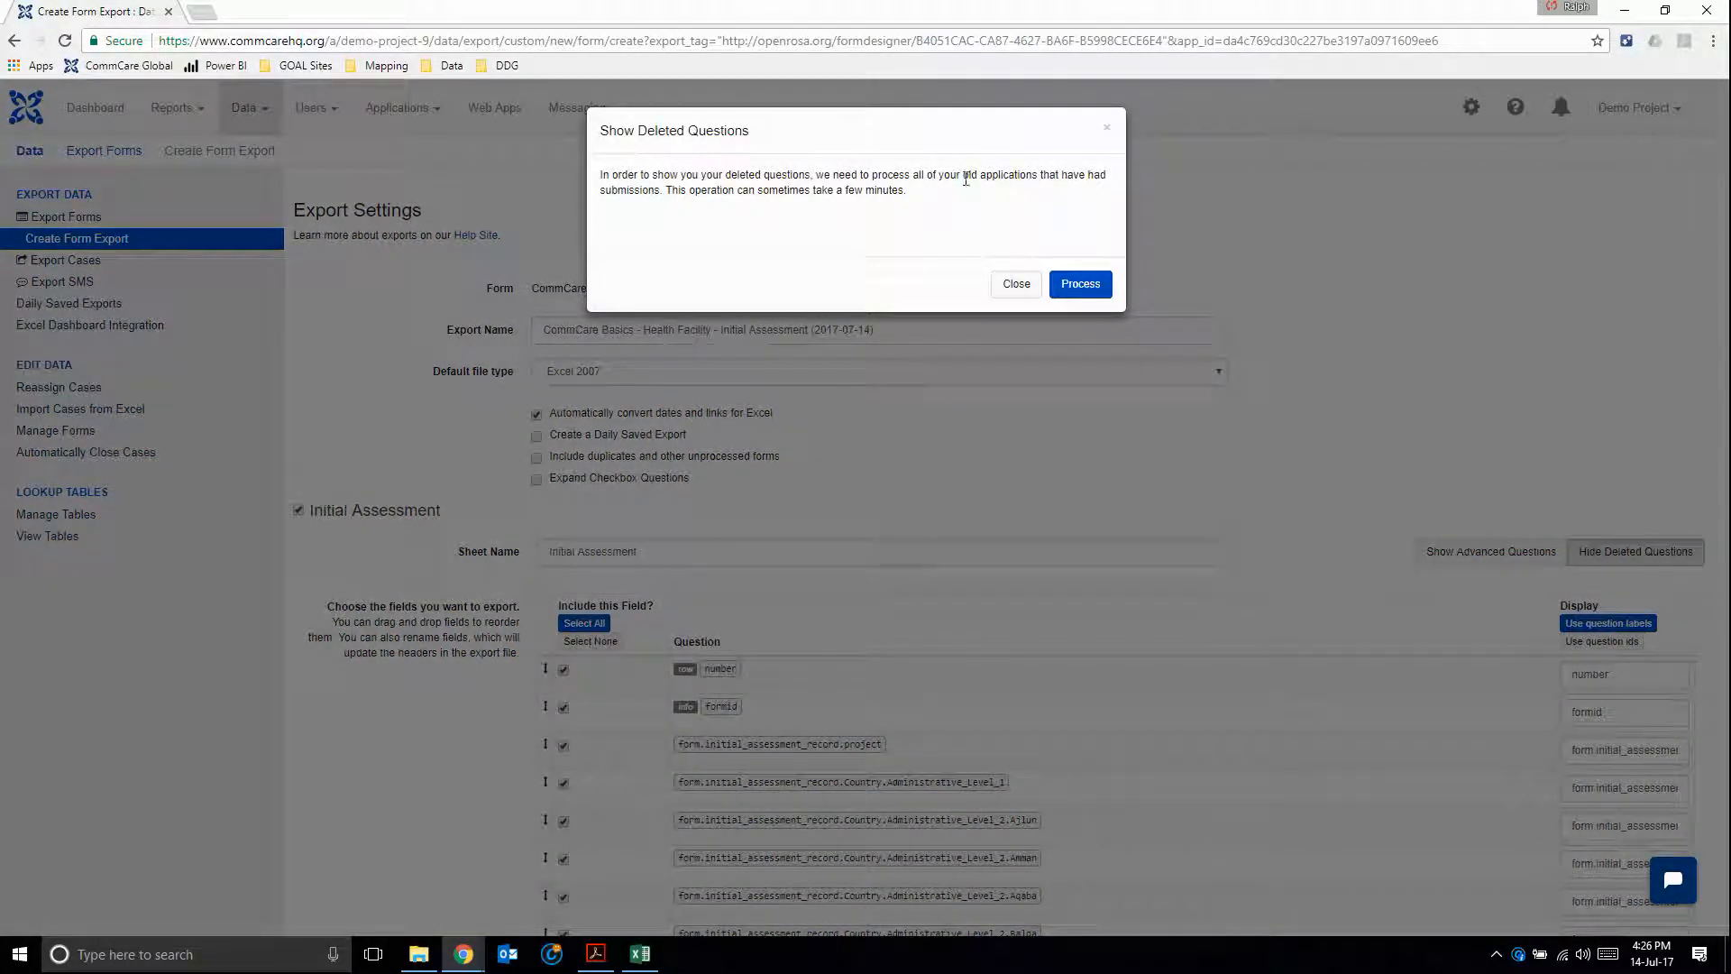
mouse_move(999, 206)
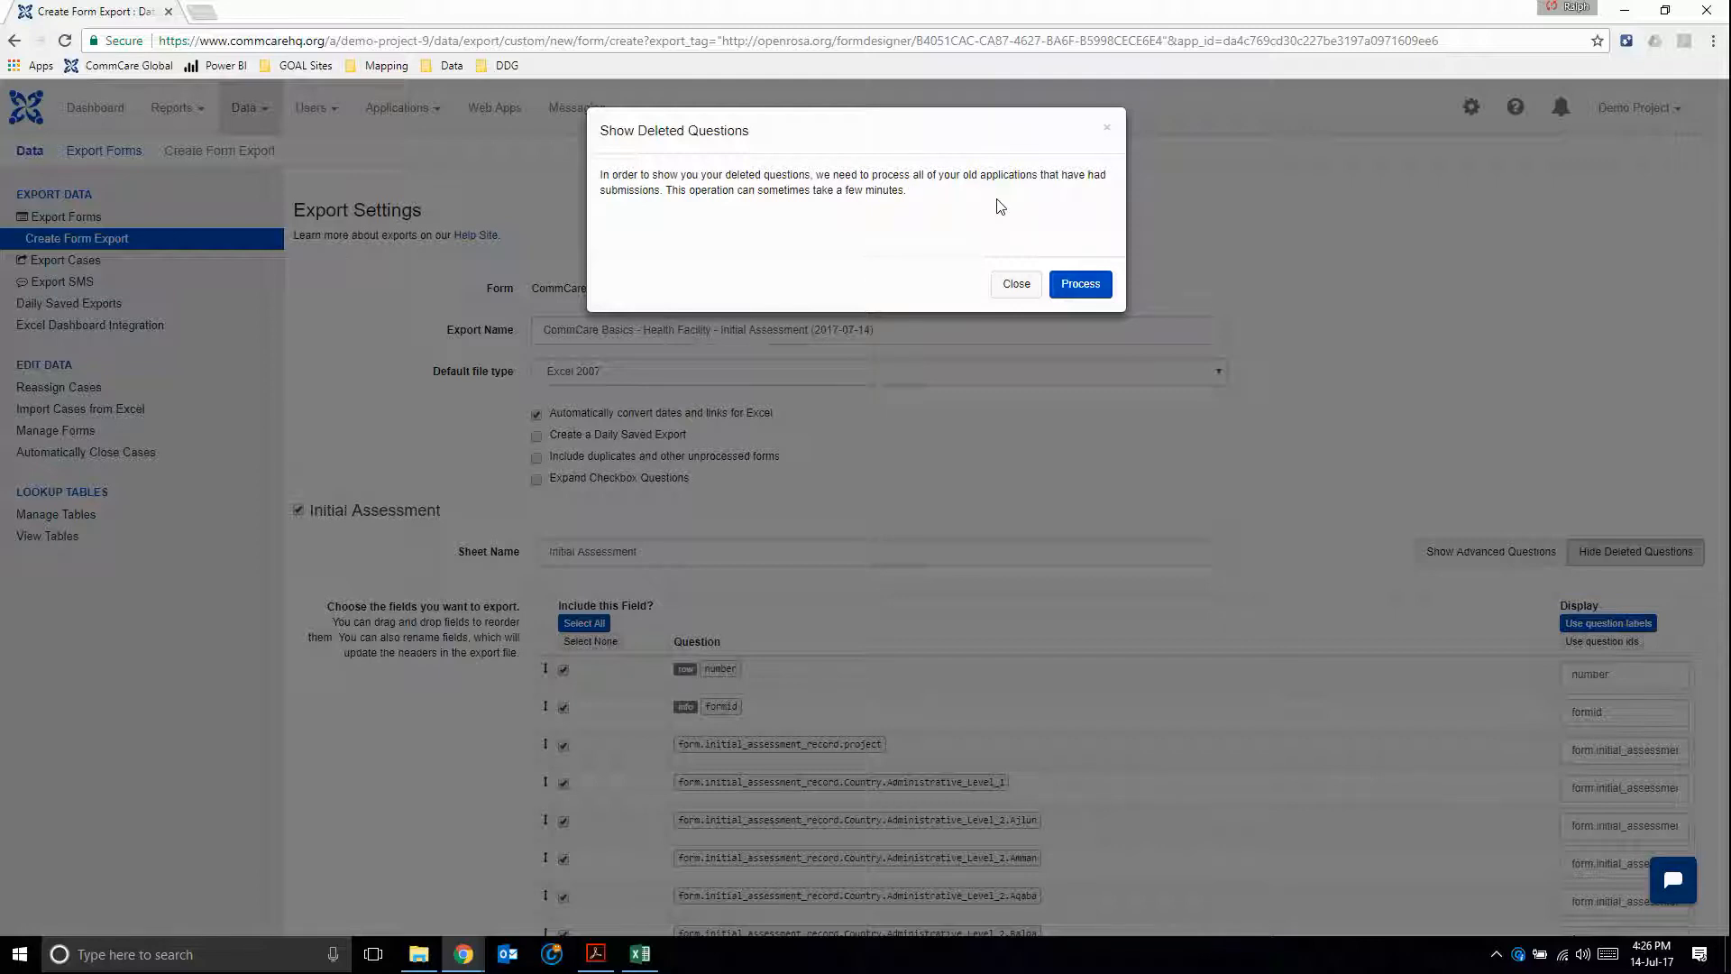
left_click(1078, 283)
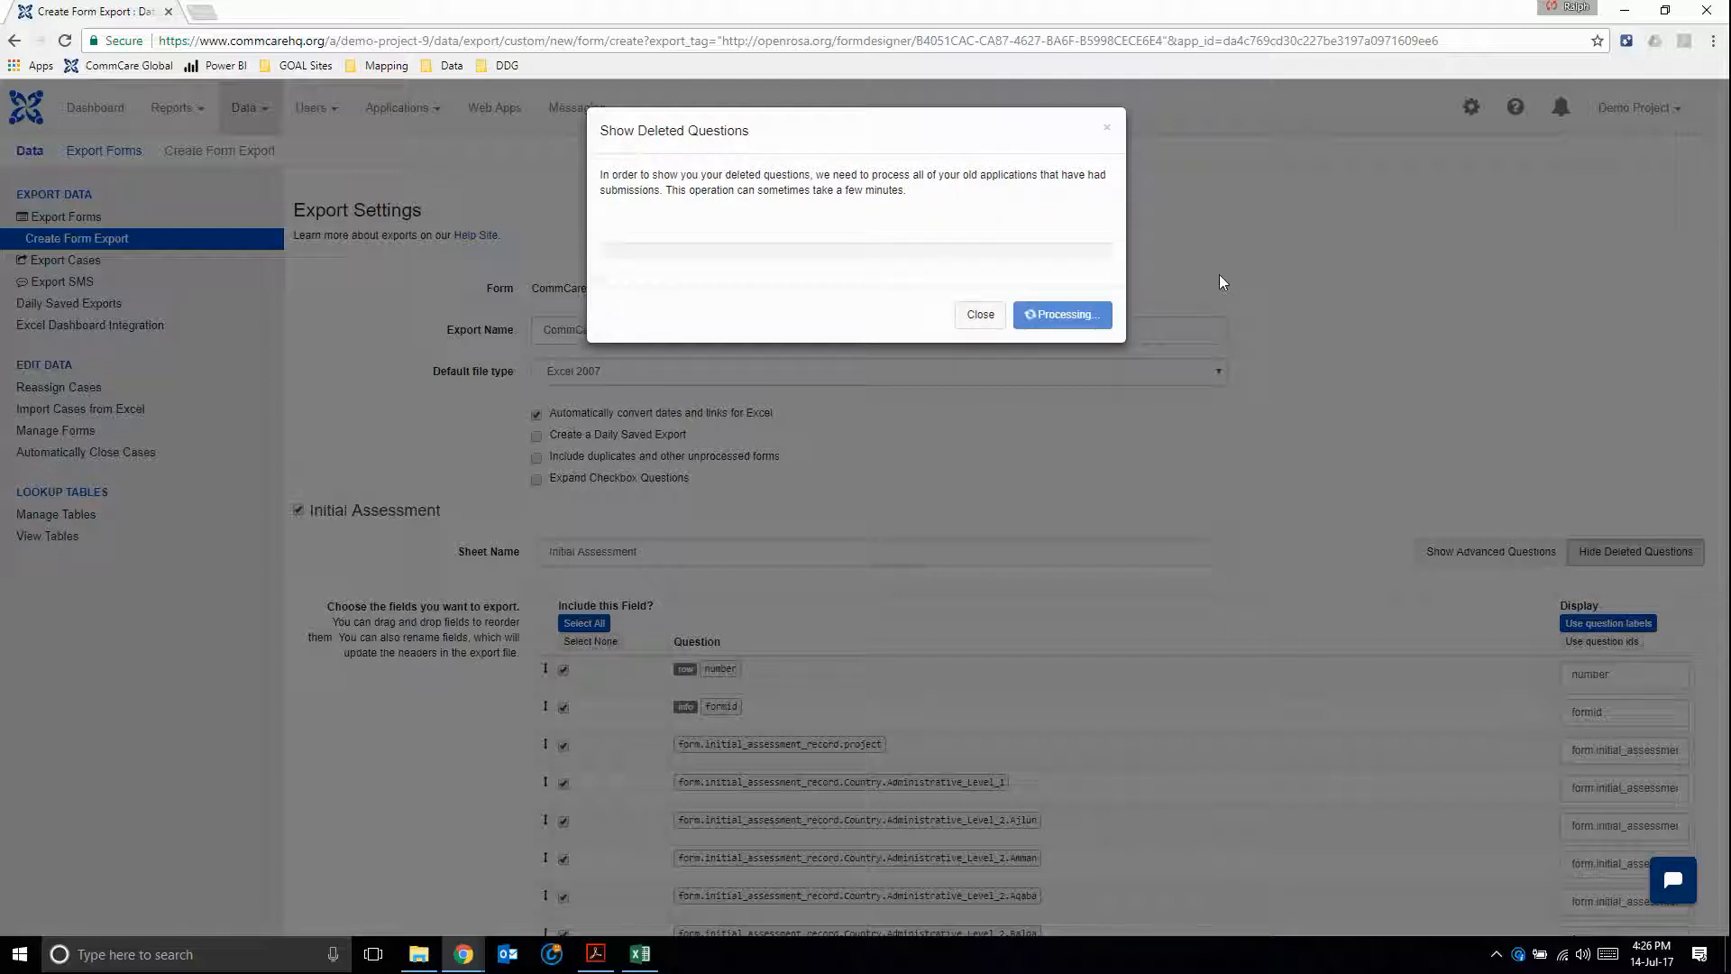
mouse_move(1295, 293)
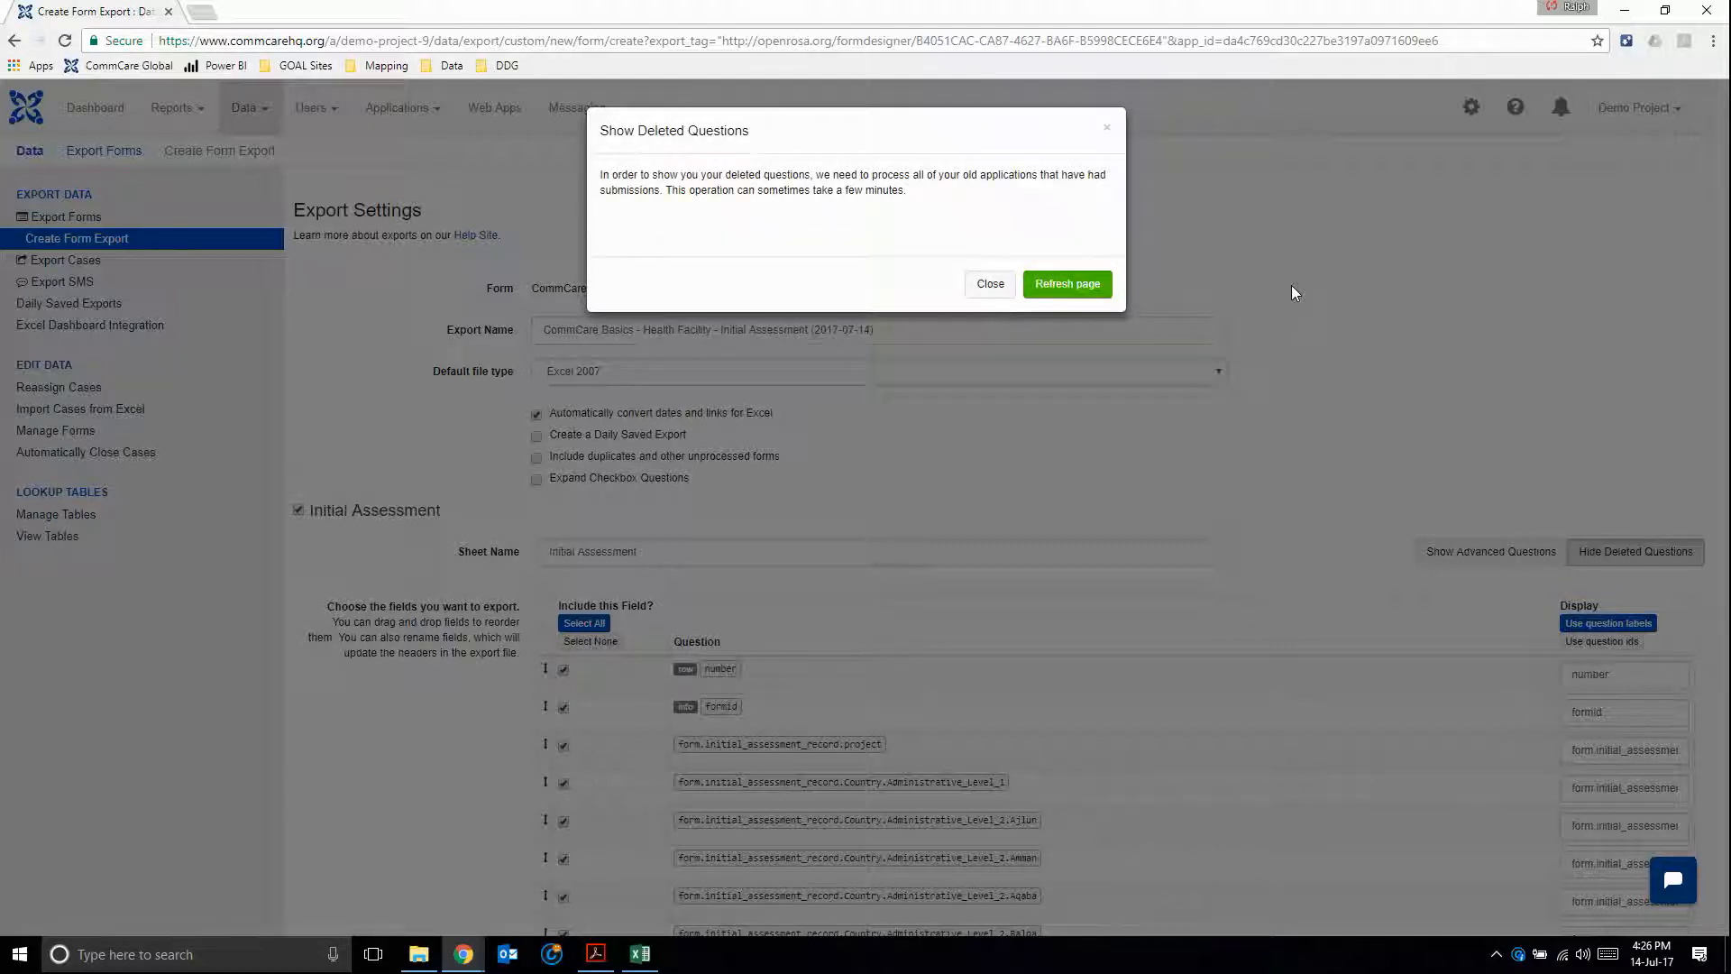
left_click(1066, 283)
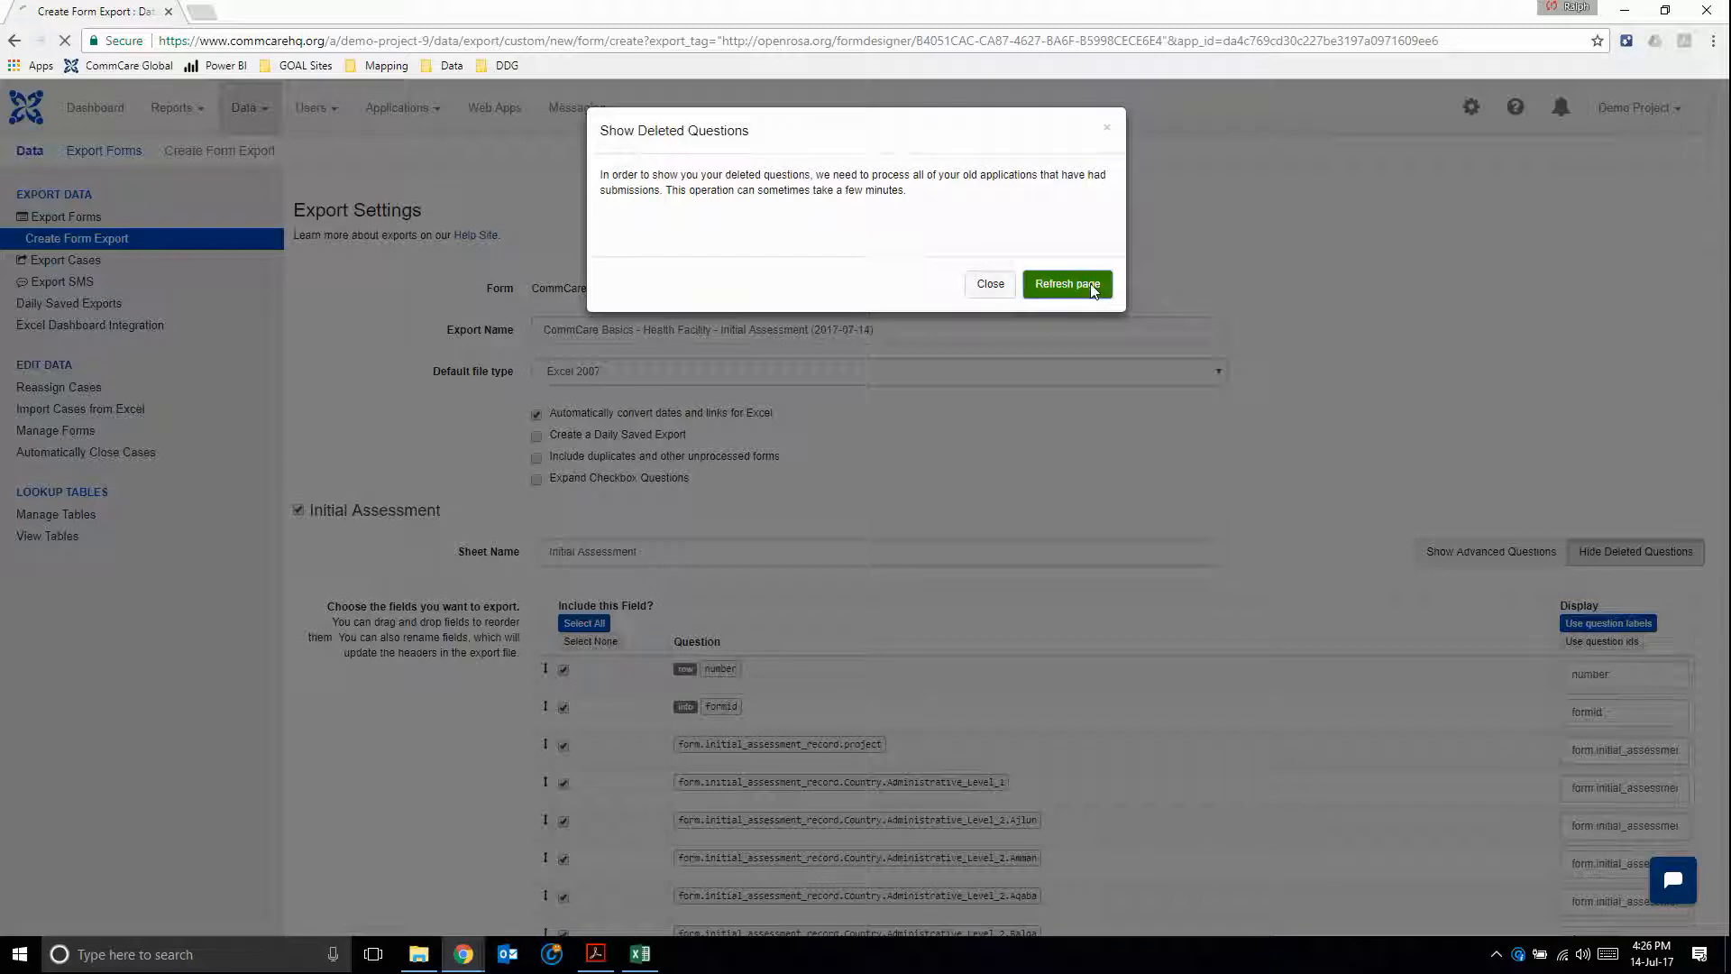
left_click(1064, 283)
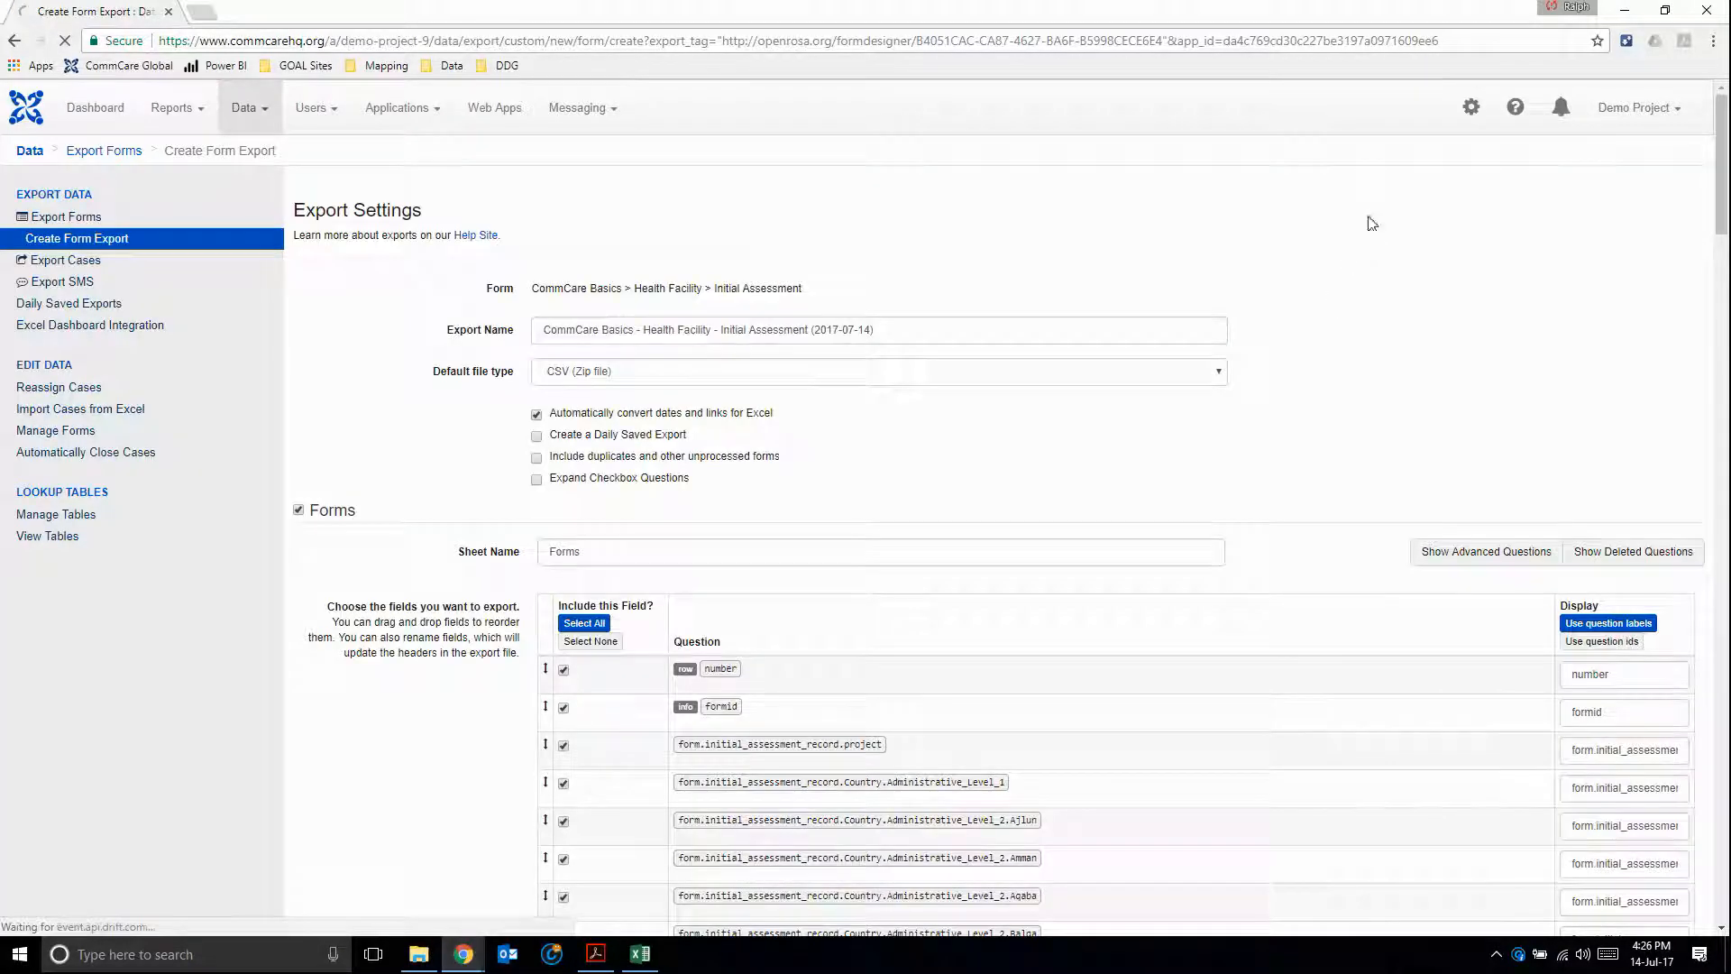
scroll("down", 3)
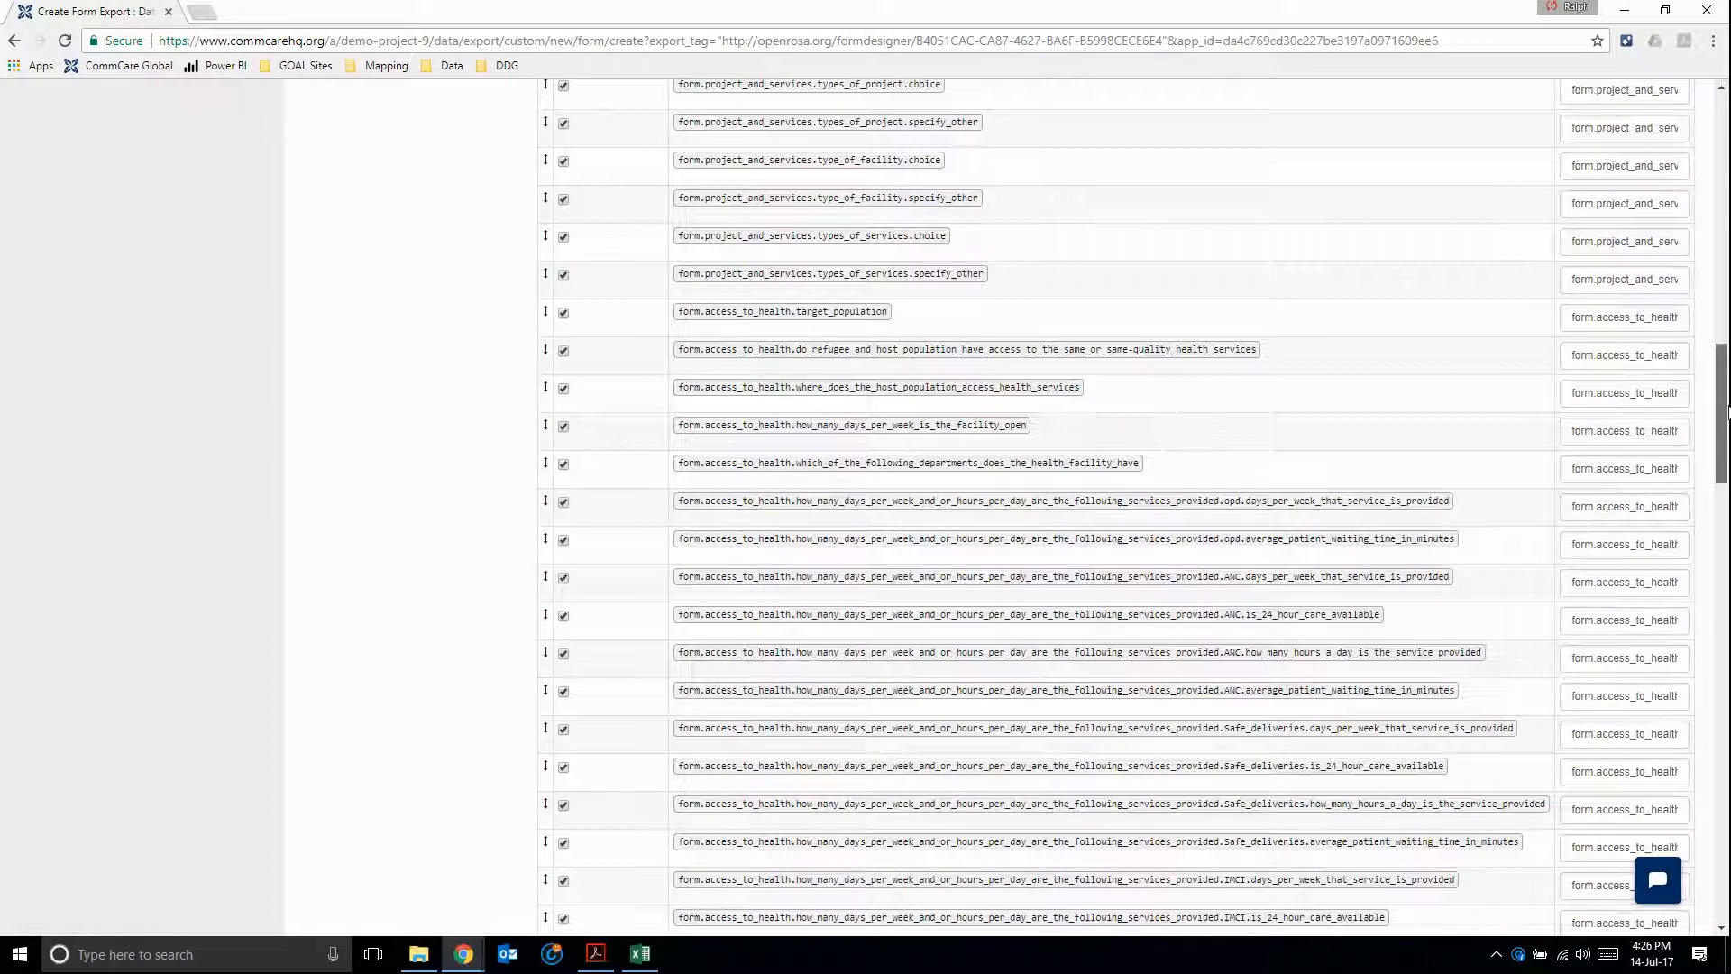
scroll("down", 3)
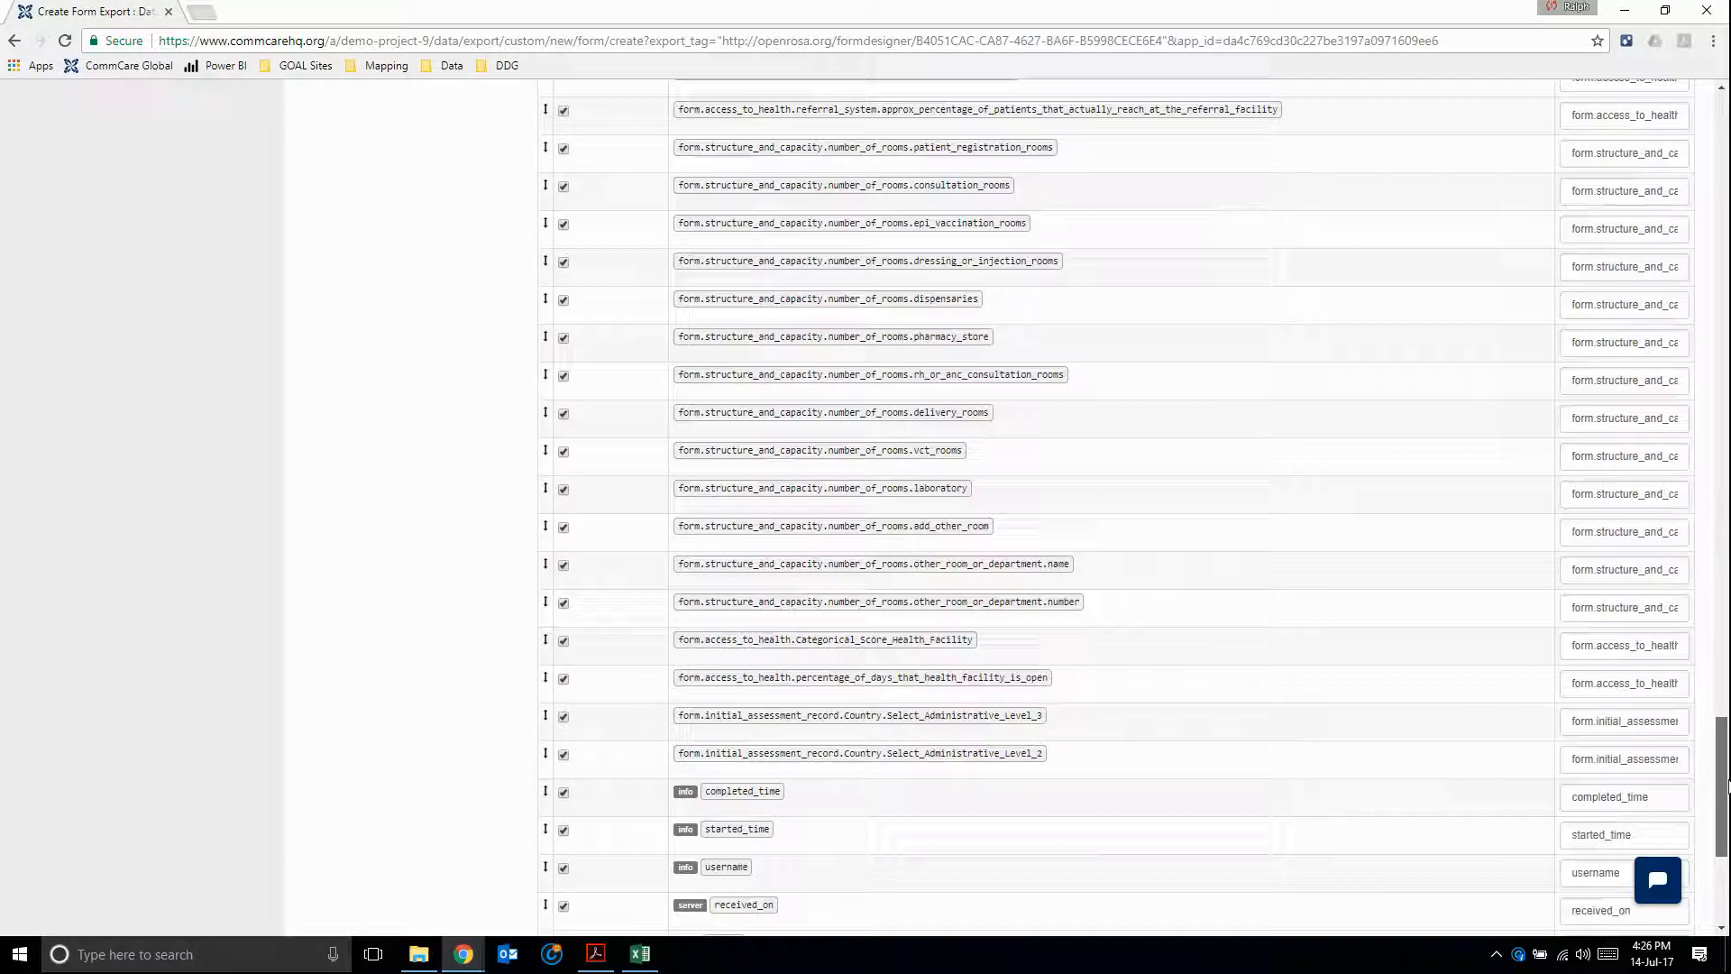
scroll("down", 3)
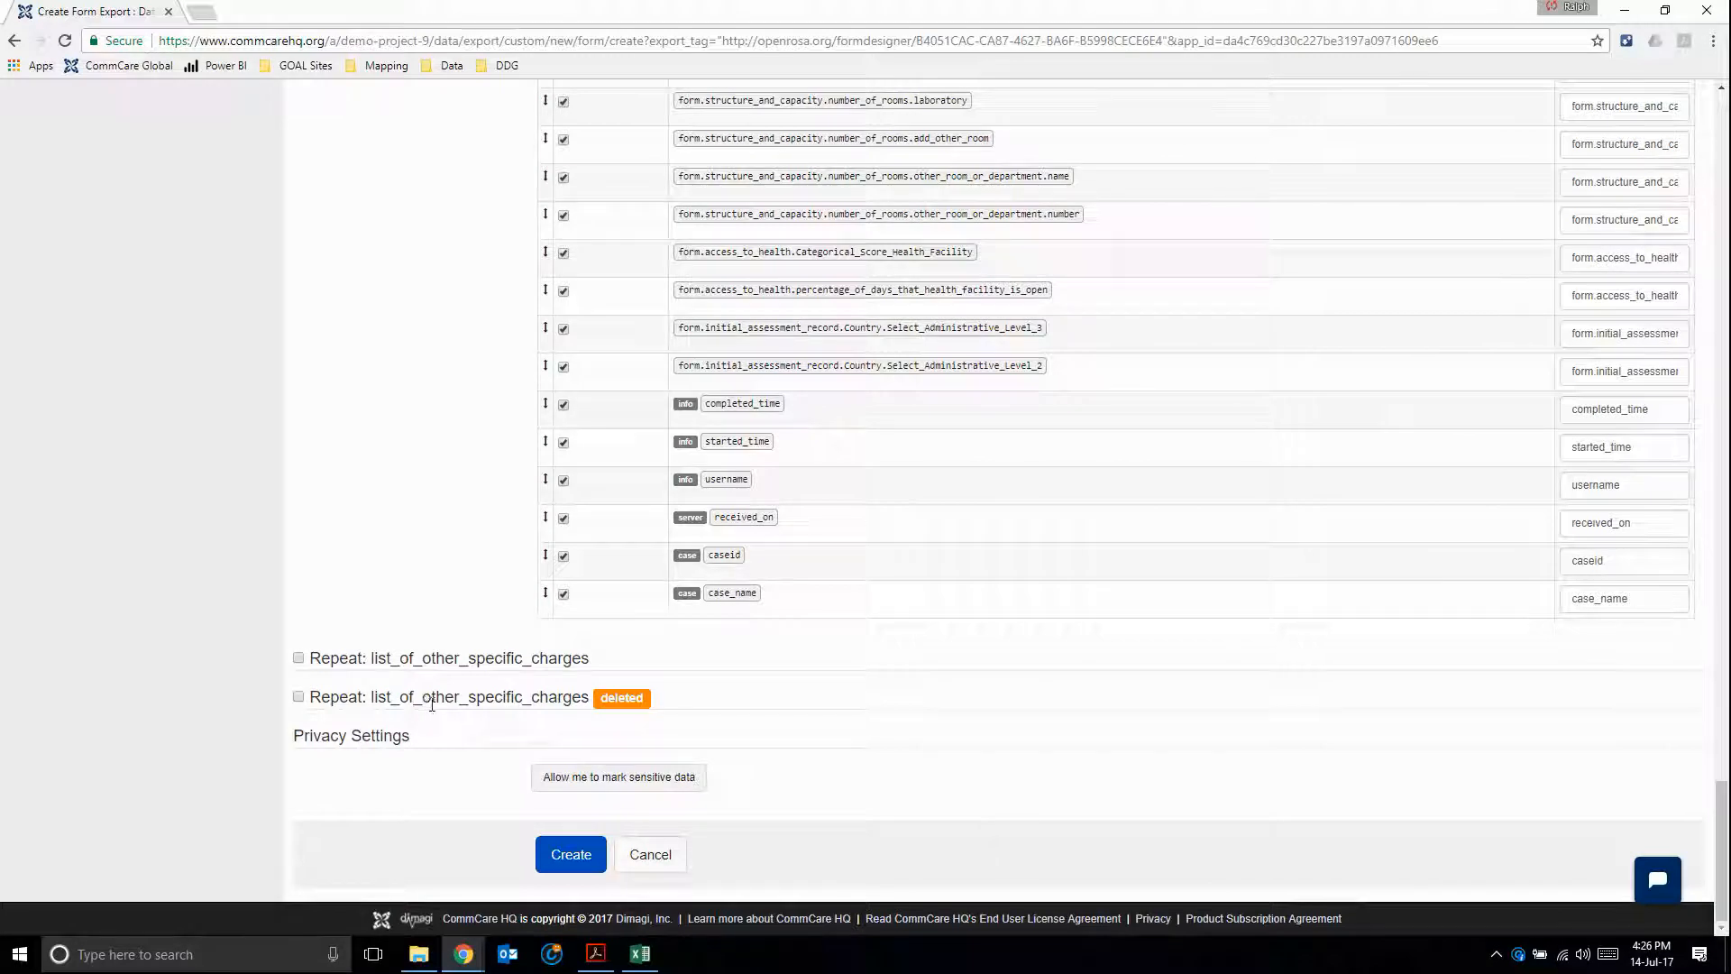
mouse_move(1031, 696)
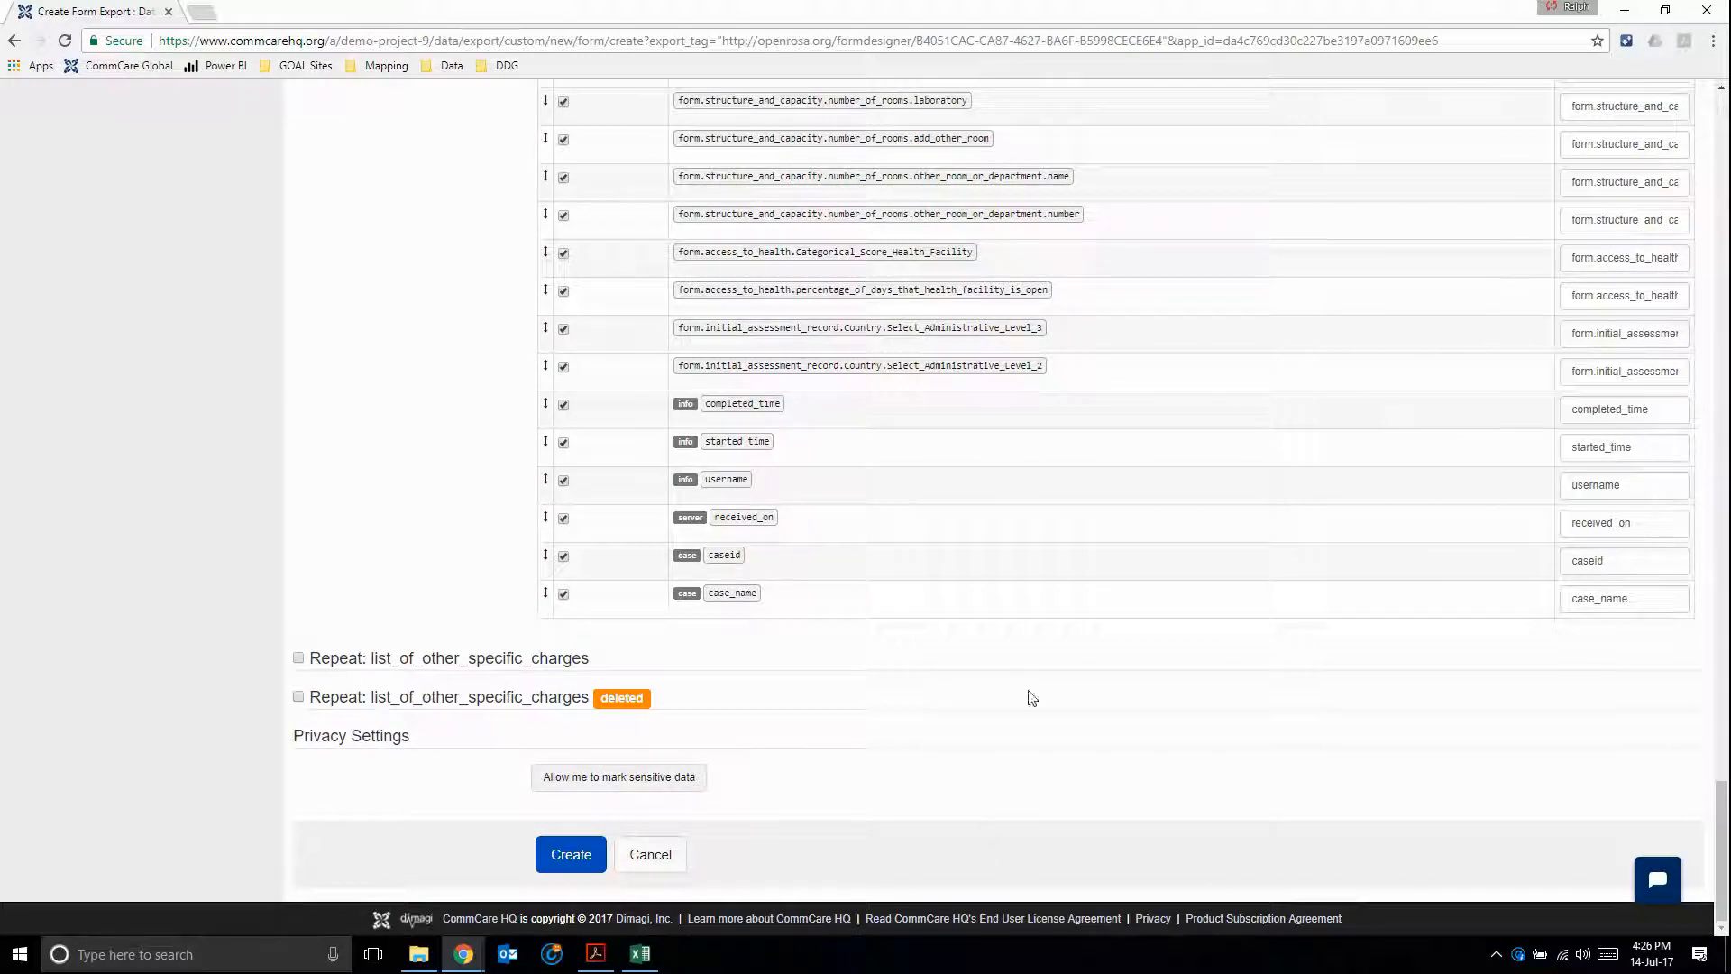
scroll("up", 3)
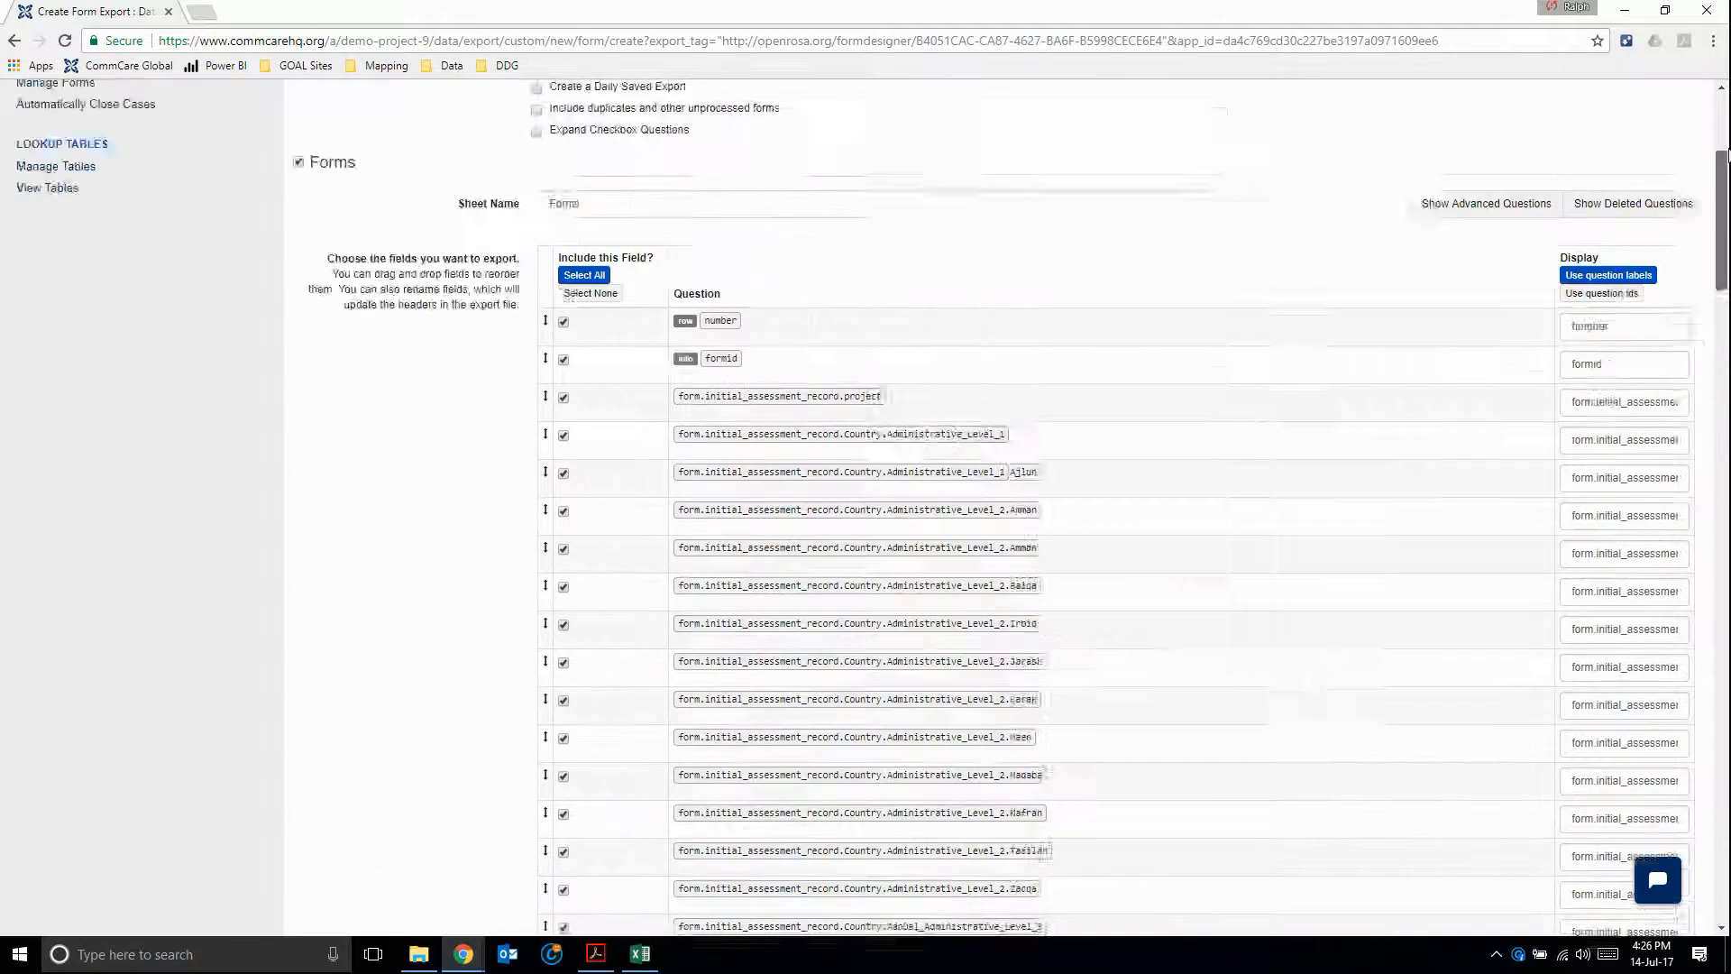
scroll("up", 3)
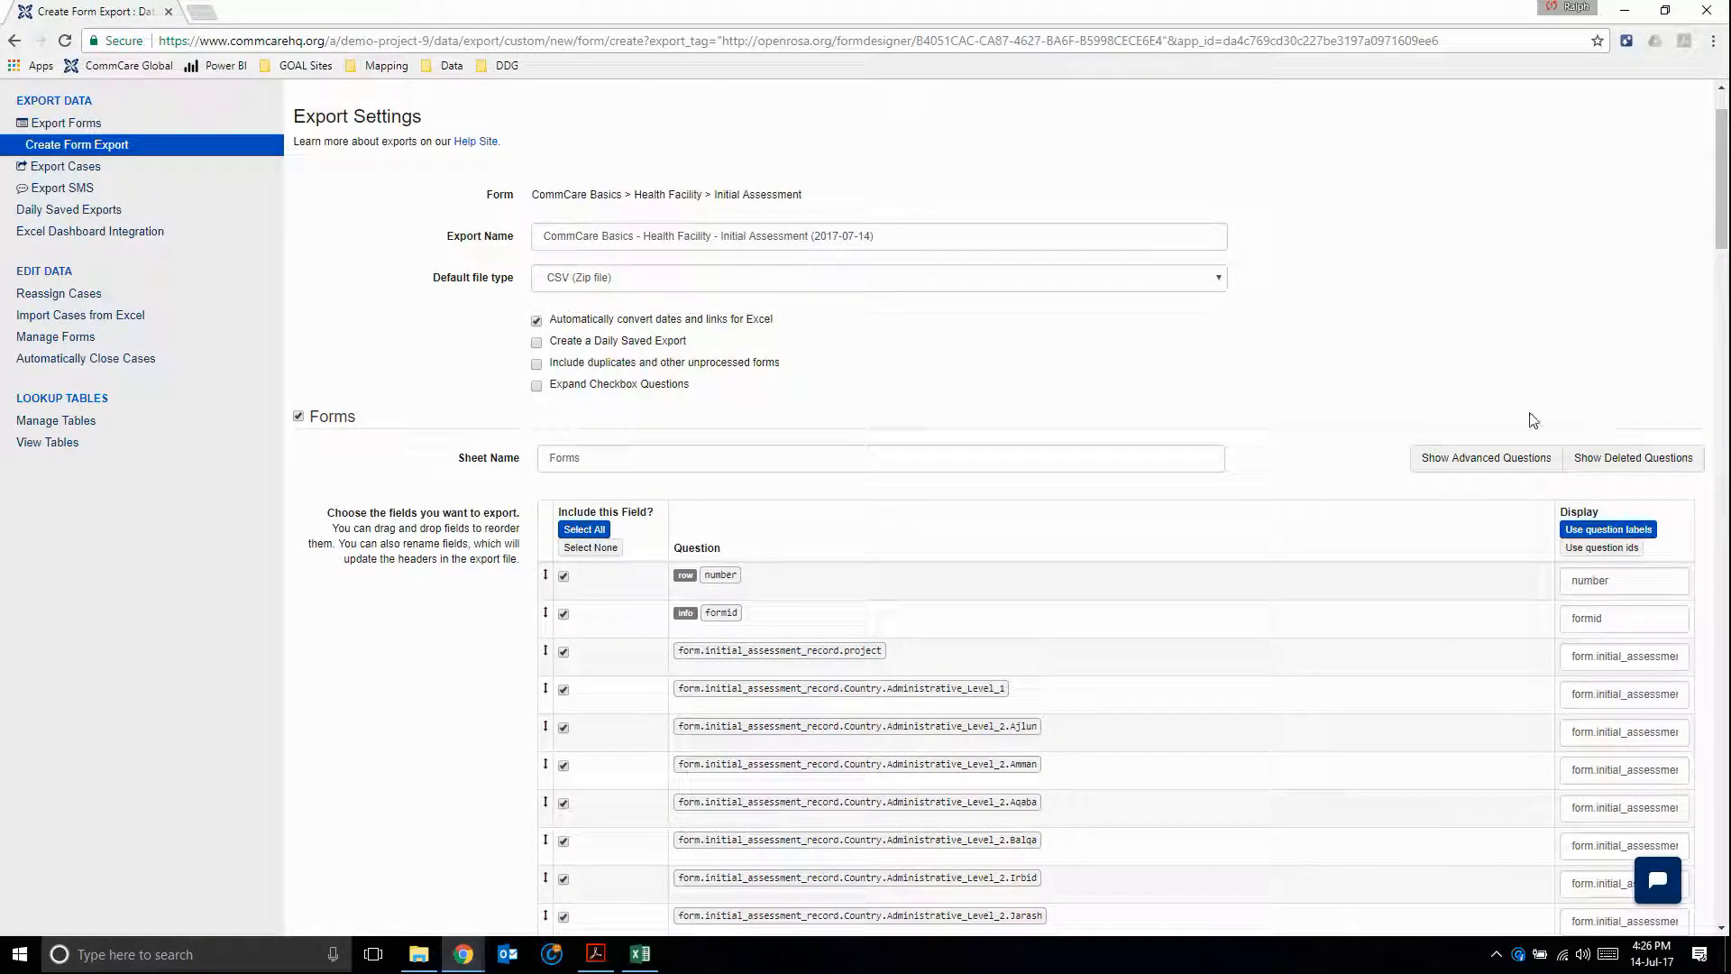
mouse_move(1538, 440)
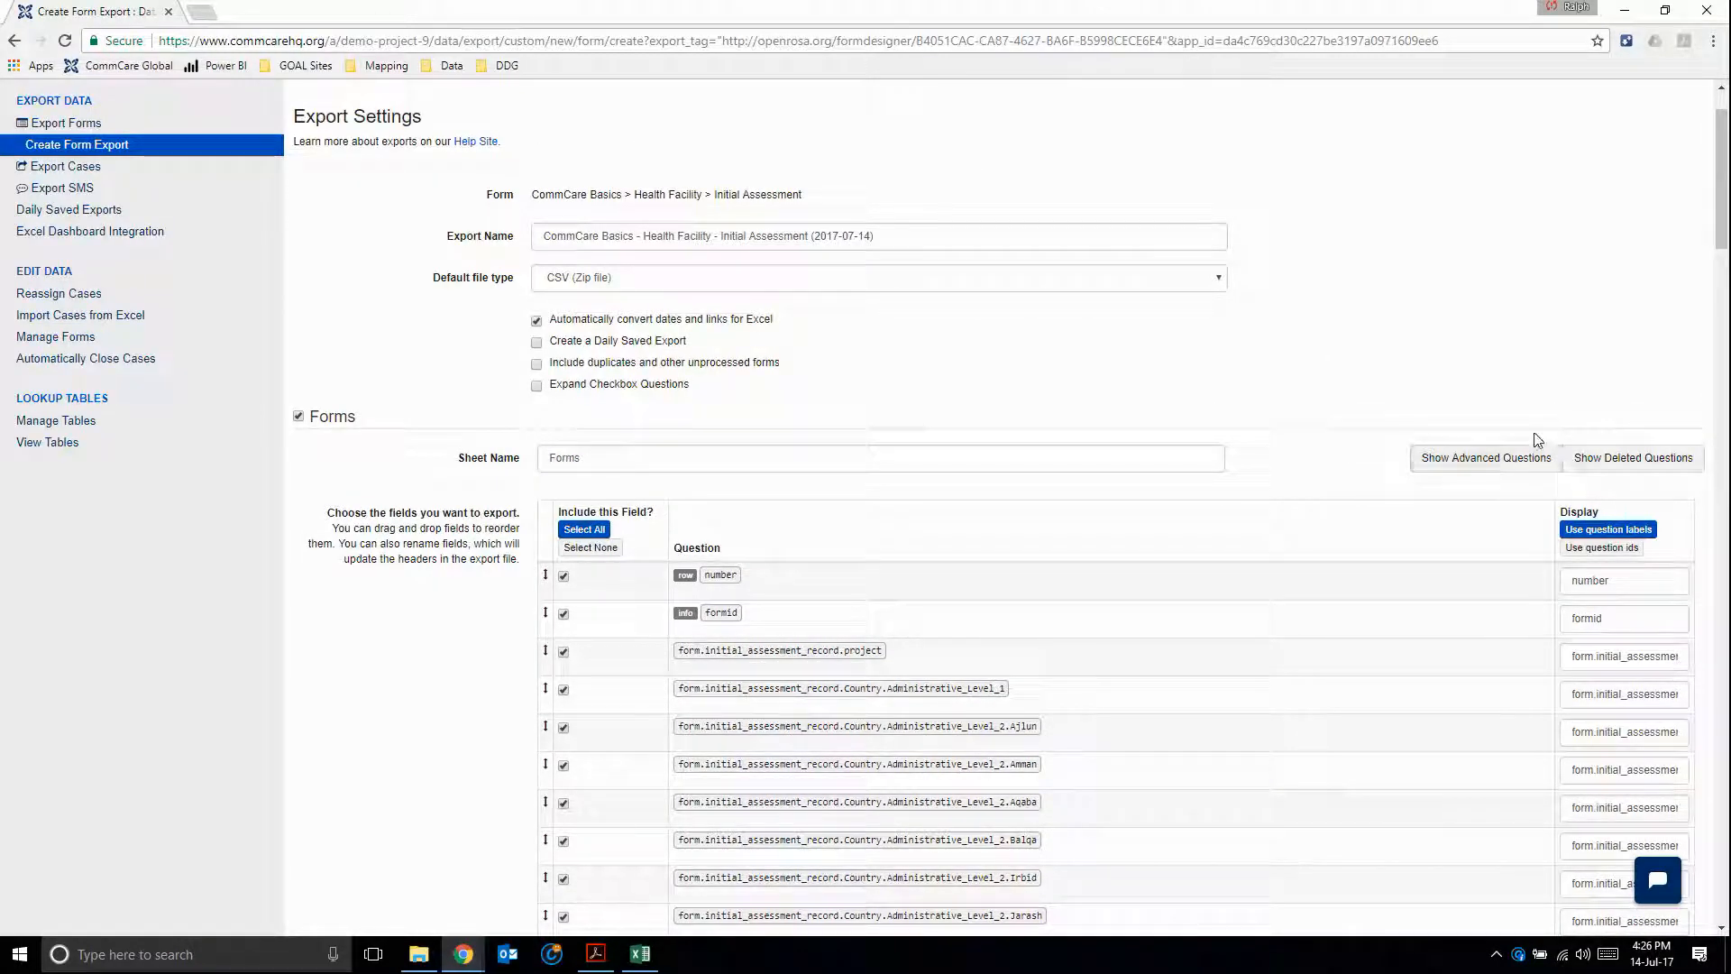
mouse_move(1298, 362)
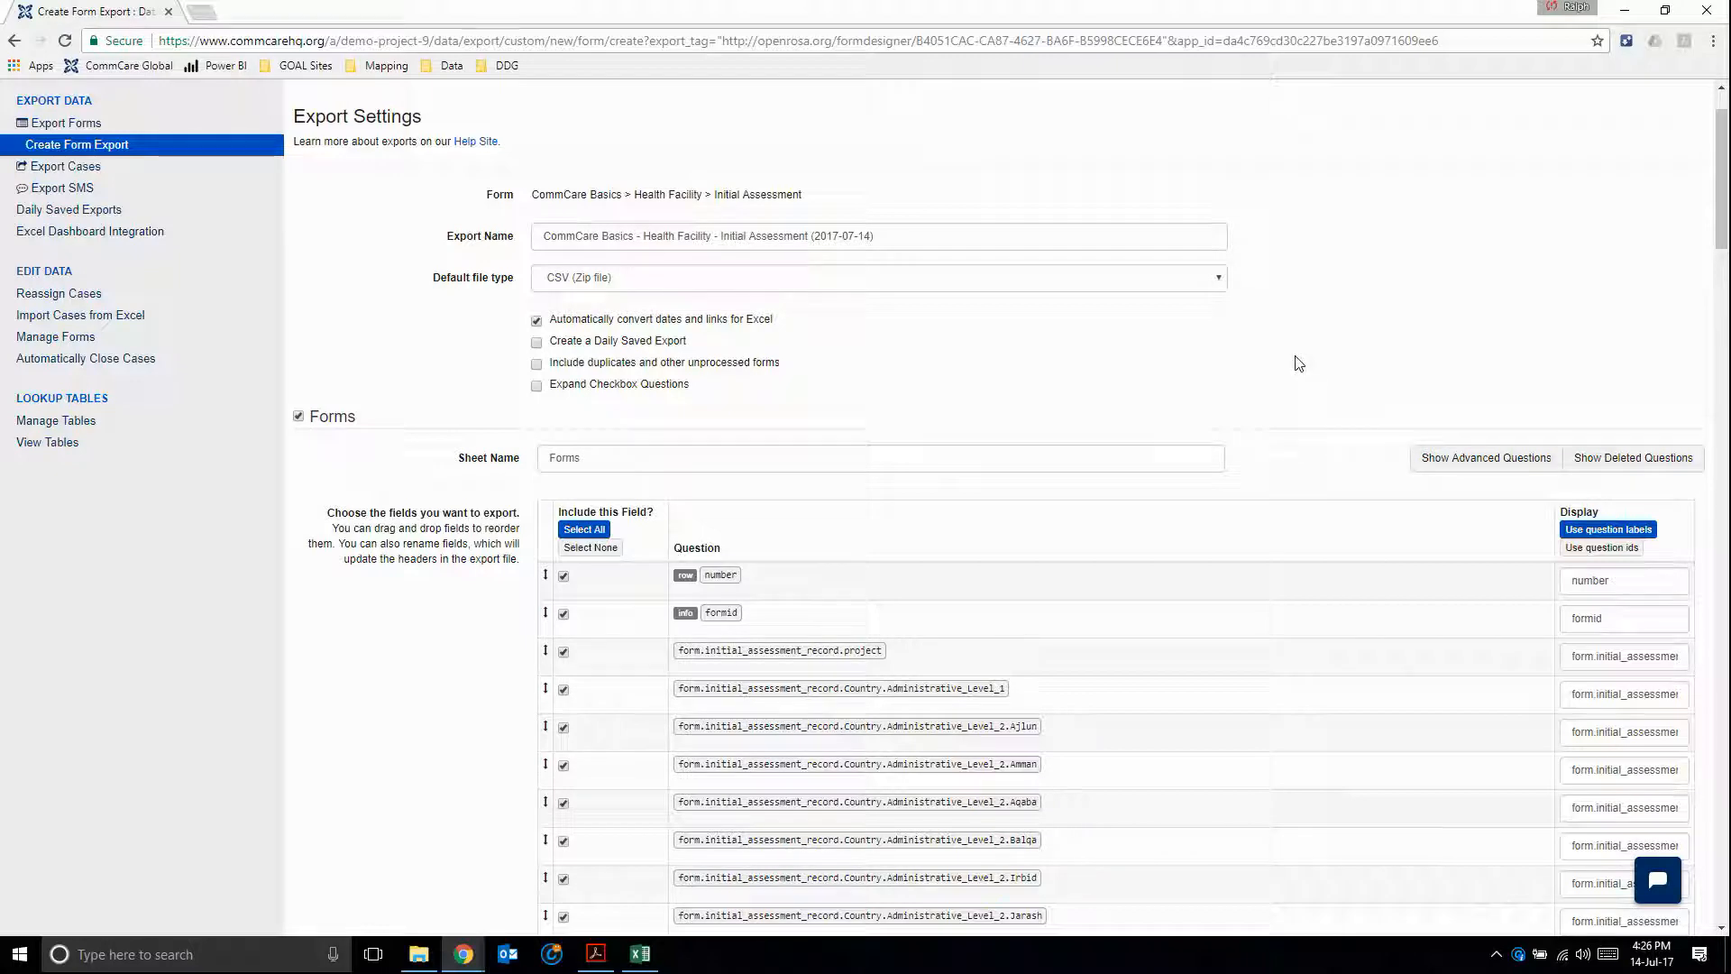
scroll("down", 3)
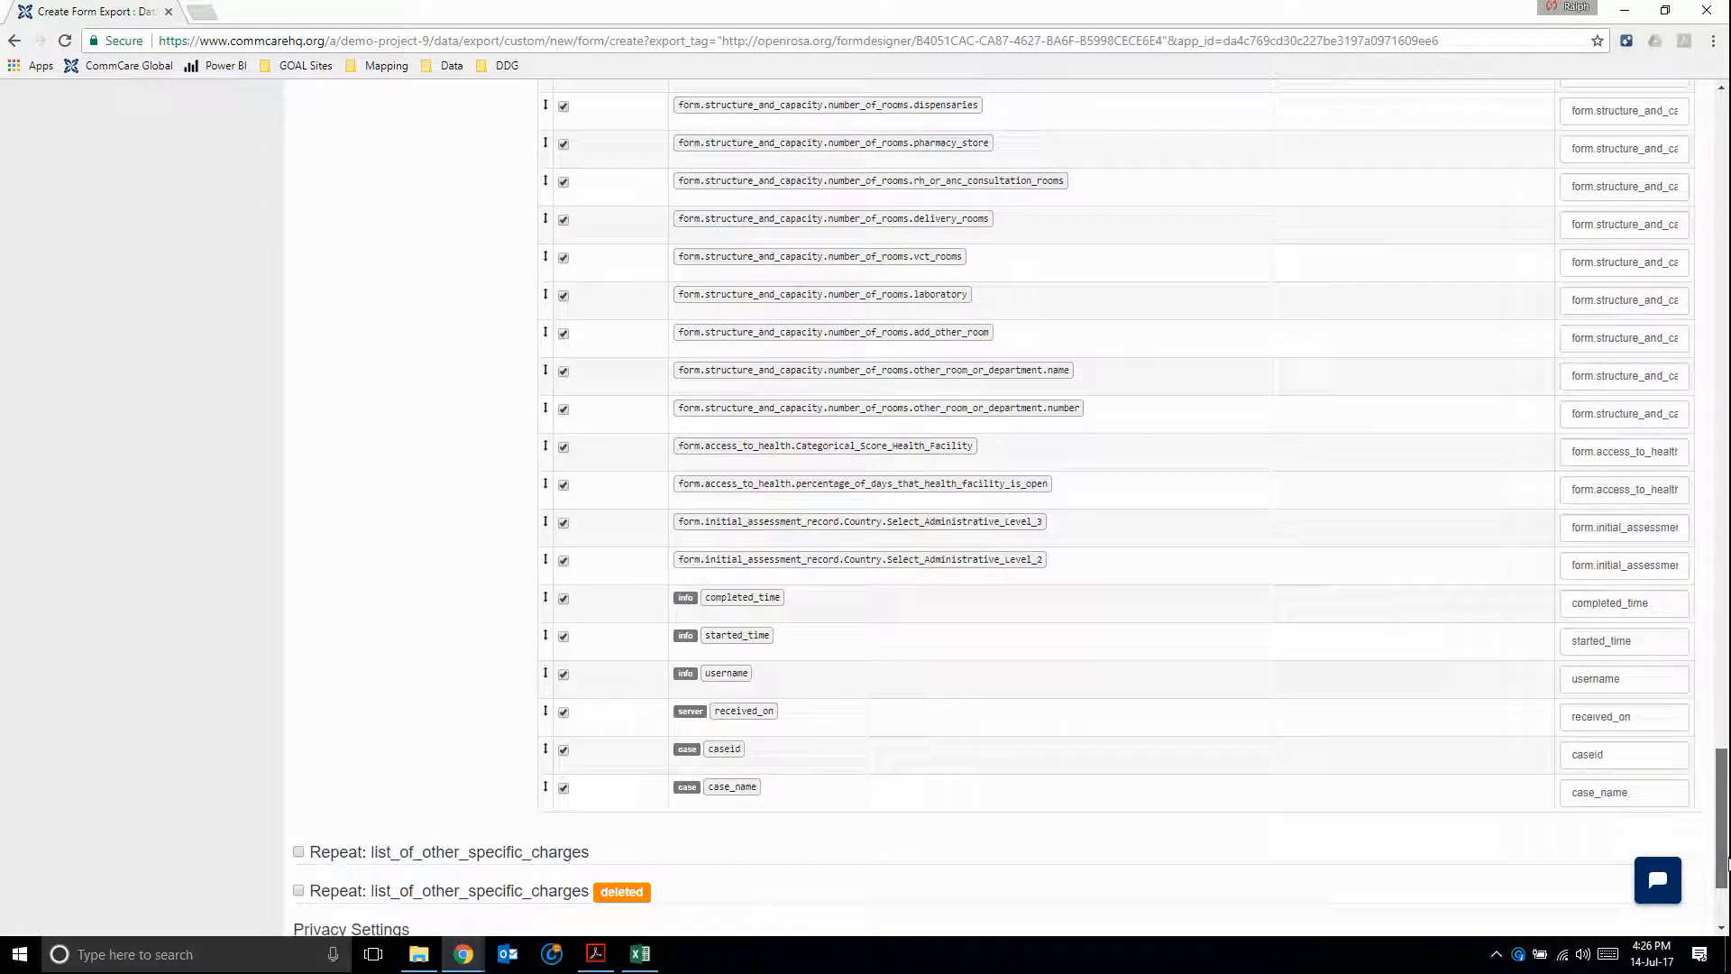
scroll("down", 3)
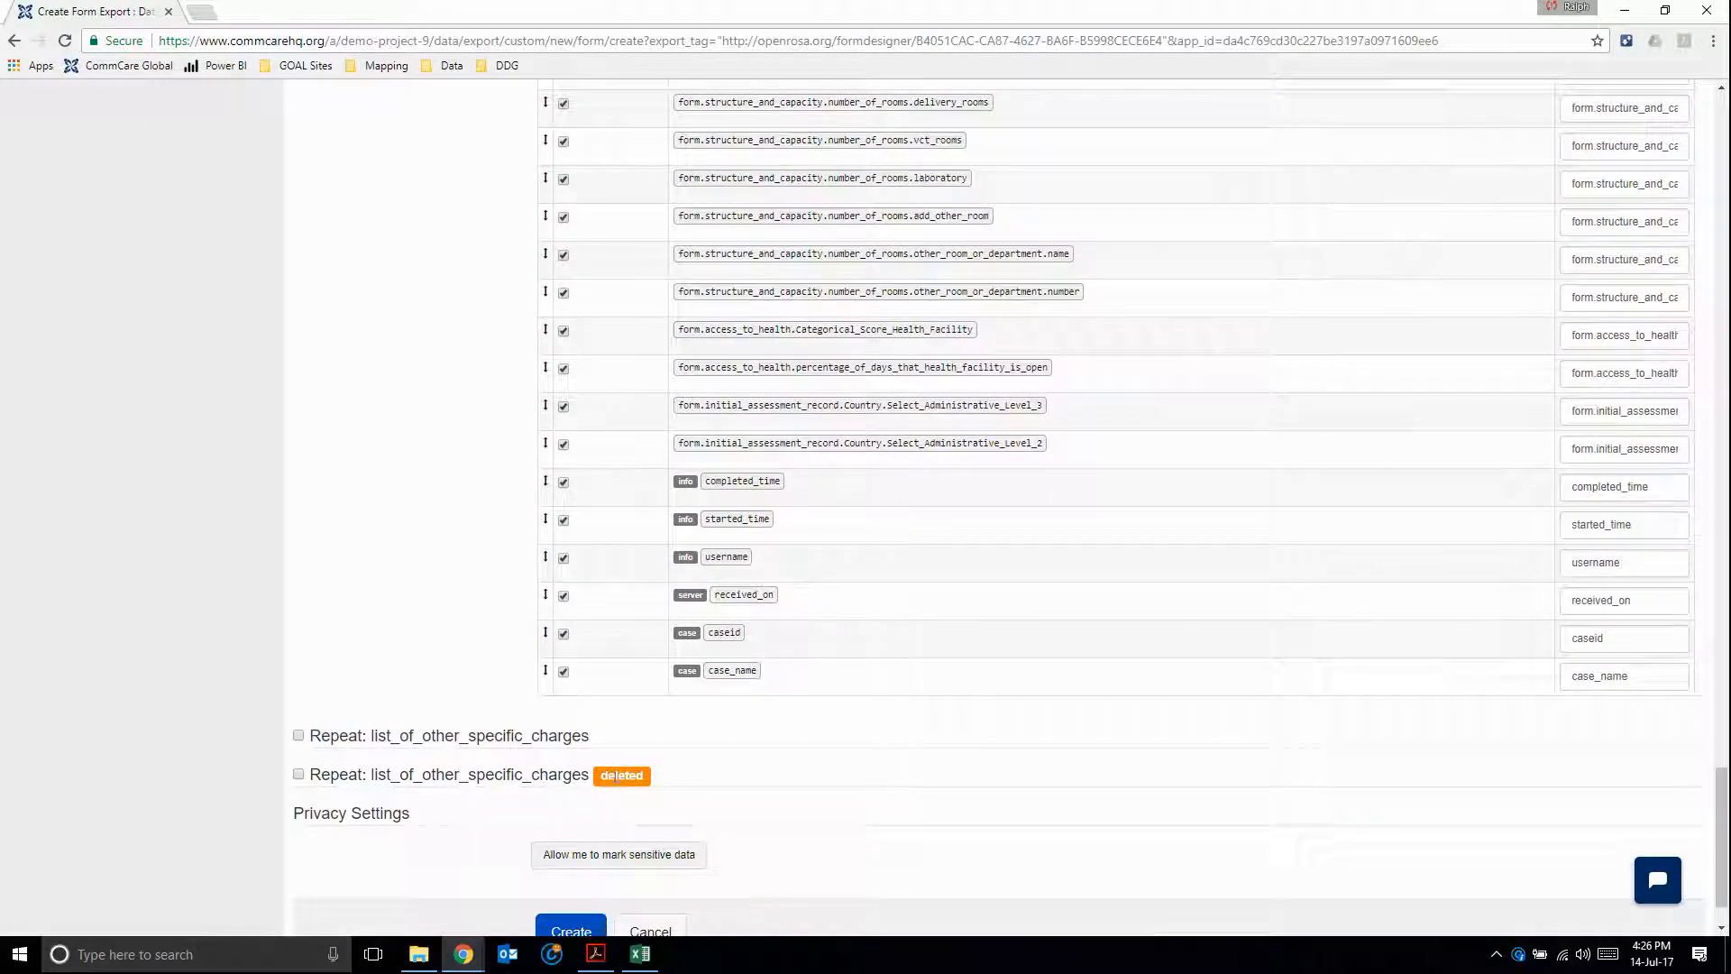
scroll("up", 3)
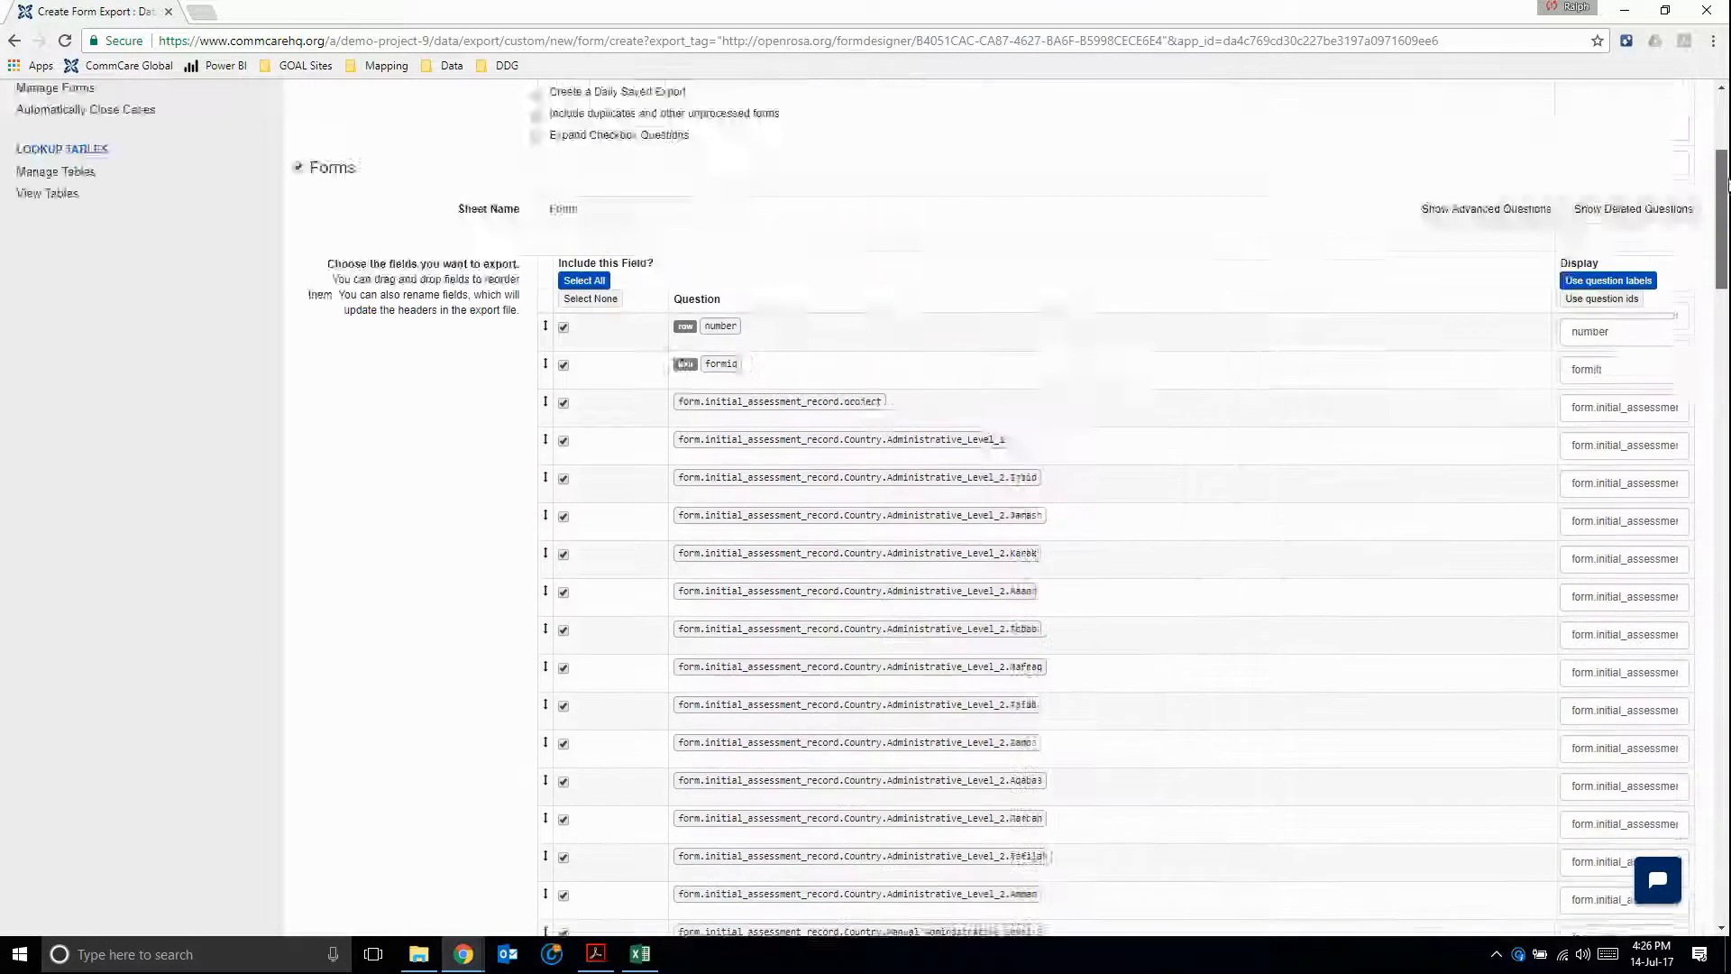
scroll("up", 3)
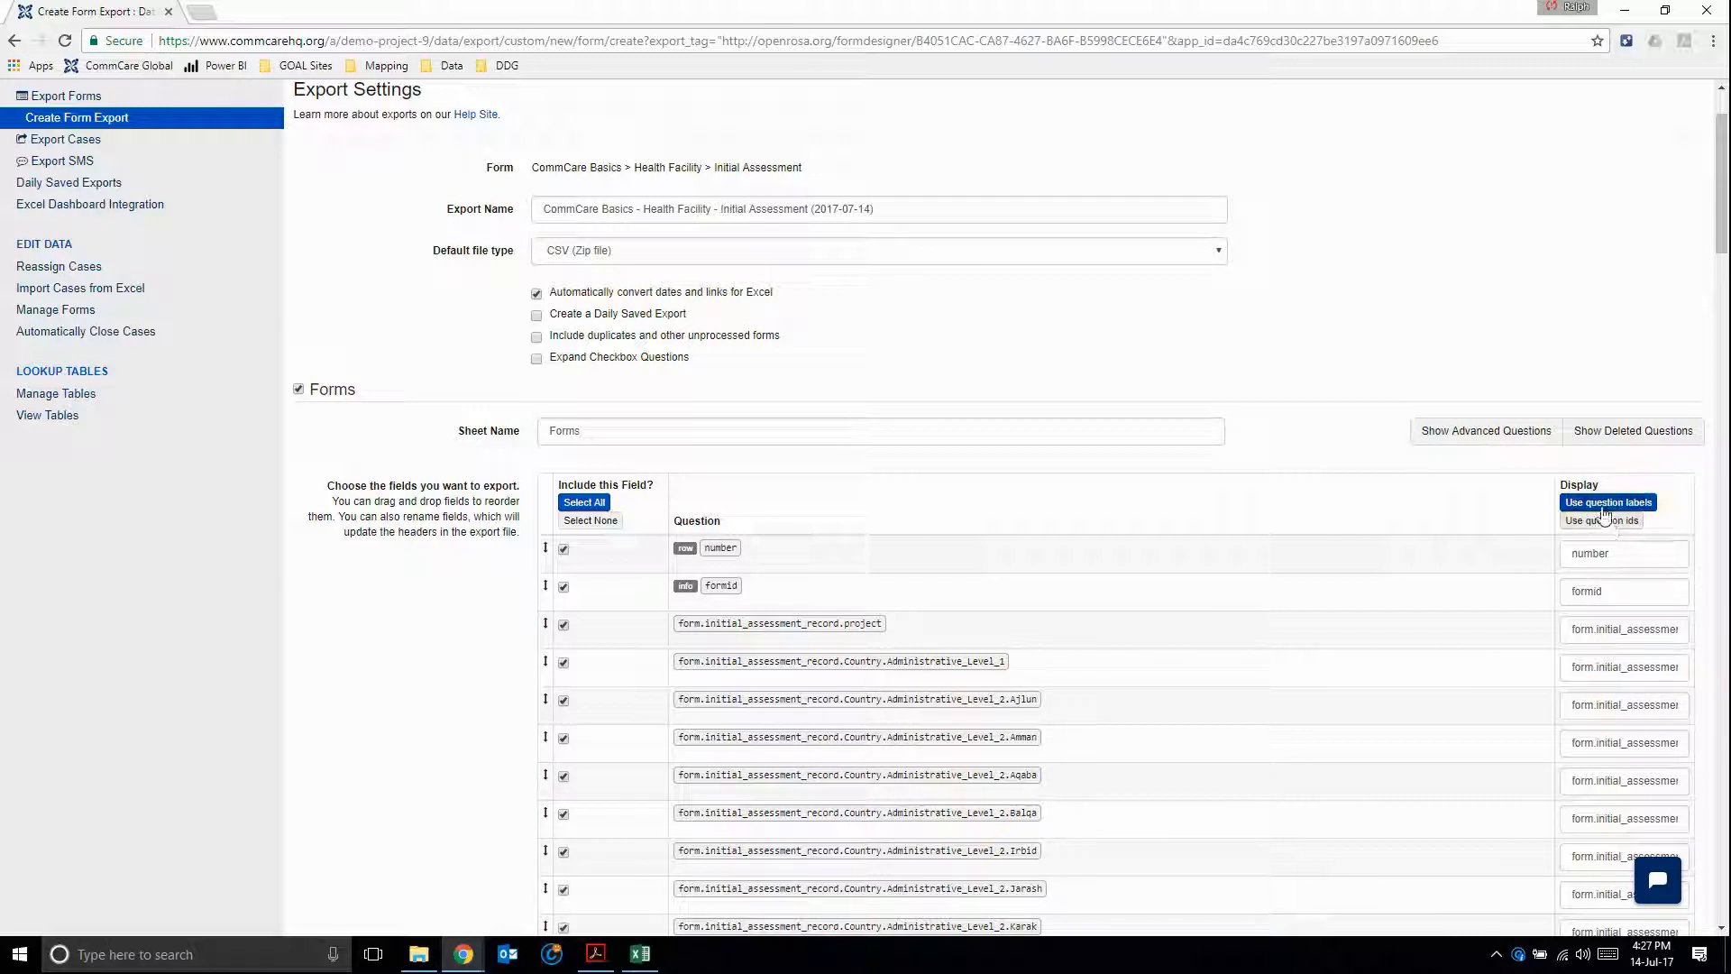
mouse_move(1396, 531)
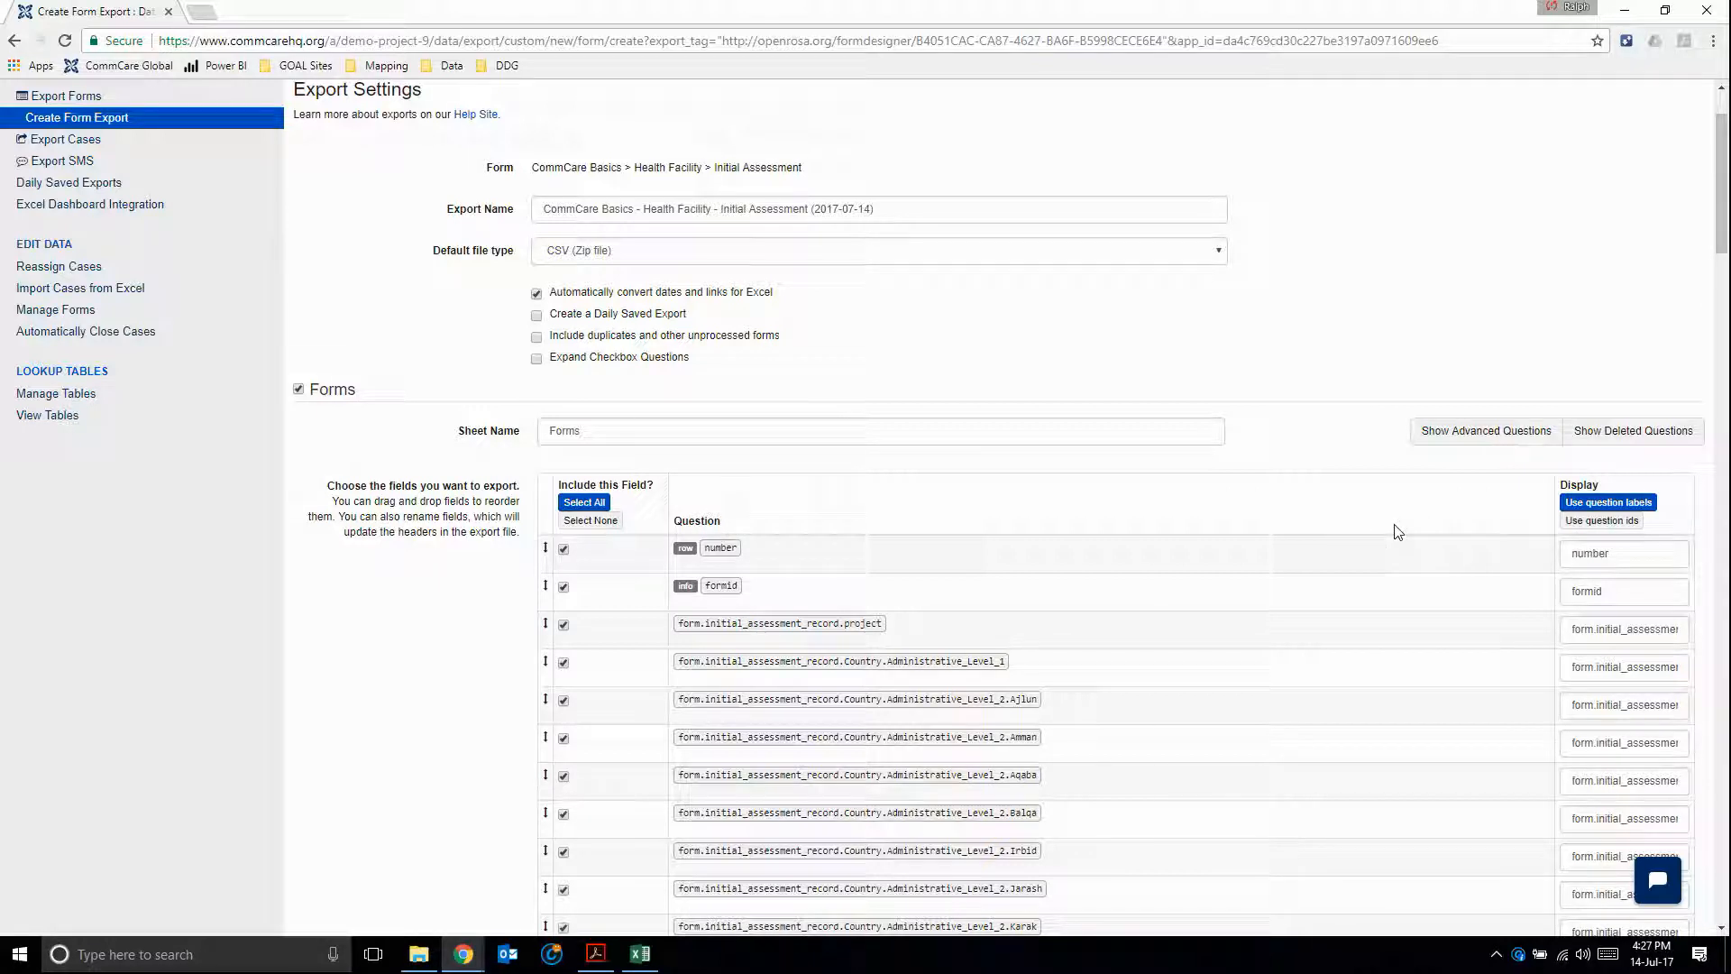
mouse_move(1410, 511)
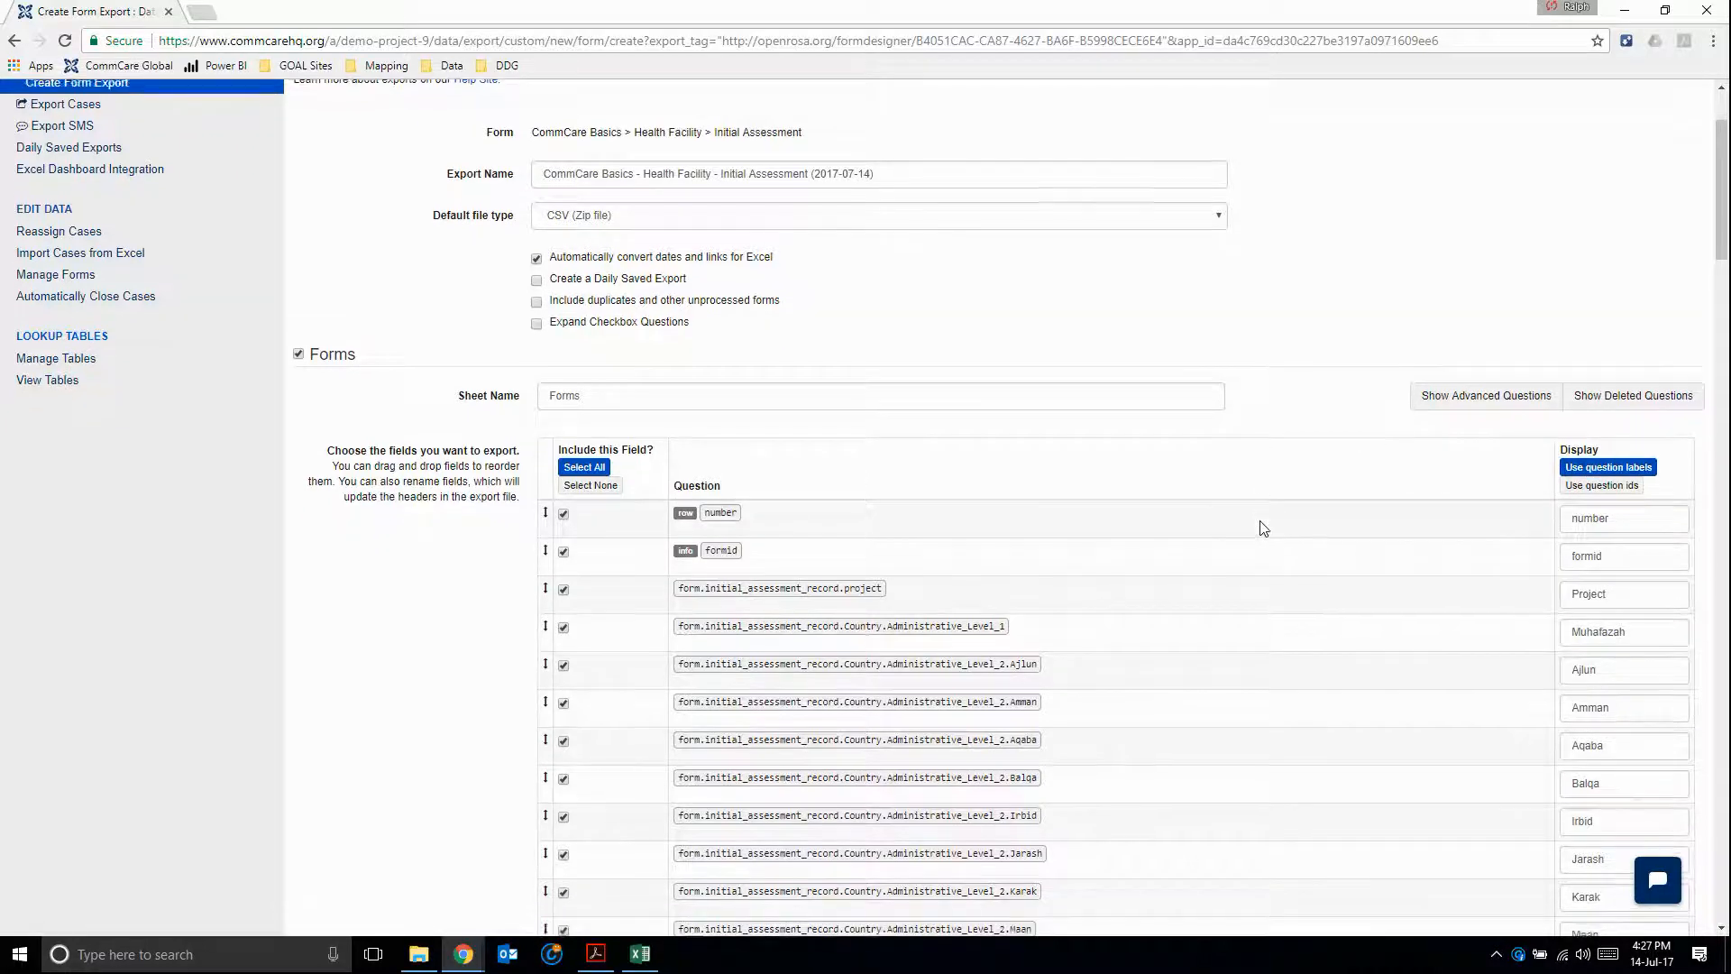
scroll("down", 3)
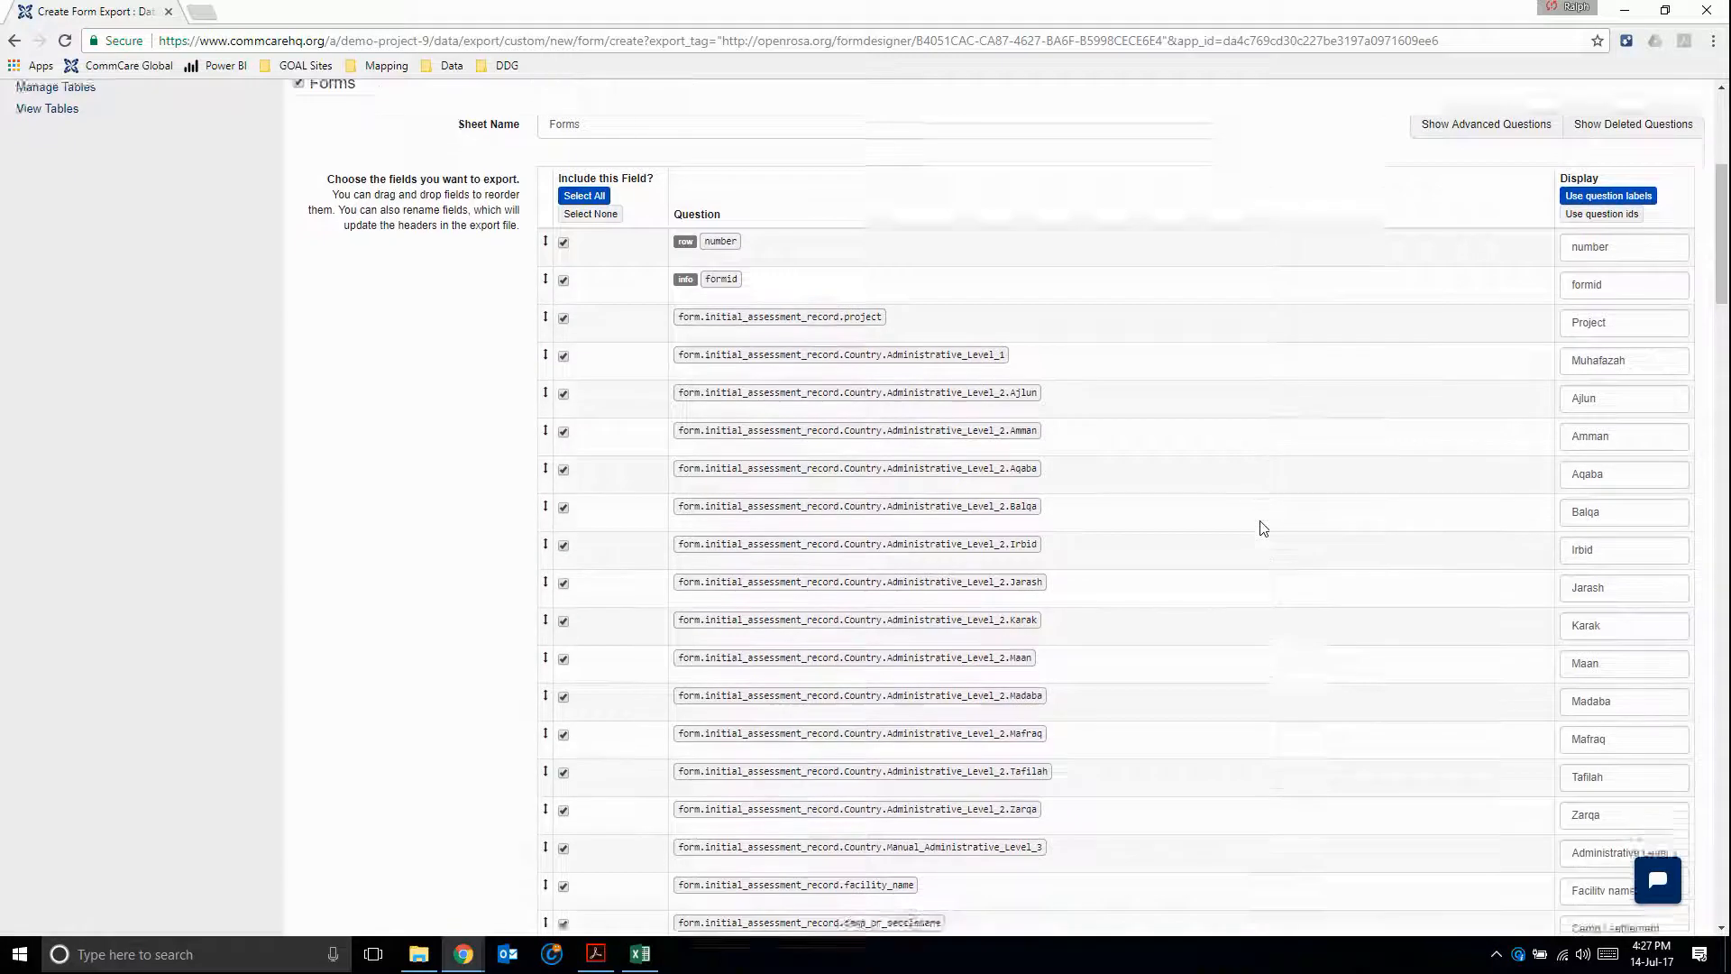
scroll("down", 3)
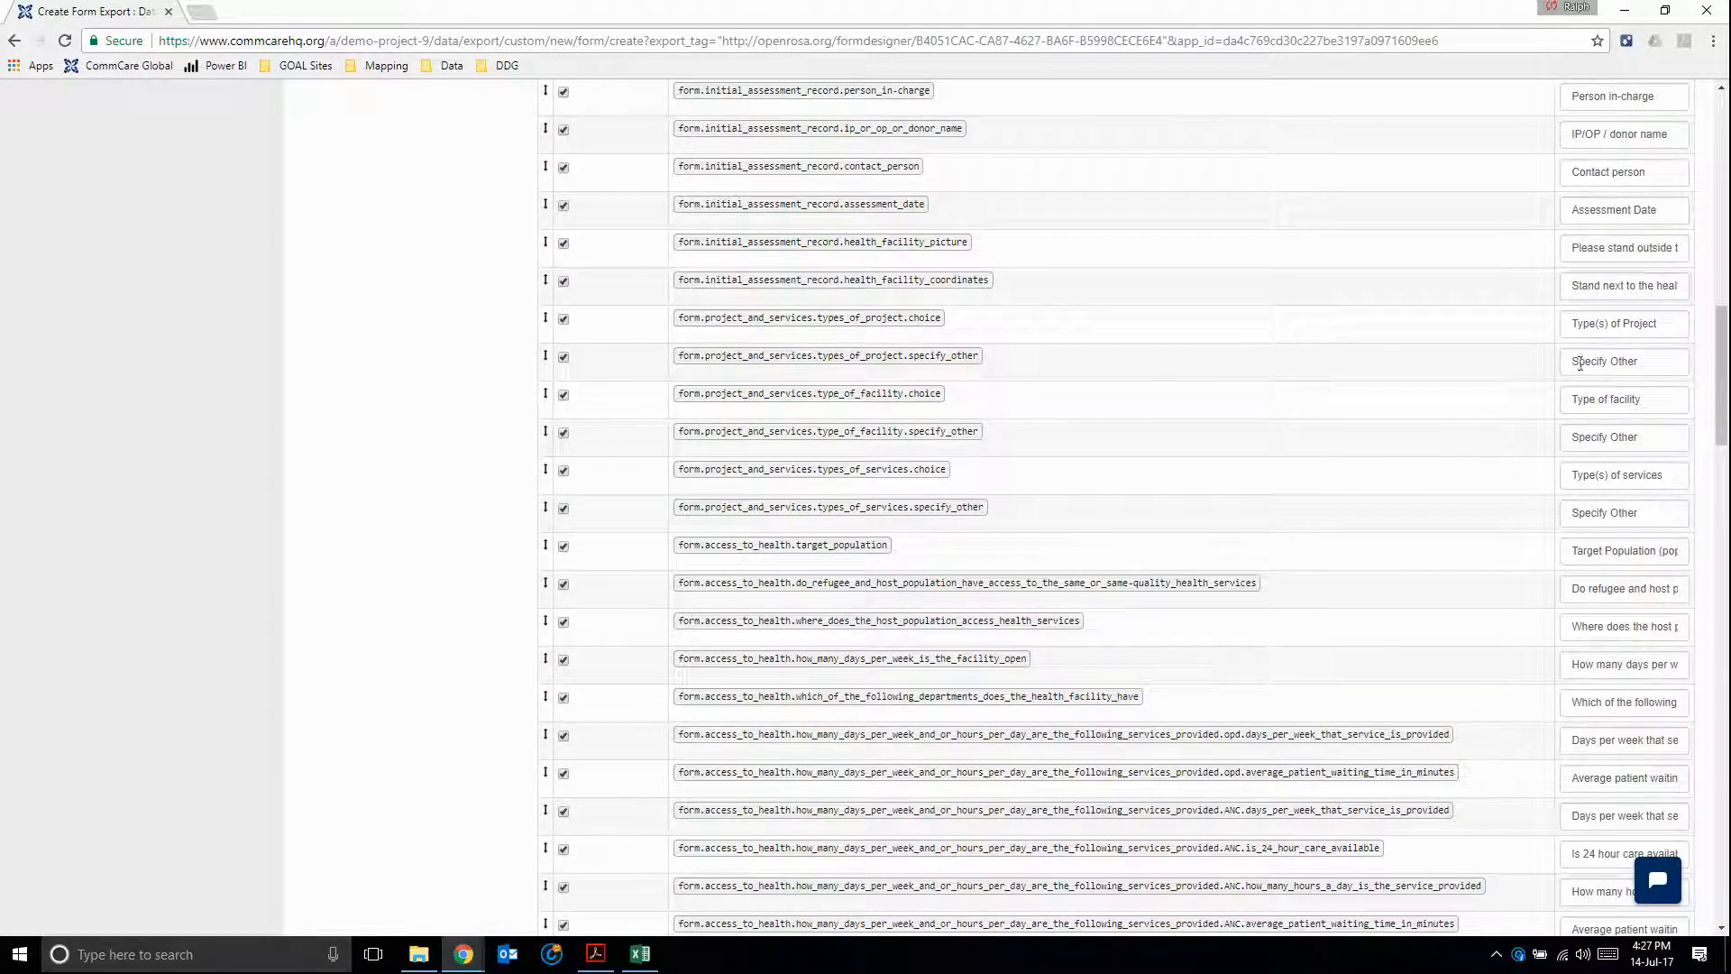
scroll("down", 3)
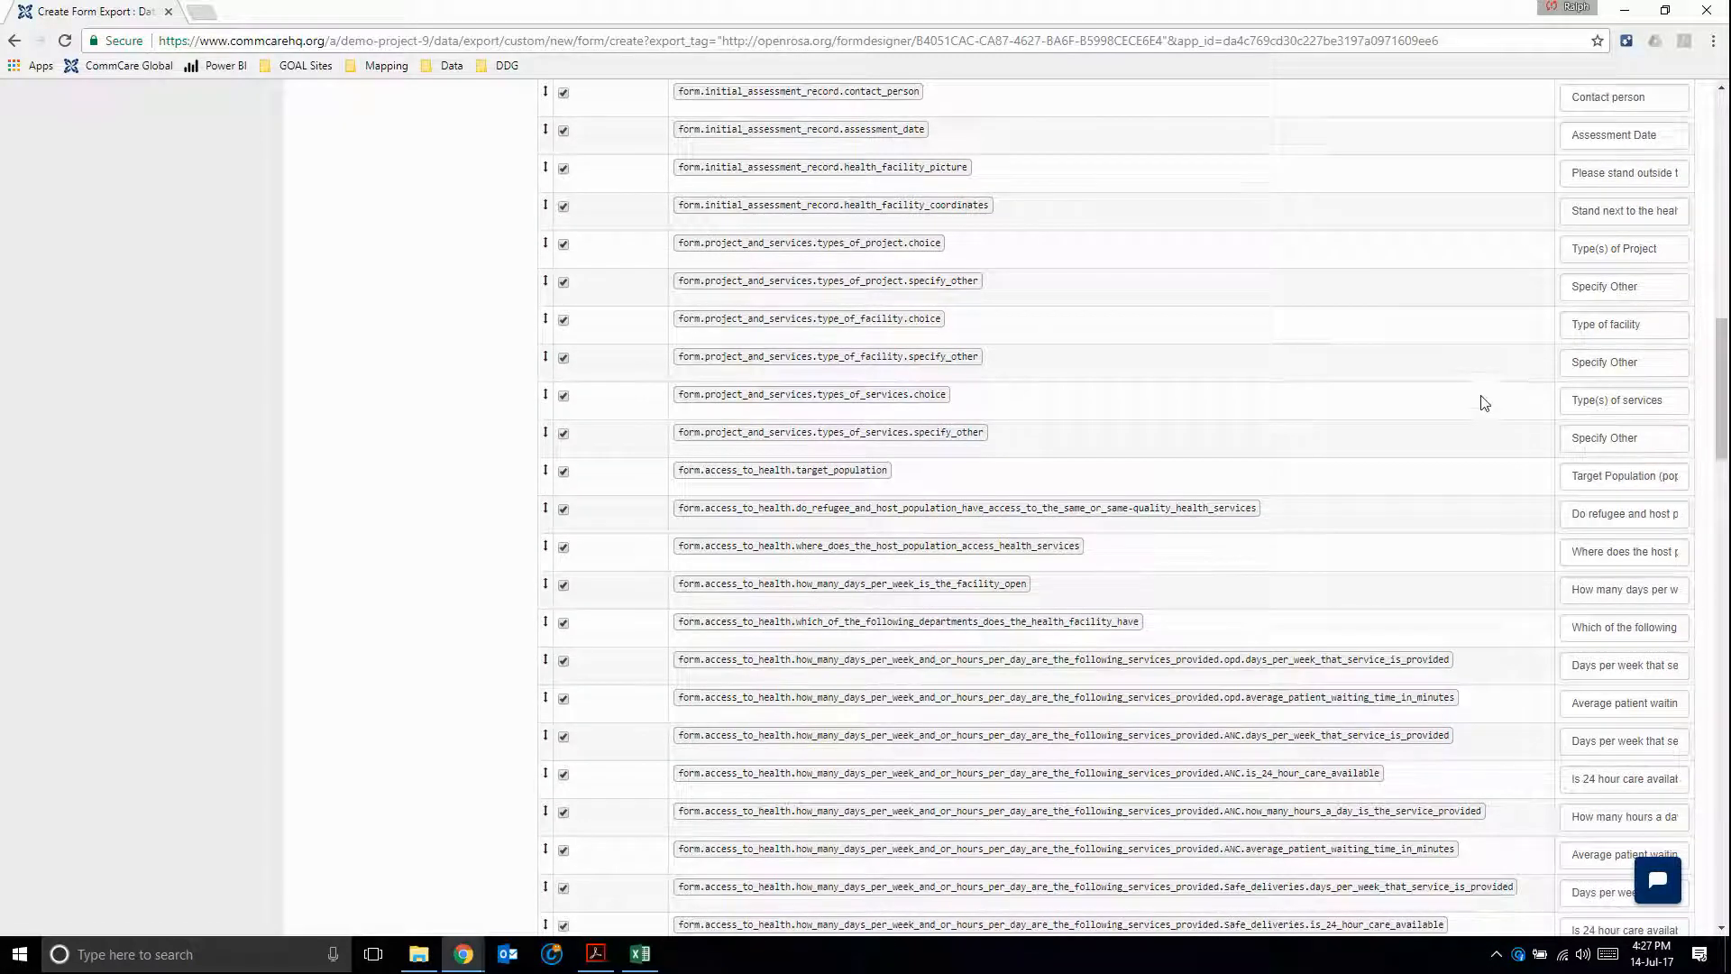
scroll("down", 3)
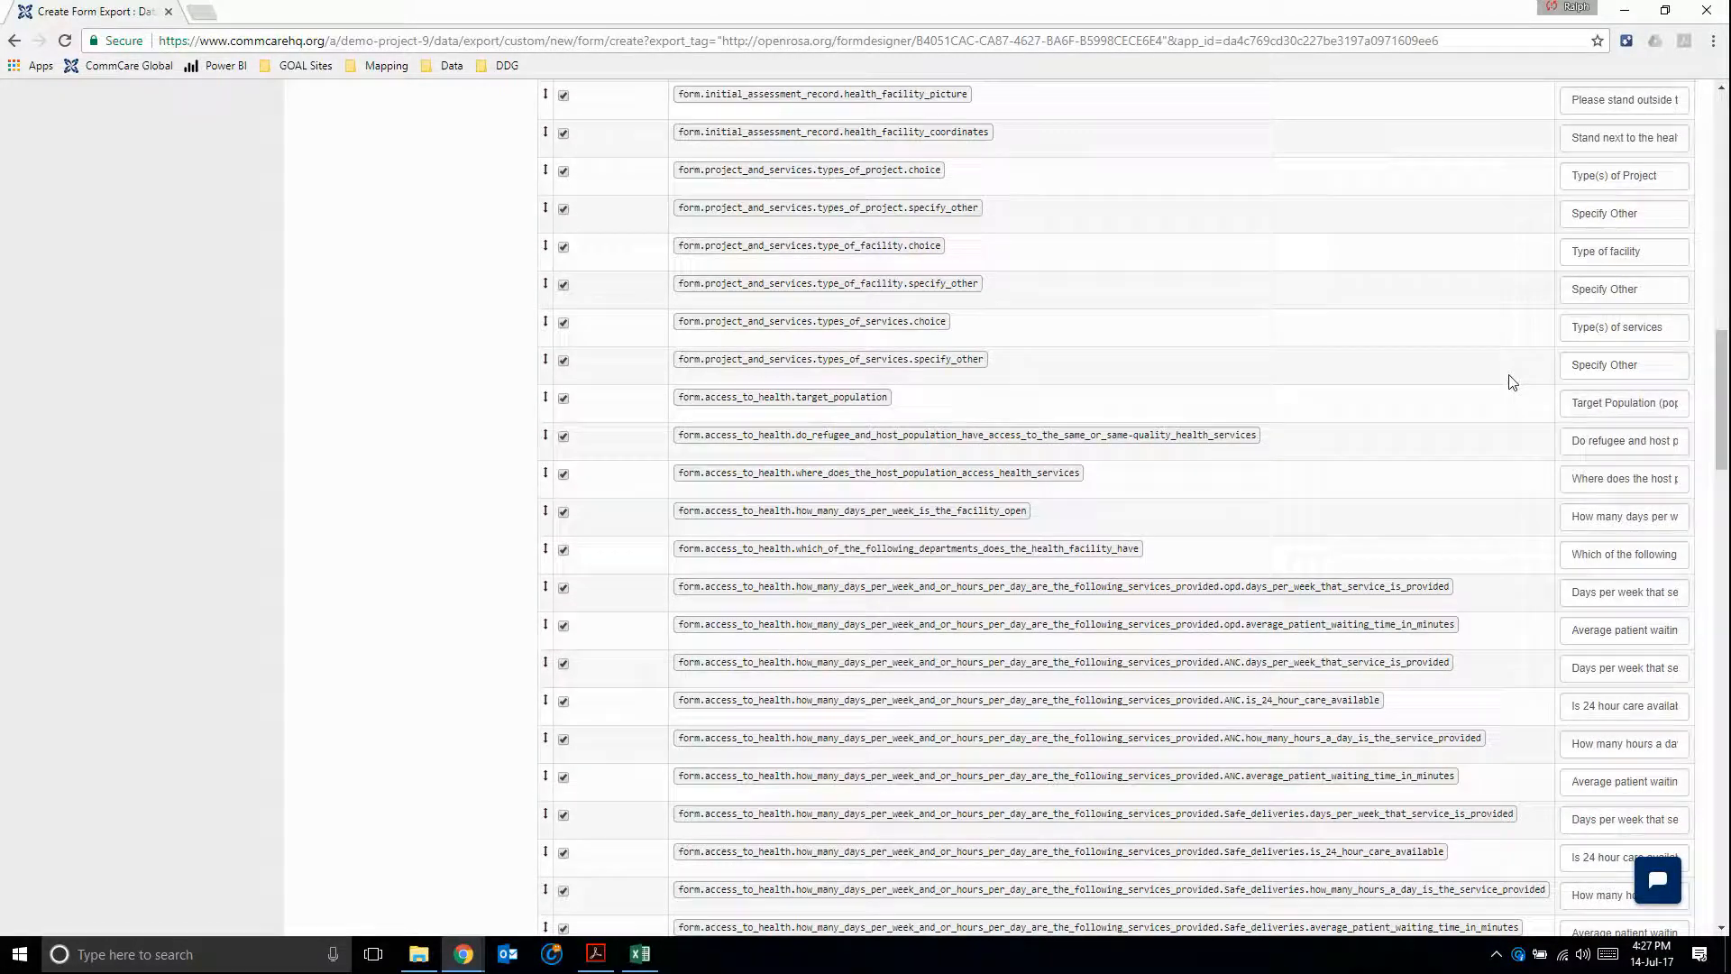
scroll("up", 3)
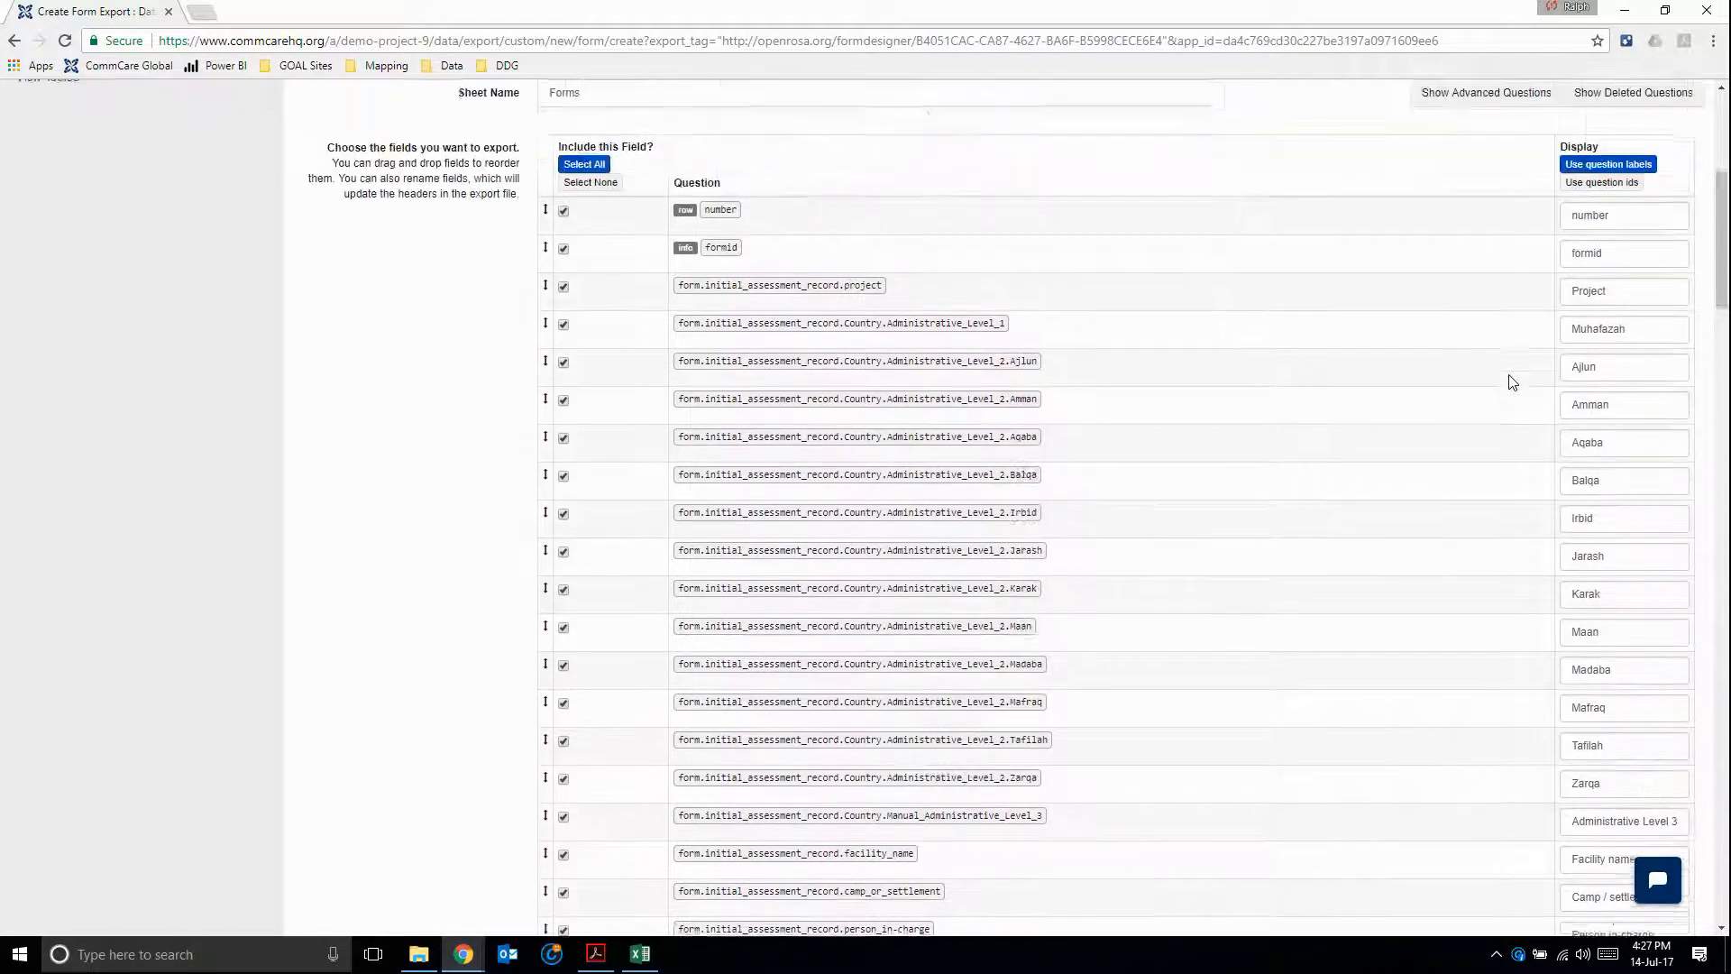
scroll("down", 3)
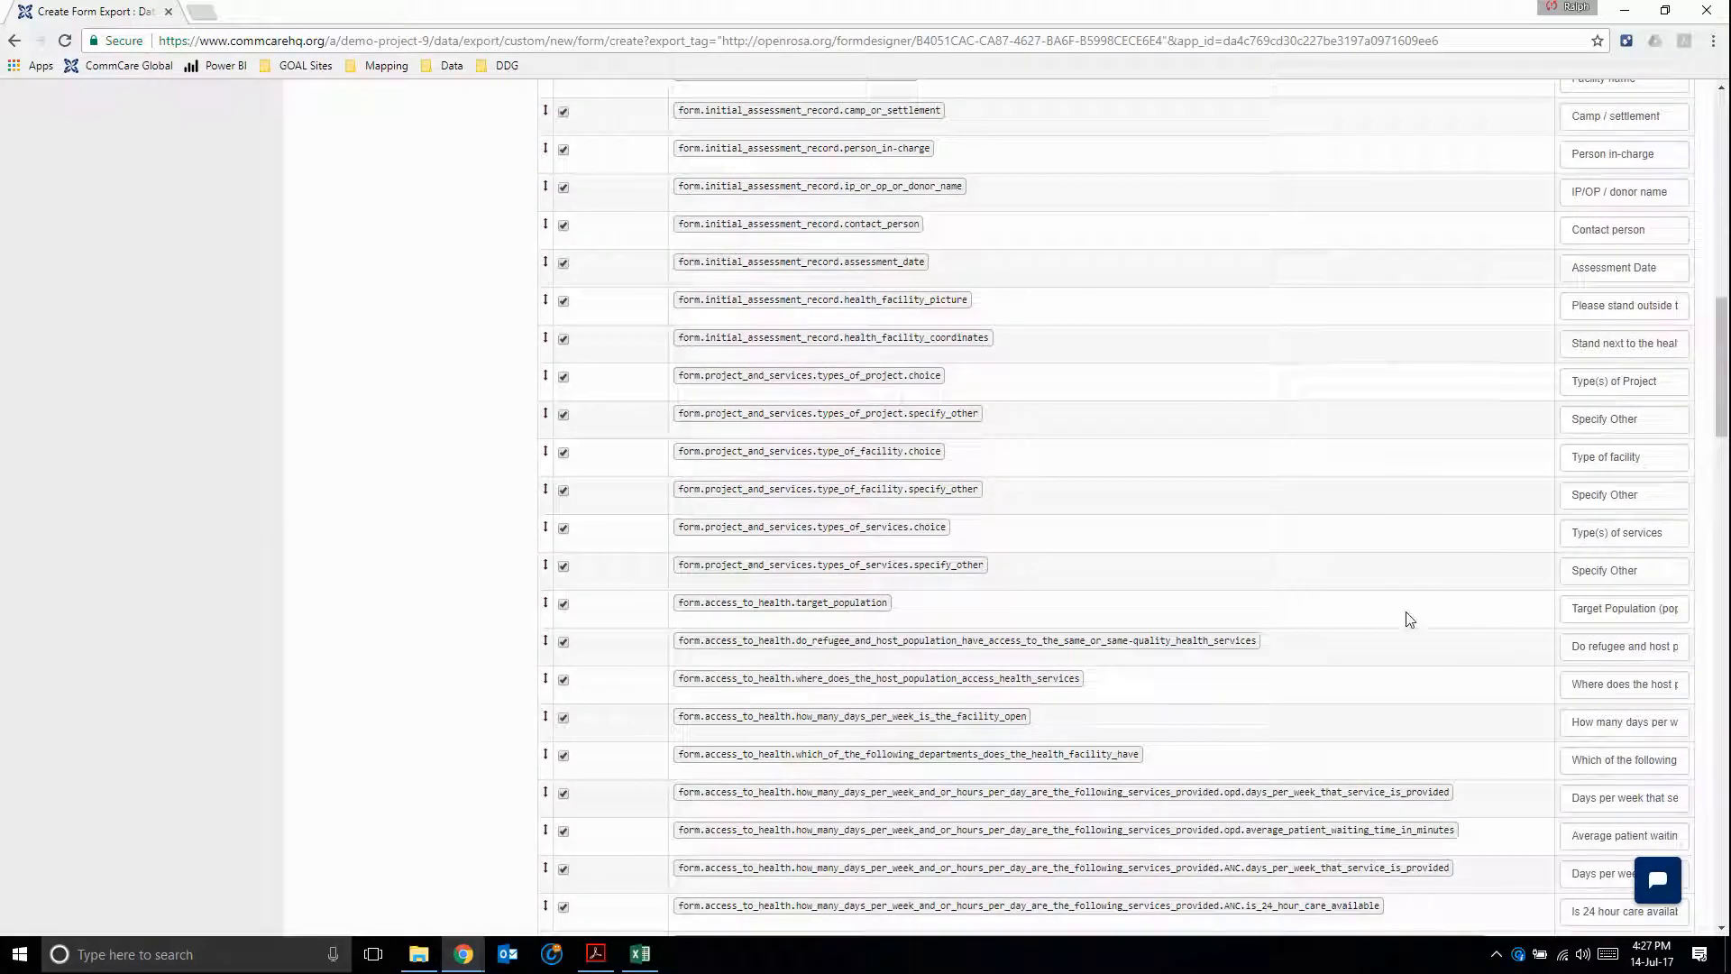
scroll("down", 3)
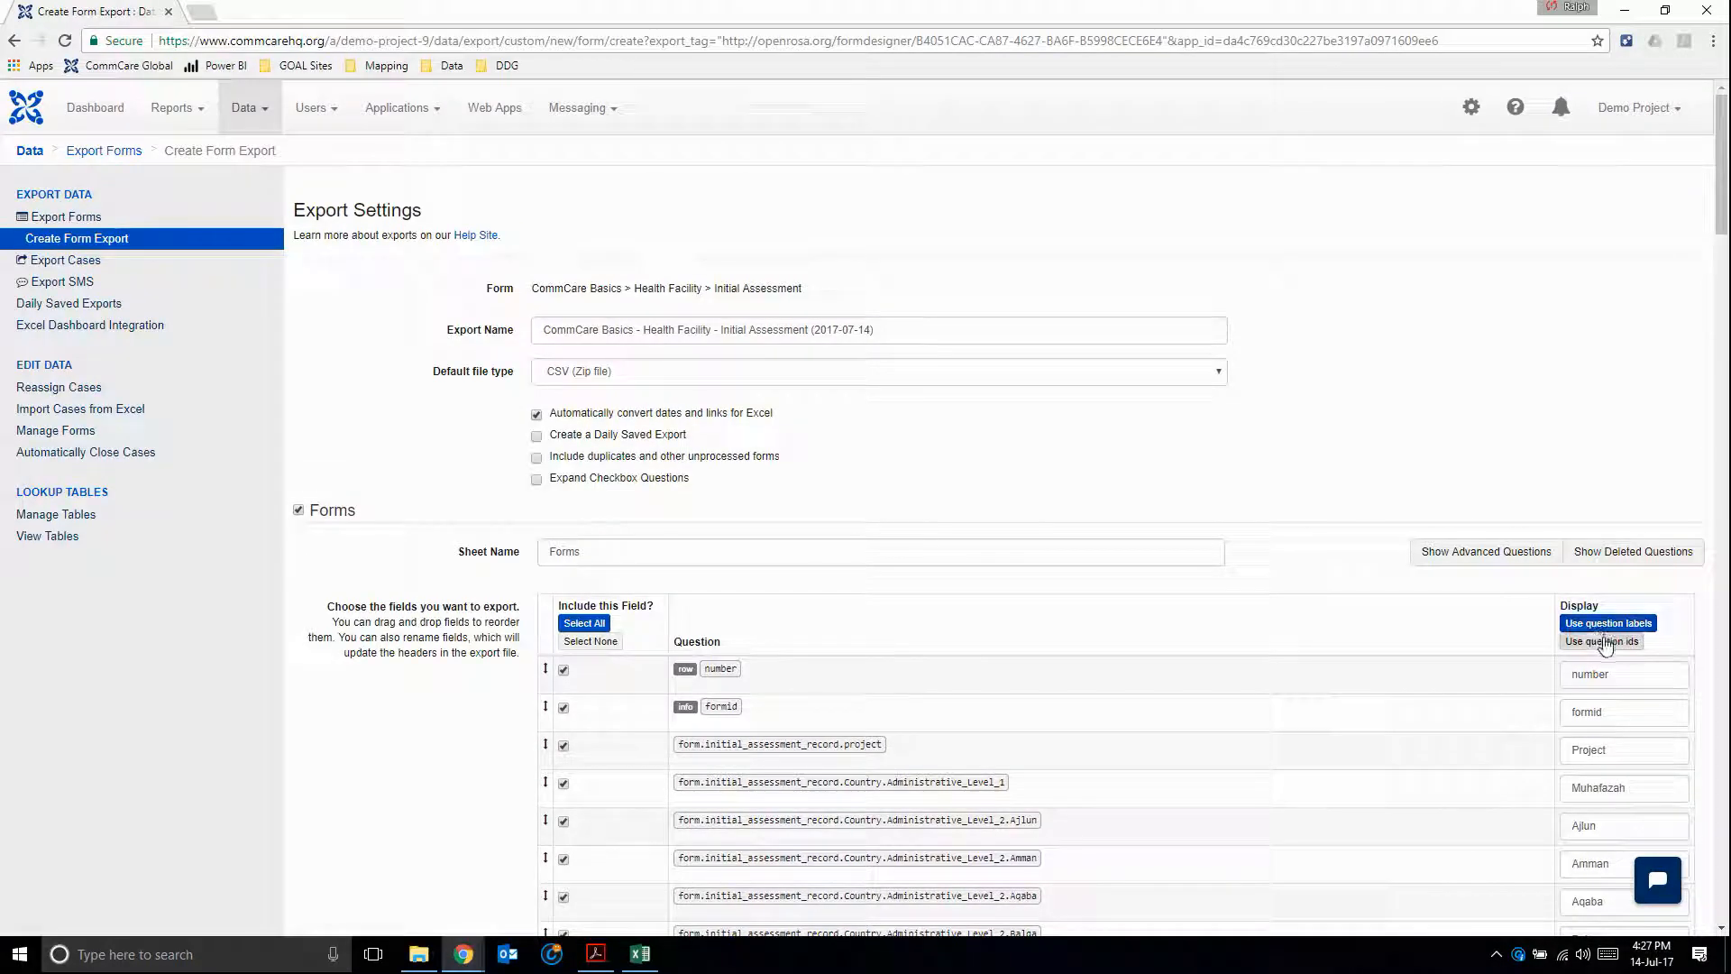
left_click(1600, 642)
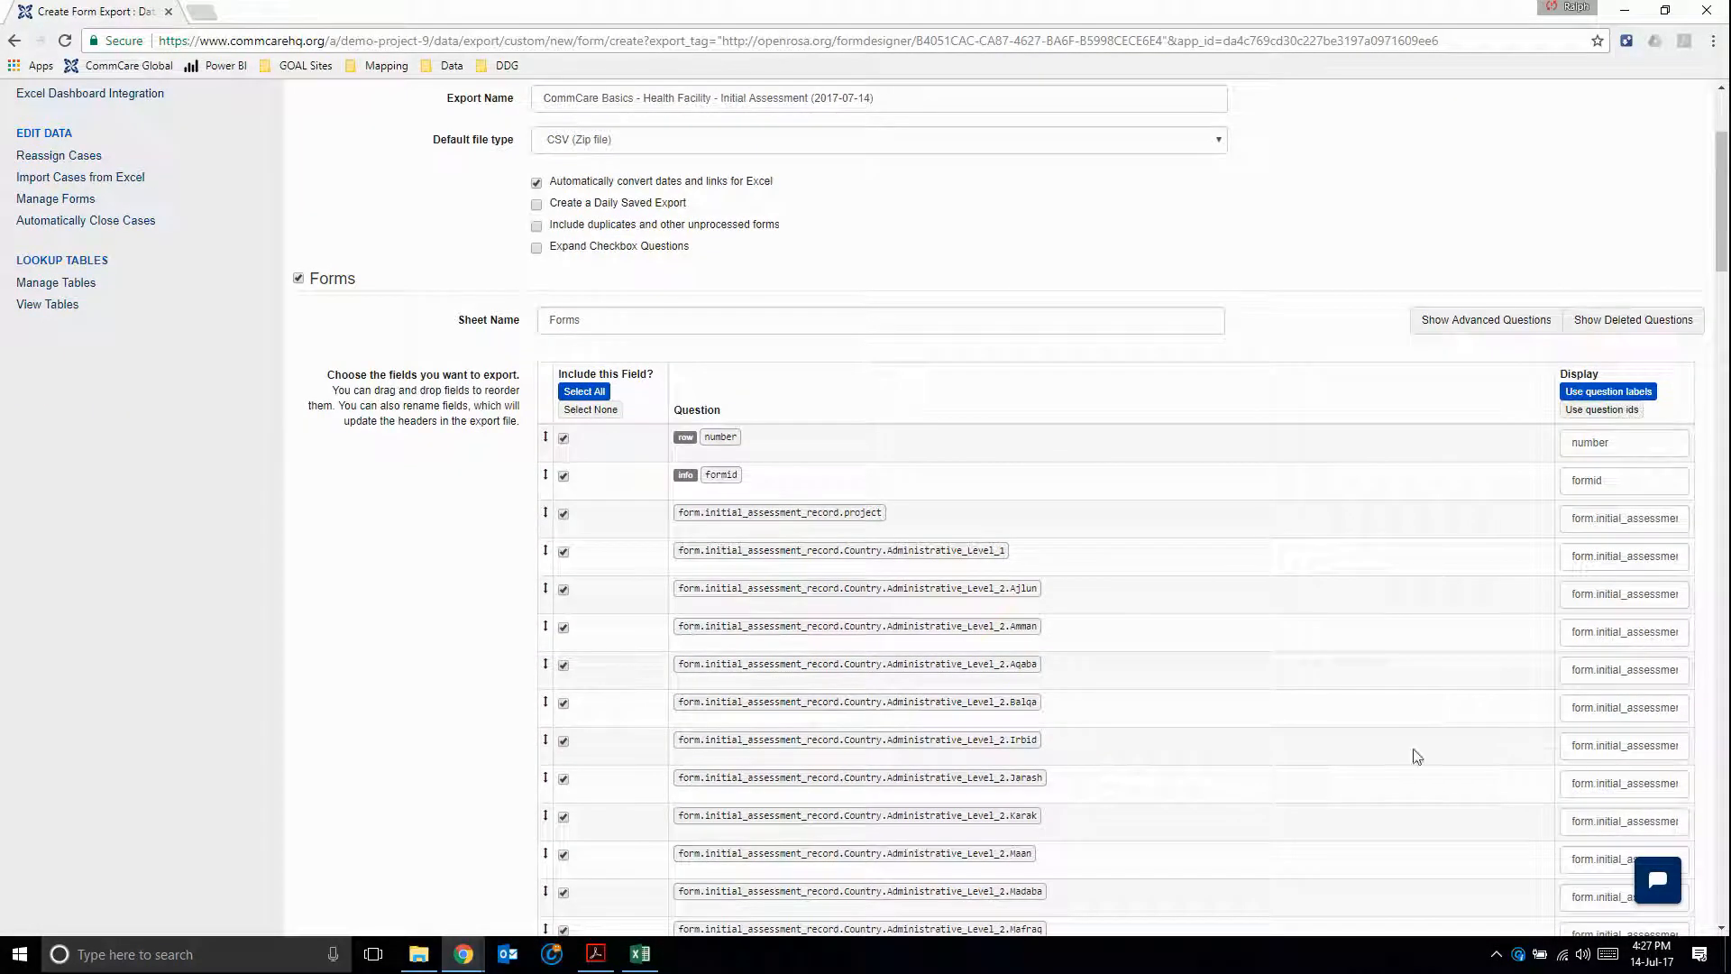
scroll("down", 3)
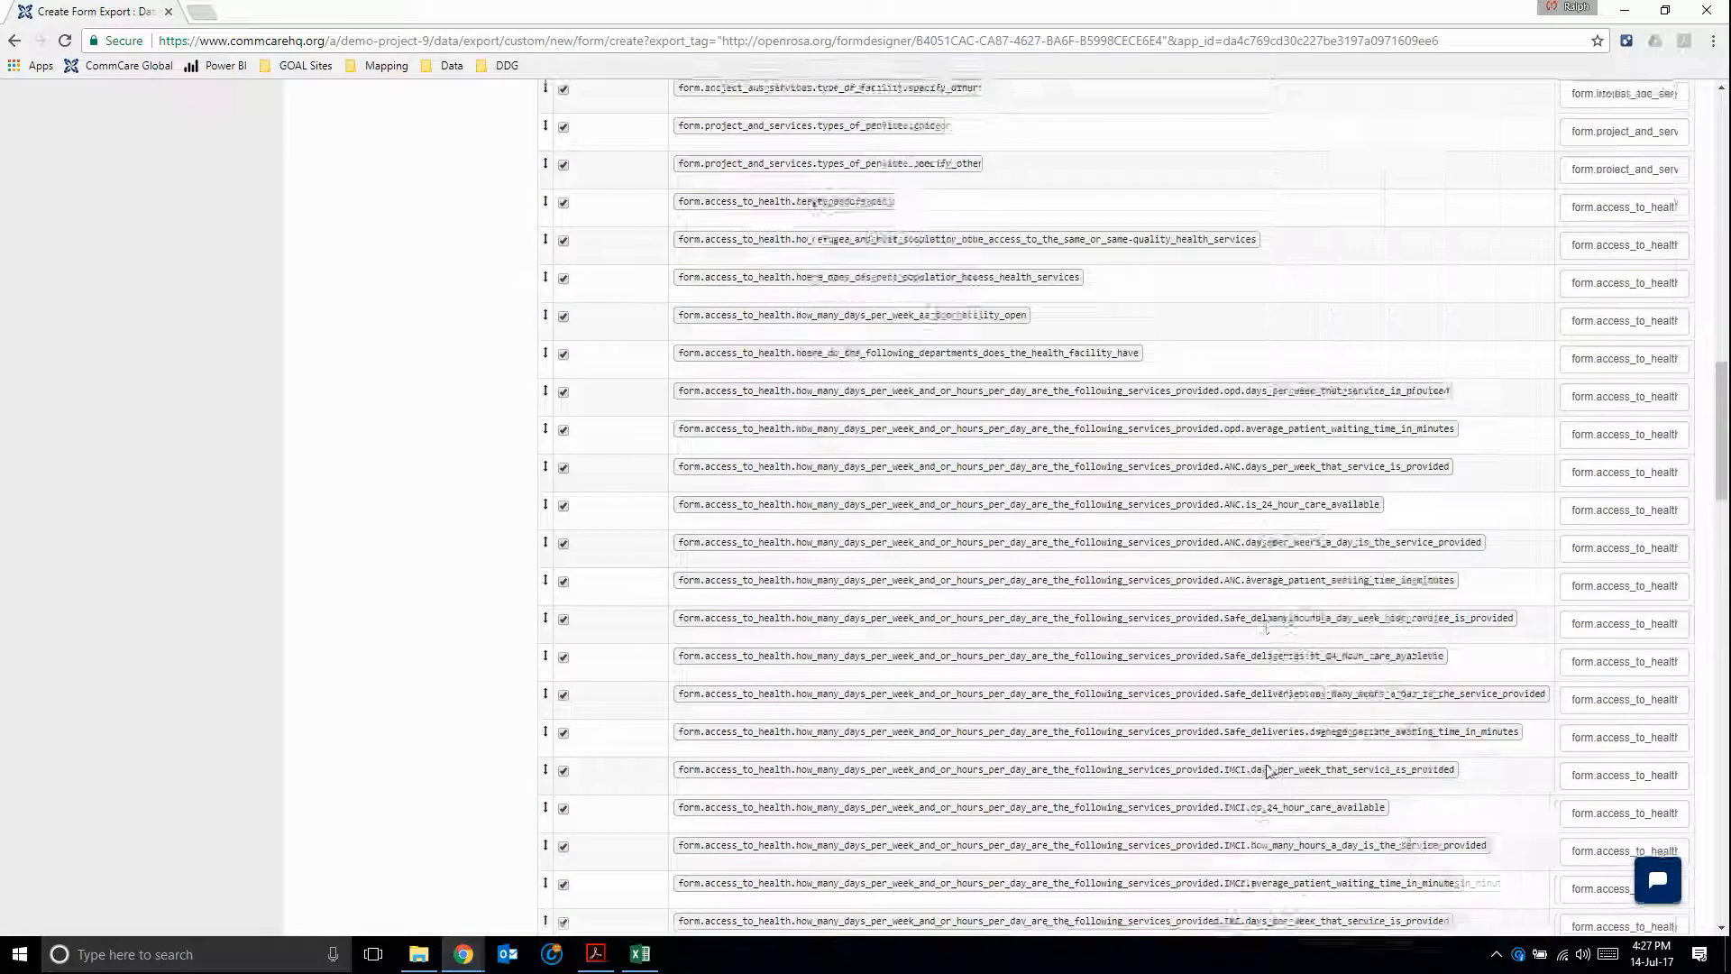
scroll("down", 3)
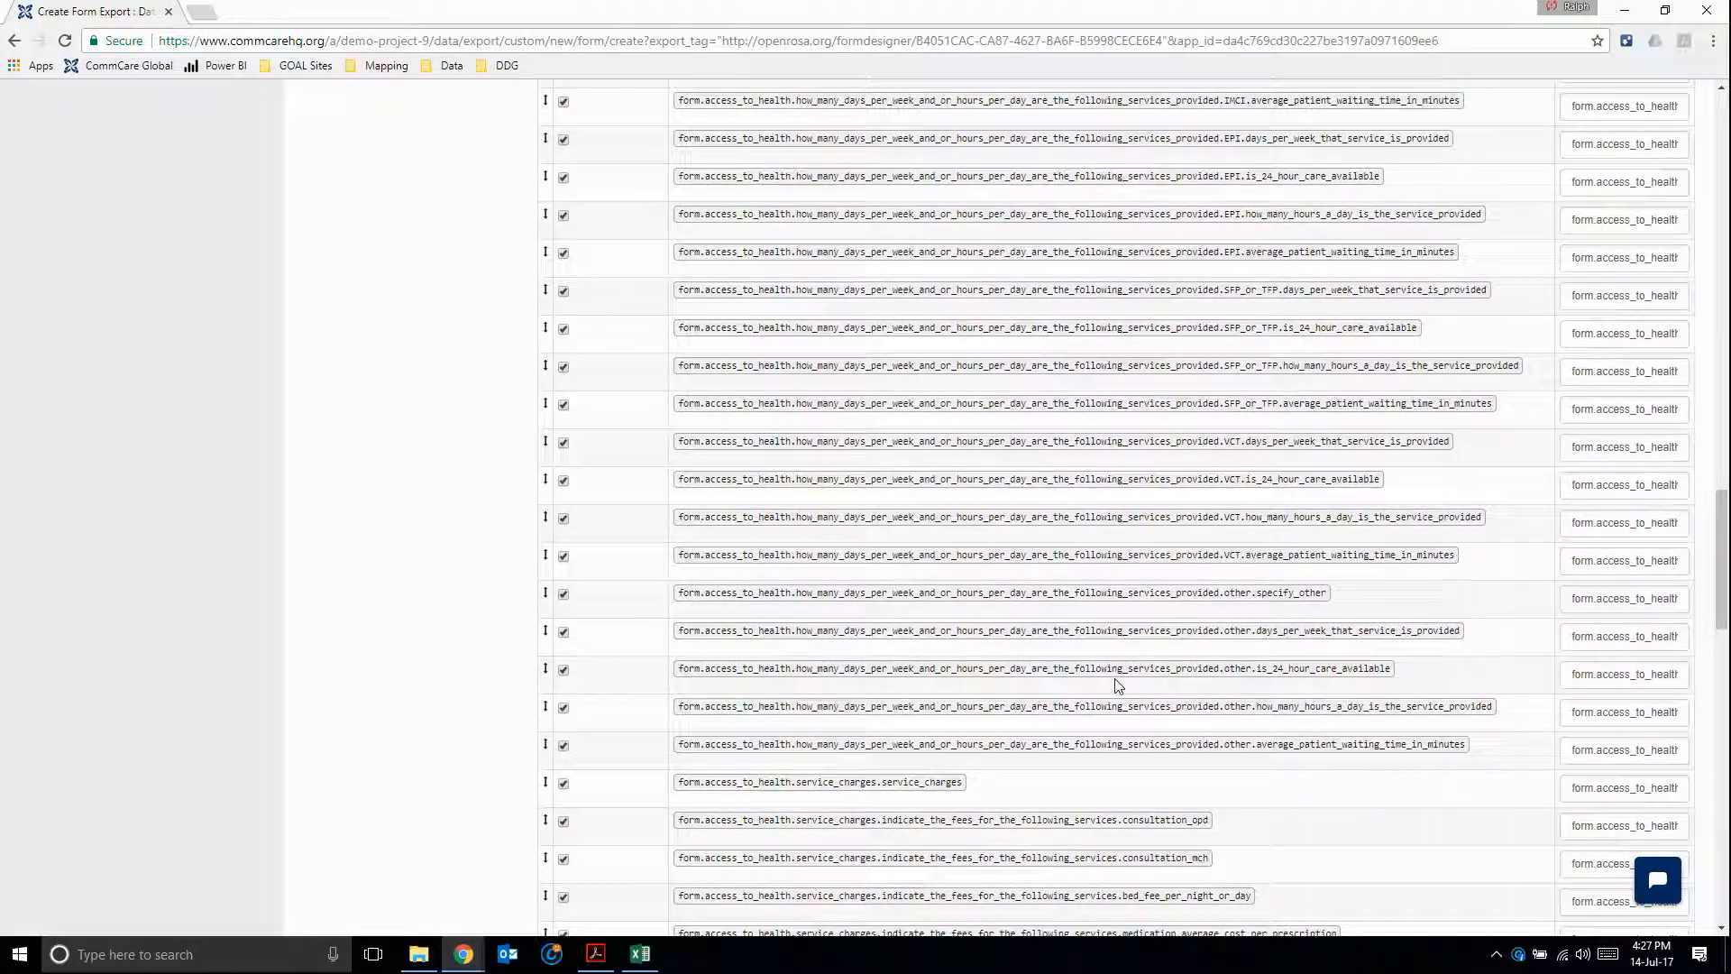
scroll("up", 3)
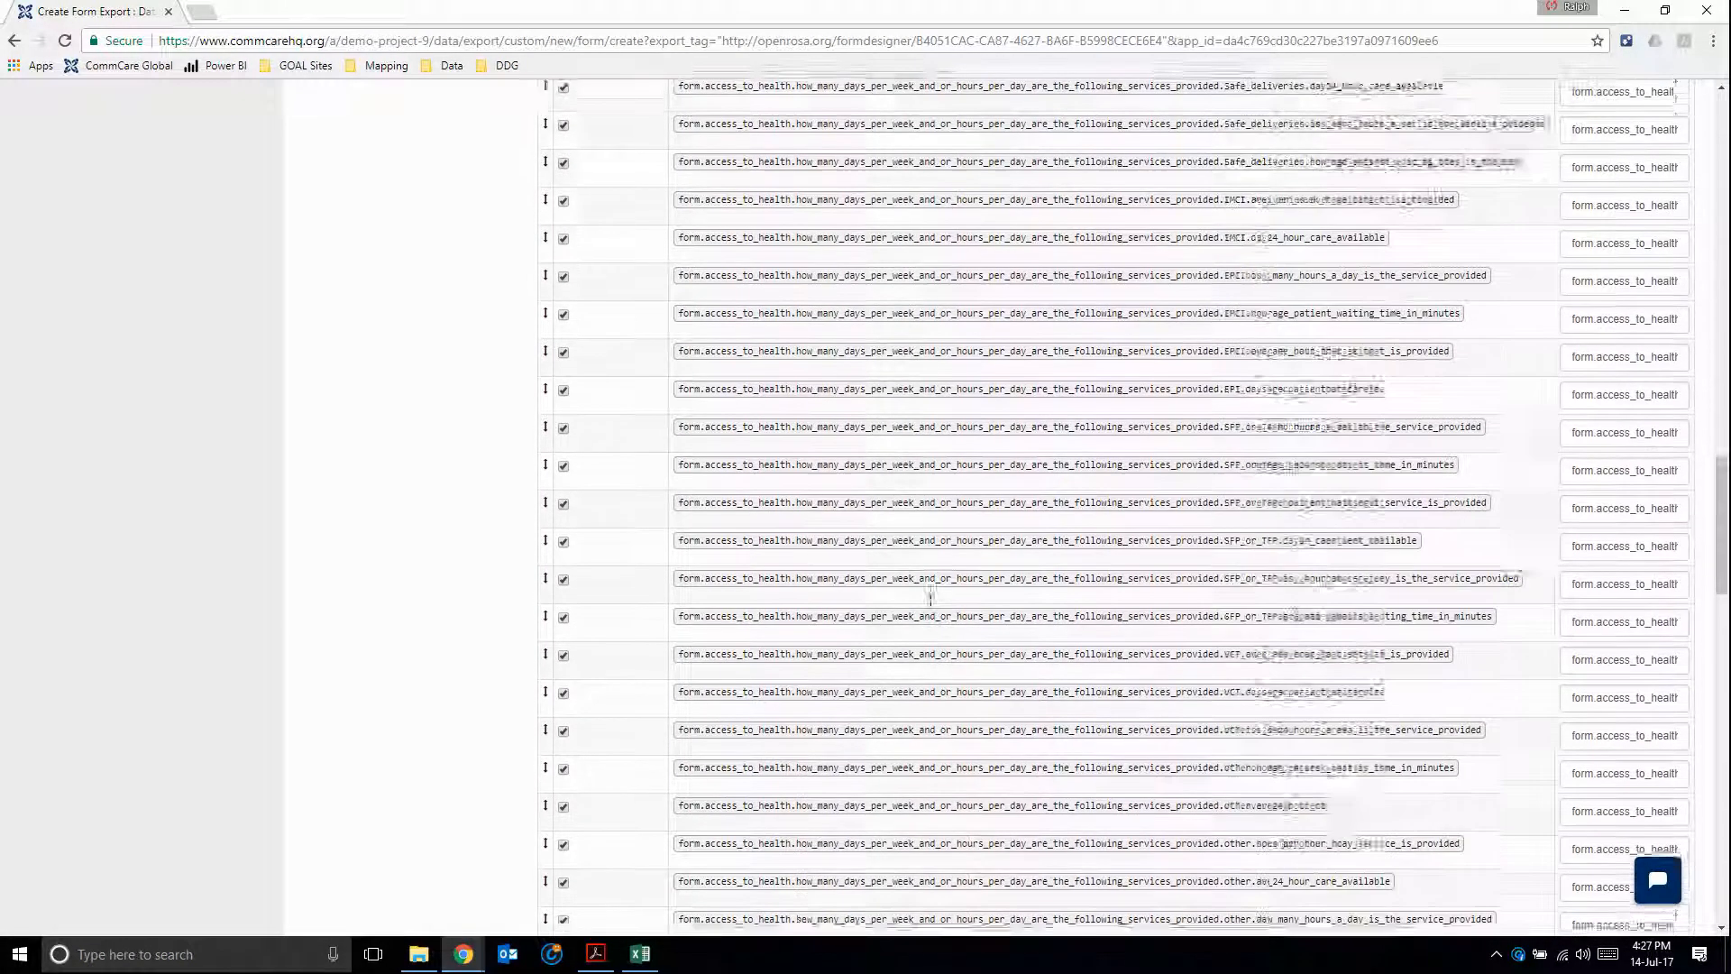
scroll("up", 3)
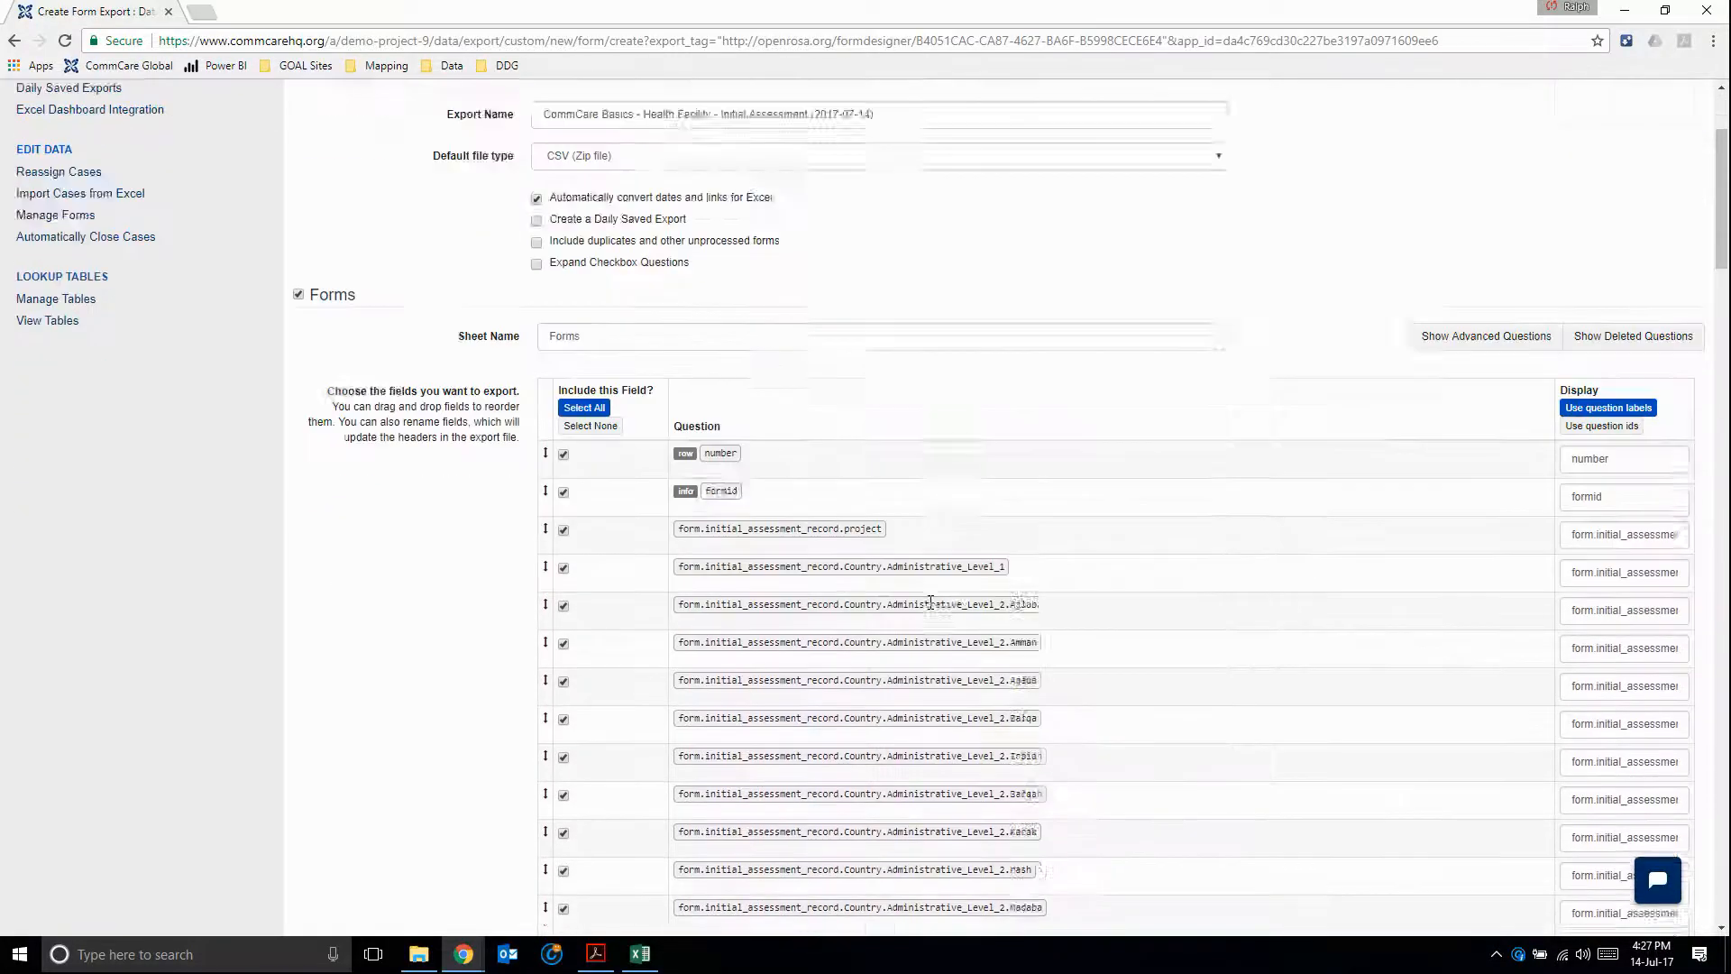
scroll("down", 3)
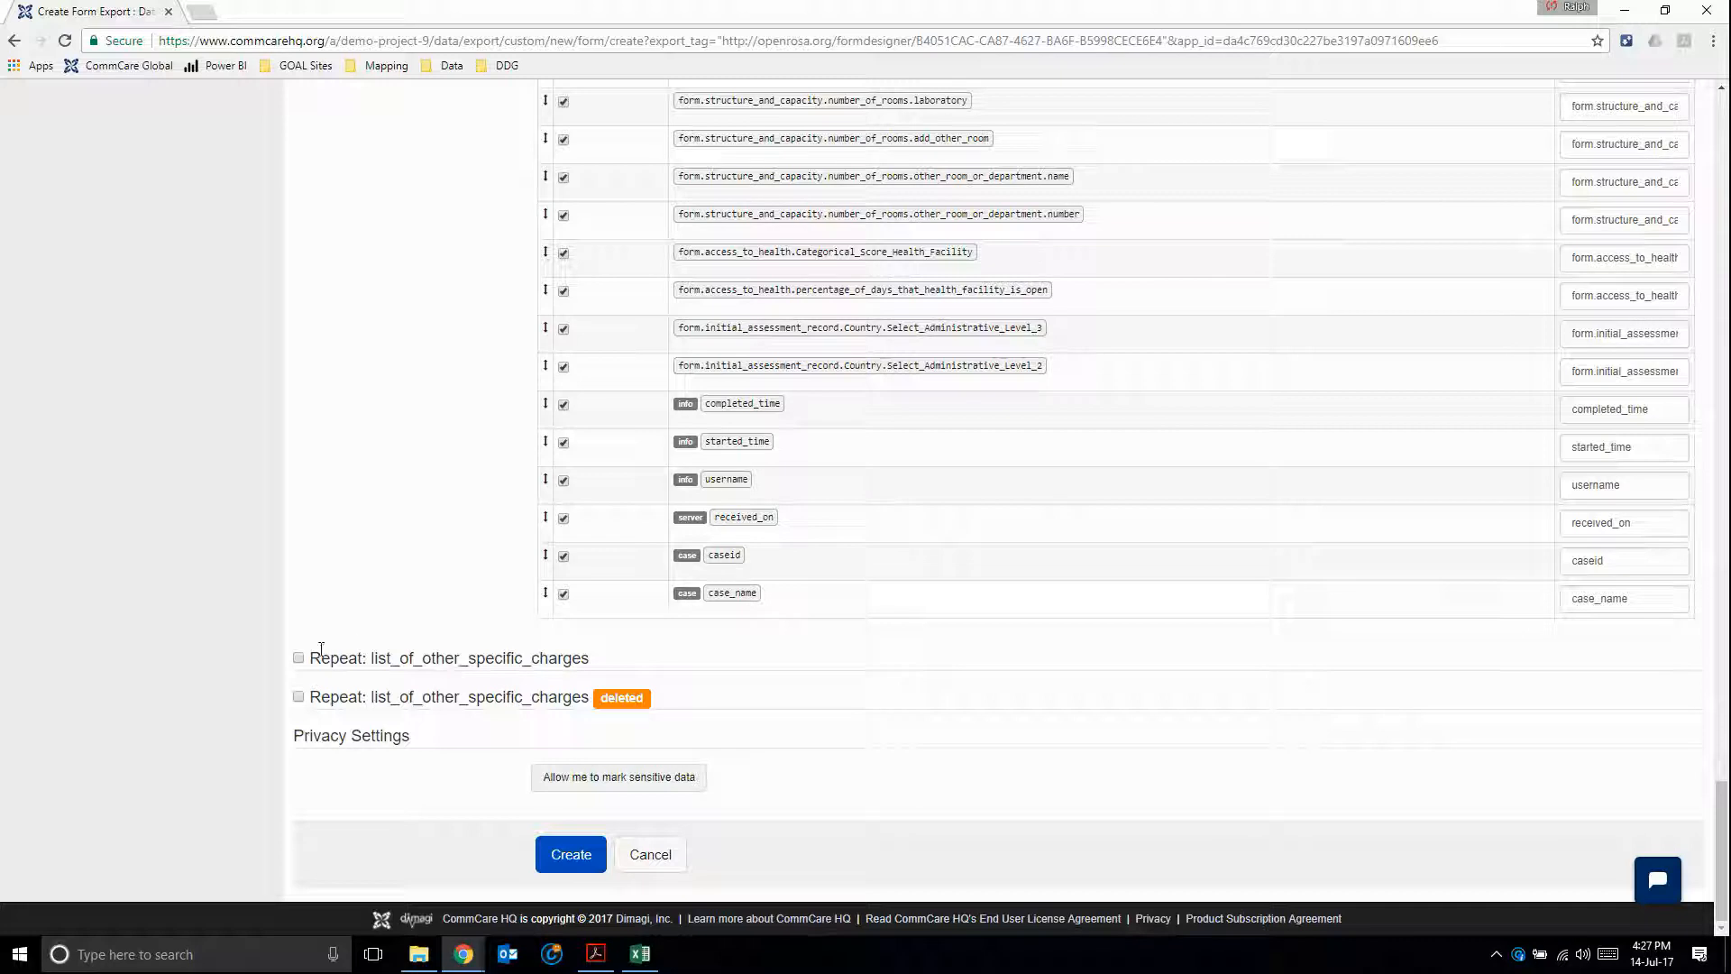
mouse_move(352, 685)
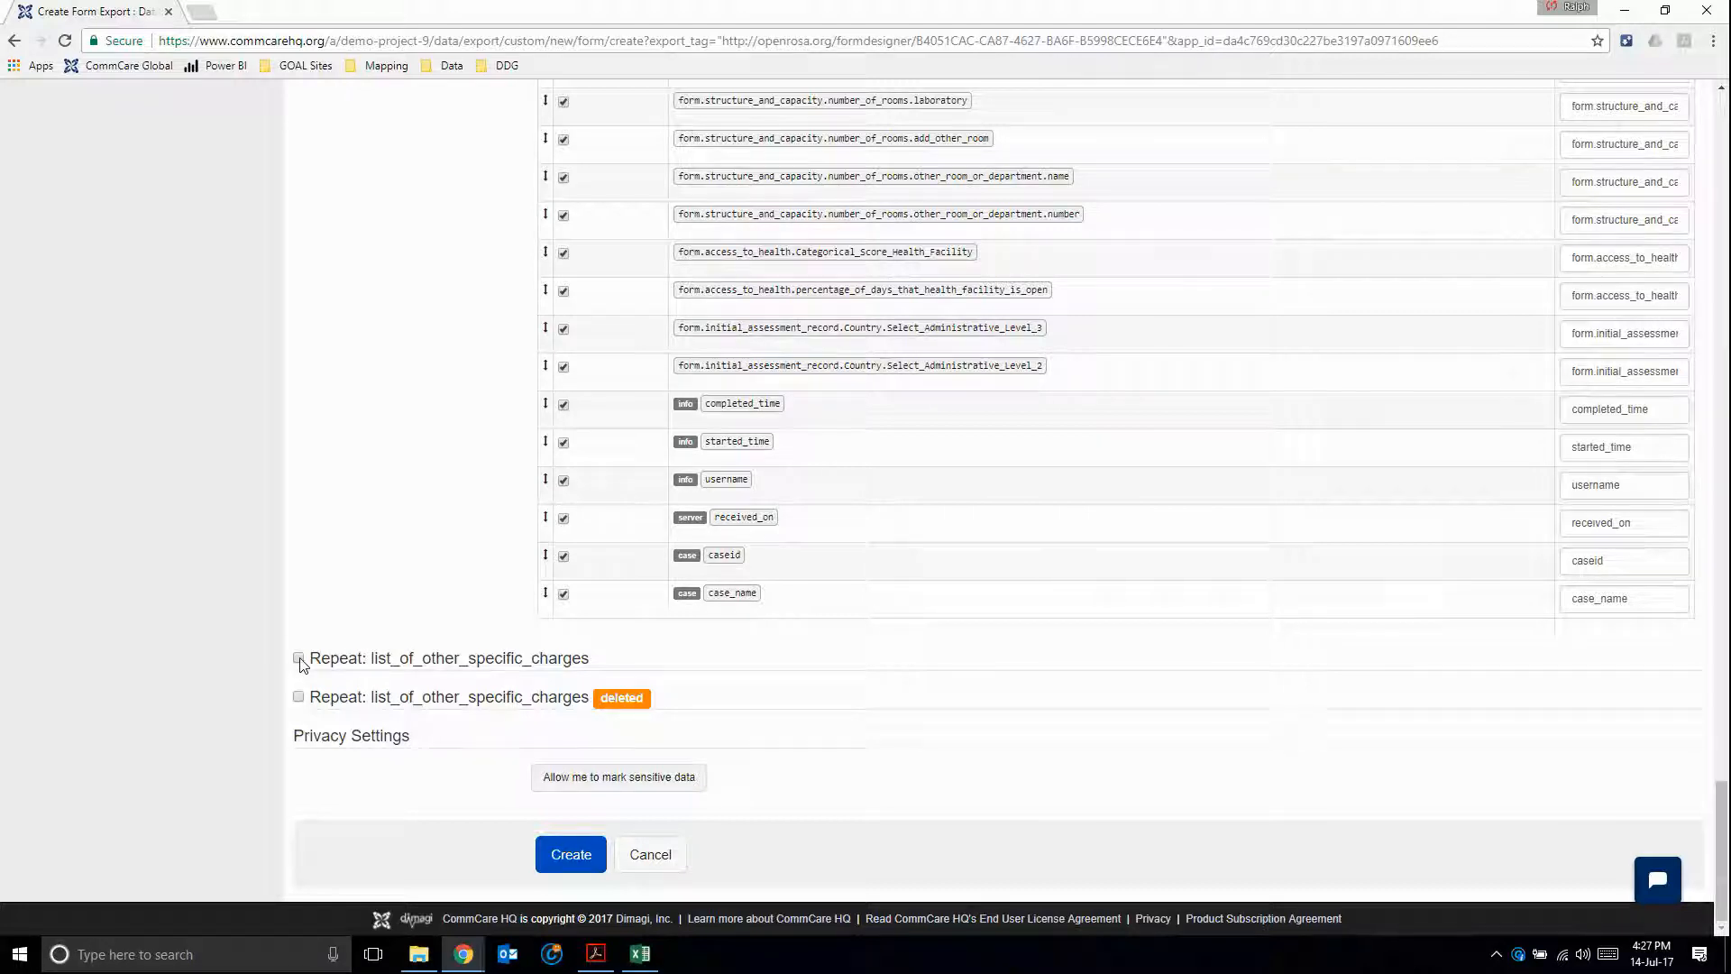
- Include the list_of_other_specific_charges repeat with all three of its fields selected
left_click(297, 659)
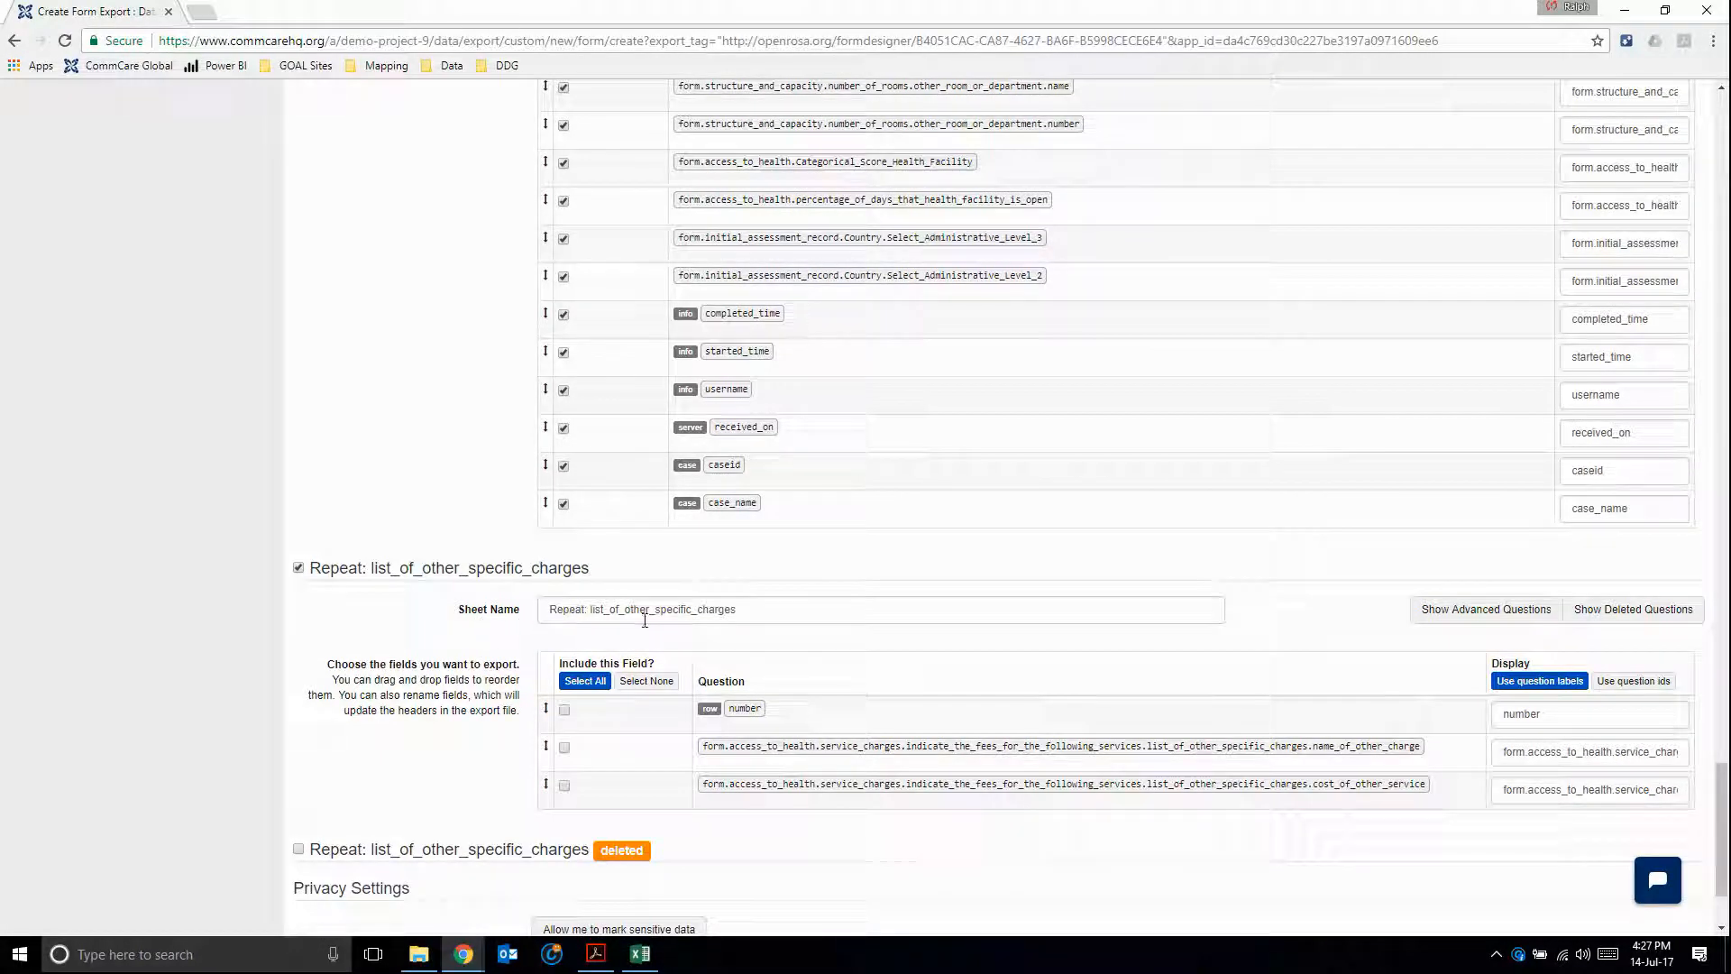
scroll("down", 3)
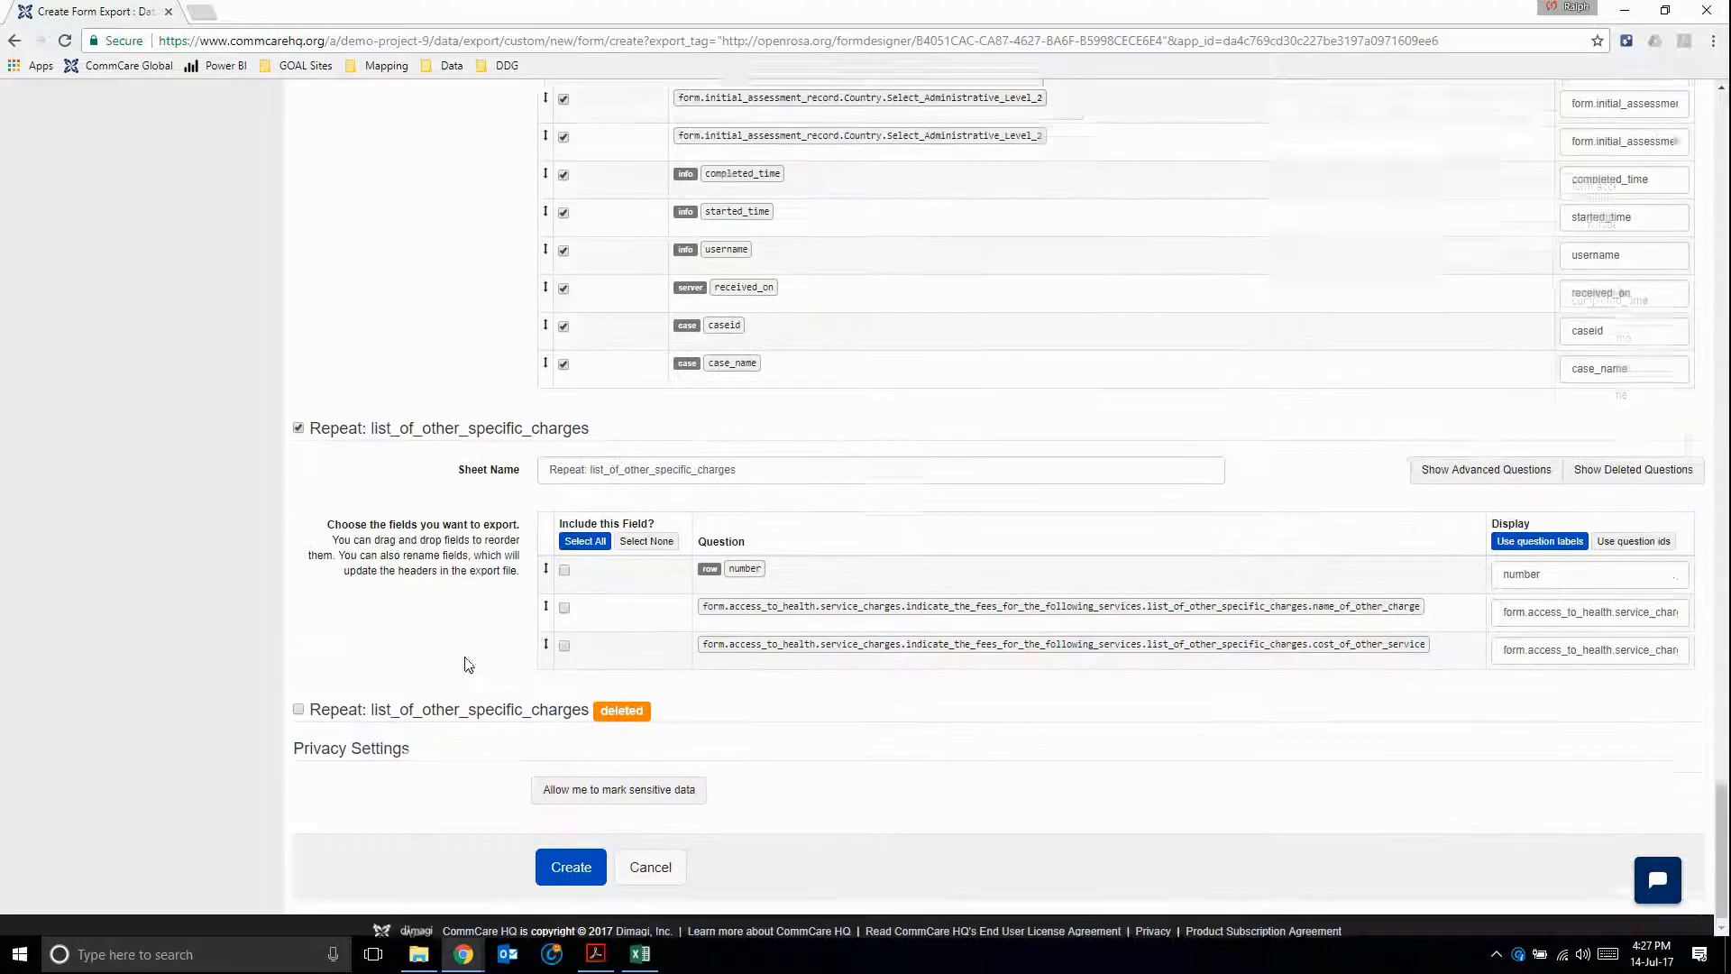
left_click(584, 541)
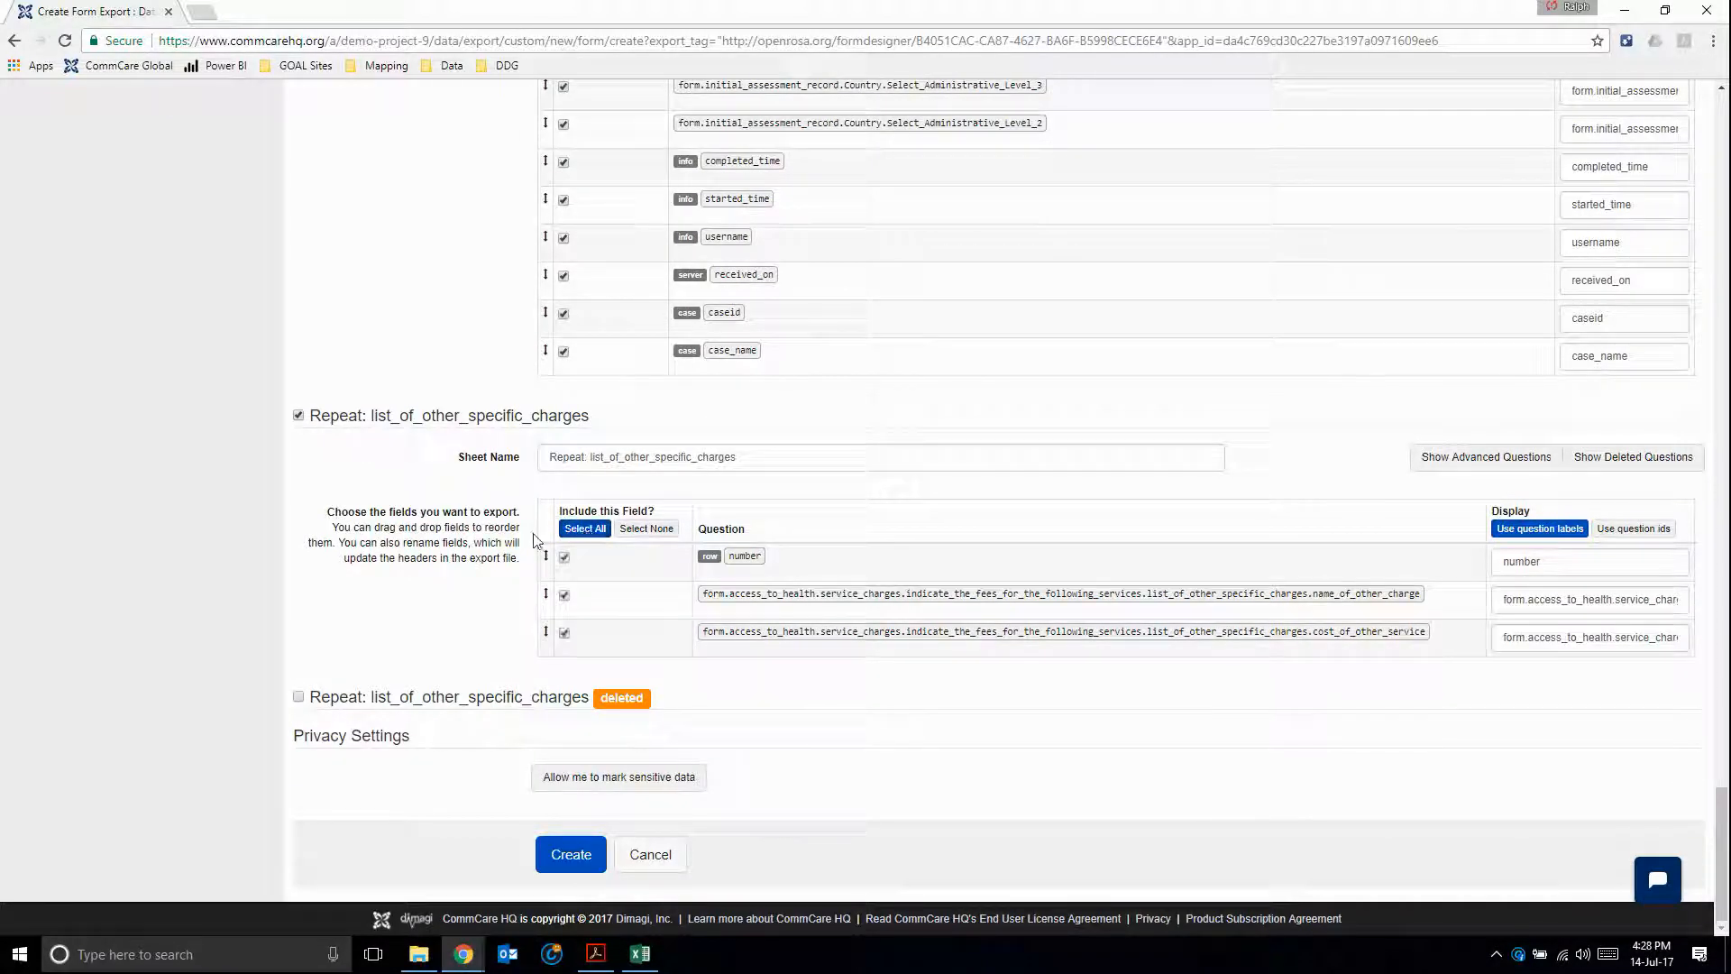
mouse_move(456, 570)
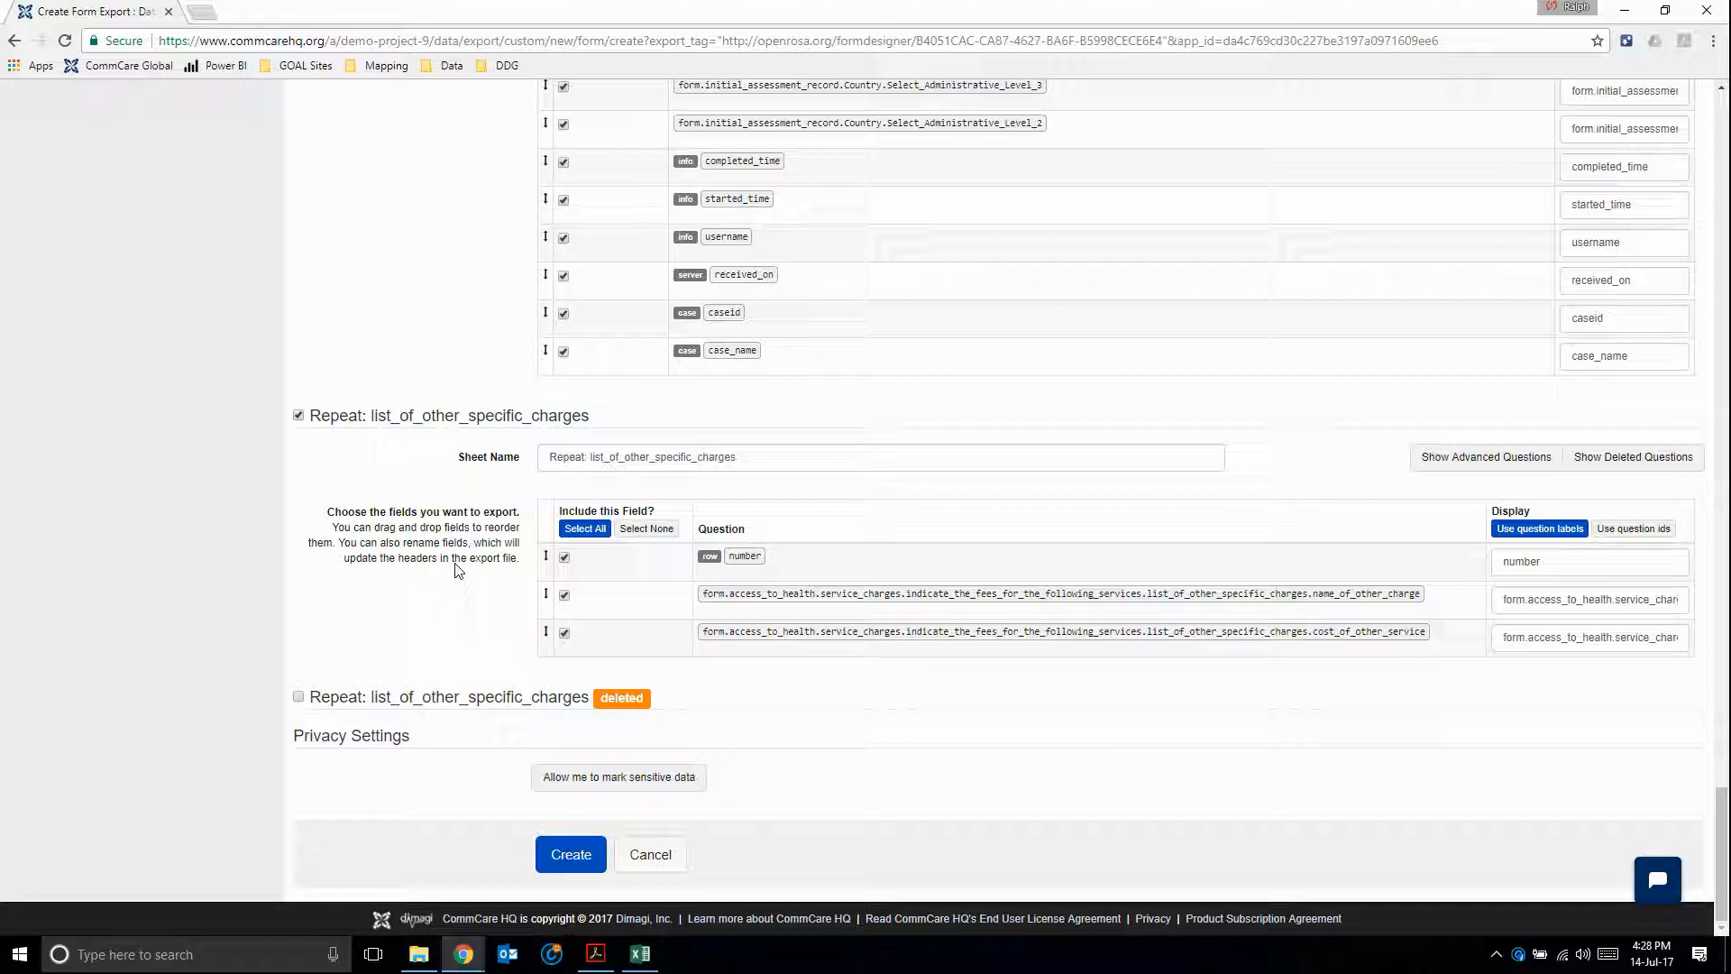
mouse_move(389, 691)
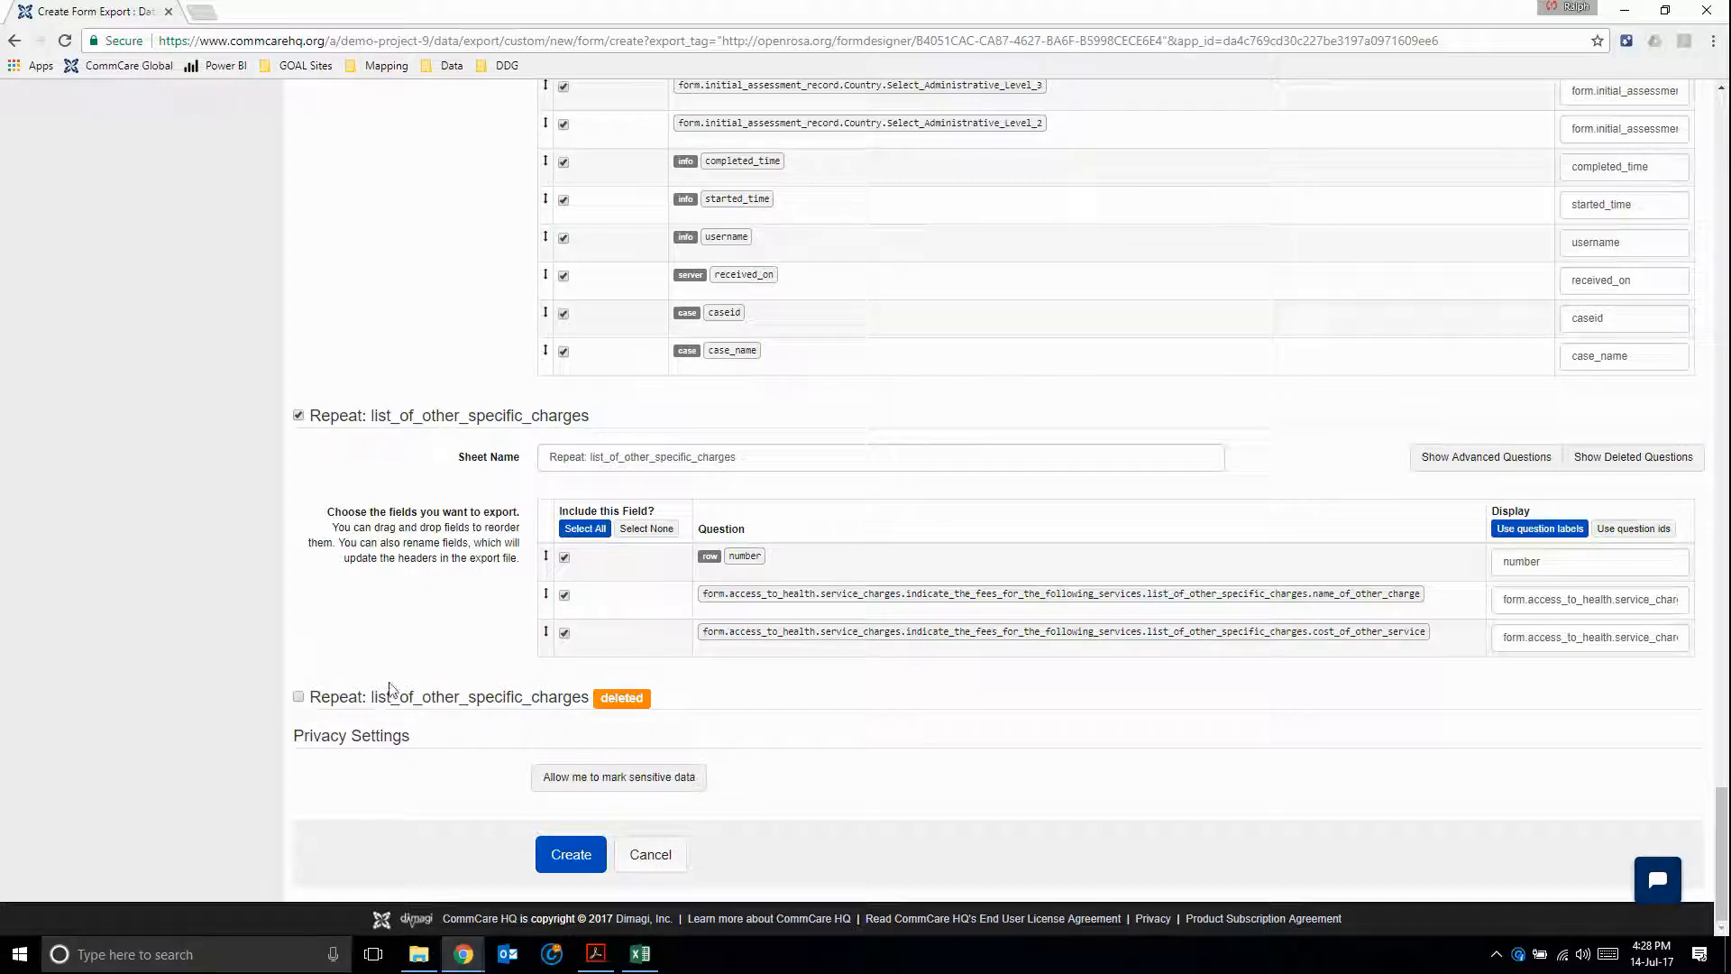
mouse_move(417, 714)
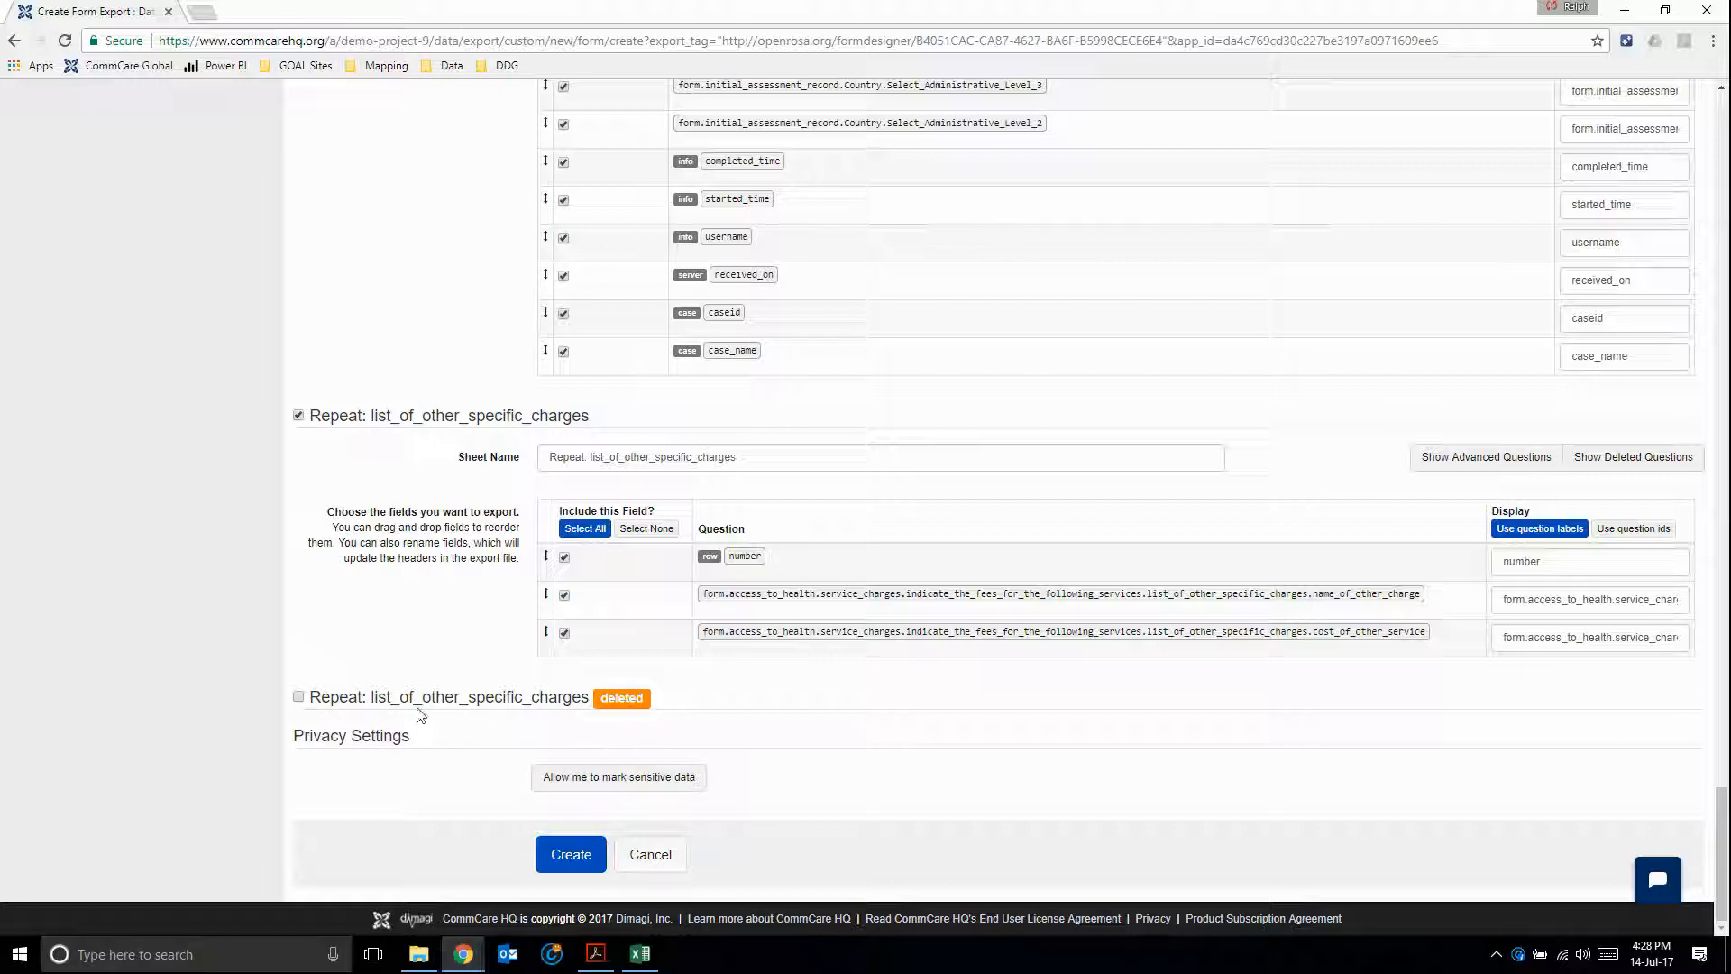
mouse_move(483, 808)
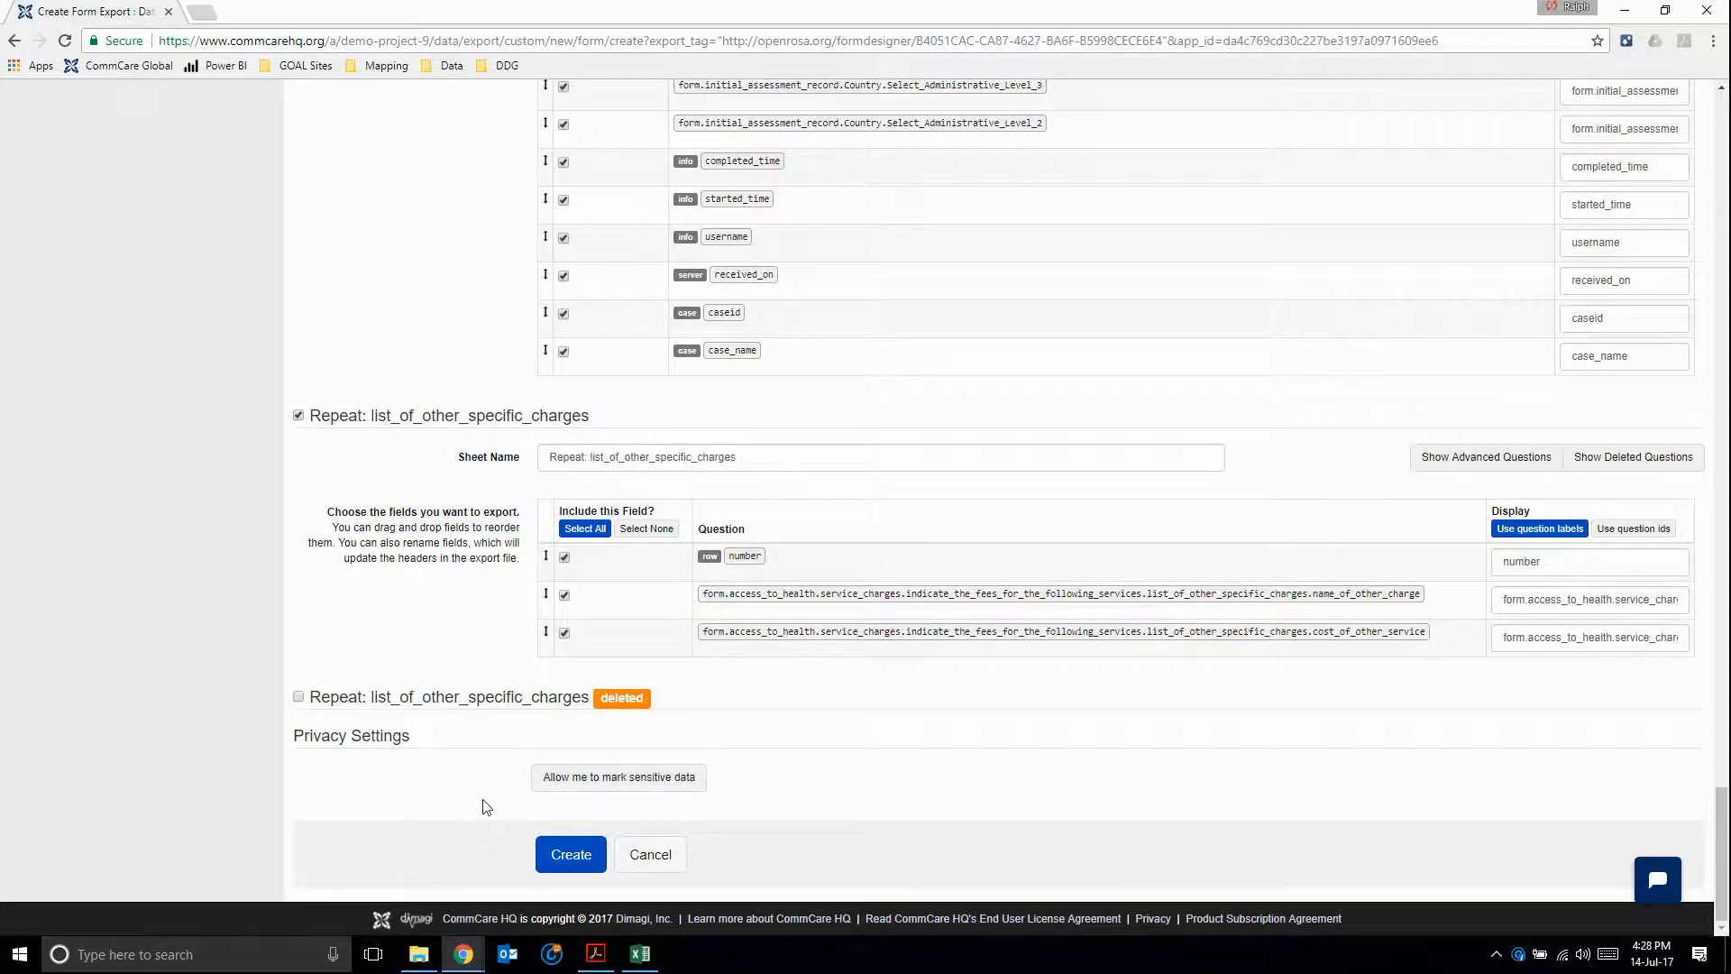
- Set the default file type back to Excel 2007 and review down to Create
scroll("up", 3)
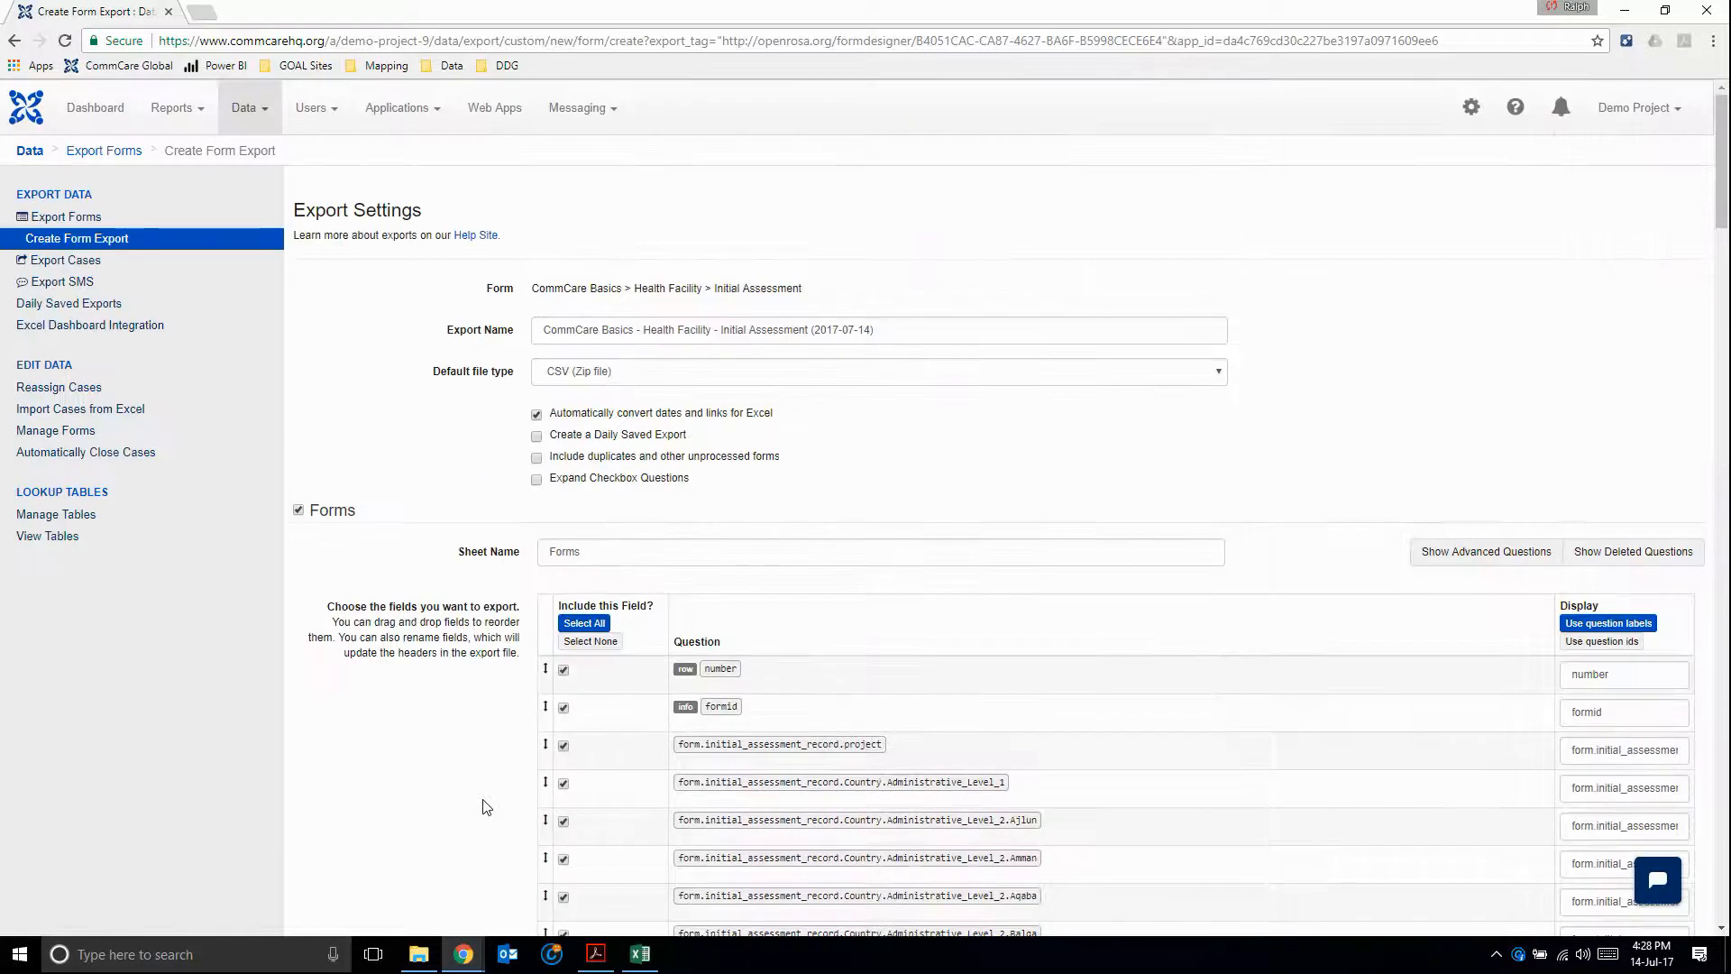
left_click(537, 415)
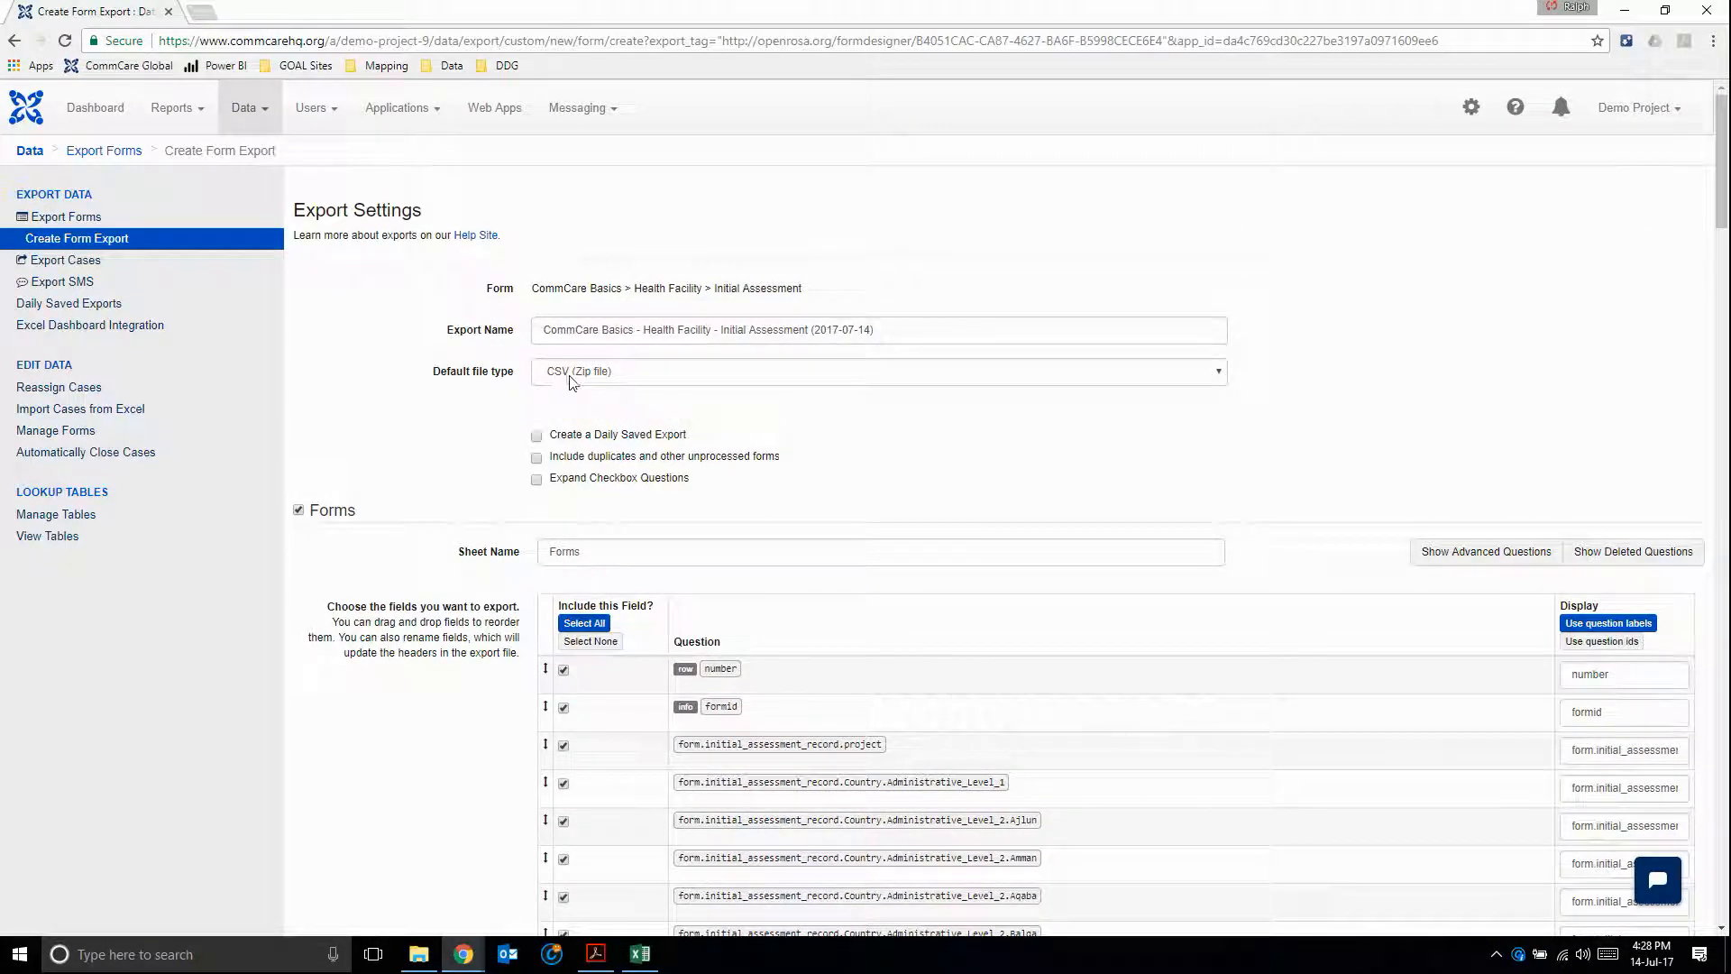
left_click(878, 371)
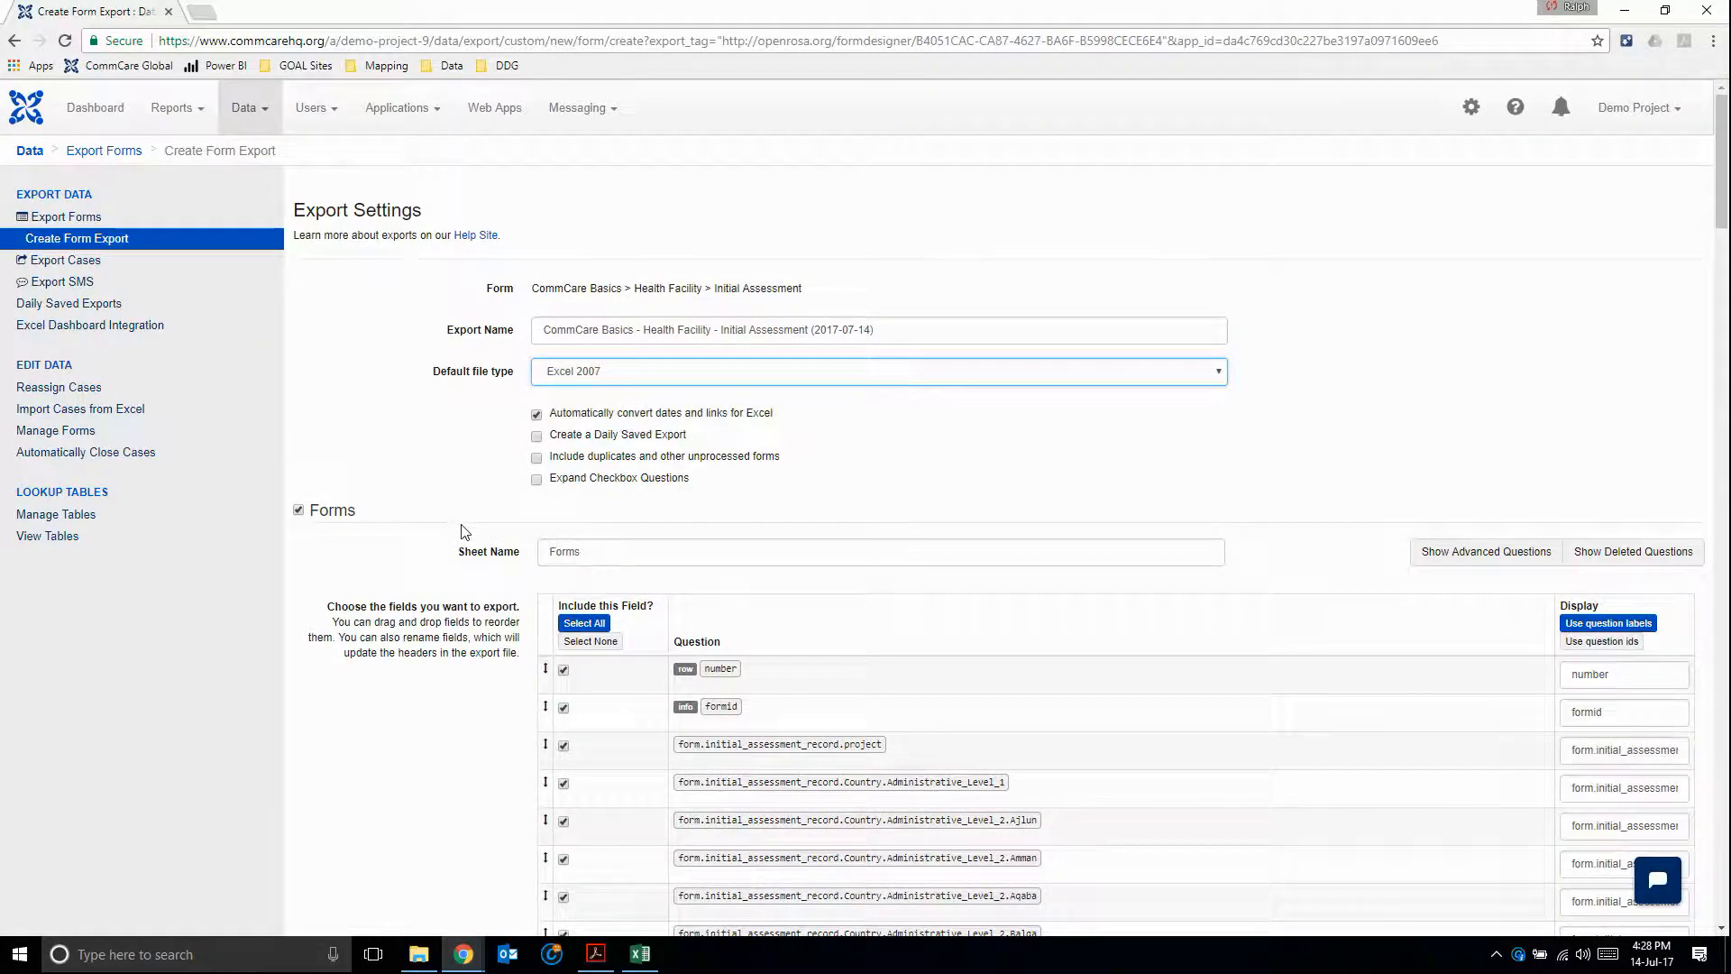
left_click(879, 371)
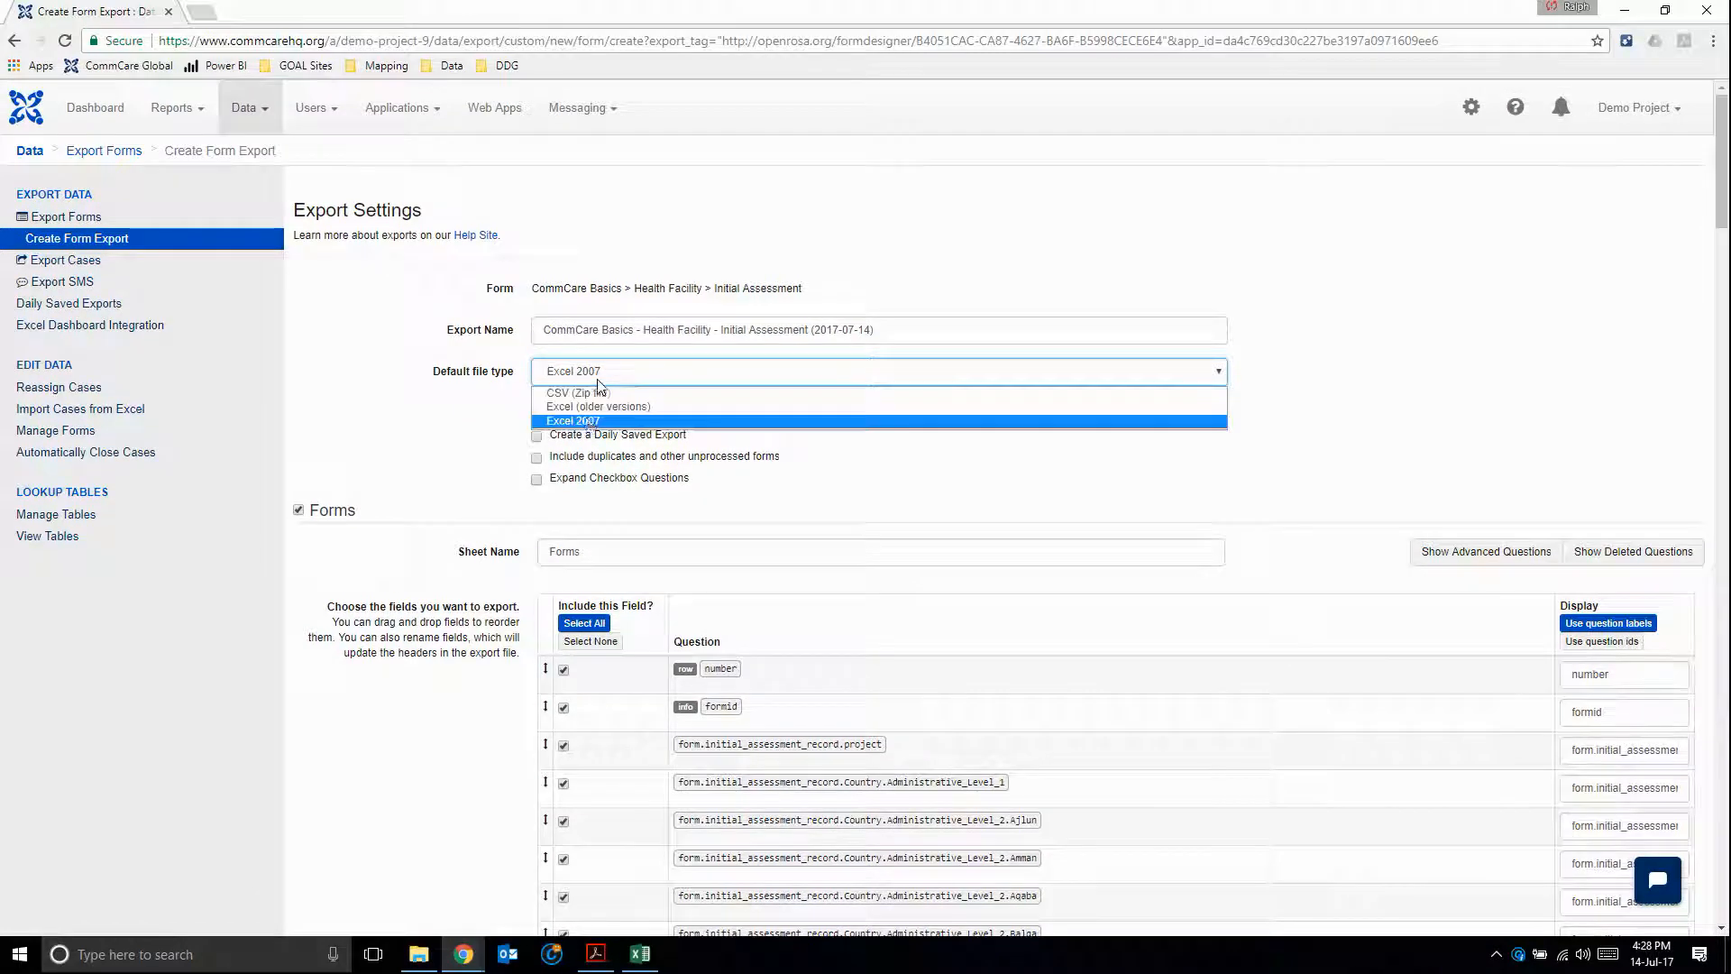
left_click(573, 420)
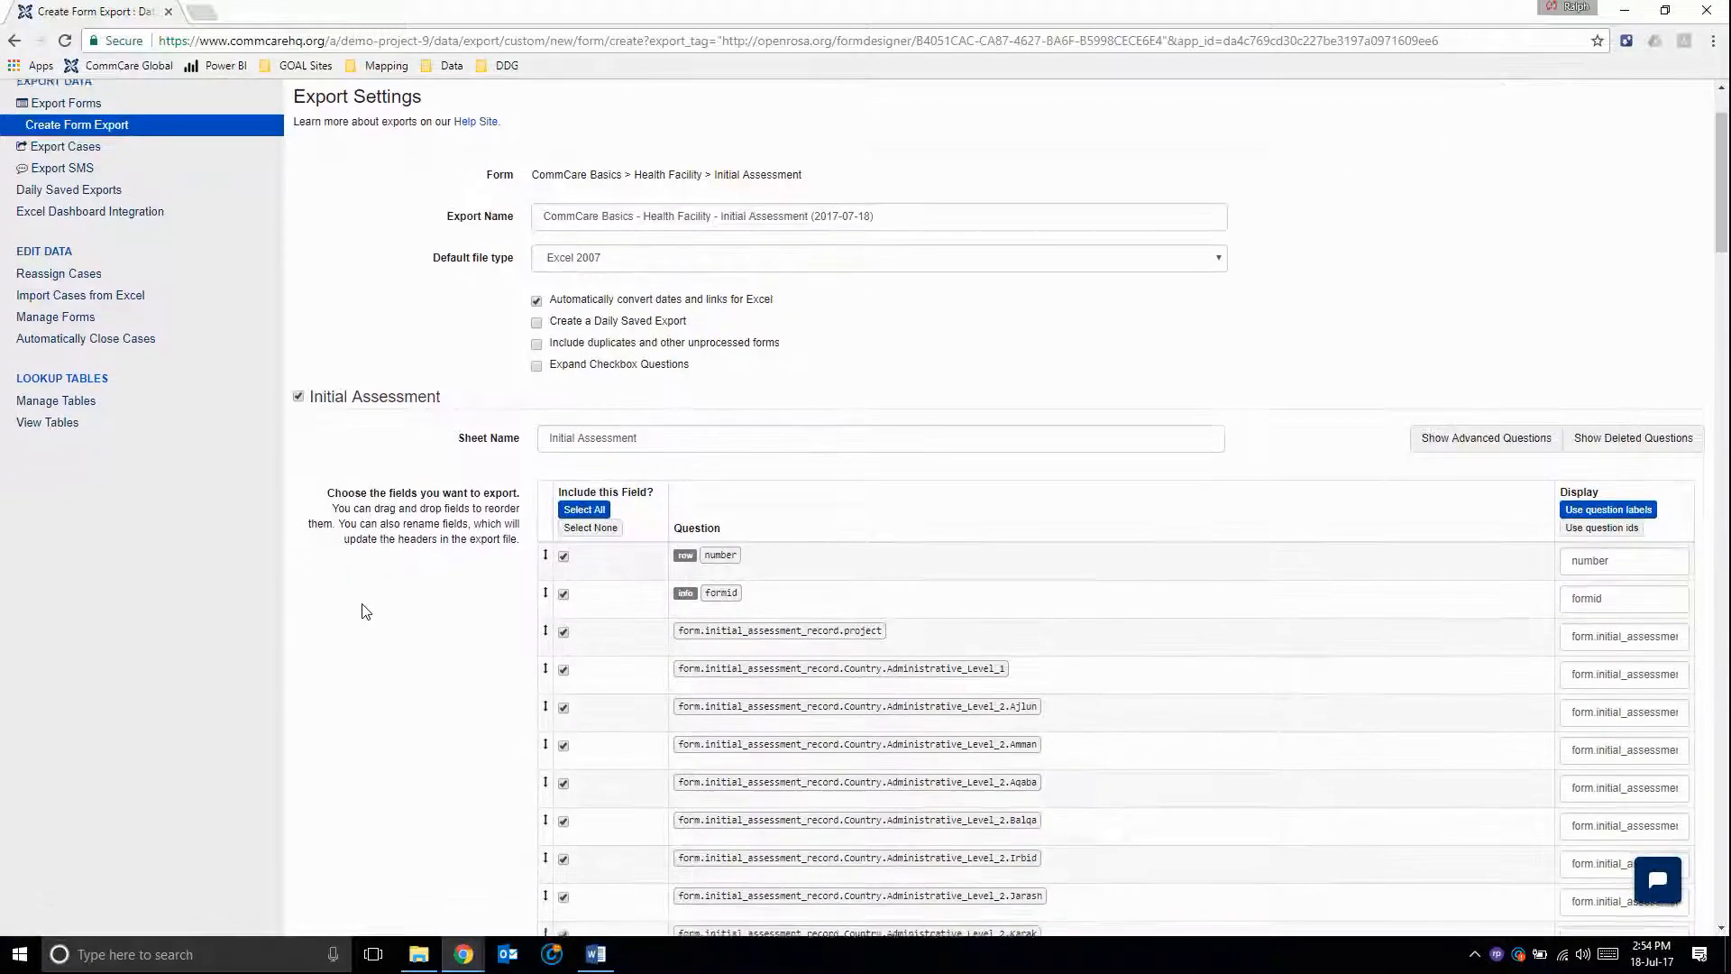
scroll("down", 3)
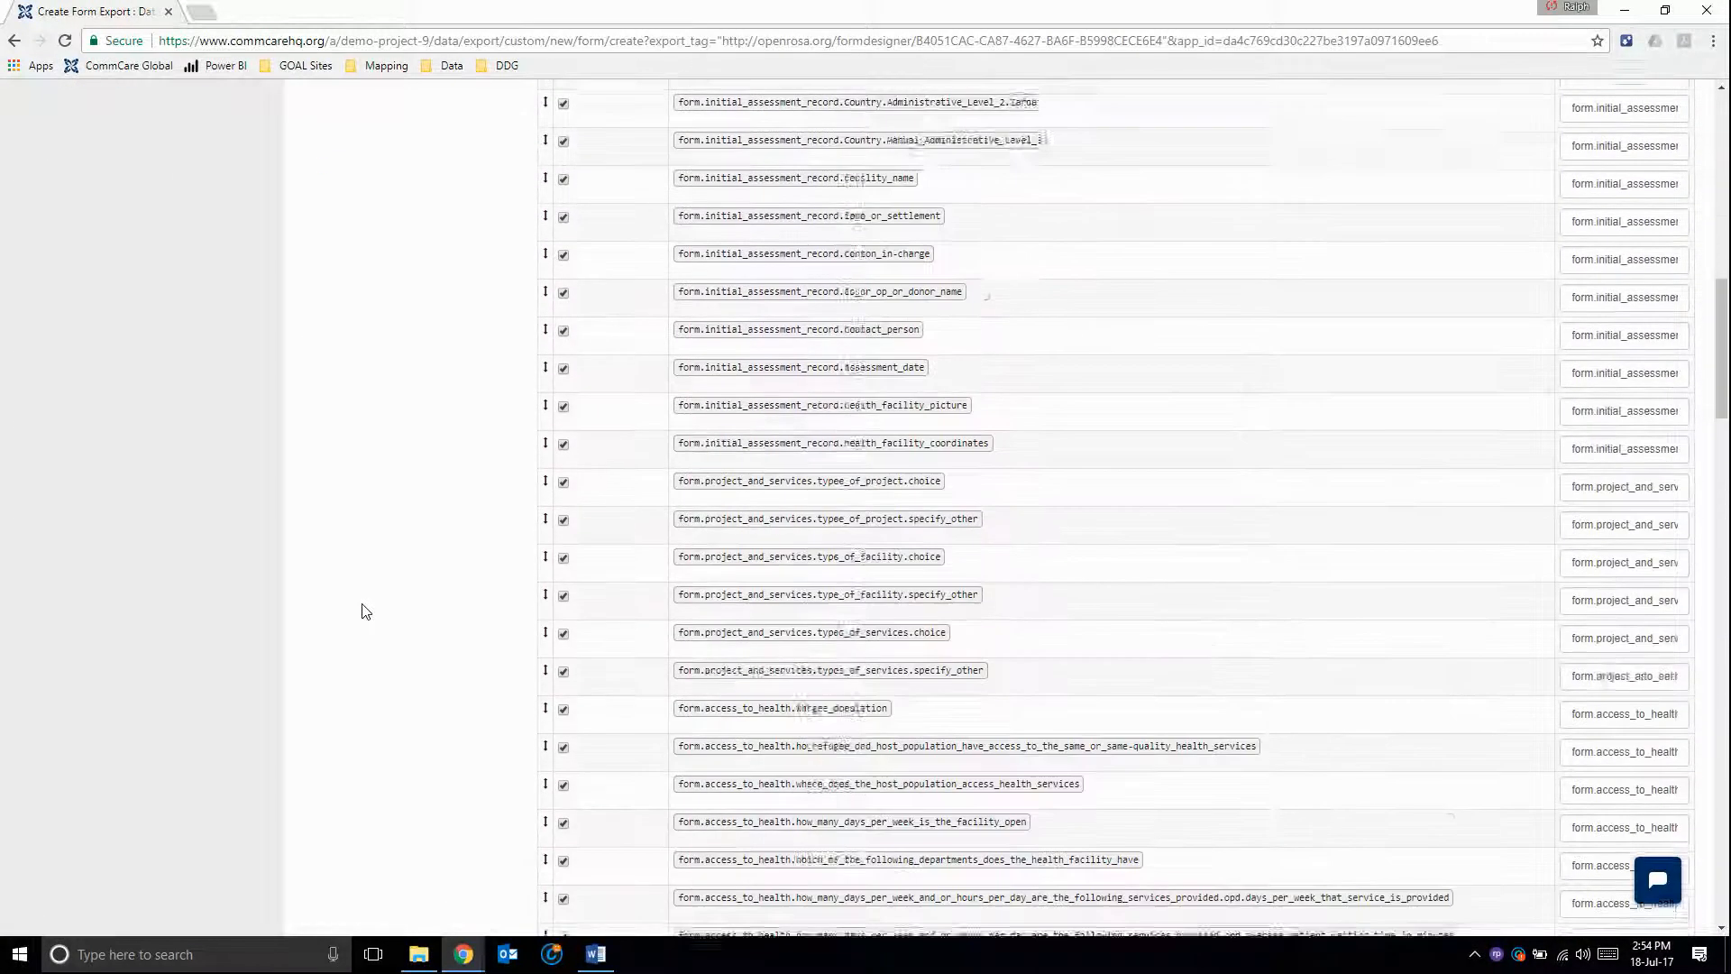
scroll("down", 3)
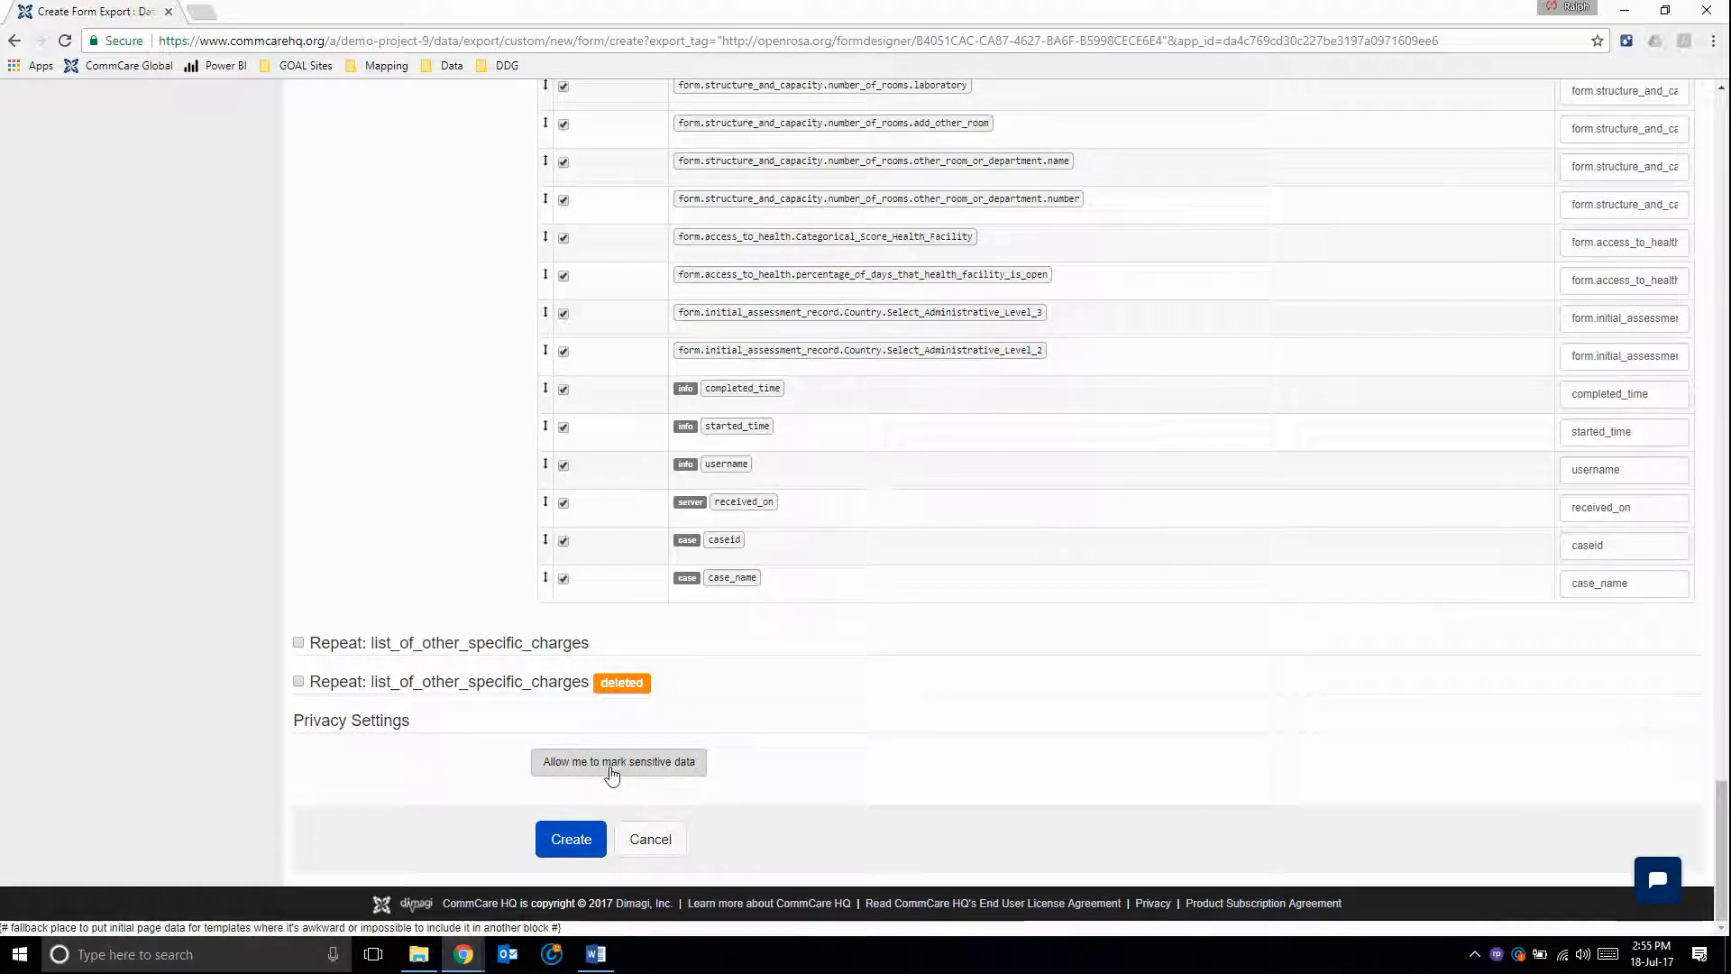
- Leave the number field as not sensitive while reviewing the question list
scroll("up", 3)
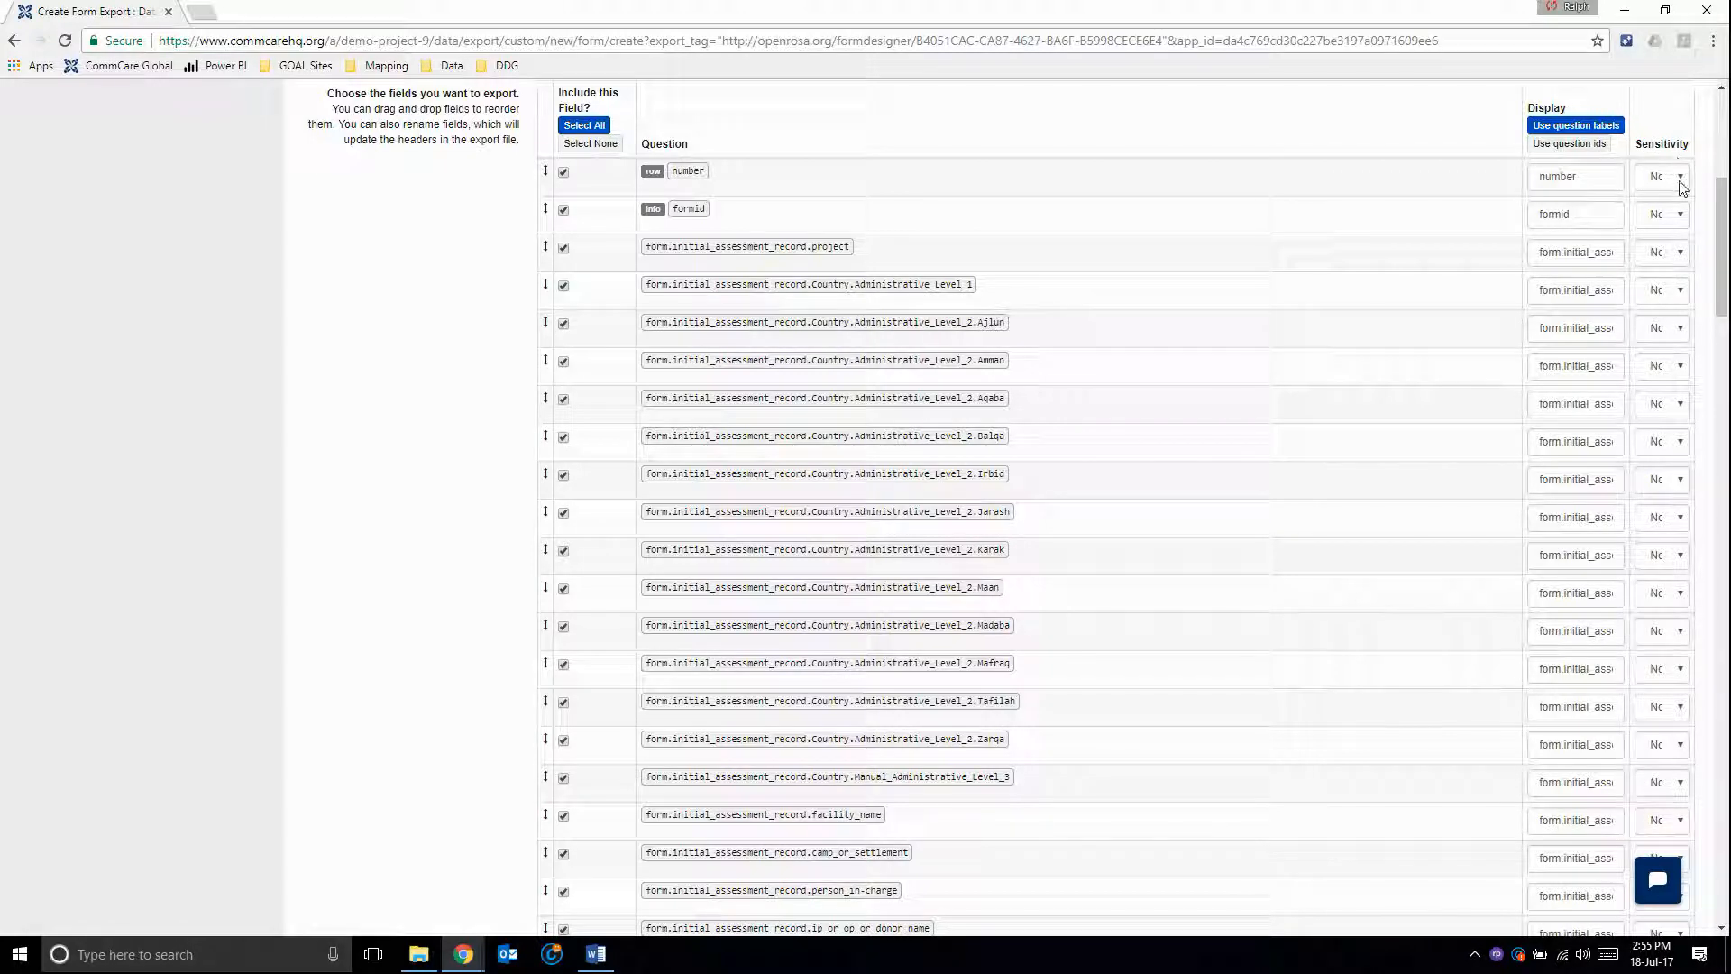
left_click(1661, 176)
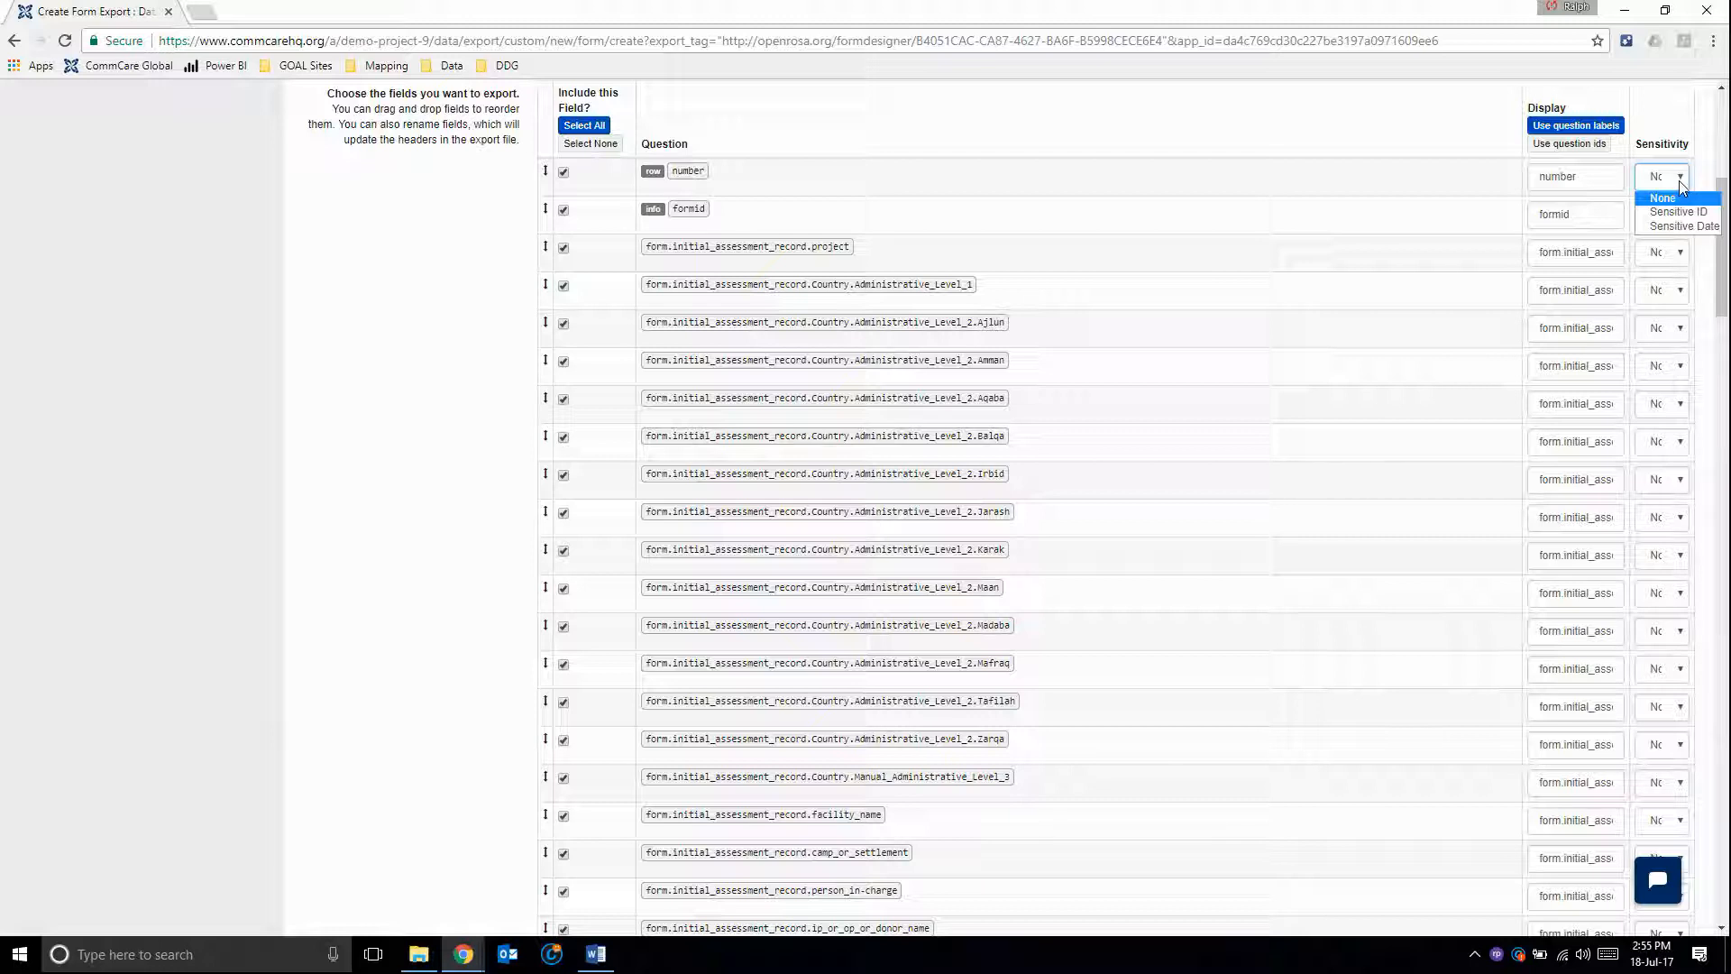
left_click(1661, 175)
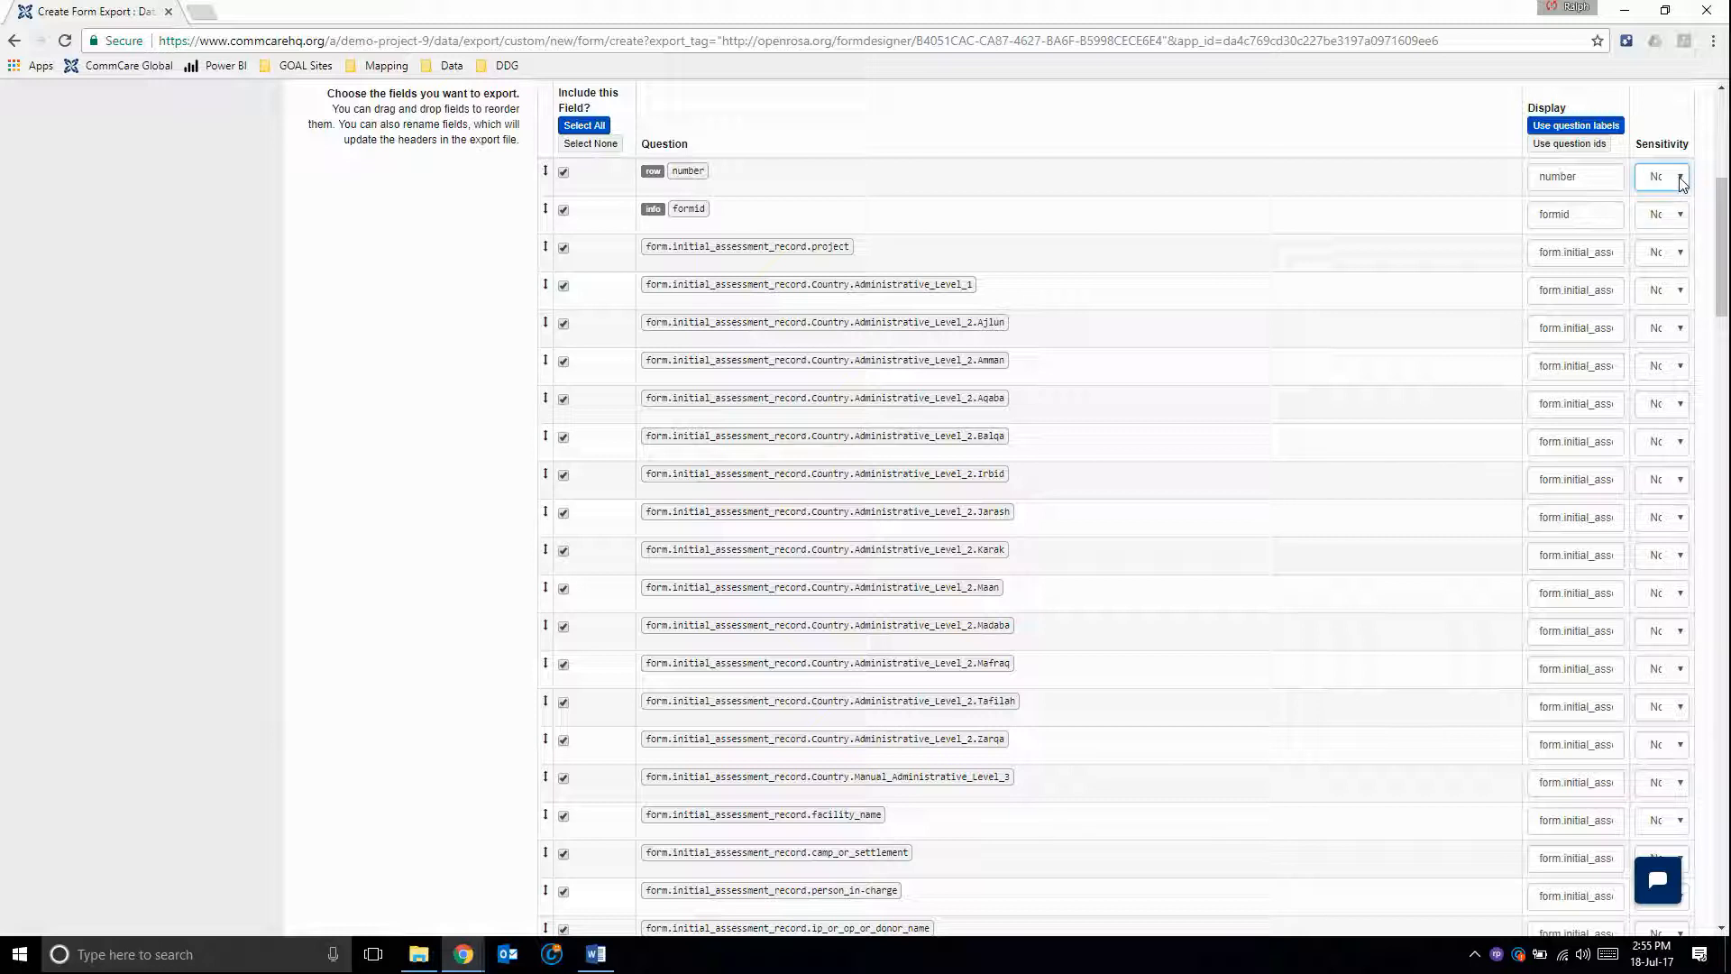
scroll("down", 3)
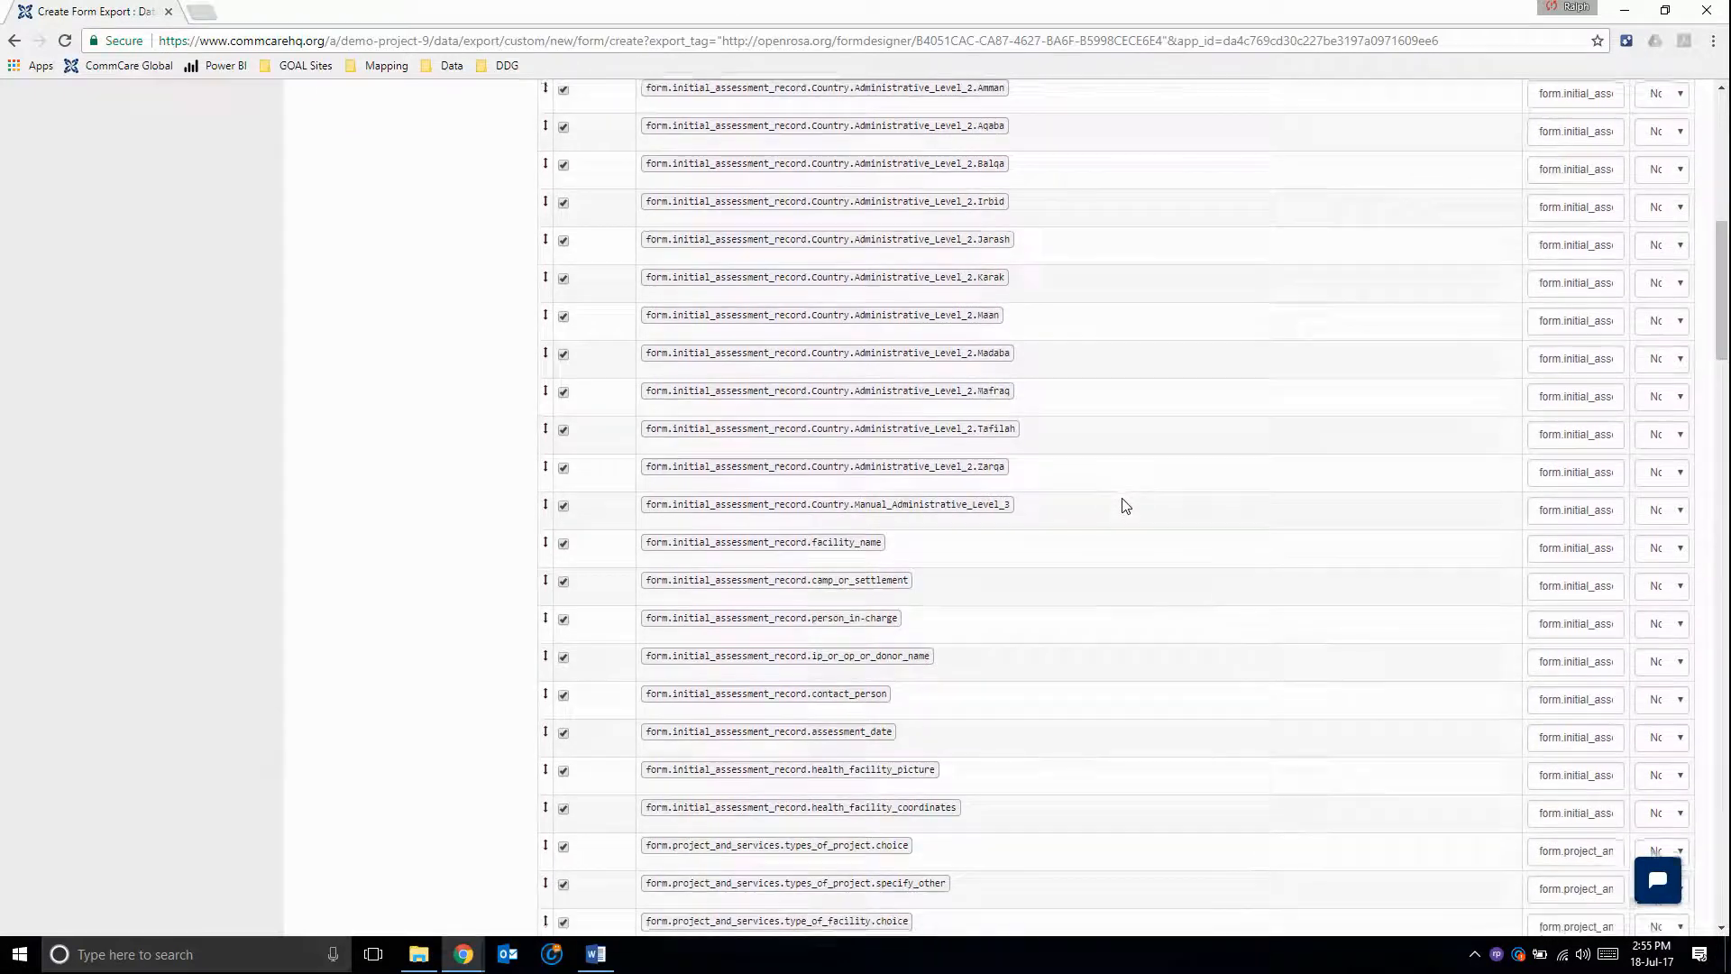
scroll("down", 3)
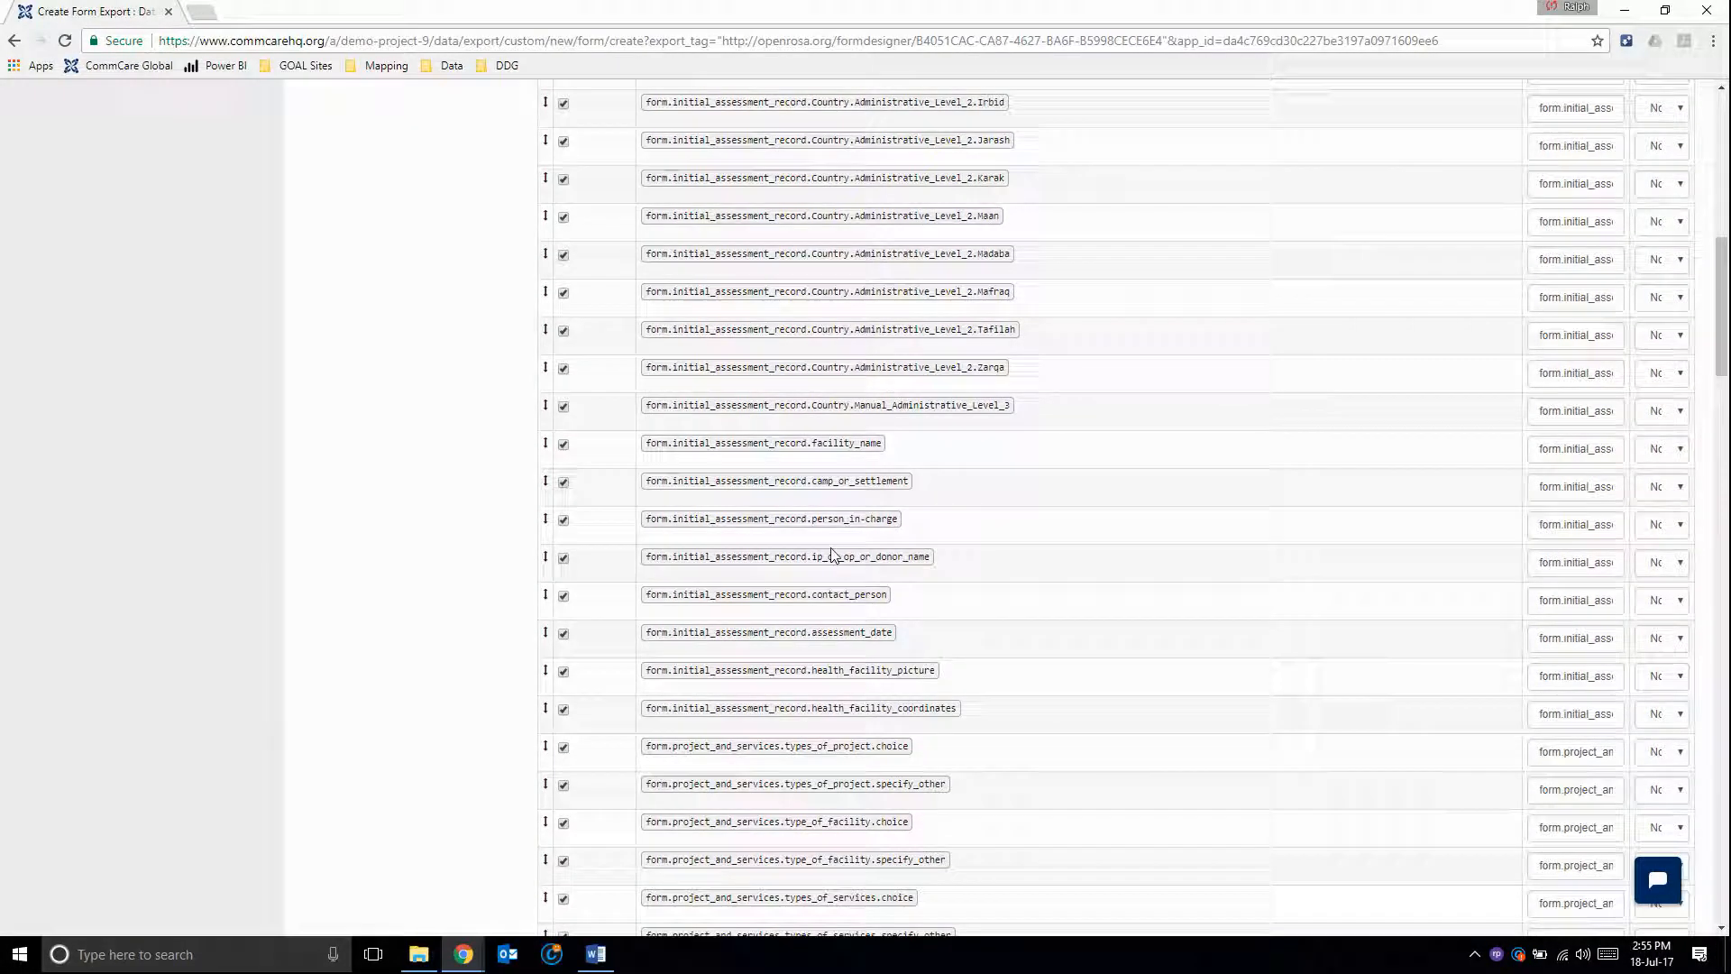
mouse_move(822, 539)
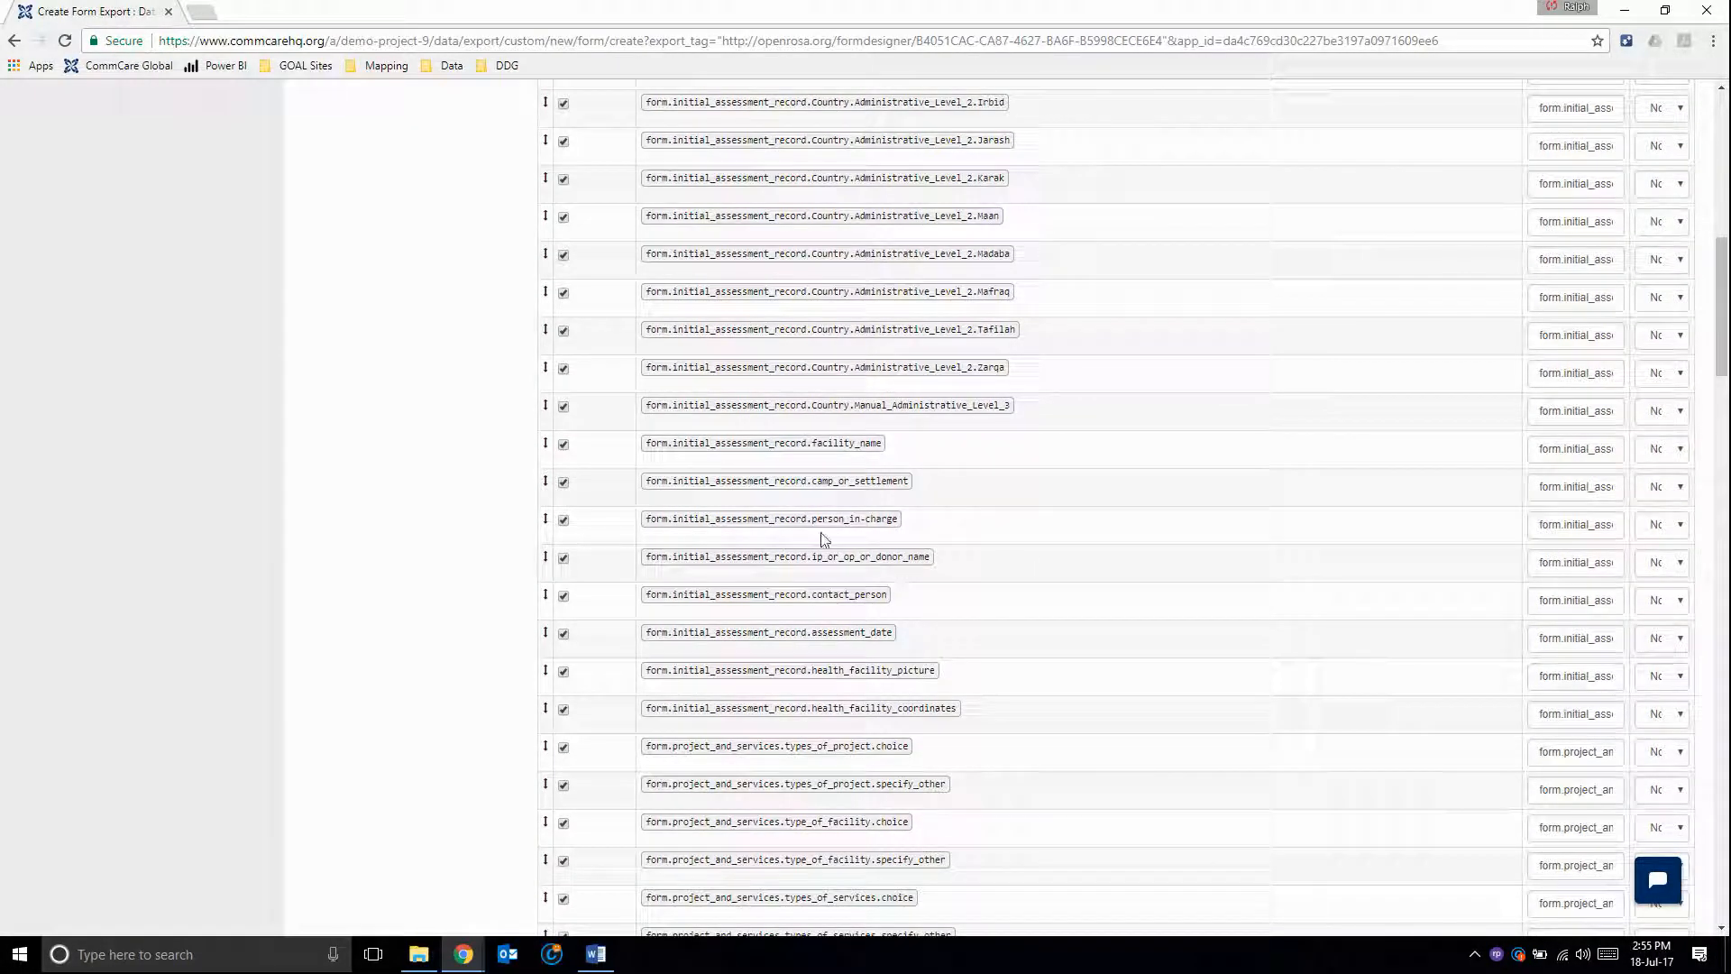
mouse_move(835, 588)
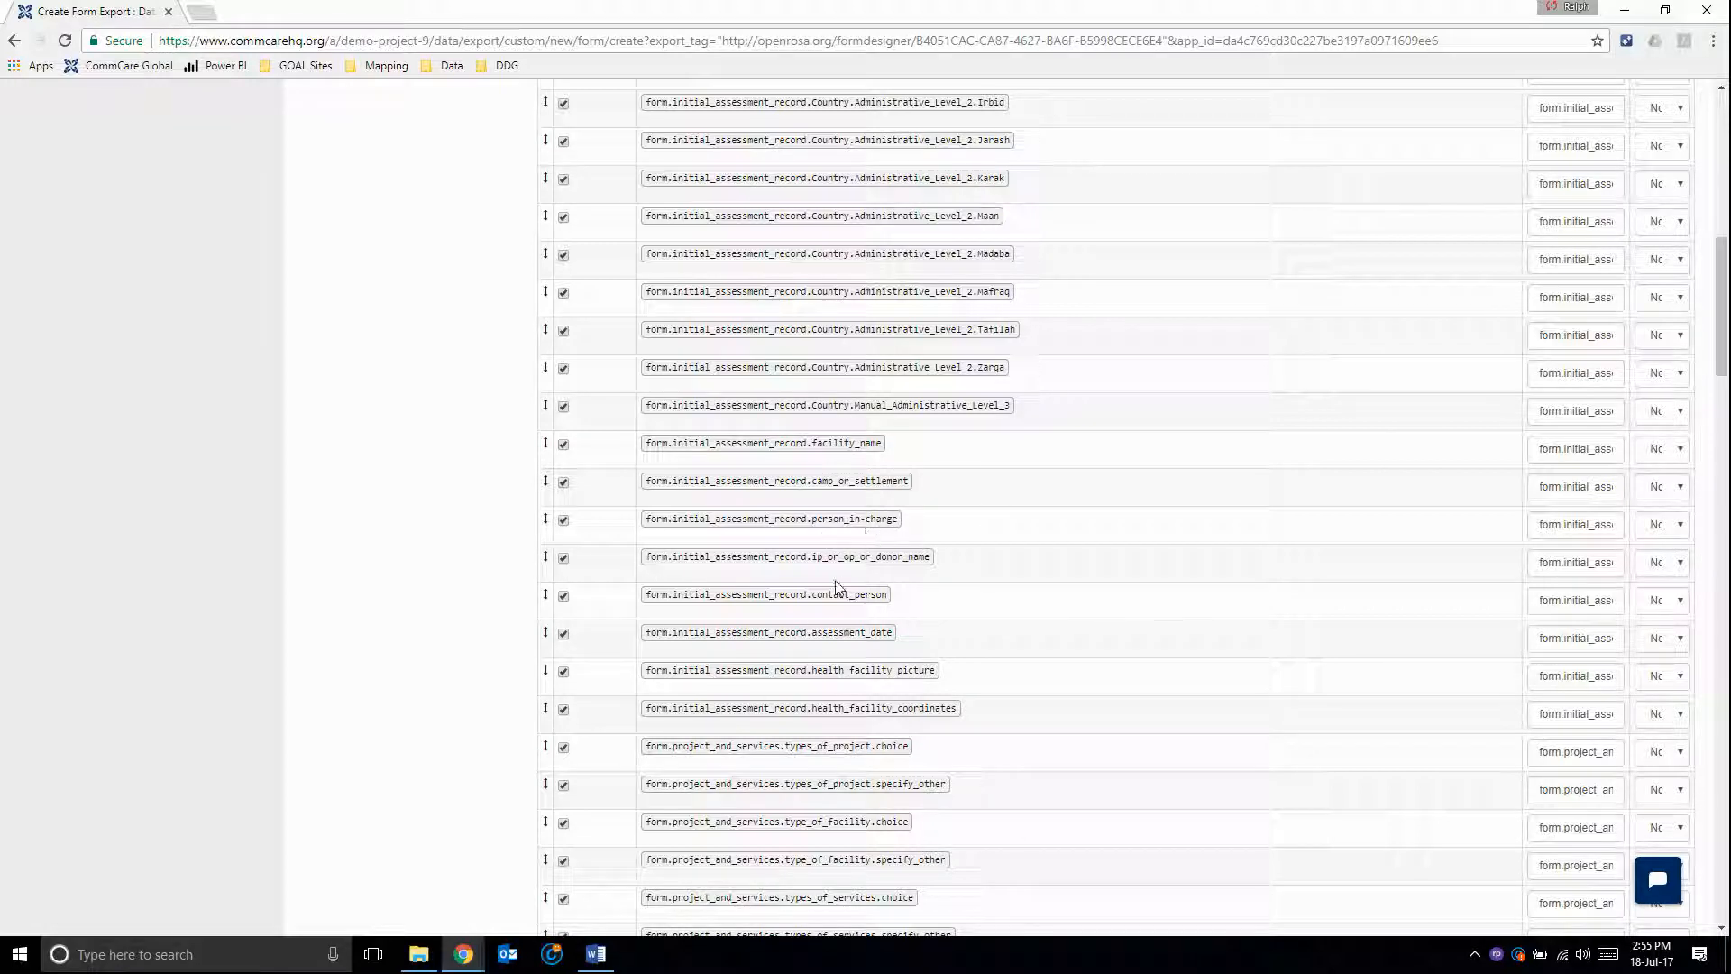
mouse_move(924, 606)
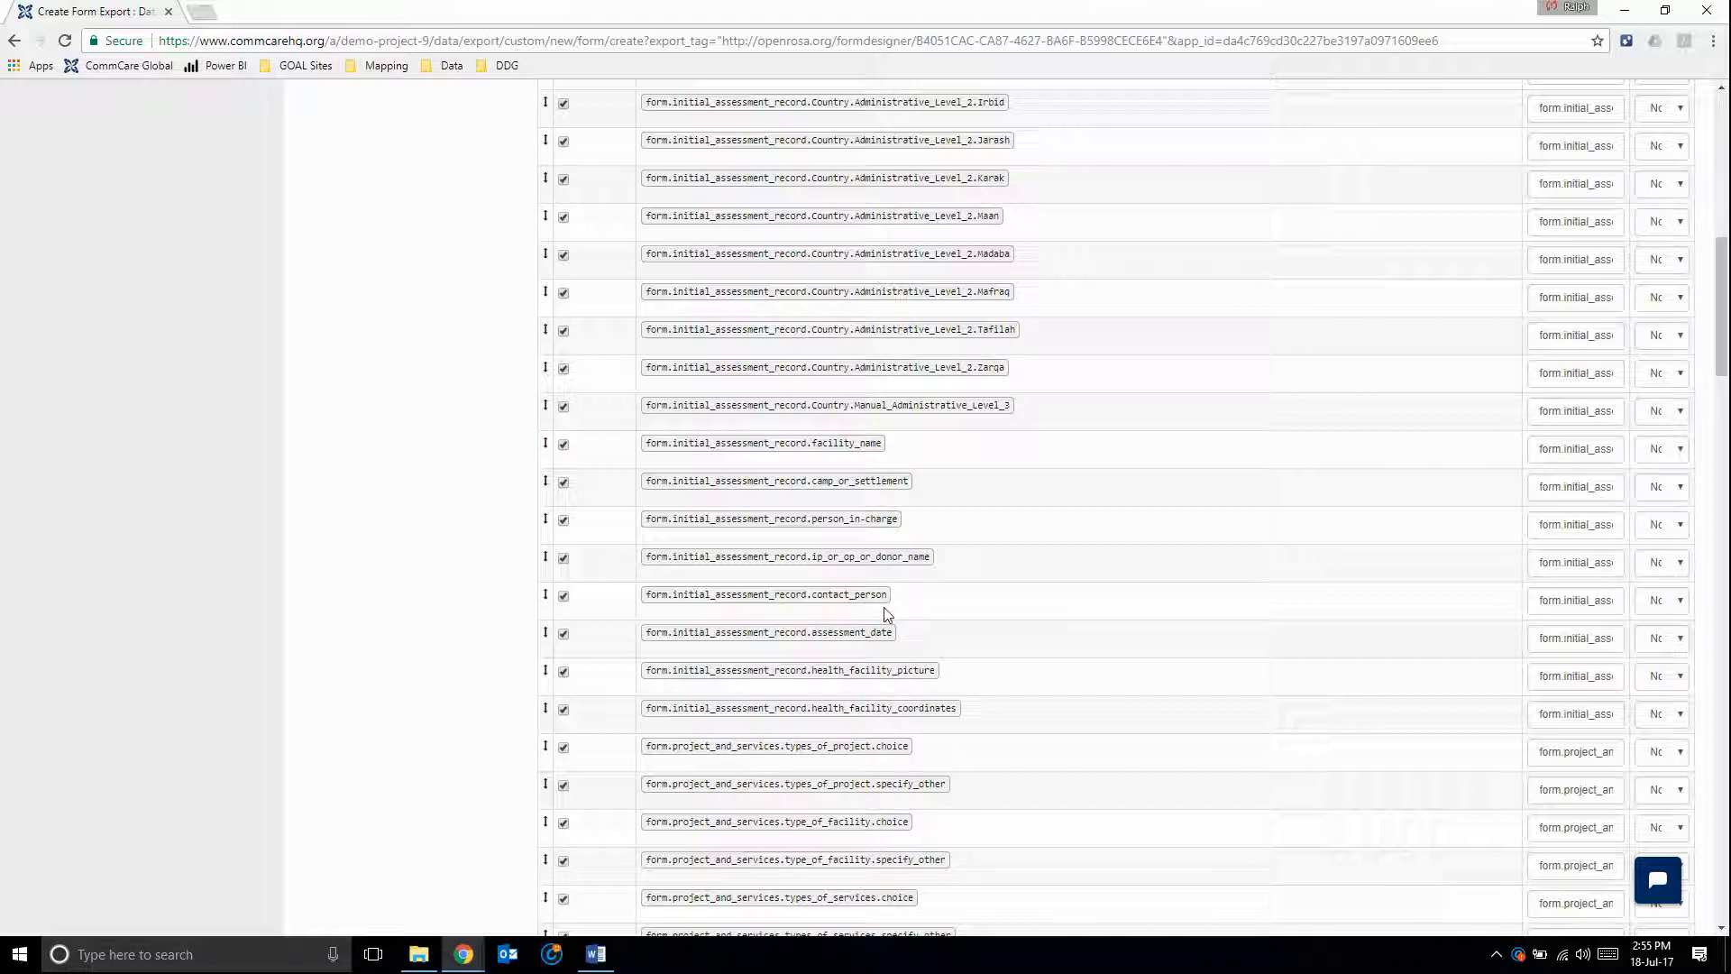
mouse_move(909, 606)
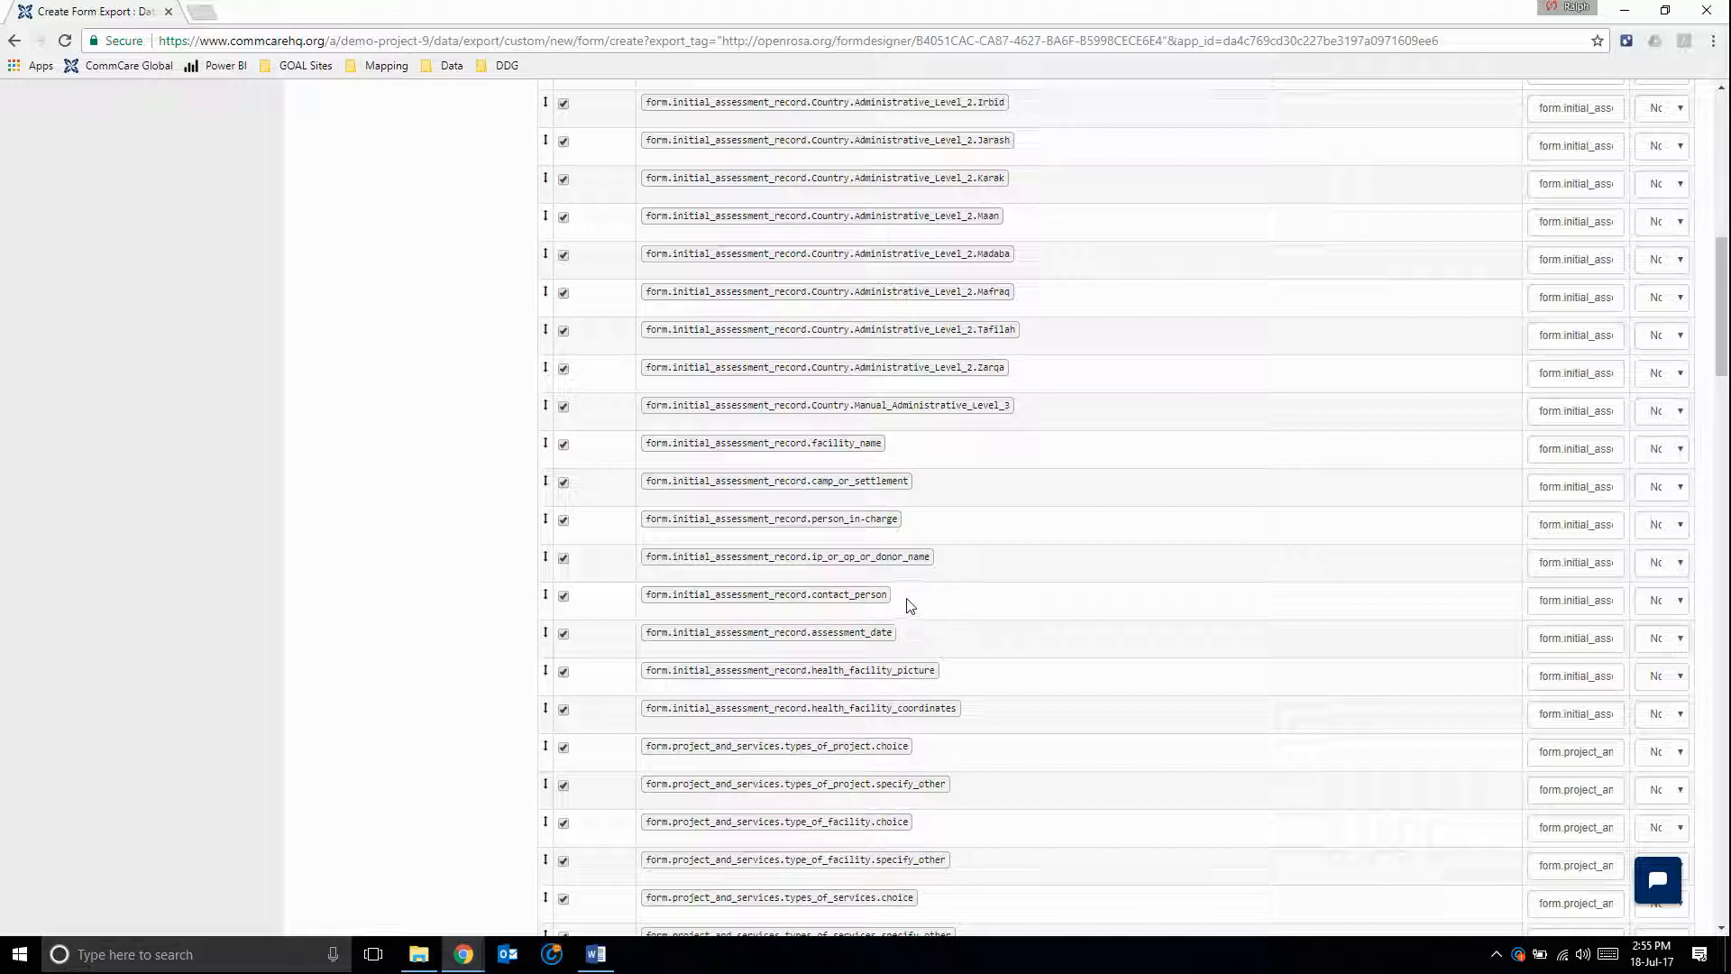
mouse_move(927, 631)
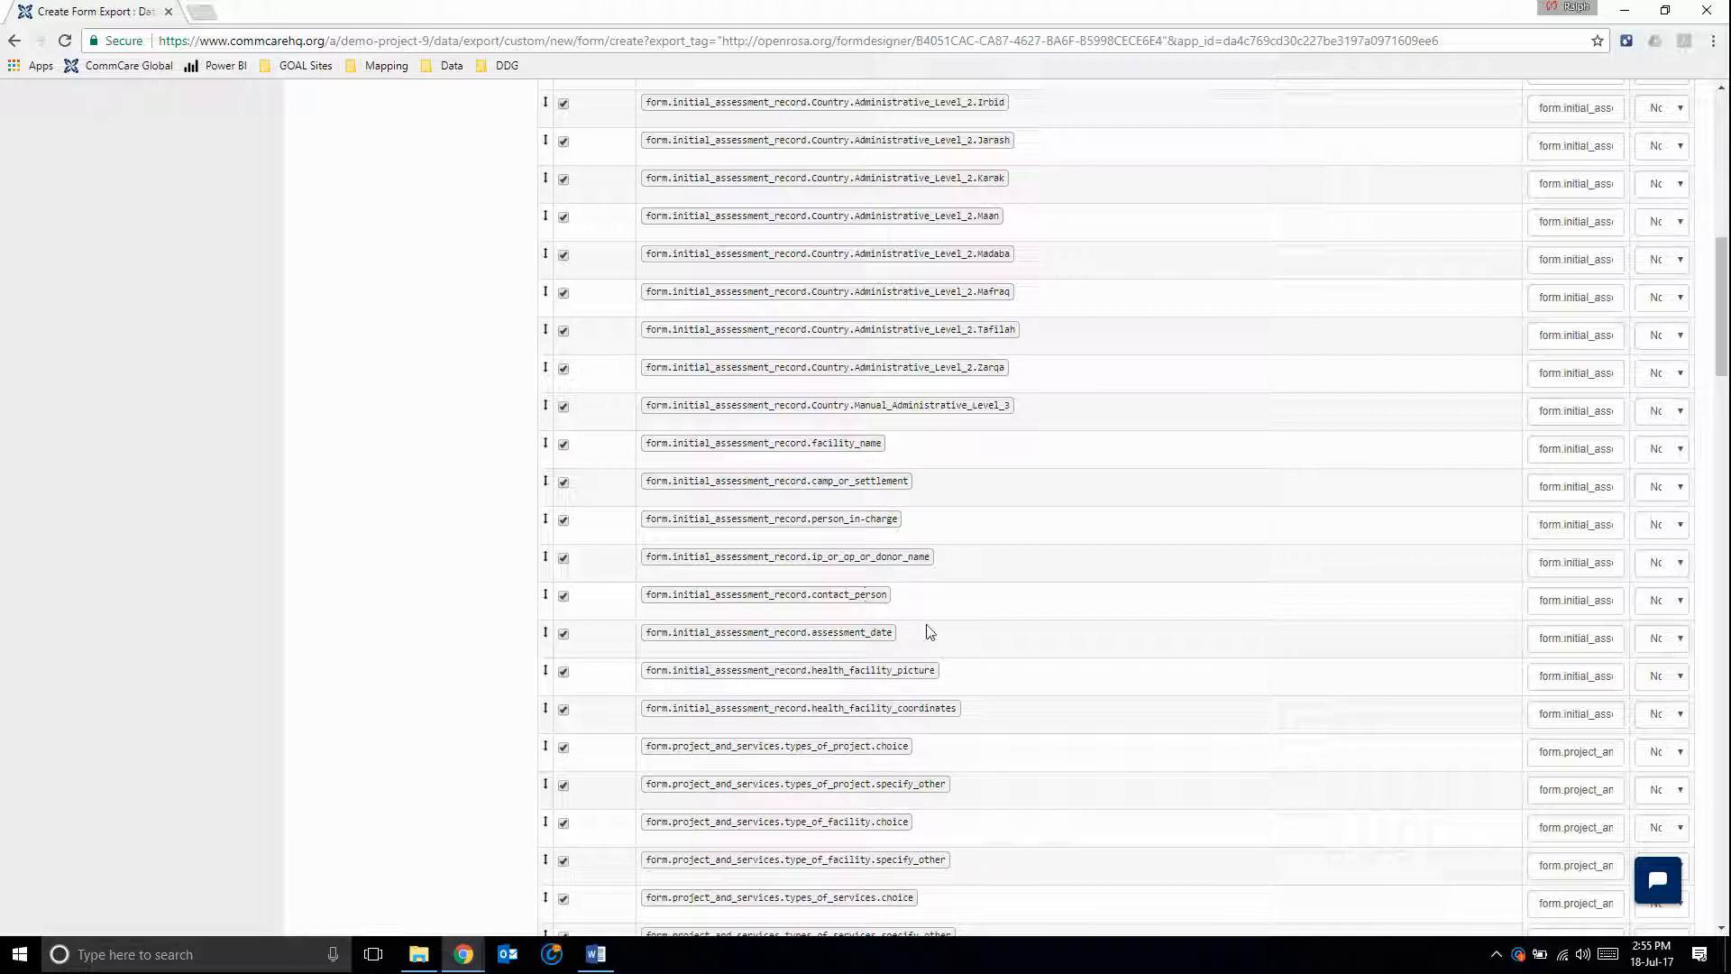
mouse_move(965, 593)
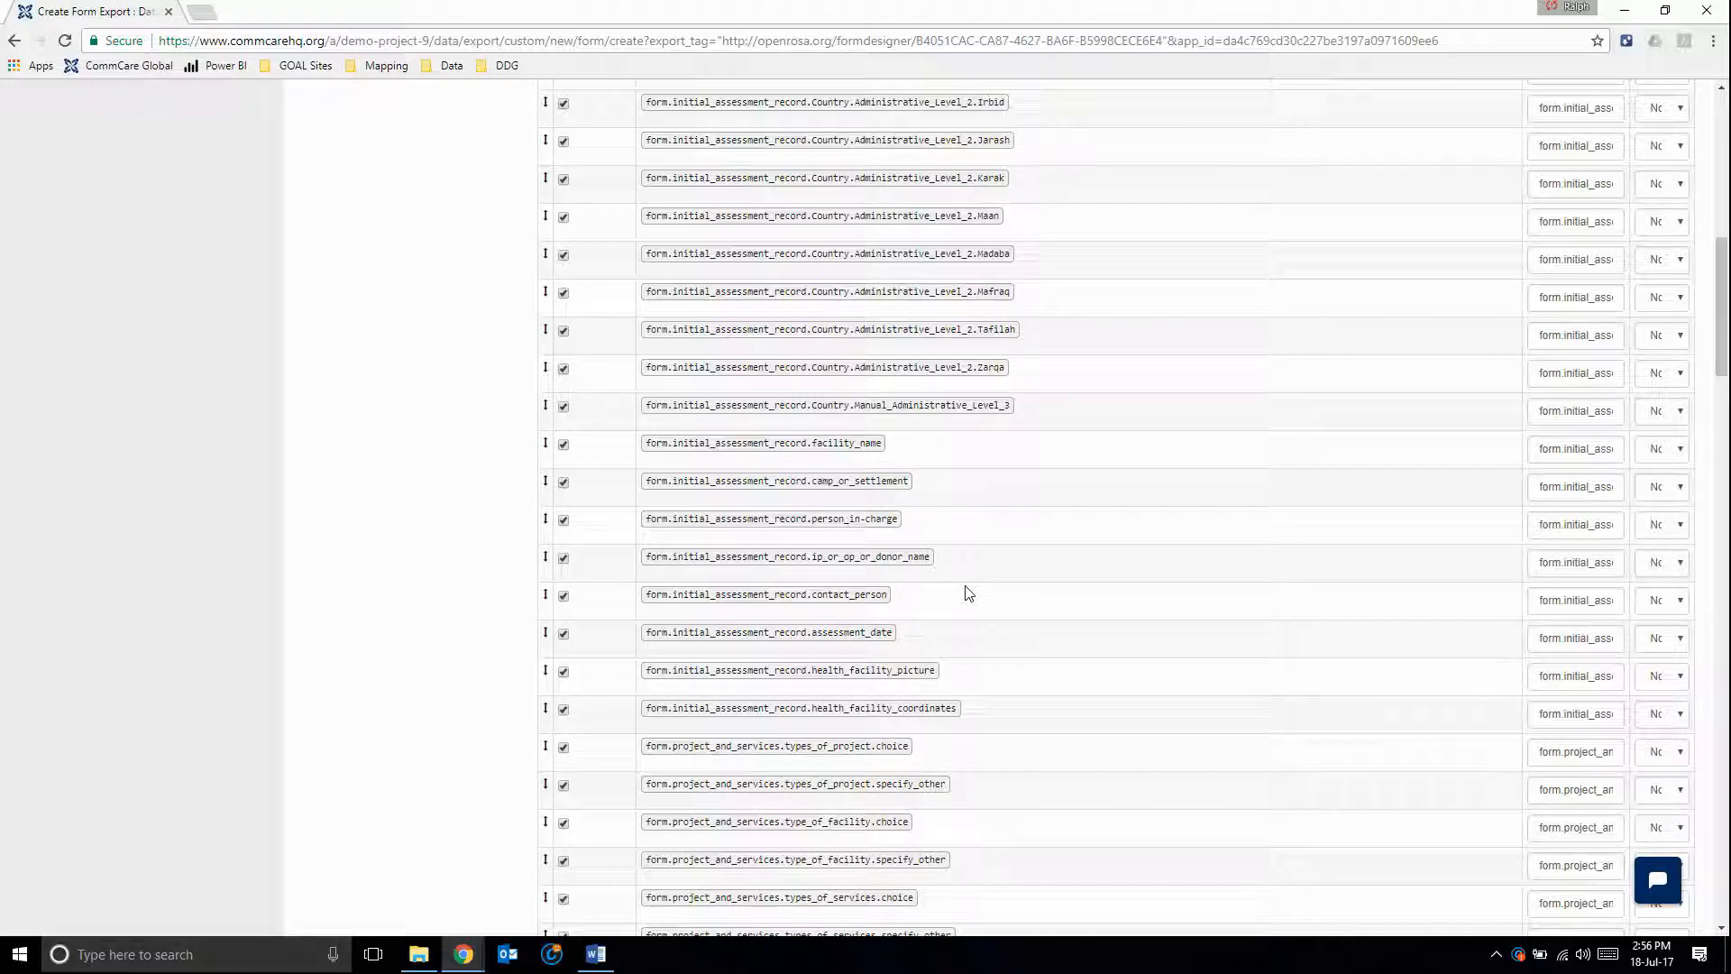
mouse_move(1583, 552)
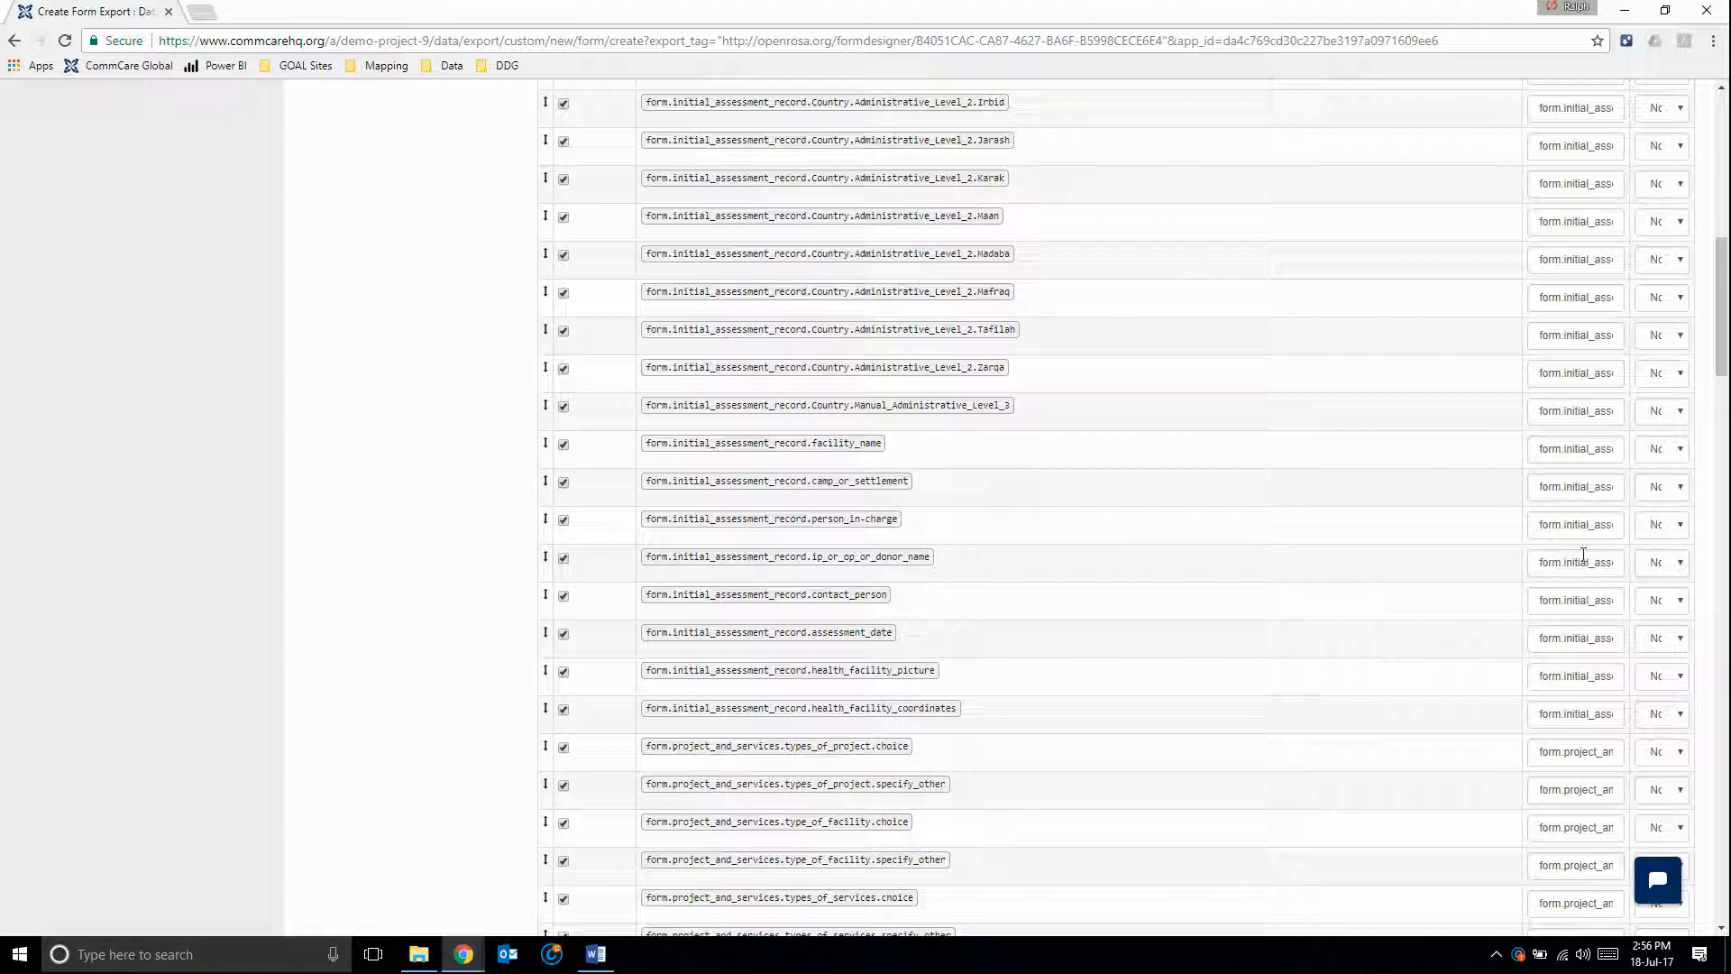
- Check person_in_charge sensitivity, keep all fields included, and submit the new export
left_click(1661, 523)
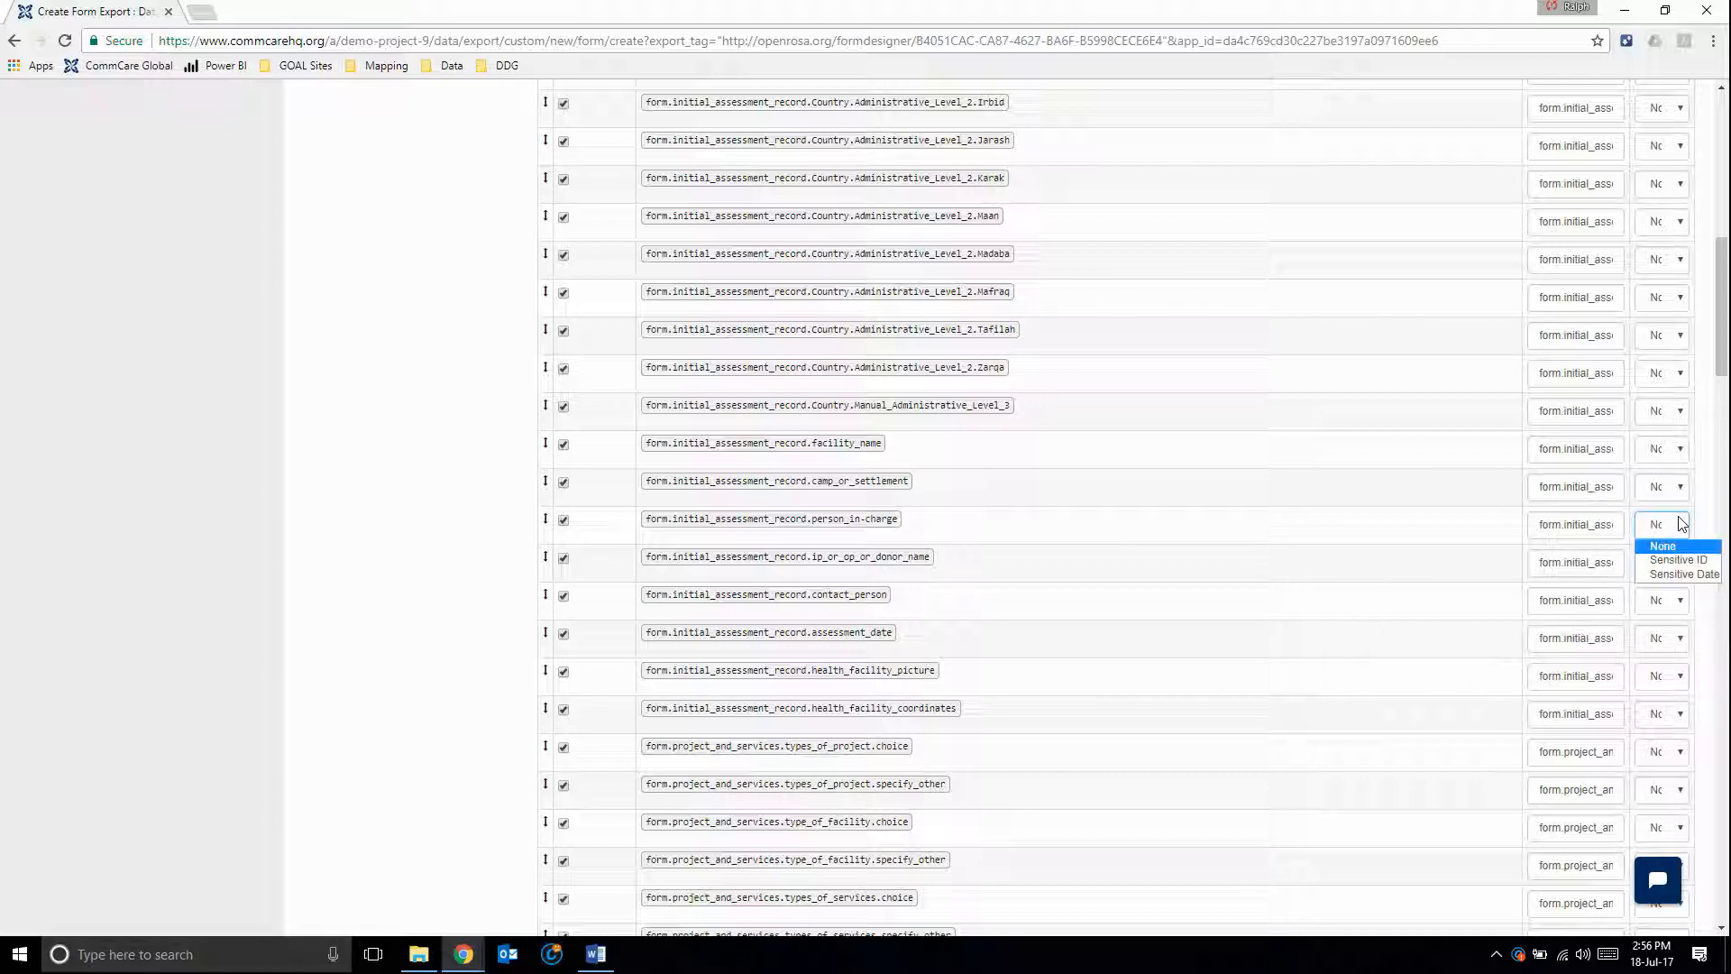
mouse_move(1677, 559)
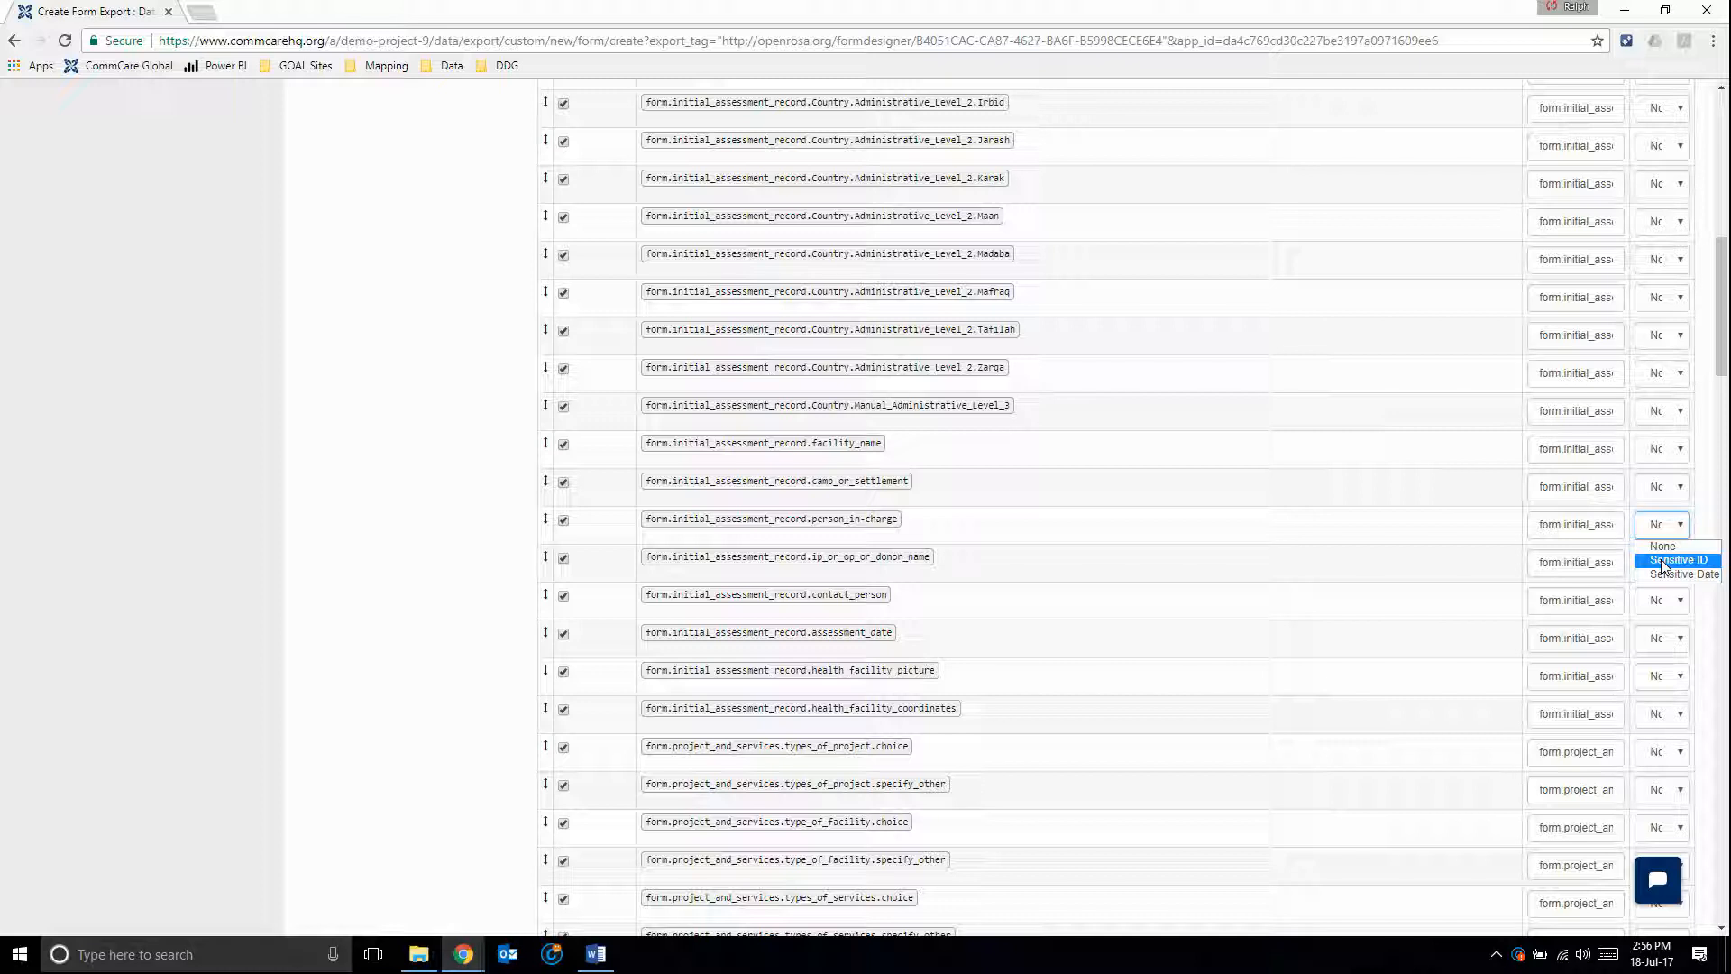
mouse_move(1687, 568)
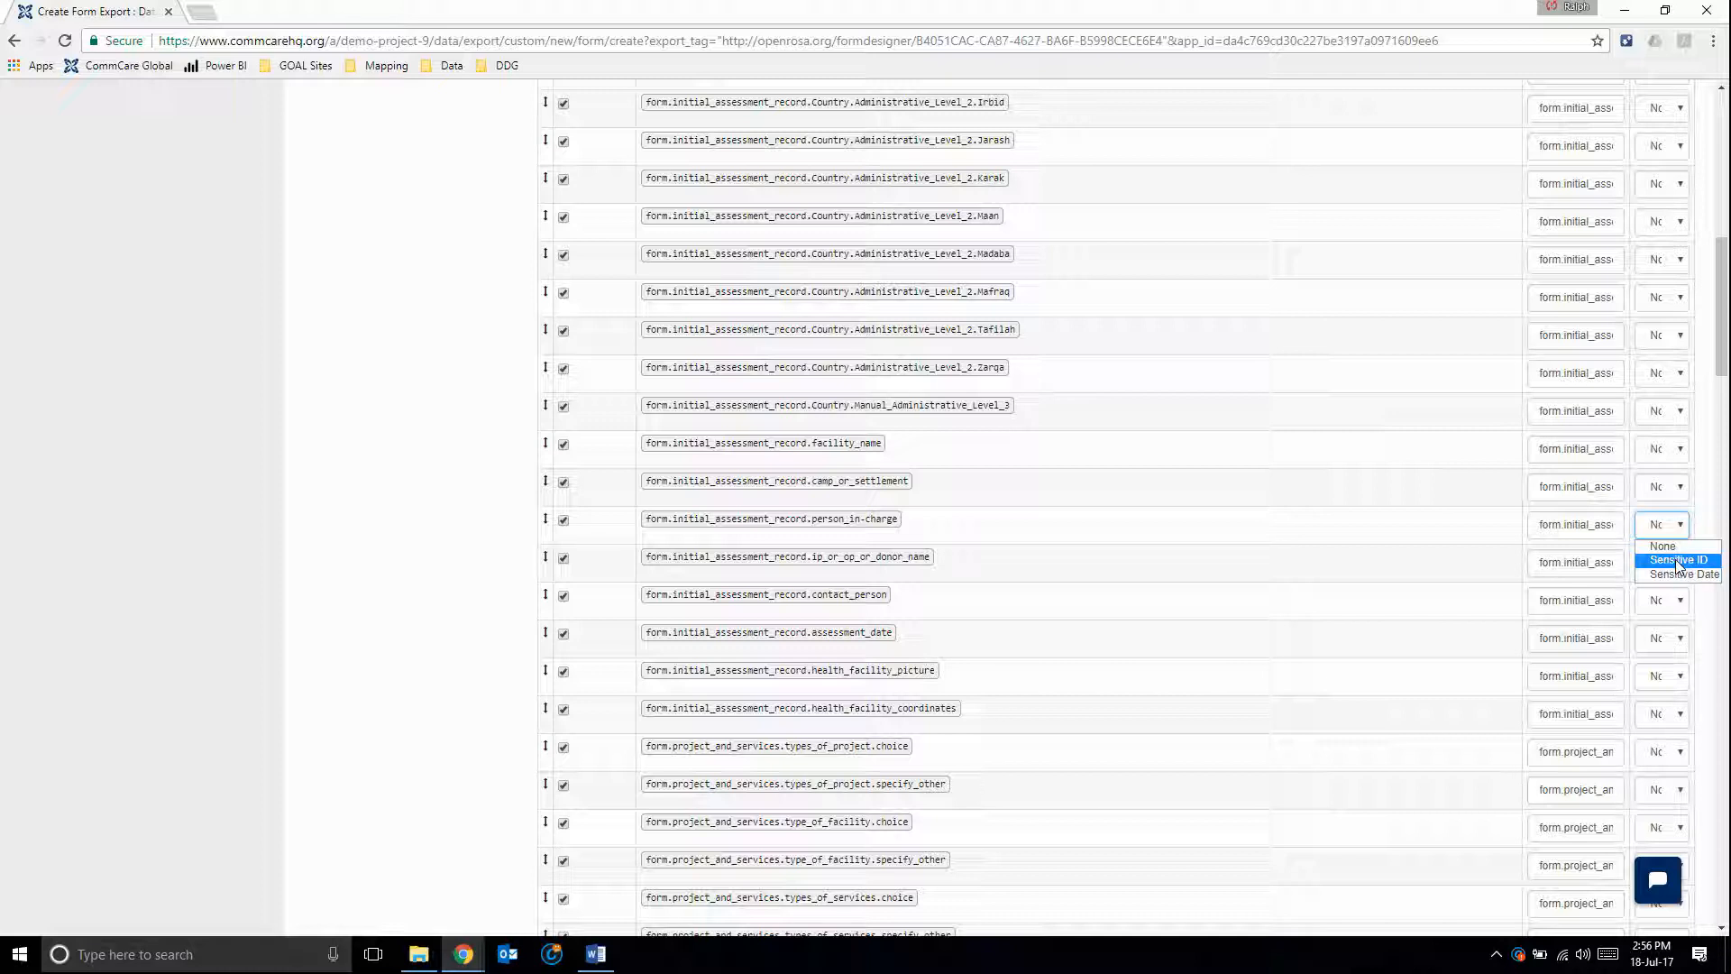
mouse_move(1679, 574)
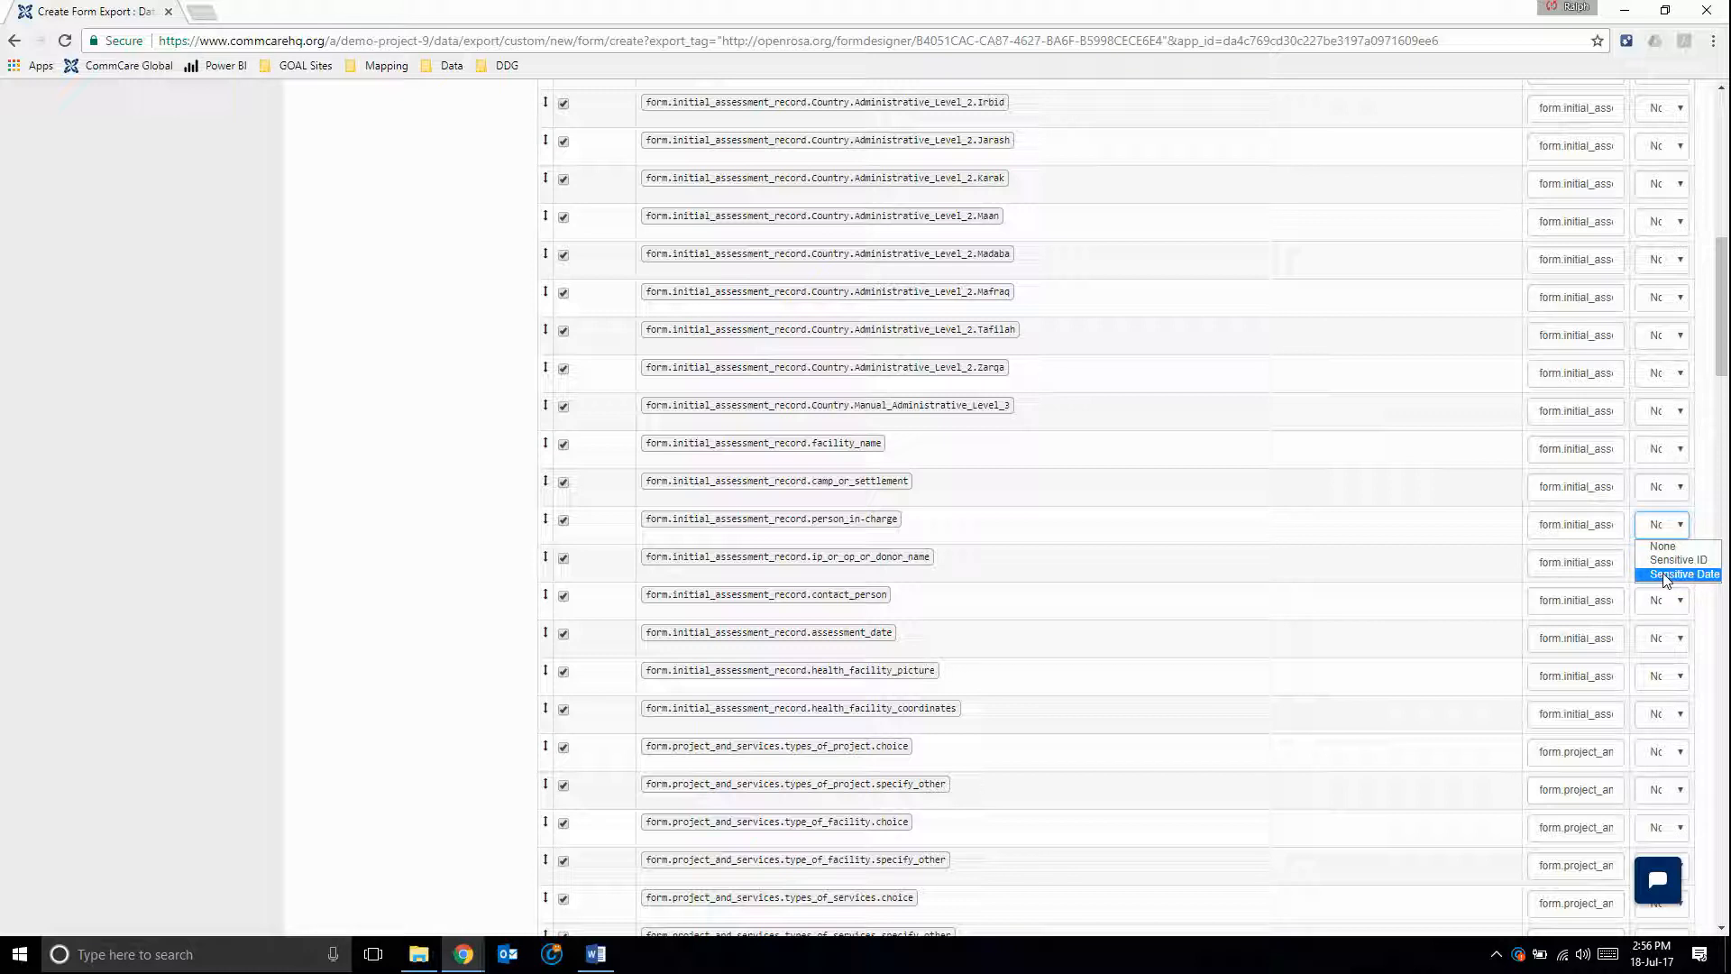
mouse_move(1654, 588)
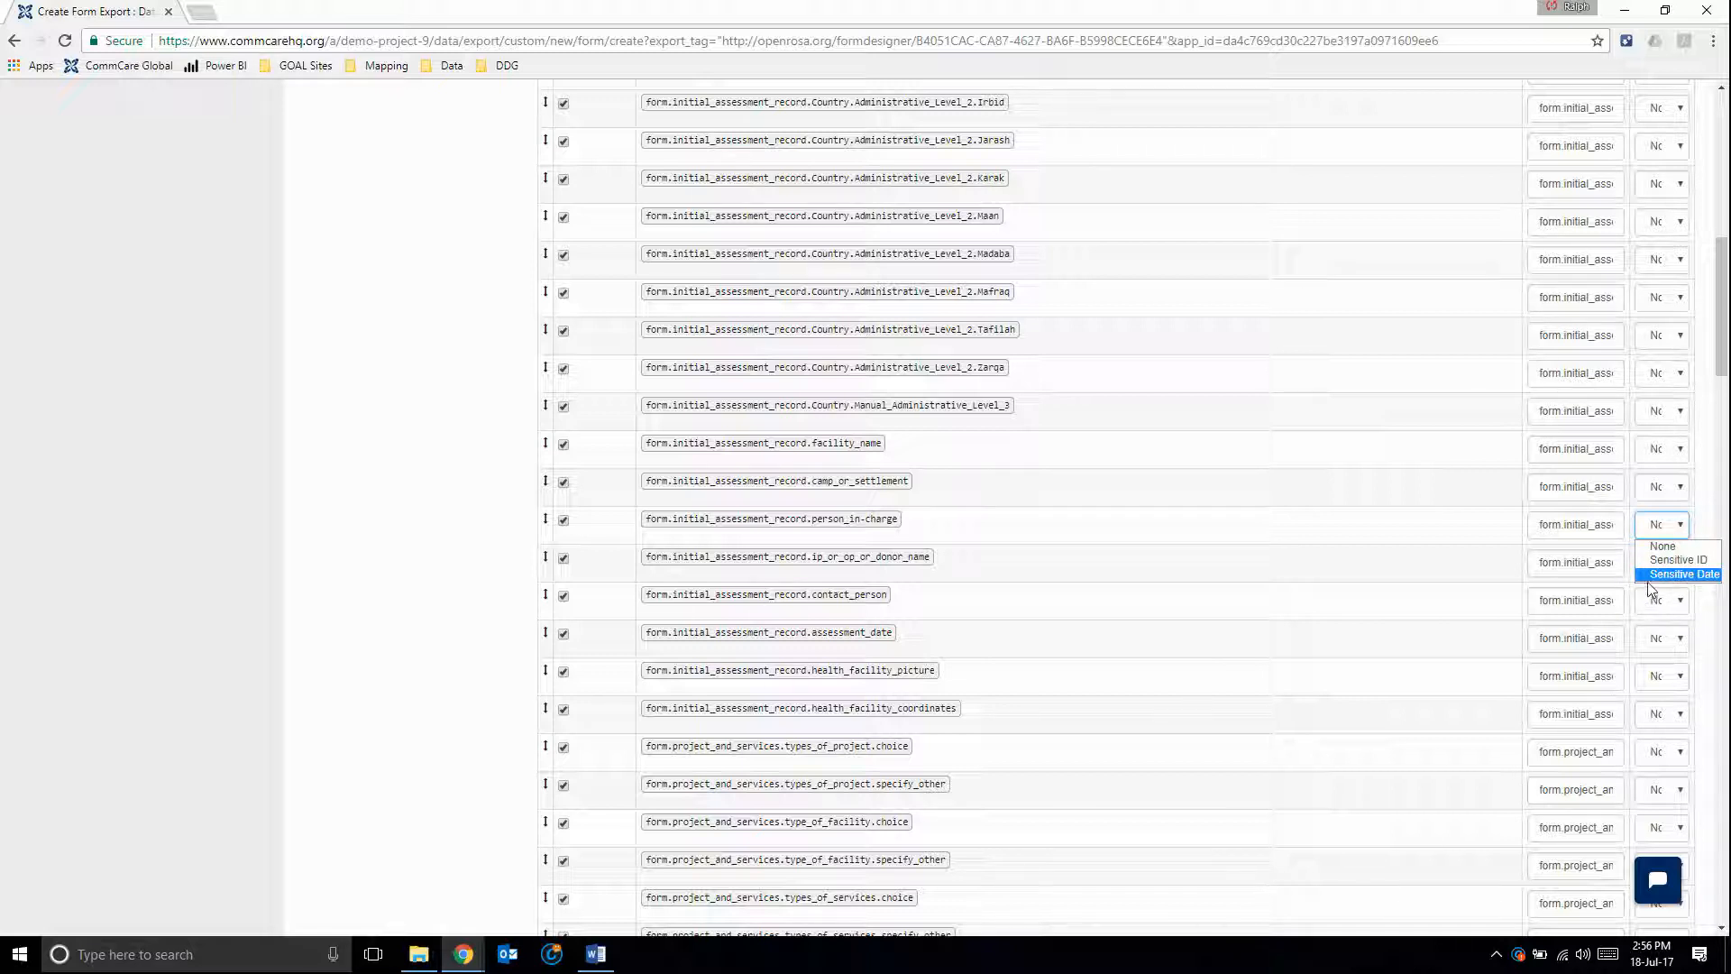
mouse_move(1666, 583)
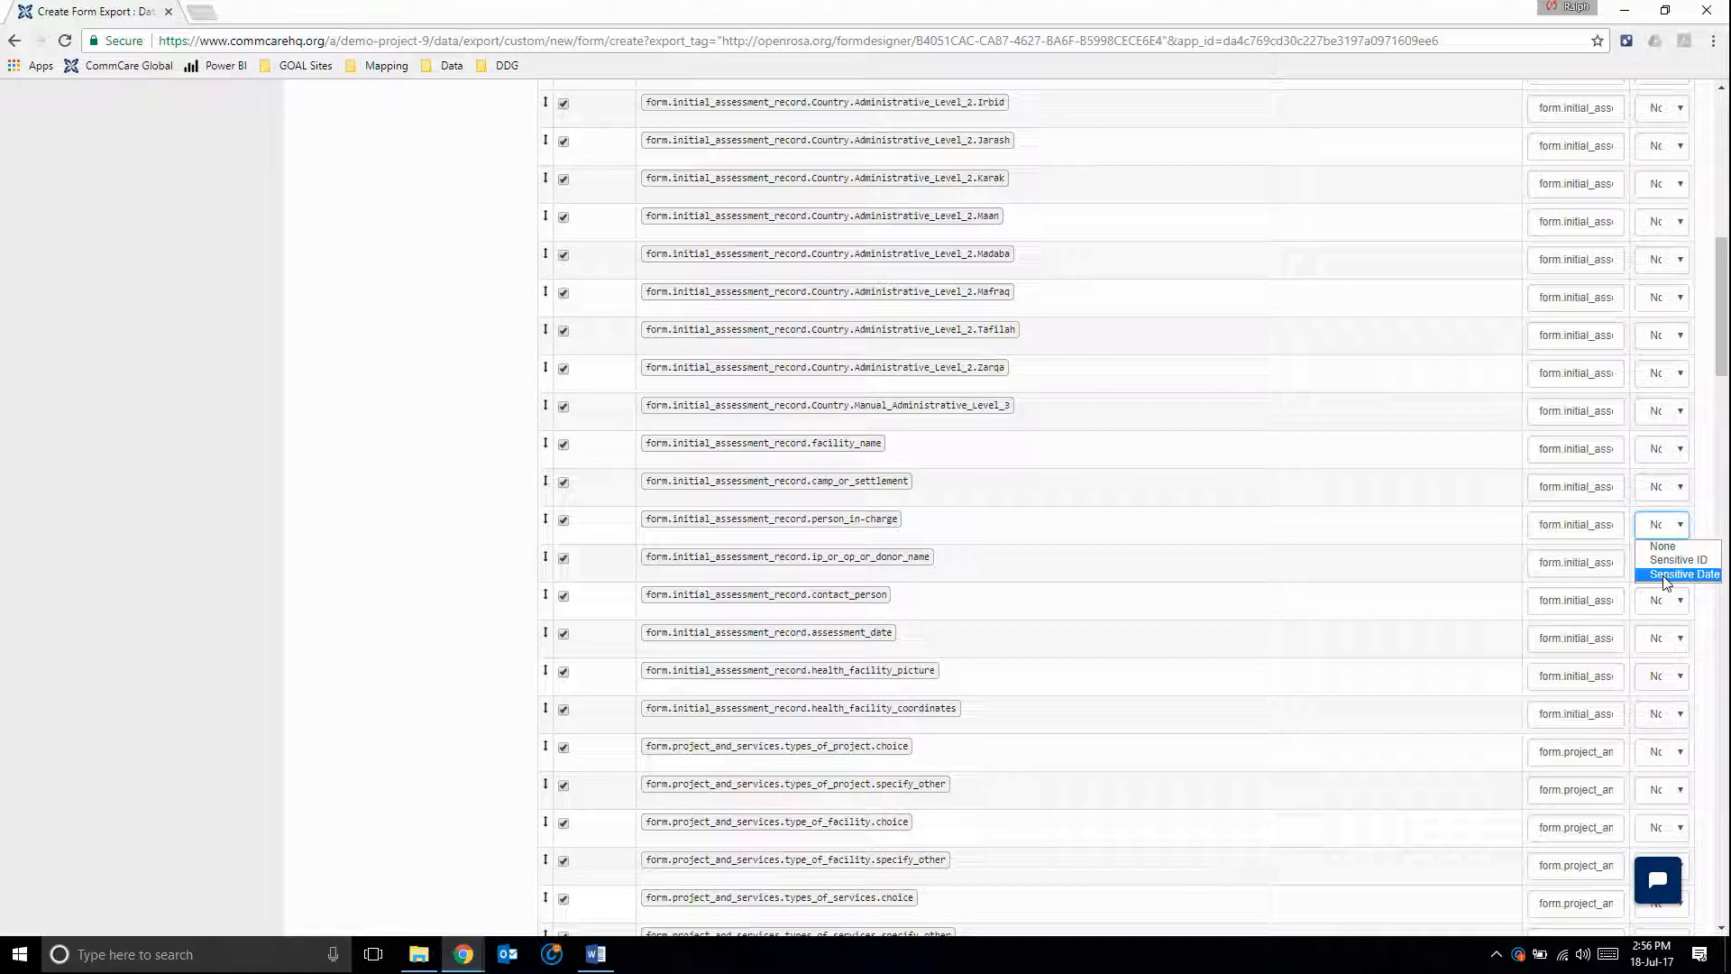
mouse_move(1347, 583)
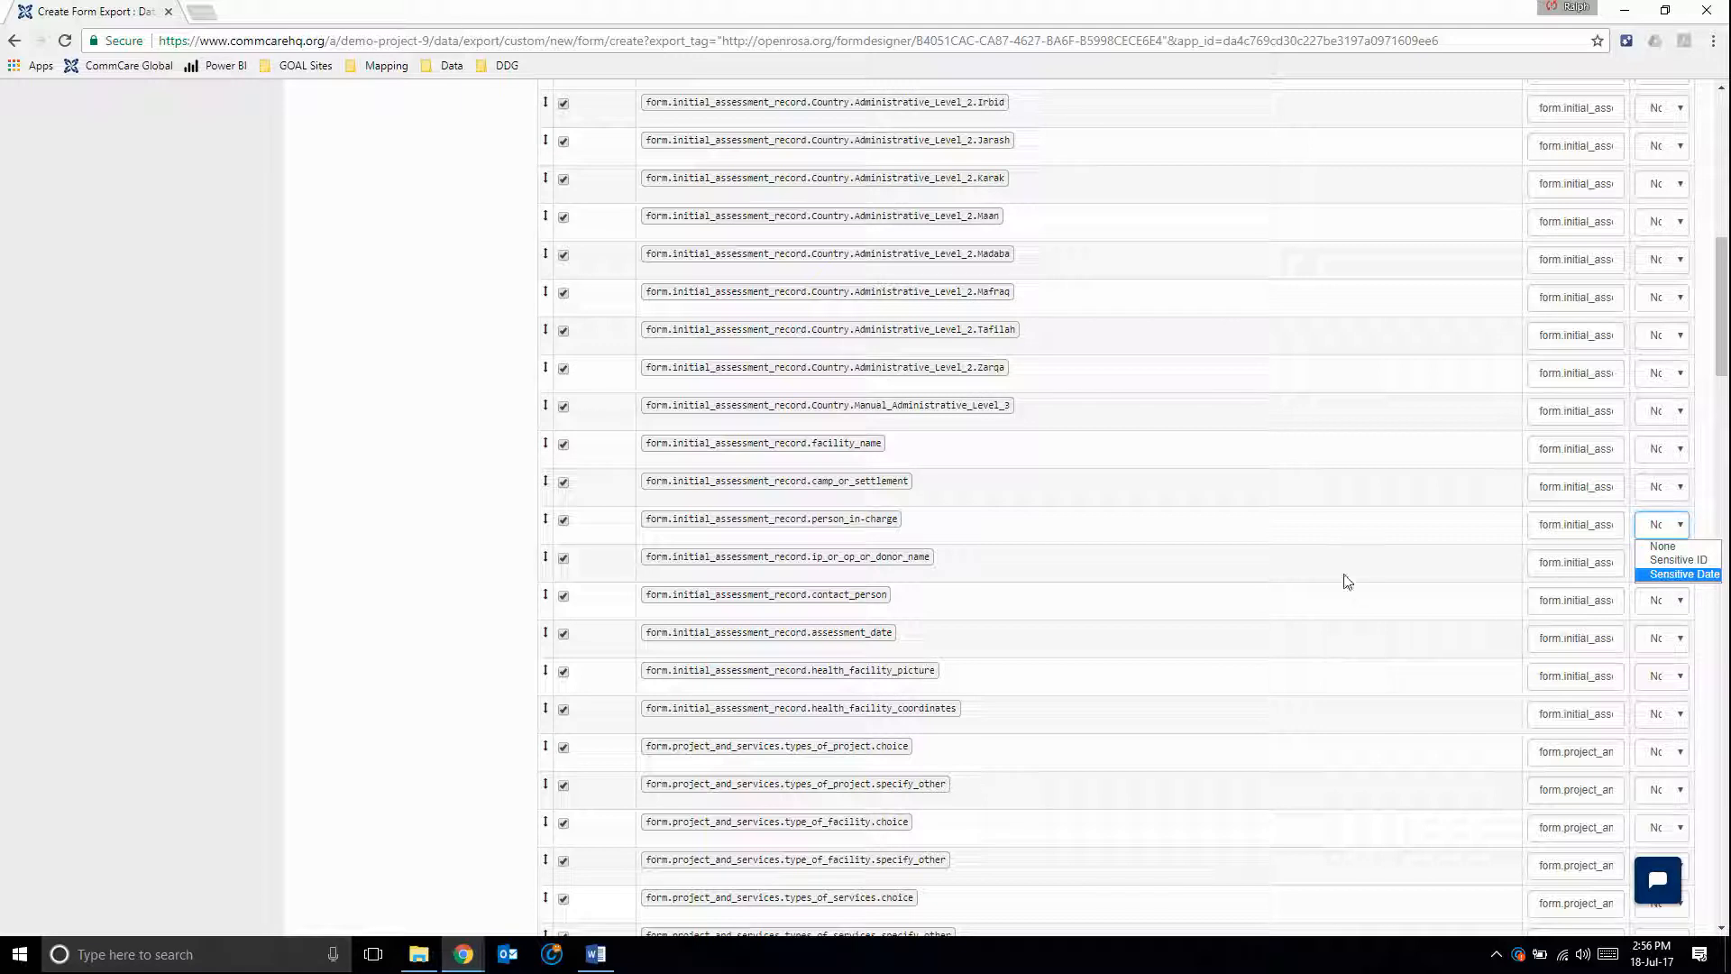
mouse_move(1055, 568)
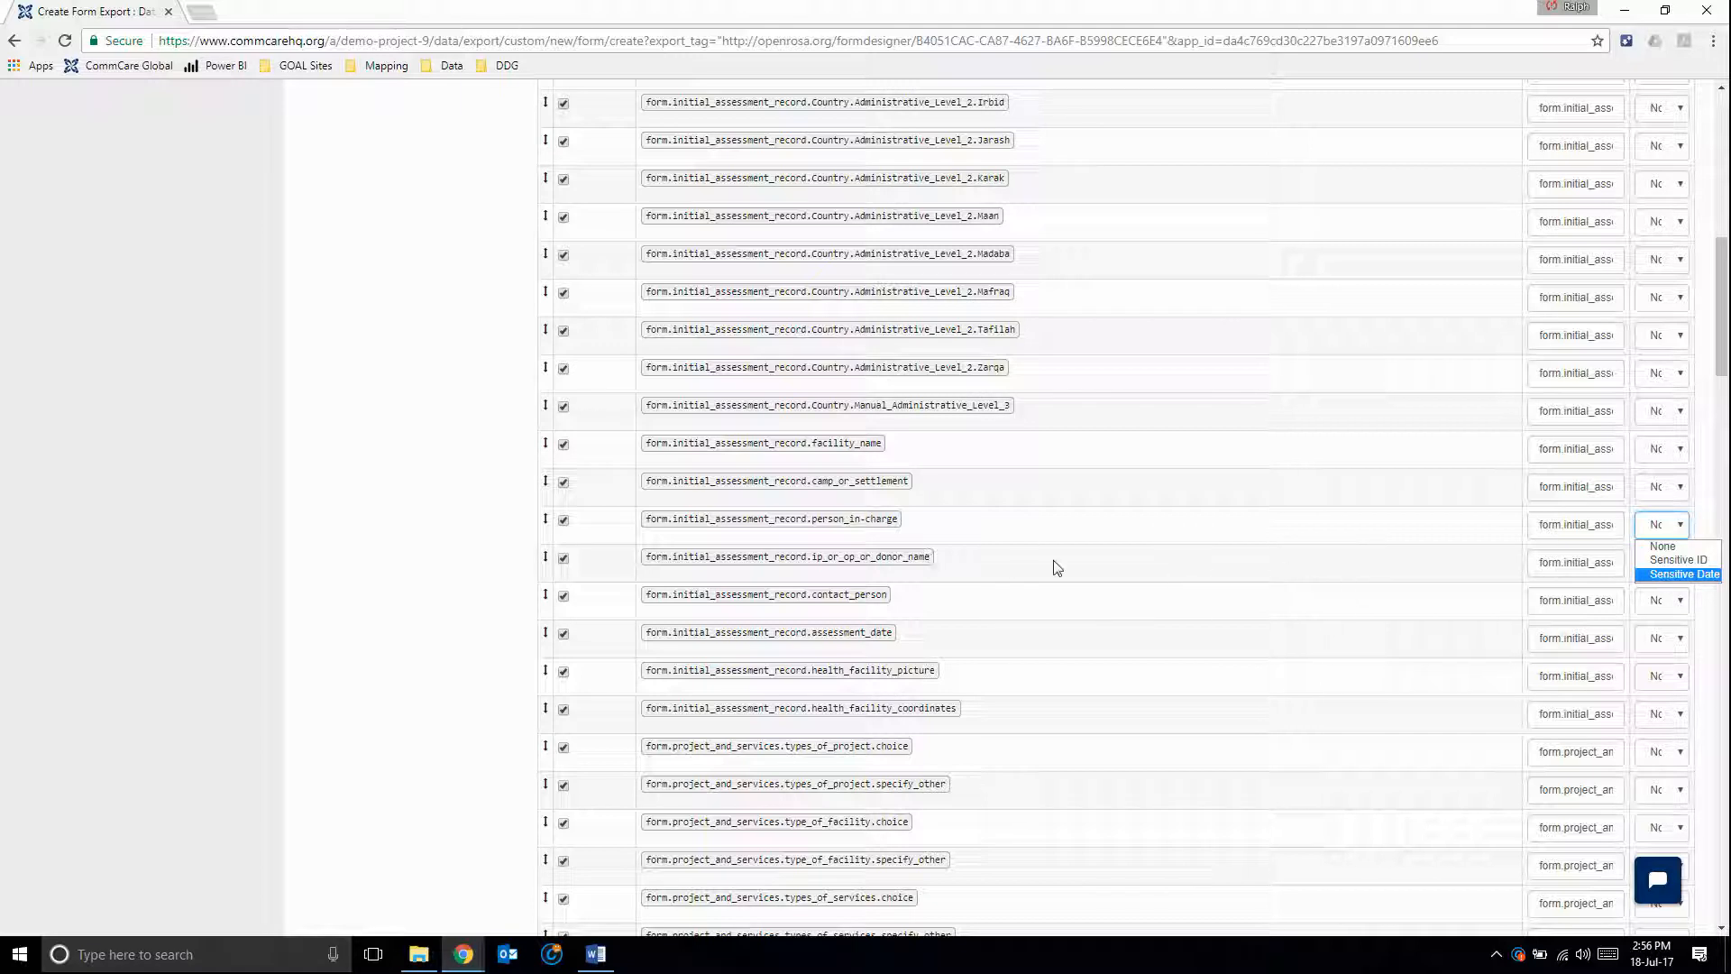
mouse_move(1659, 590)
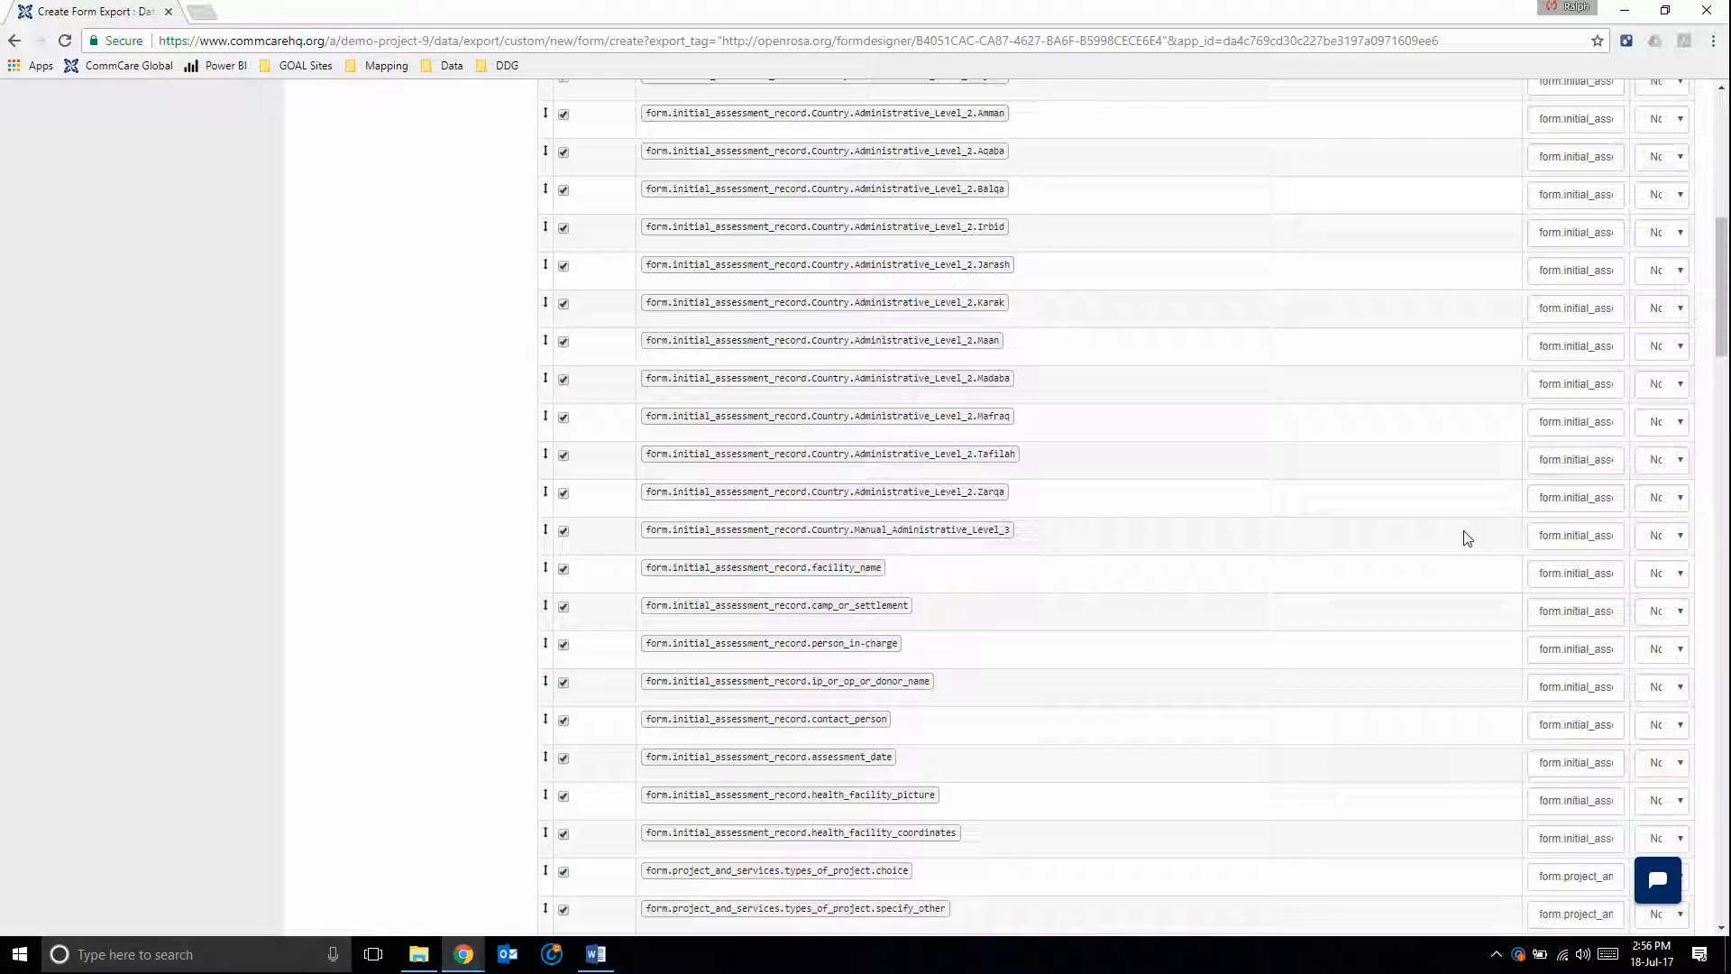
scroll("up", 3)
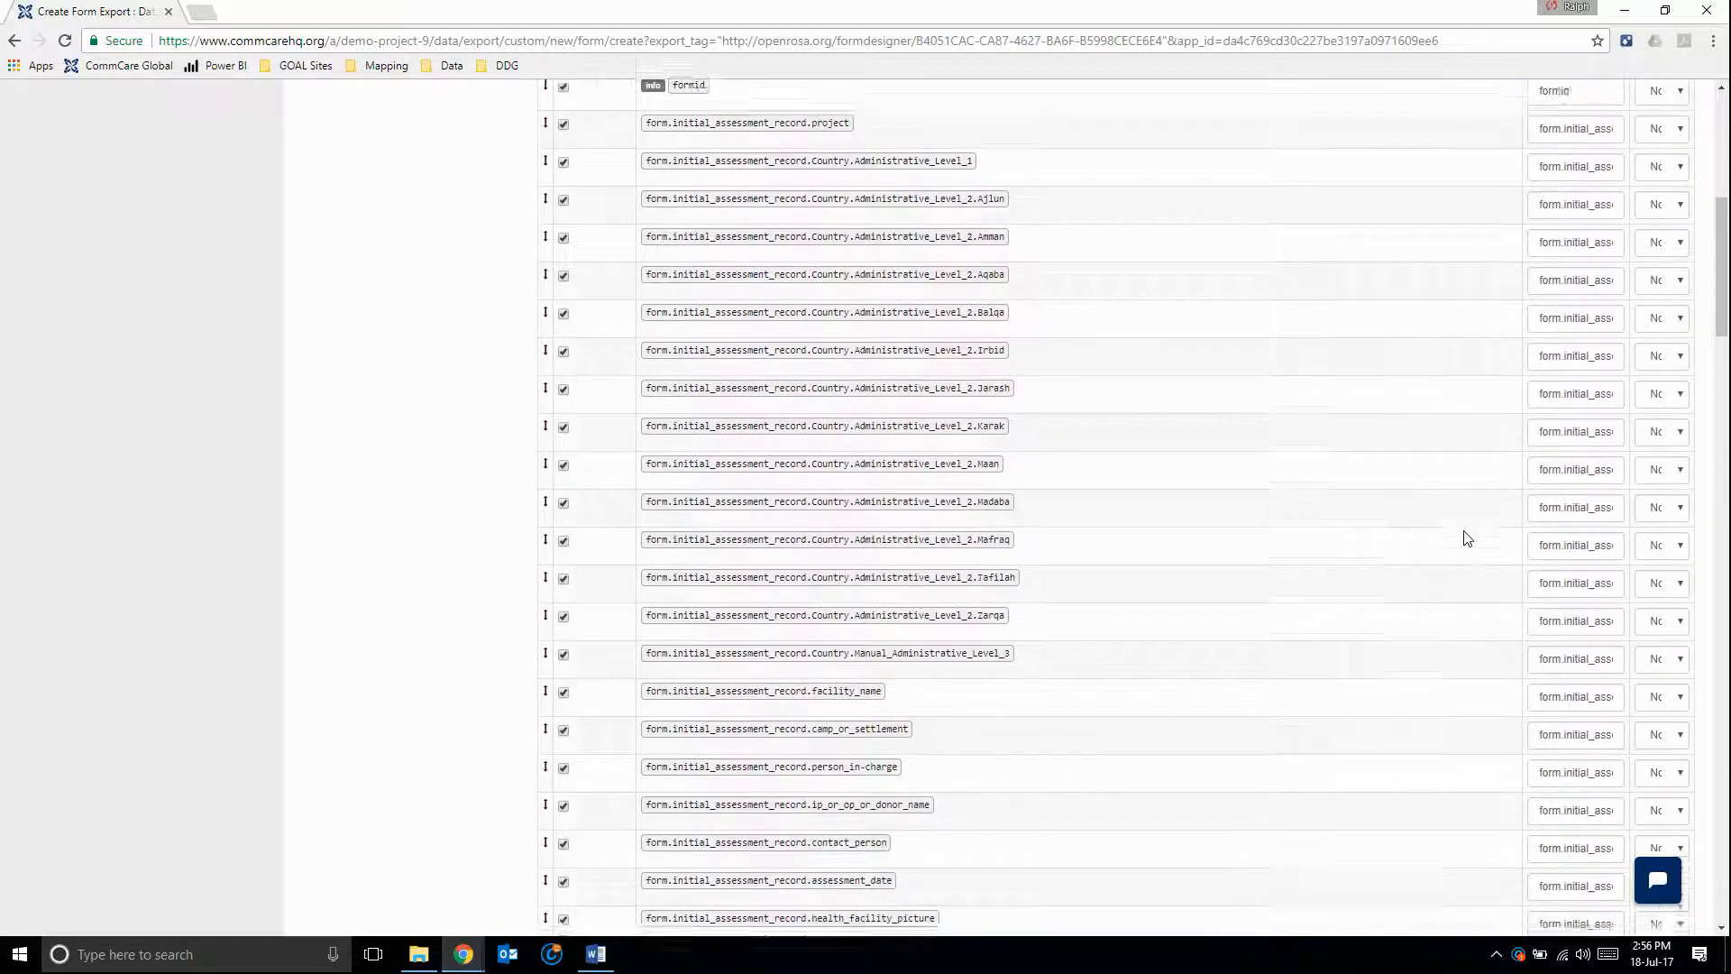
scroll("down", 3)
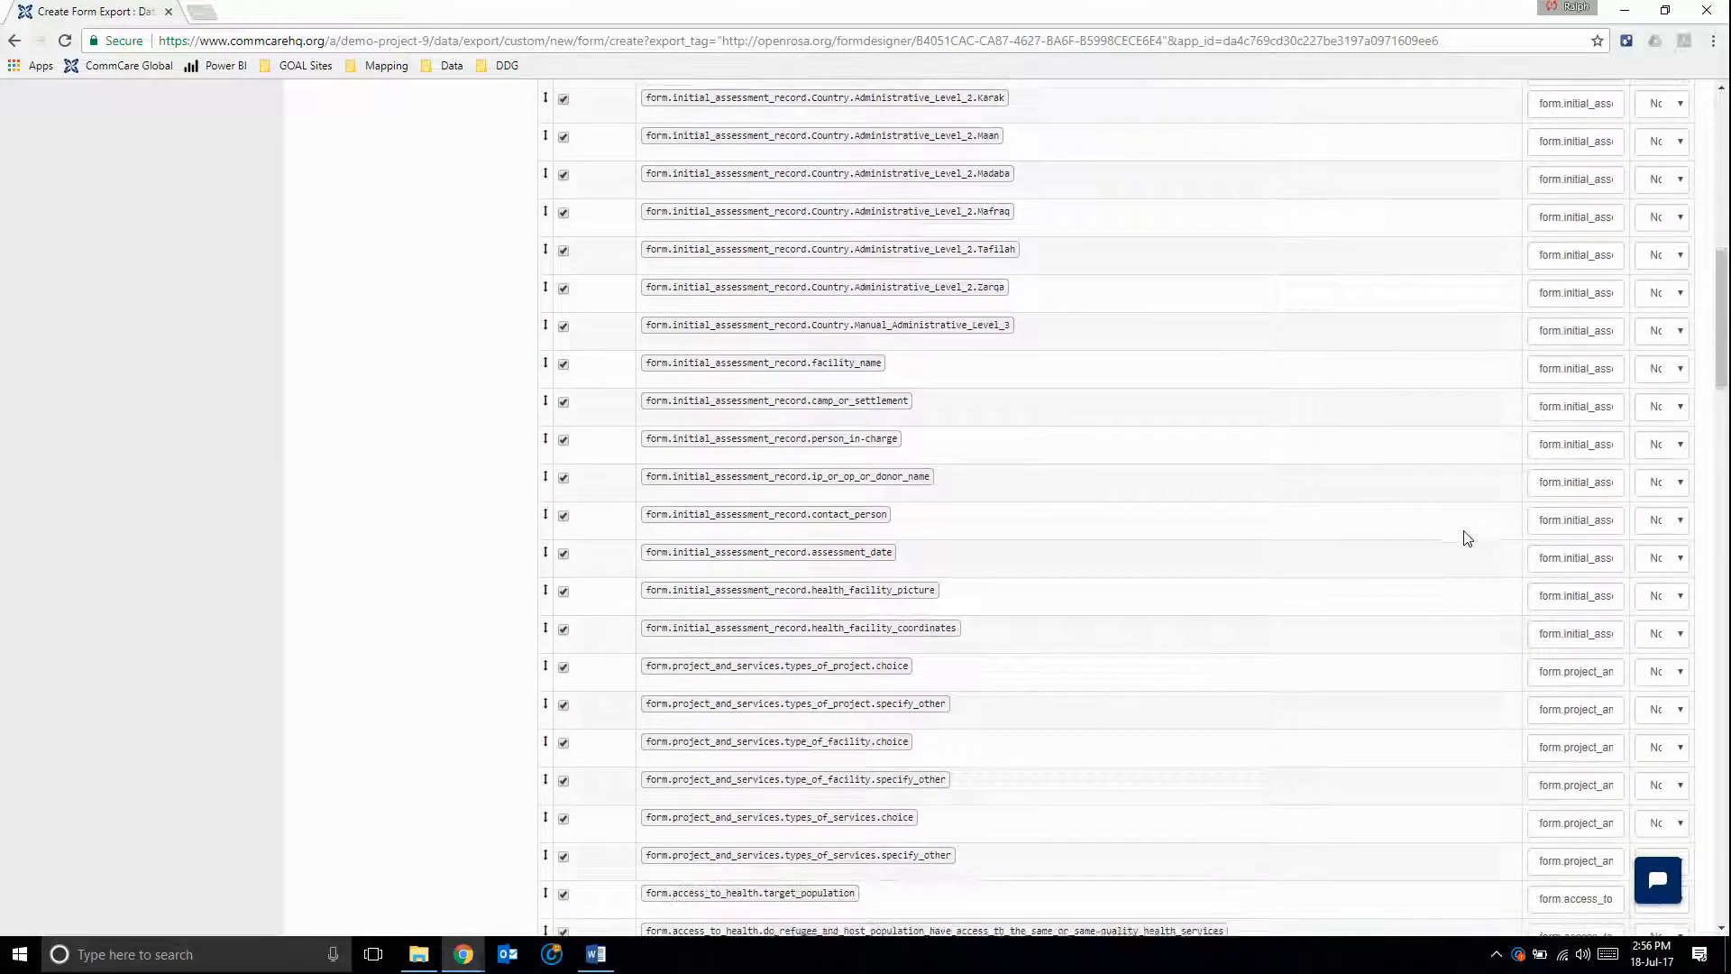
scroll("down", 3)
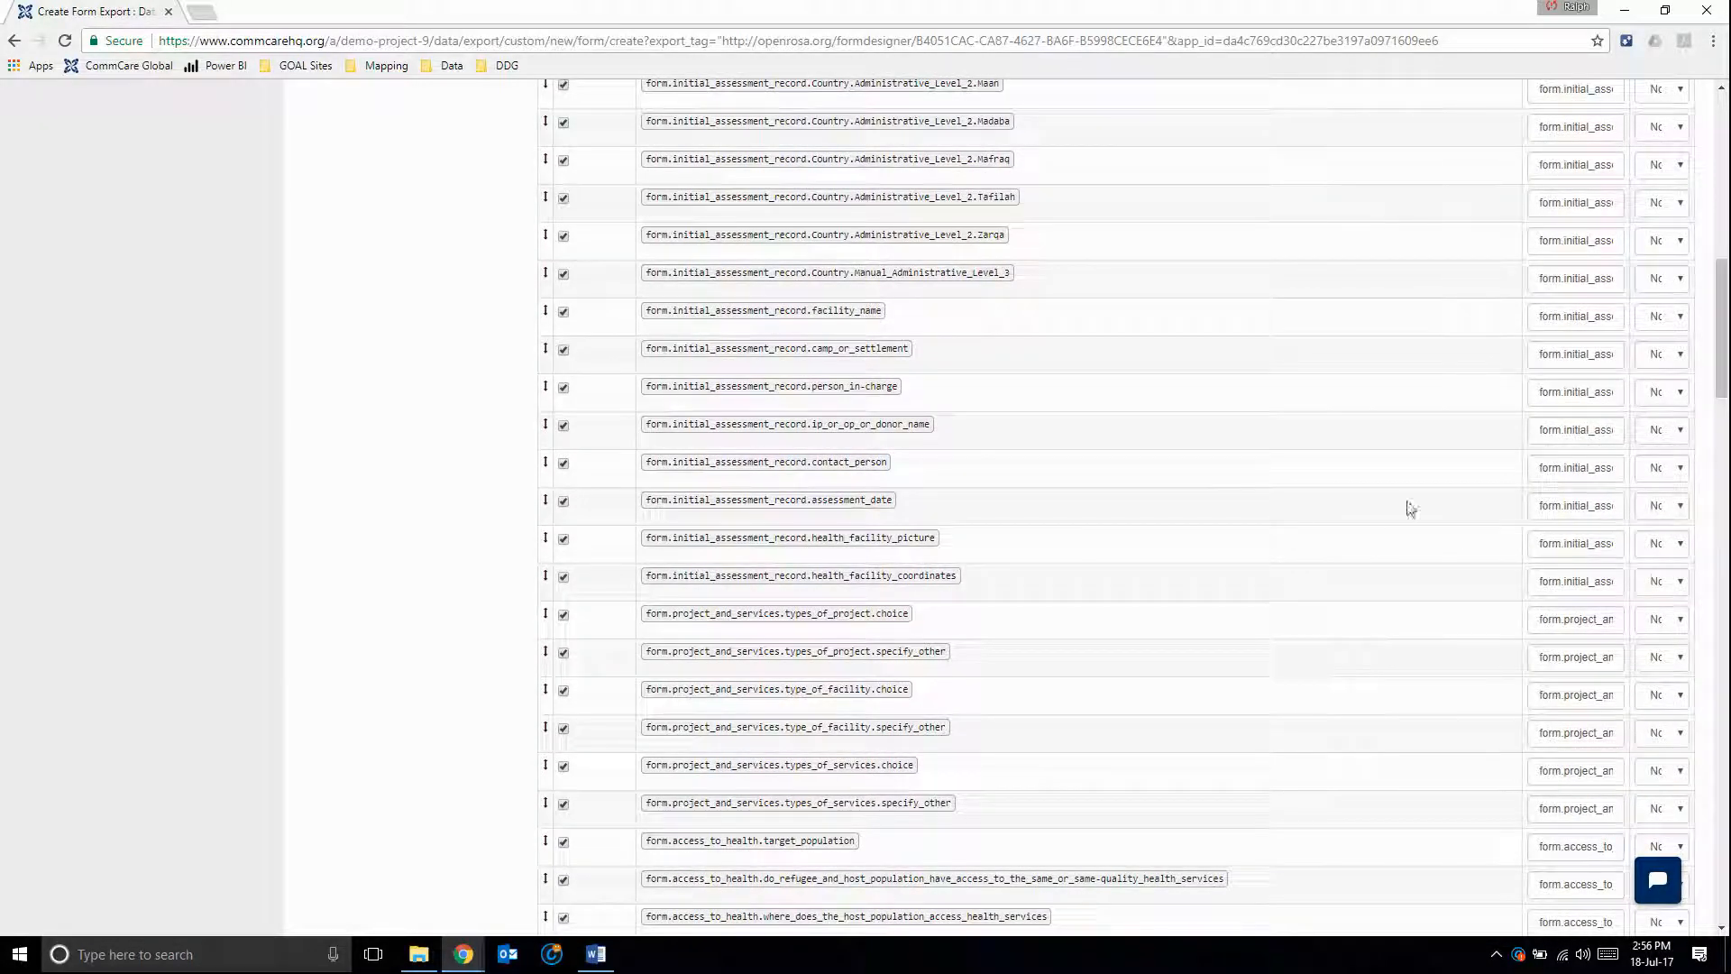
mouse_move(1147, 599)
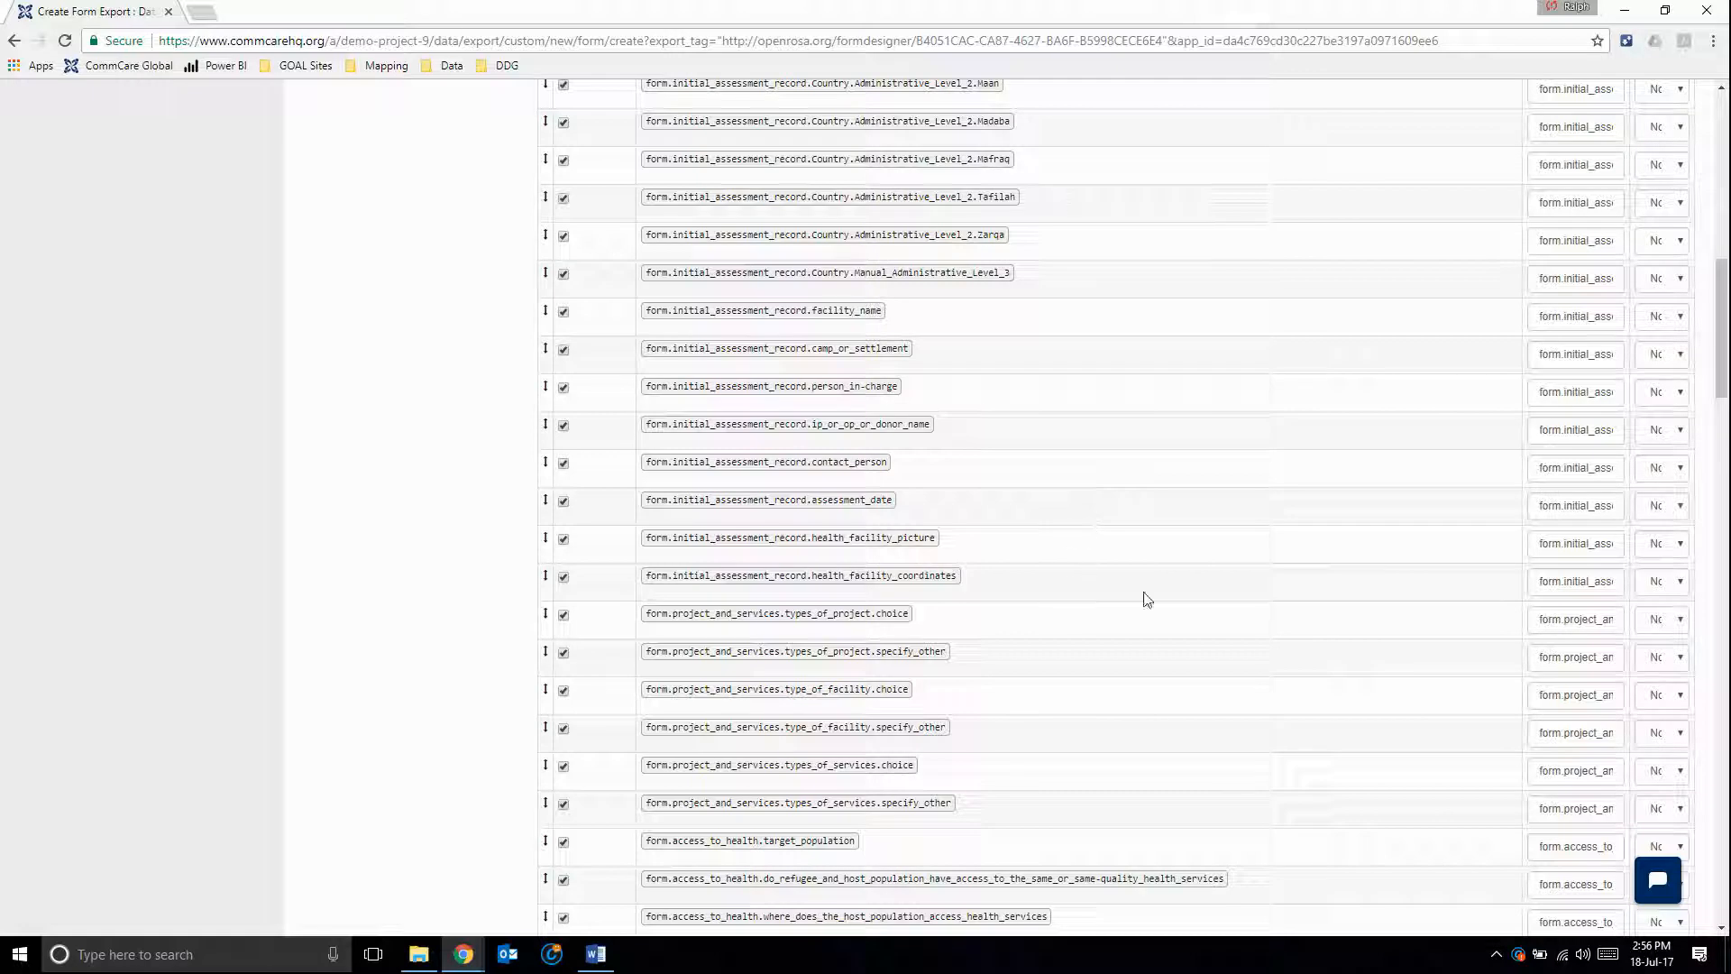
mouse_move(1105, 561)
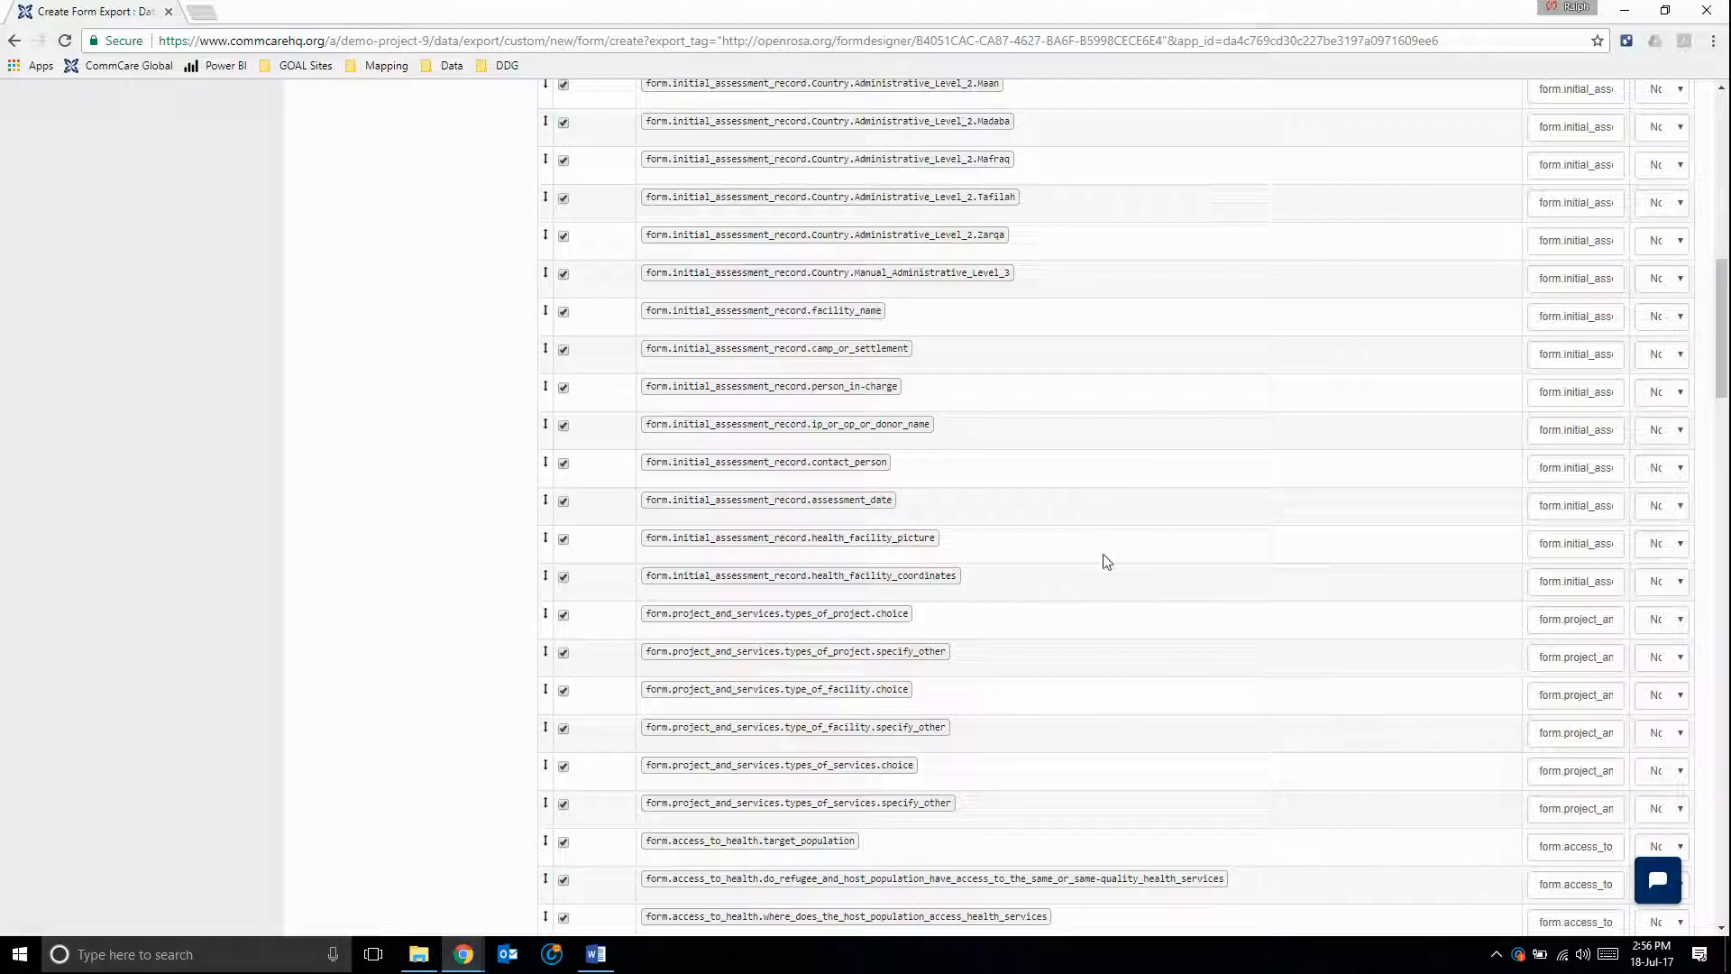
mouse_move(1140, 534)
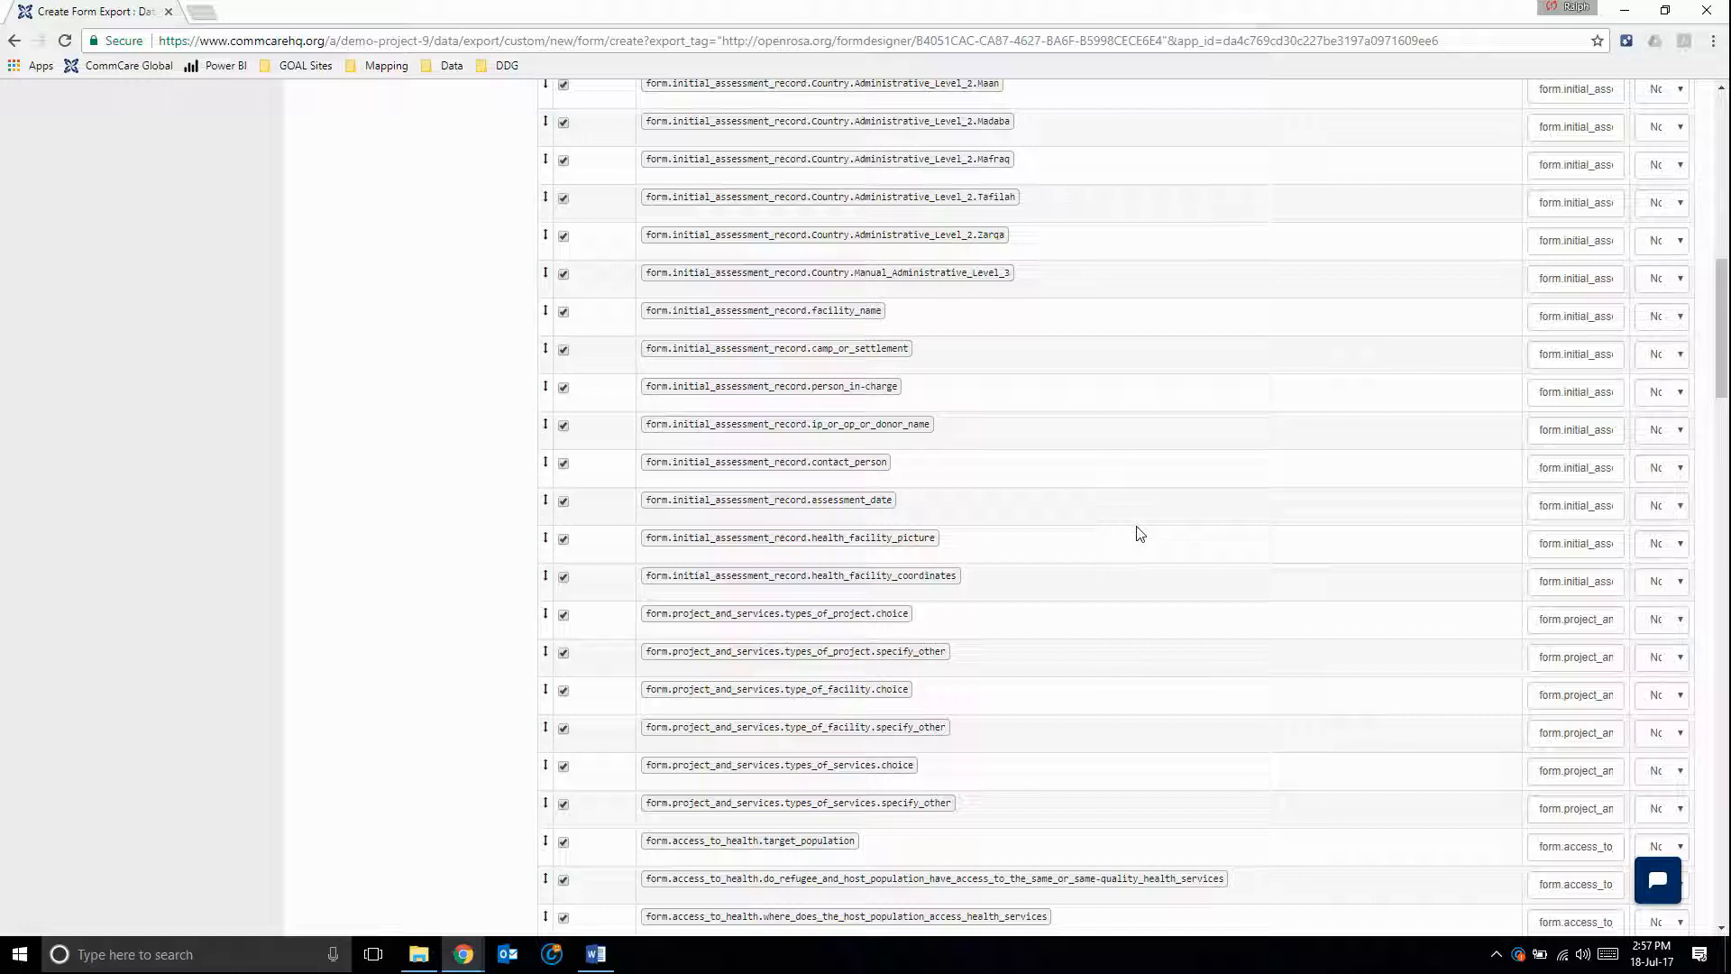
scroll("down", 3)
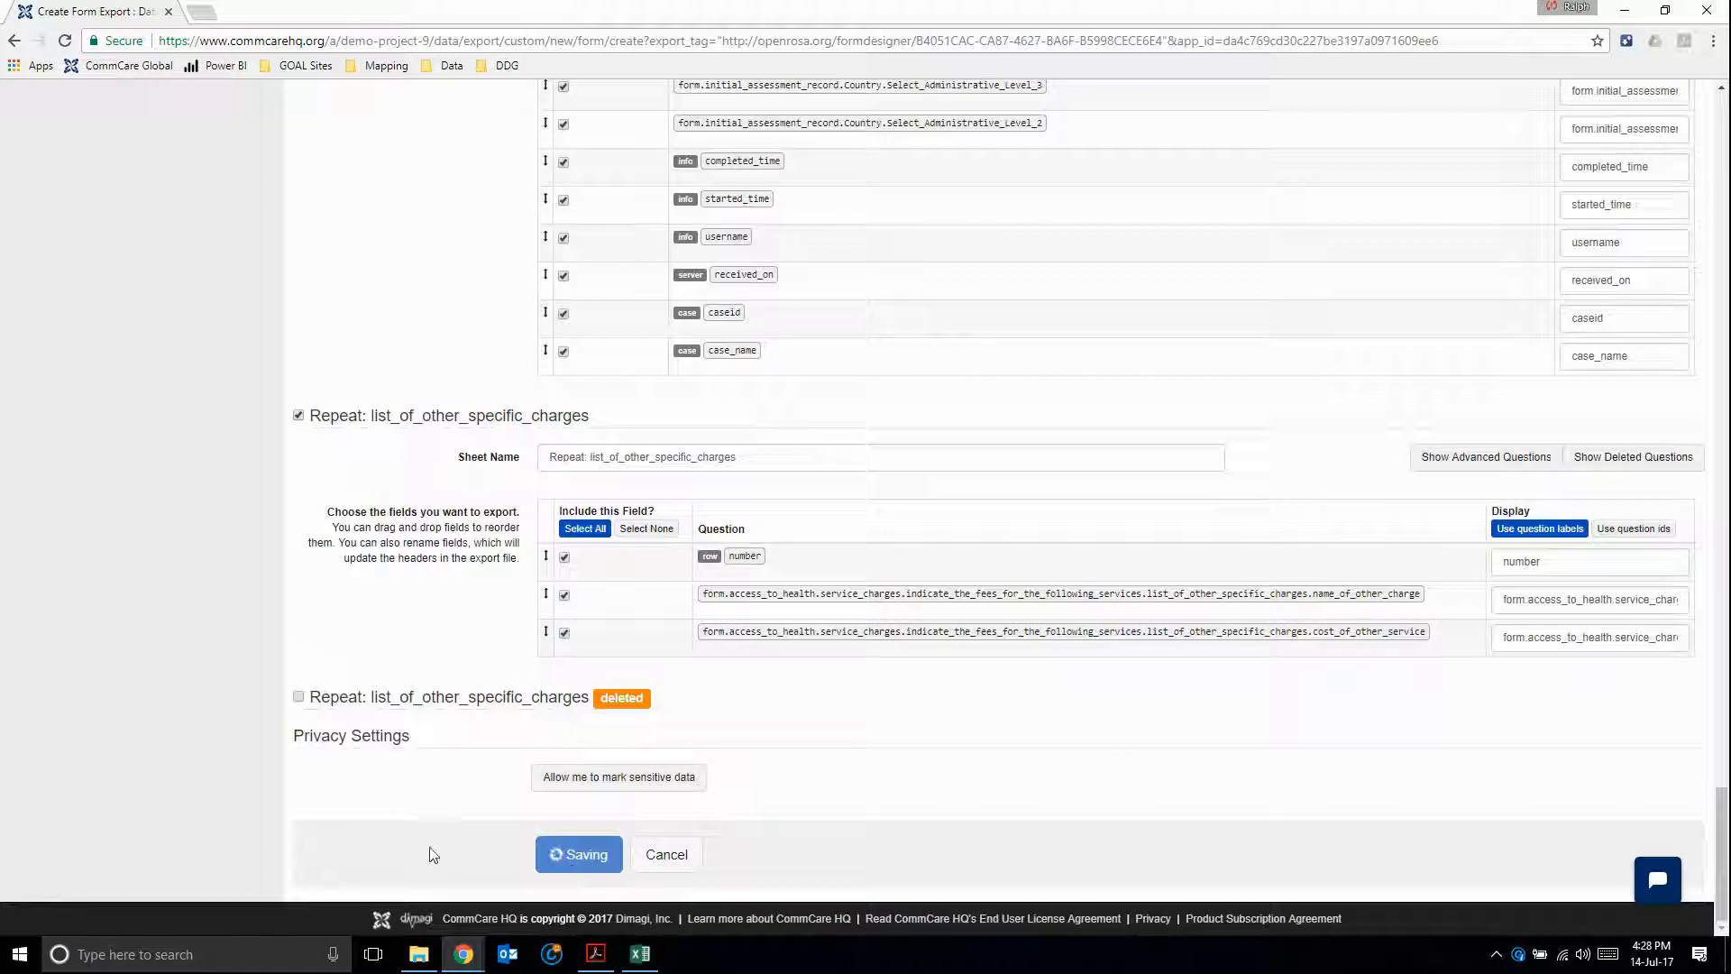
- Save the Health Facility Initial Assessment export so it appears in the Export Forms list
left_click(579, 853)
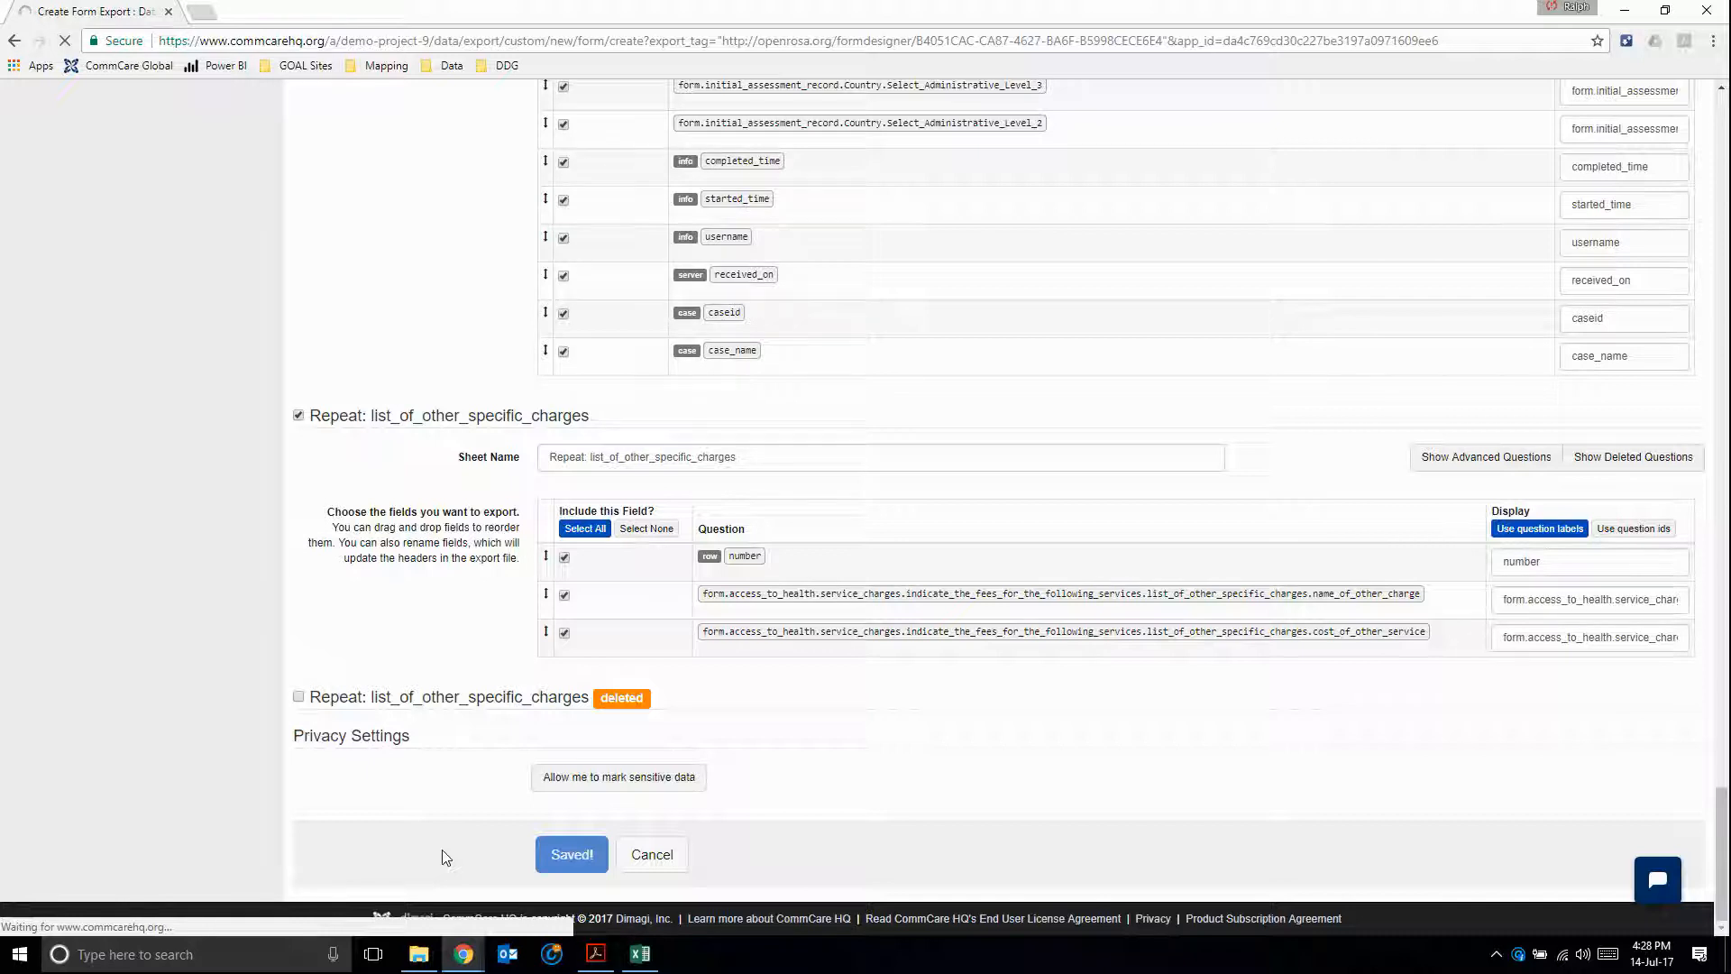
left_click(571, 853)
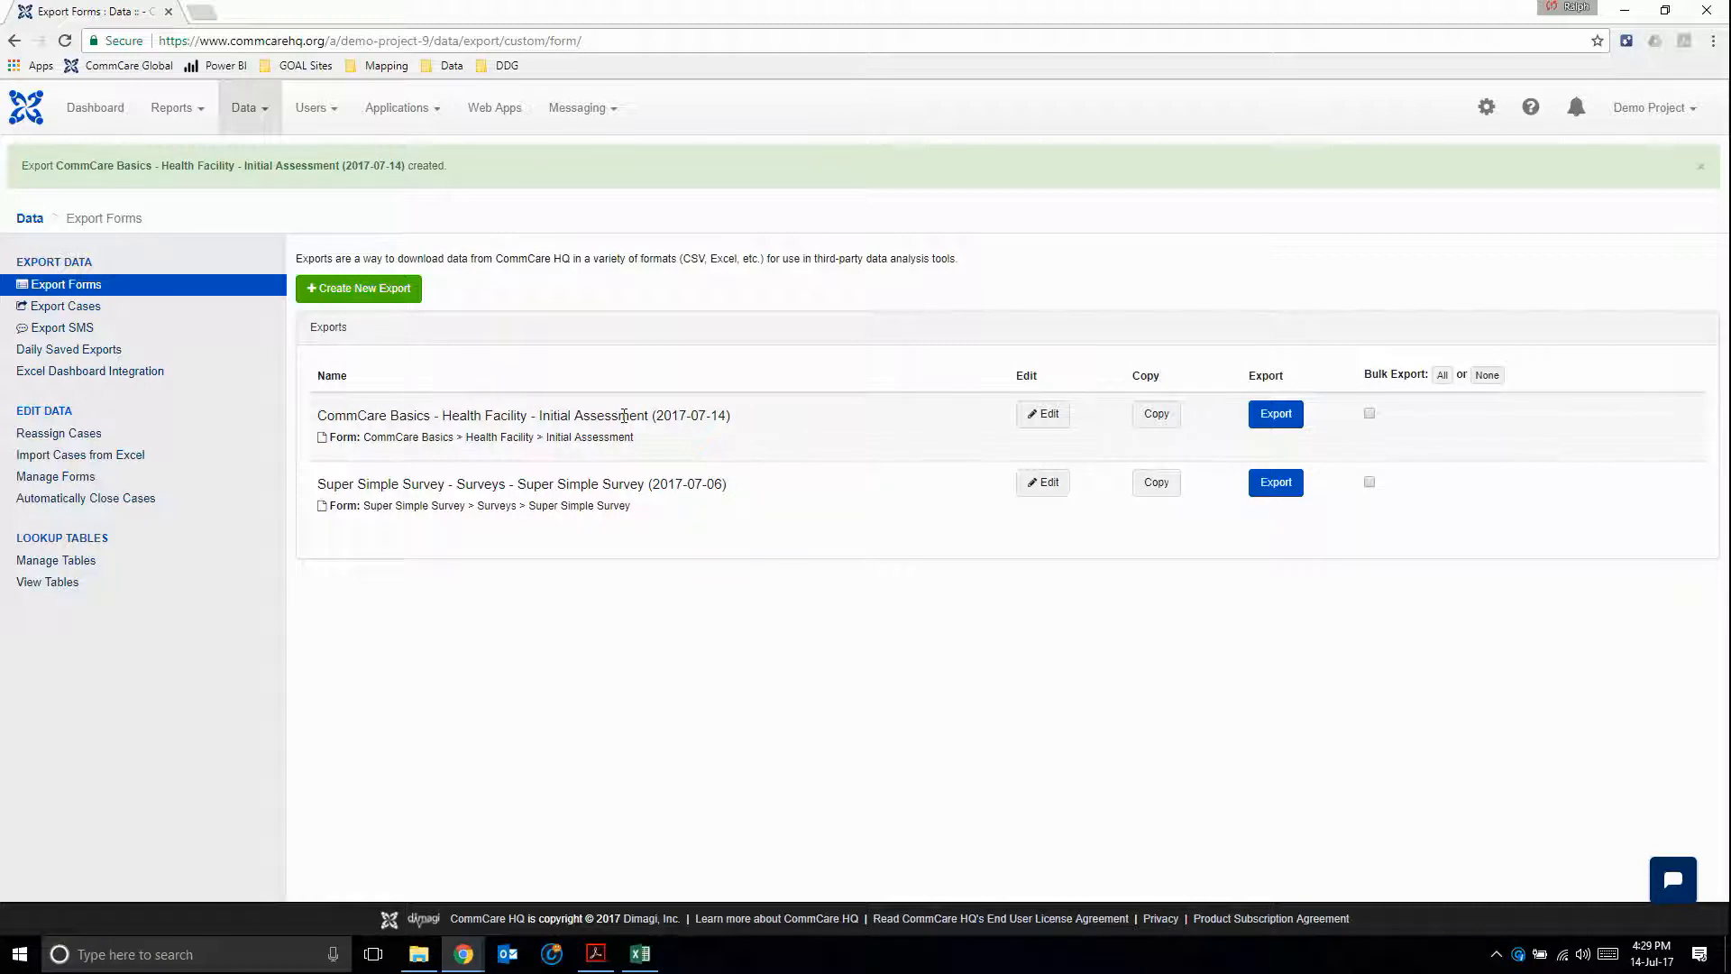
mouse_move(770, 424)
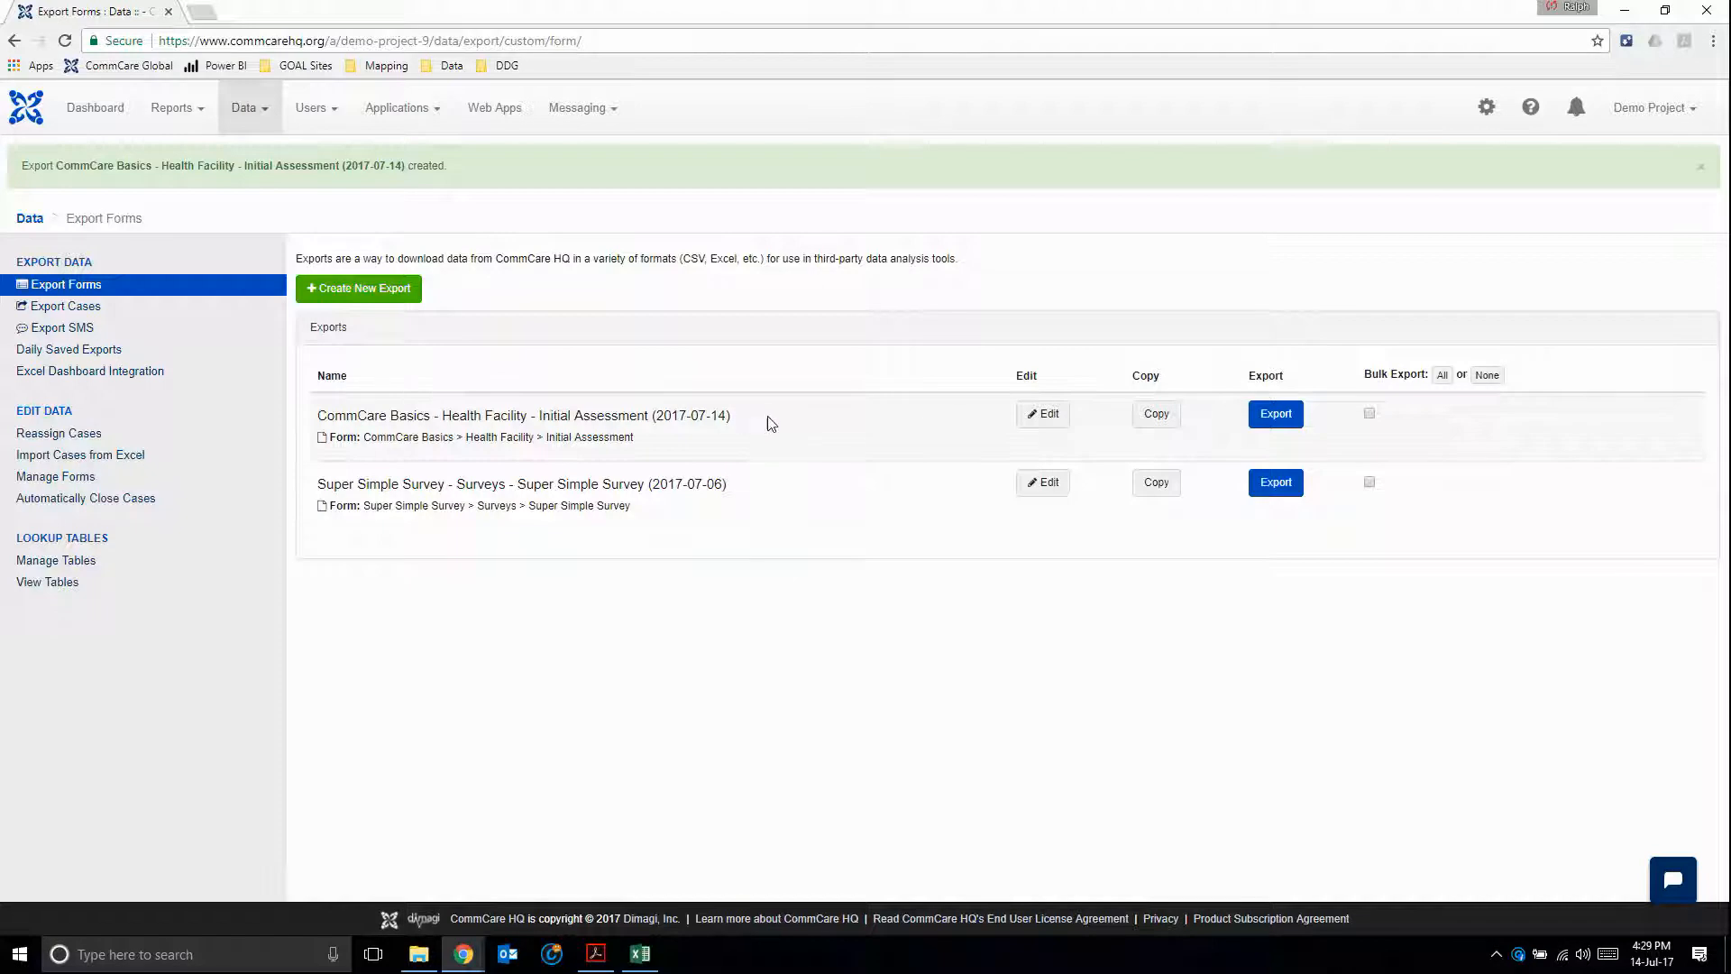
mouse_move(651, 440)
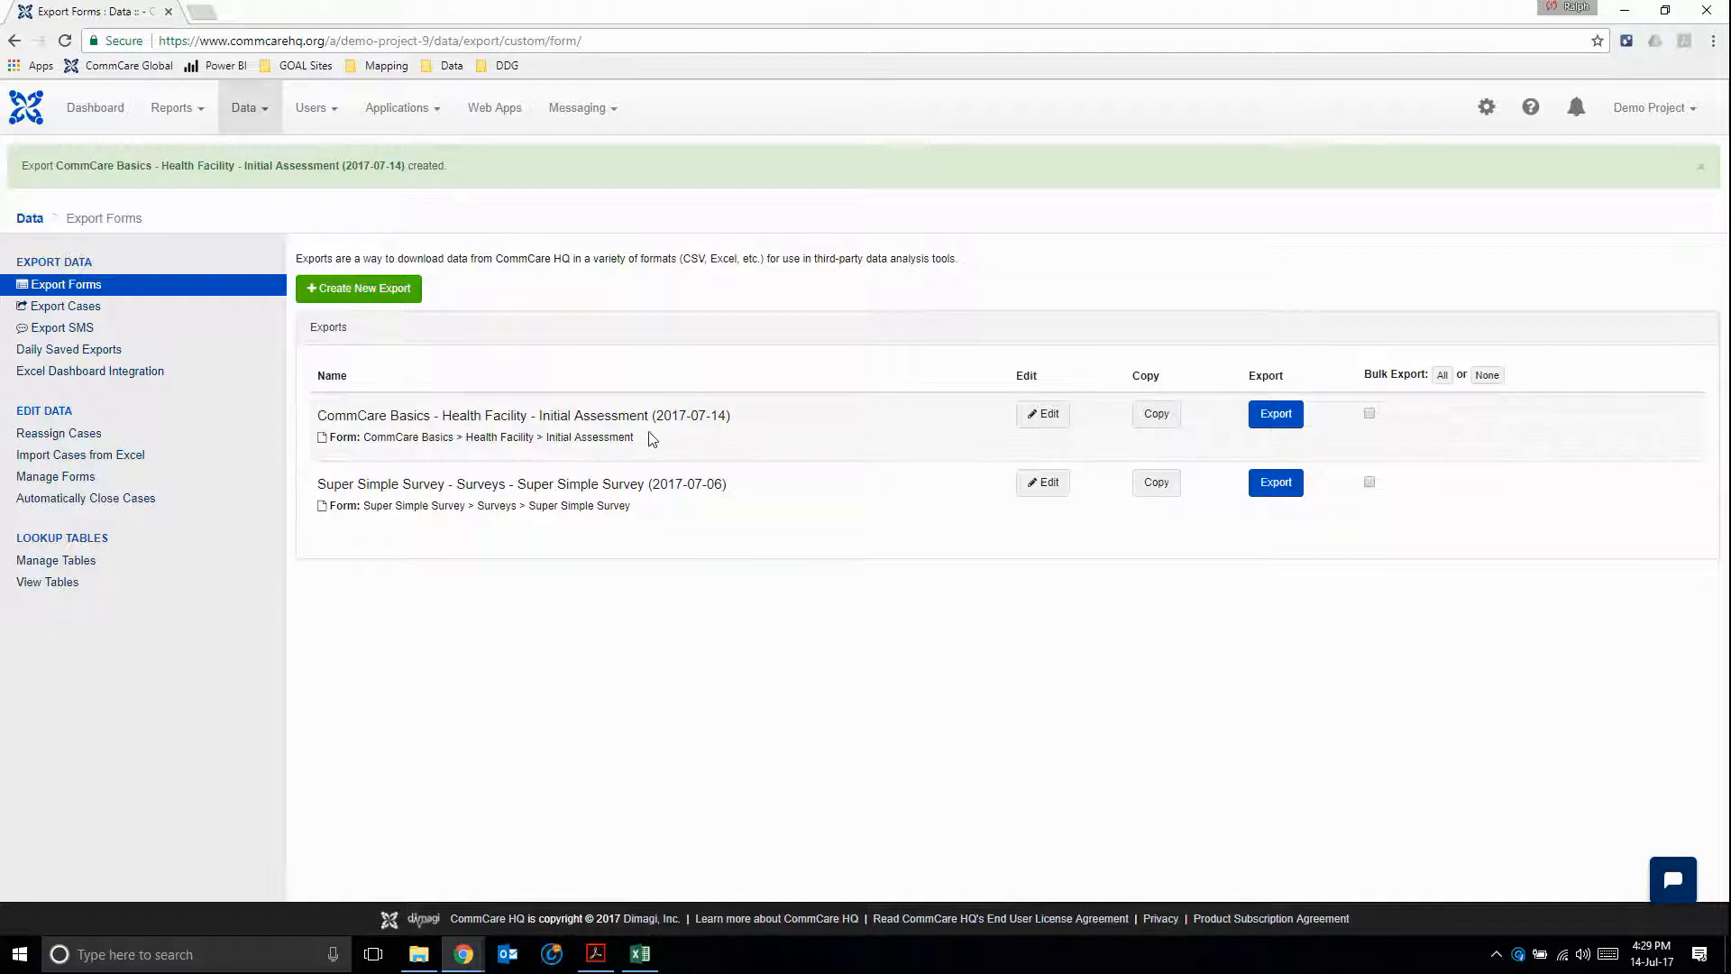
mouse_move(711, 406)
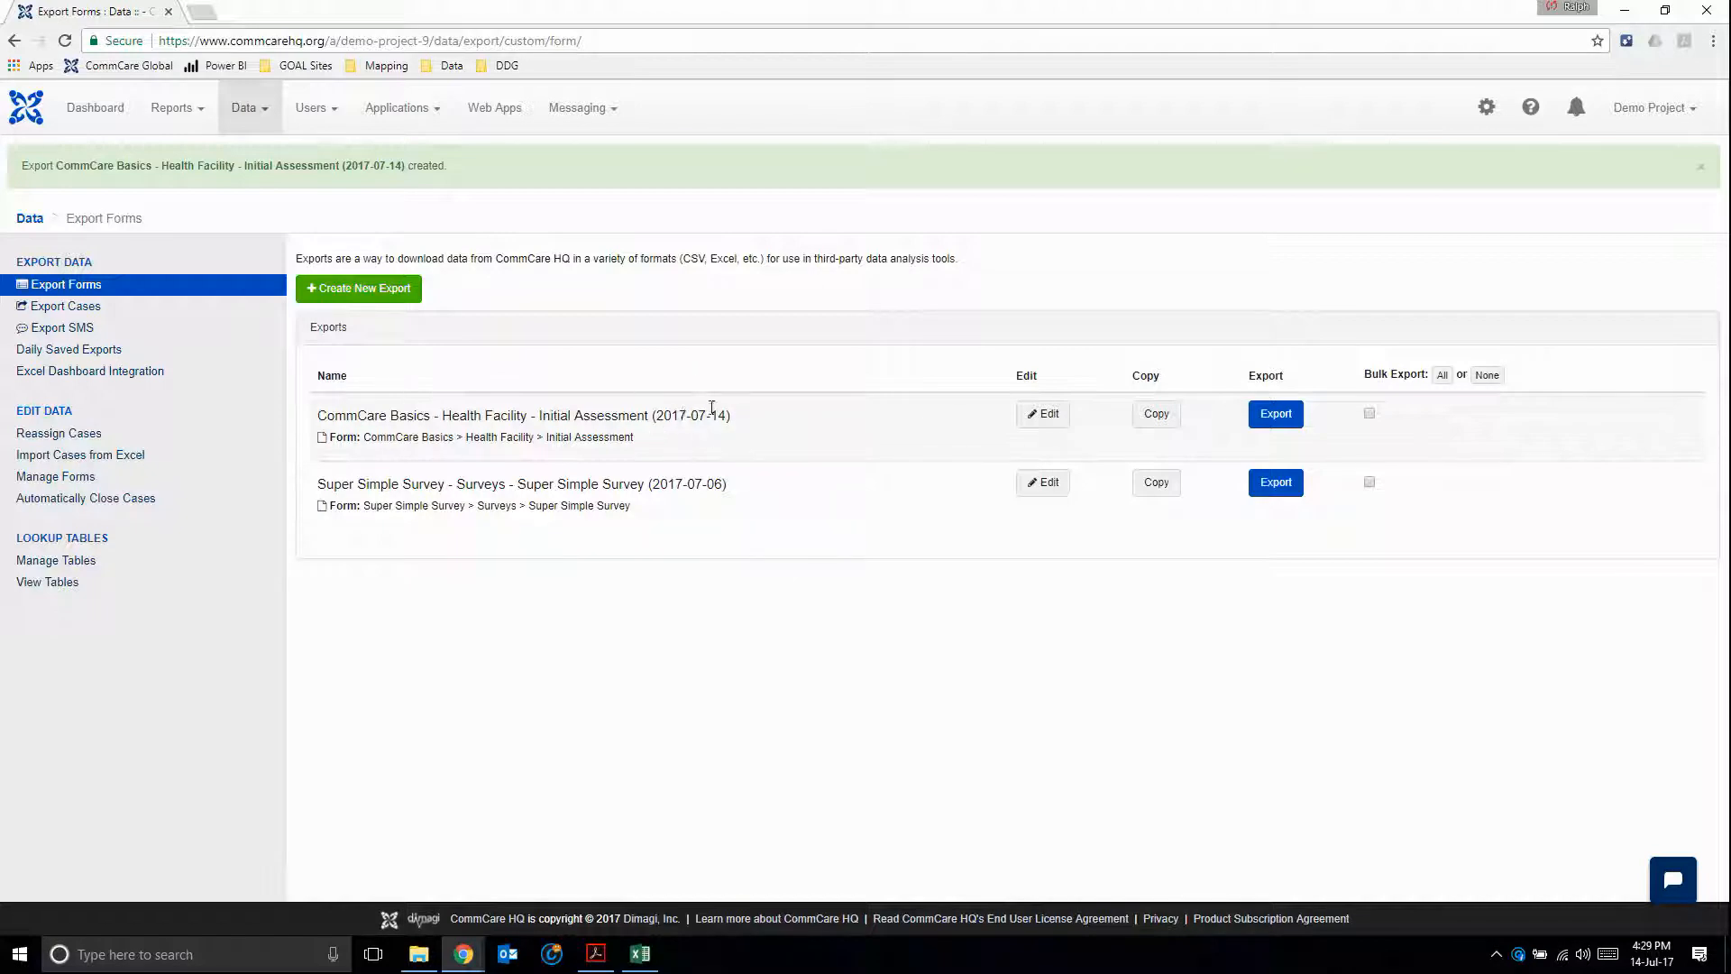
mouse_move(682, 442)
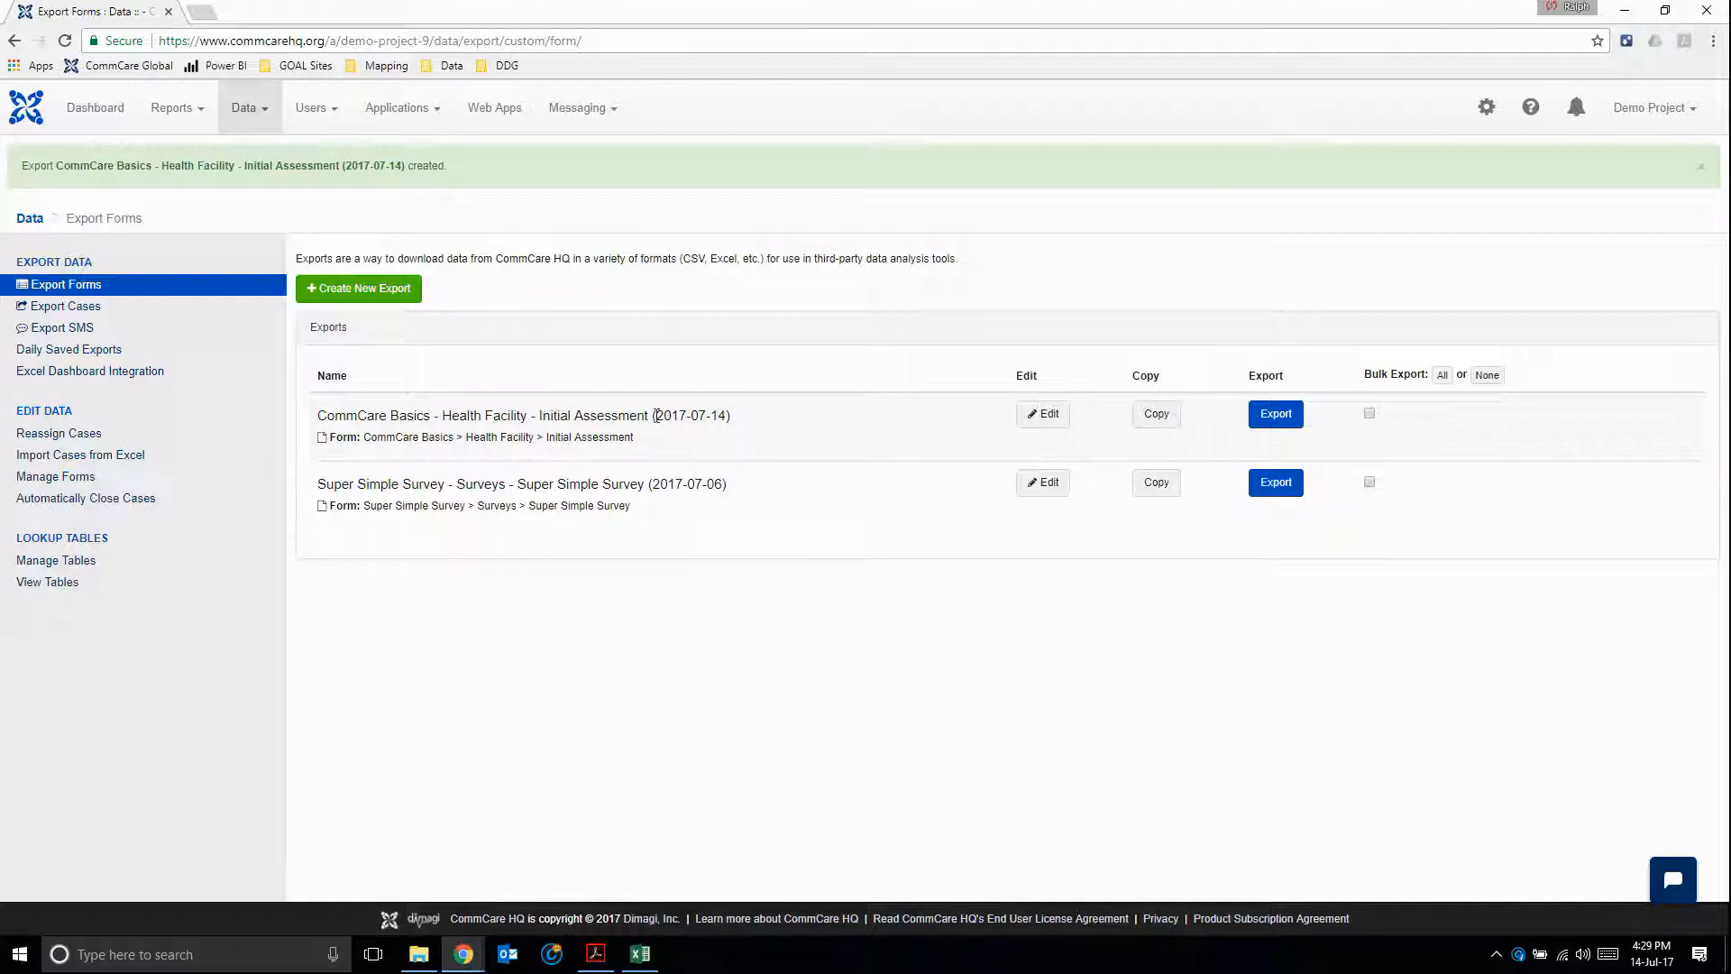
mouse_move(811, 416)
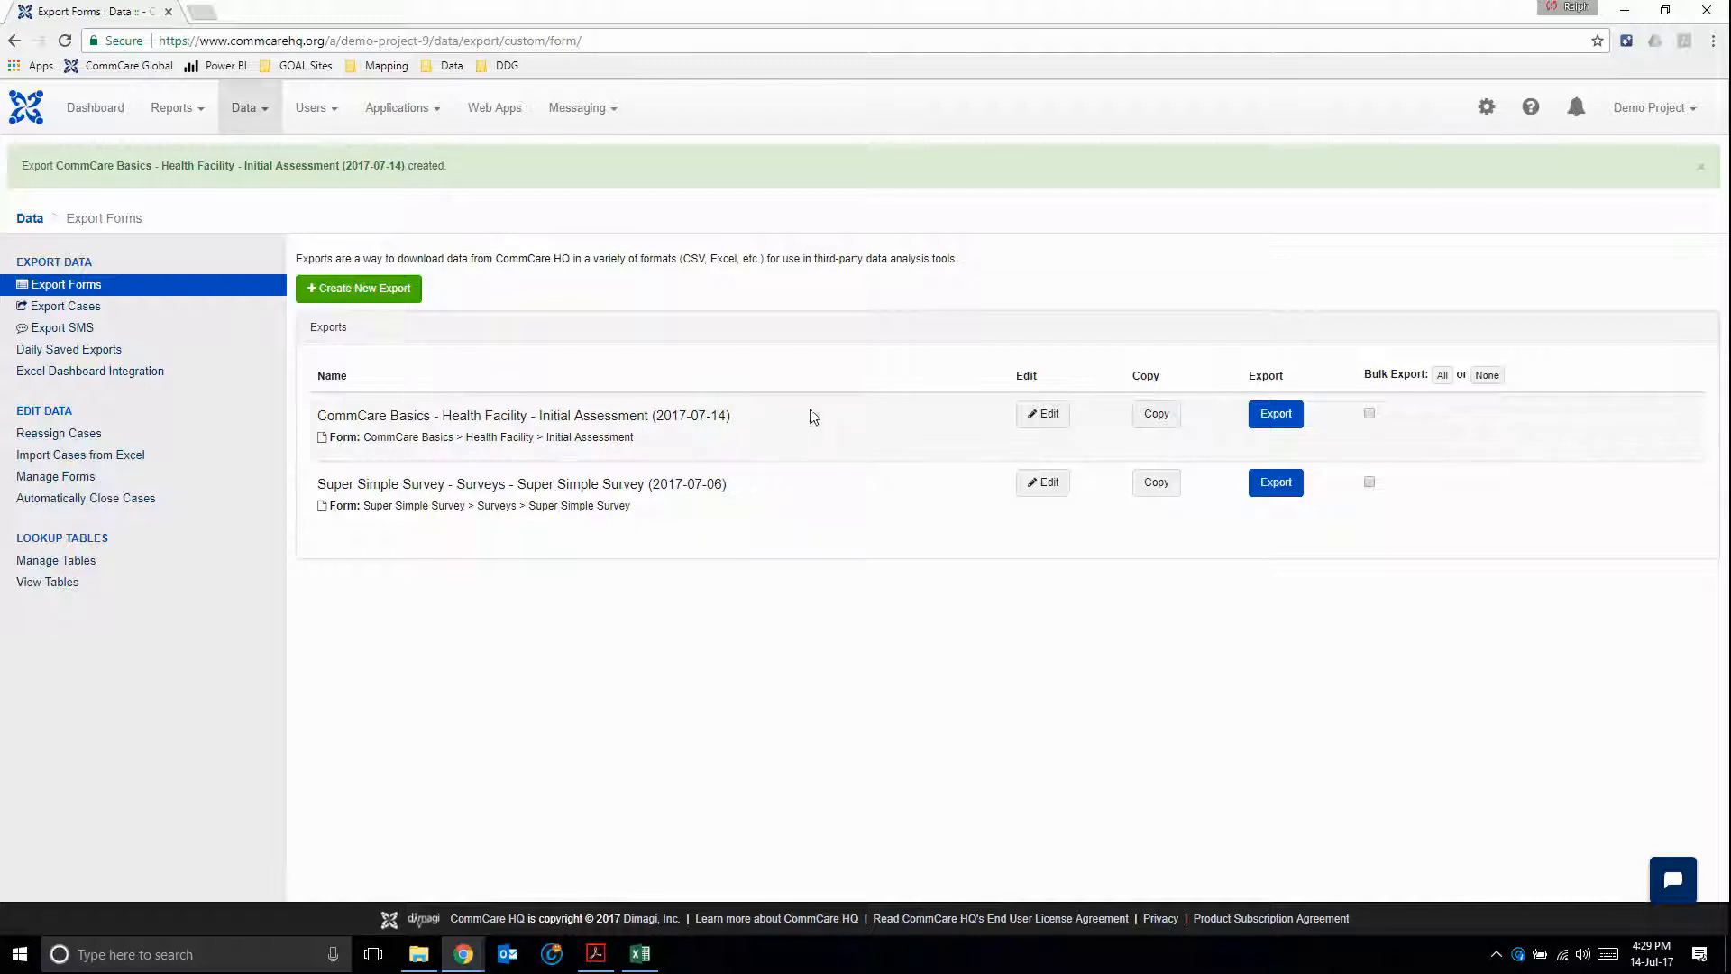
mouse_move(1315, 406)
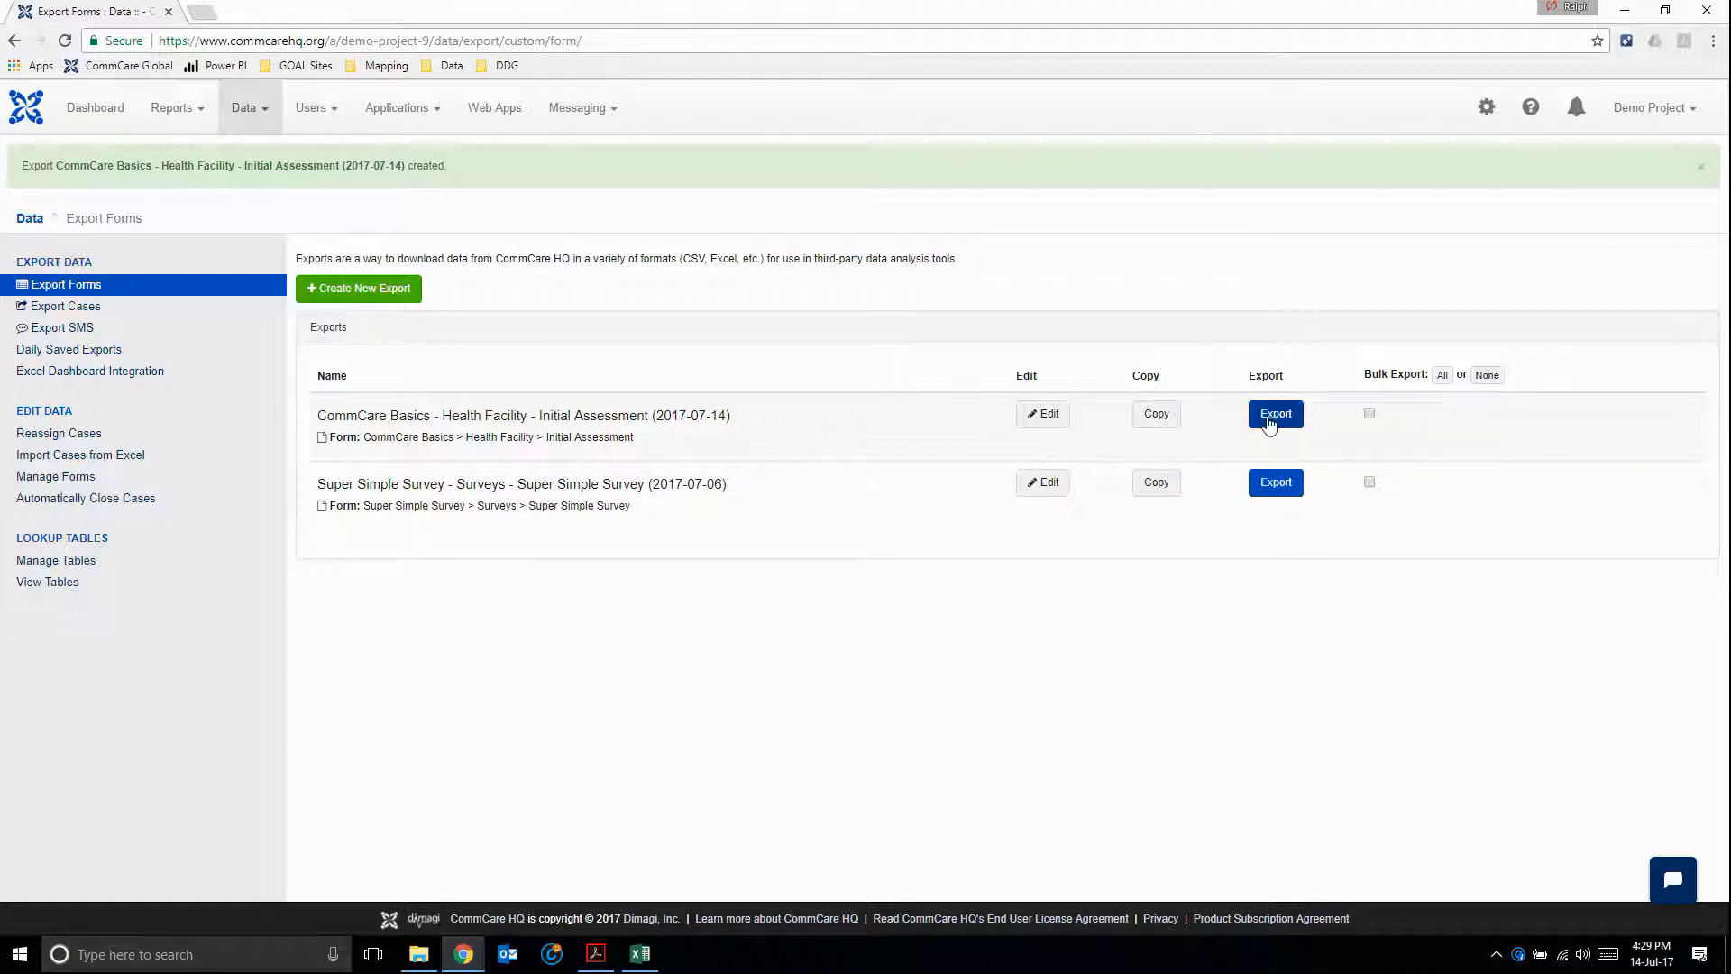
- Start the Health Facility export and limit its date range to a custom range of 2017-07-14
left_click(1275, 413)
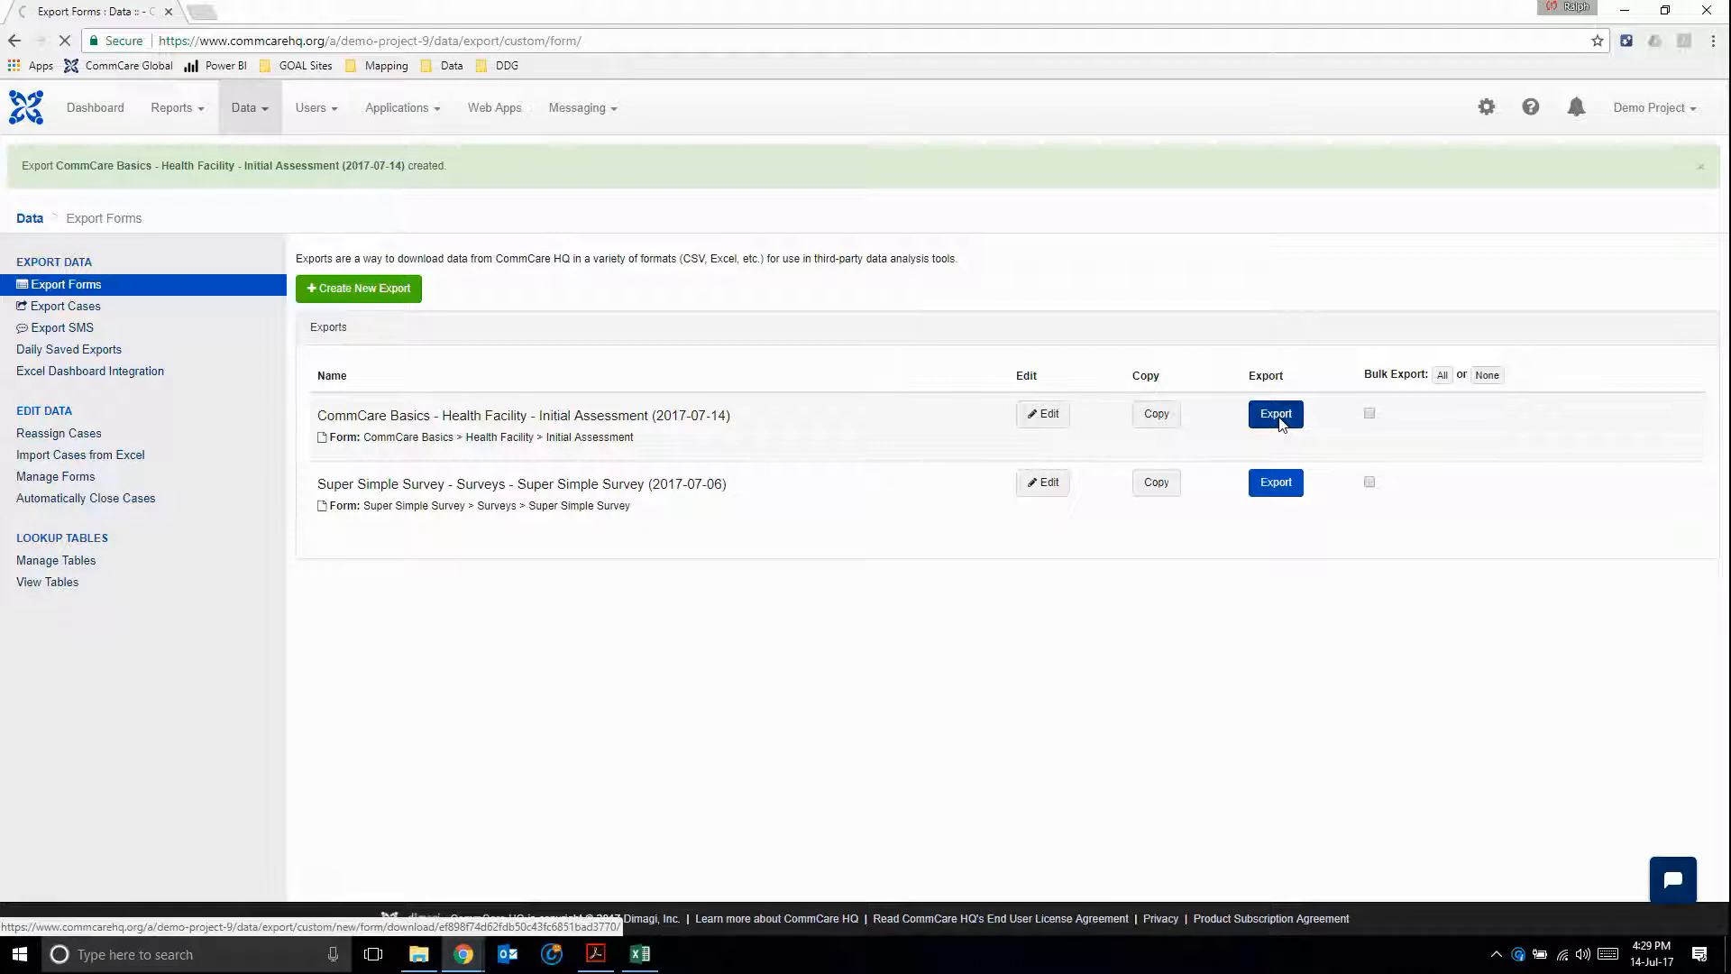
left_click(1275, 413)
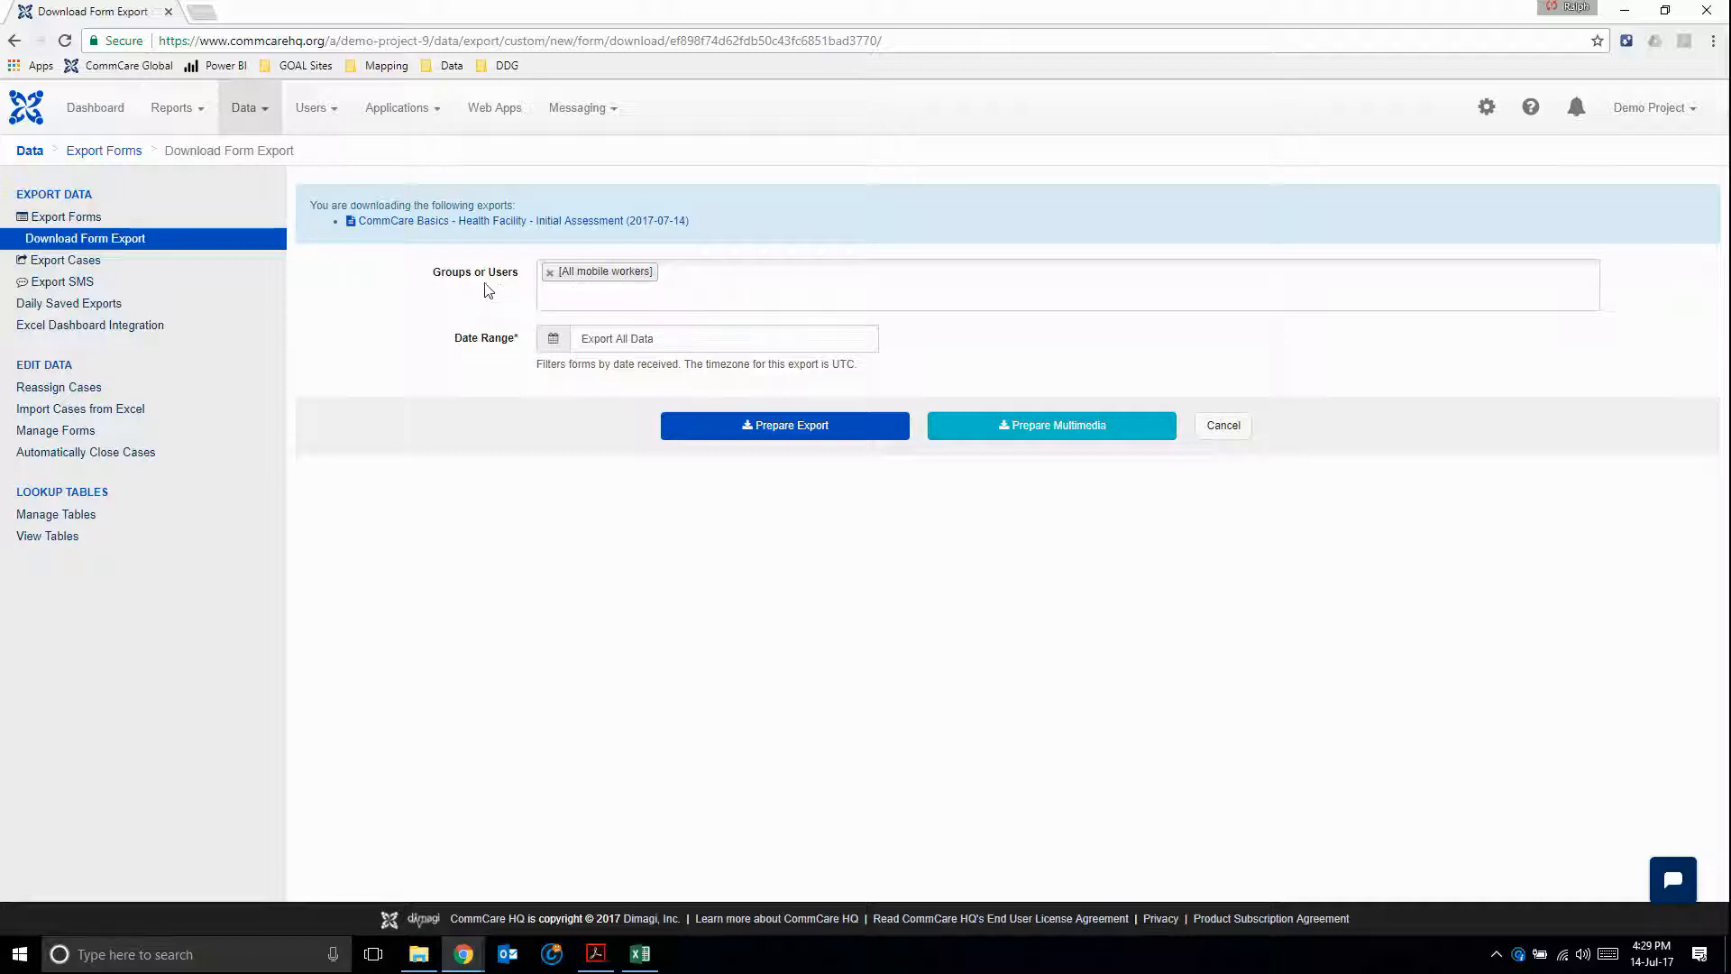
mouse_move(494, 293)
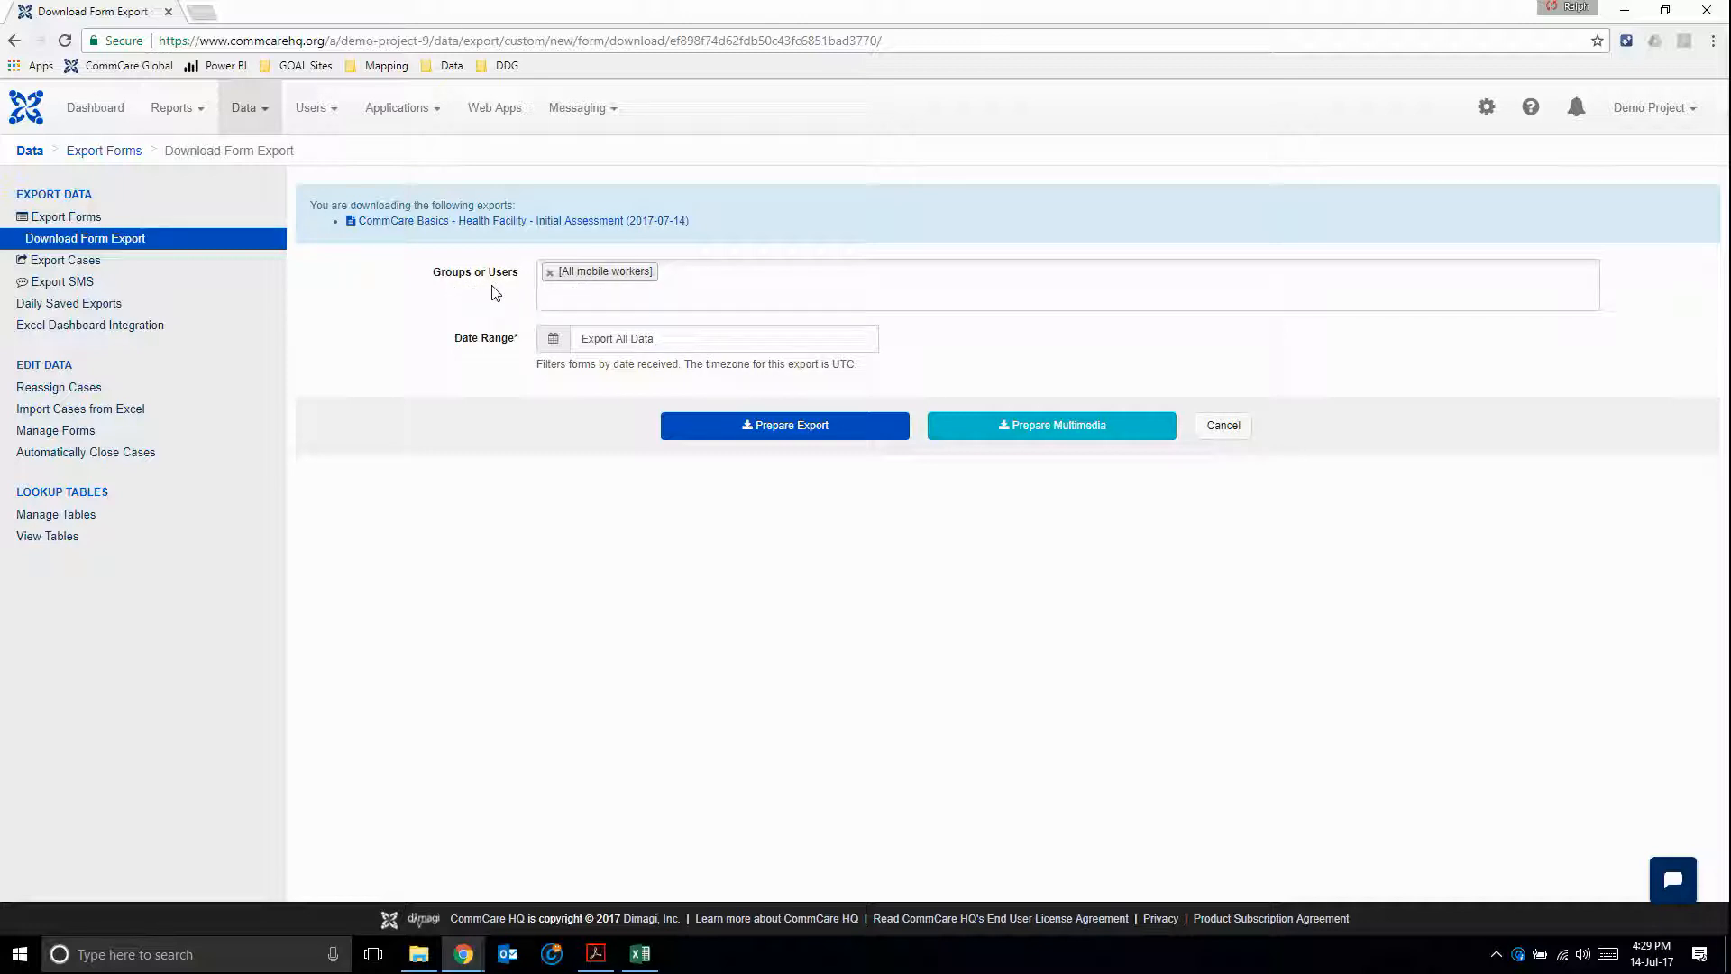
mouse_move(572, 283)
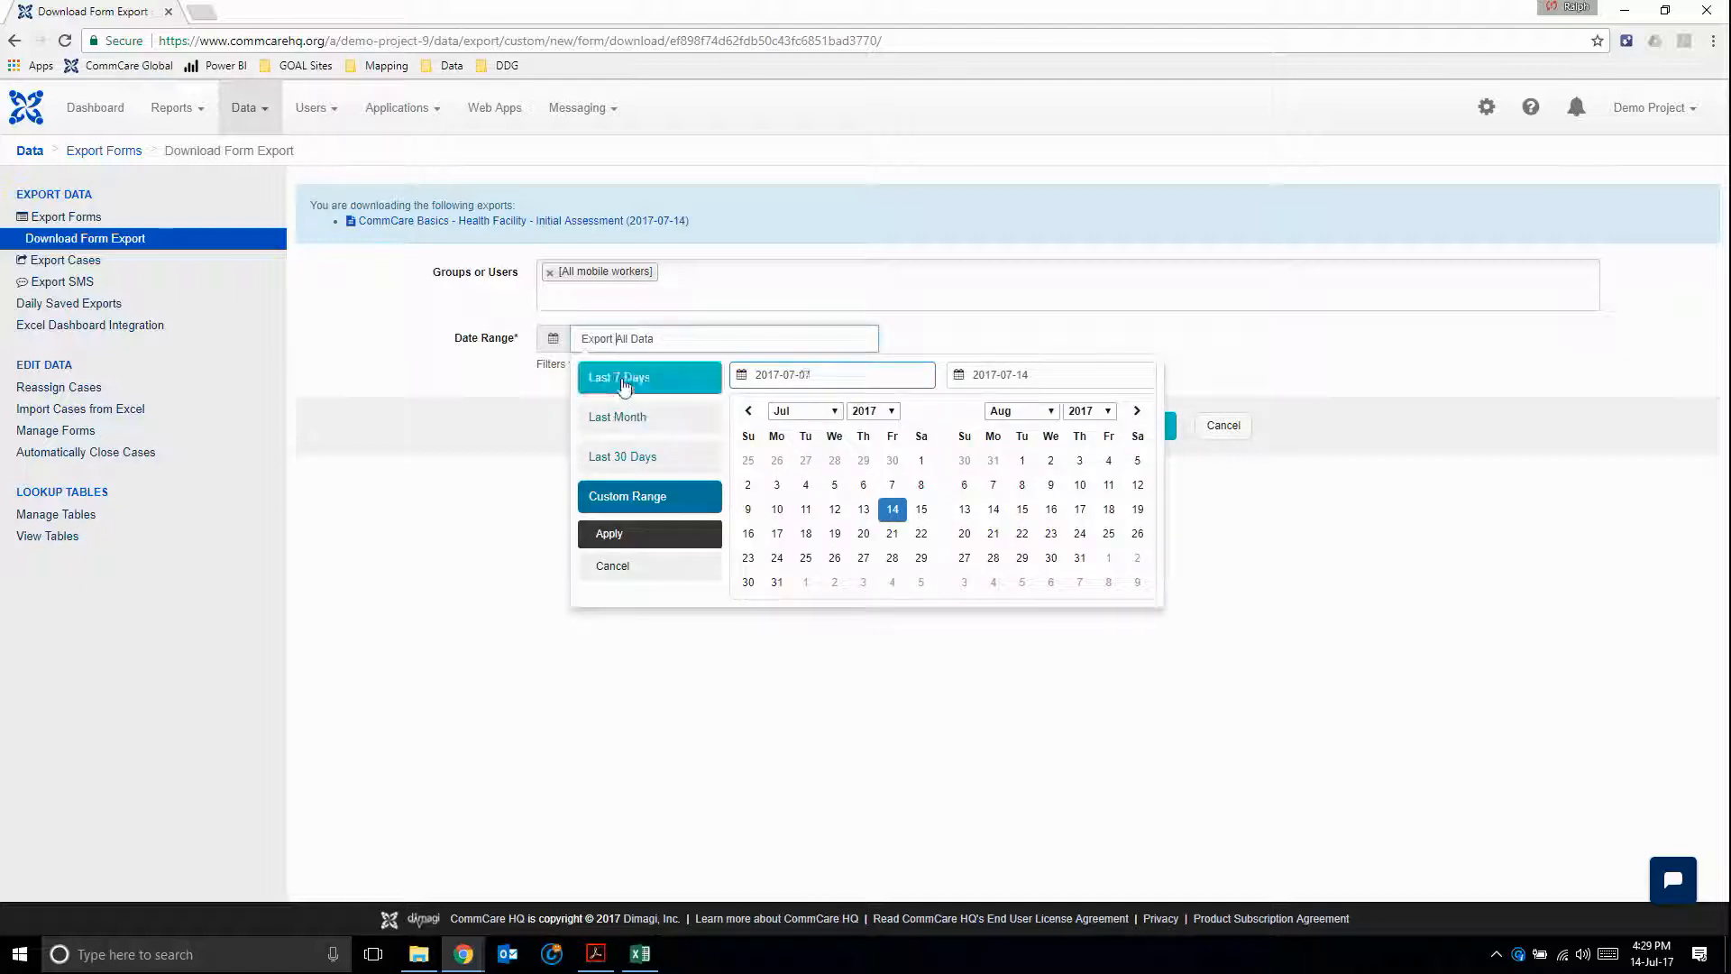
left_click(649, 496)
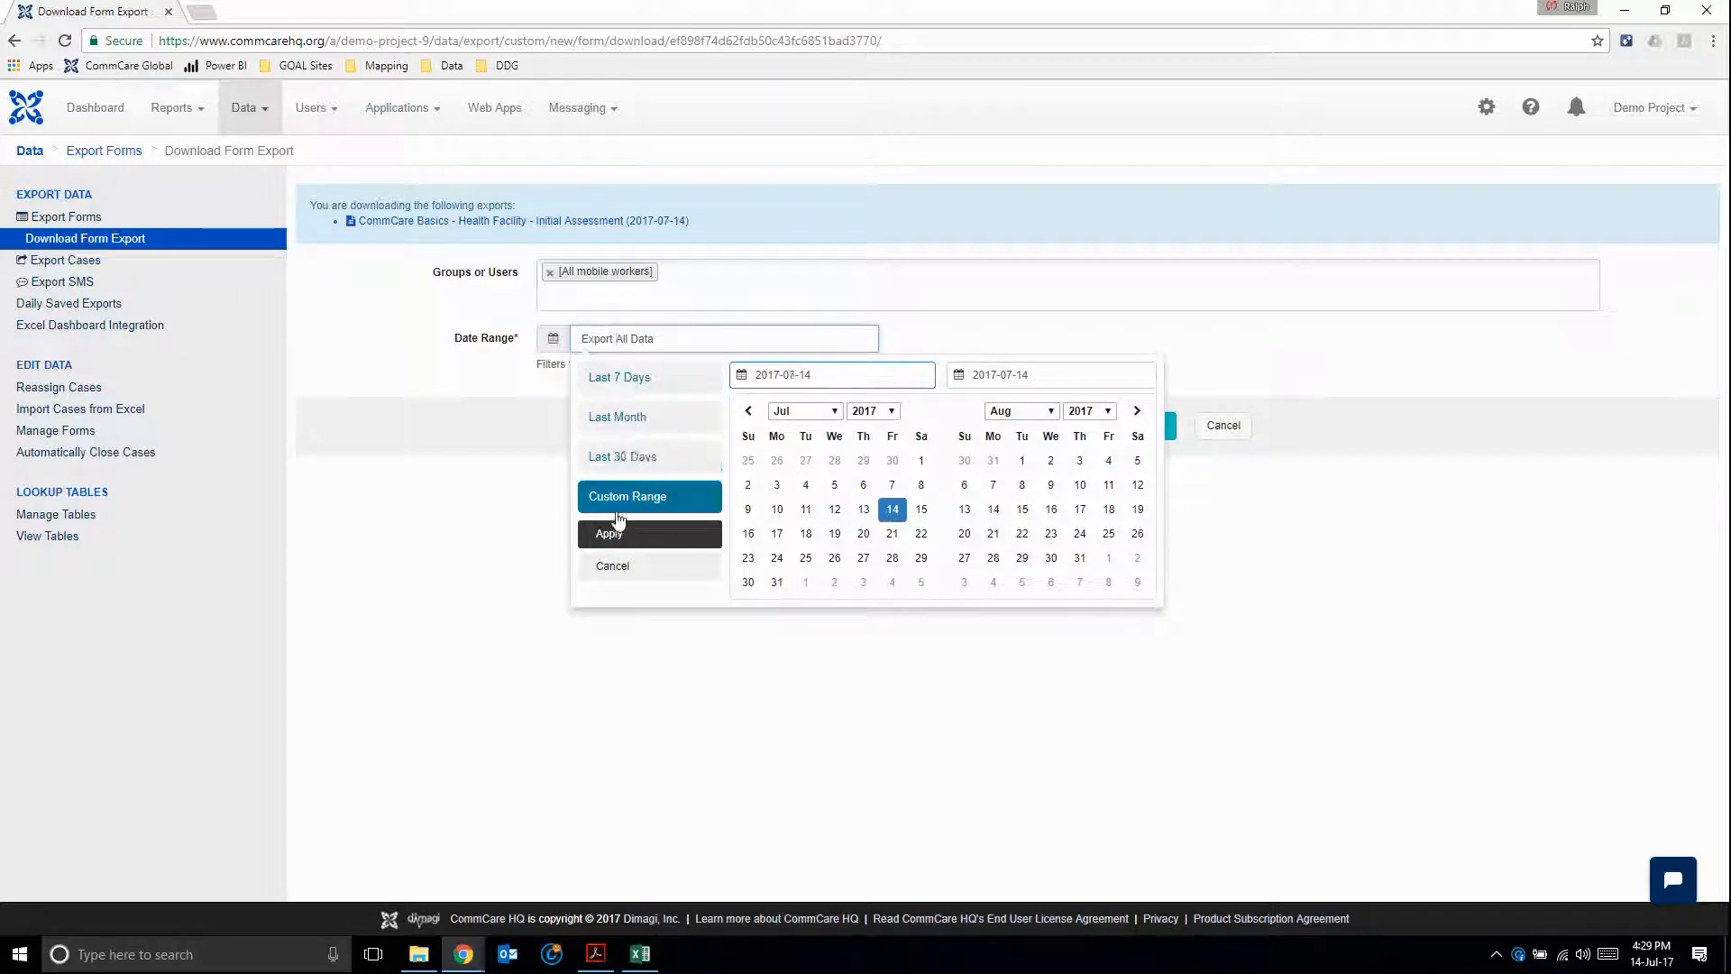
left_click(608, 534)
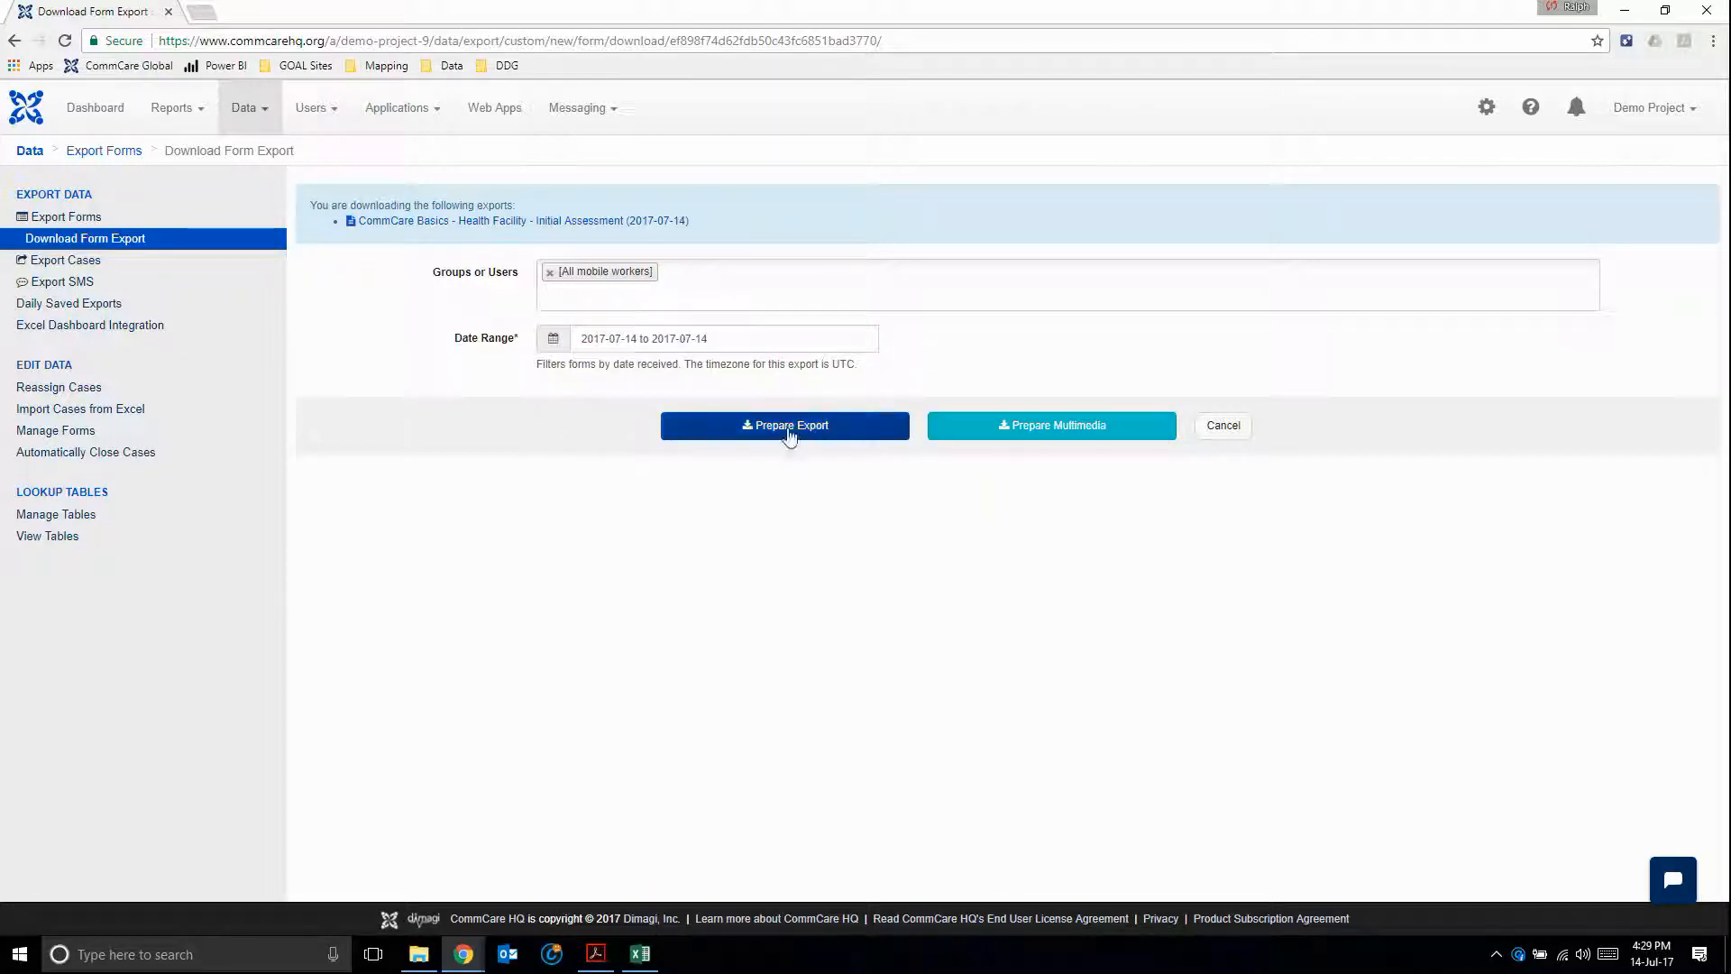
- Prepare the Initial Assessment export file and download it
left_click(785, 426)
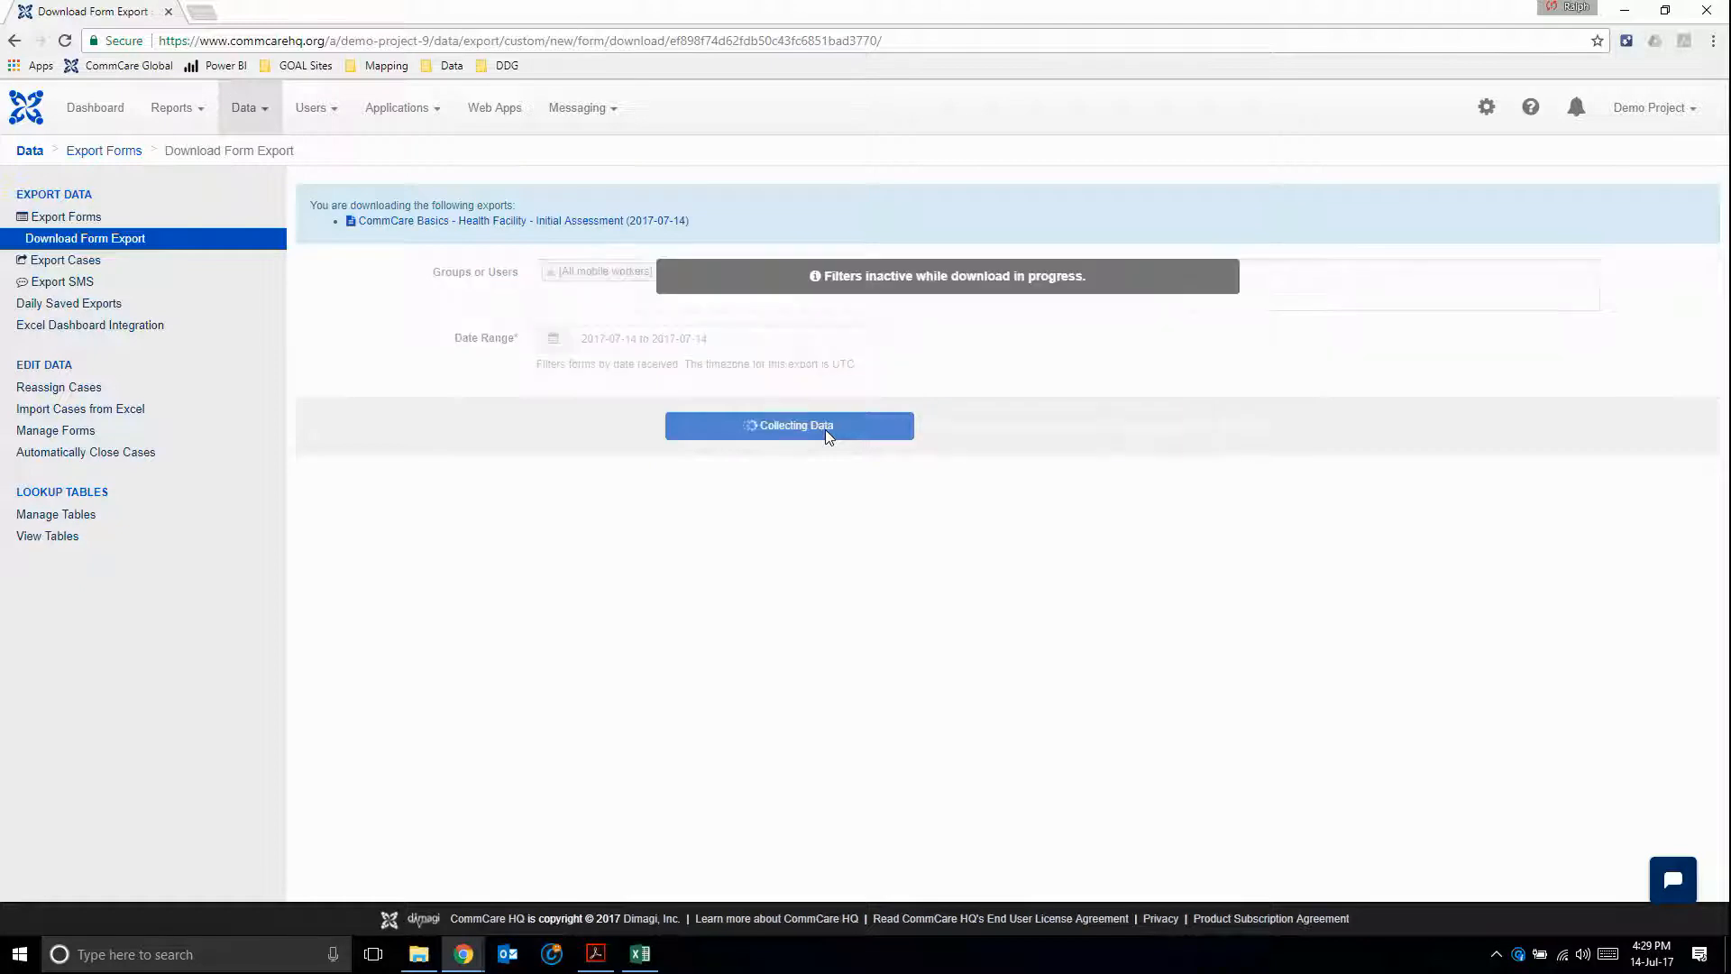
mouse_move(1479, 503)
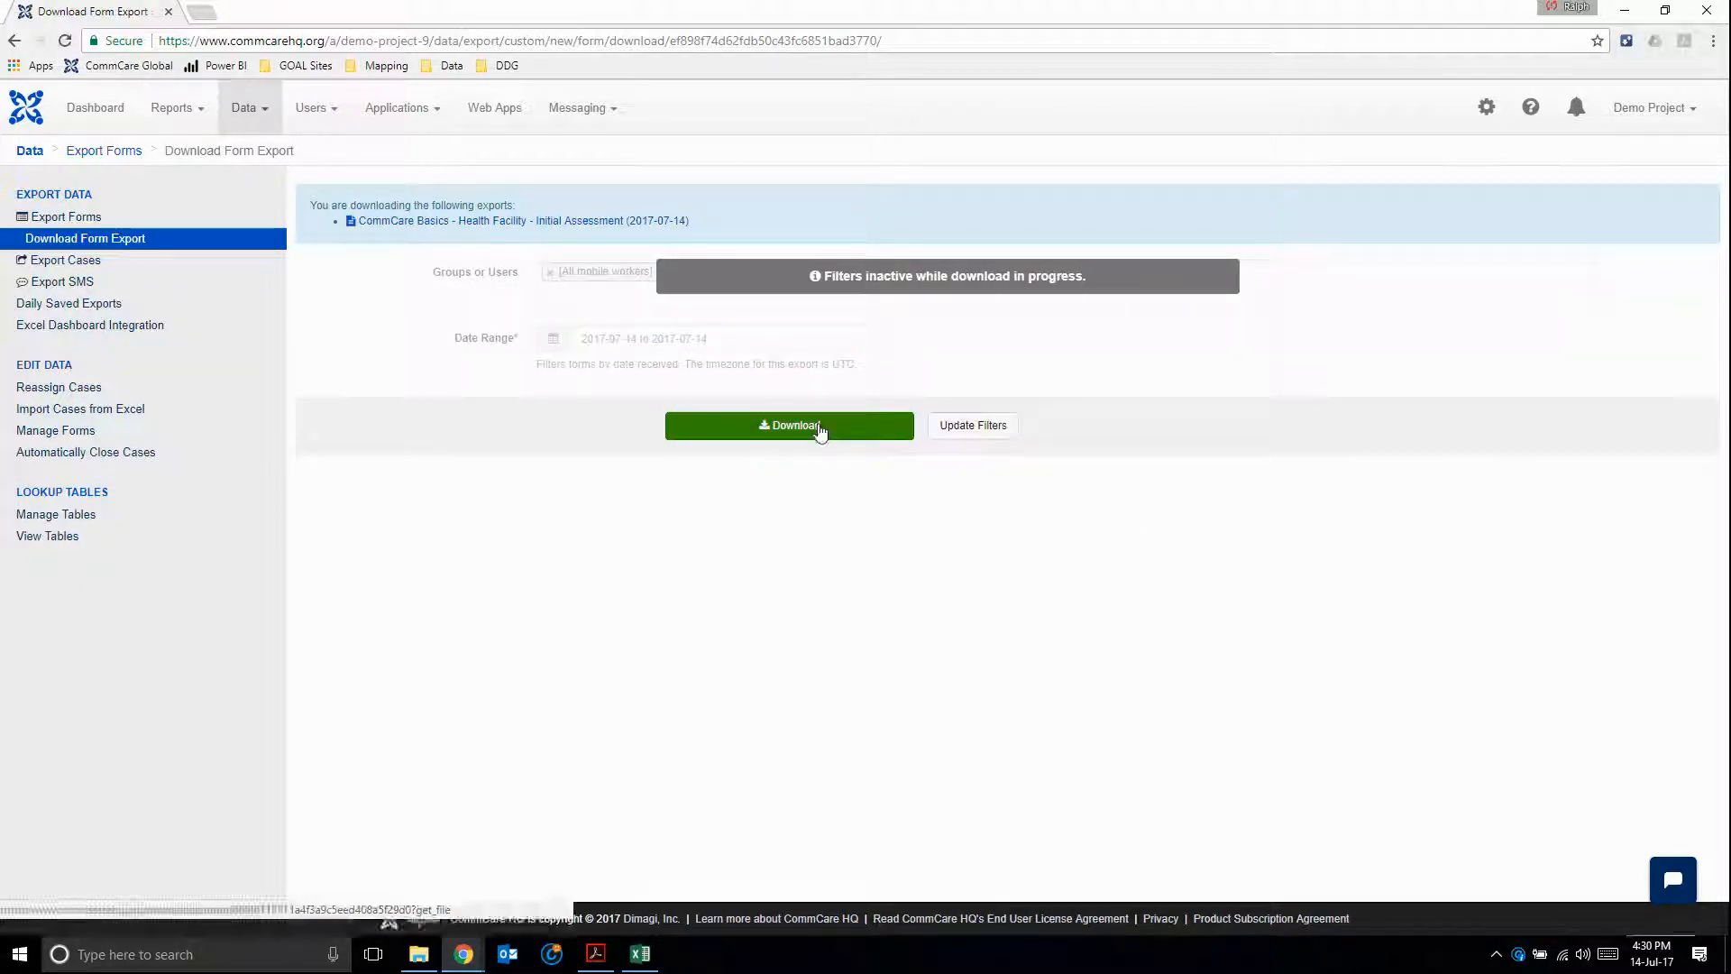
left_click(788, 426)
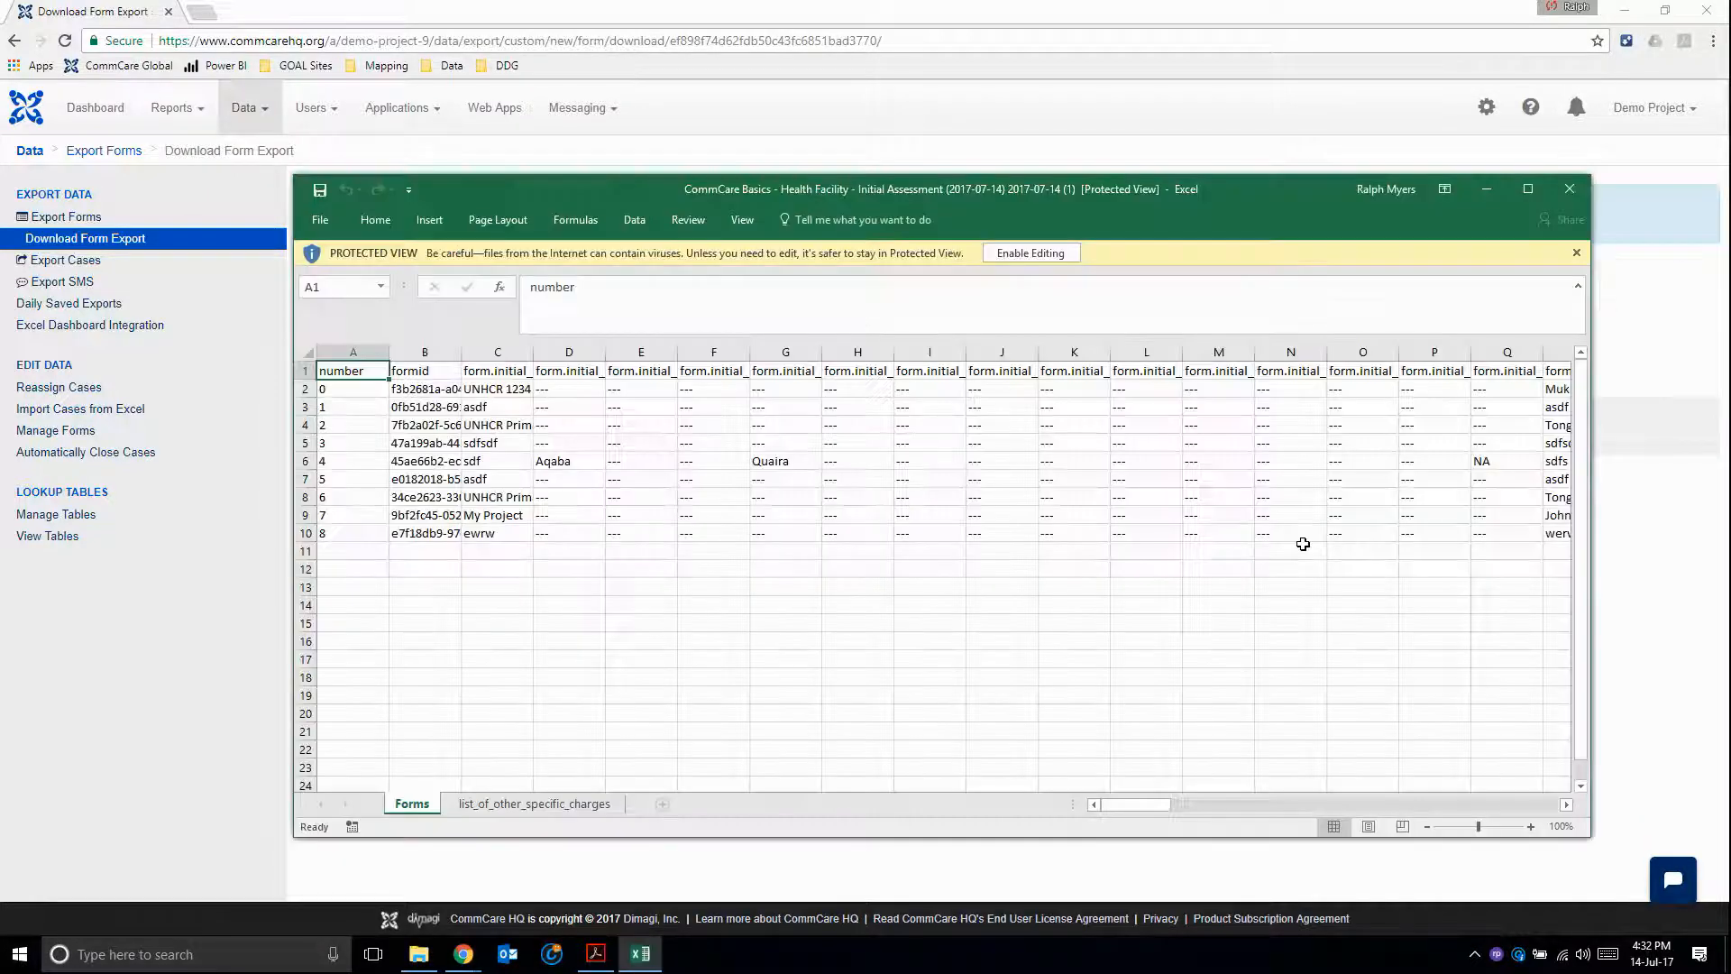
- Maximize the Excel workbook and scroll across the Forms sheet columns
left_click(1528, 190)
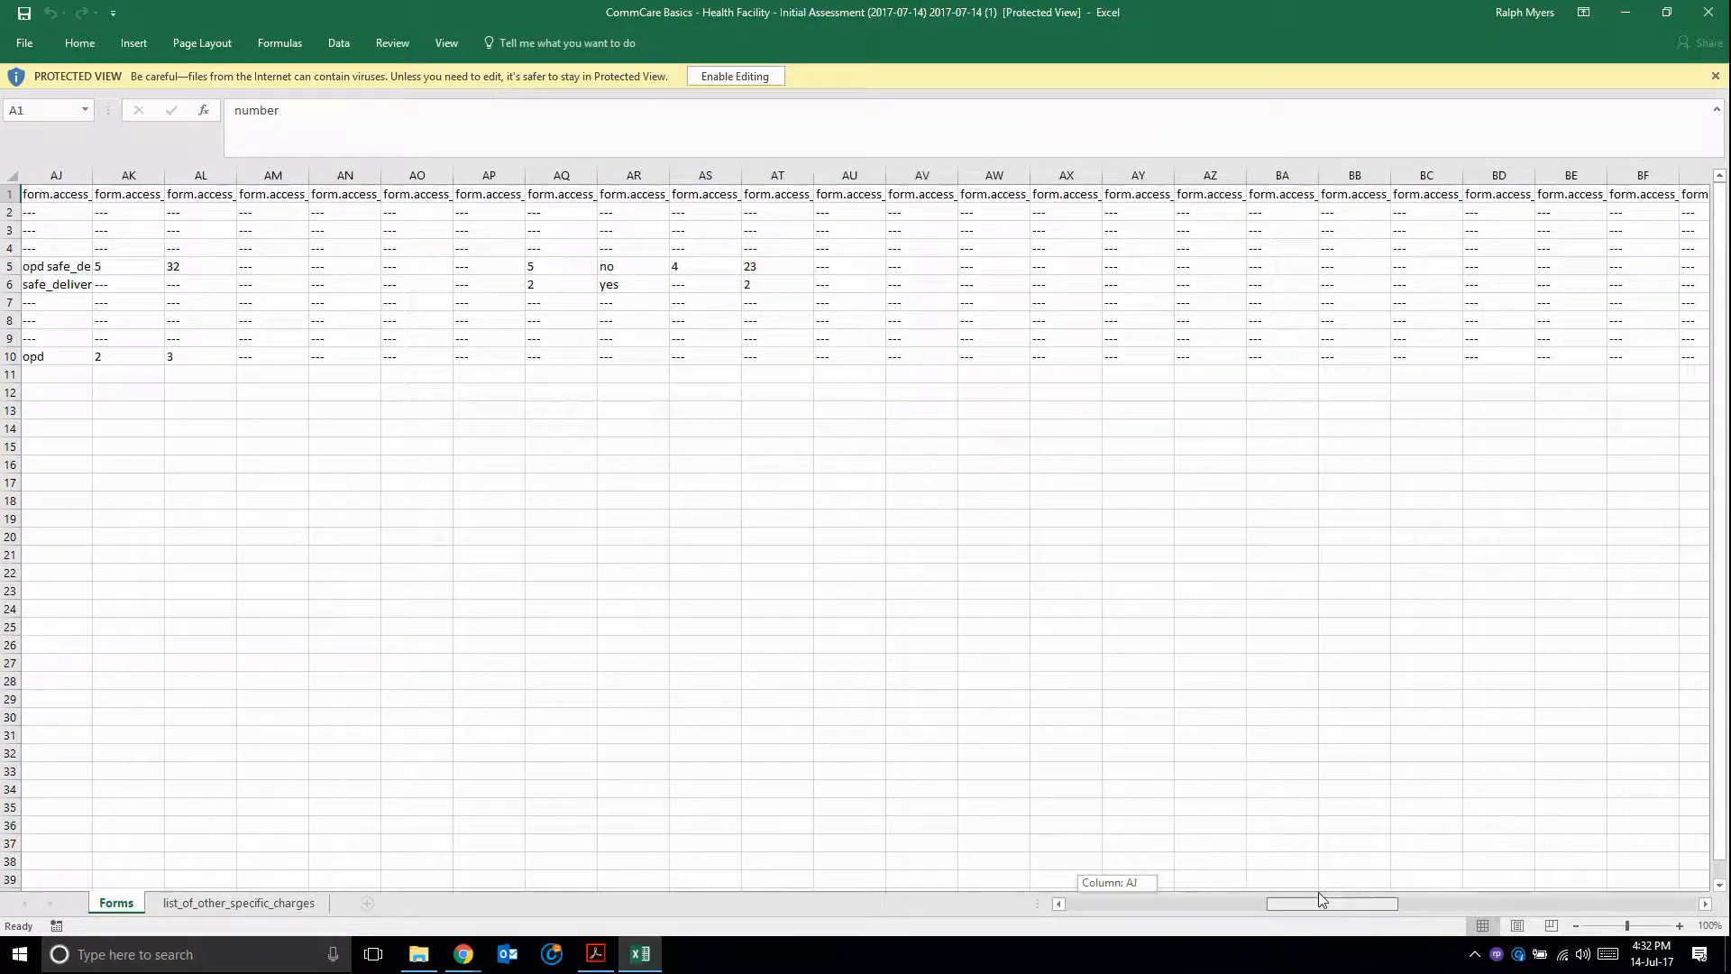
scroll("left", 3)
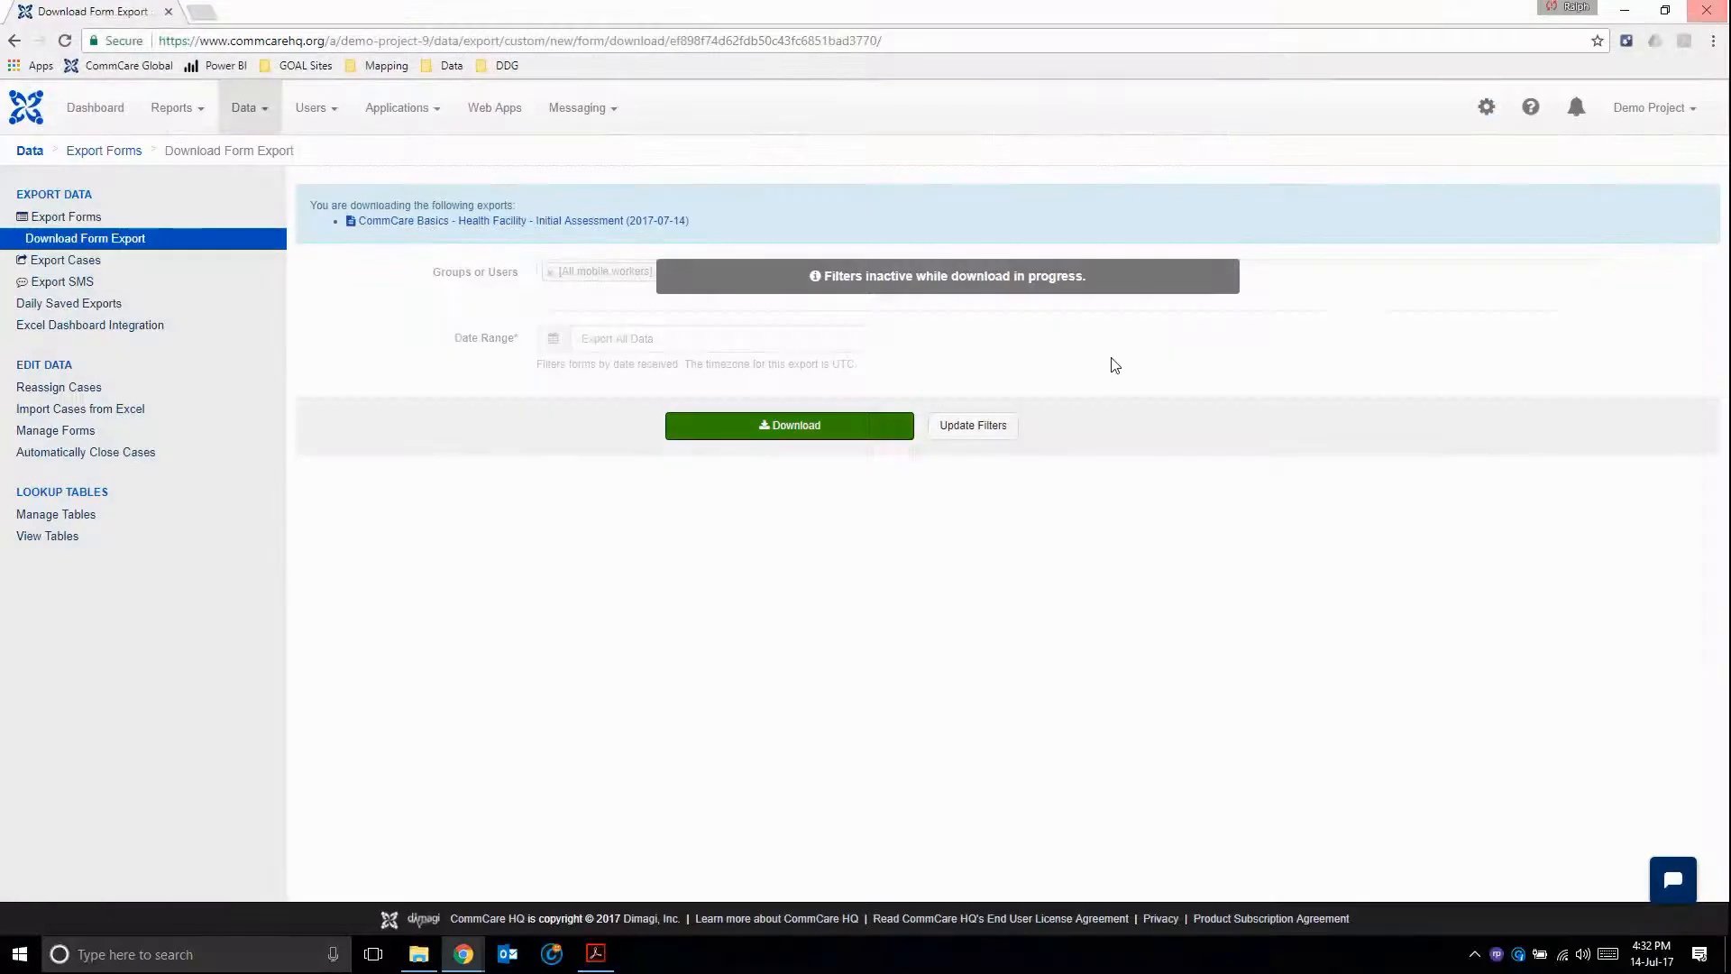
mouse_move(375, 321)
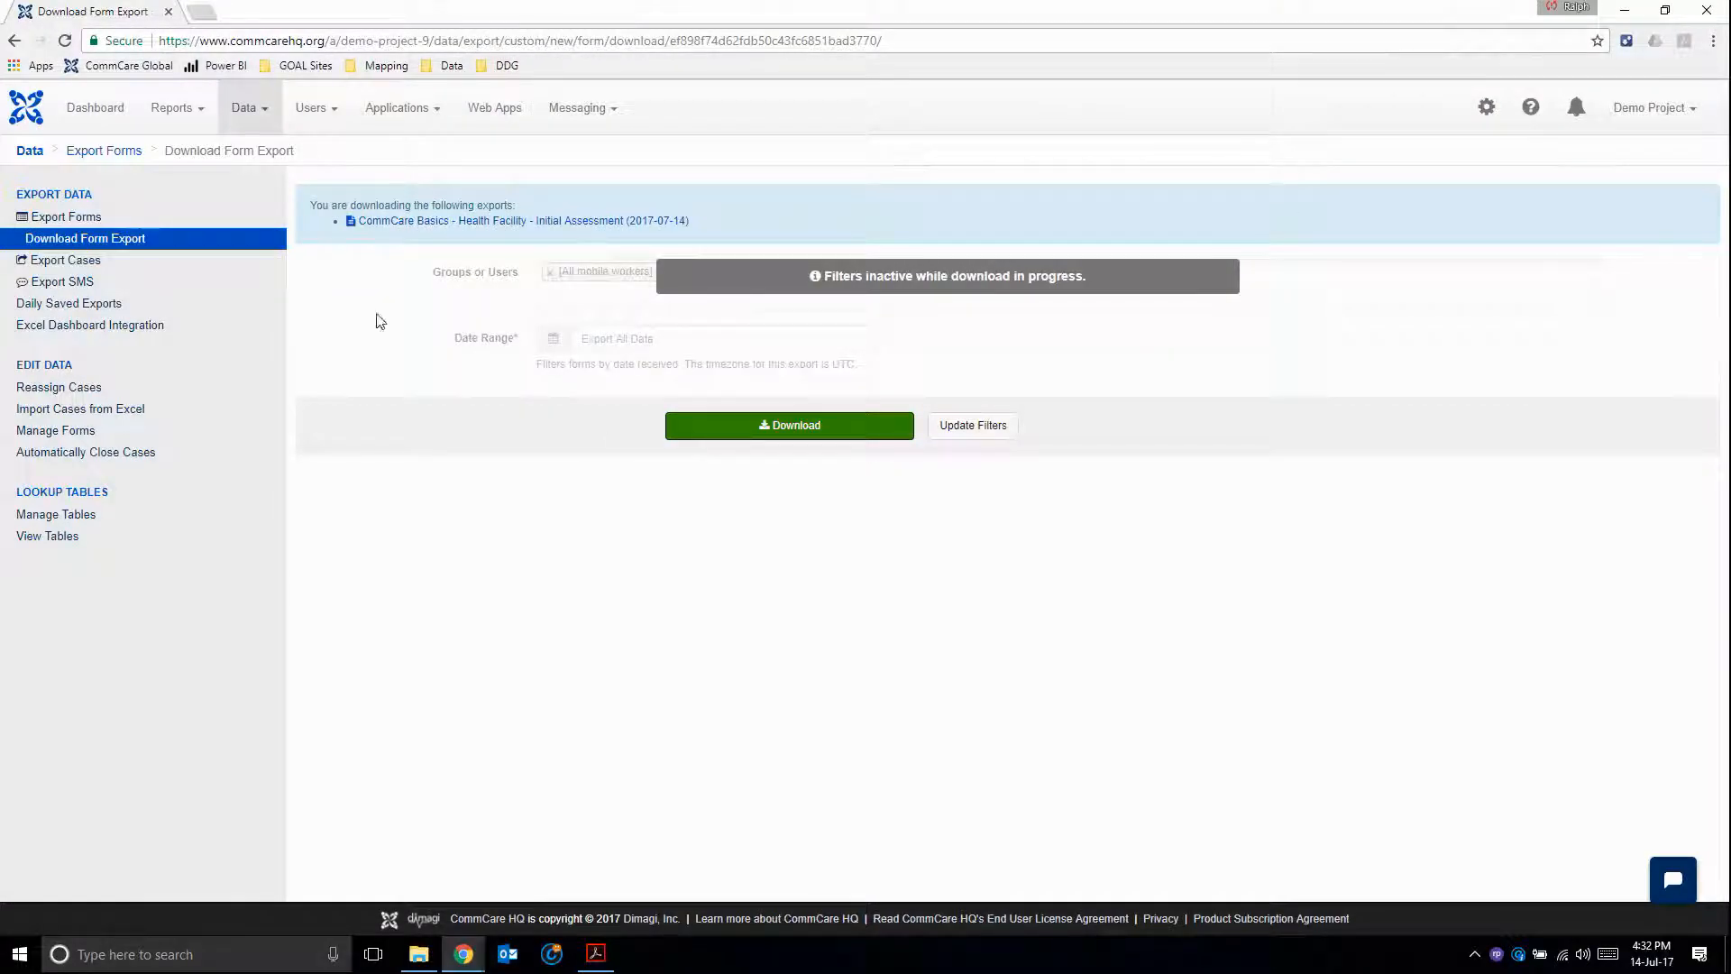
mouse_move(90, 325)
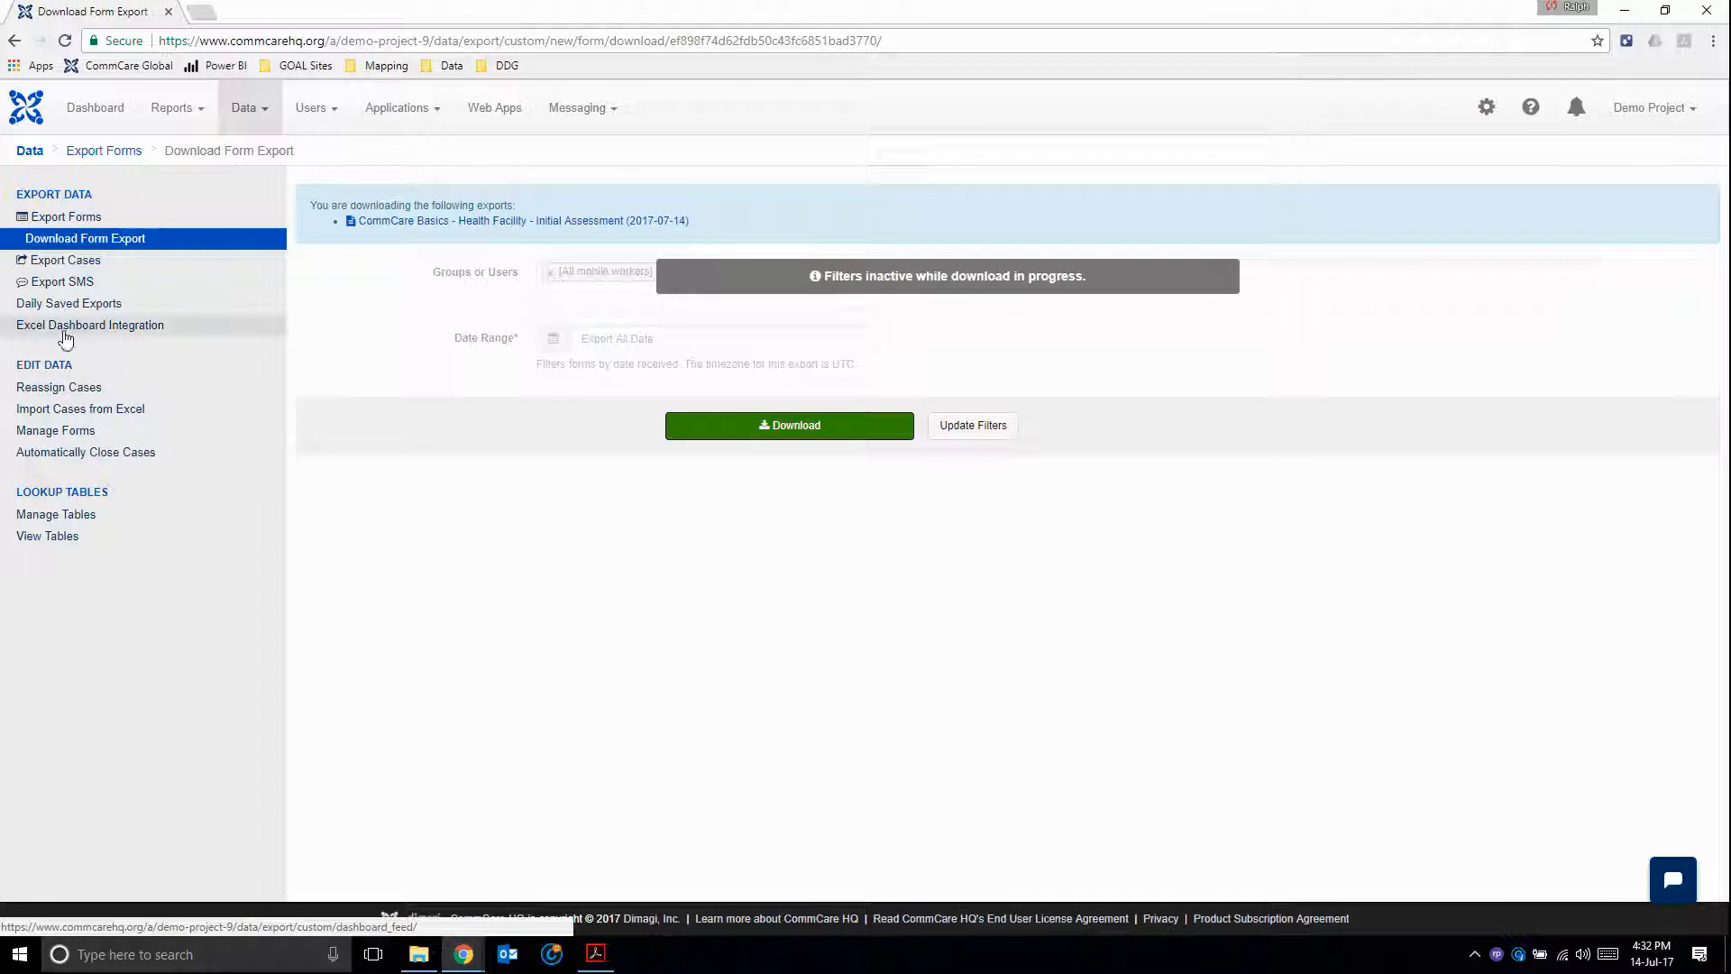
mouse_move(168, 334)
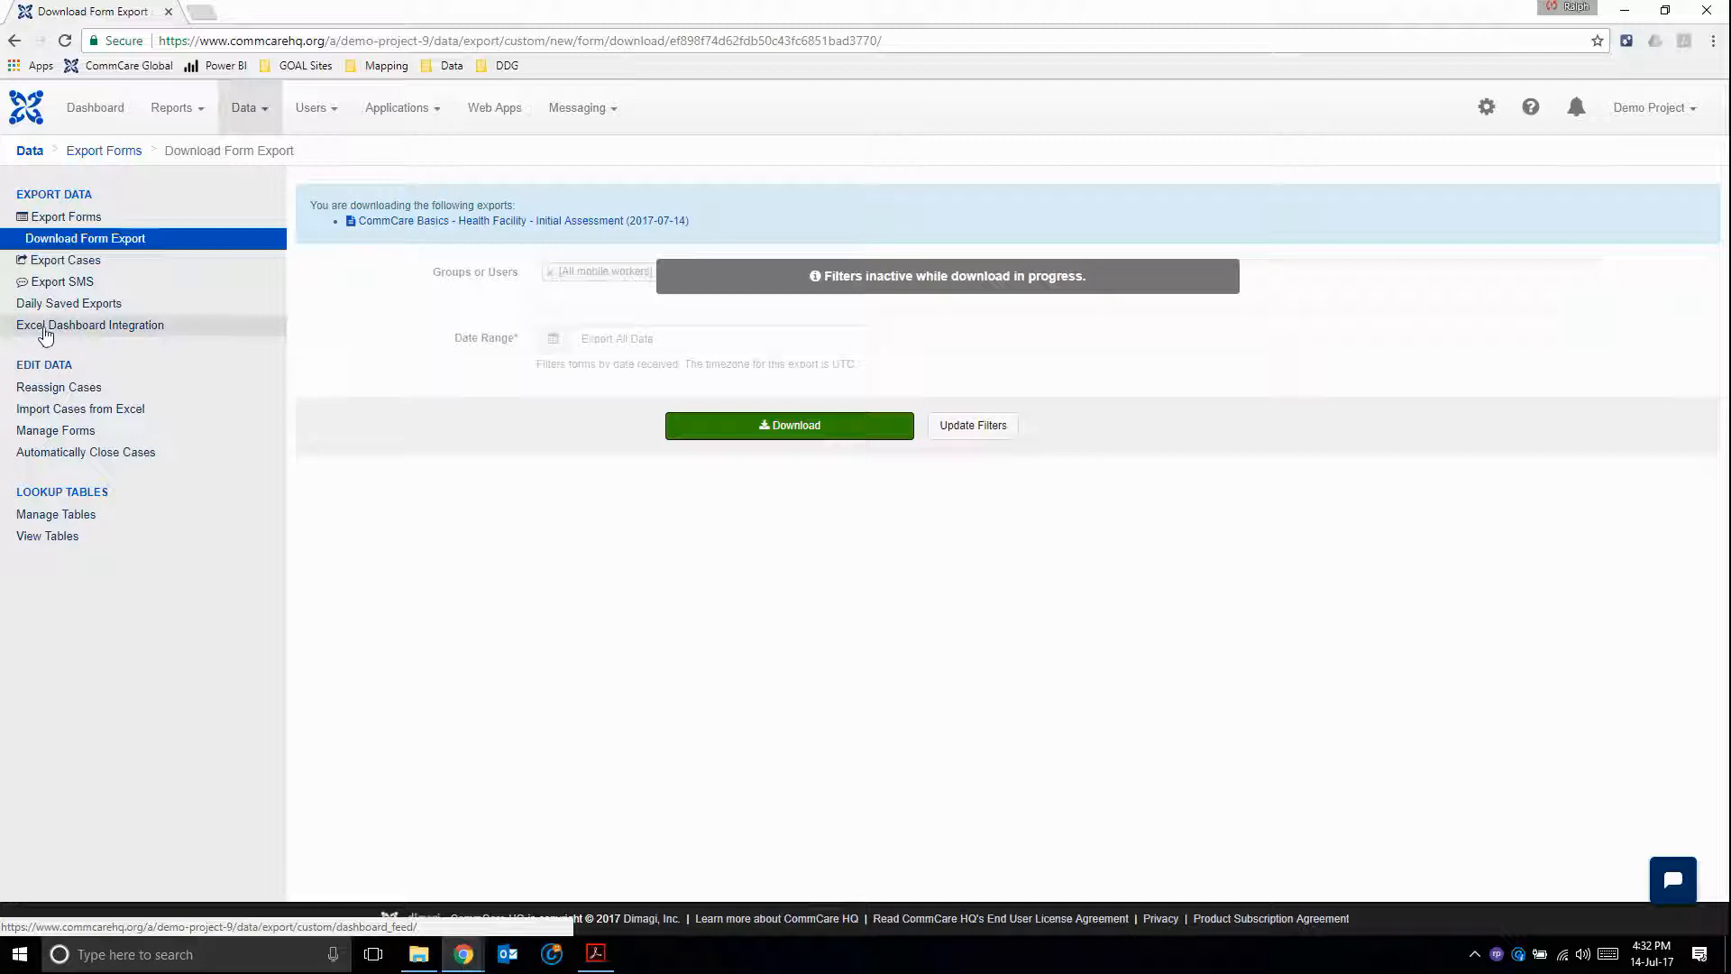
- Go to Data > Excel Dashboard Integration, showing no dashboard feeds yet
left_click(788, 425)
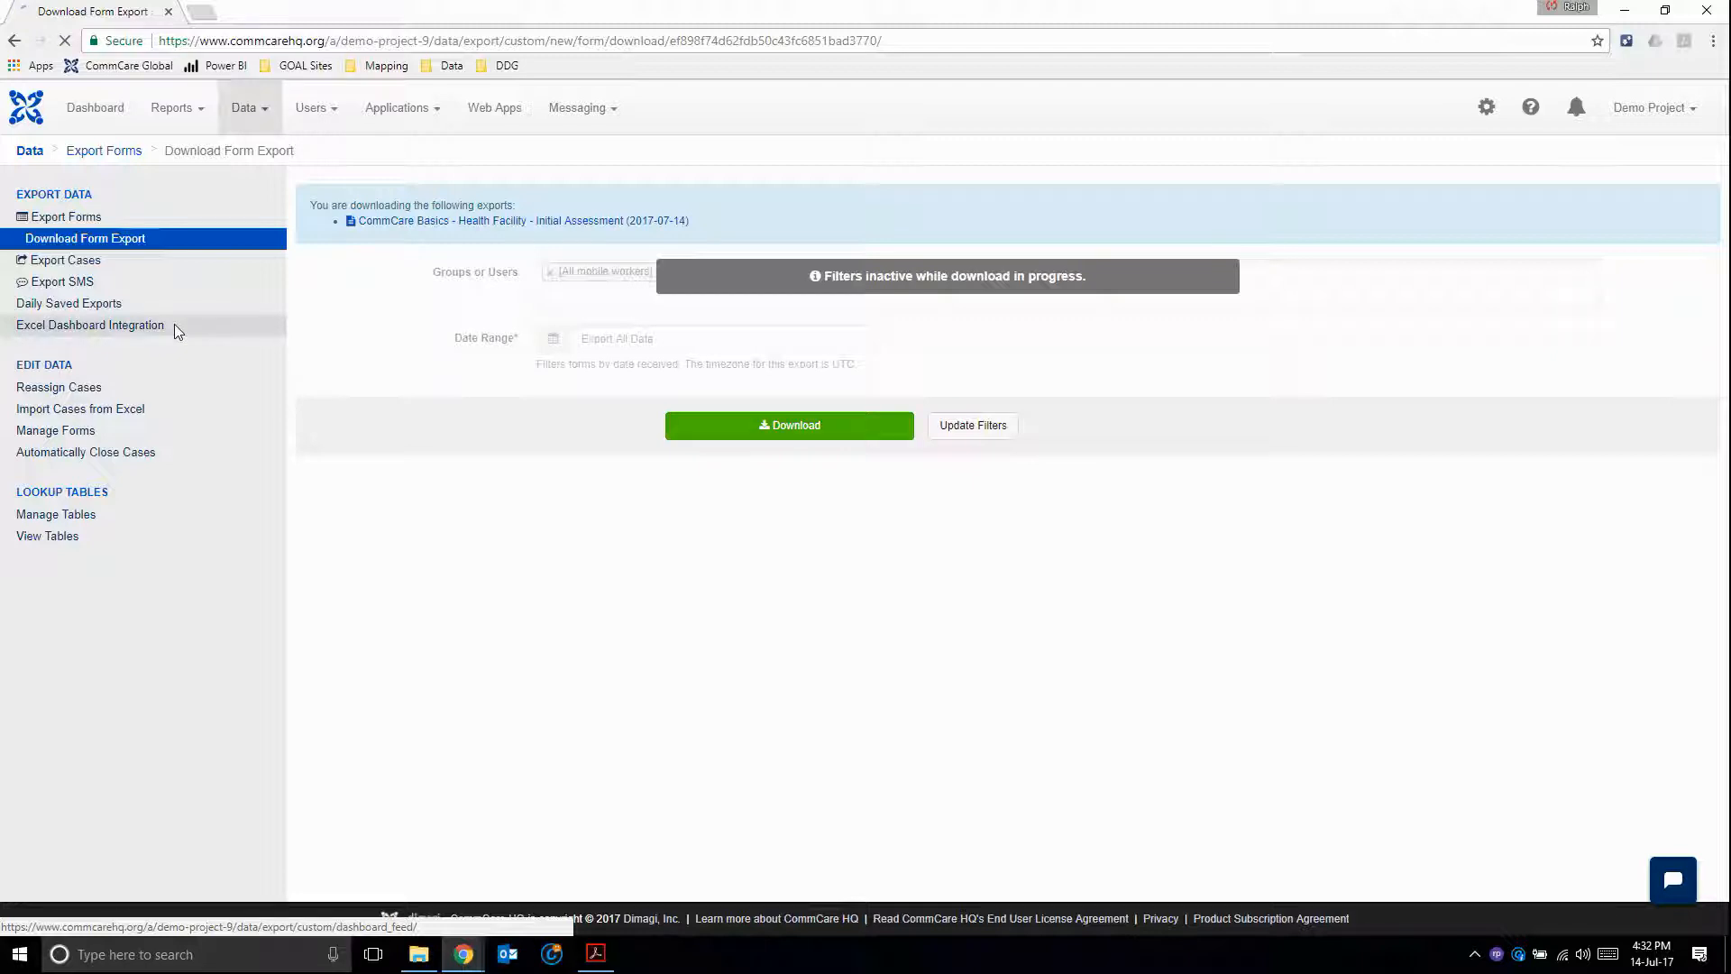
left_click(90, 325)
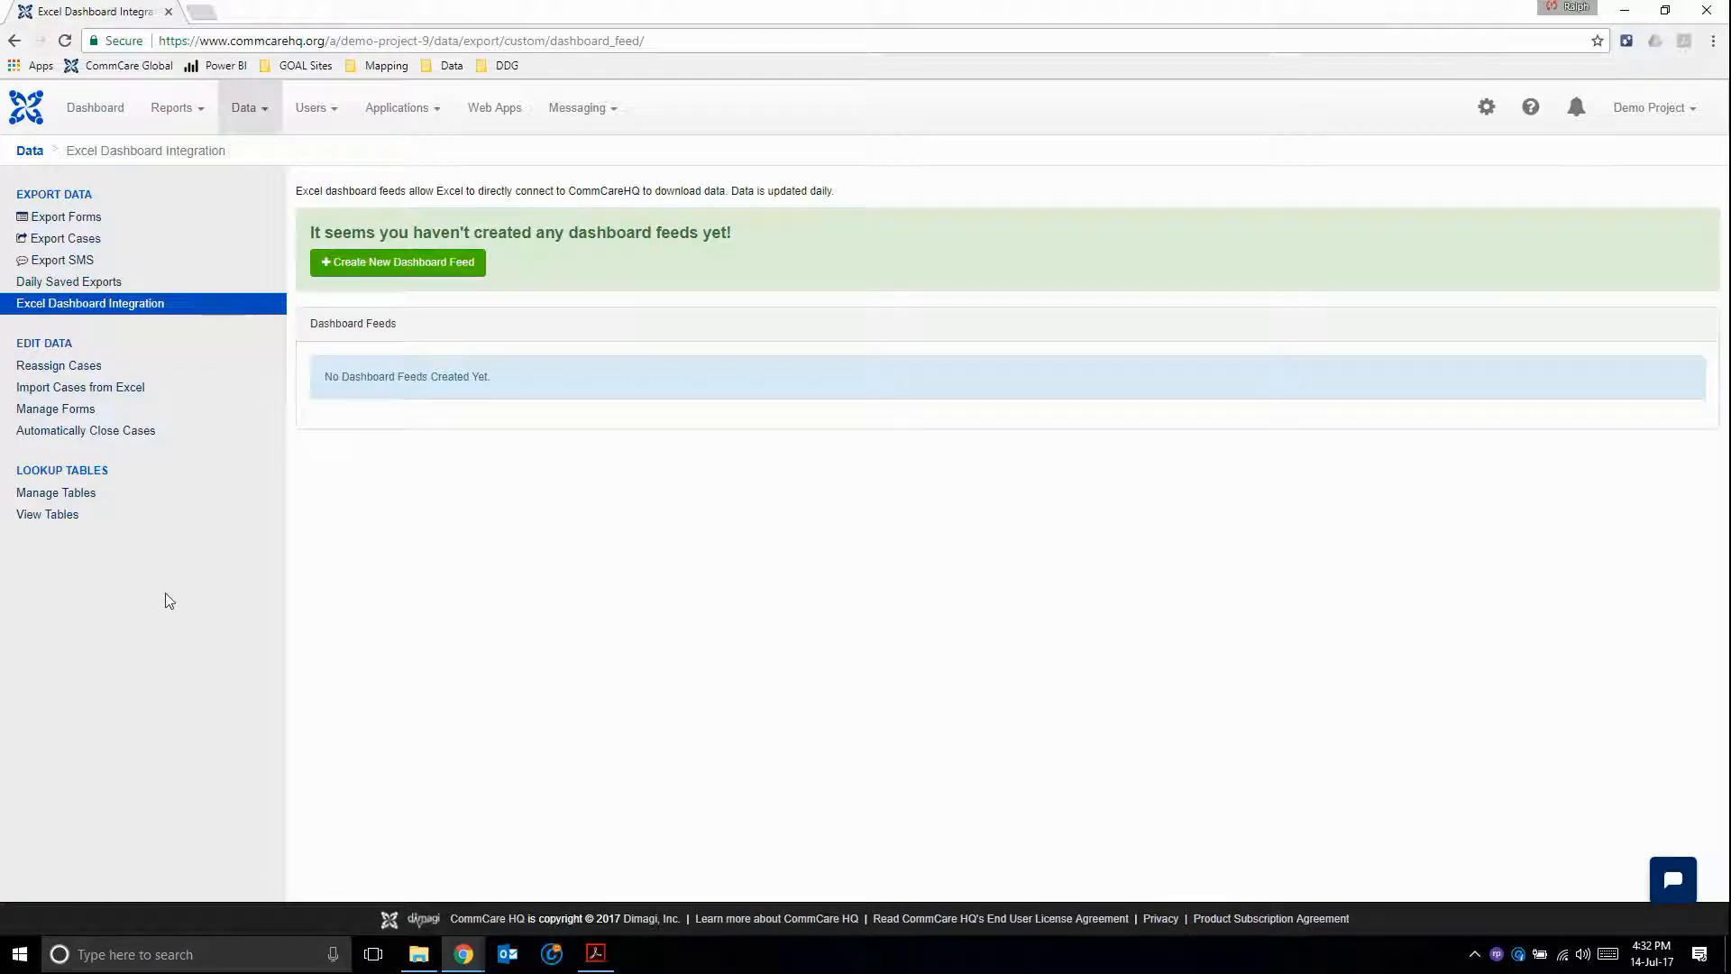
mouse_move(79, 599)
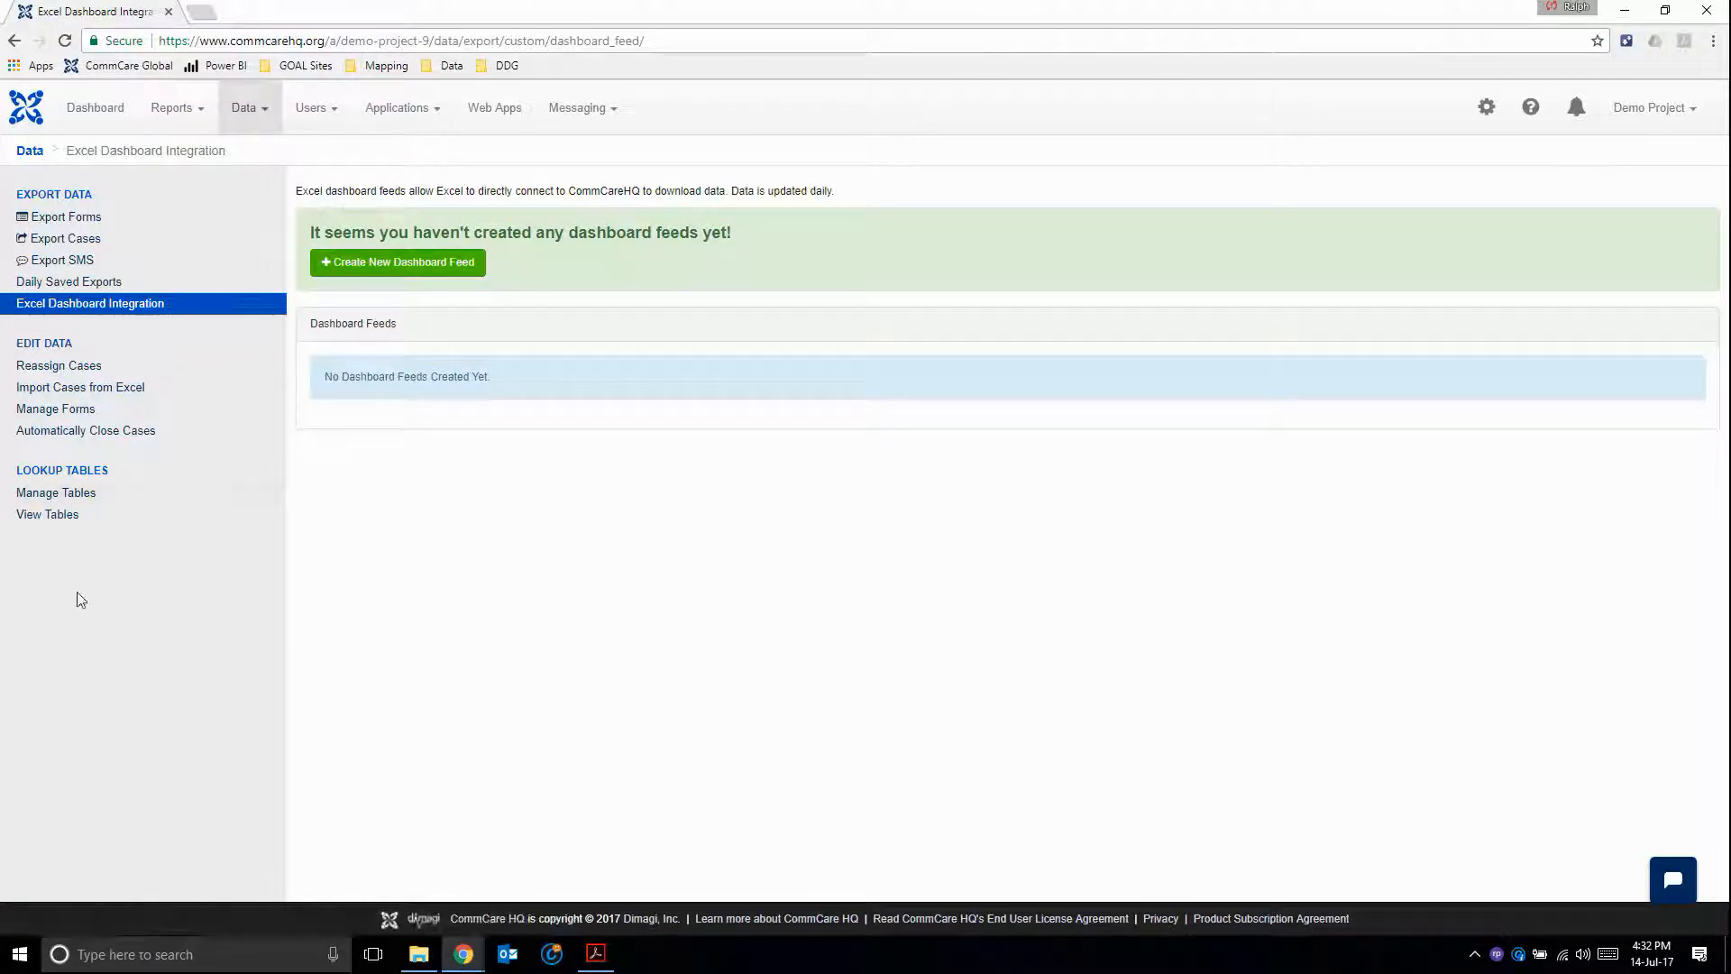
mouse_move(149, 545)
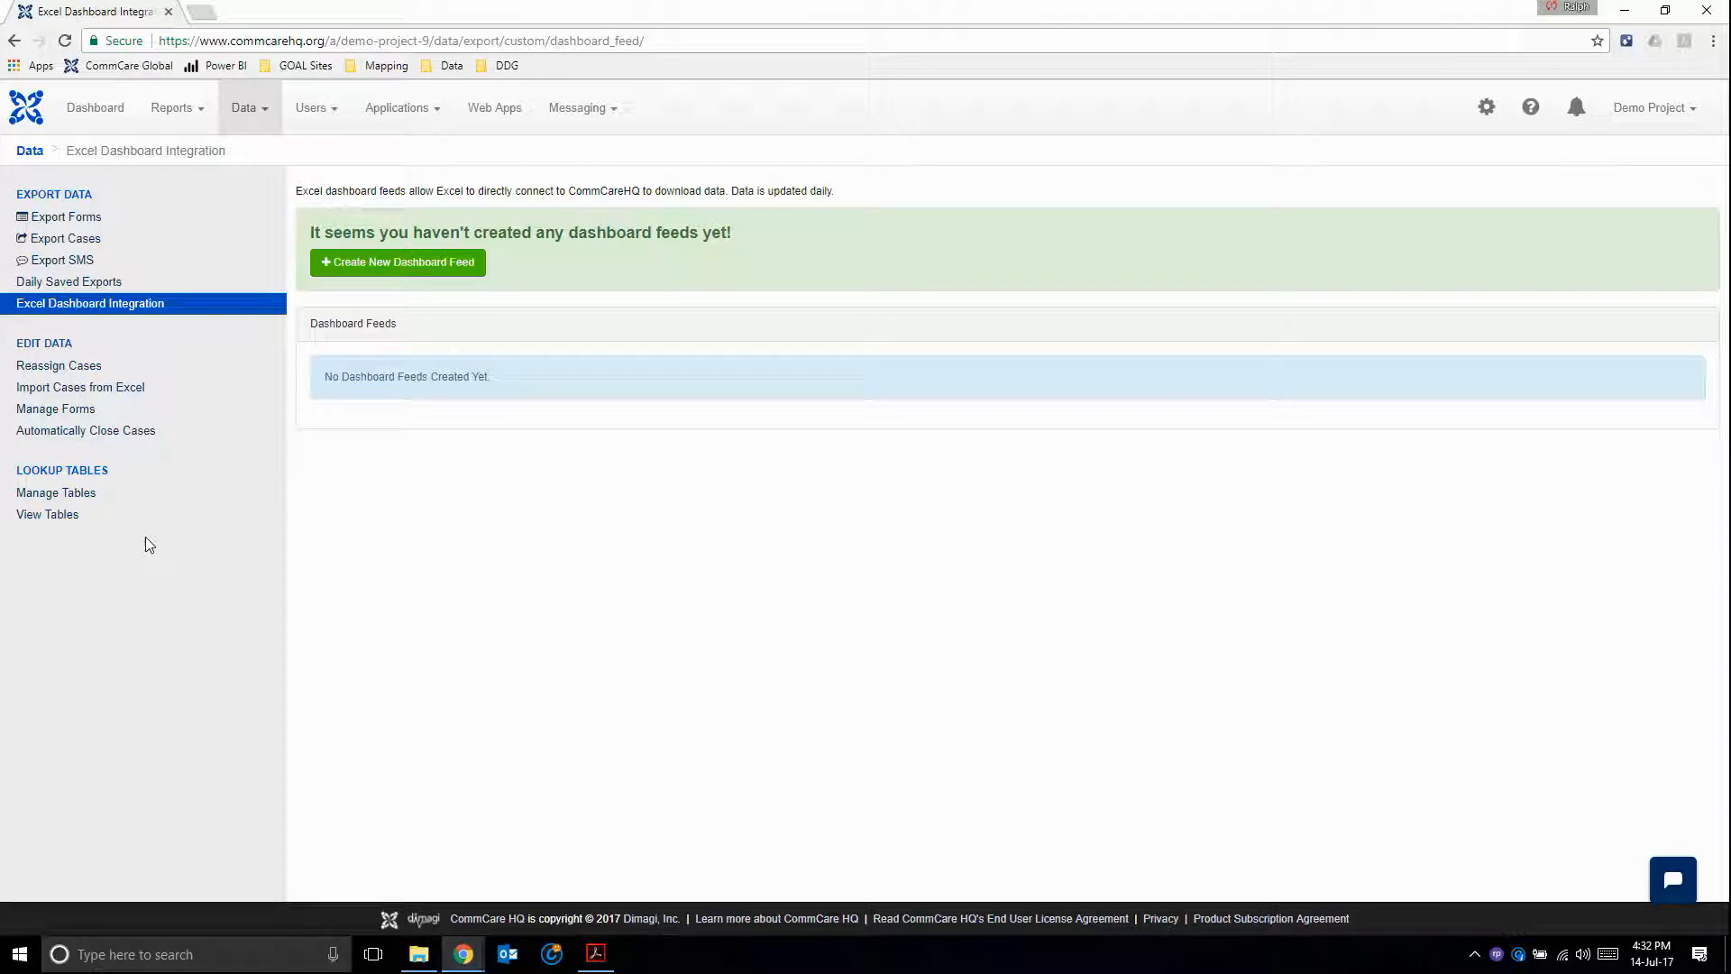
mouse_move(178, 656)
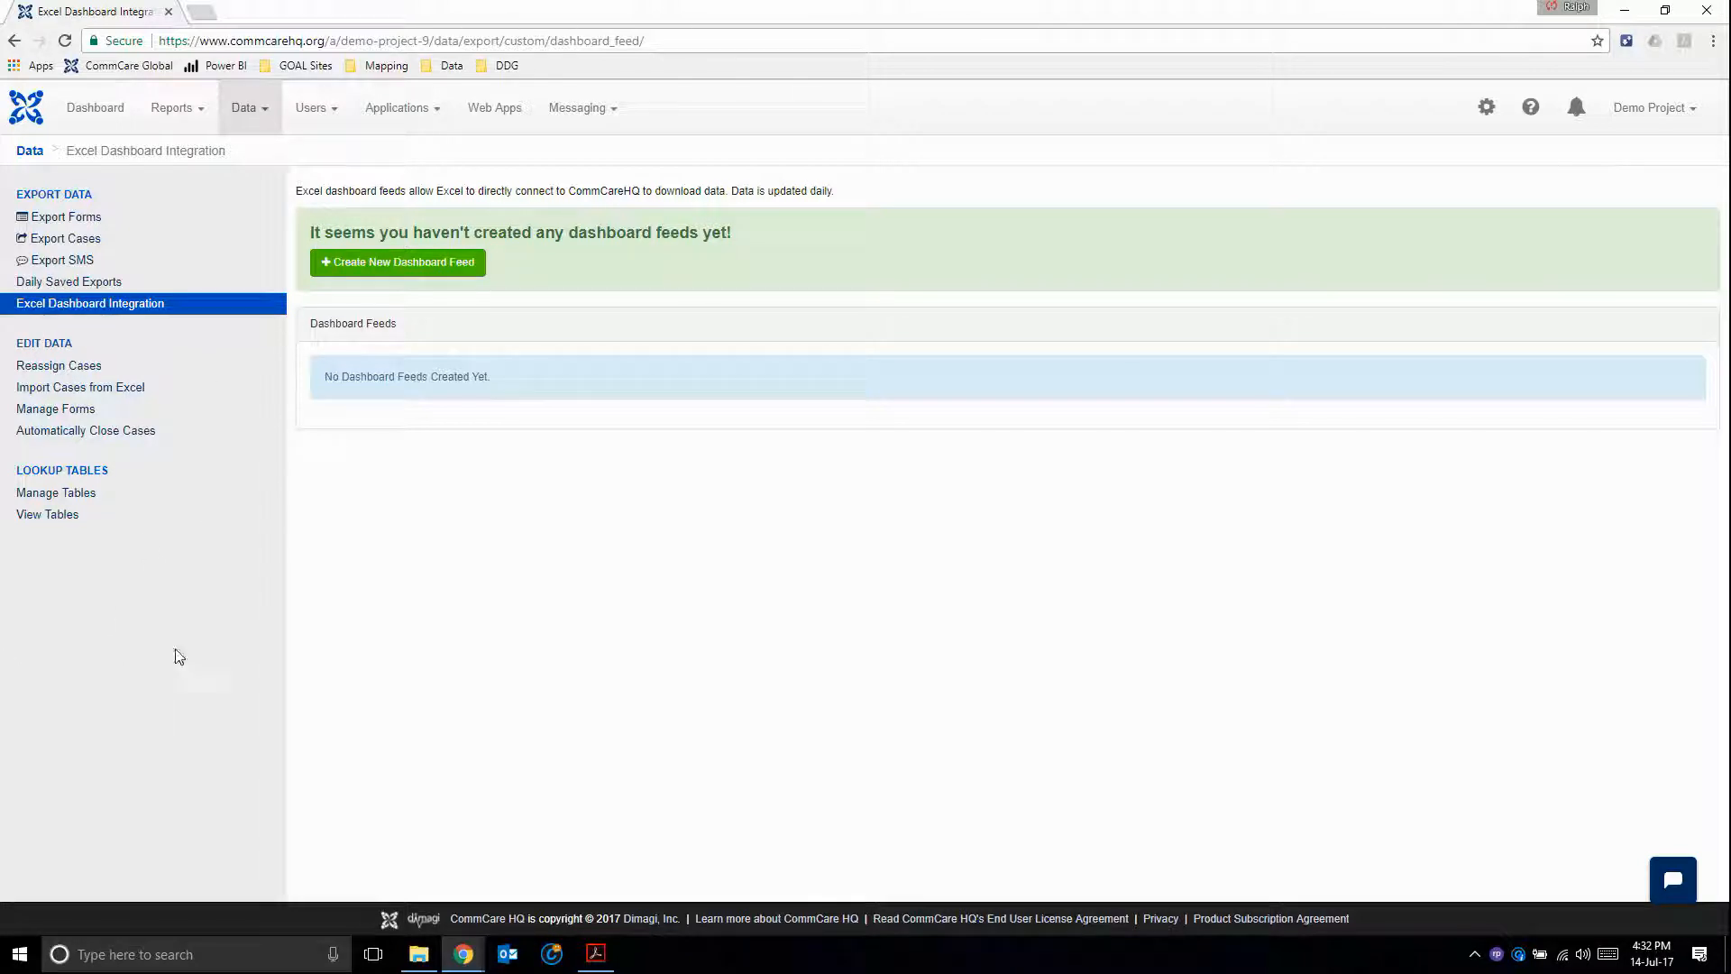
mouse_move(339, 633)
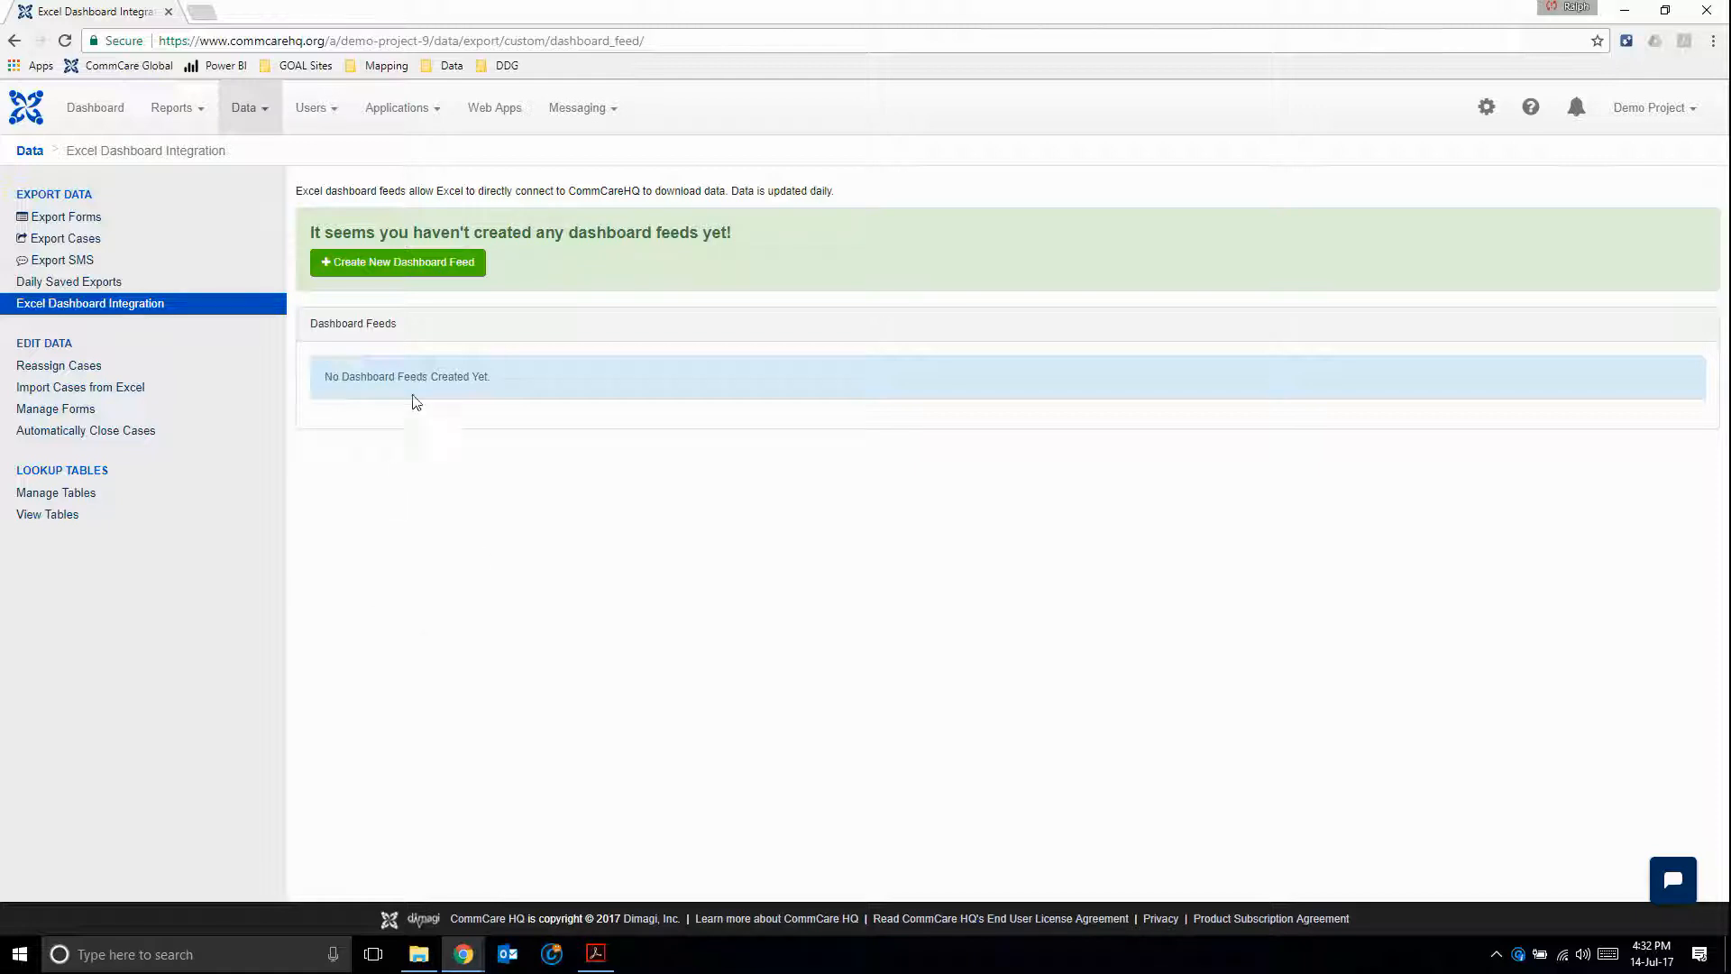
mouse_move(397, 262)
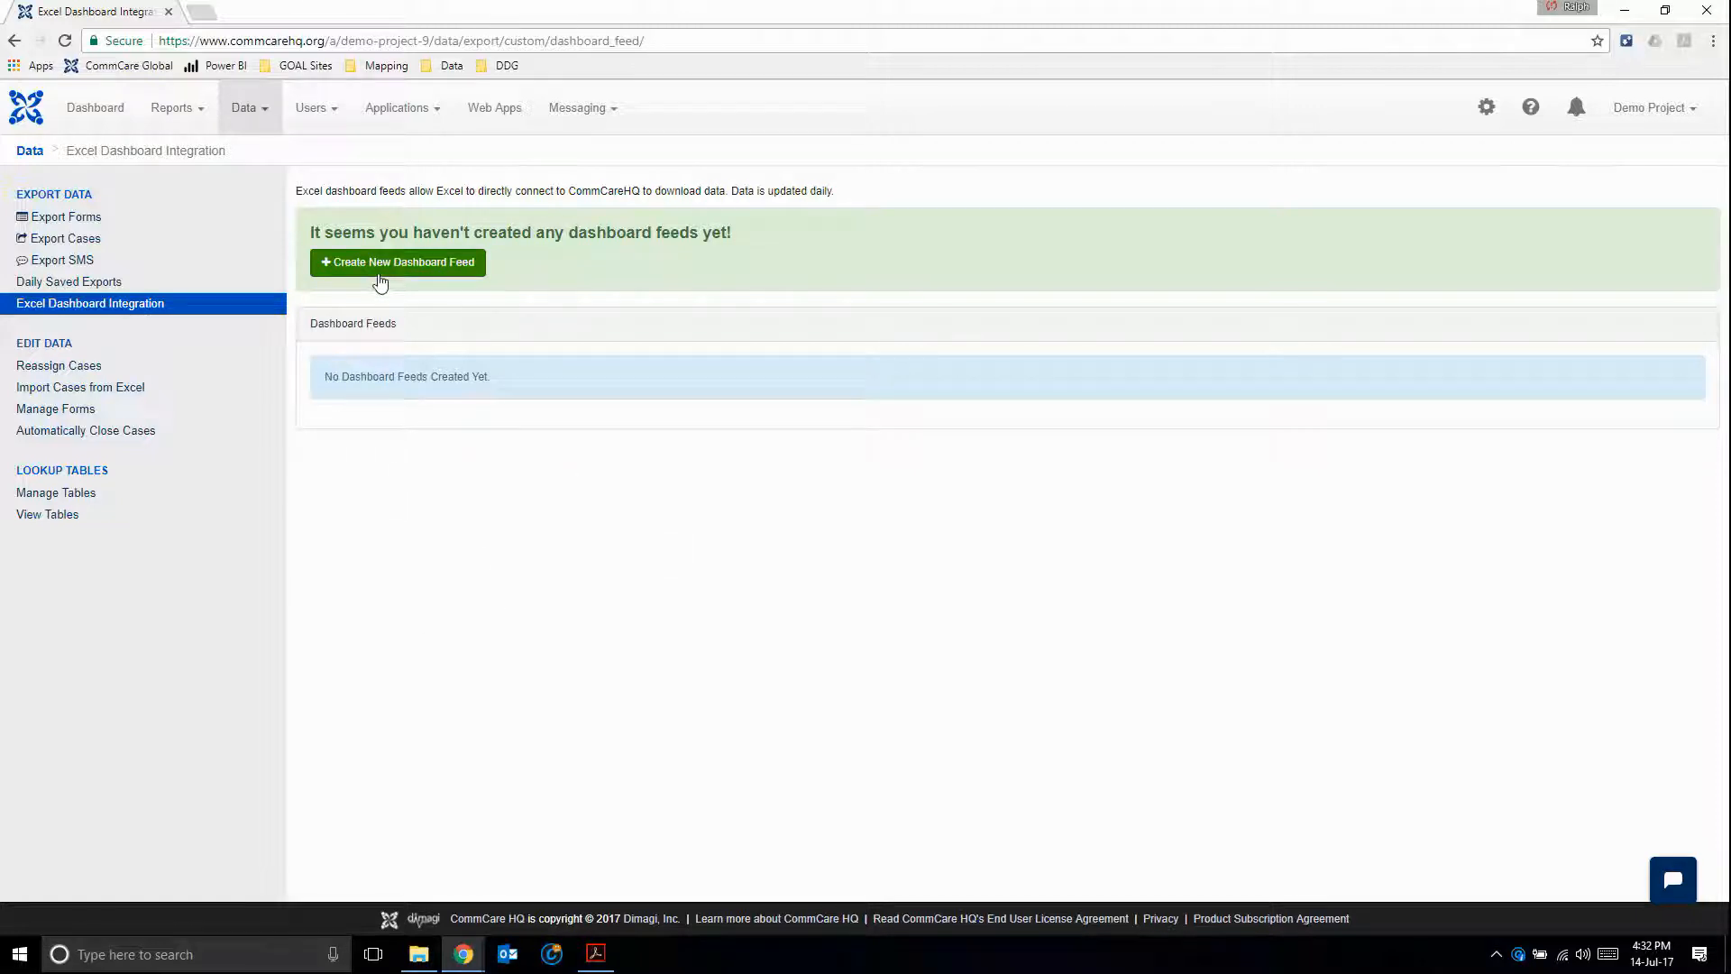
- Start a new dashboard feed for the CommCare Basics Health Facility Initial Assessment form
left_click(397, 261)
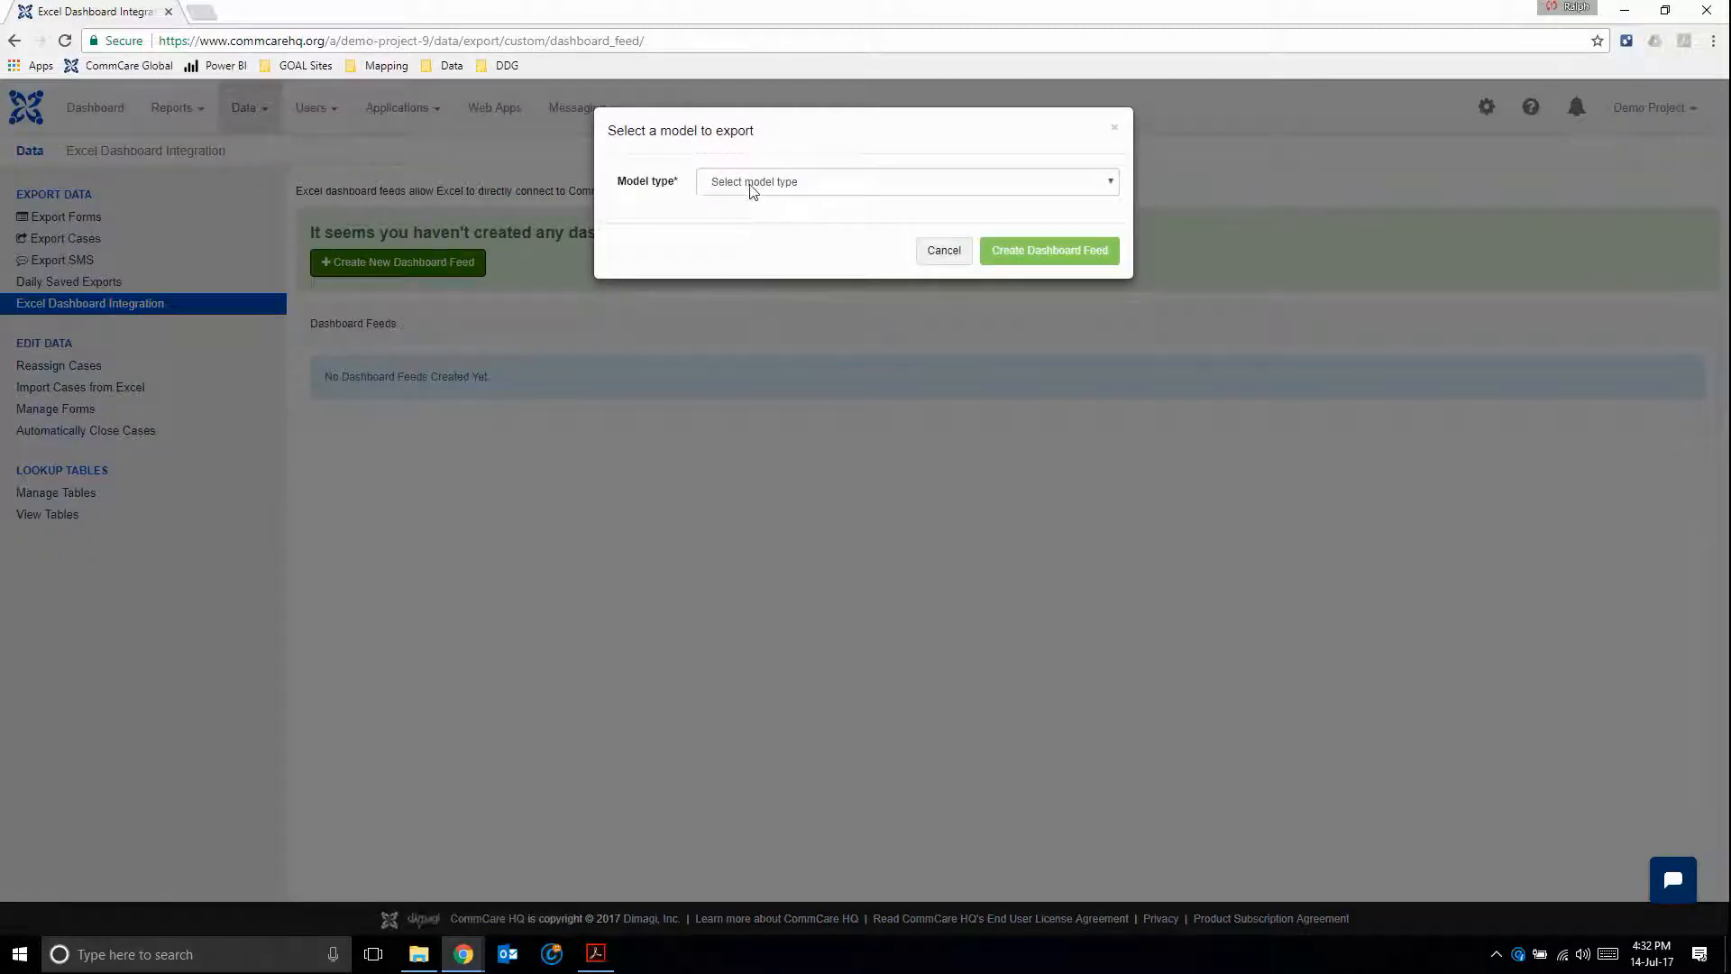
left_click(905, 181)
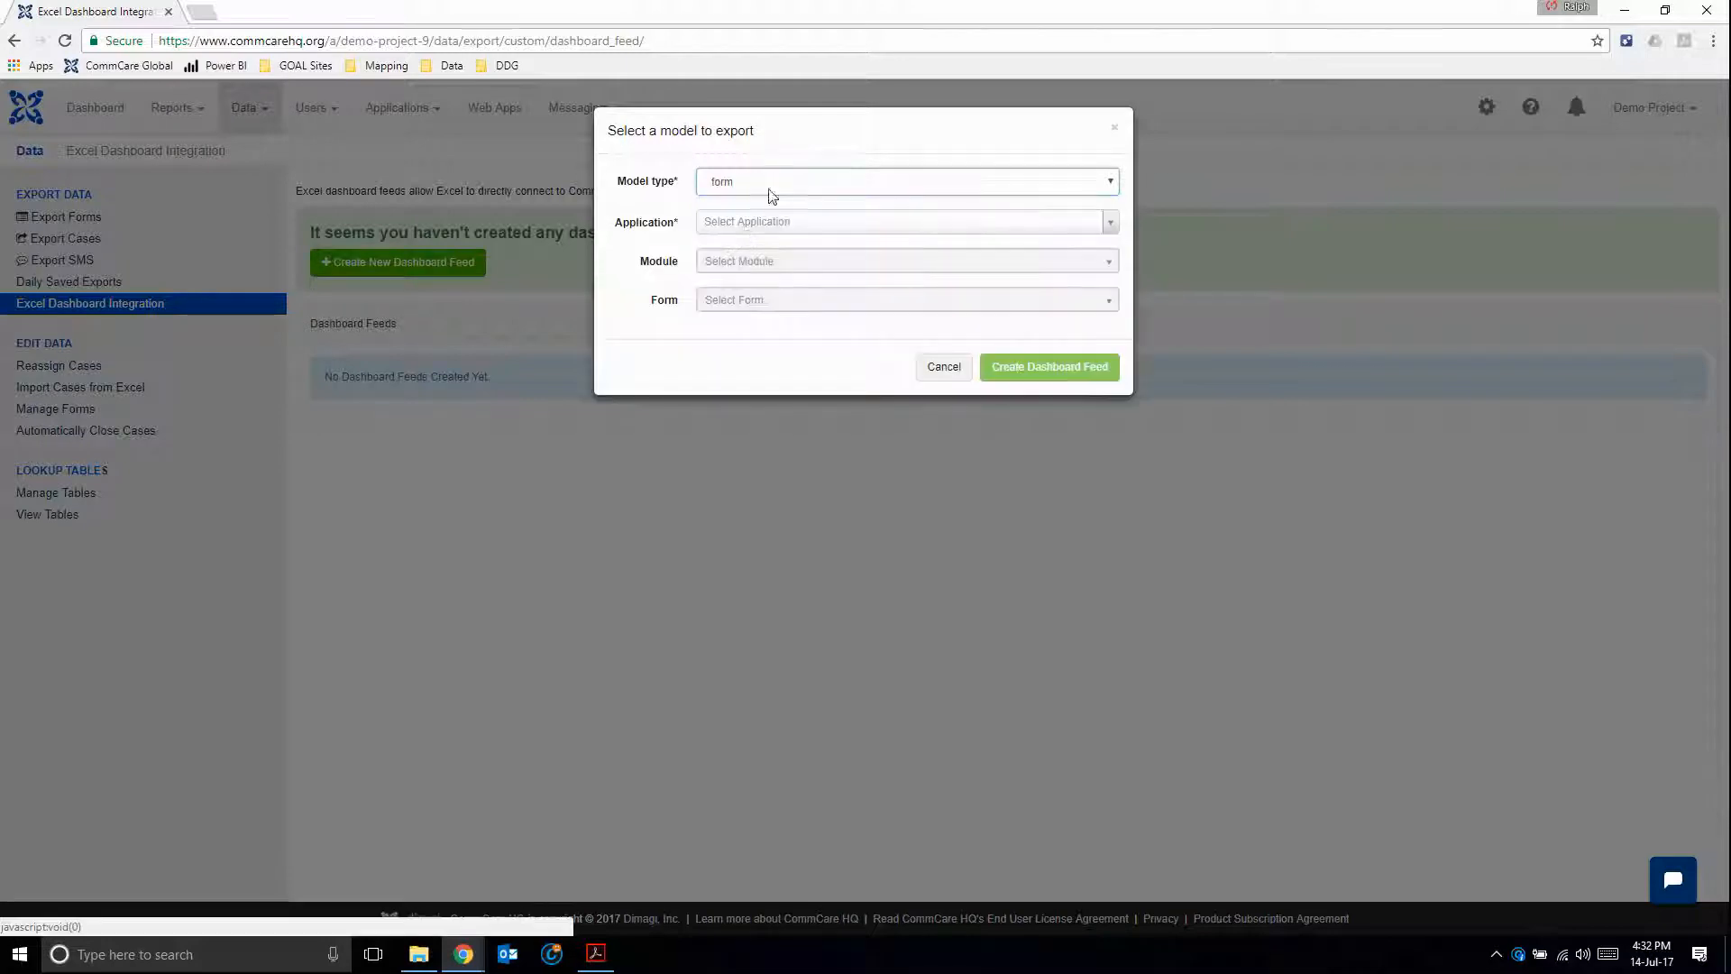
left_click(903, 220)
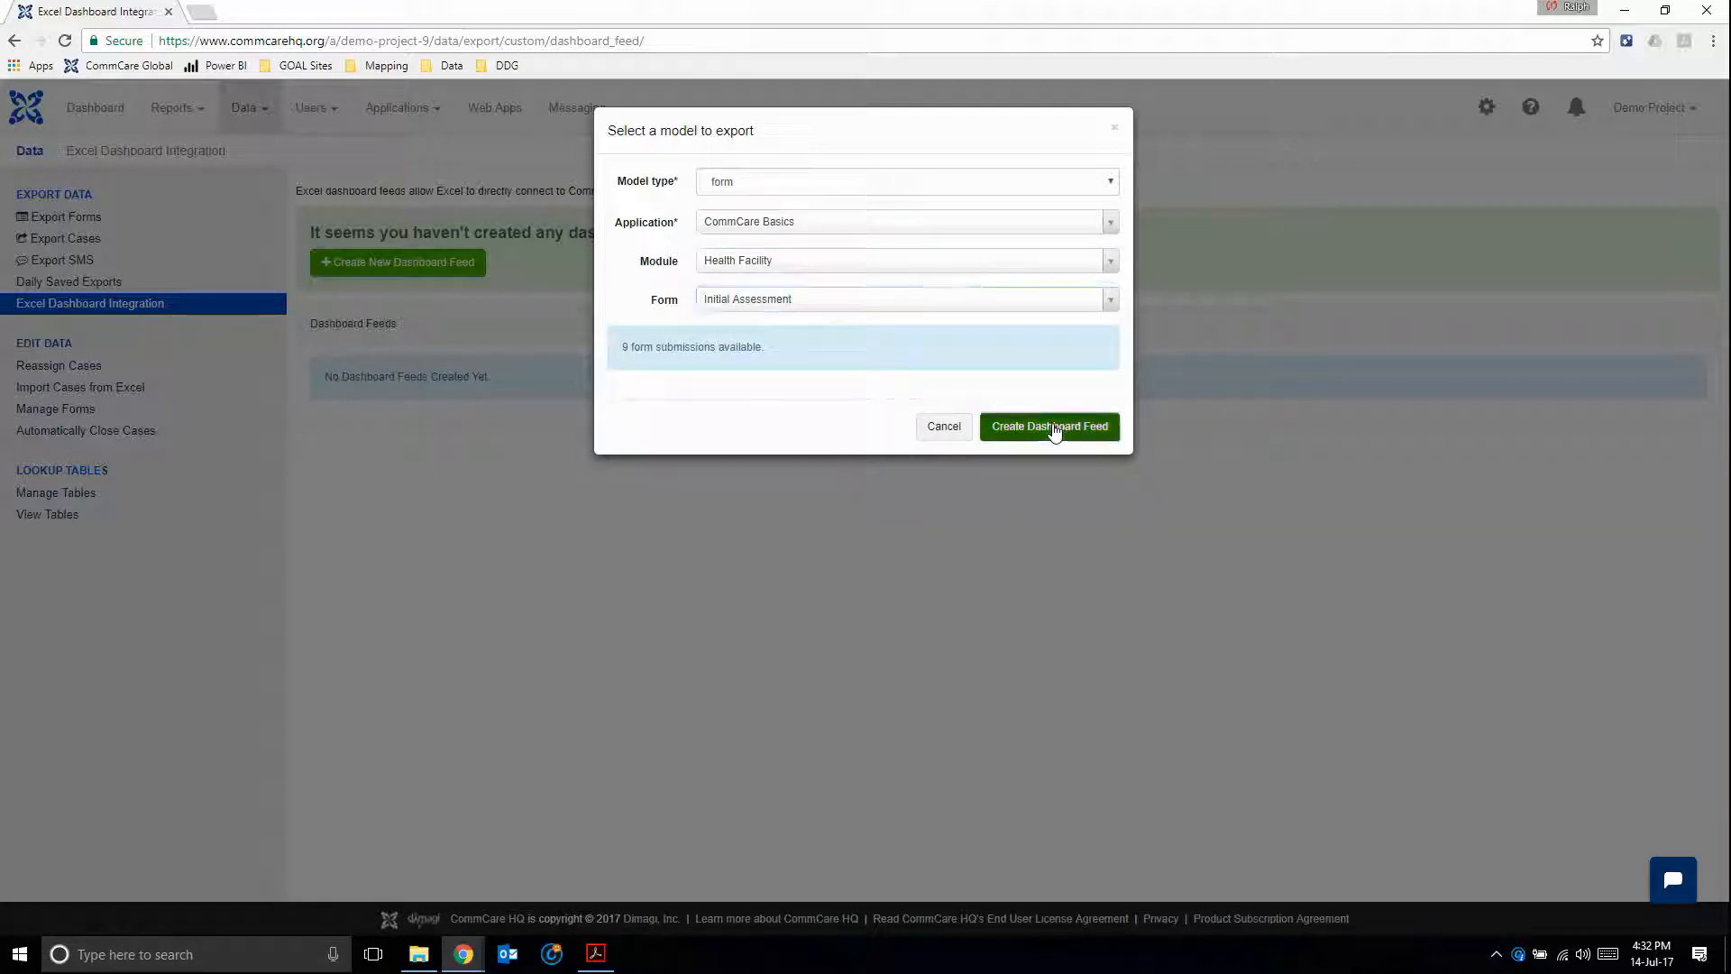
left_click(1048, 426)
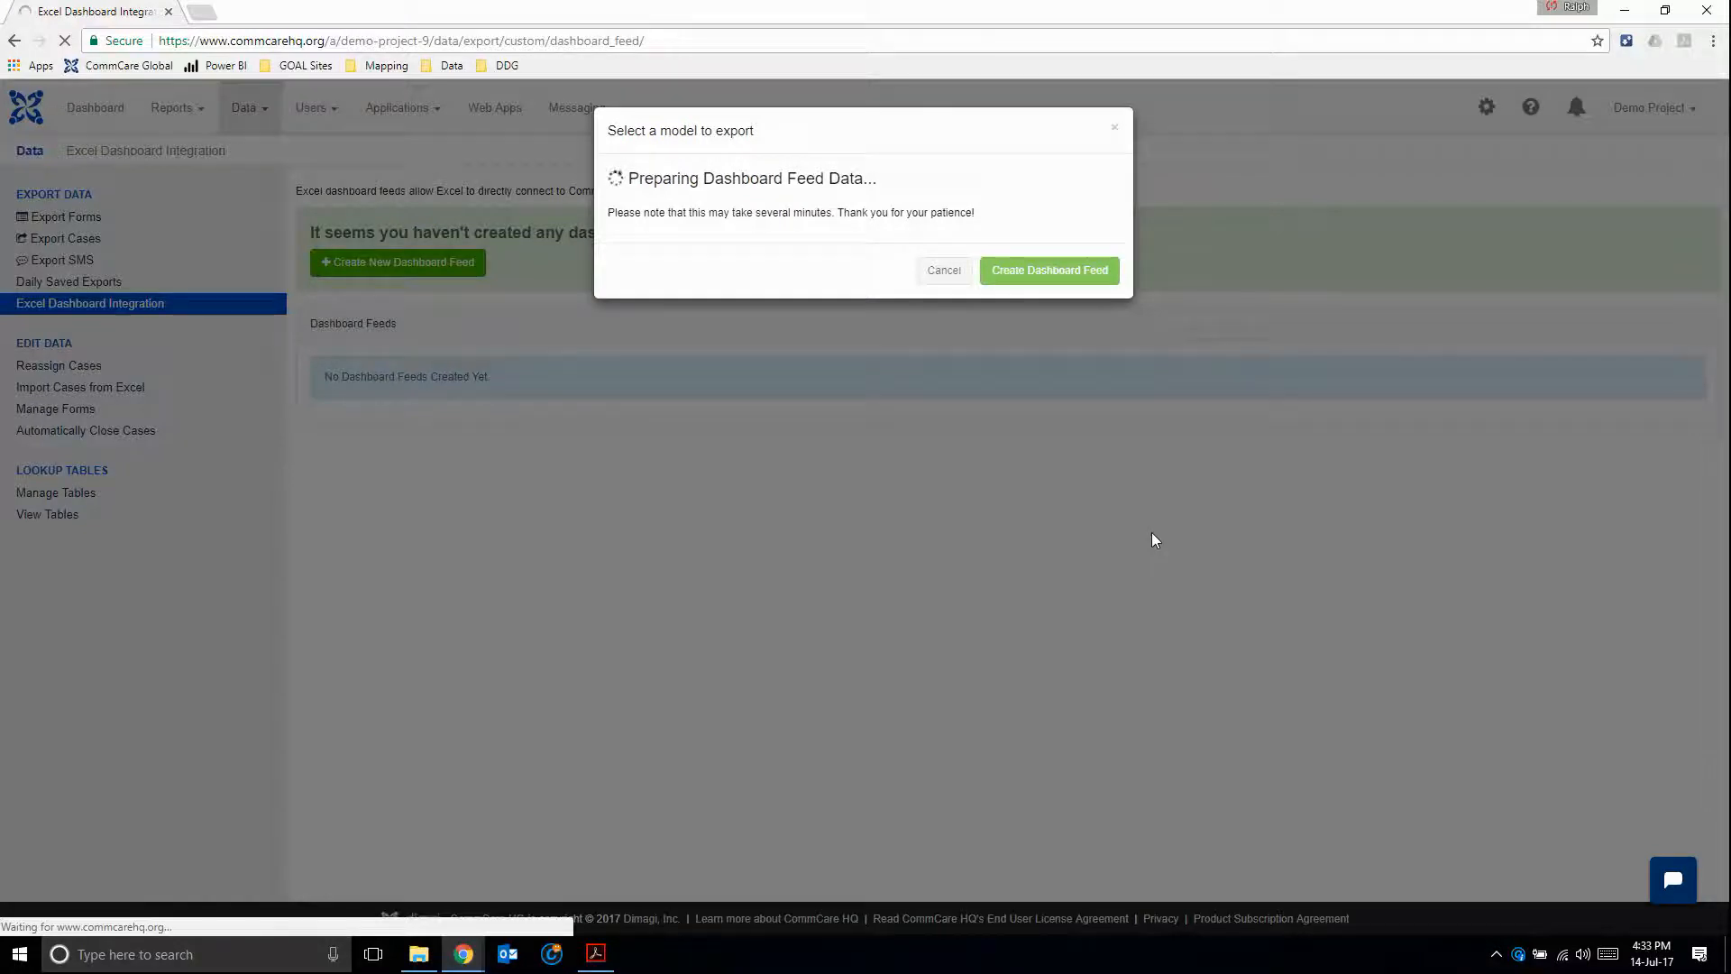
left_click(1046, 269)
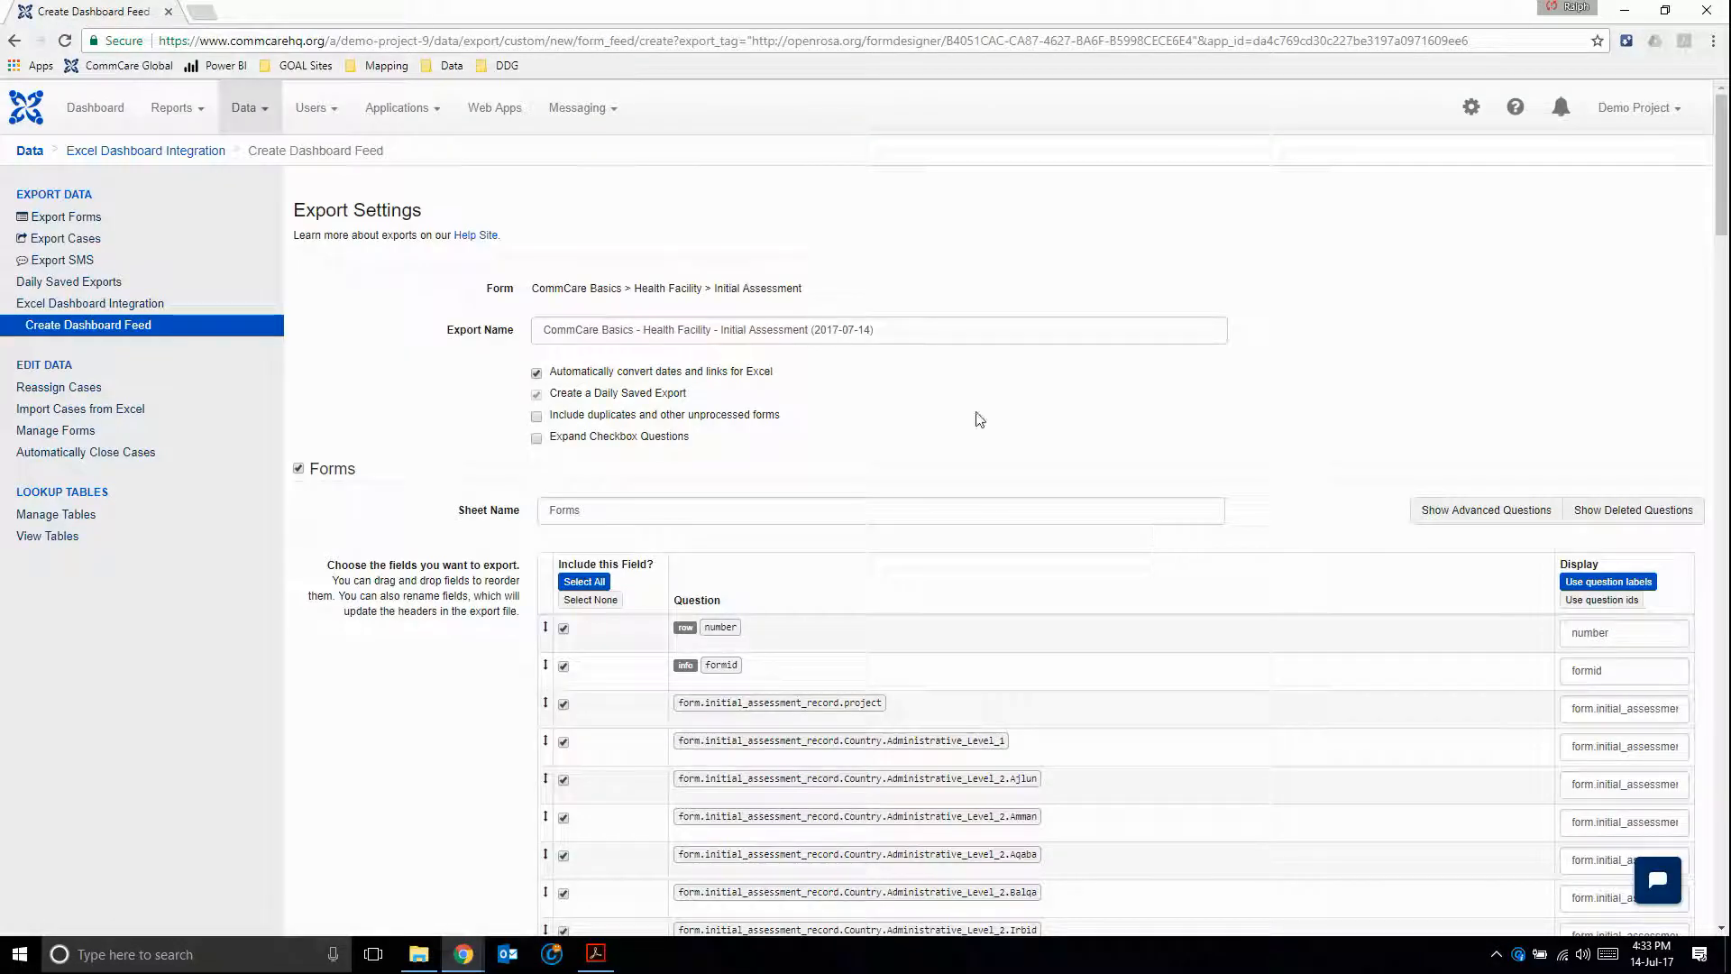
mouse_move(469, 403)
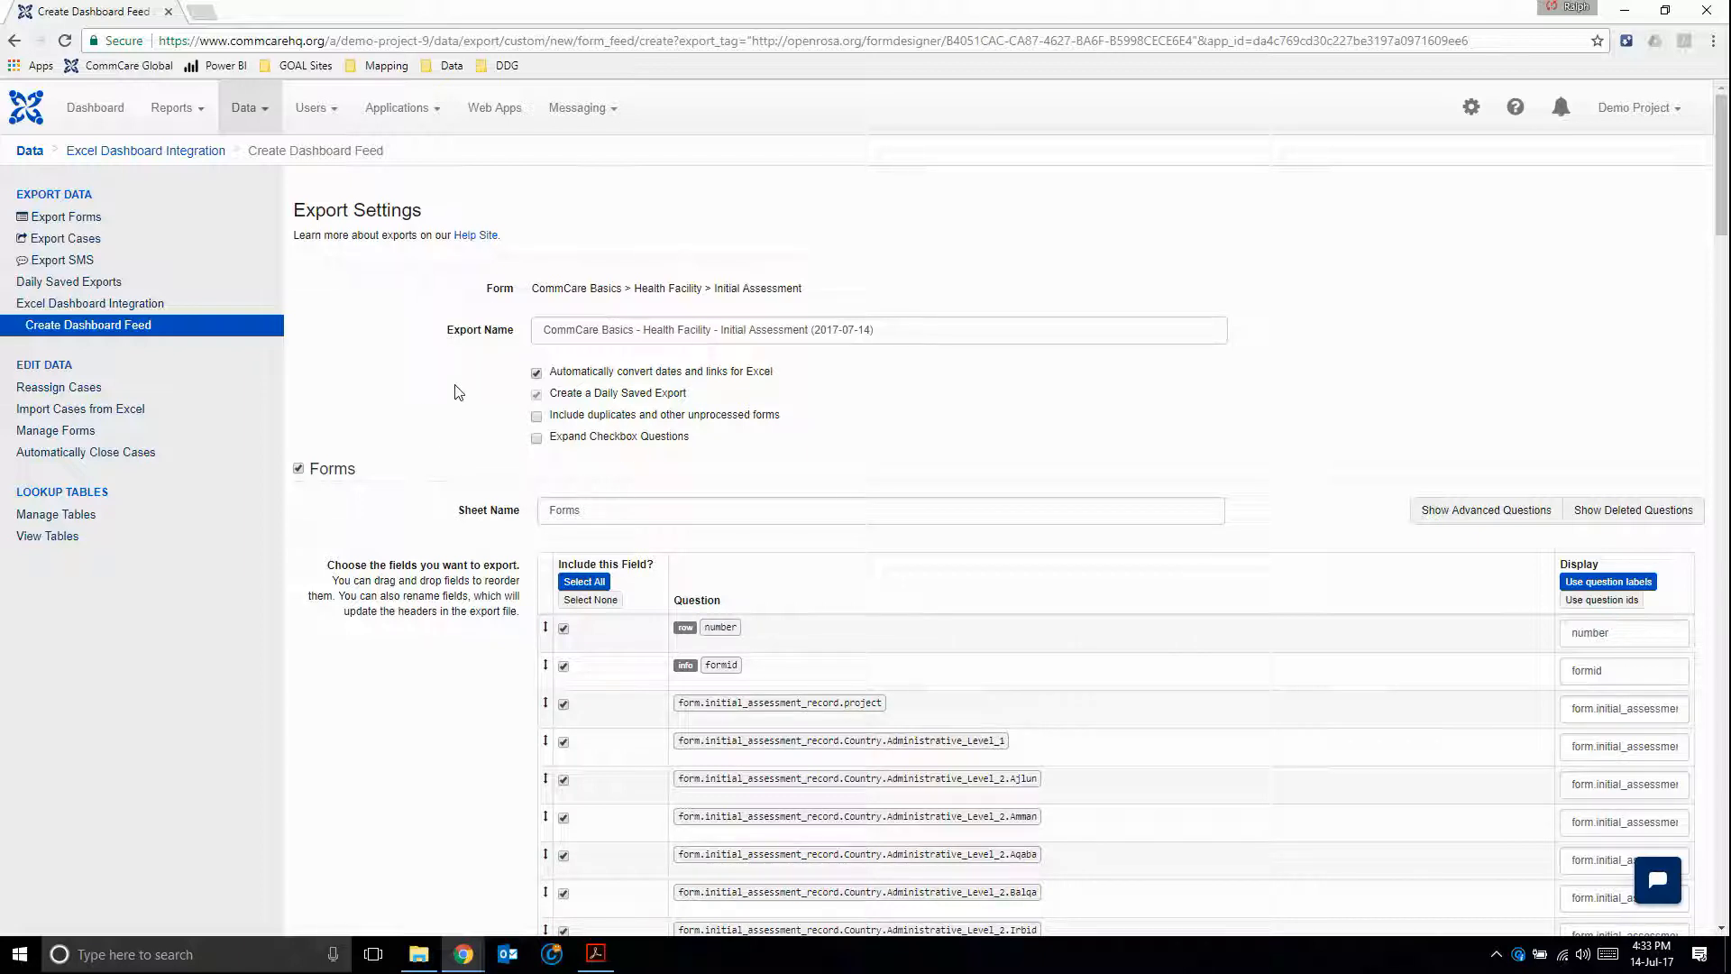
- Name the sheet 'Initial Assessment', include the list_of_other_specific_charges repeat, and create the feed
triple_click(880, 509)
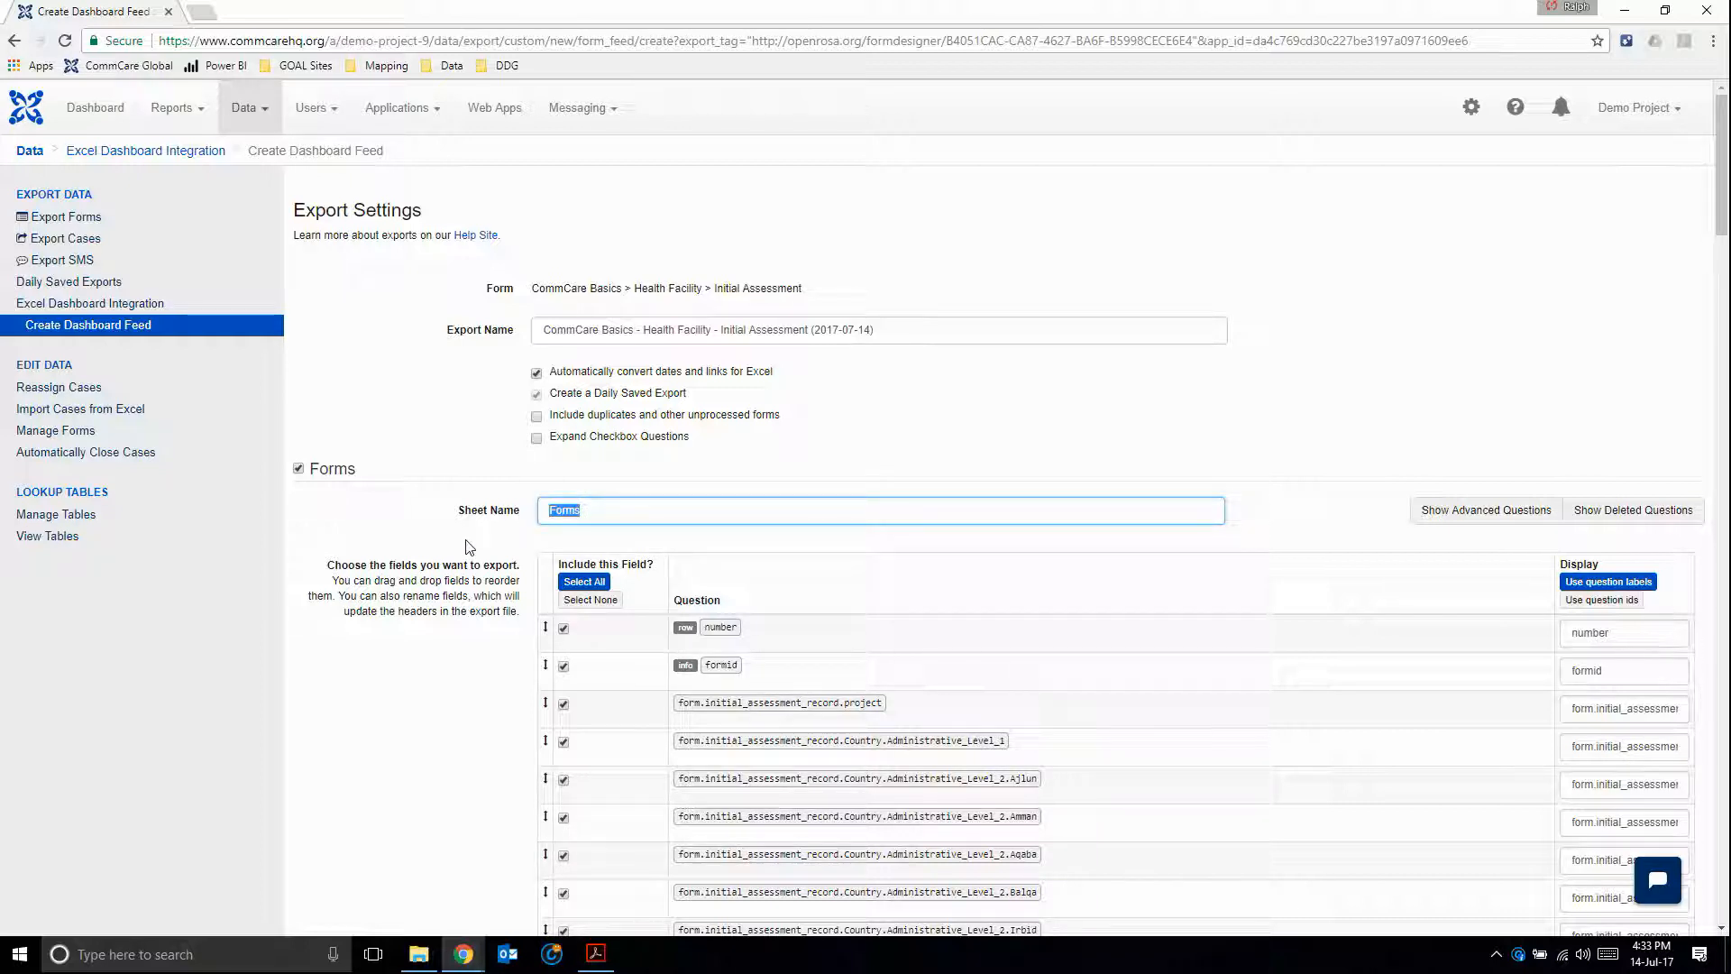
type("Initial As")
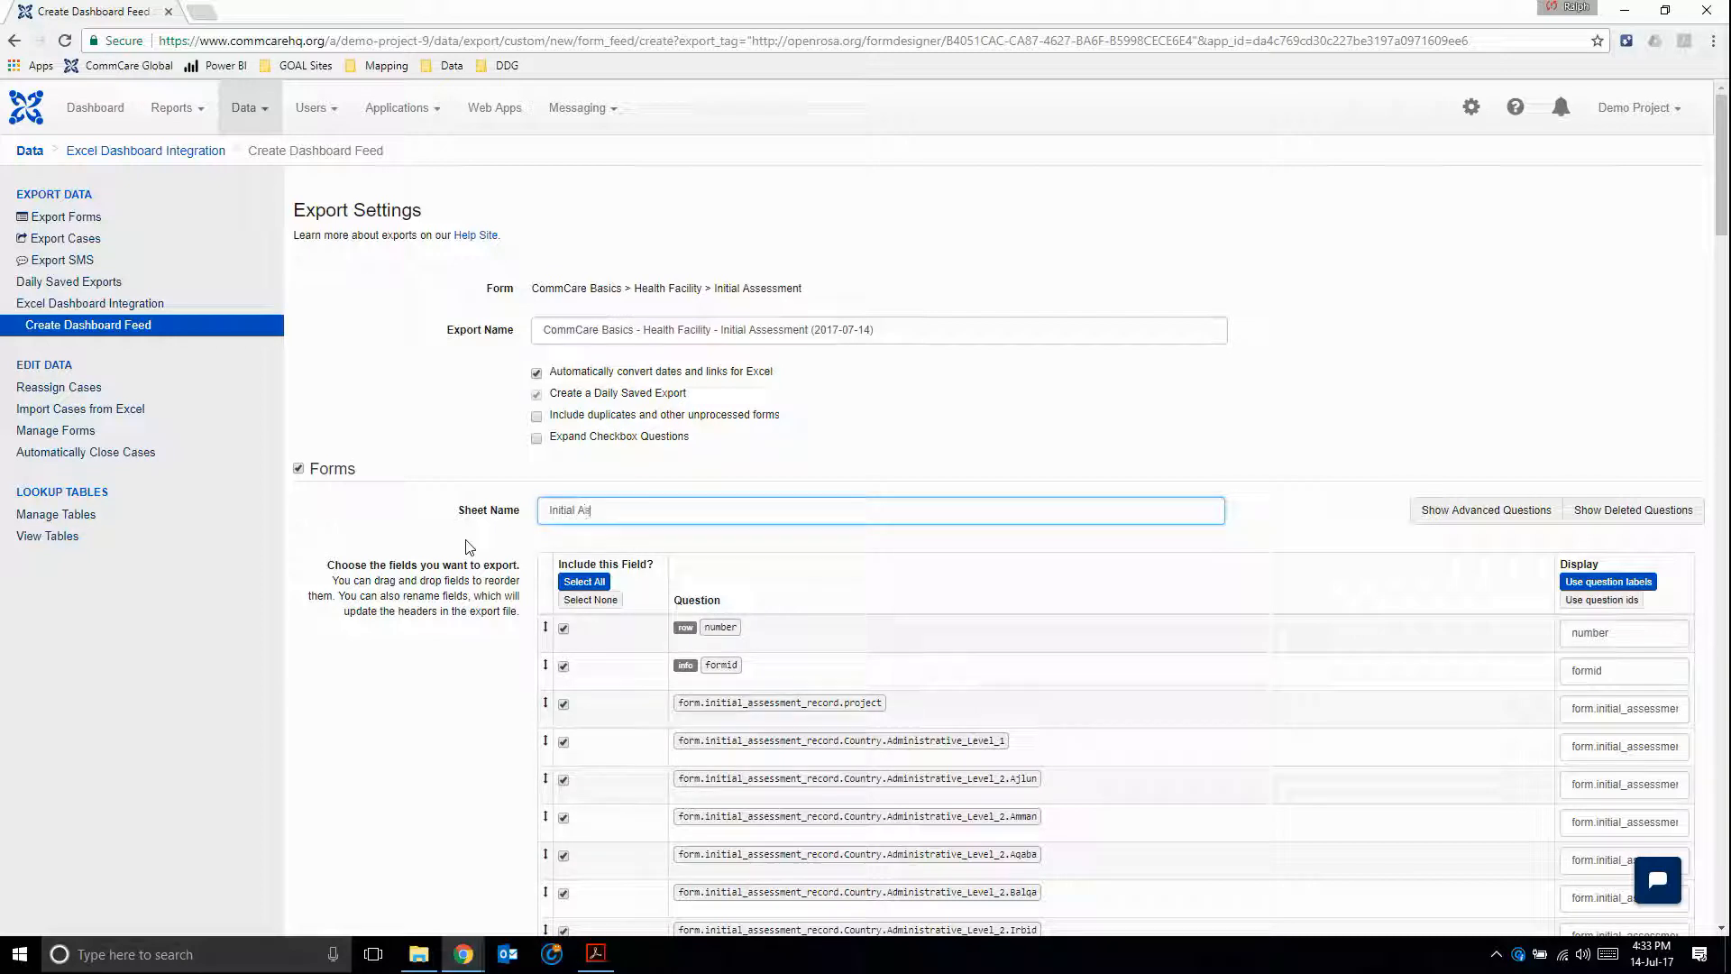
type("sessment")
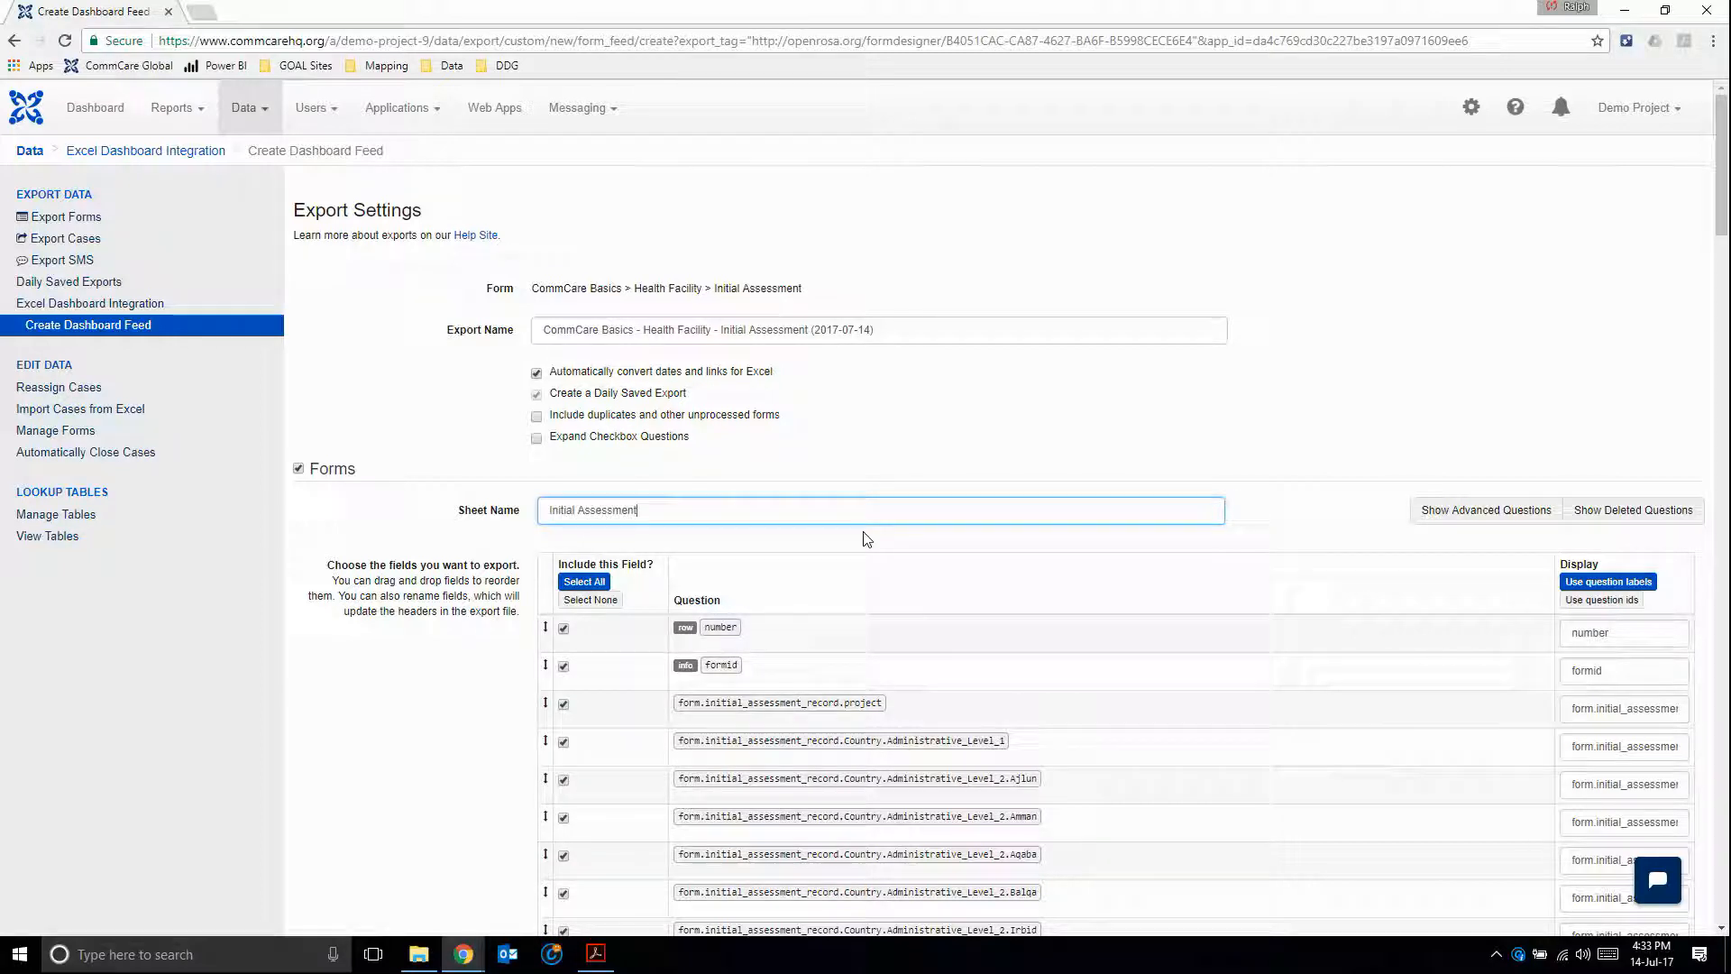
scroll("down", 3)
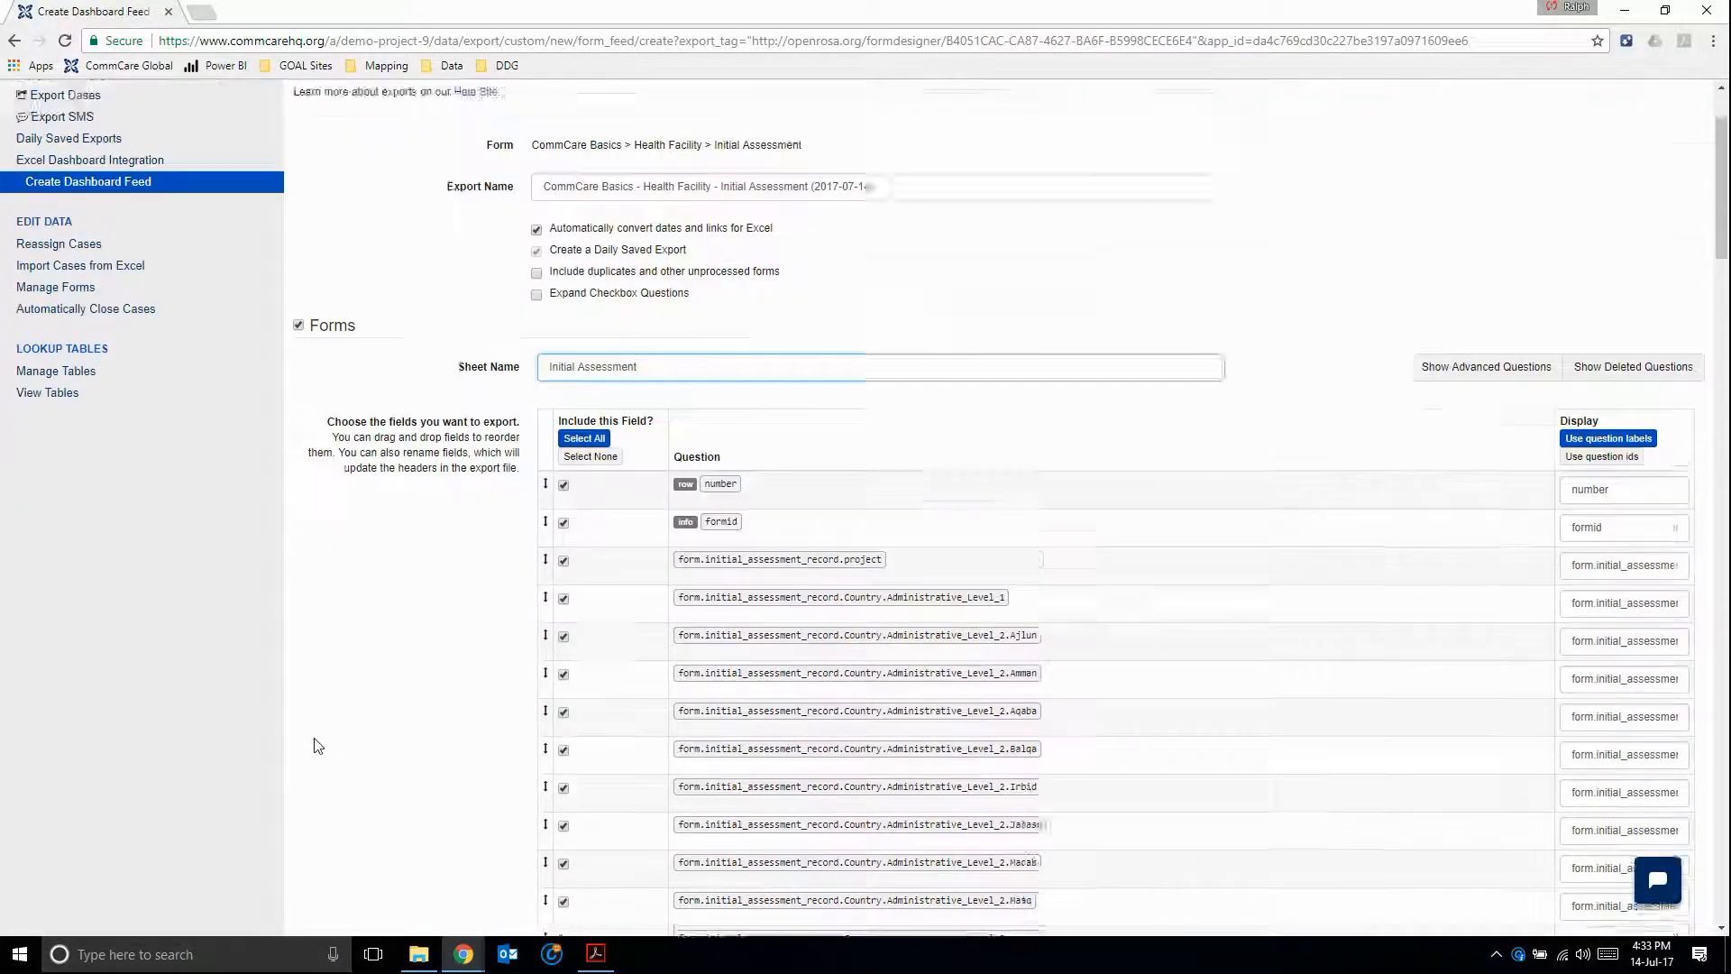
scroll("up", 3)
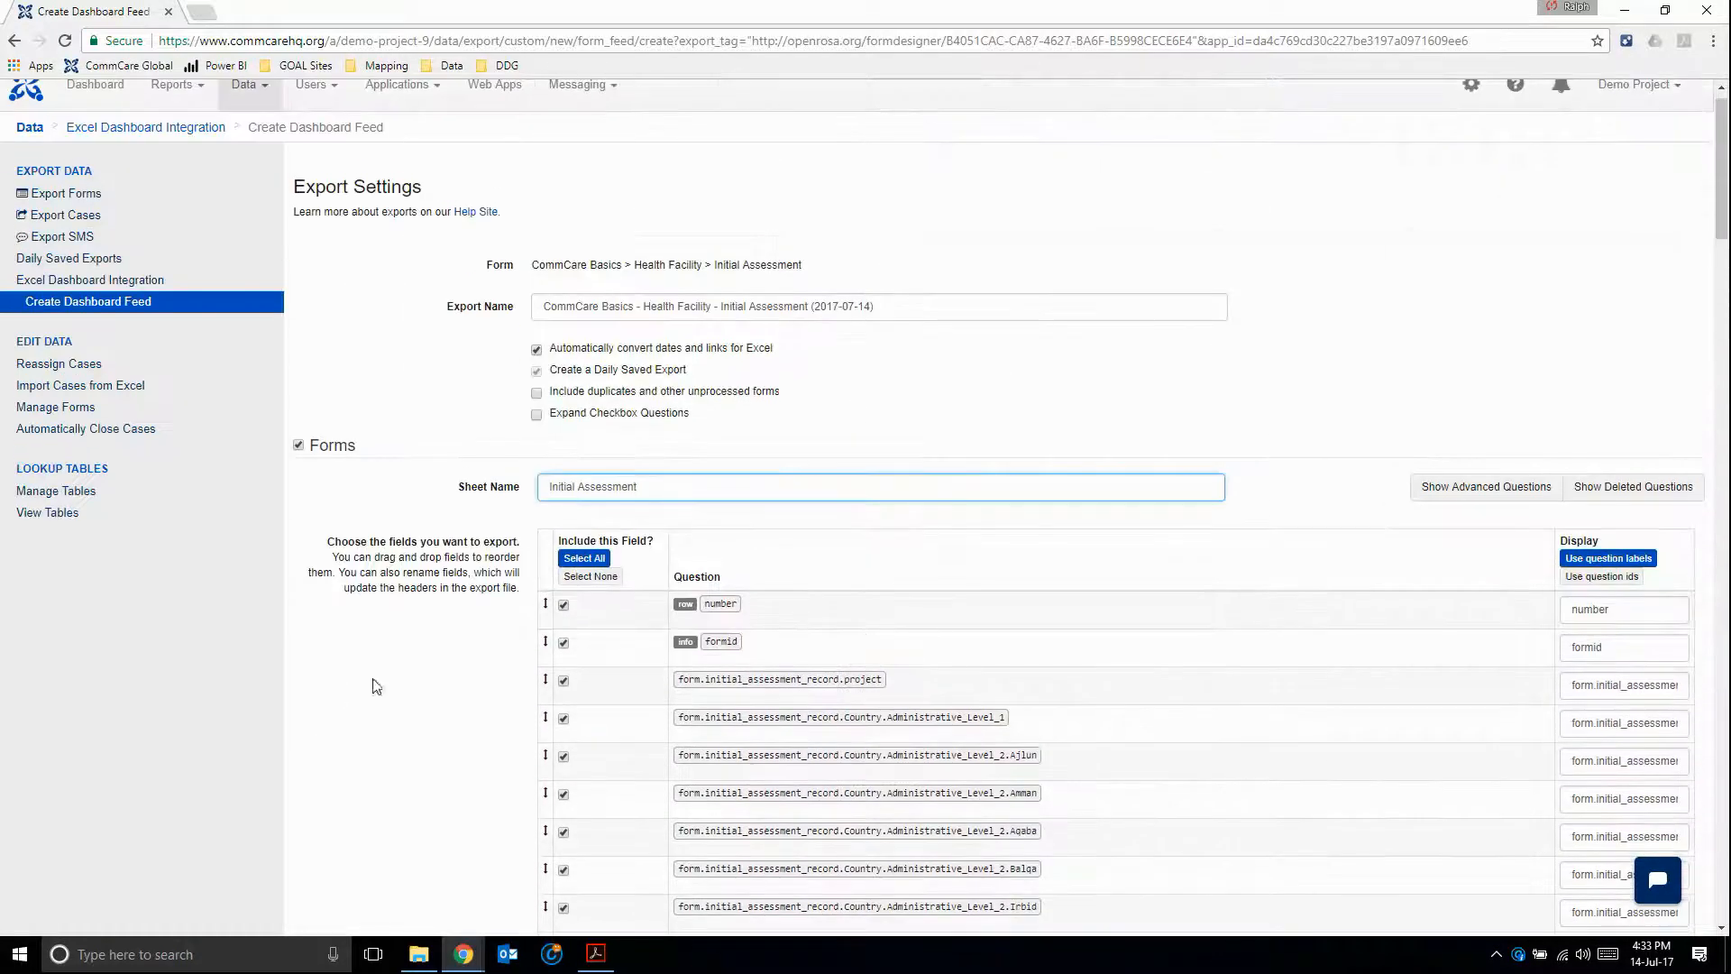
scroll("down", 3)
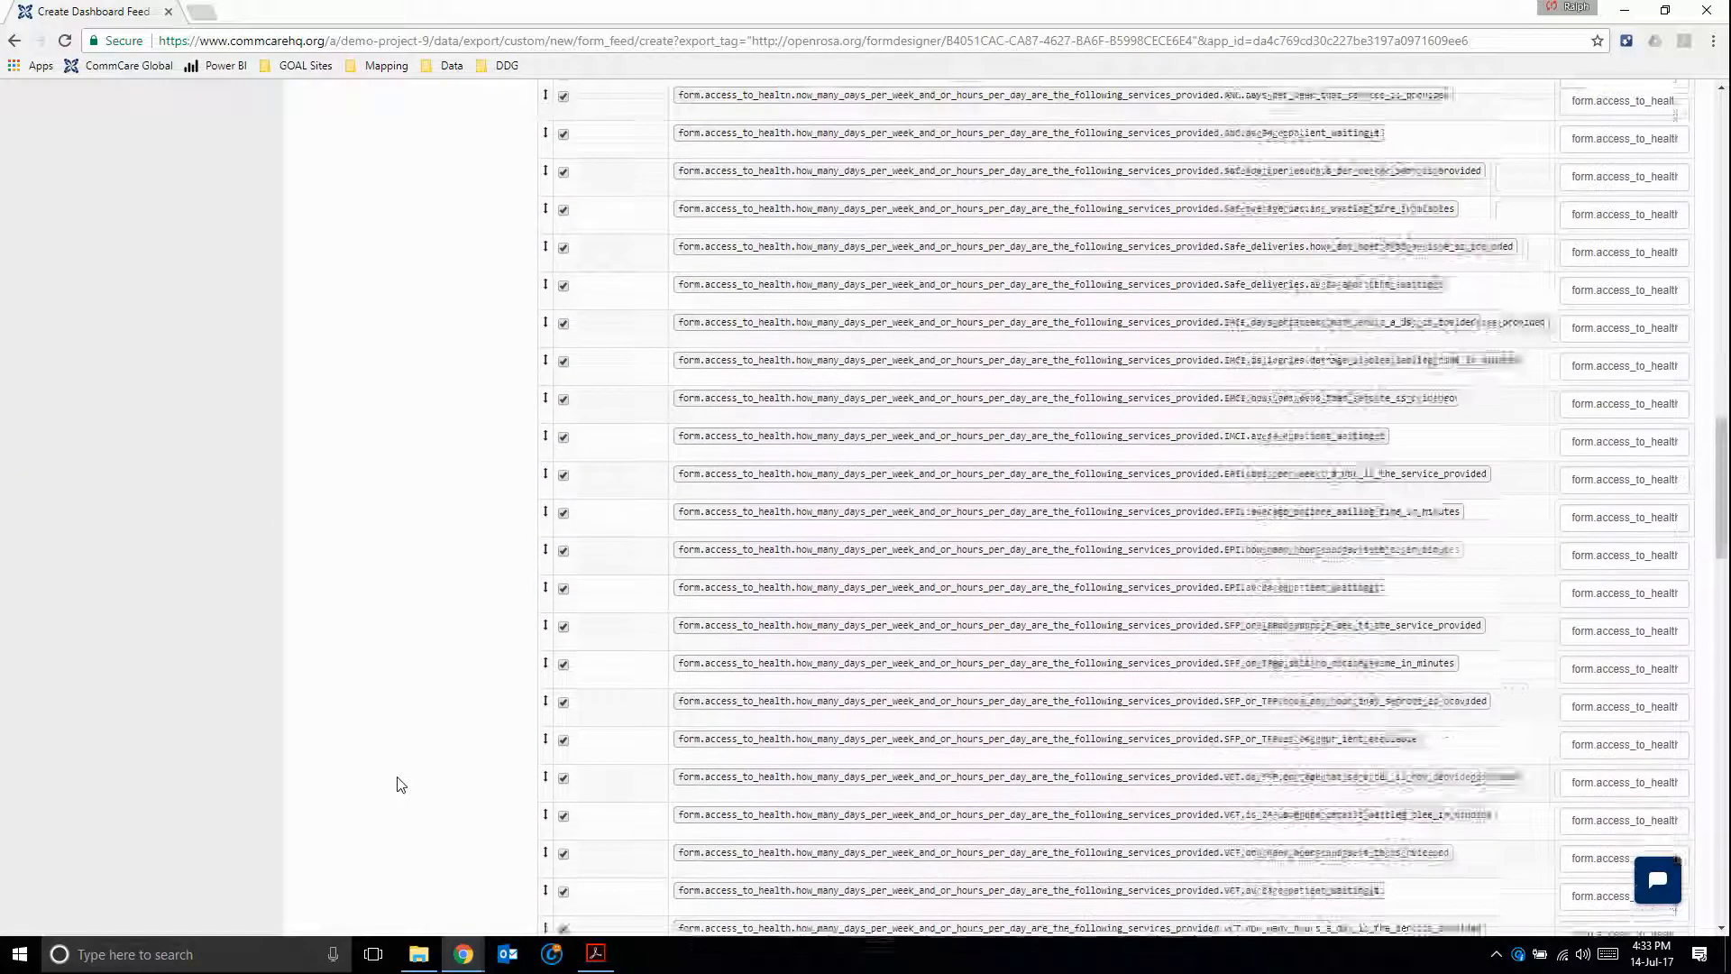
scroll("down", 3)
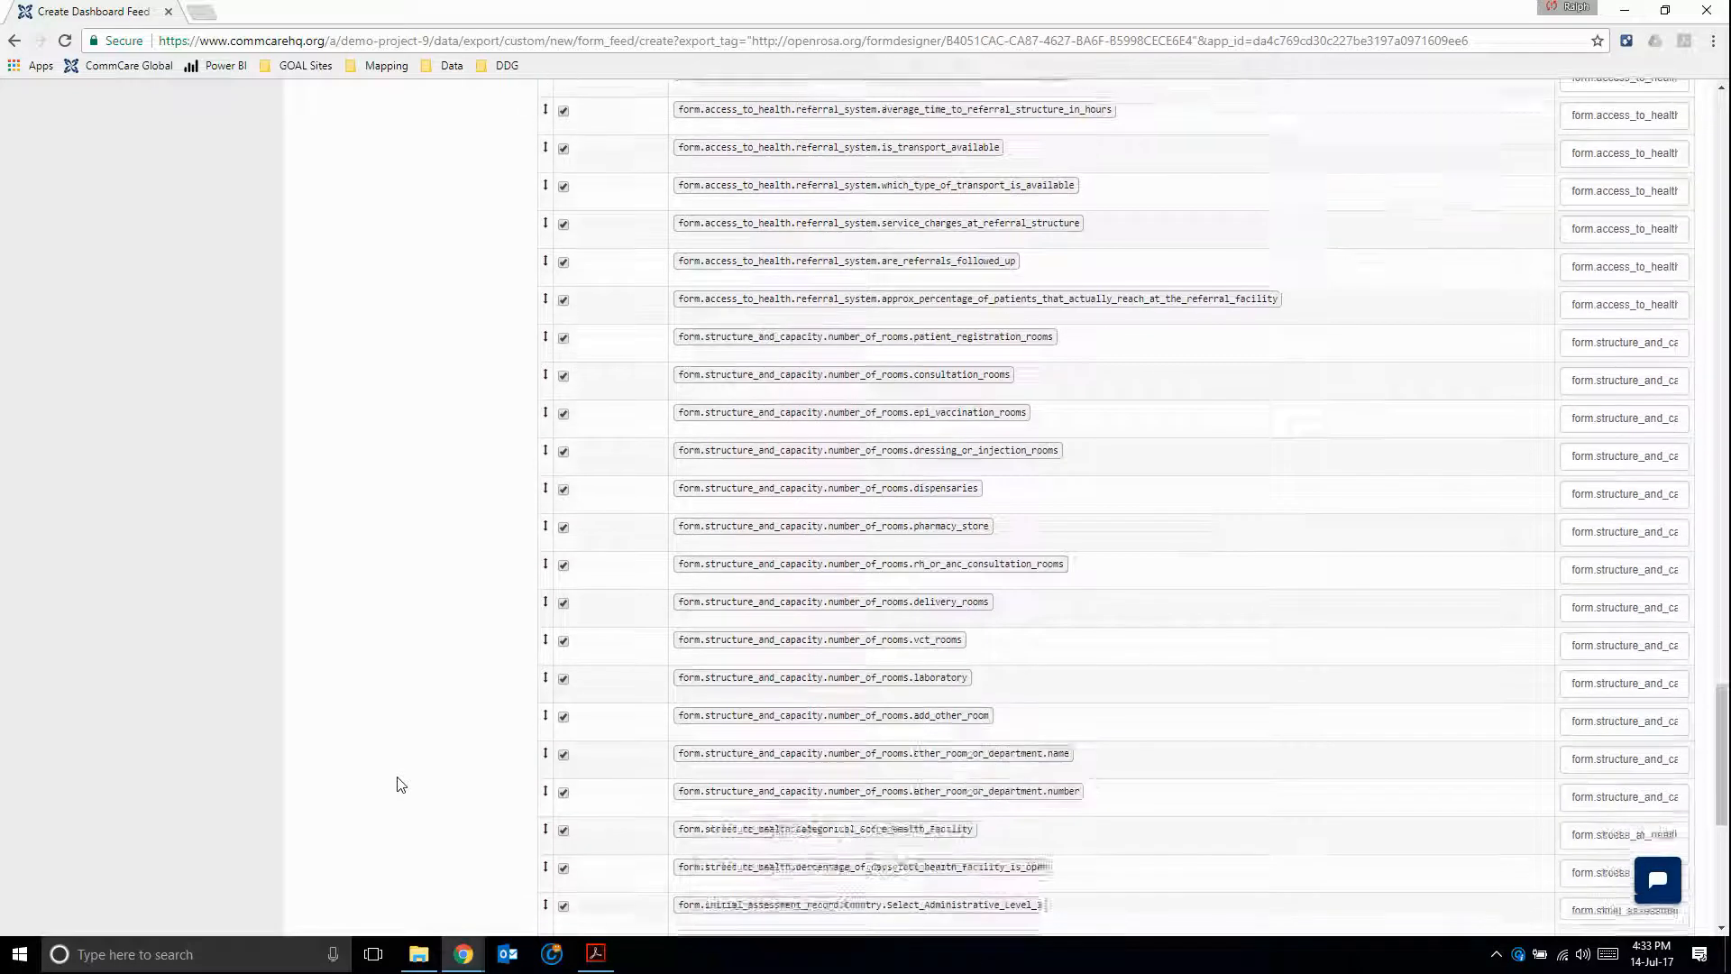
scroll("down", 3)
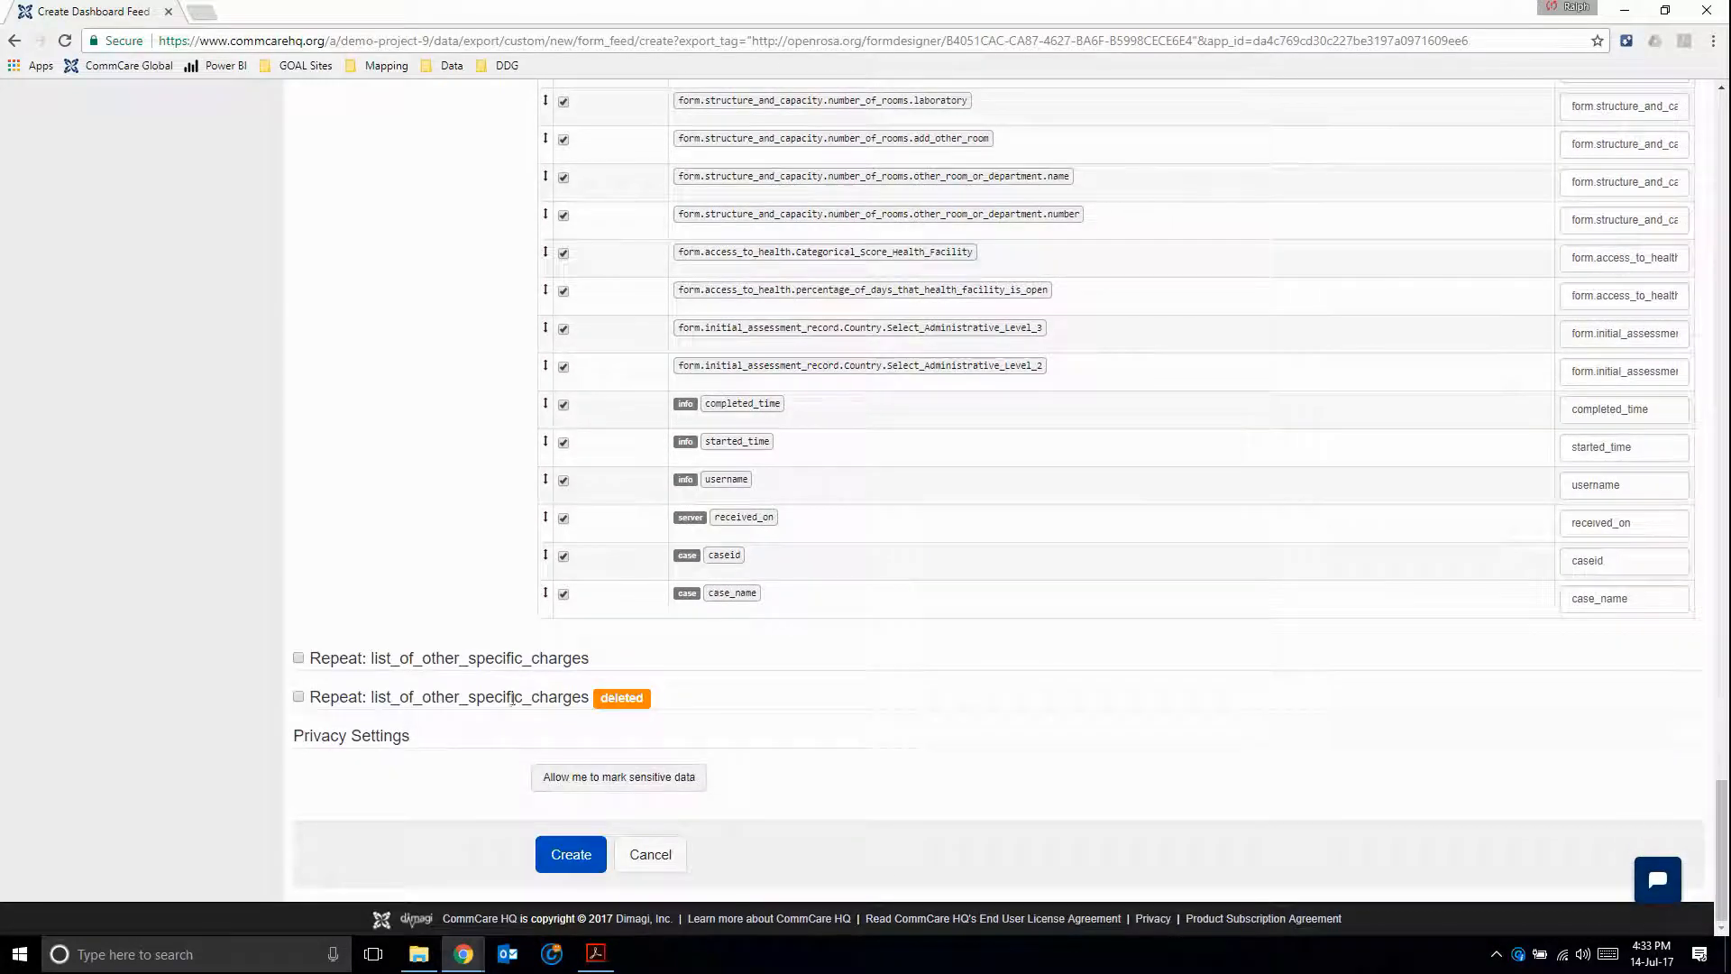
left_click(297, 656)
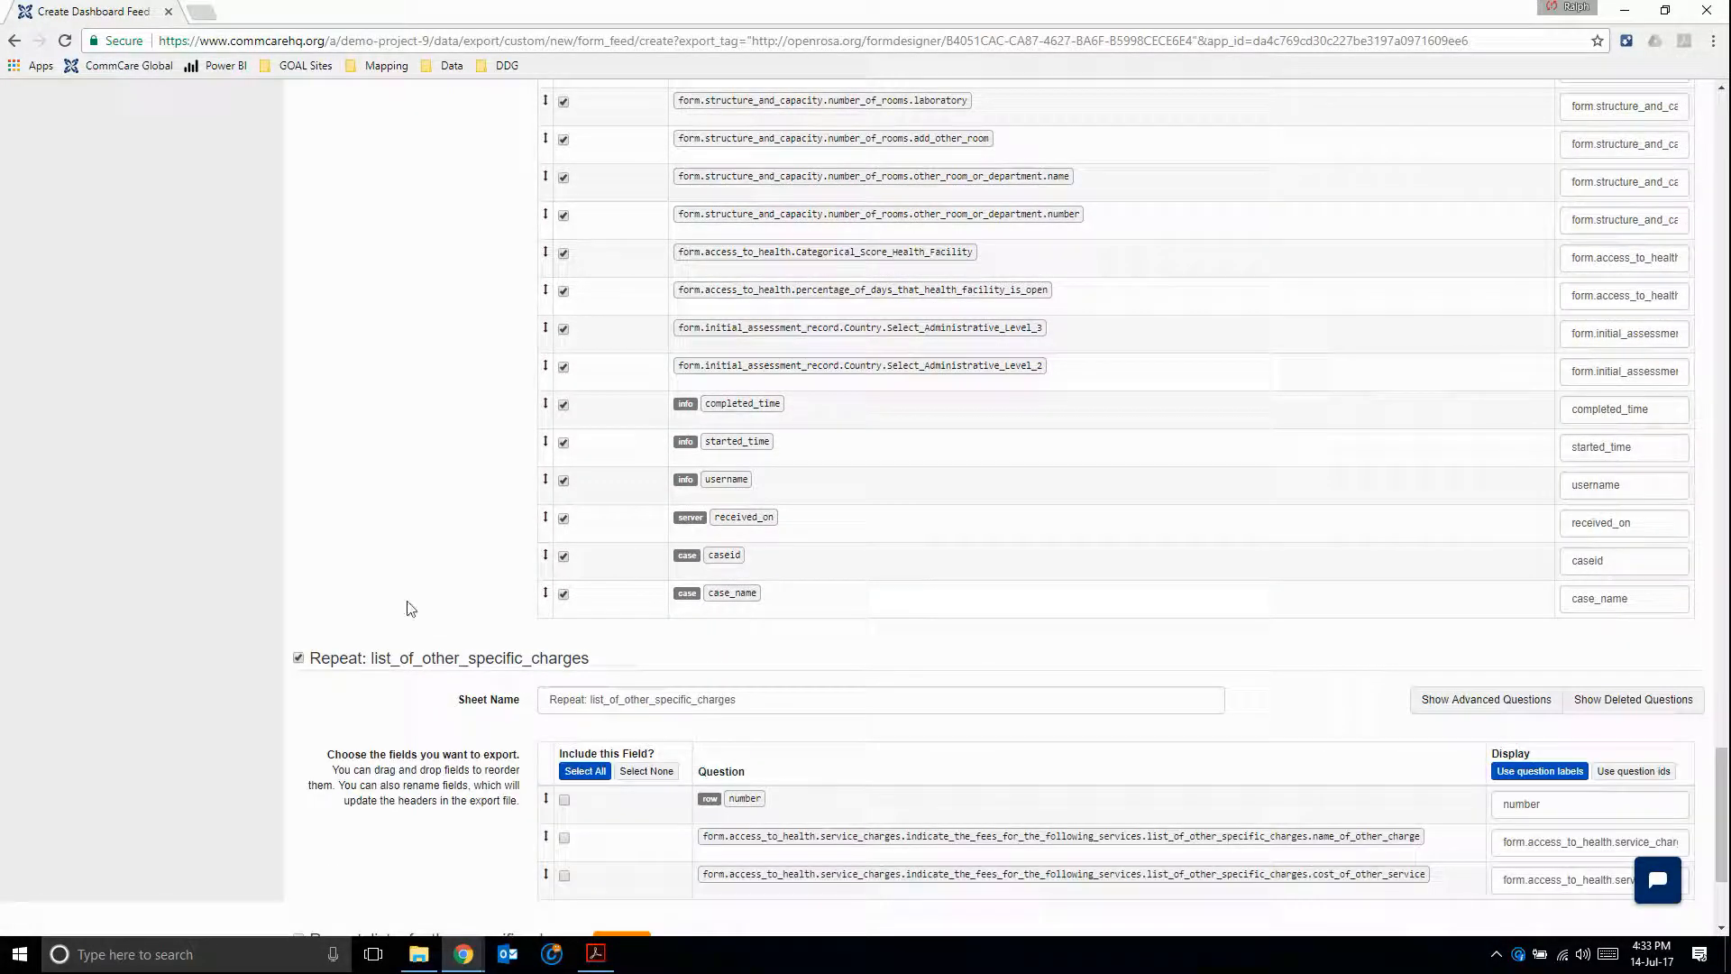
scroll("down", 3)
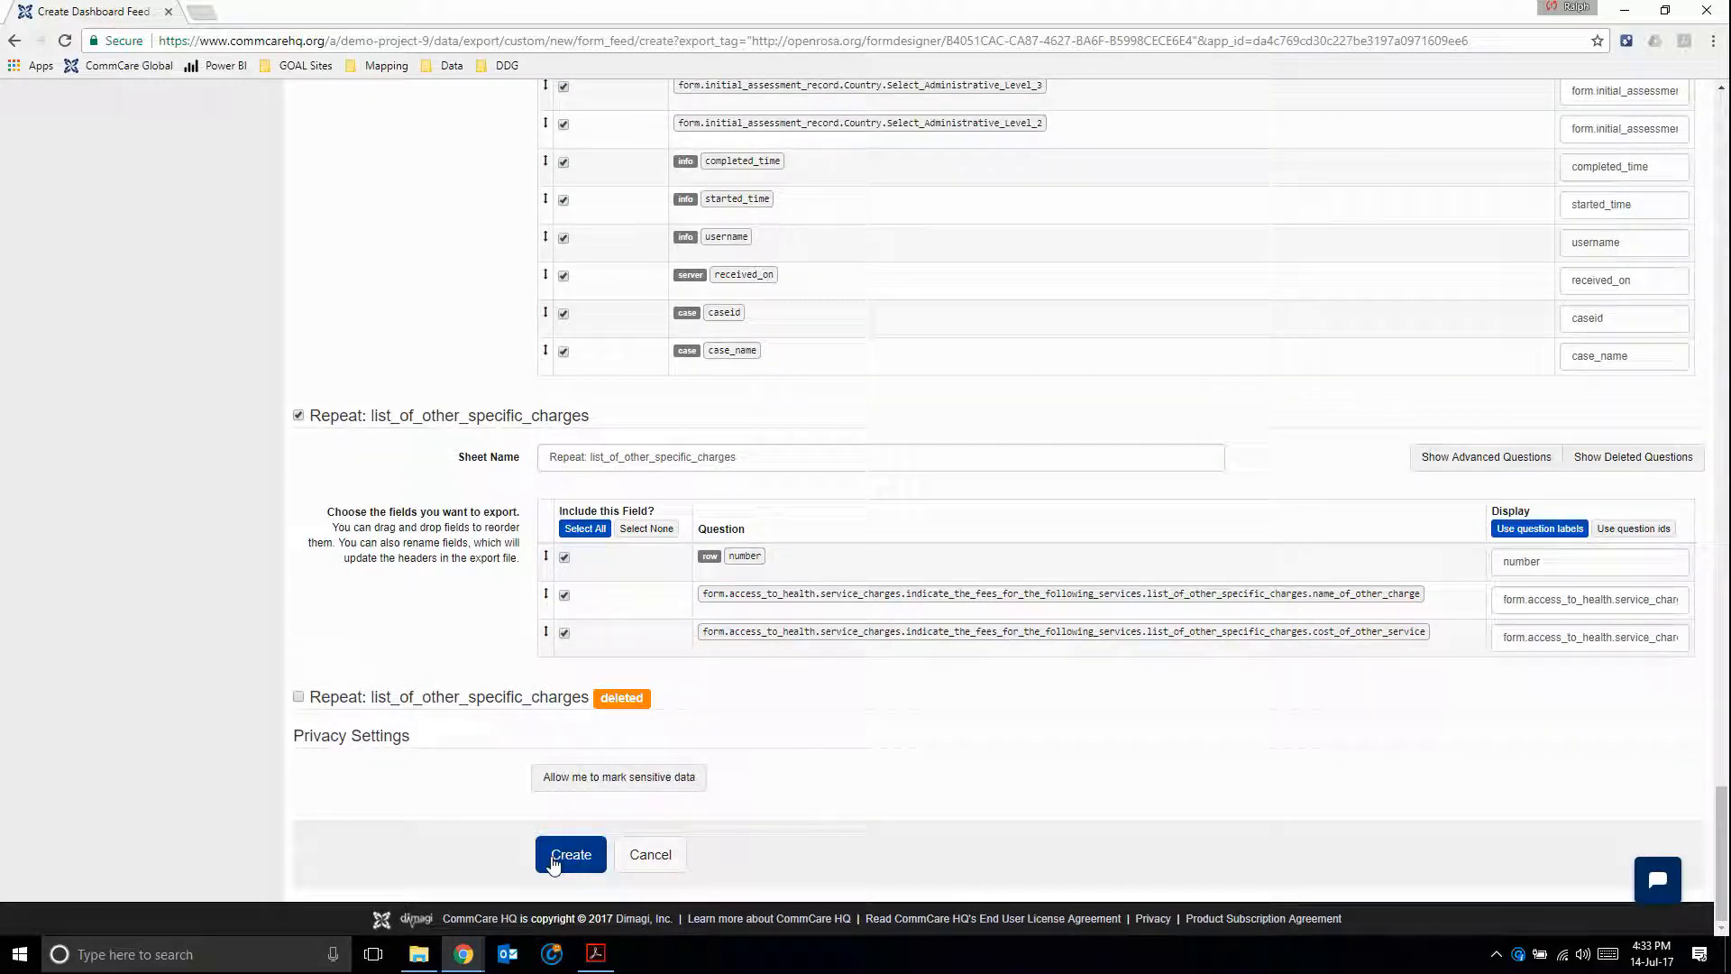
left_click(571, 853)
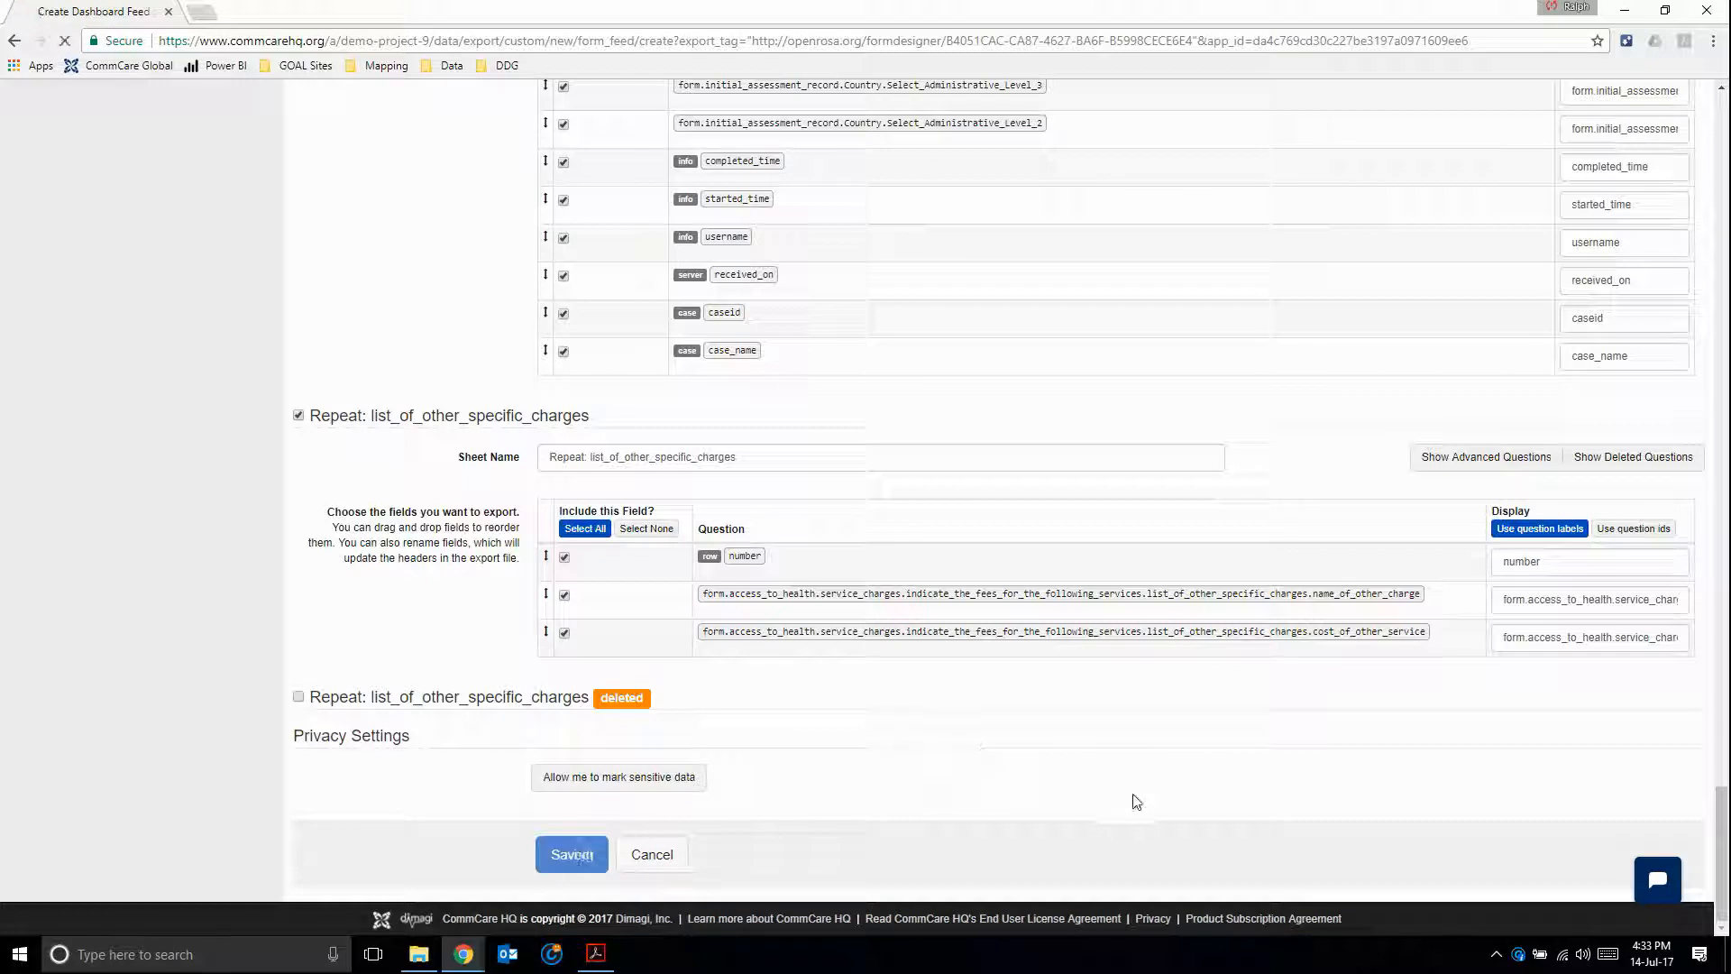
left_click(571, 853)
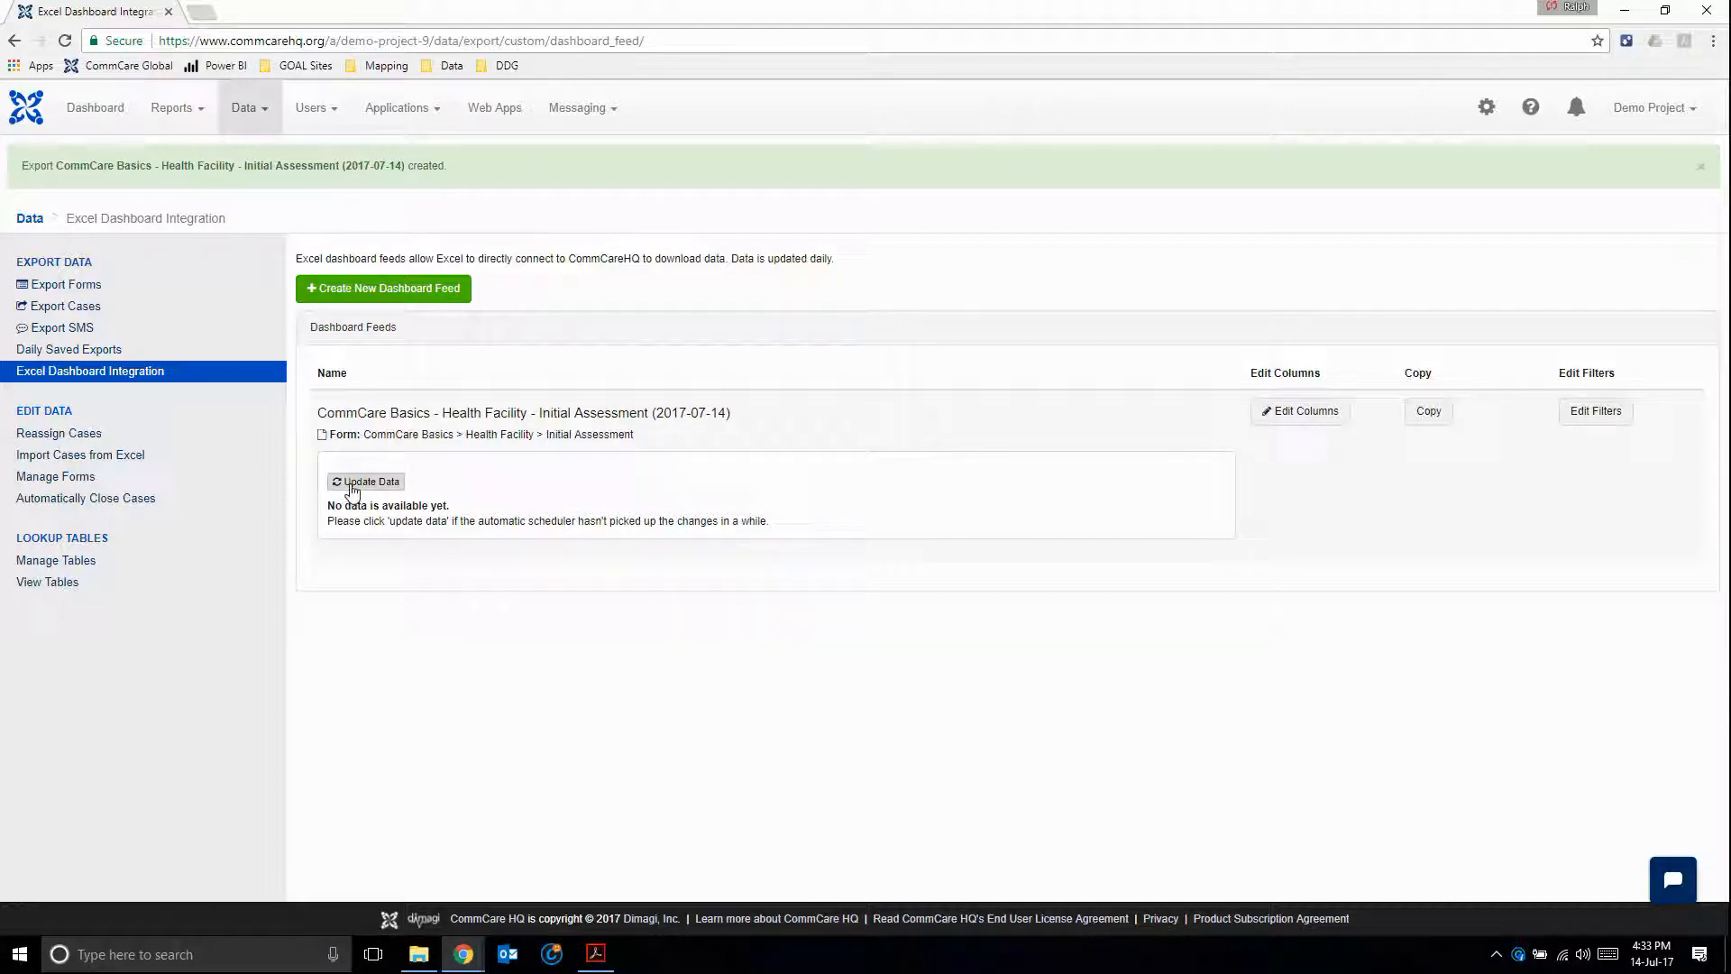
- Request a data update for the new feed and reload the page to check it
left_click(366, 482)
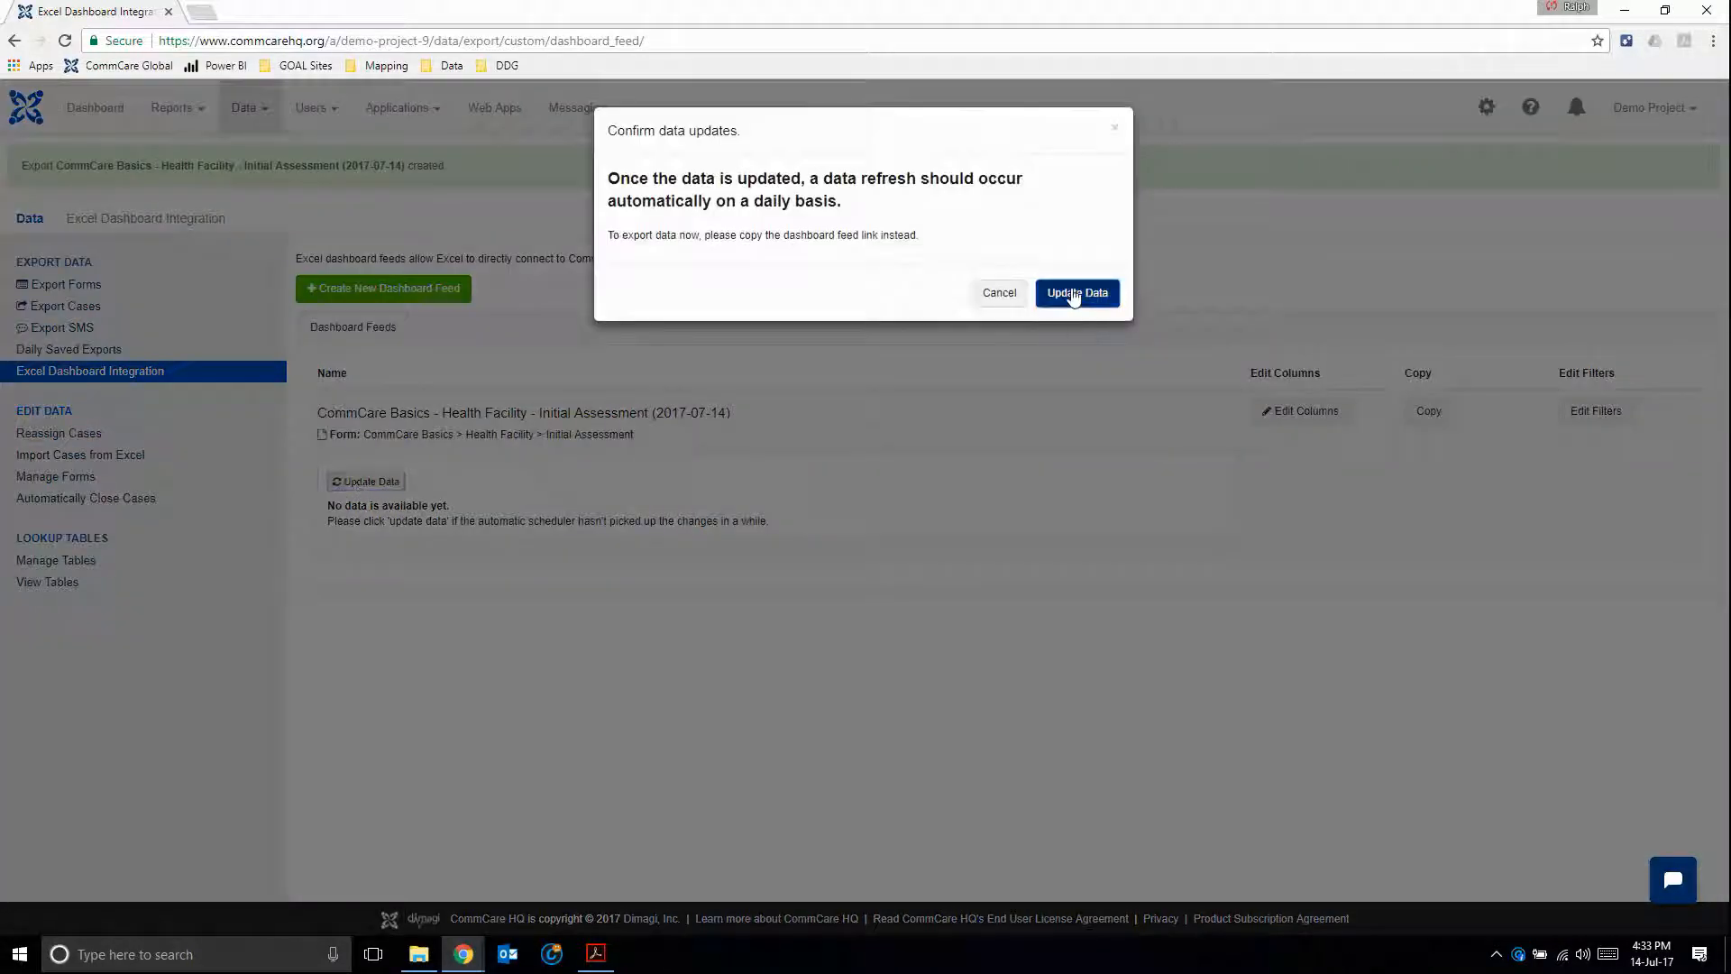
left_click(1077, 292)
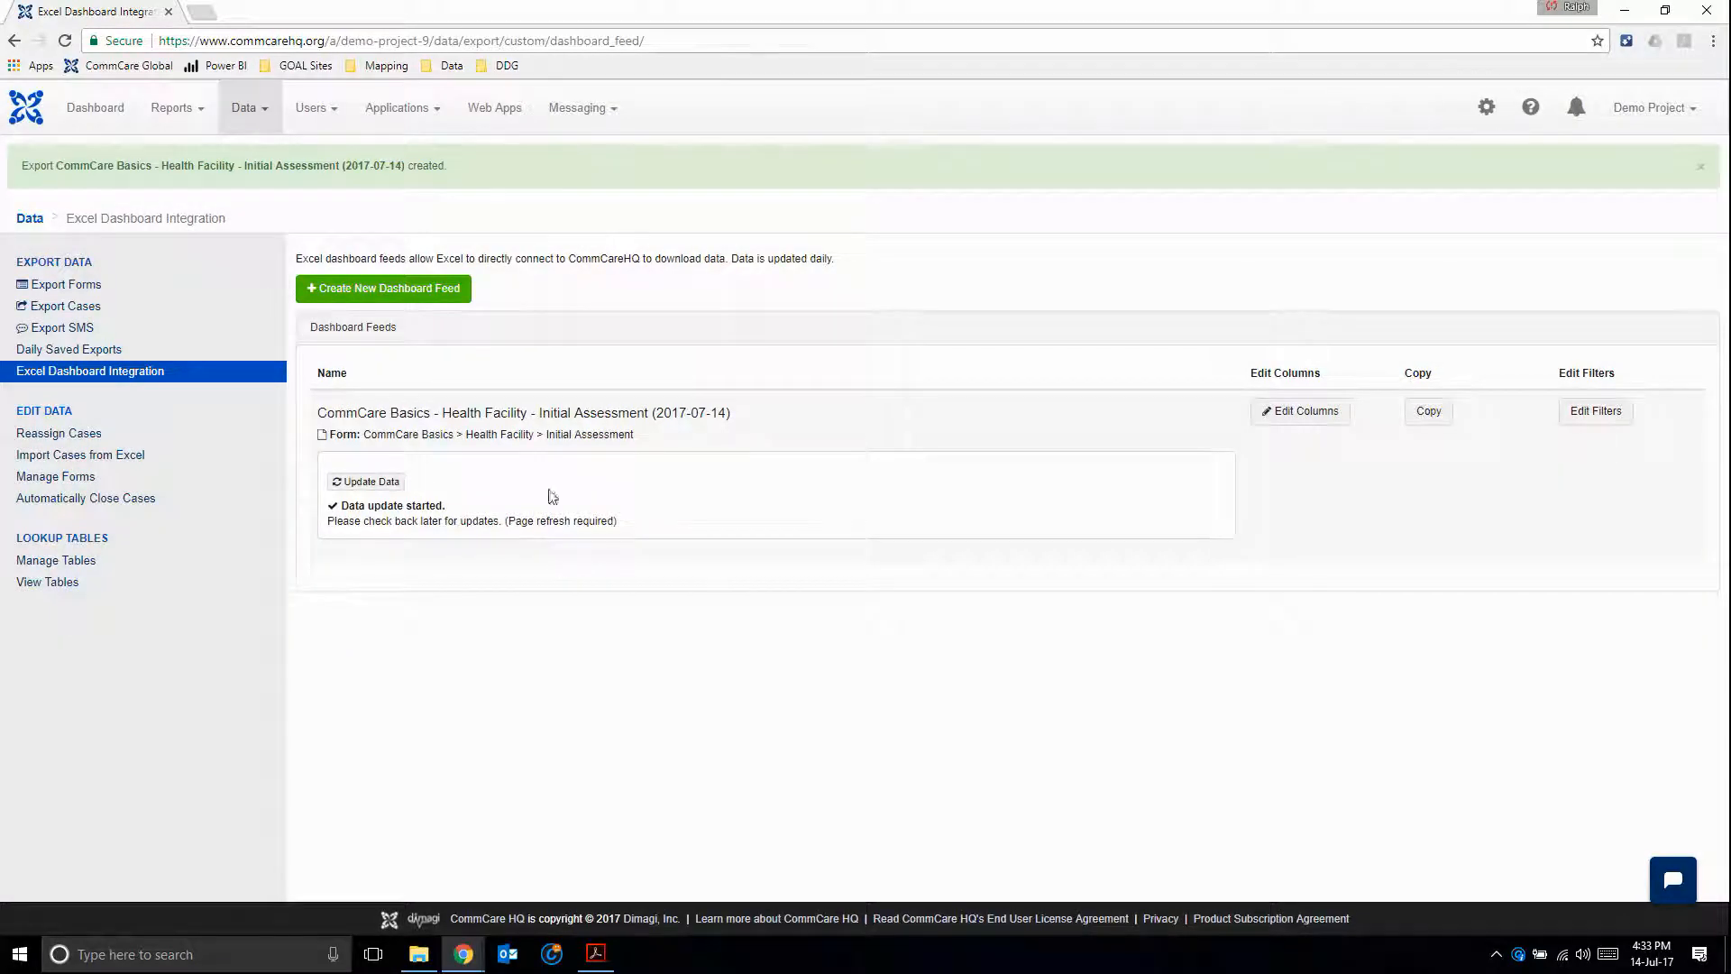
left_click(441, 42)
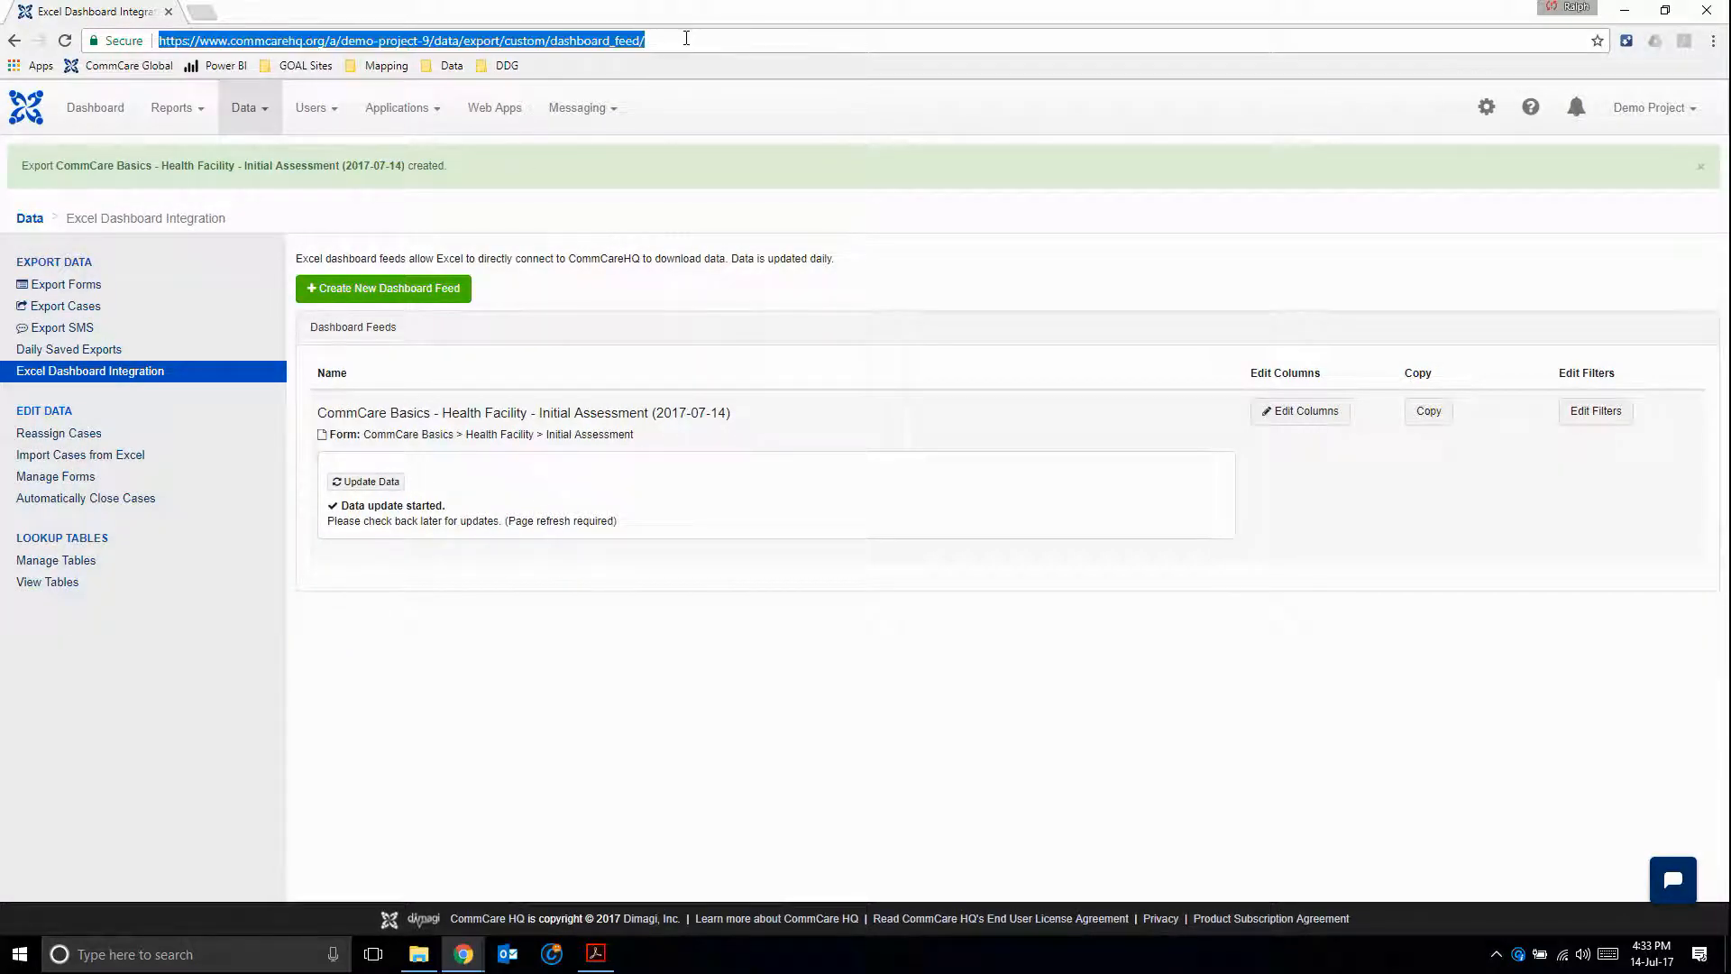
key("Return")
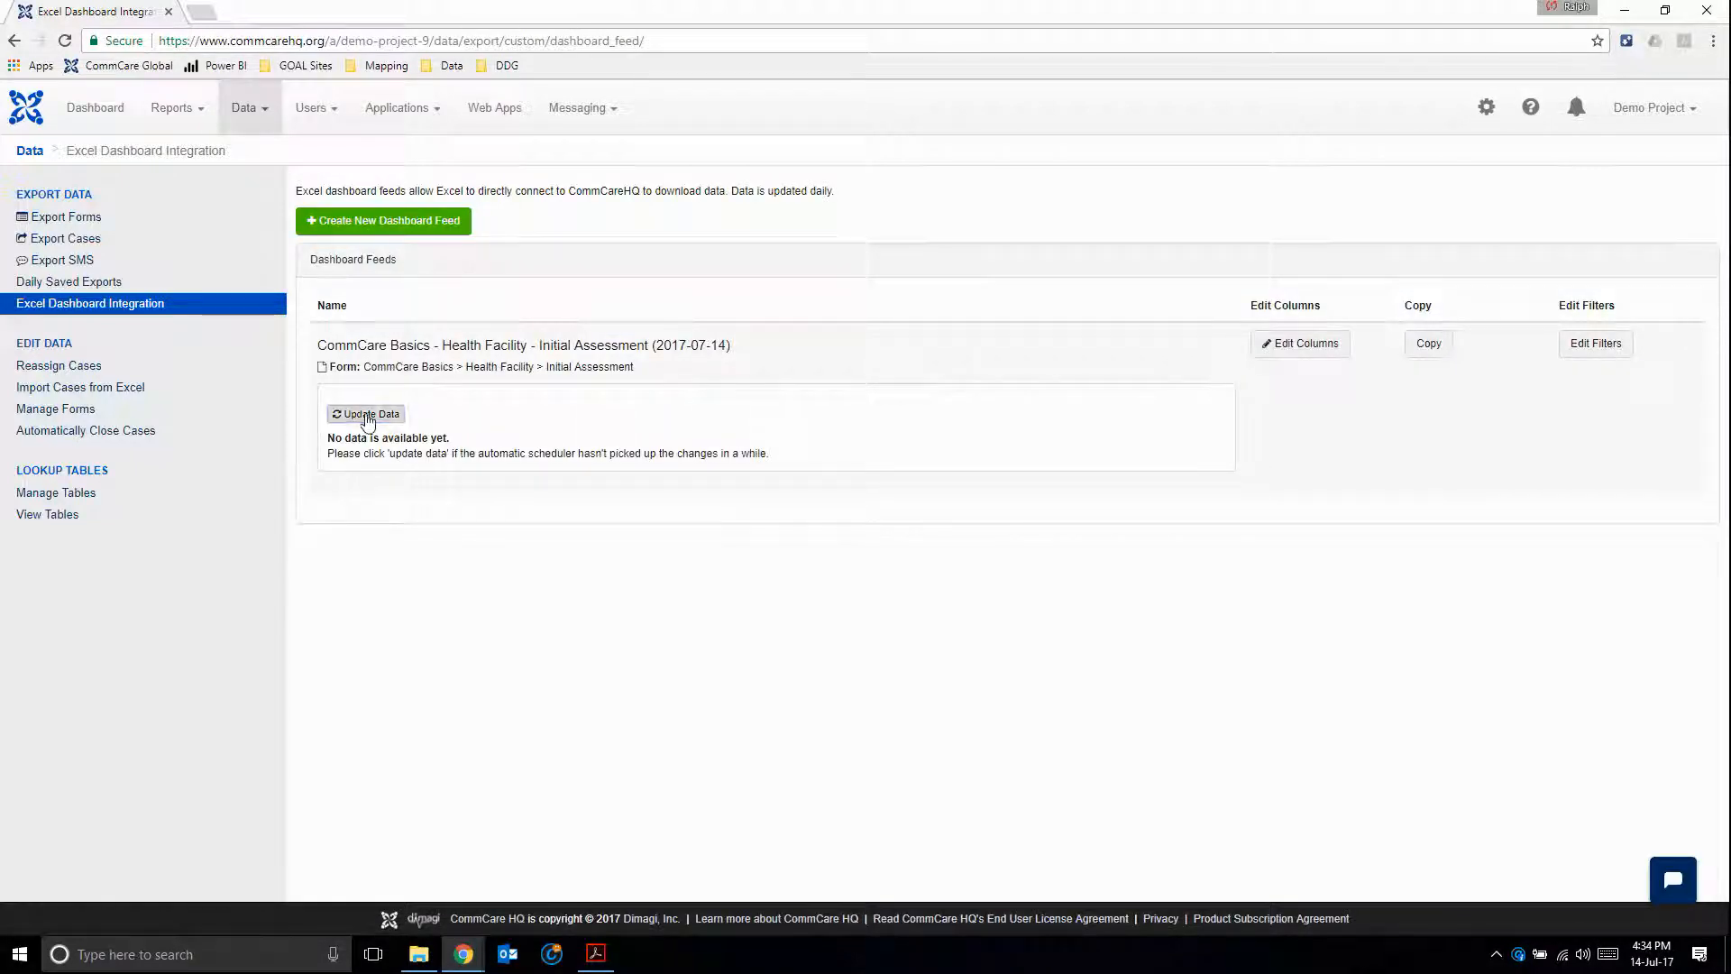
- Update the feed data again (49.7 KB) and reveal the Initial Assessment dashboard feed link
left_click(366, 415)
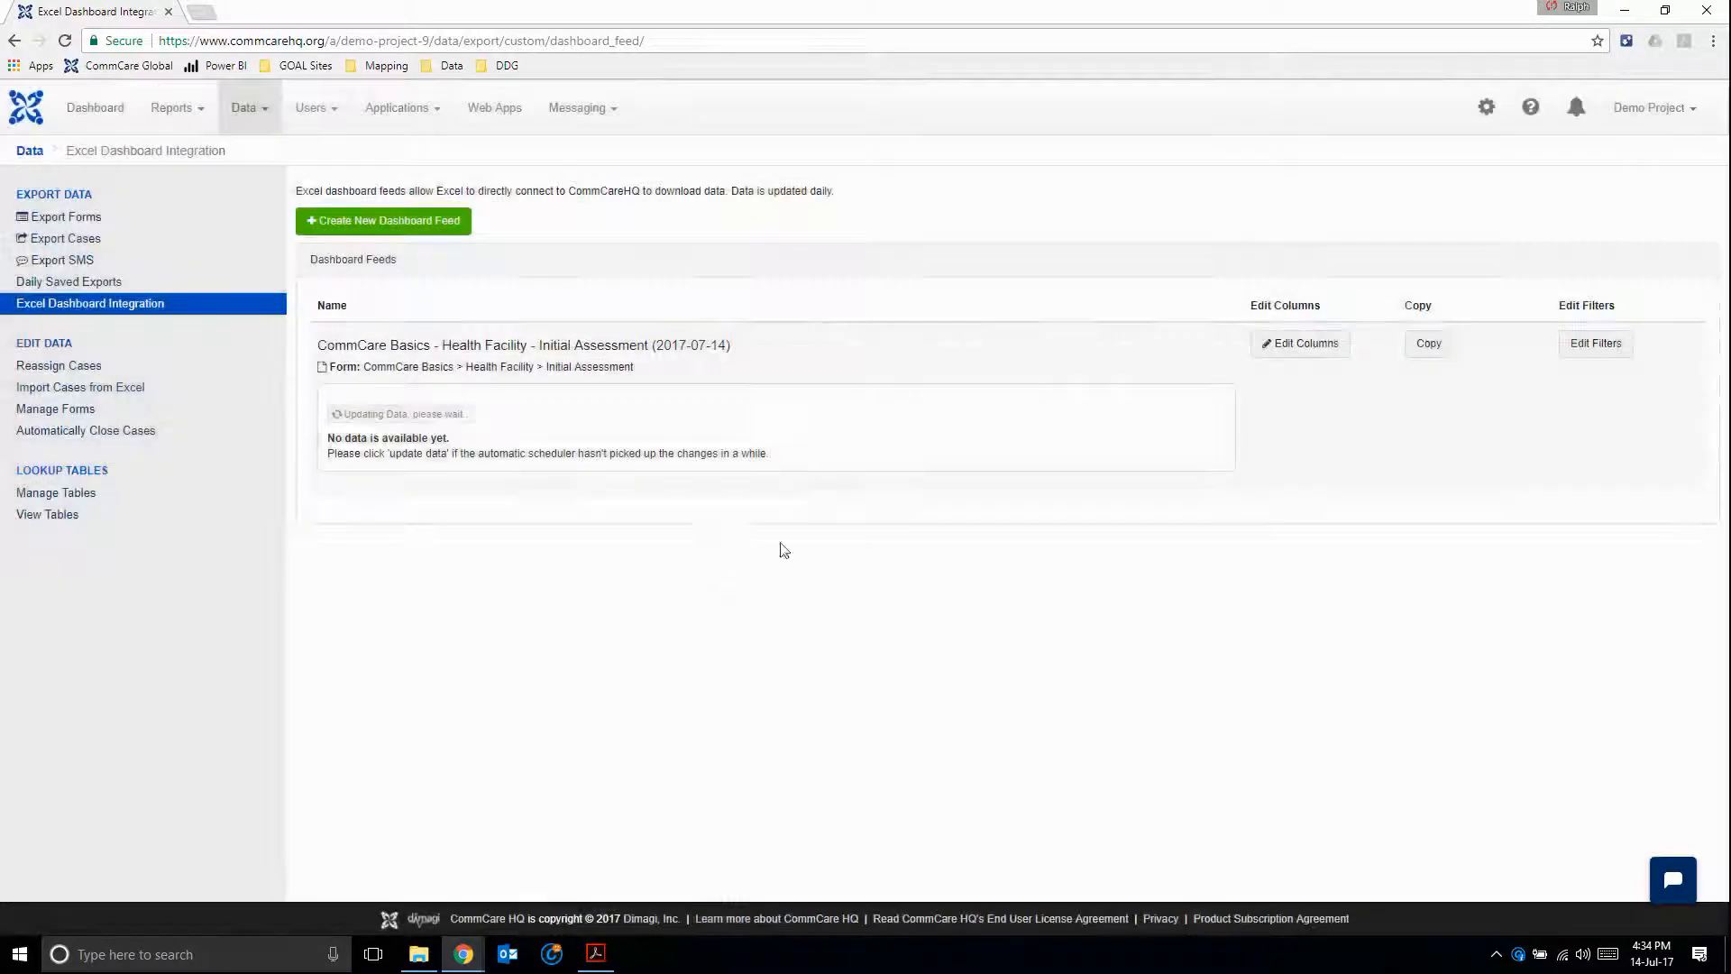
left_click(371, 413)
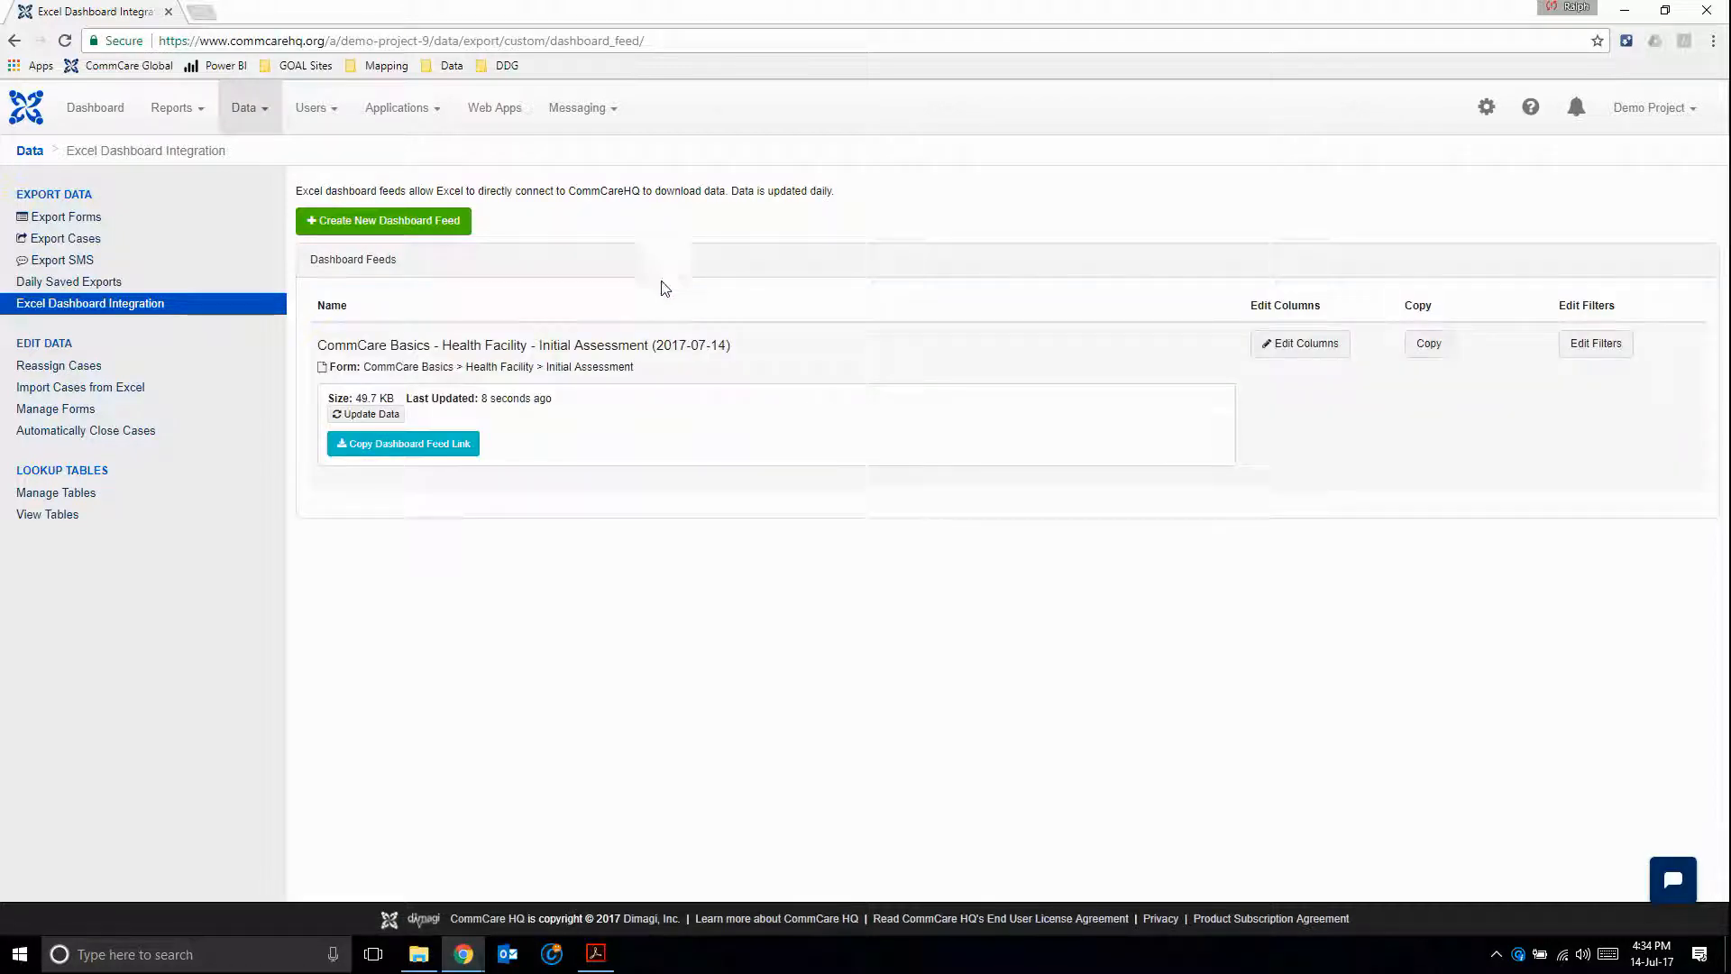
mouse_move(453, 390)
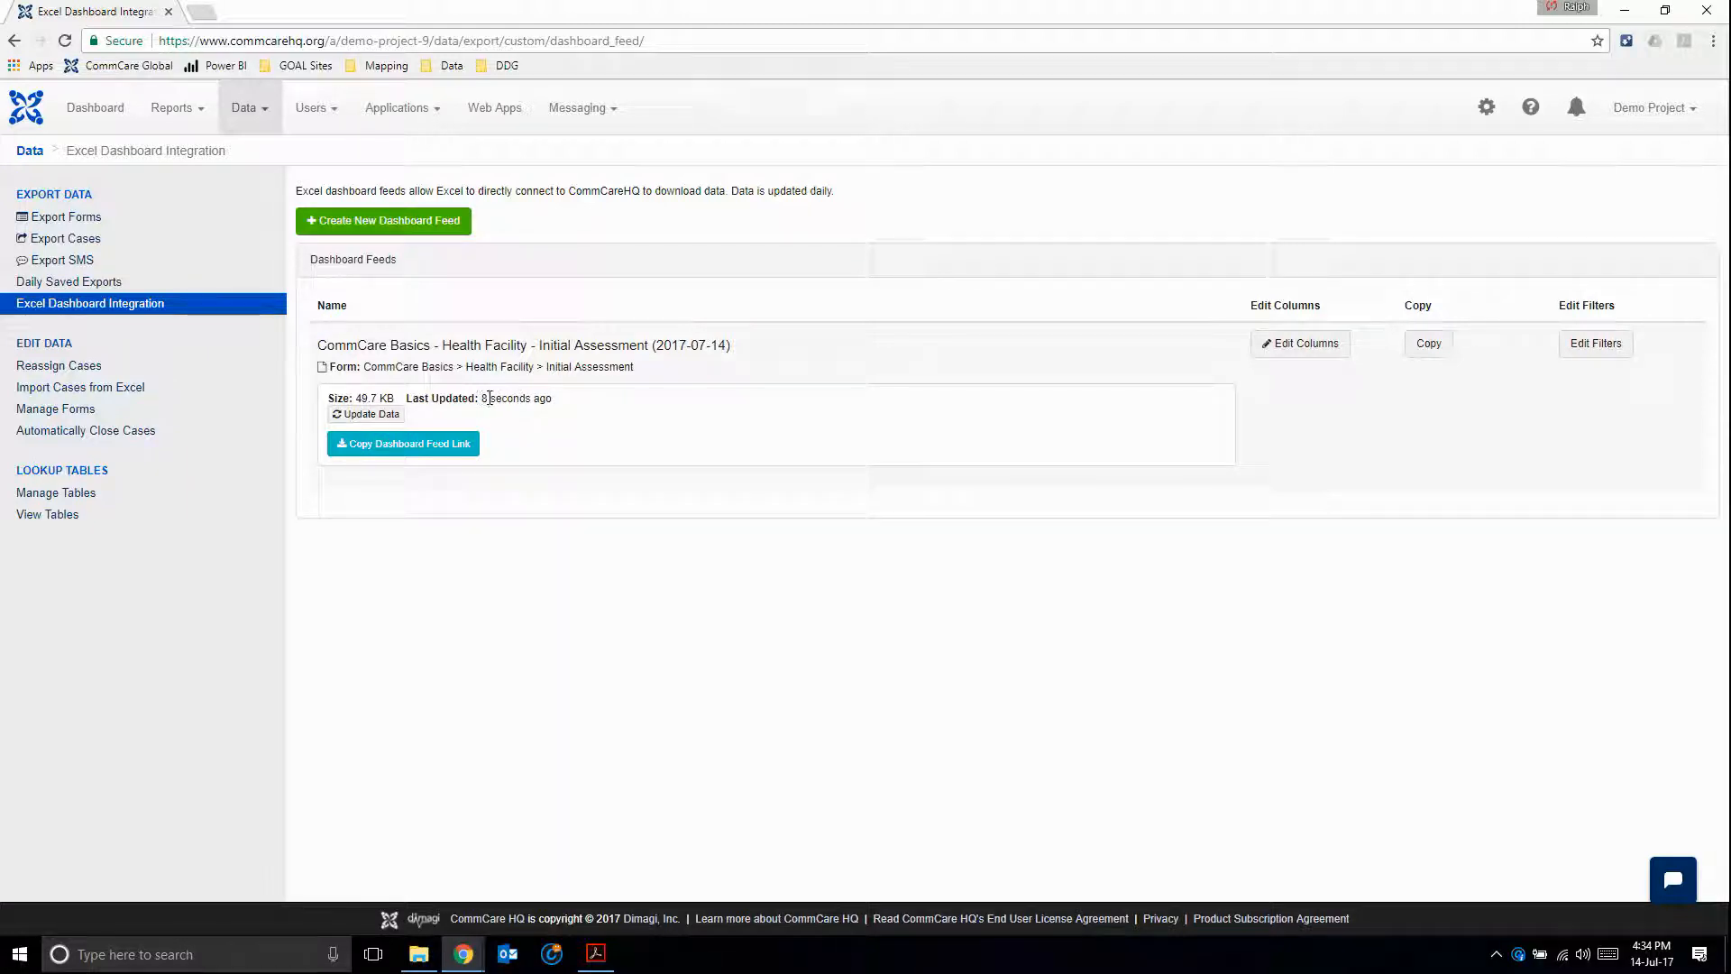
double_click(508, 396)
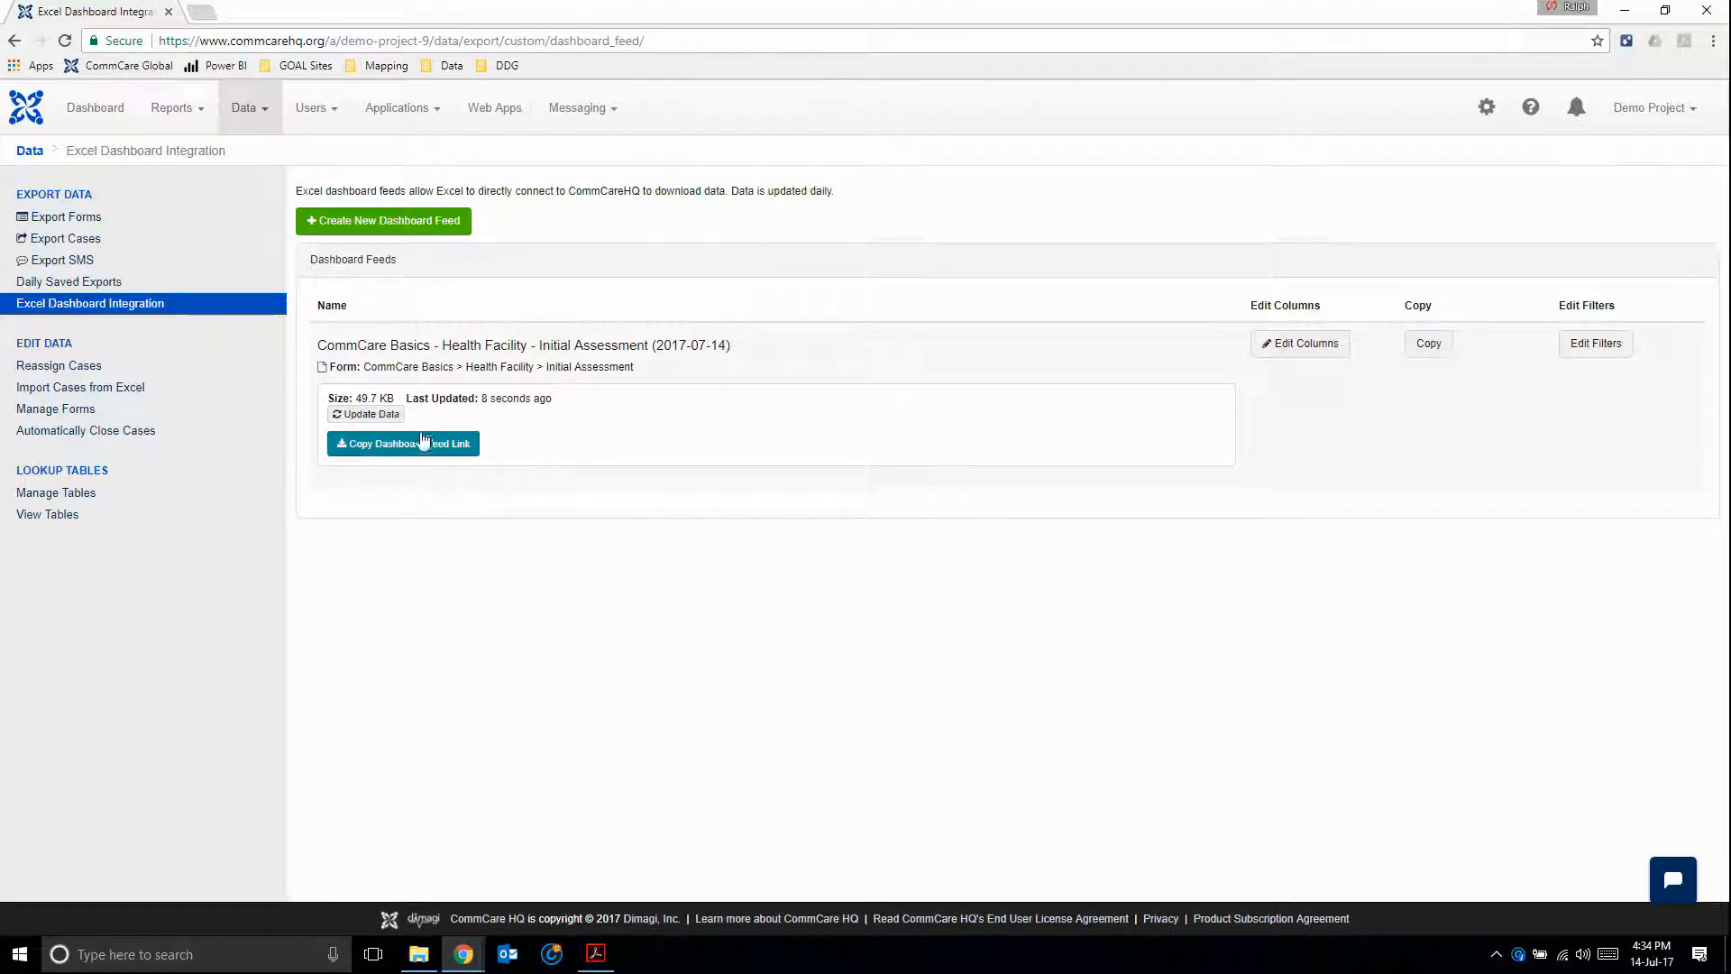
mouse_move(395, 449)
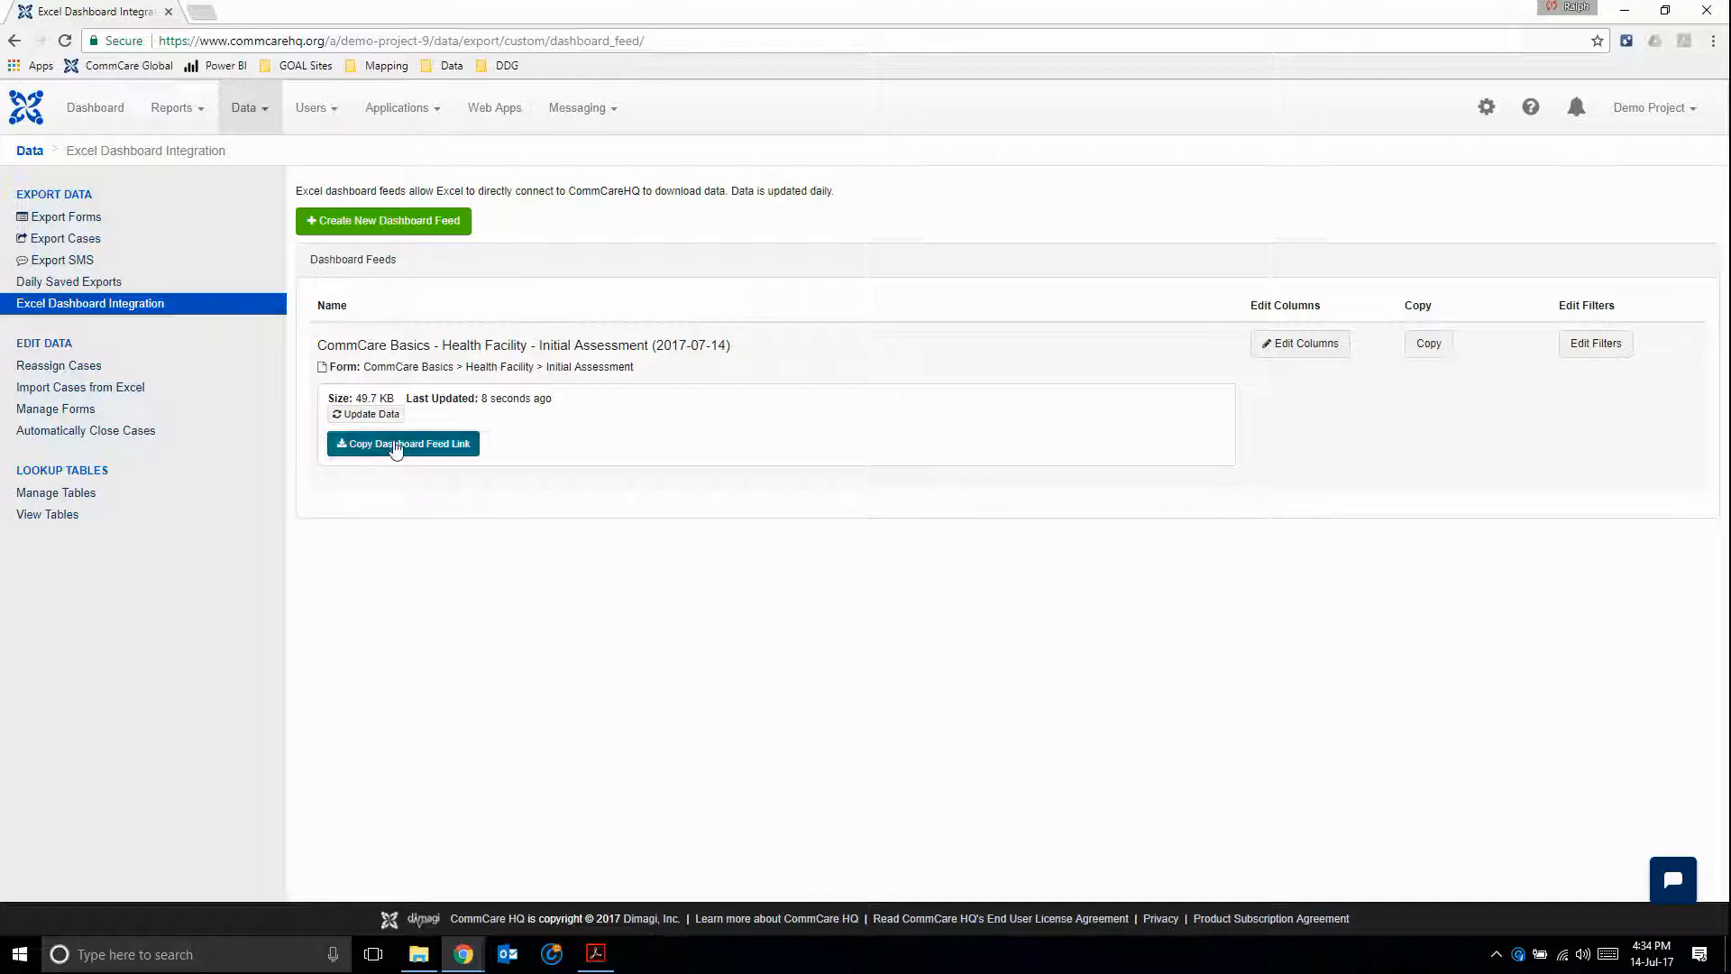
left_click(402, 443)
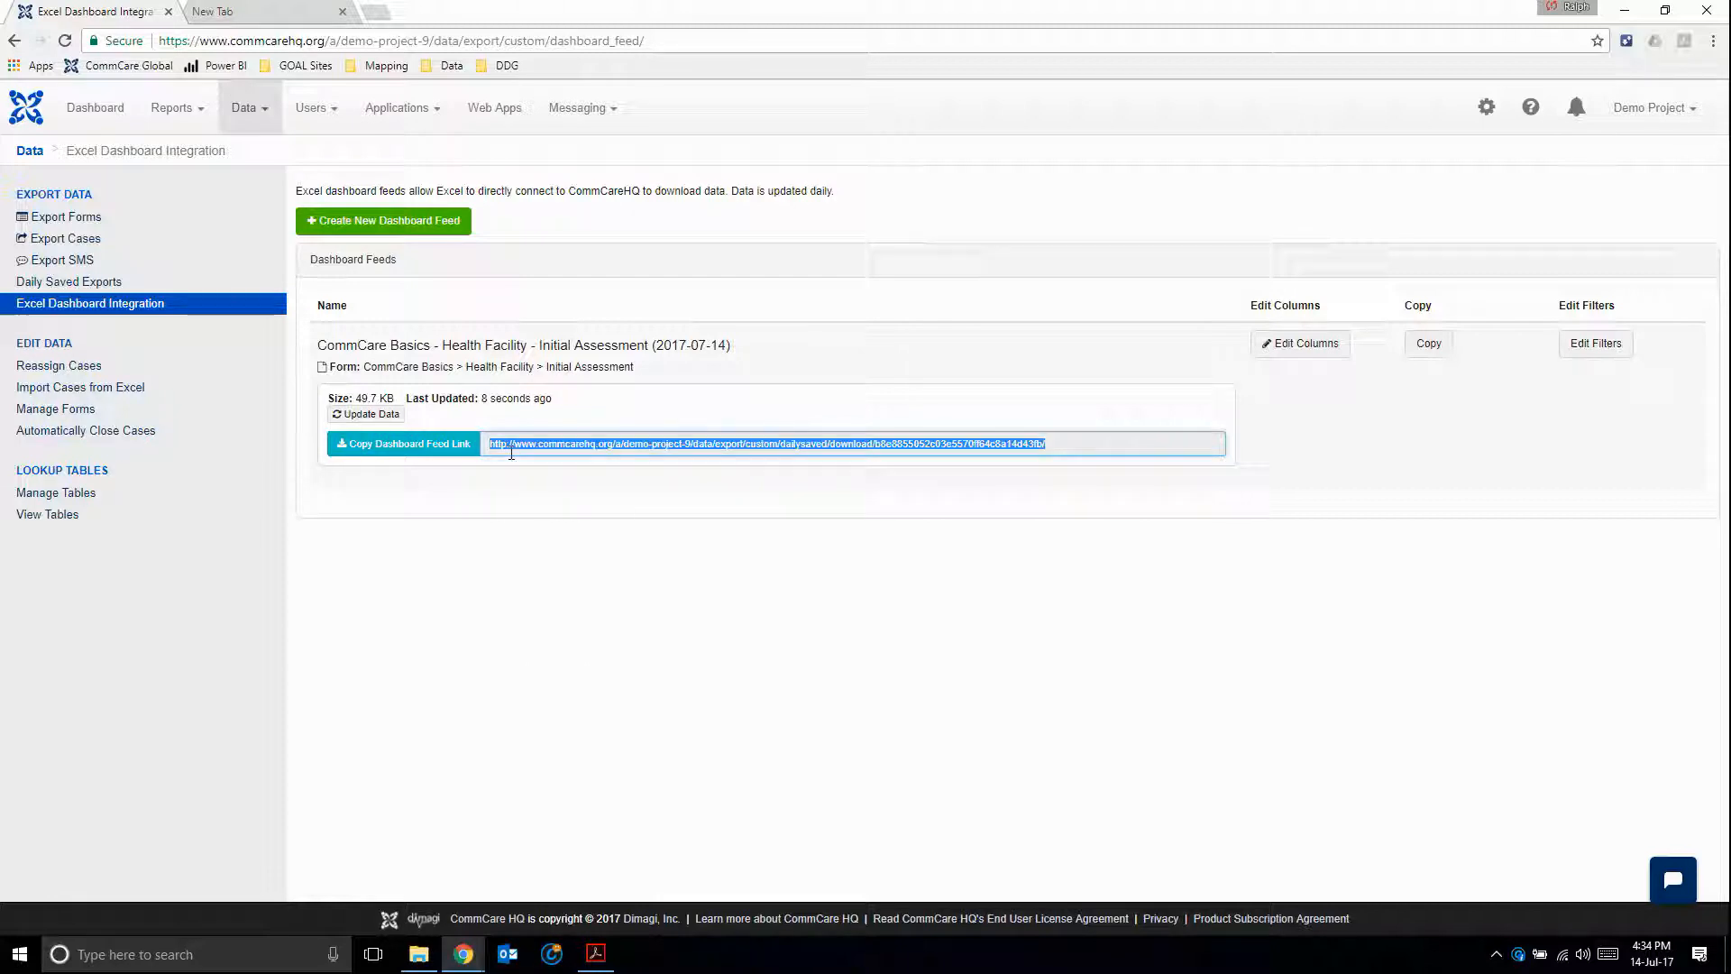
- Load the copied feed link in a new tab and scroll across the HTML table of form data
left_click(265, 13)
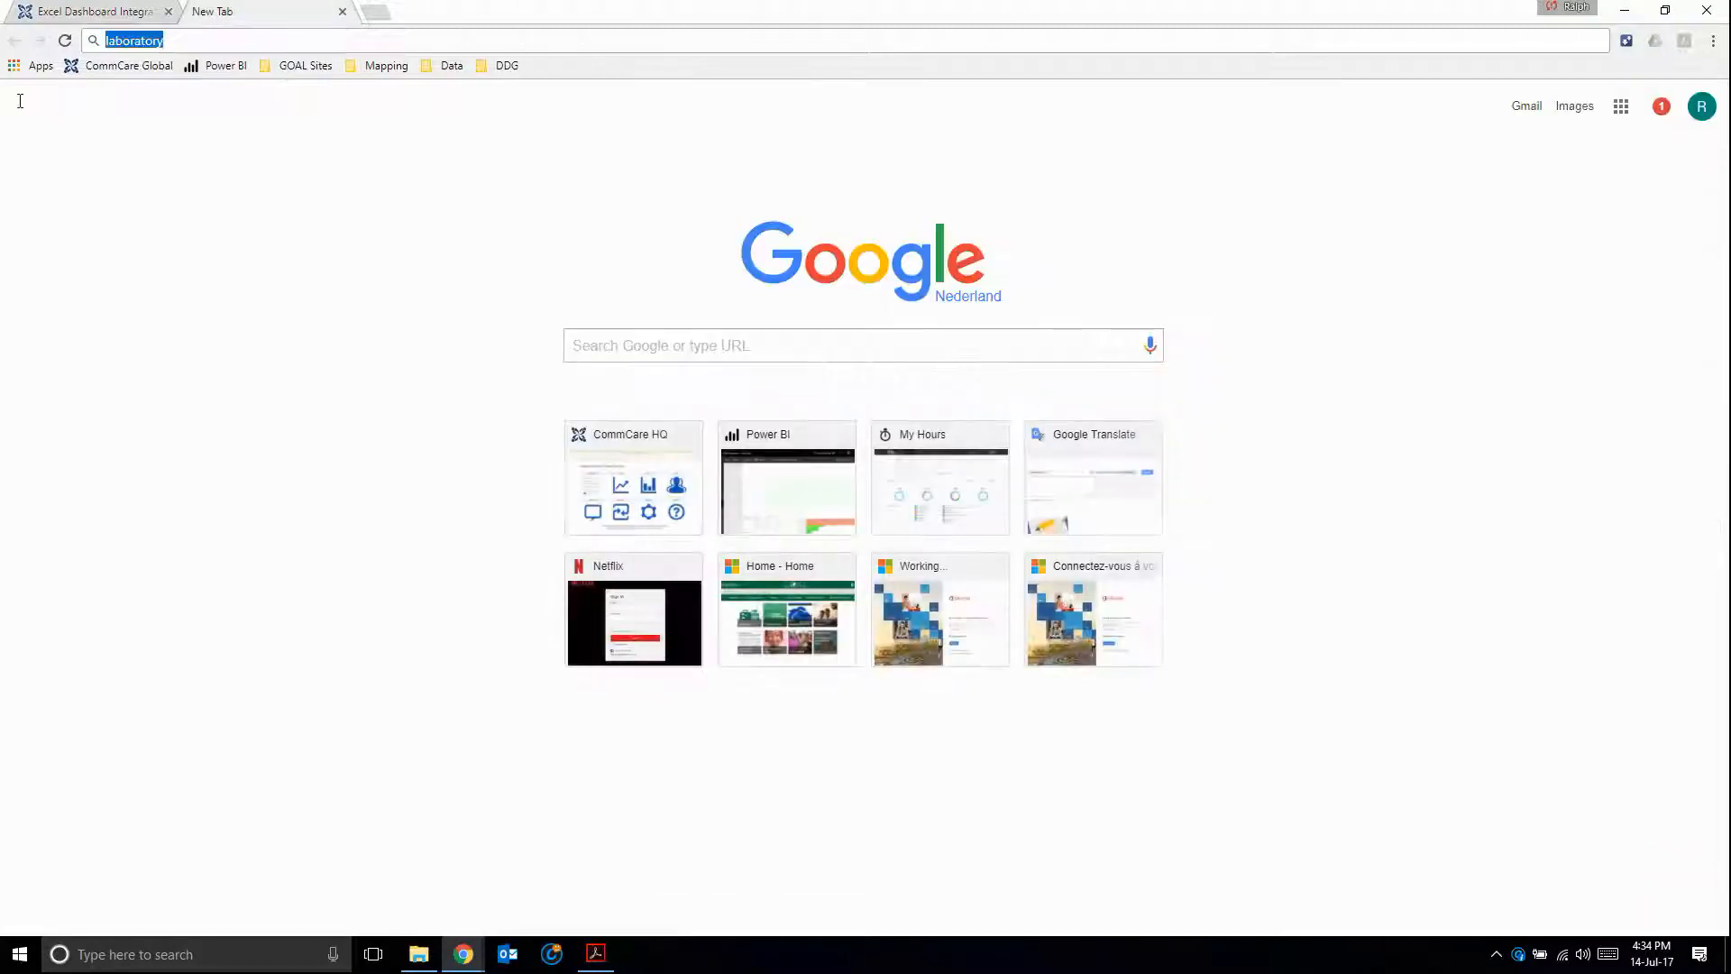
key("Return")
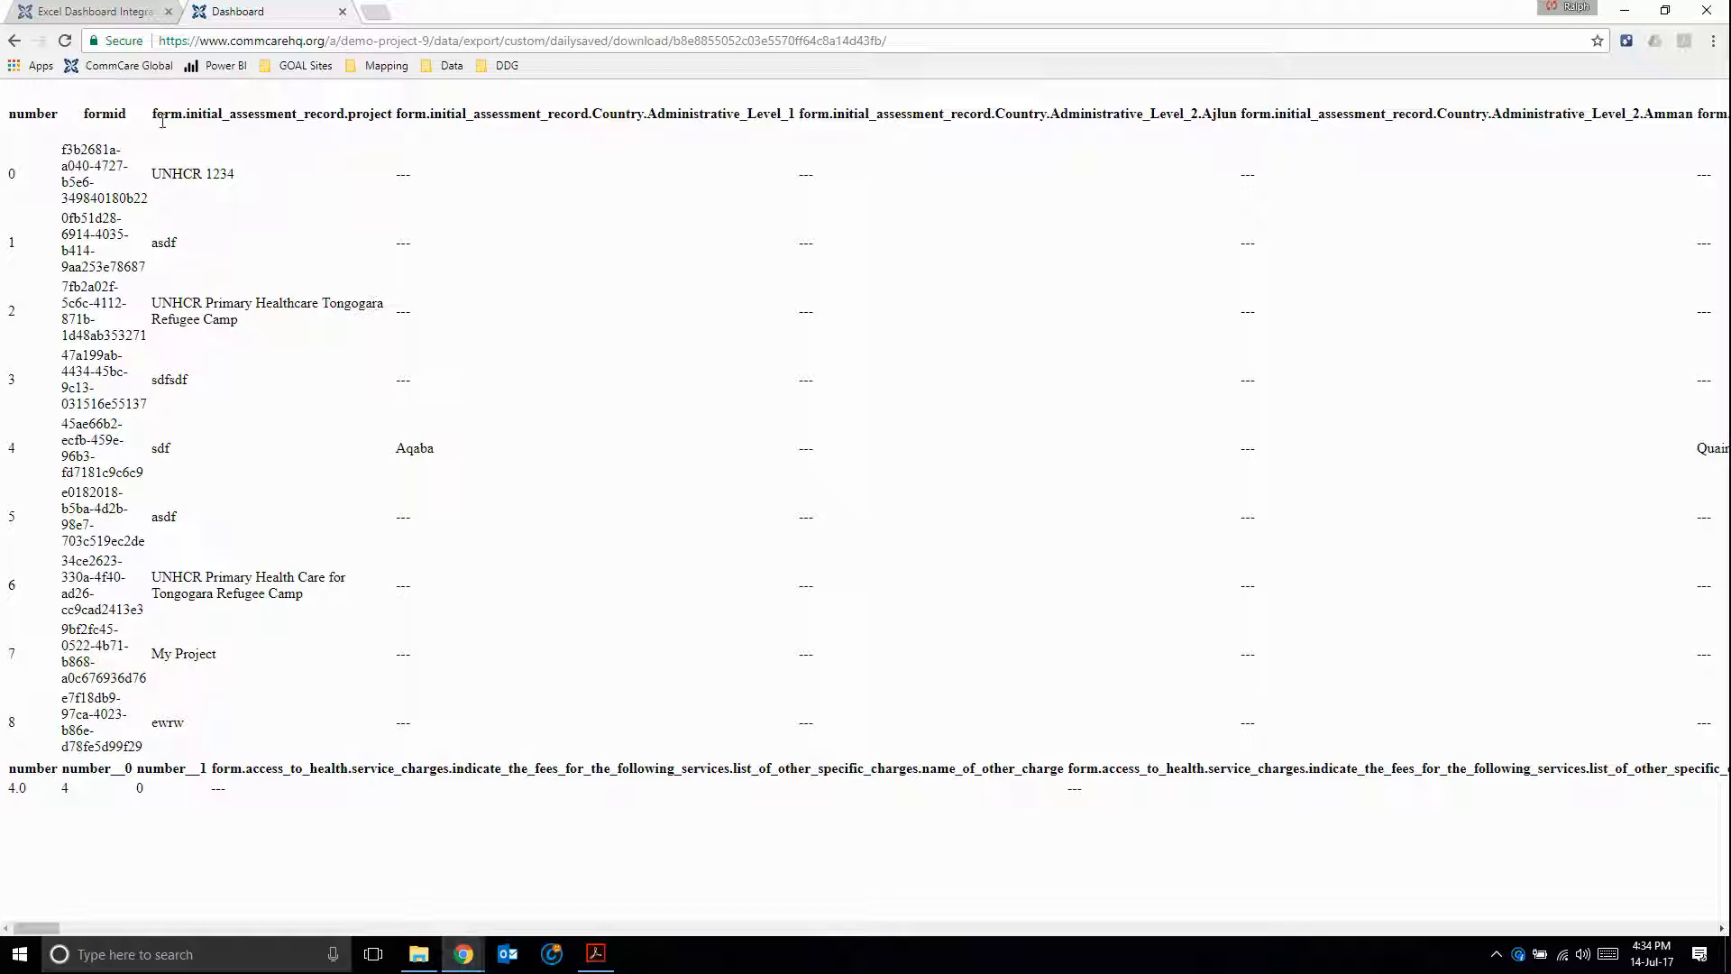
mouse_move(298, 795)
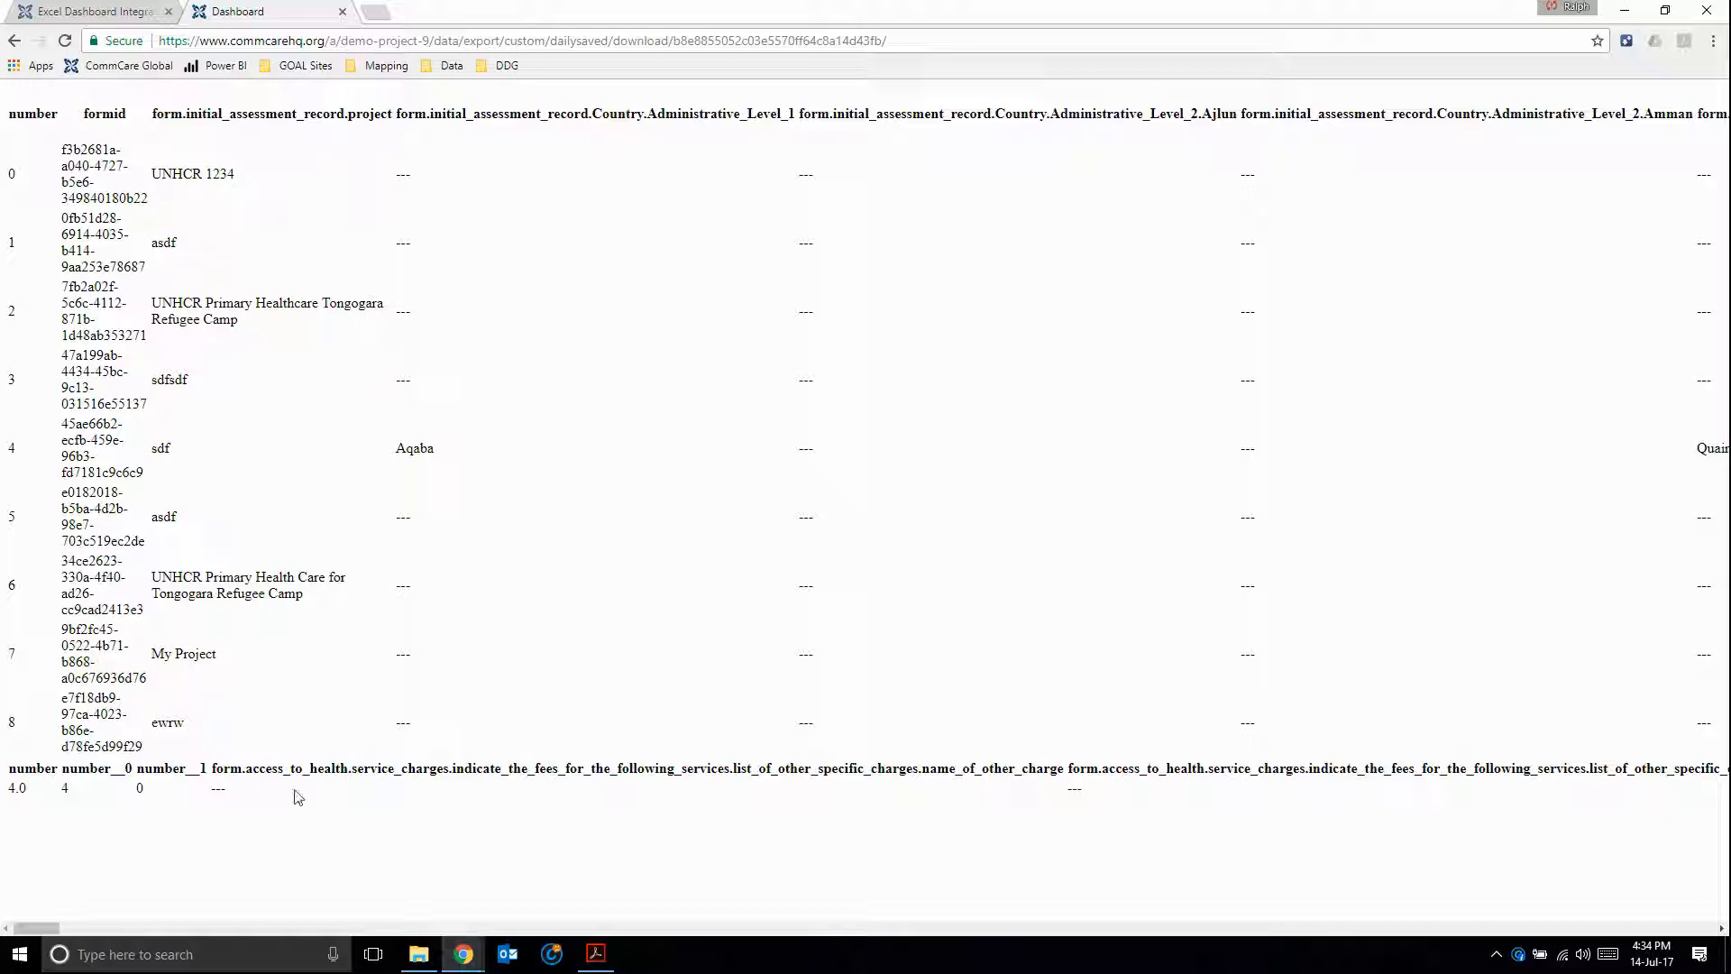
mouse_move(426, 359)
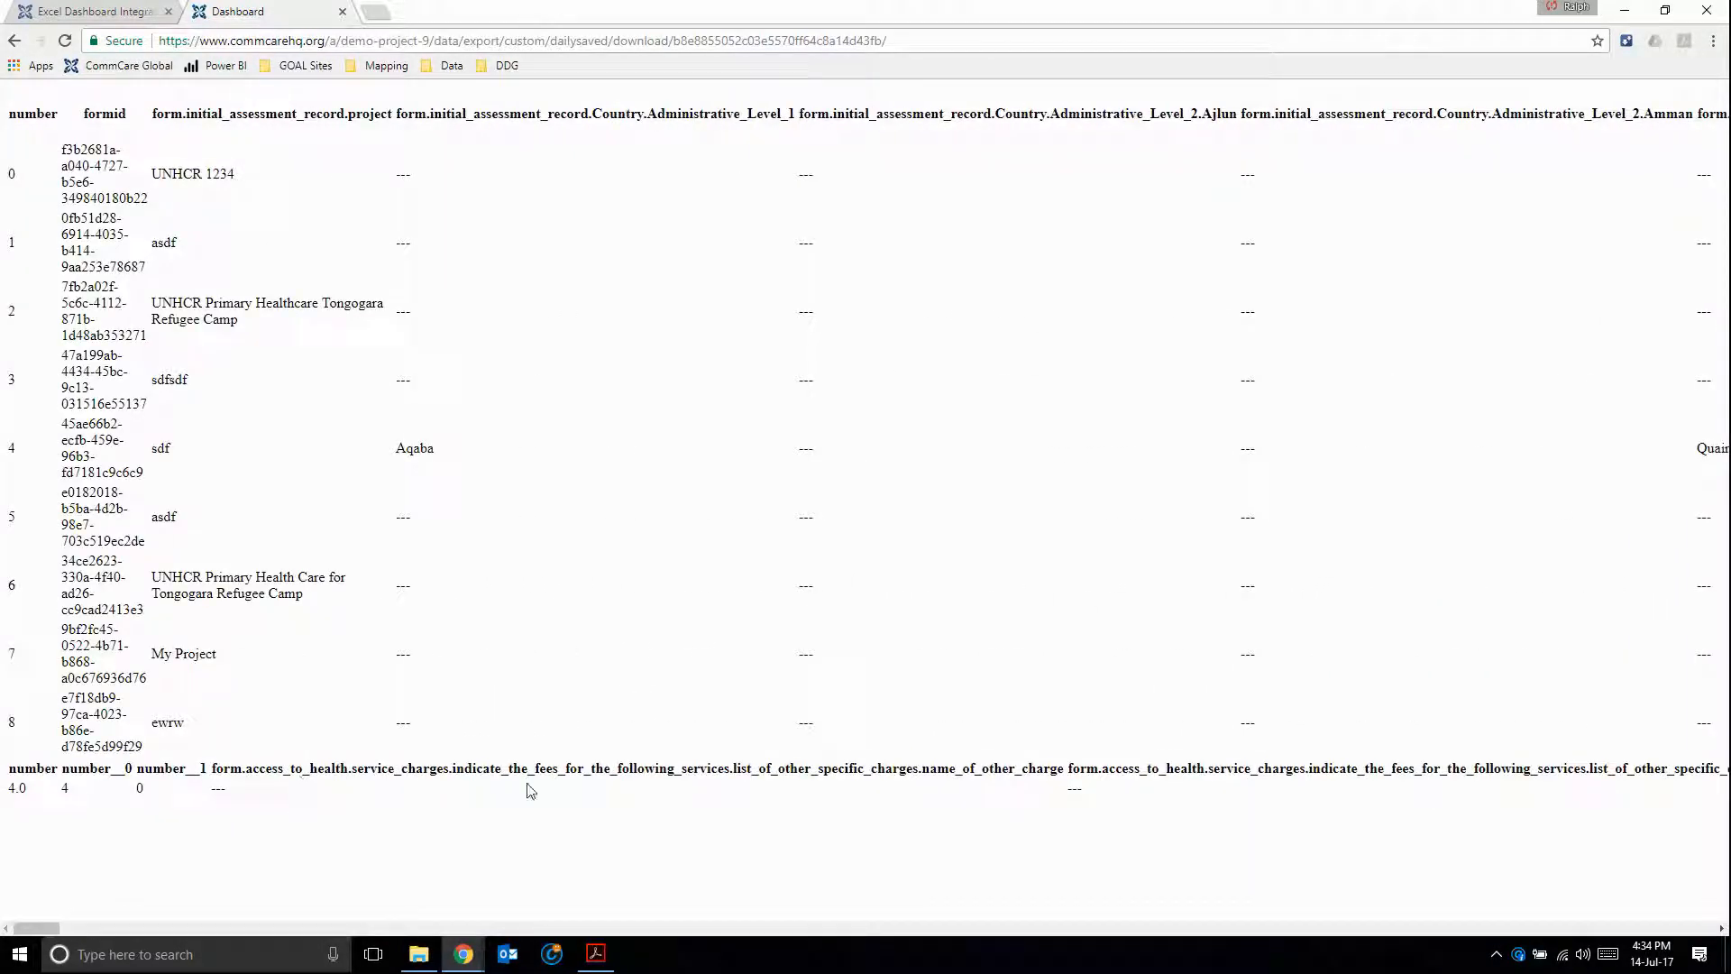
scroll("right", 3)
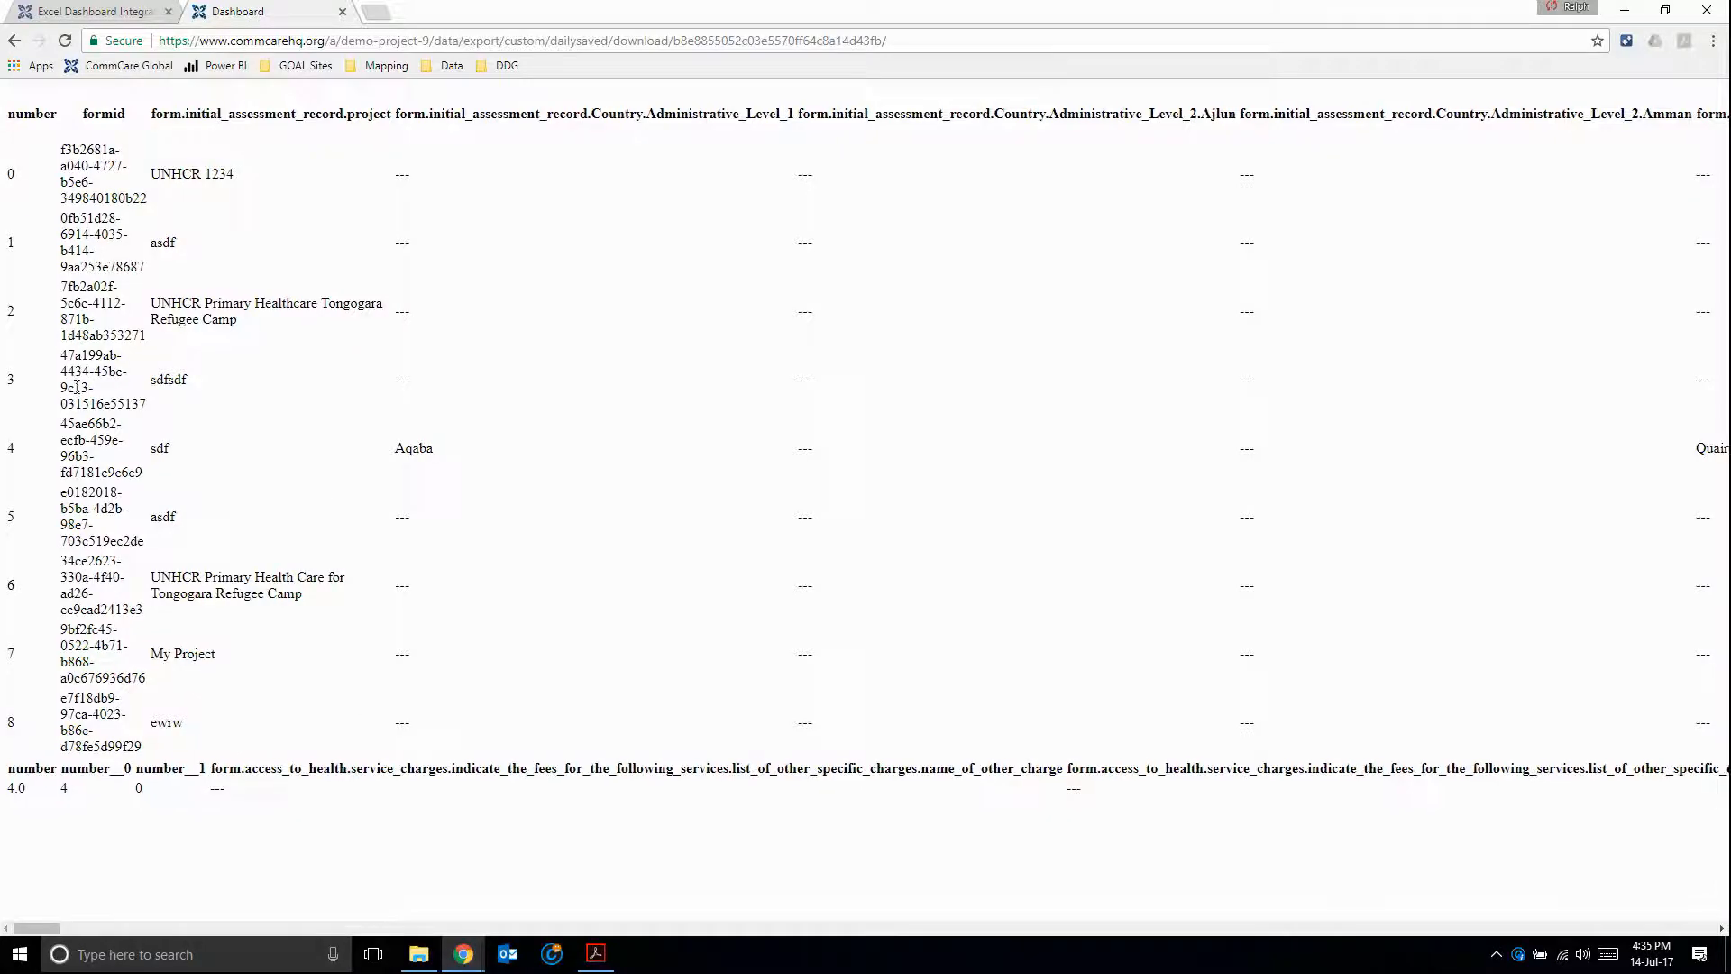
scroll("right", 3)
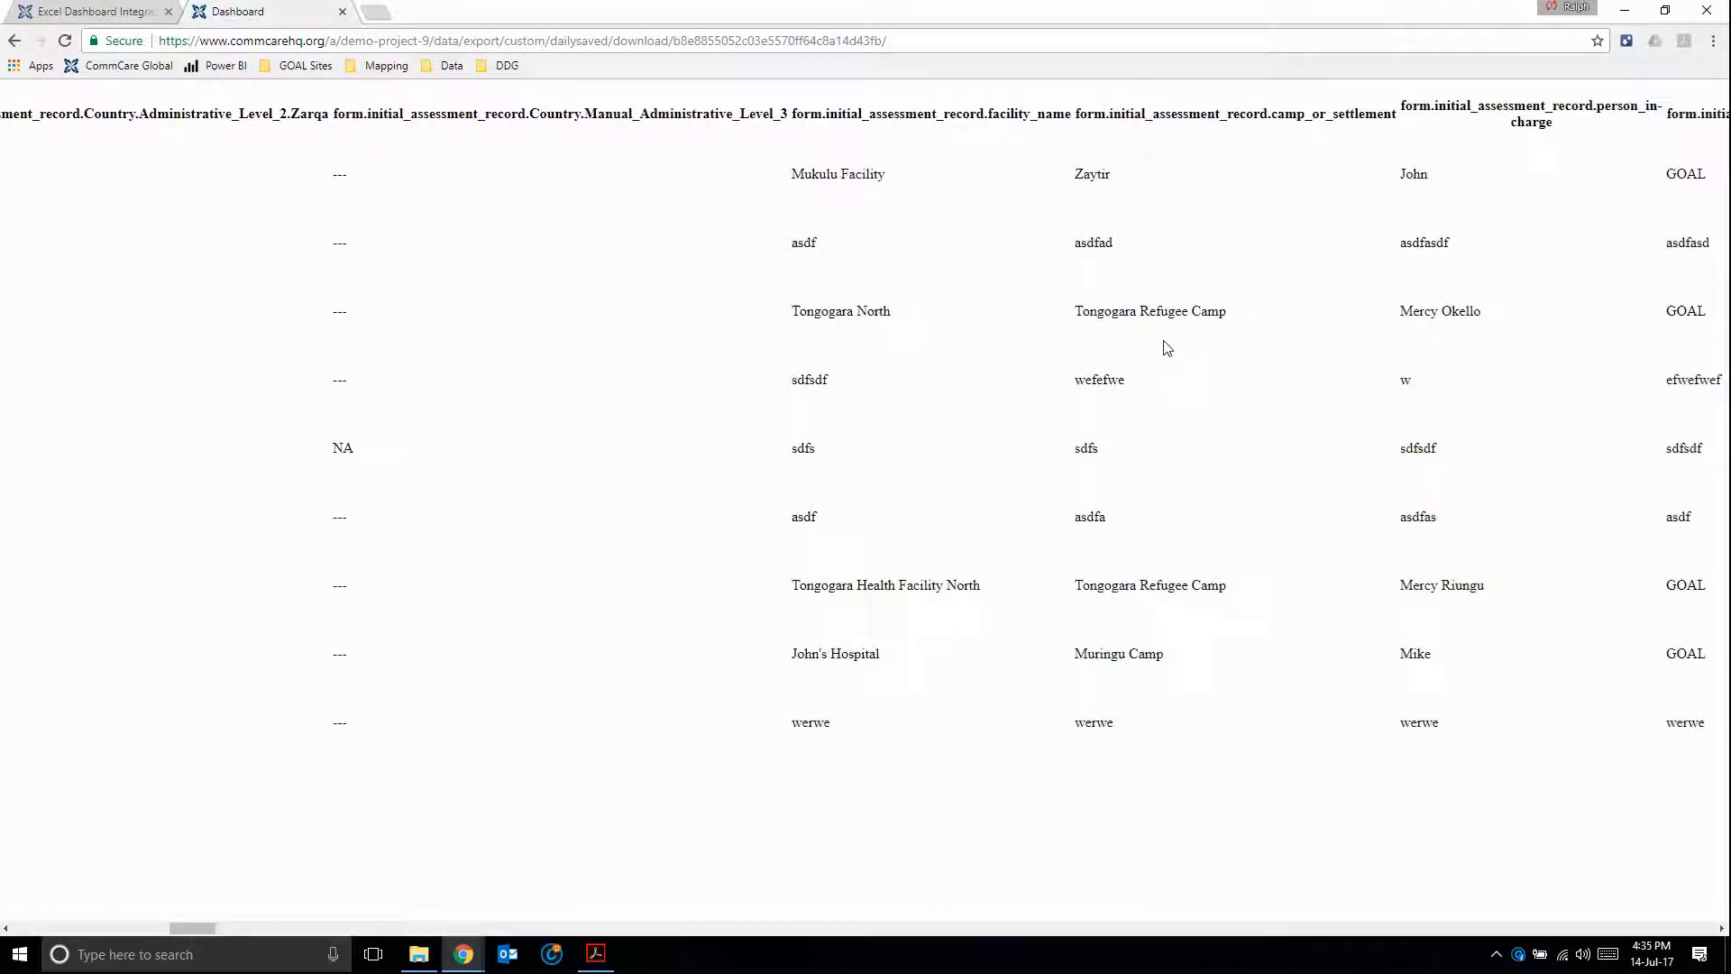
scroll("right", 3)
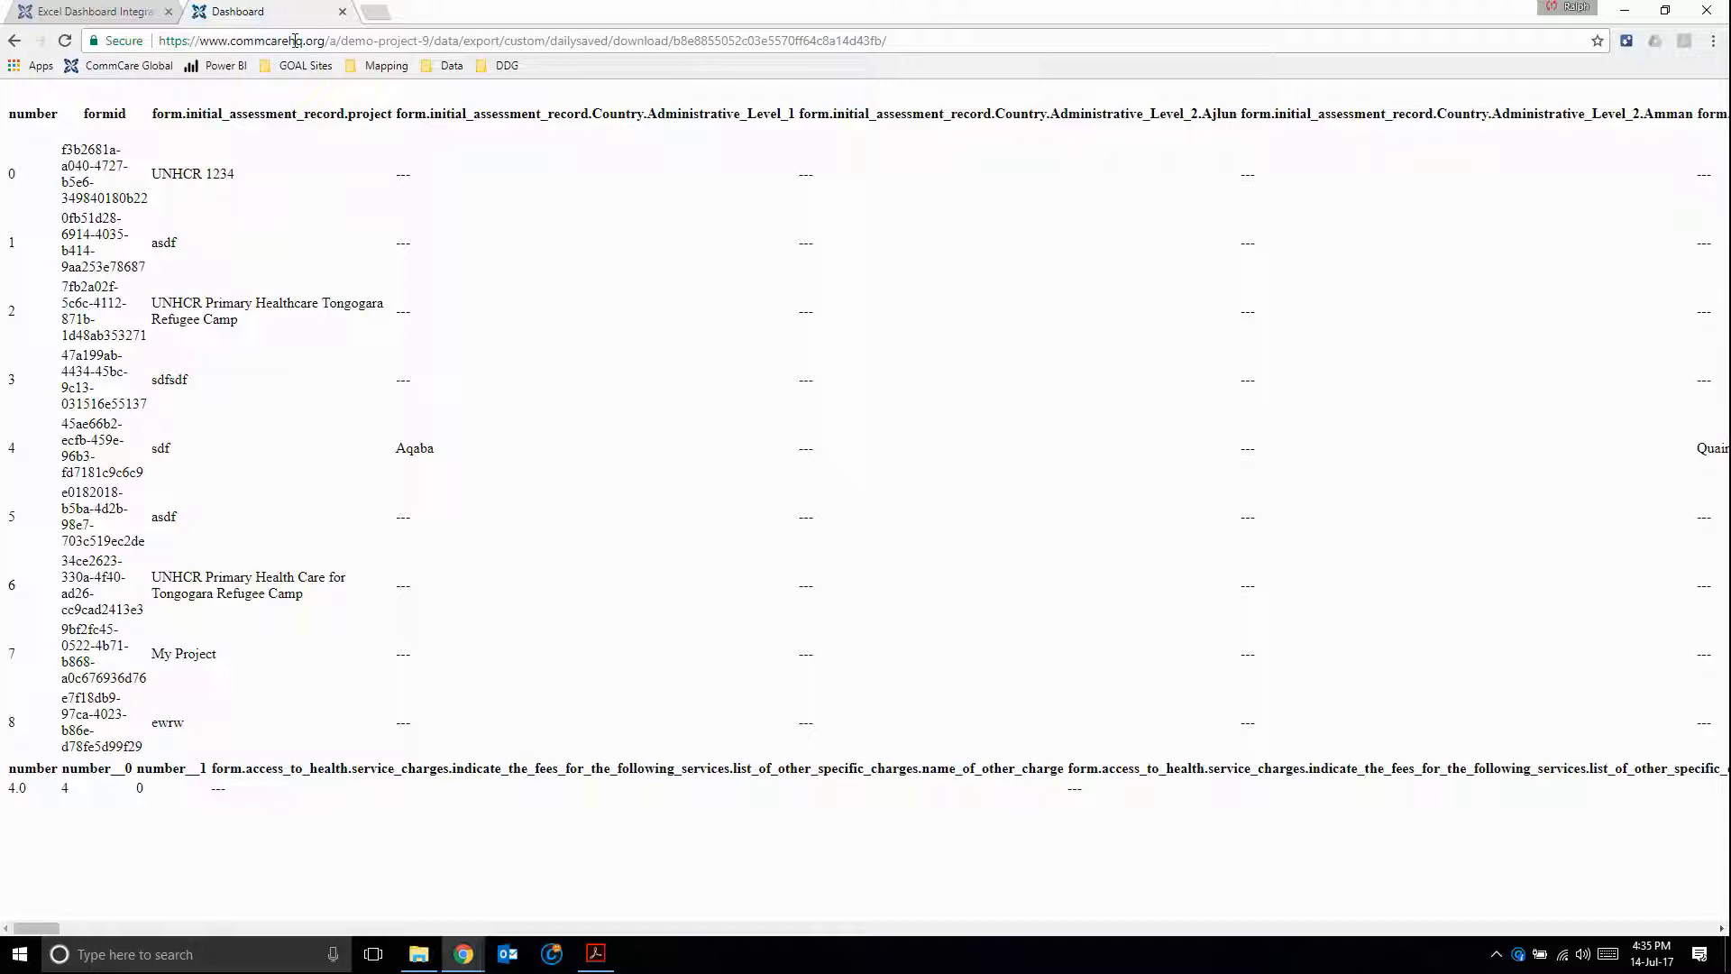
mouse_move(447, 376)
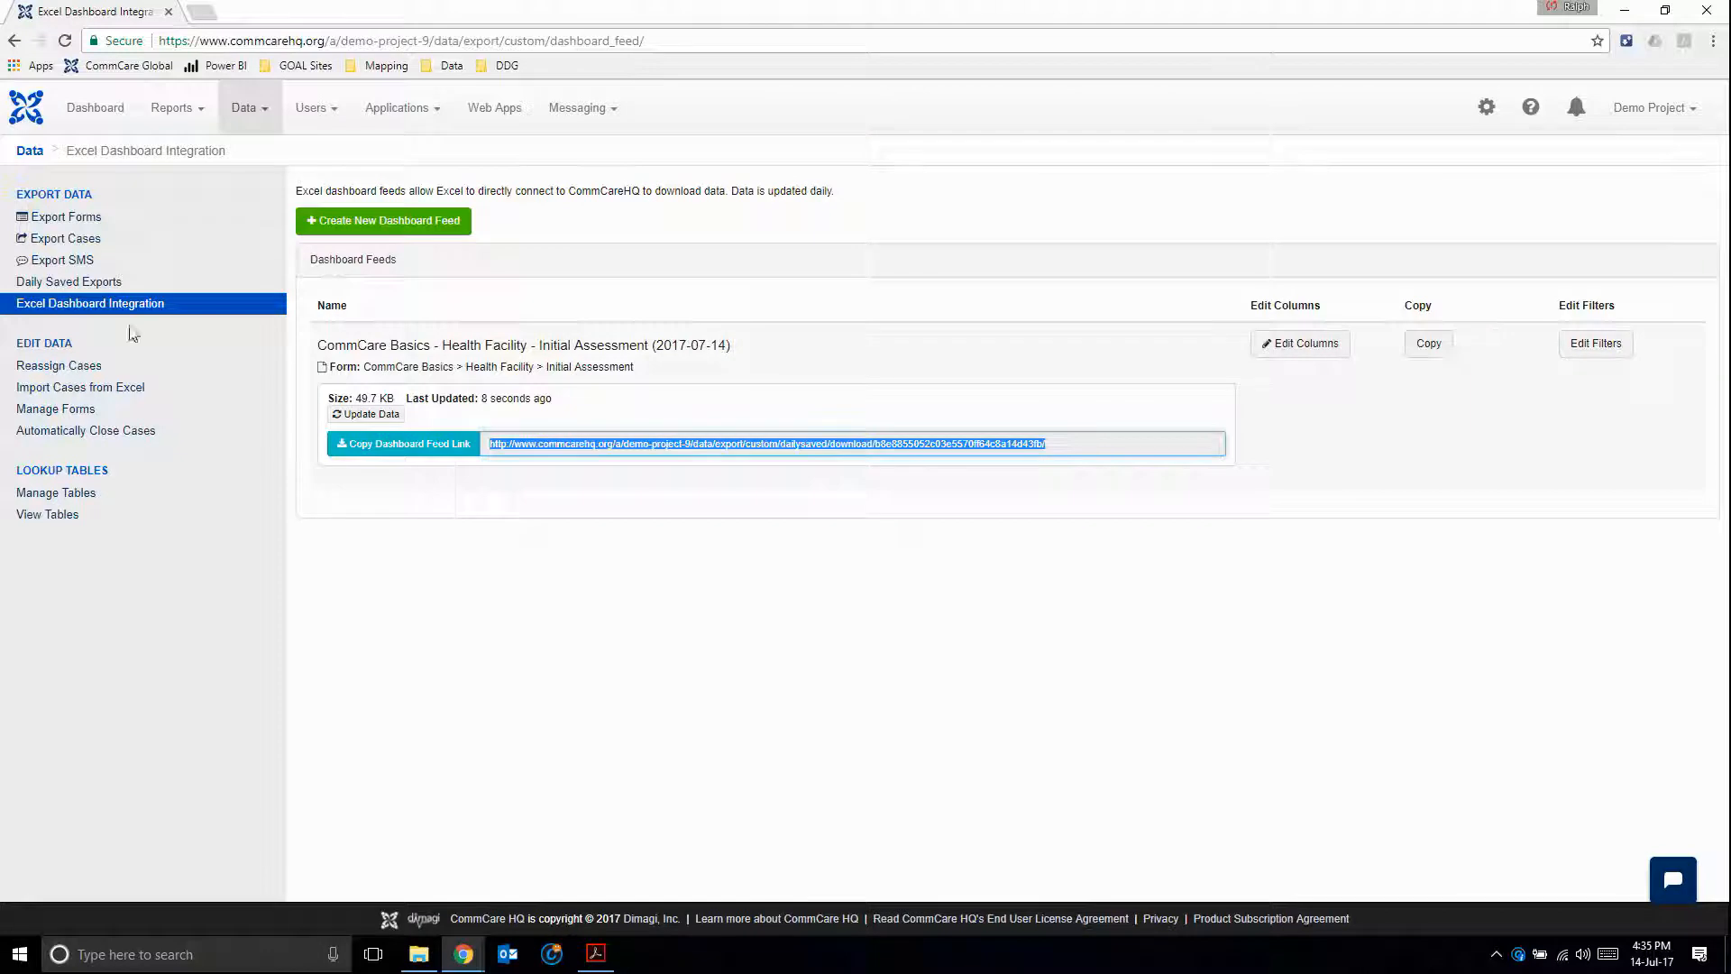
- From Export Forms, select all form exports and start the bulk export
left_click(67, 217)
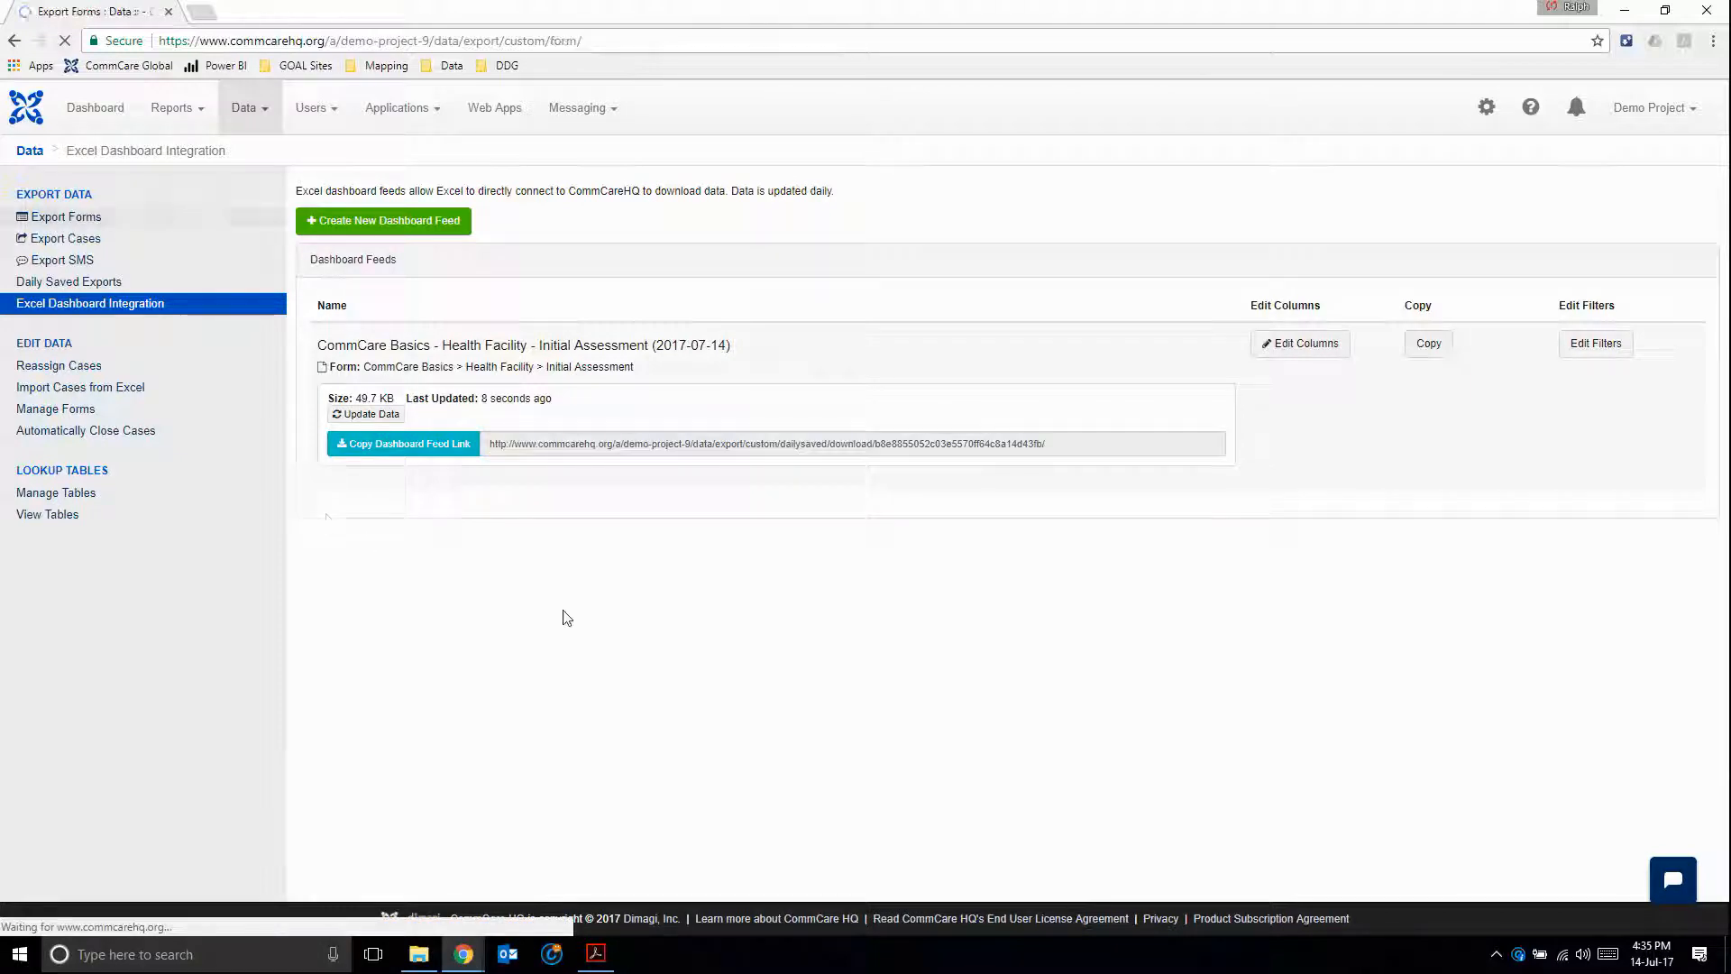
left_click(67, 216)
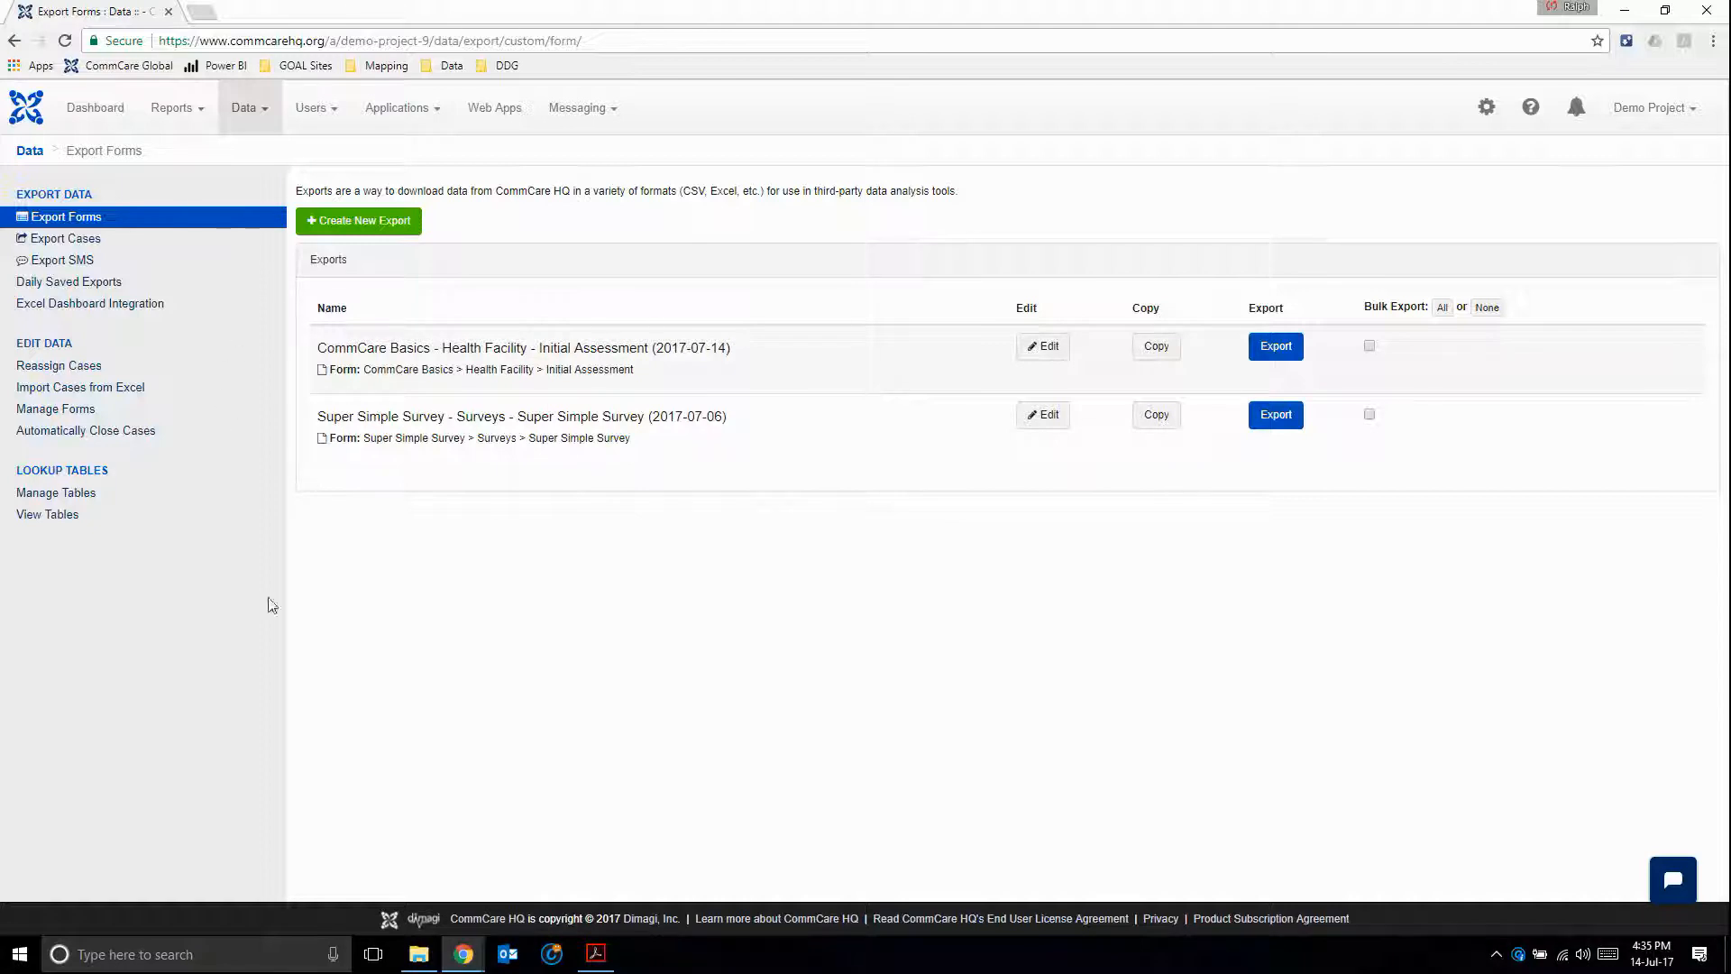
mouse_move(1394, 306)
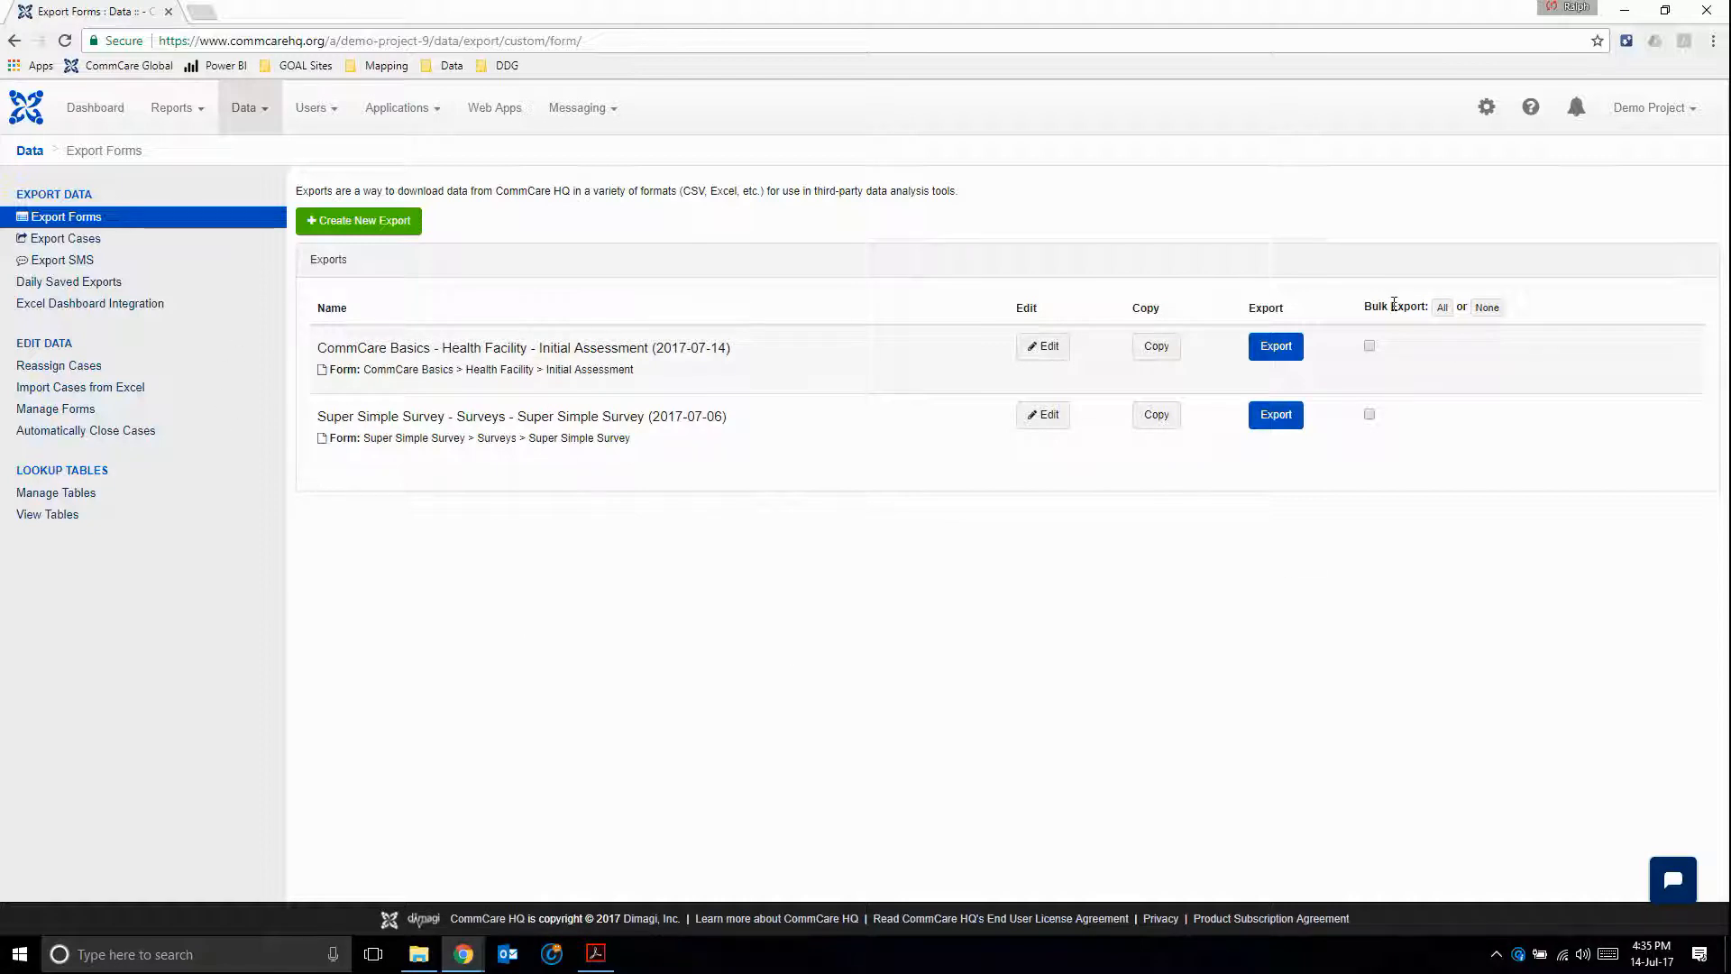
mouse_move(1437, 347)
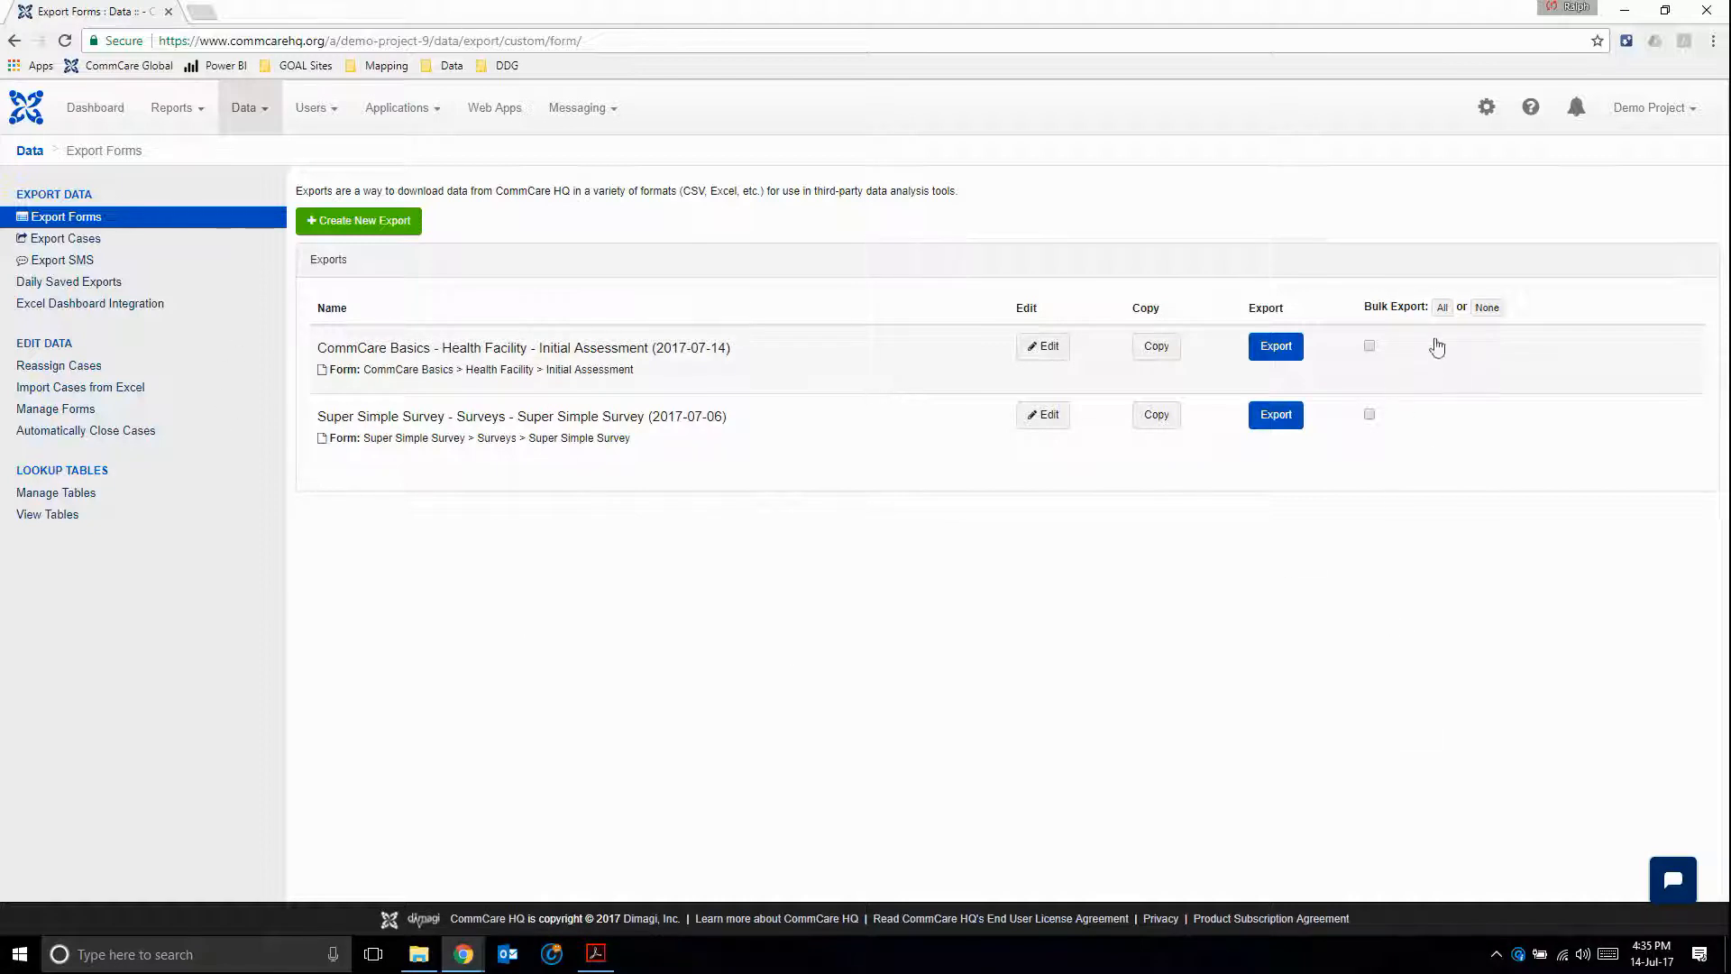
left_click(1443, 307)
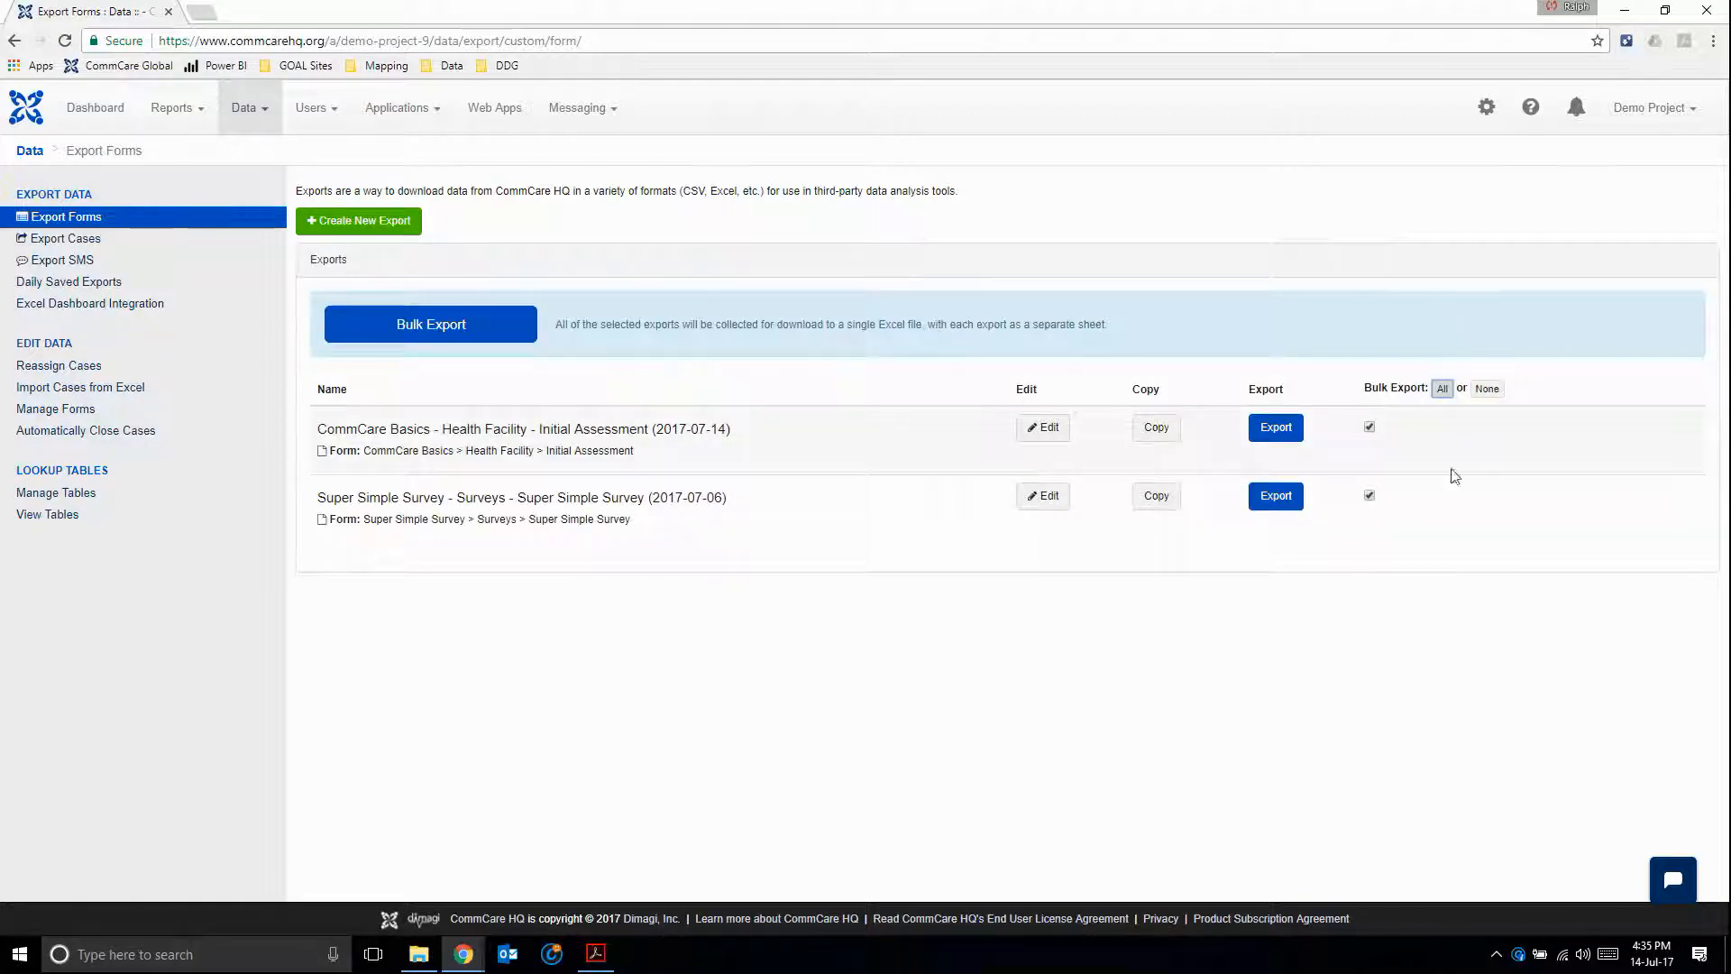
left_click(429, 323)
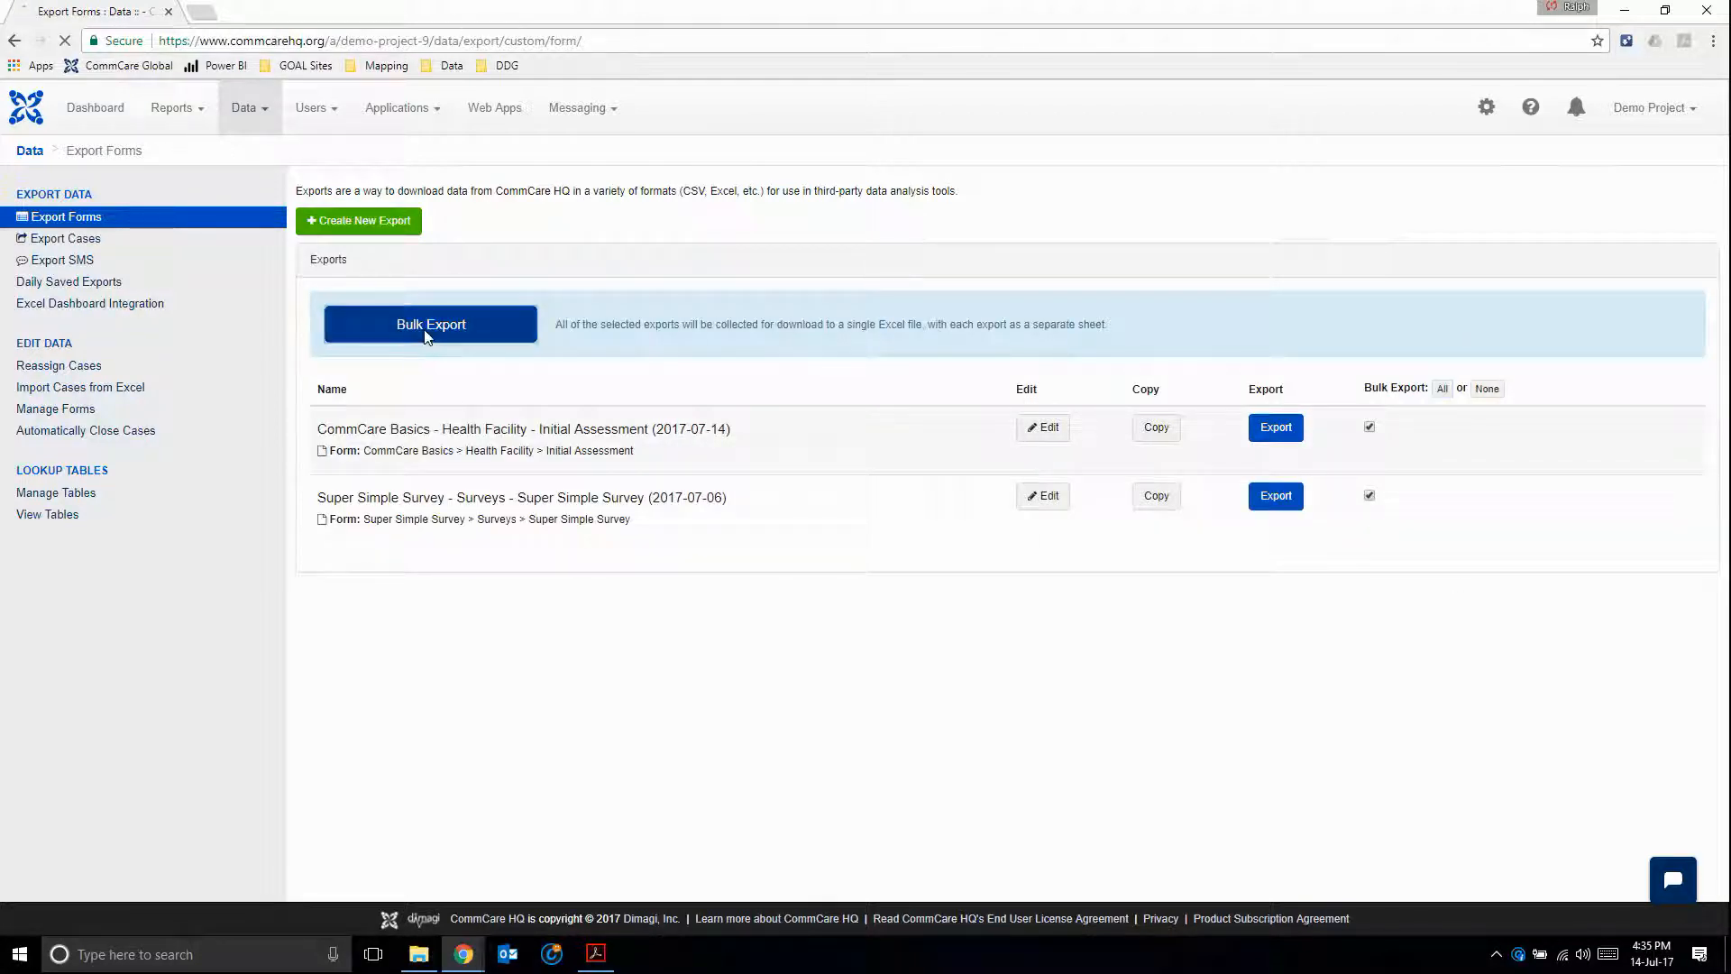
left_click(431, 323)
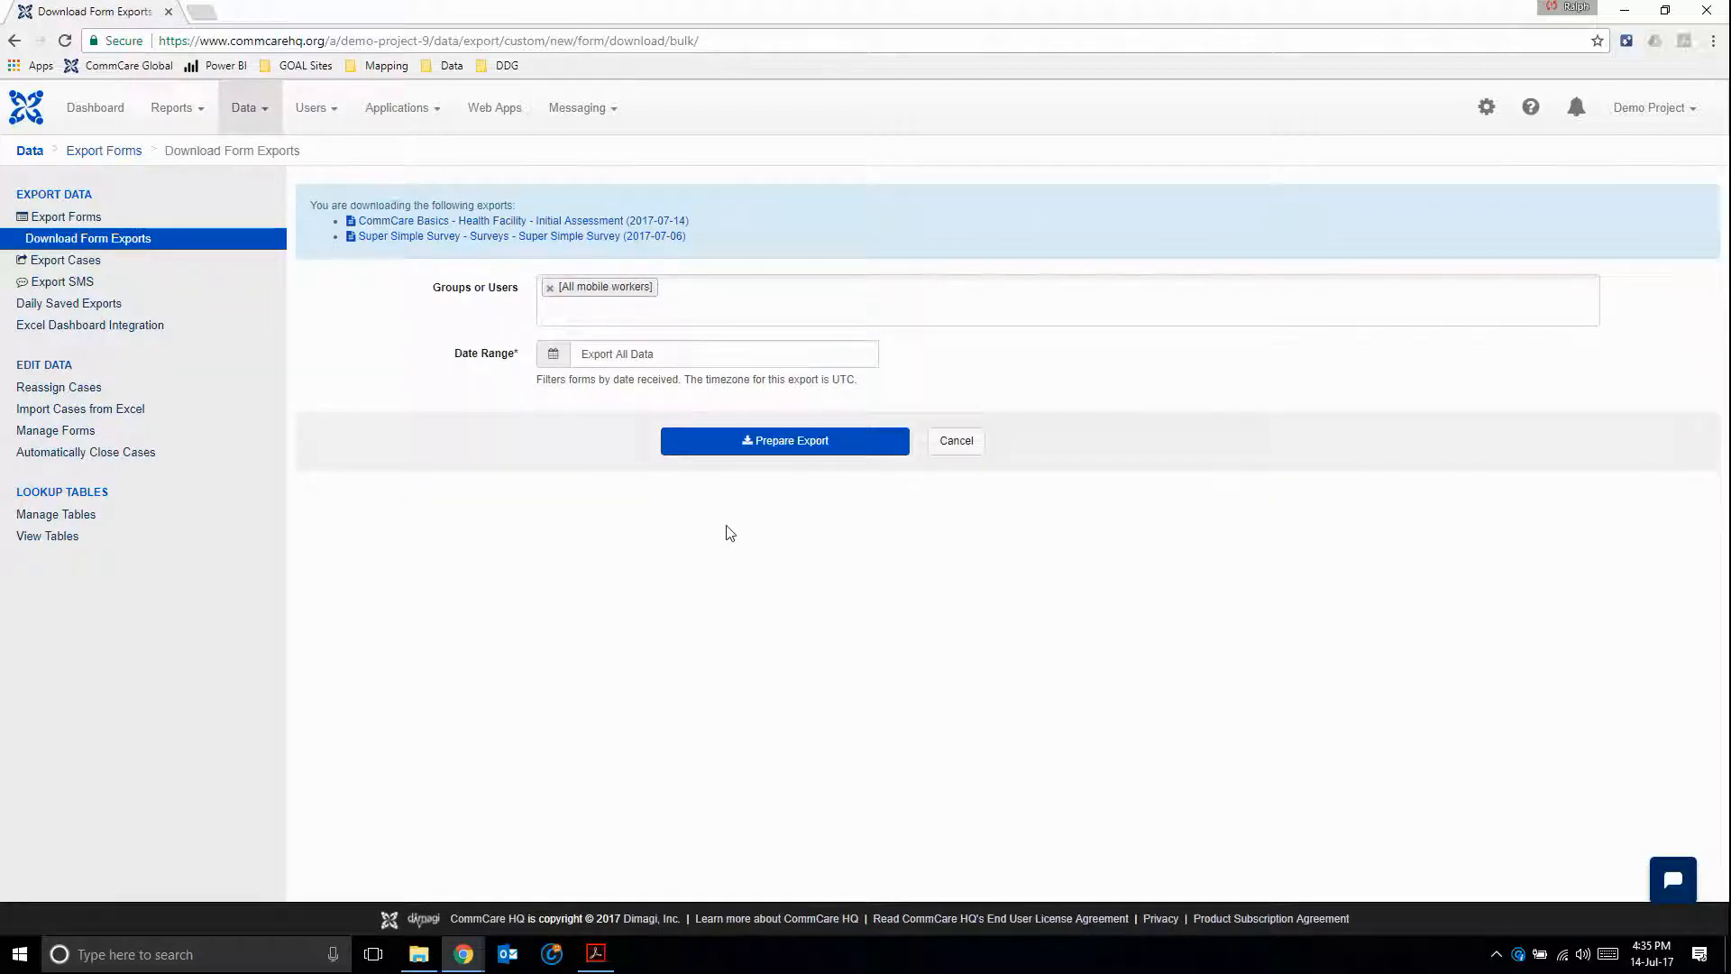
- Prepare the combined bulk export and download the file
left_click(785, 440)
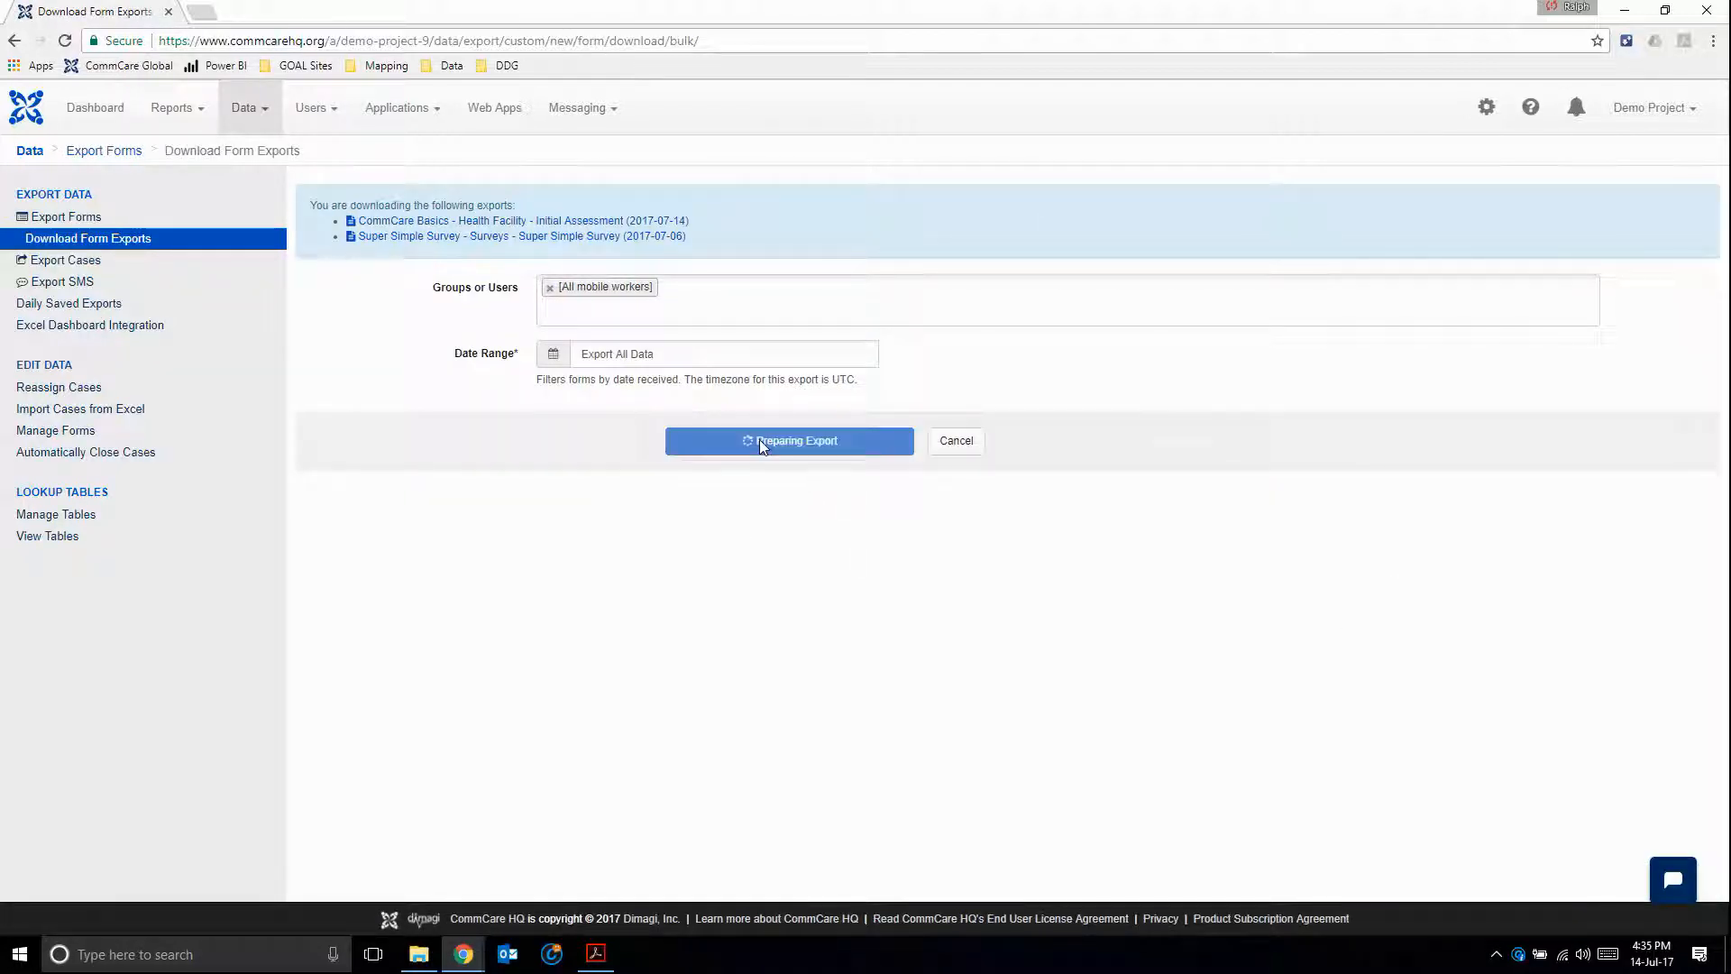
left_click(788, 440)
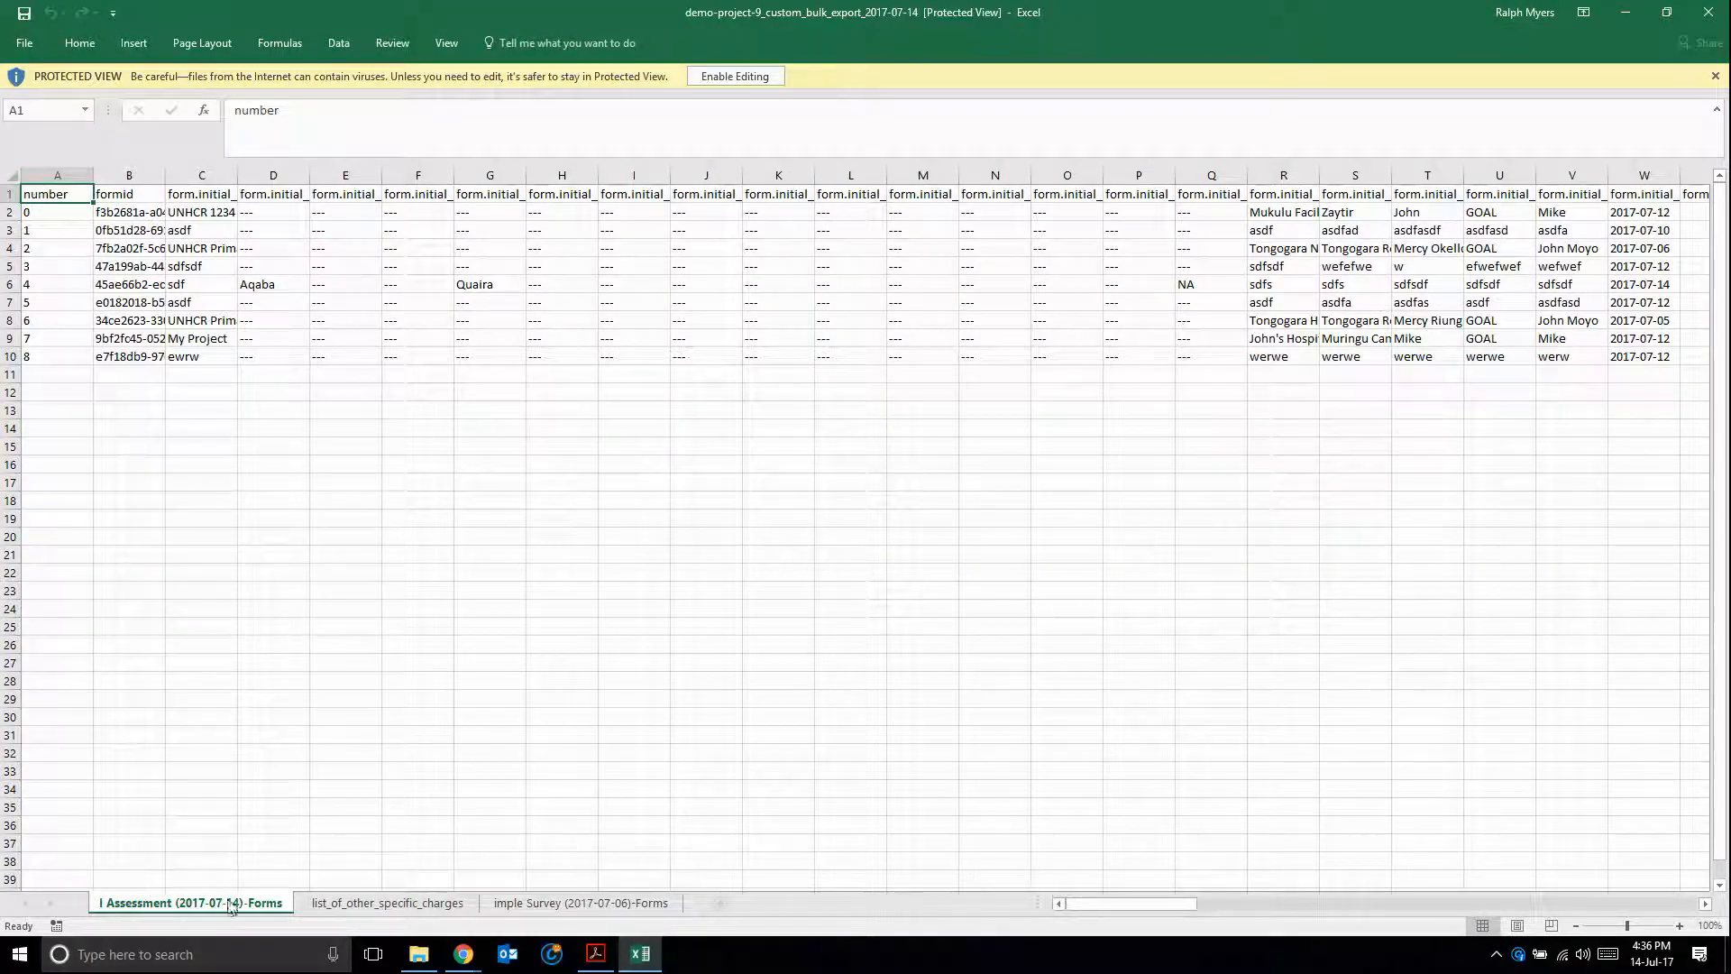
- Check the other-charges and Super Simple Survey sheets, then return to the Initial Assessment sheet
left_click(386, 902)
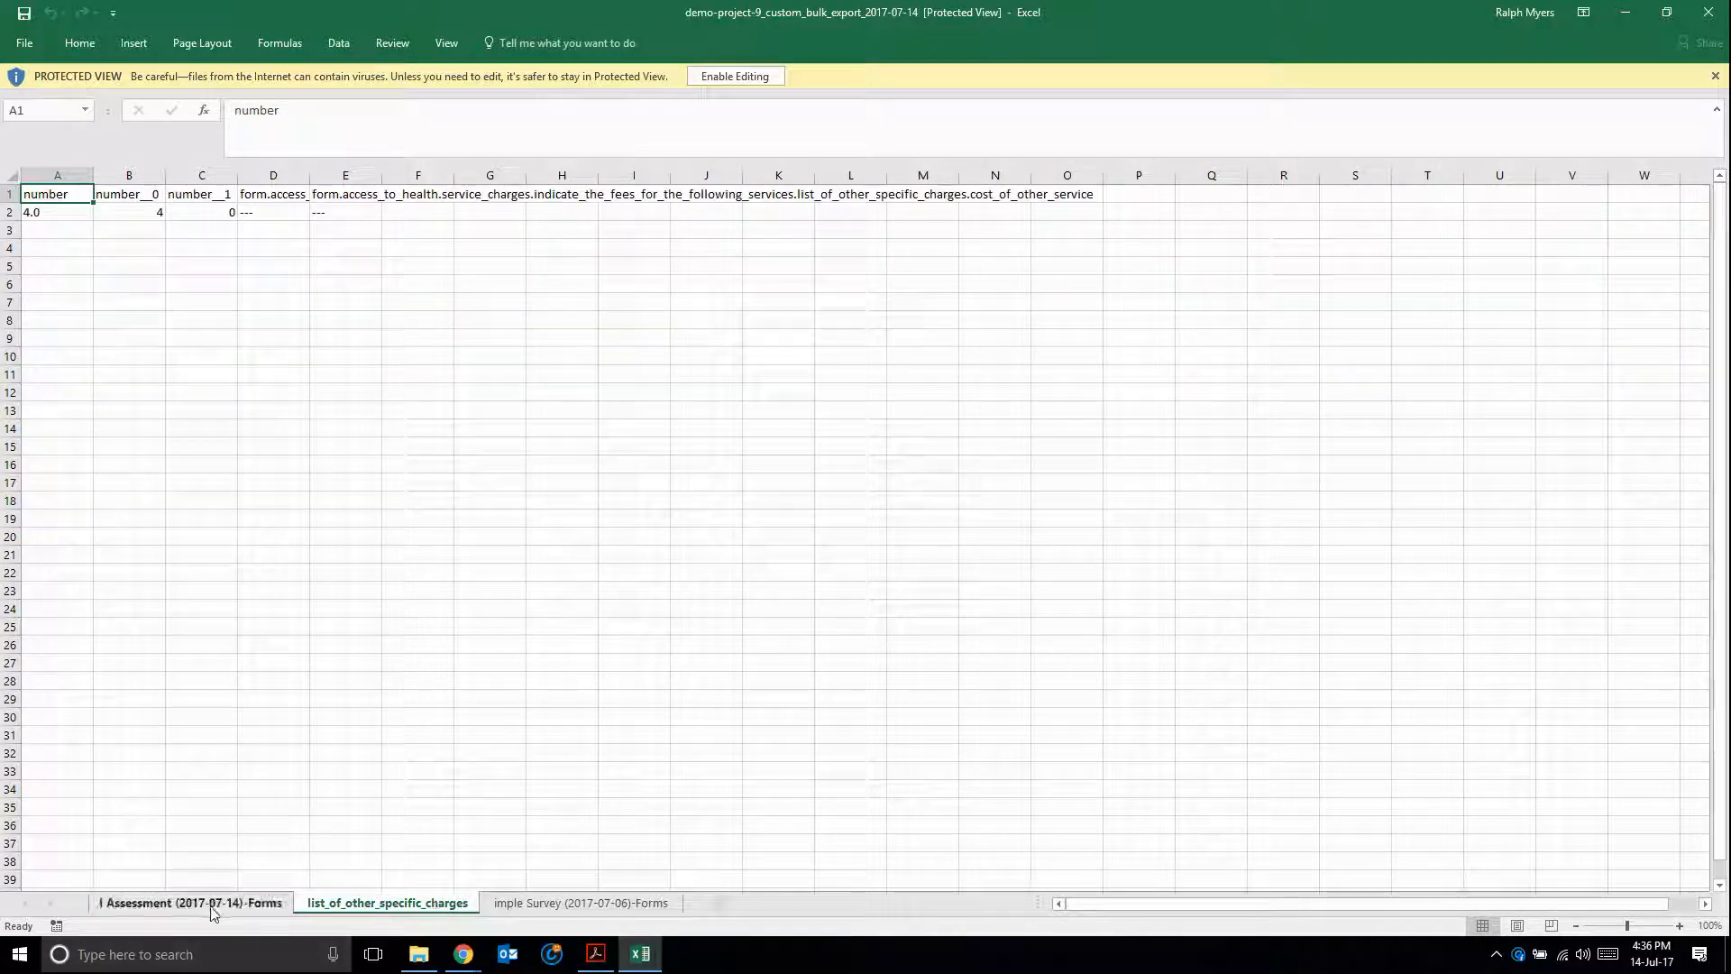
left_click(579, 902)
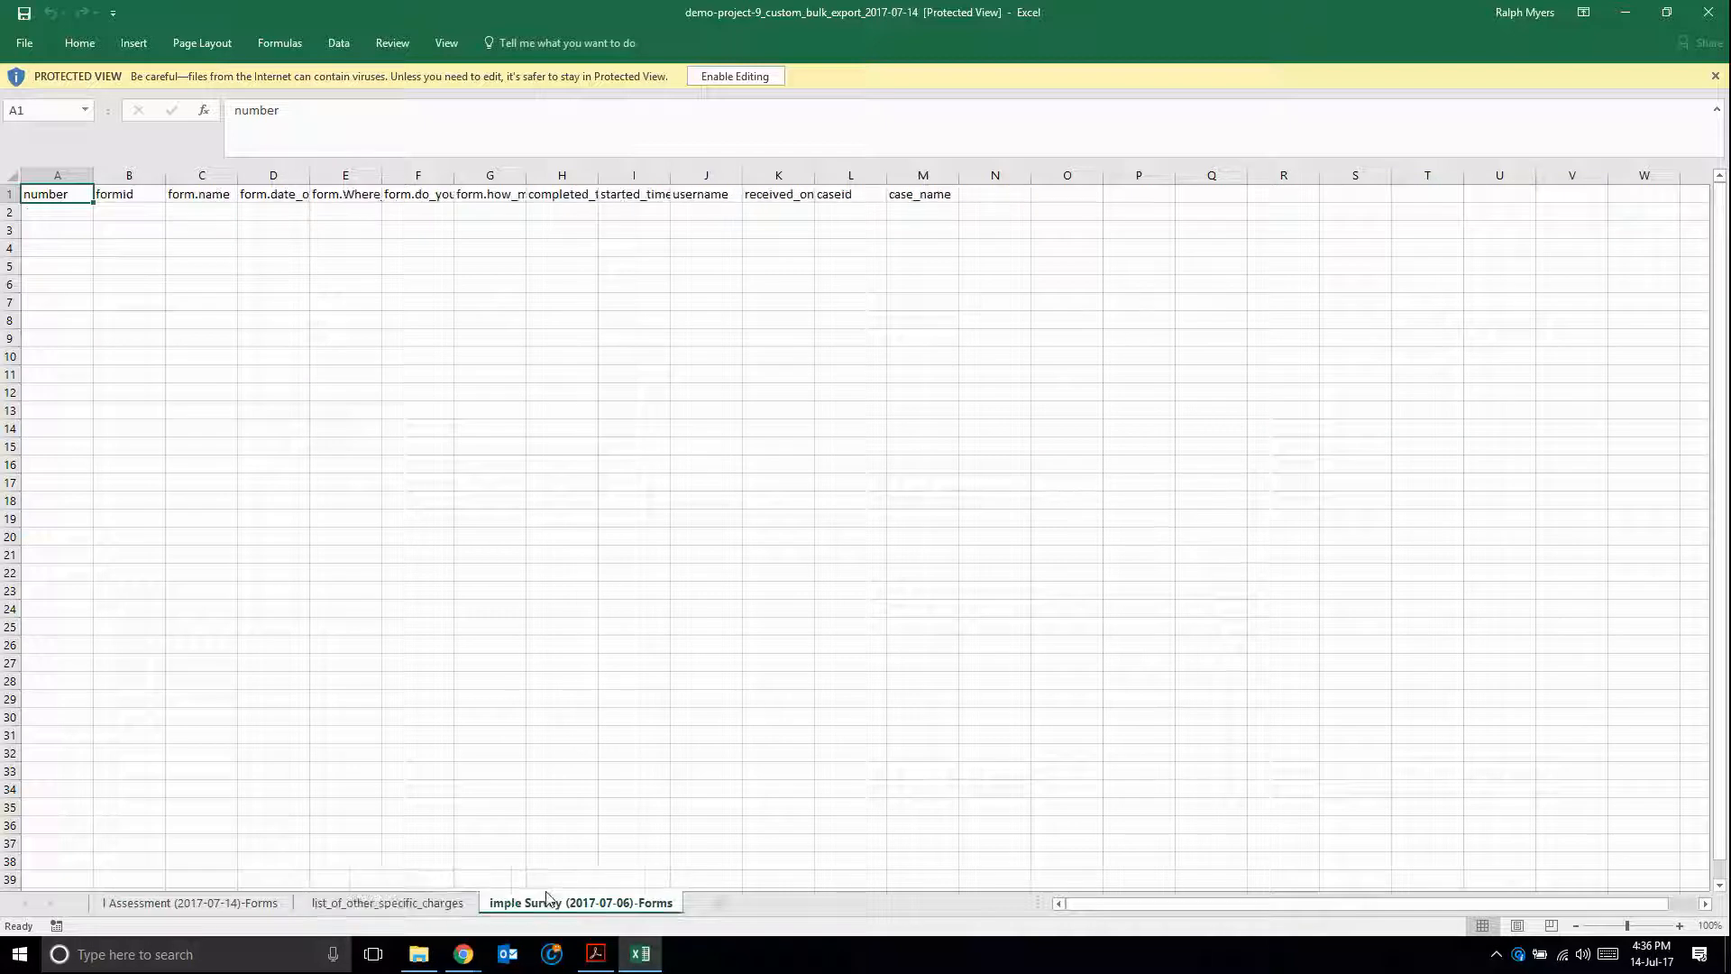
left_click(190, 902)
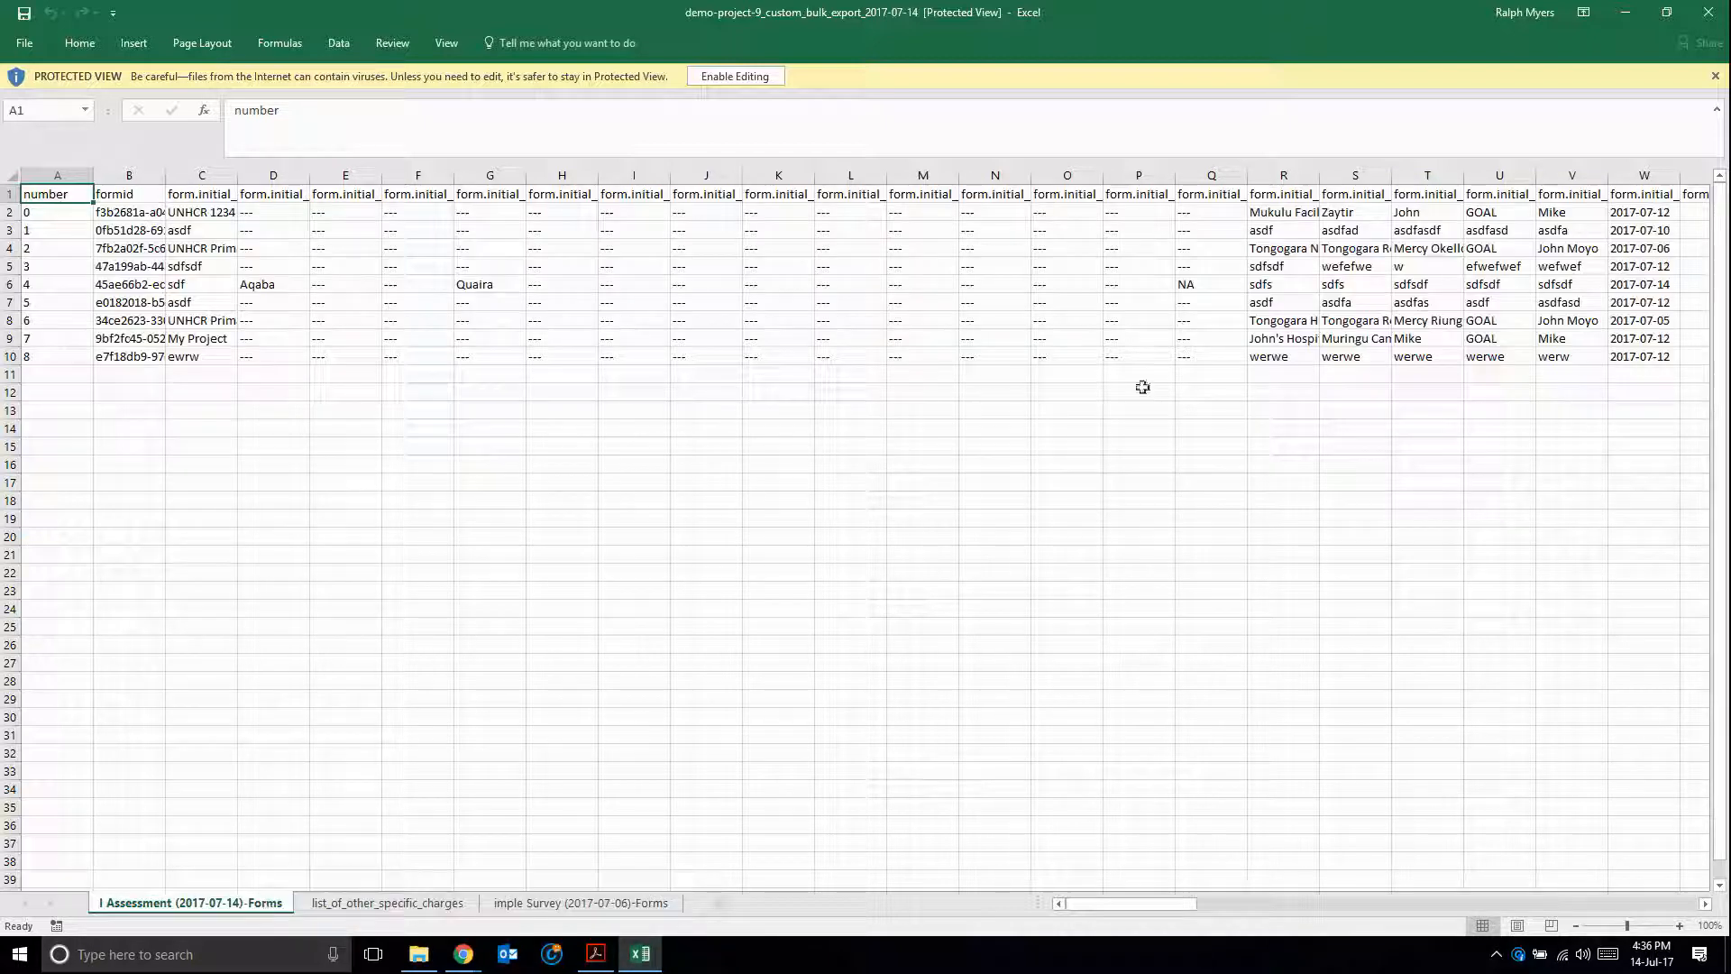